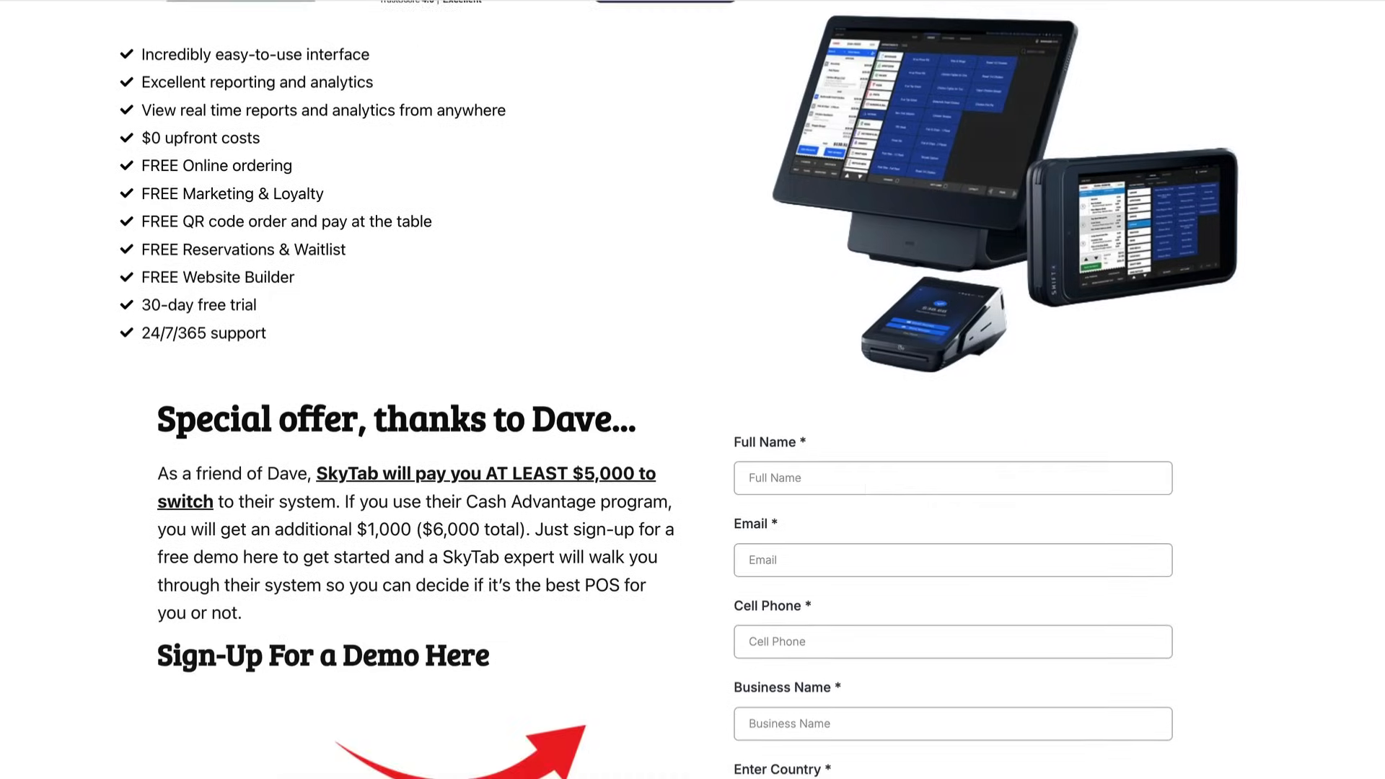
- Scroll the SkyTab landing page down to the special offer and 'Sign-Up For a Demo Here' form
scroll("down", 3)
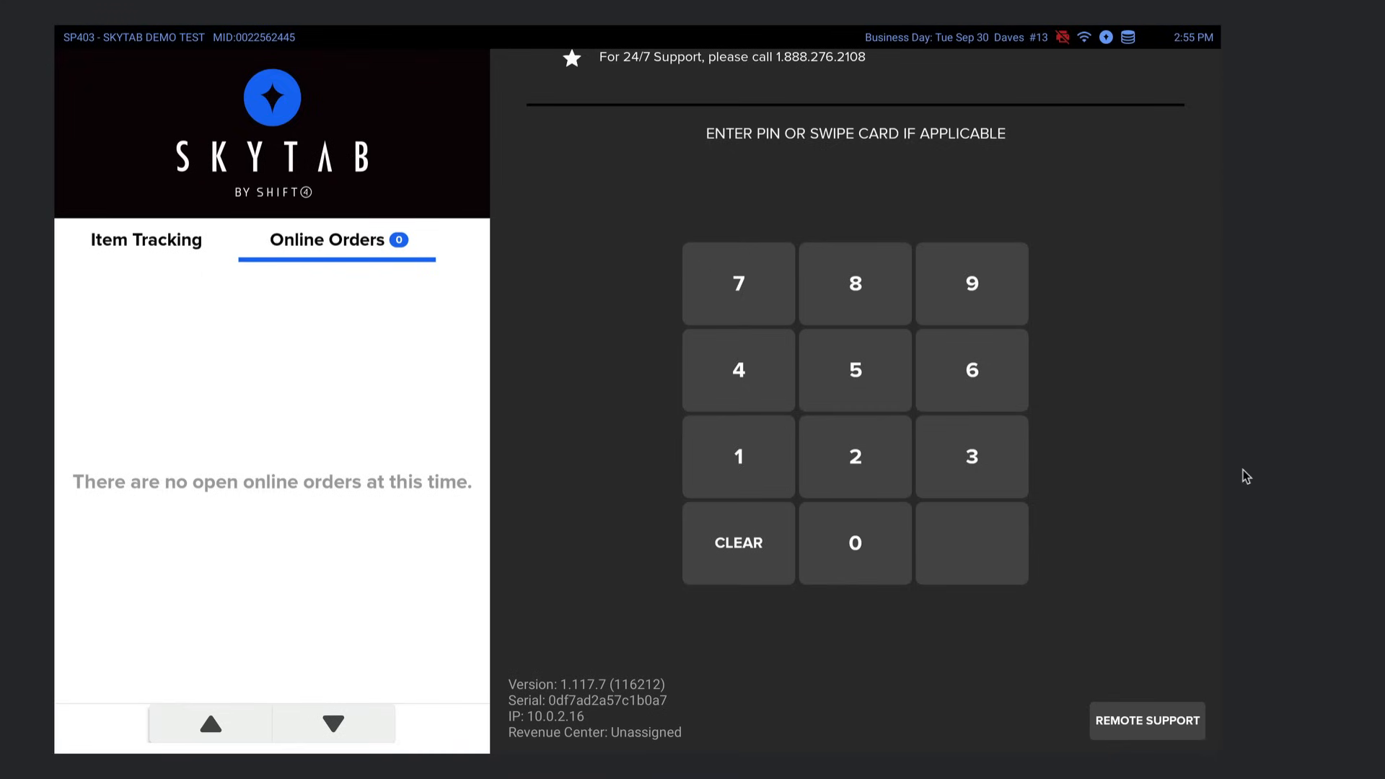
mouse_move(1166, 448)
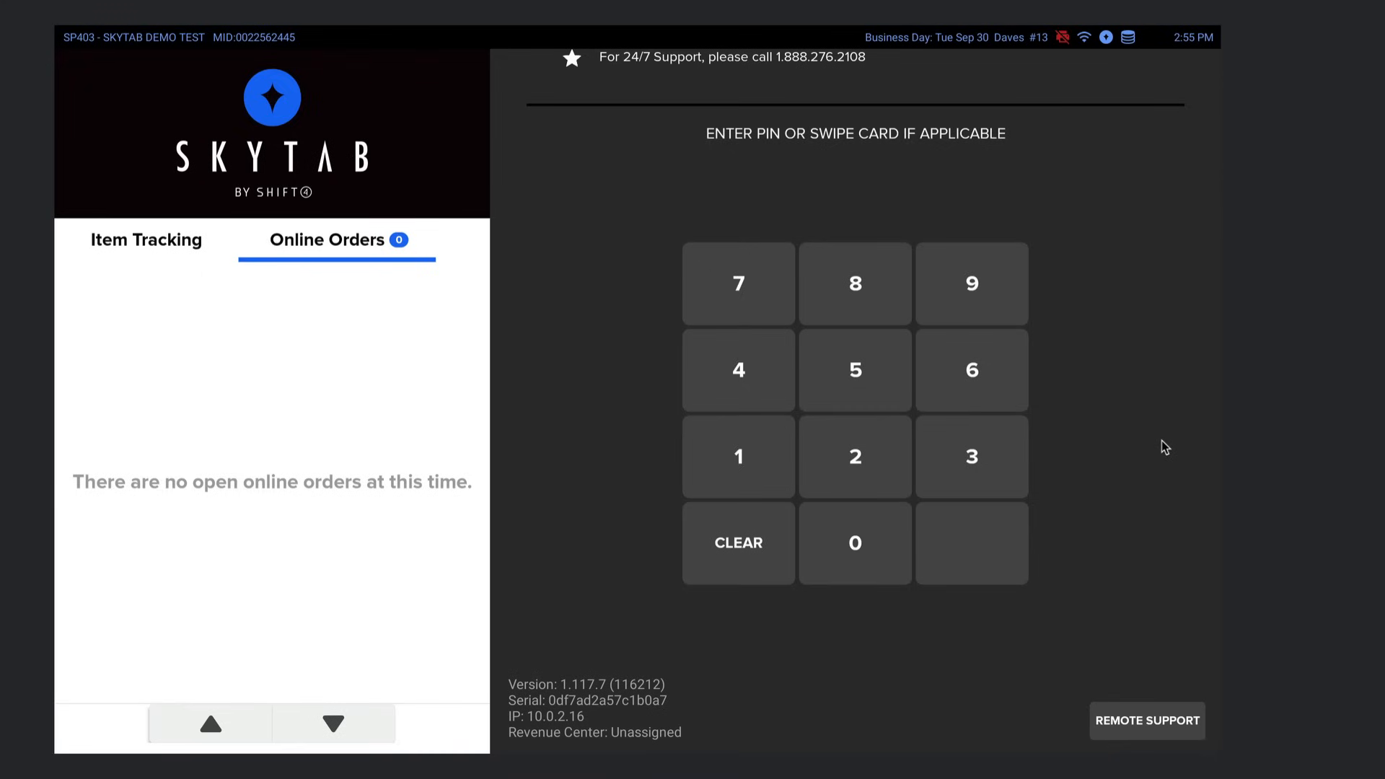
mouse_move(1099, 653)
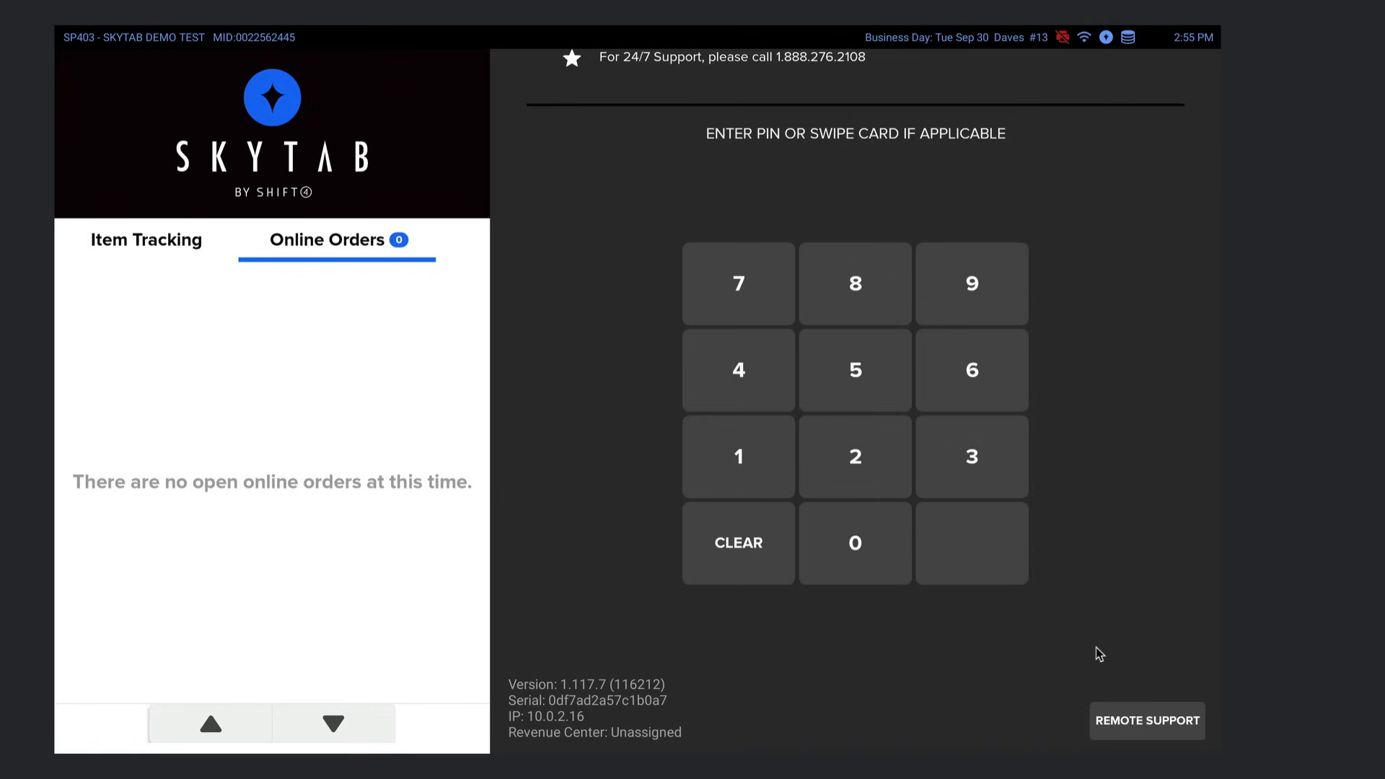
mouse_move(1156, 566)
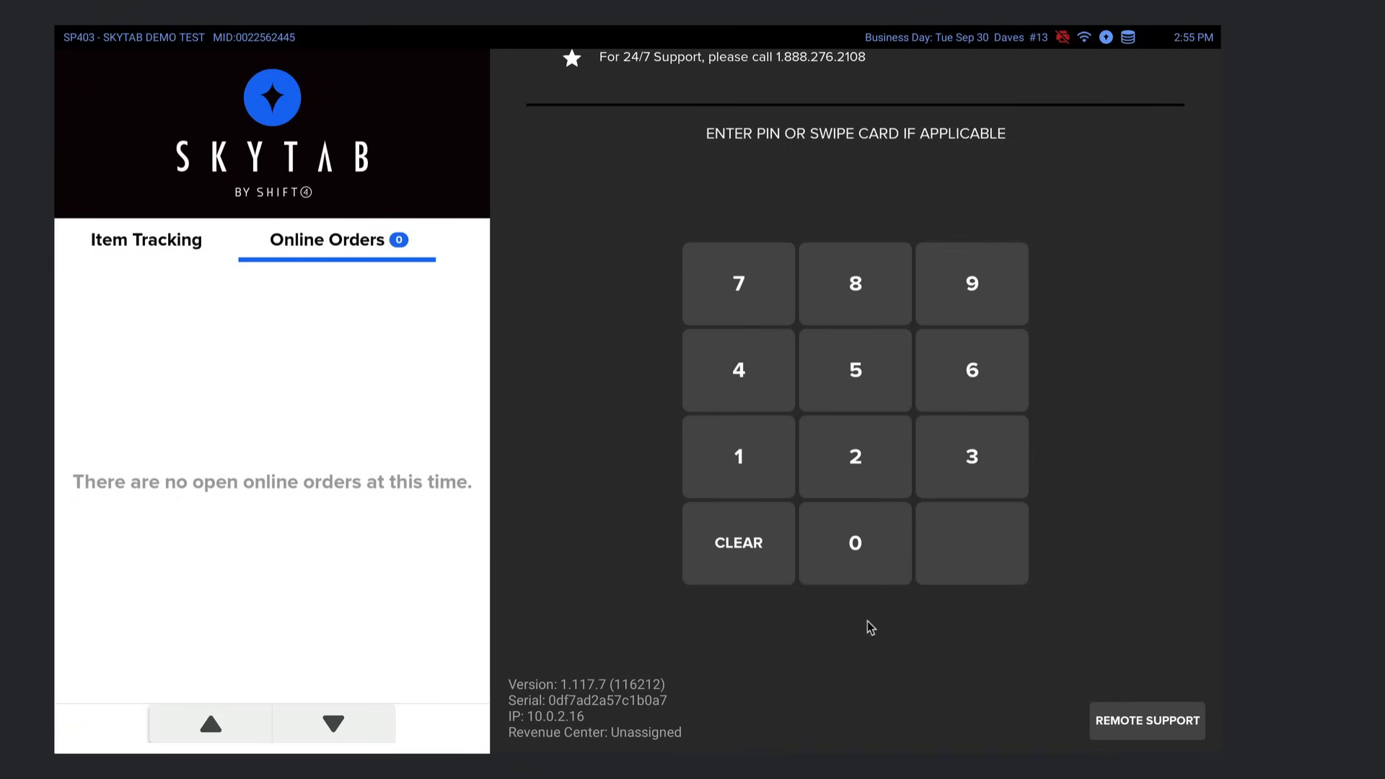
mouse_move(665, 445)
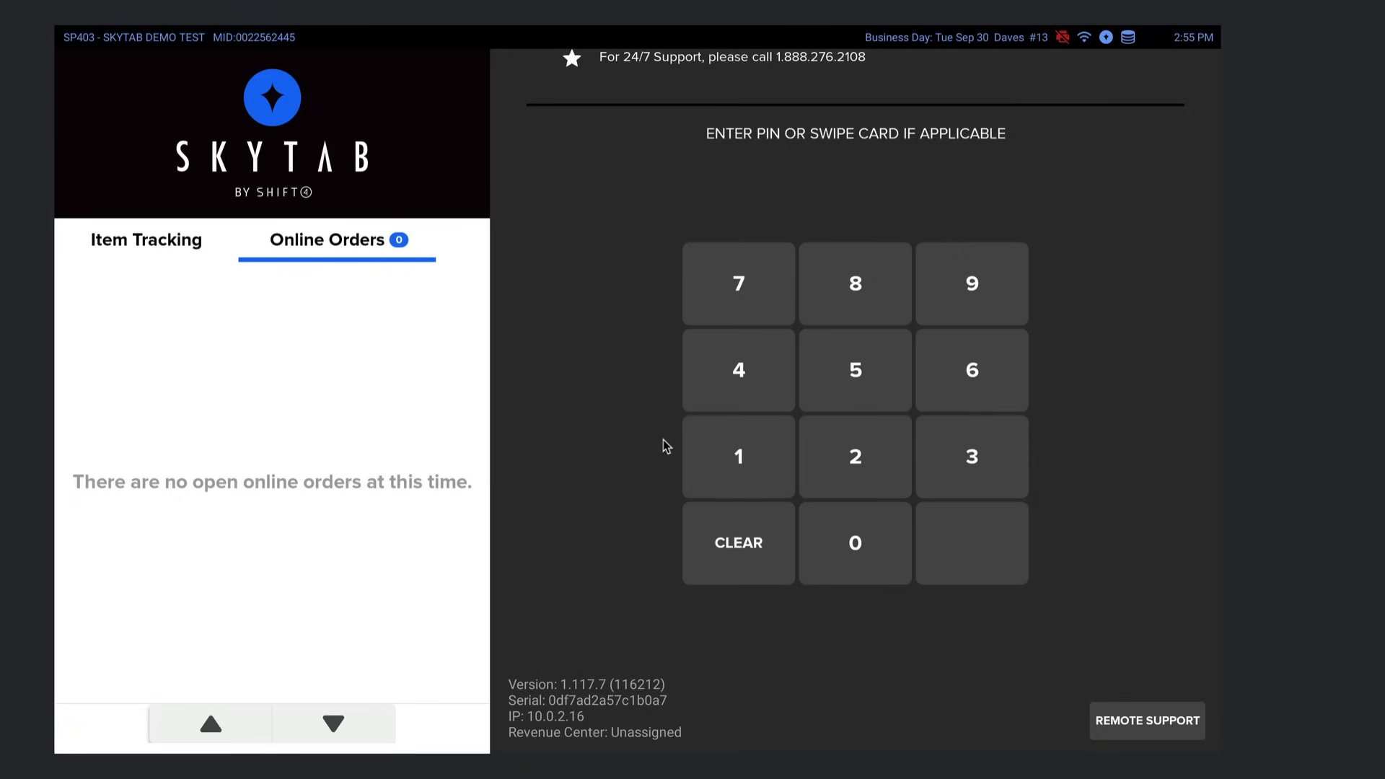
- Log in with the PIN to list the five open dine-in tickets
left_click(738, 457)
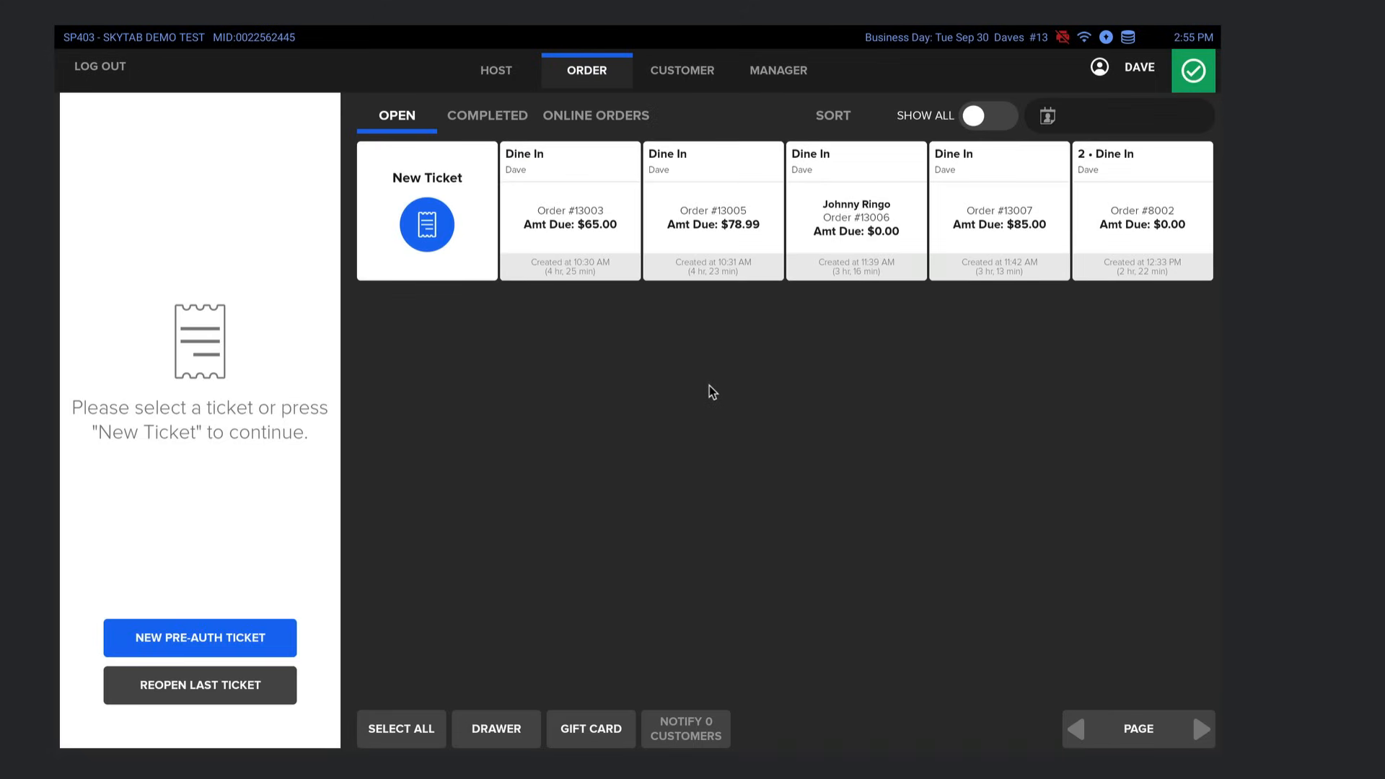
mouse_move(450, 356)
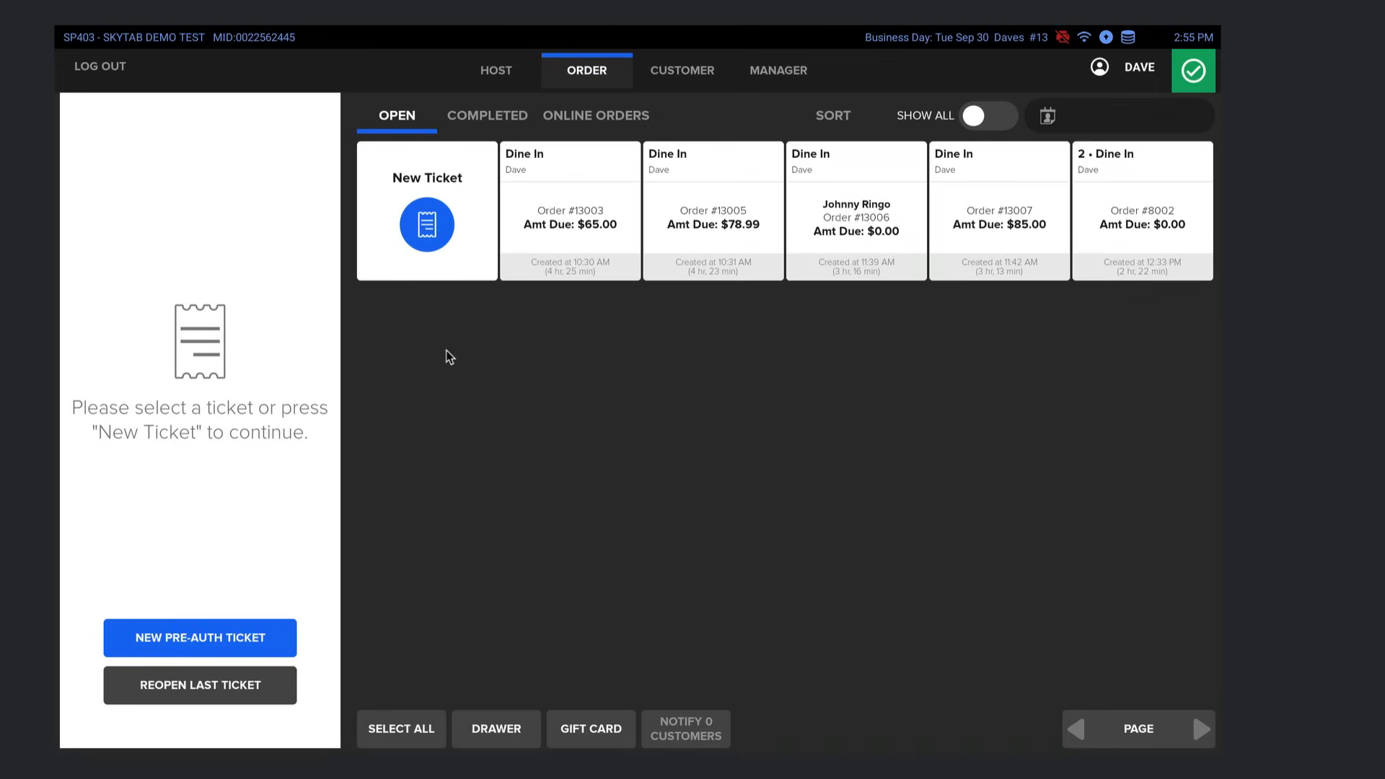
mouse_move(390, 320)
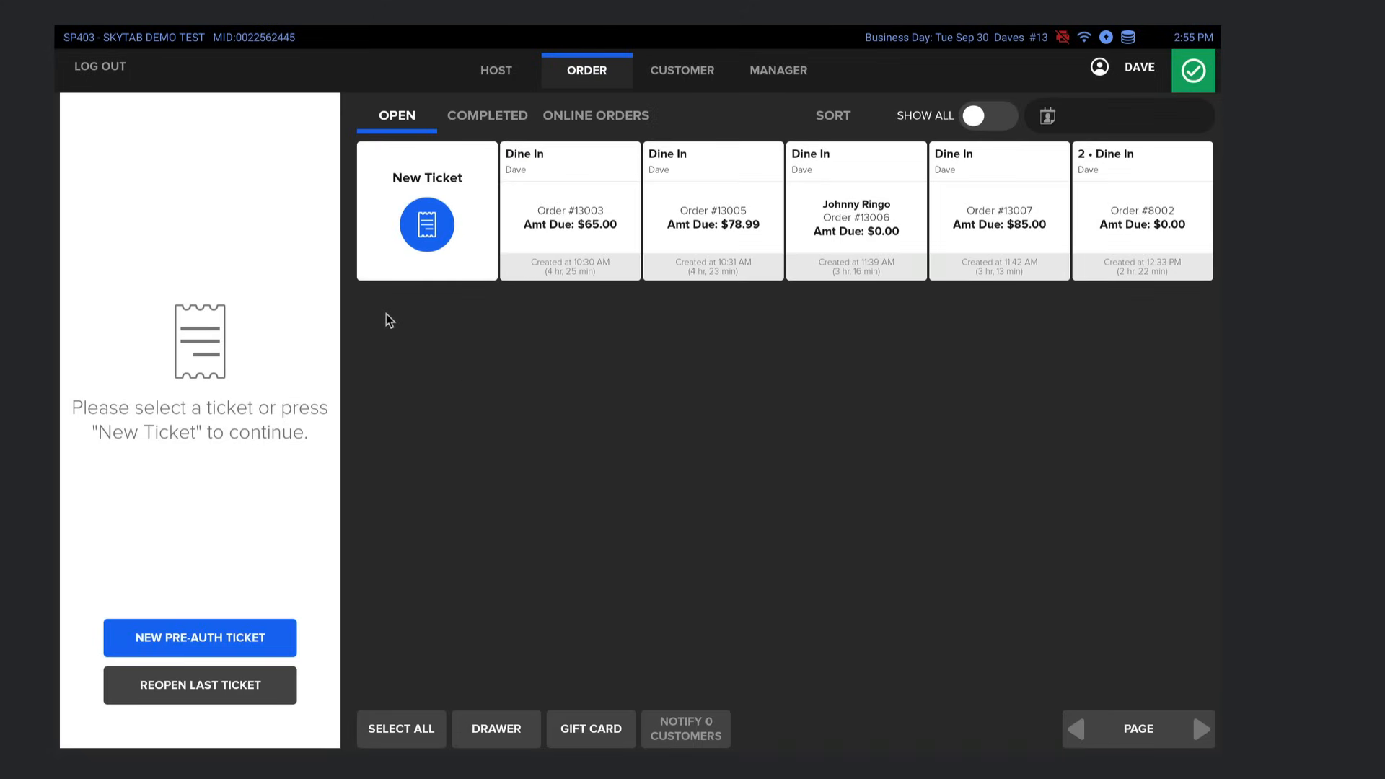
mouse_move(433, 362)
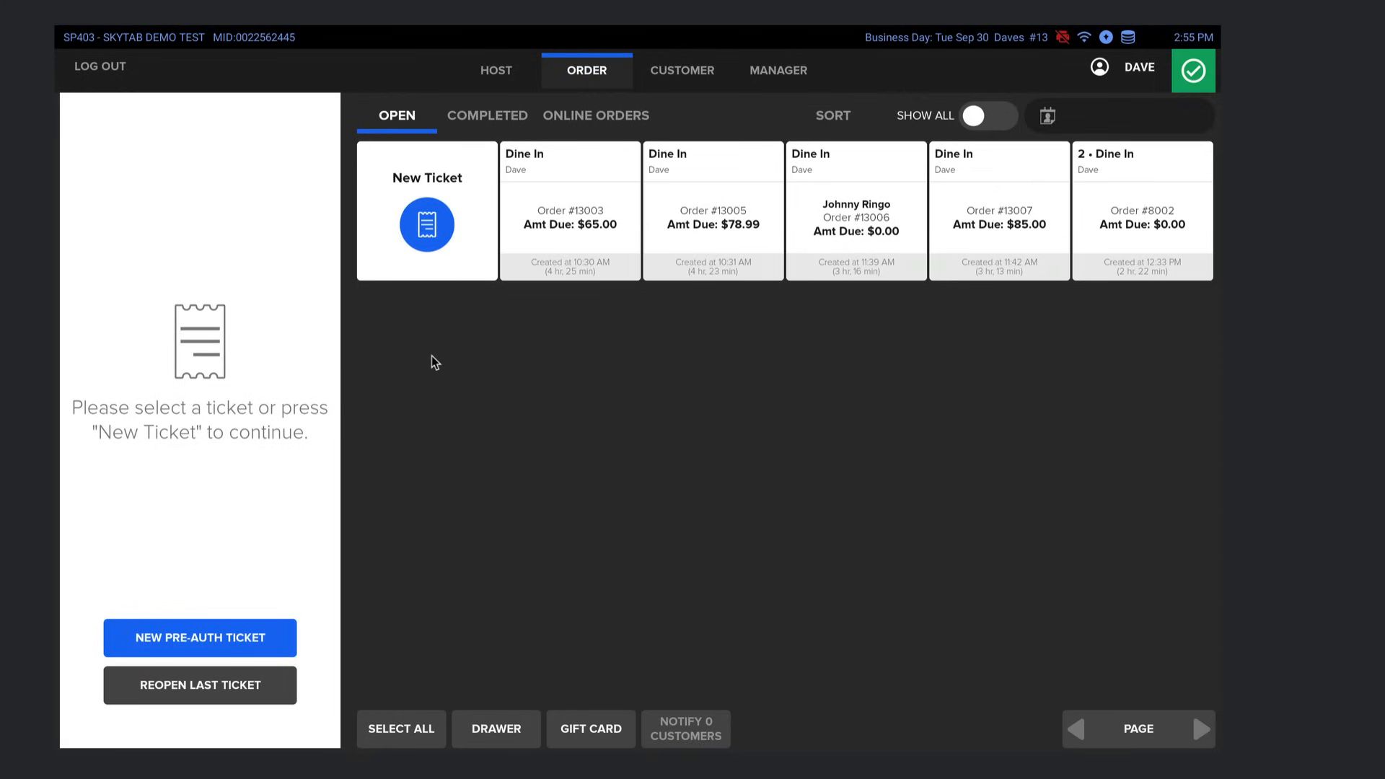
mouse_move(565, 397)
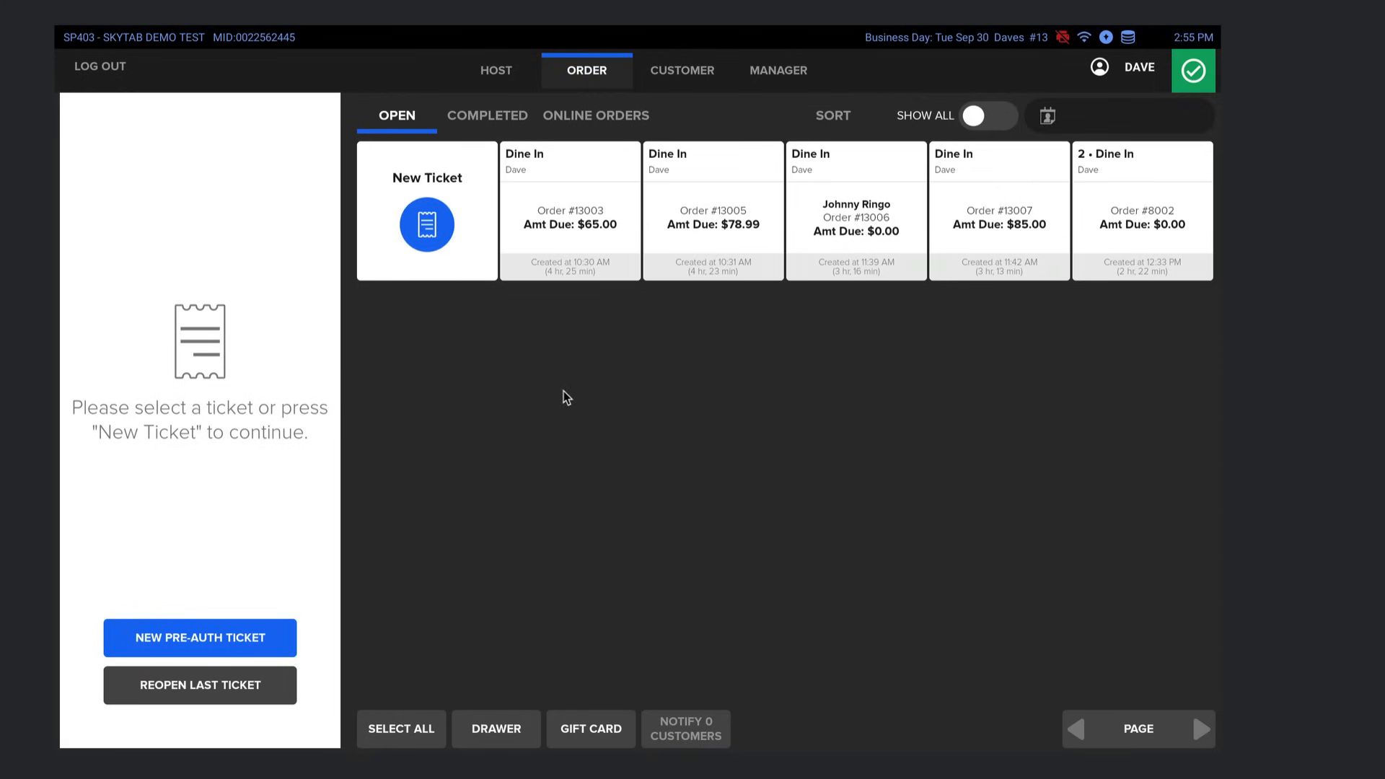
mouse_move(419, 314)
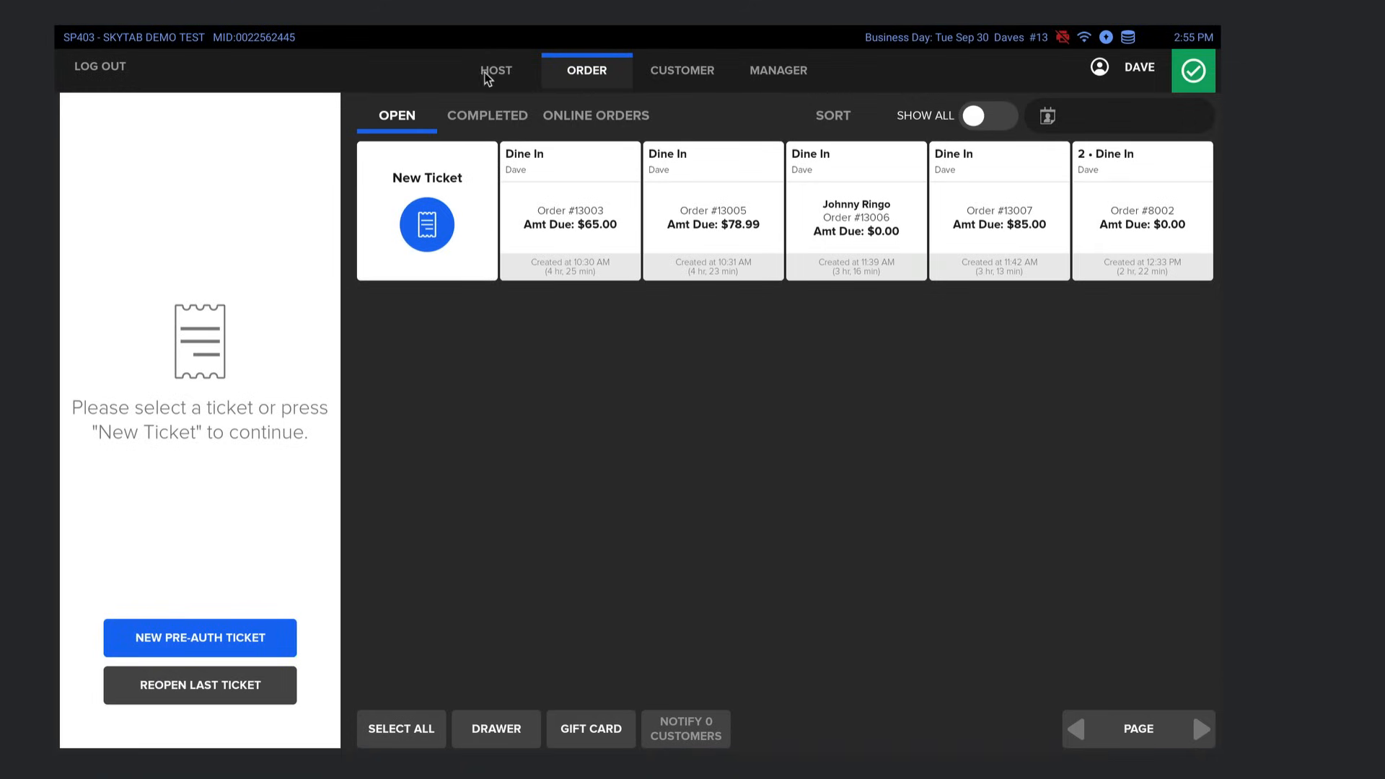
mouse_move(497, 78)
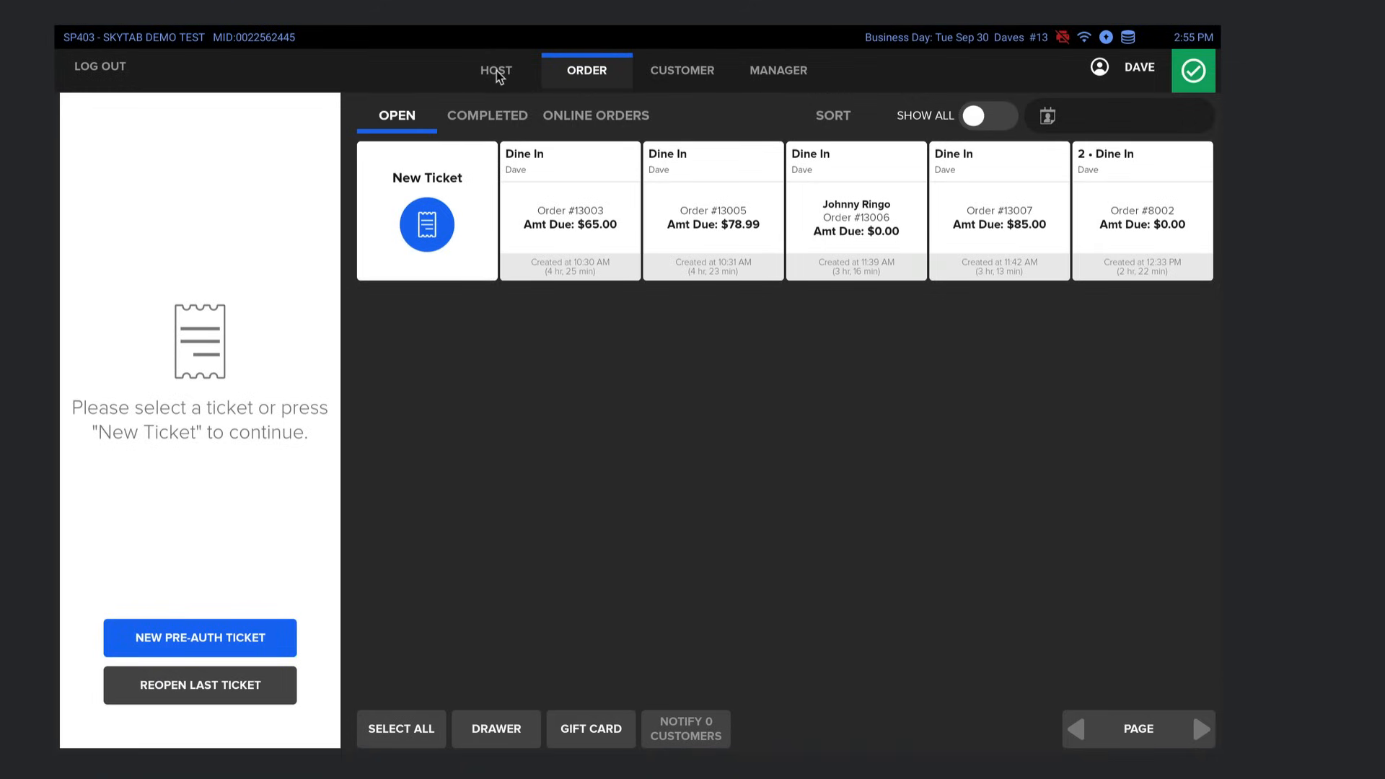
- Show the MAIN DINING floor plan with tables 1–10 in the Host view
left_click(495, 70)
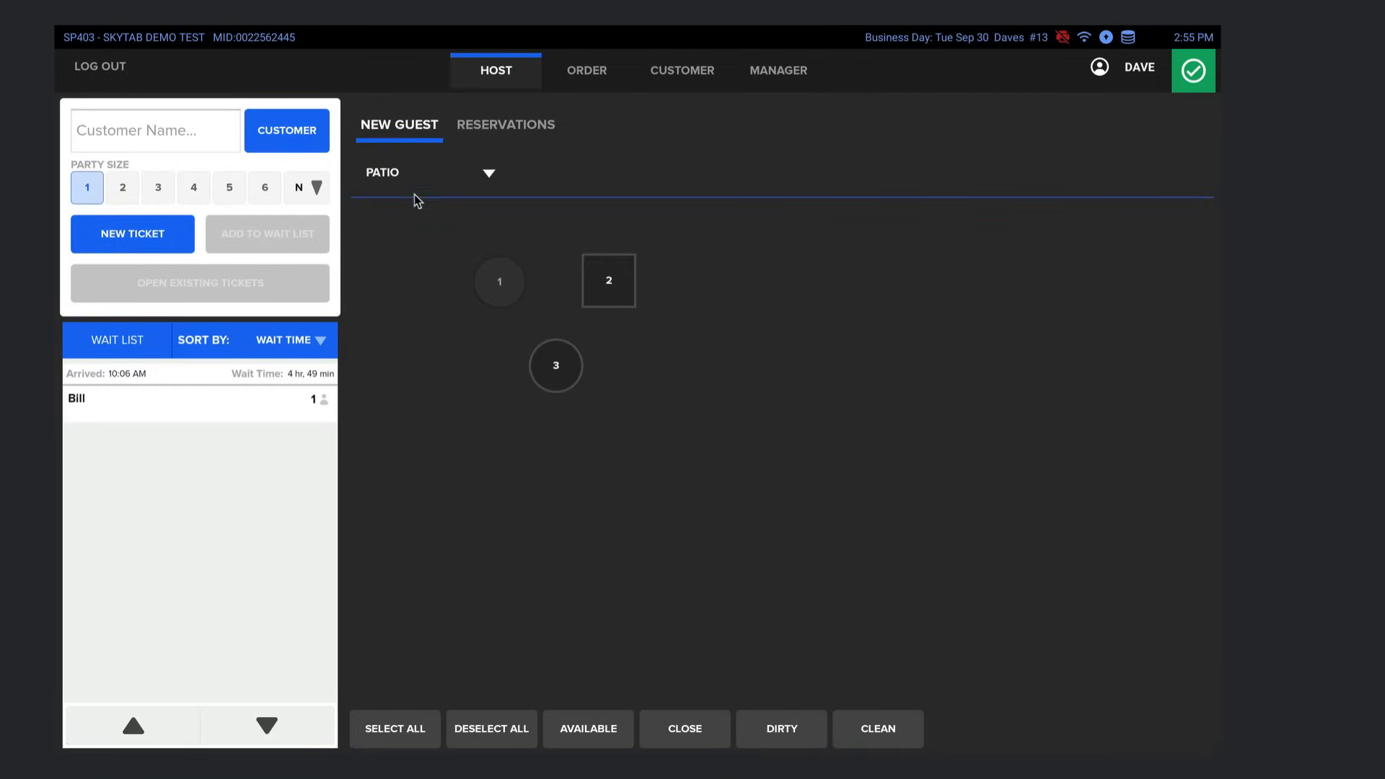
mouse_move(597, 426)
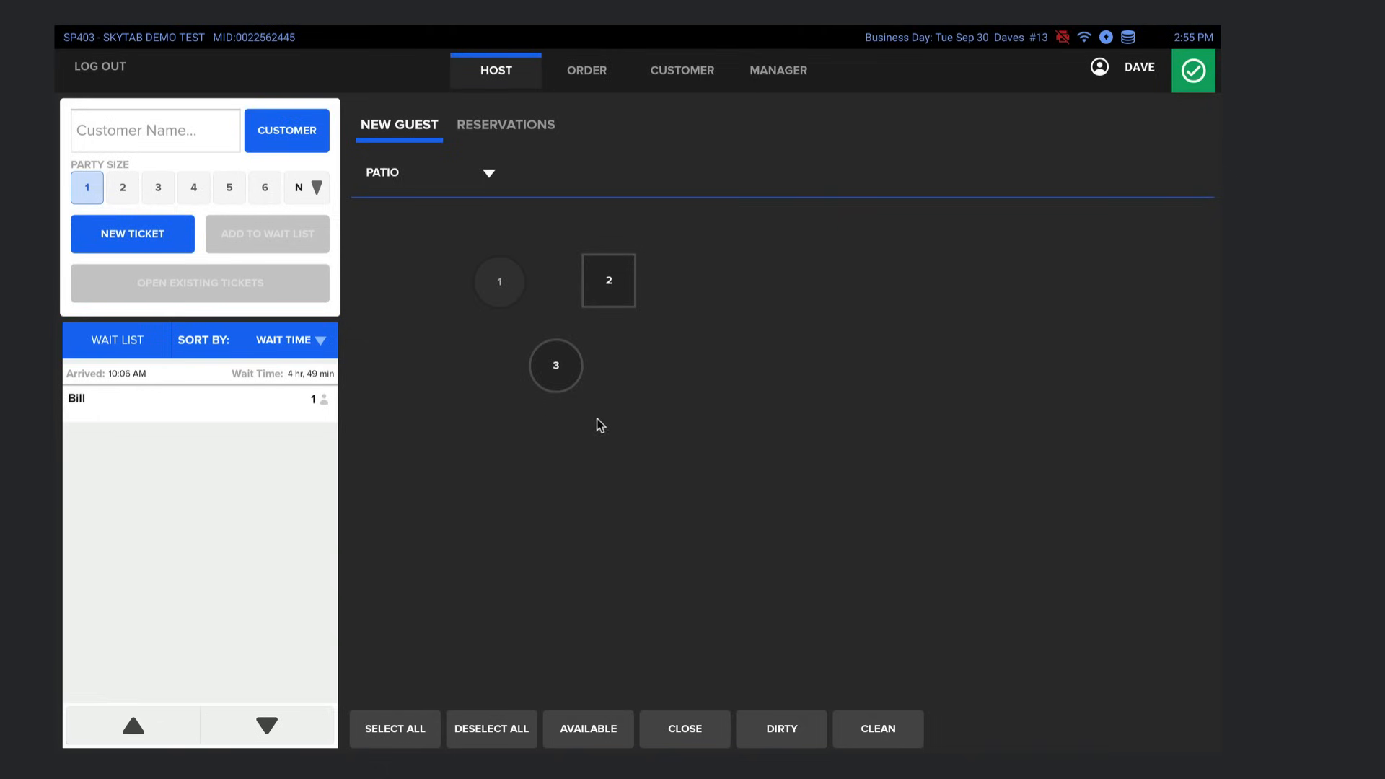
mouse_move(578, 373)
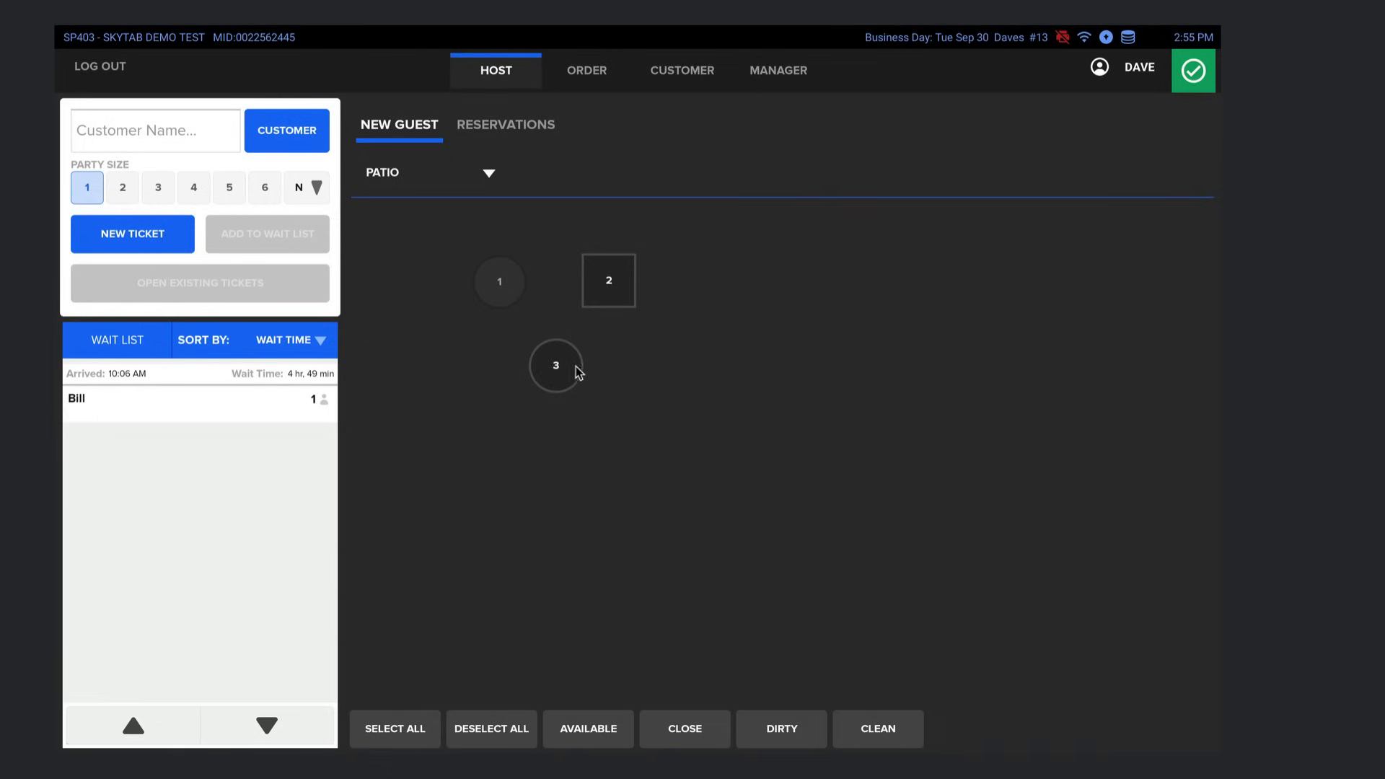
mouse_move(581, 319)
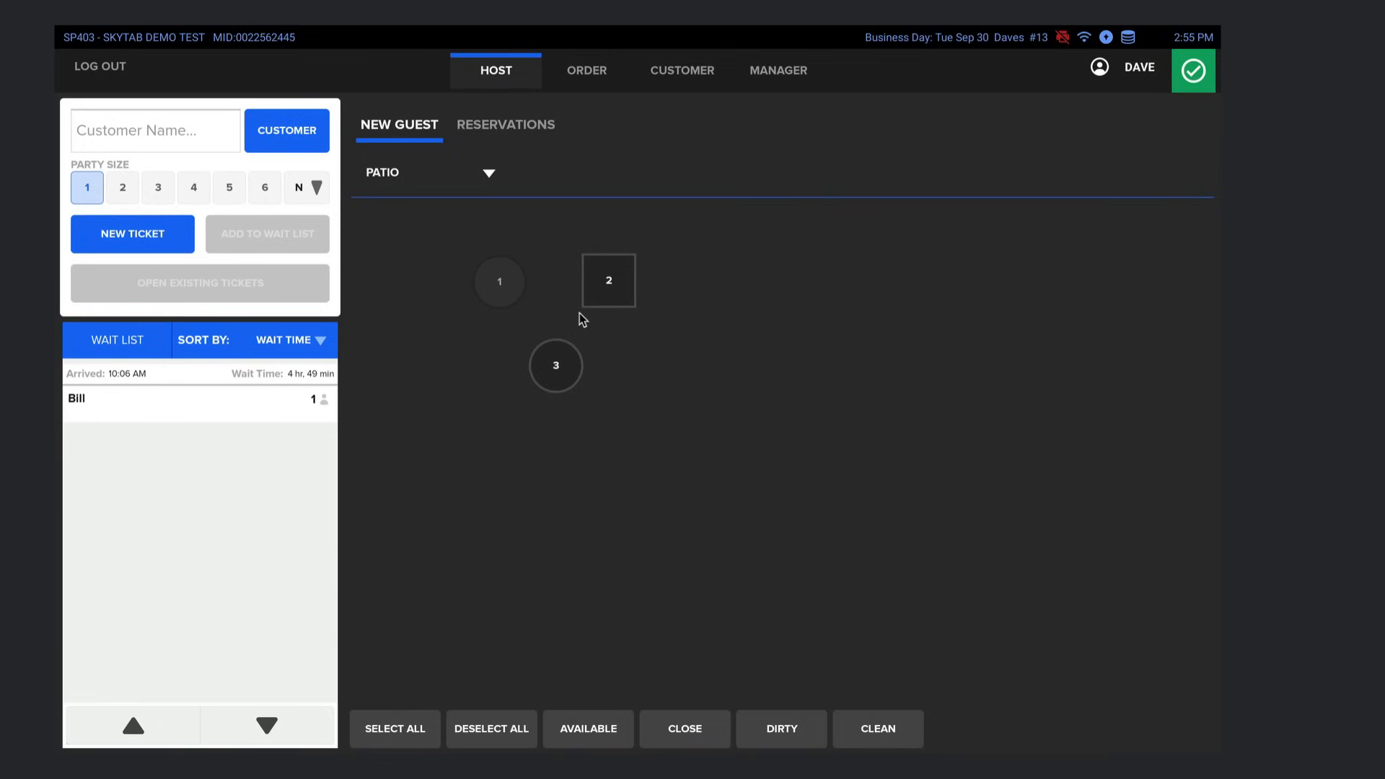
mouse_move(487, 182)
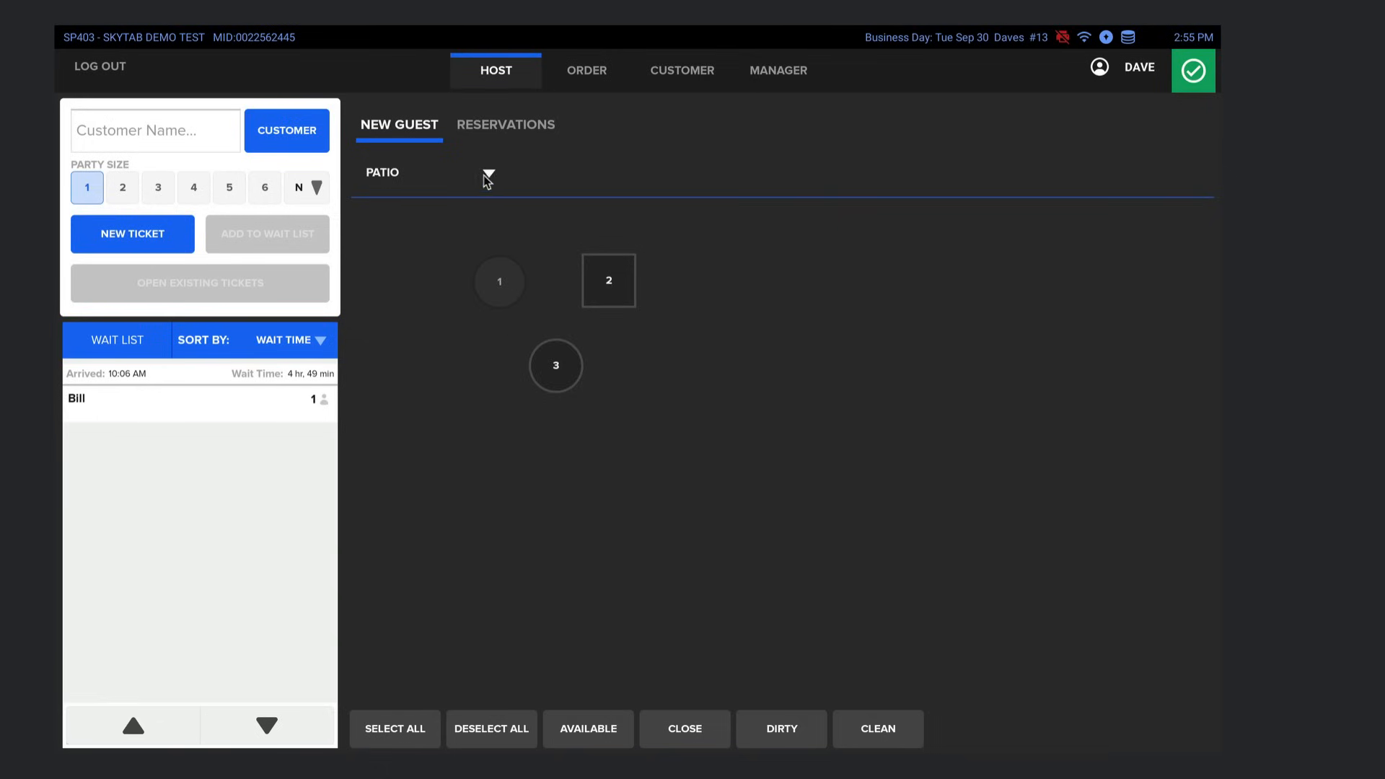
left_click(488, 174)
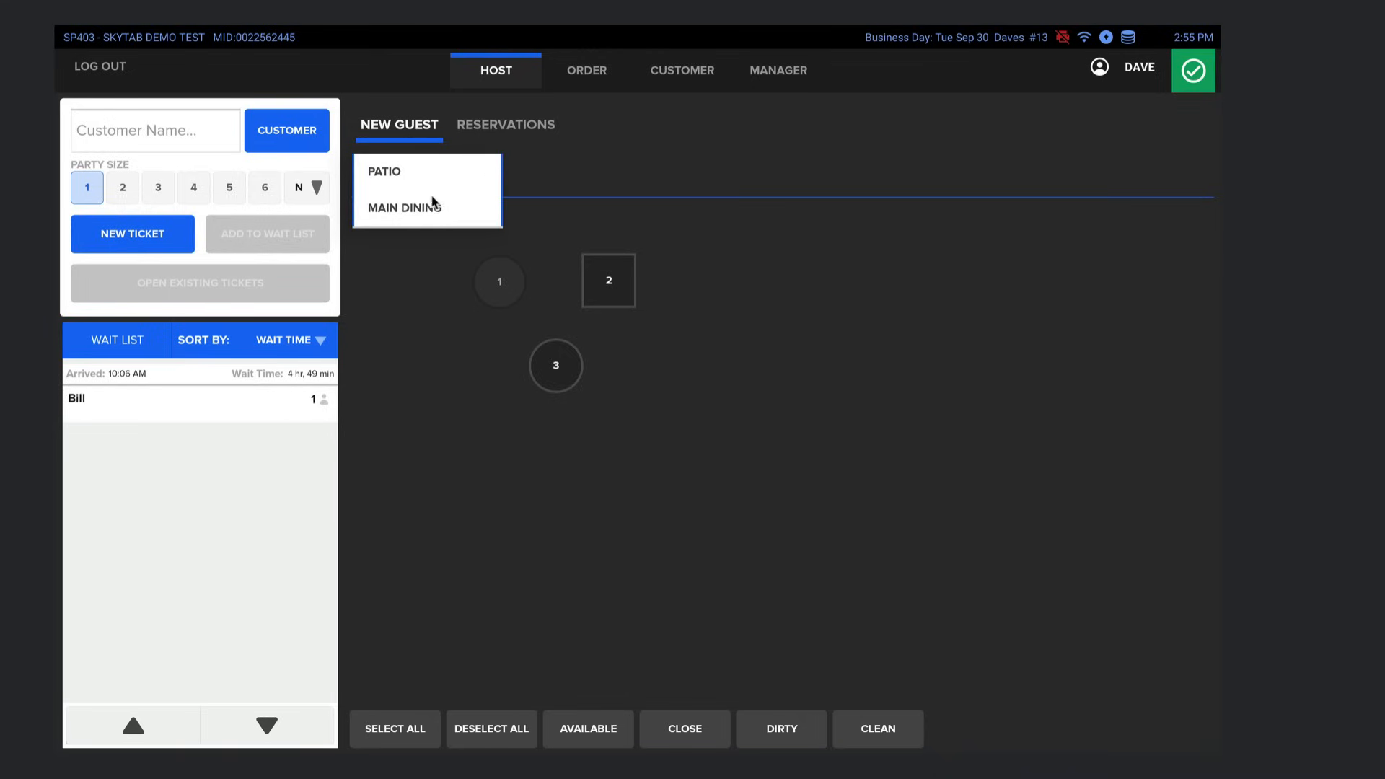
left_click(405, 206)
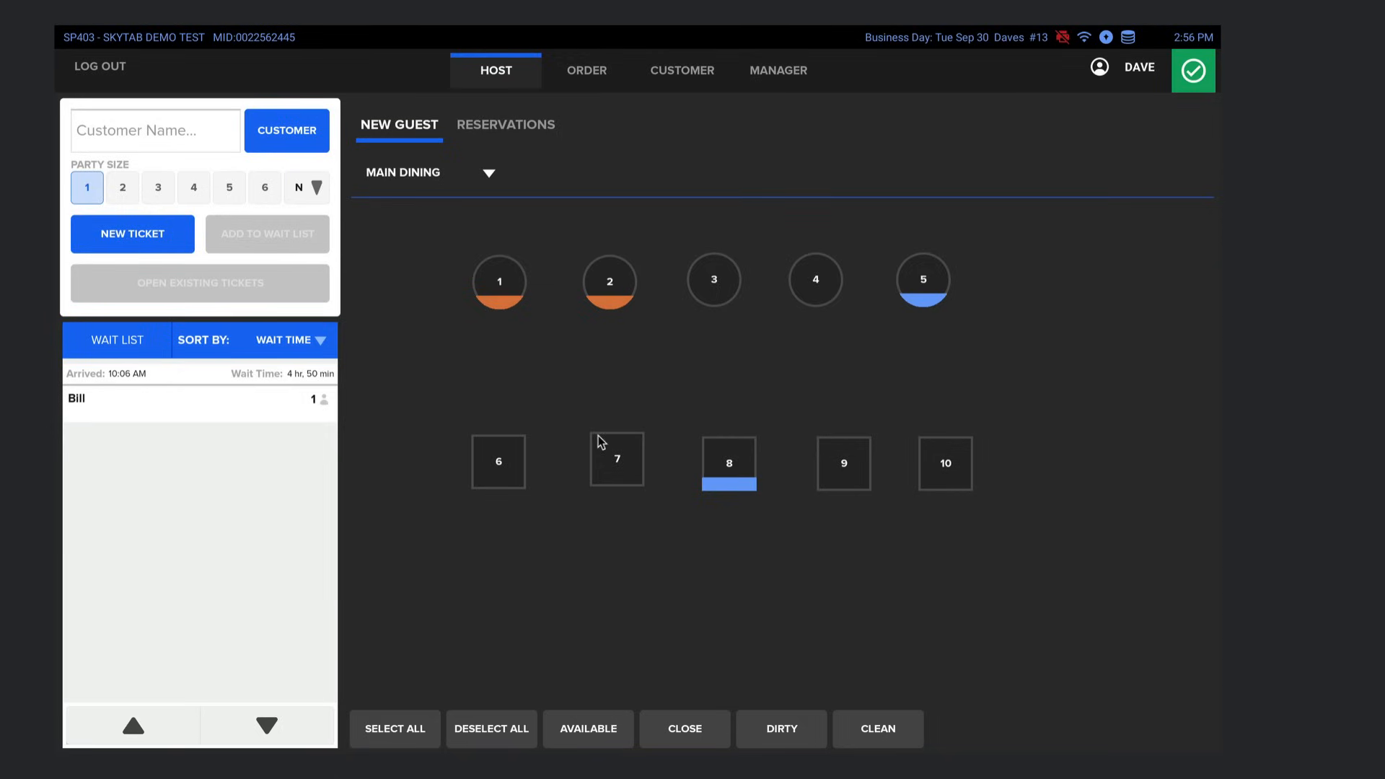
mouse_move(432, 244)
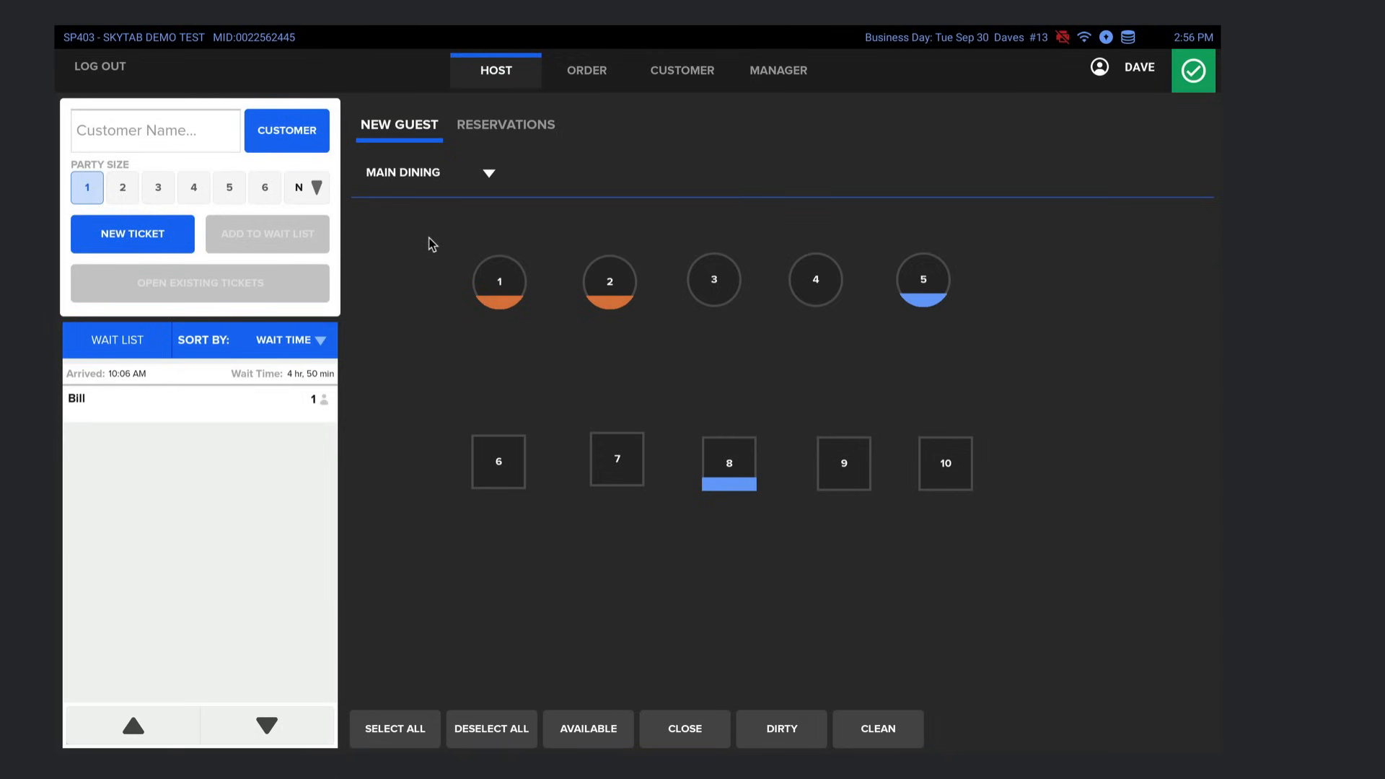
mouse_move(402, 216)
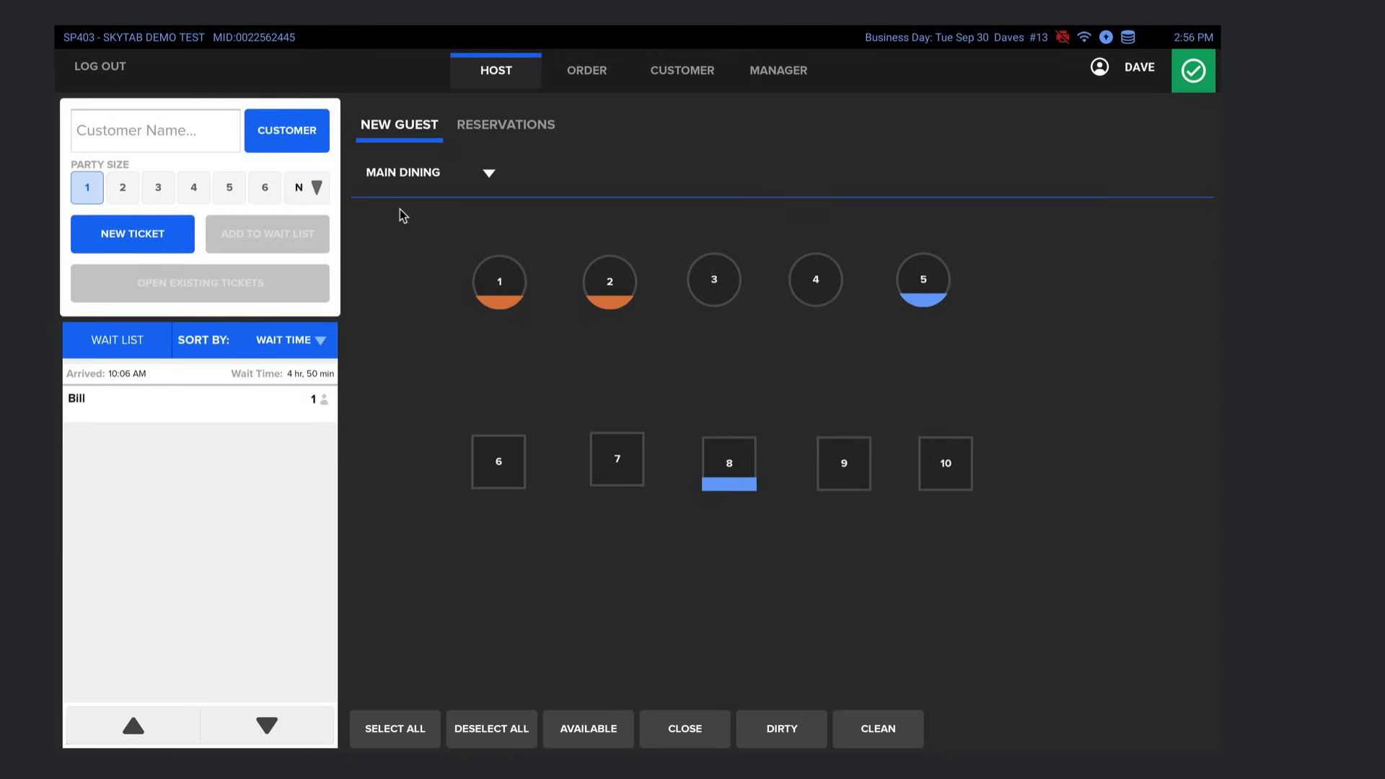
mouse_move(582, 323)
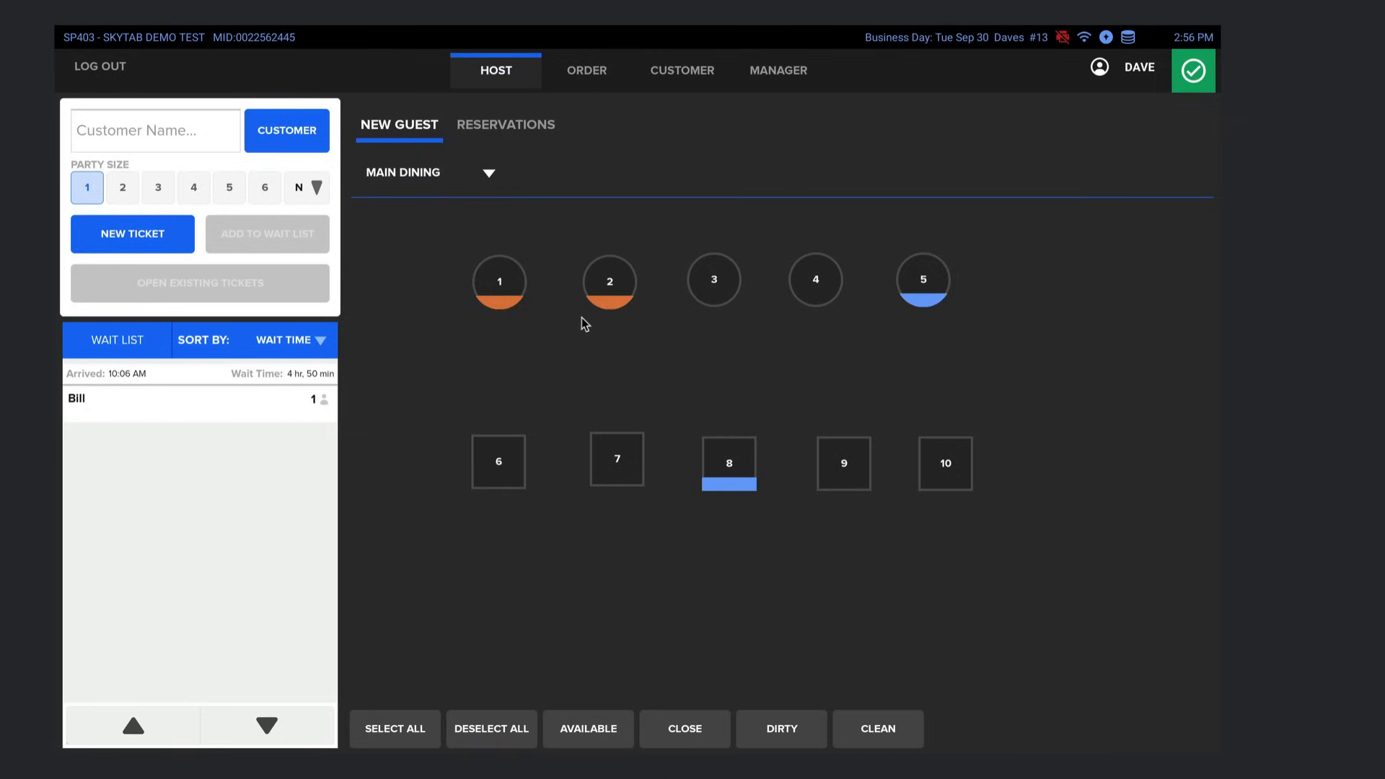
mouse_move(440, 308)
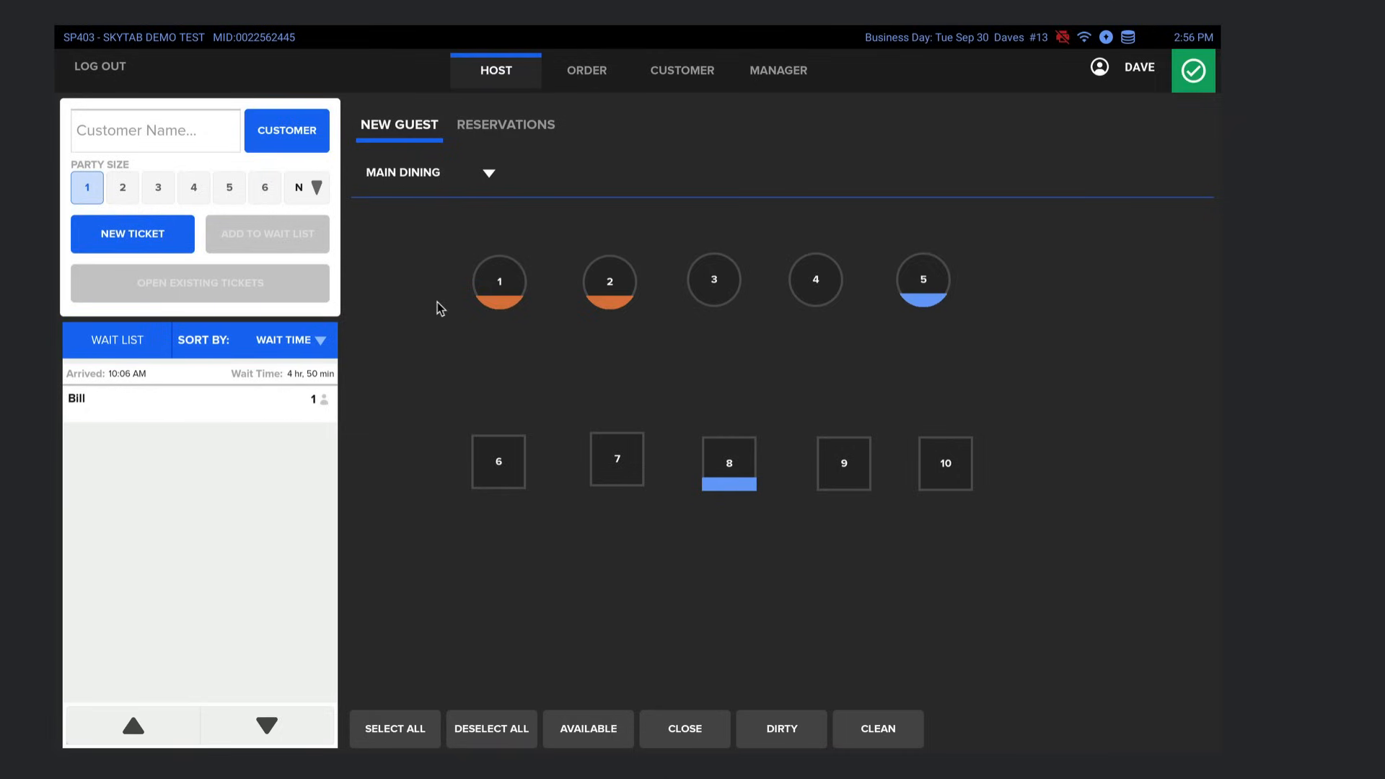
mouse_move(373, 153)
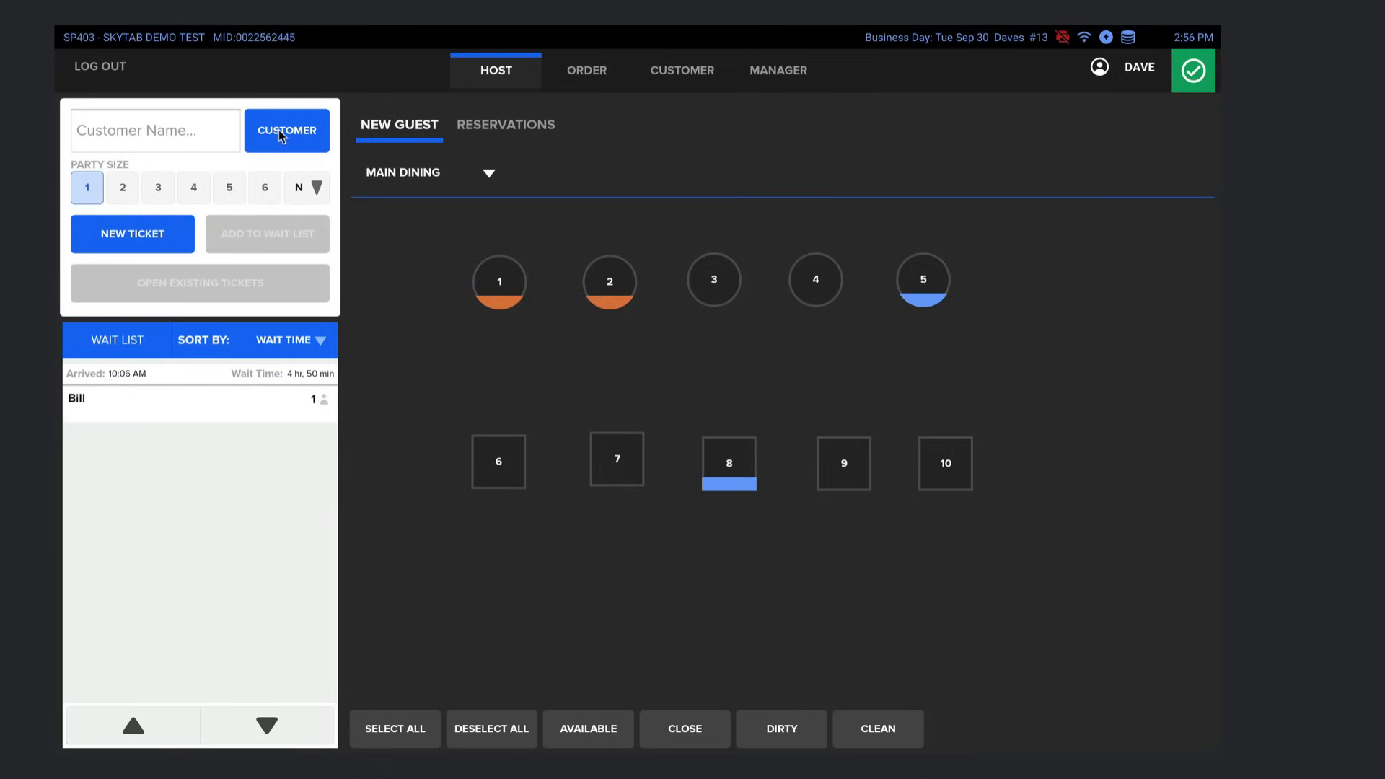
- Show the CUSTOMER directory of saved customers and their phone numbers
left_click(286, 130)
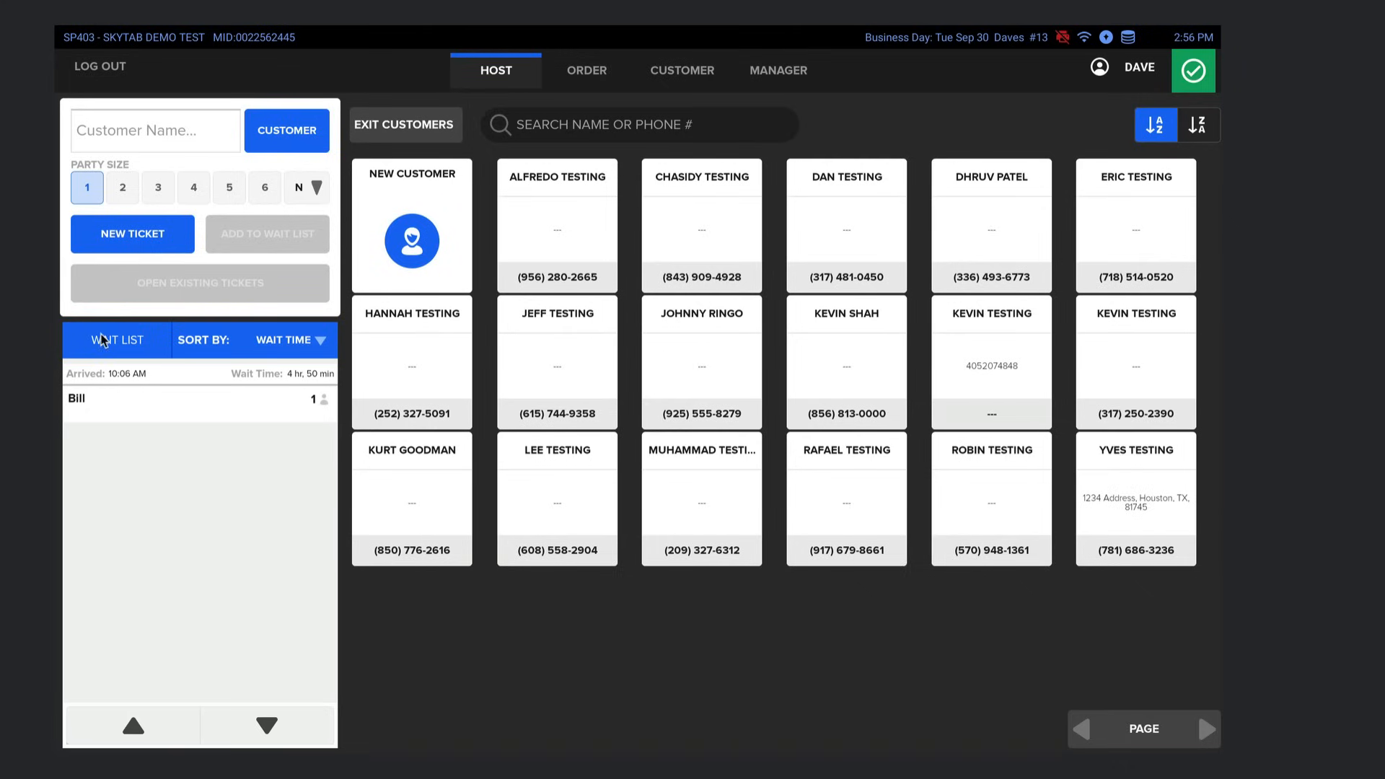
mouse_move(83, 388)
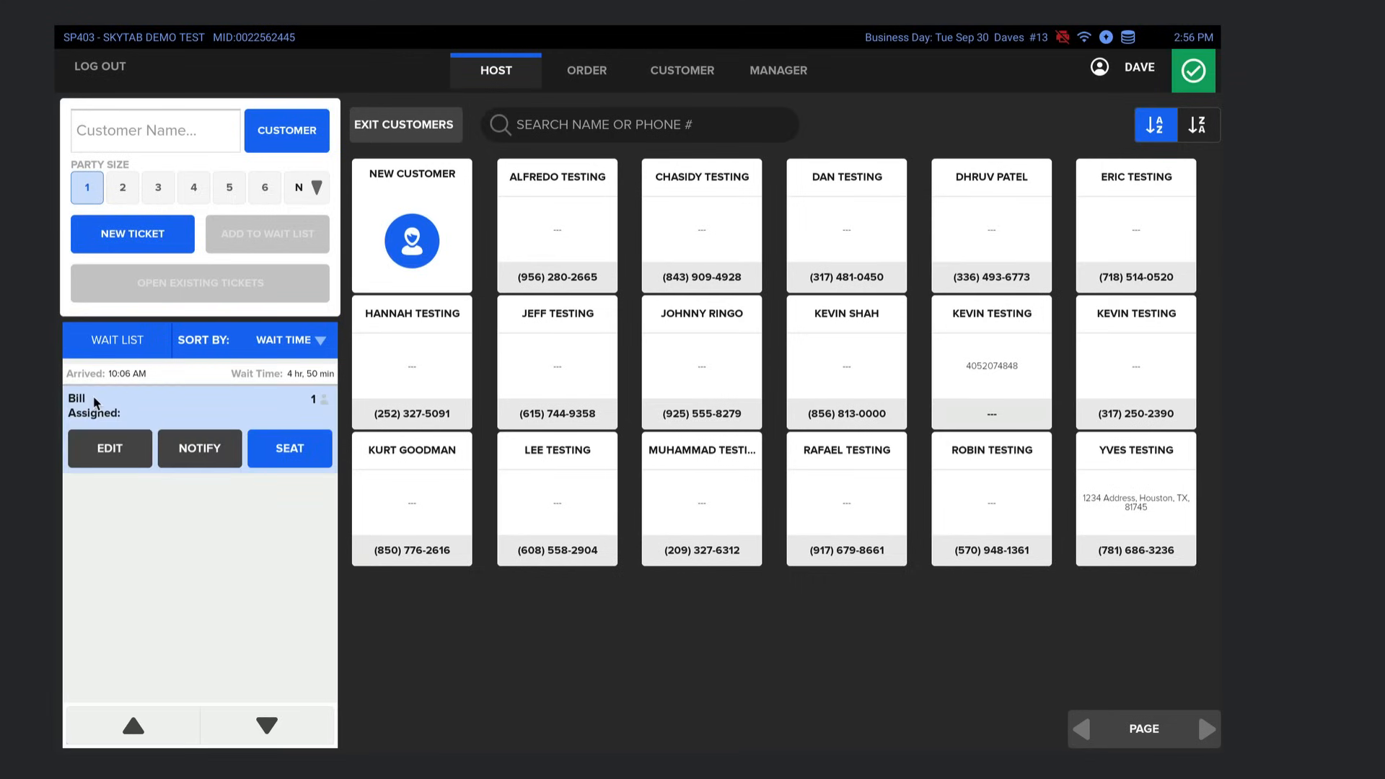
mouse_move(250, 410)
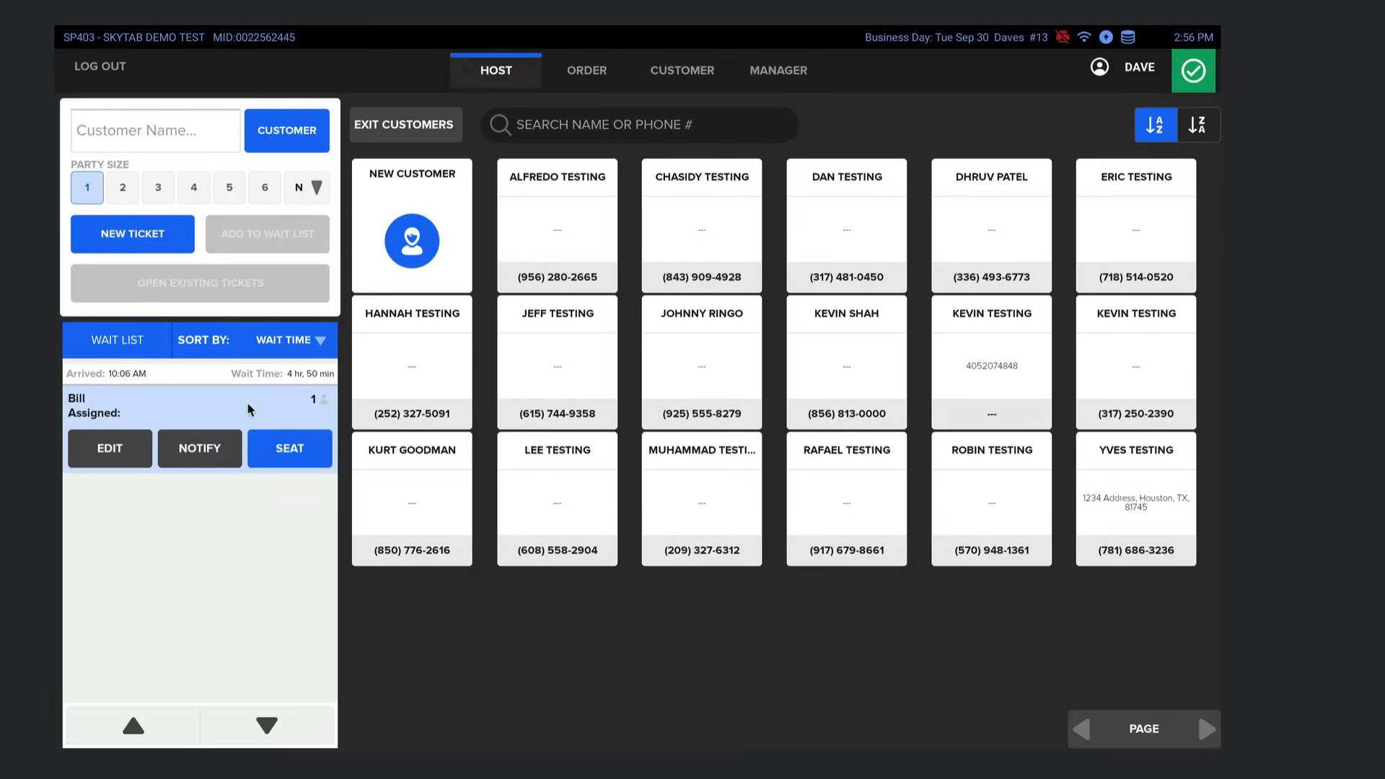
mouse_move(415, 58)
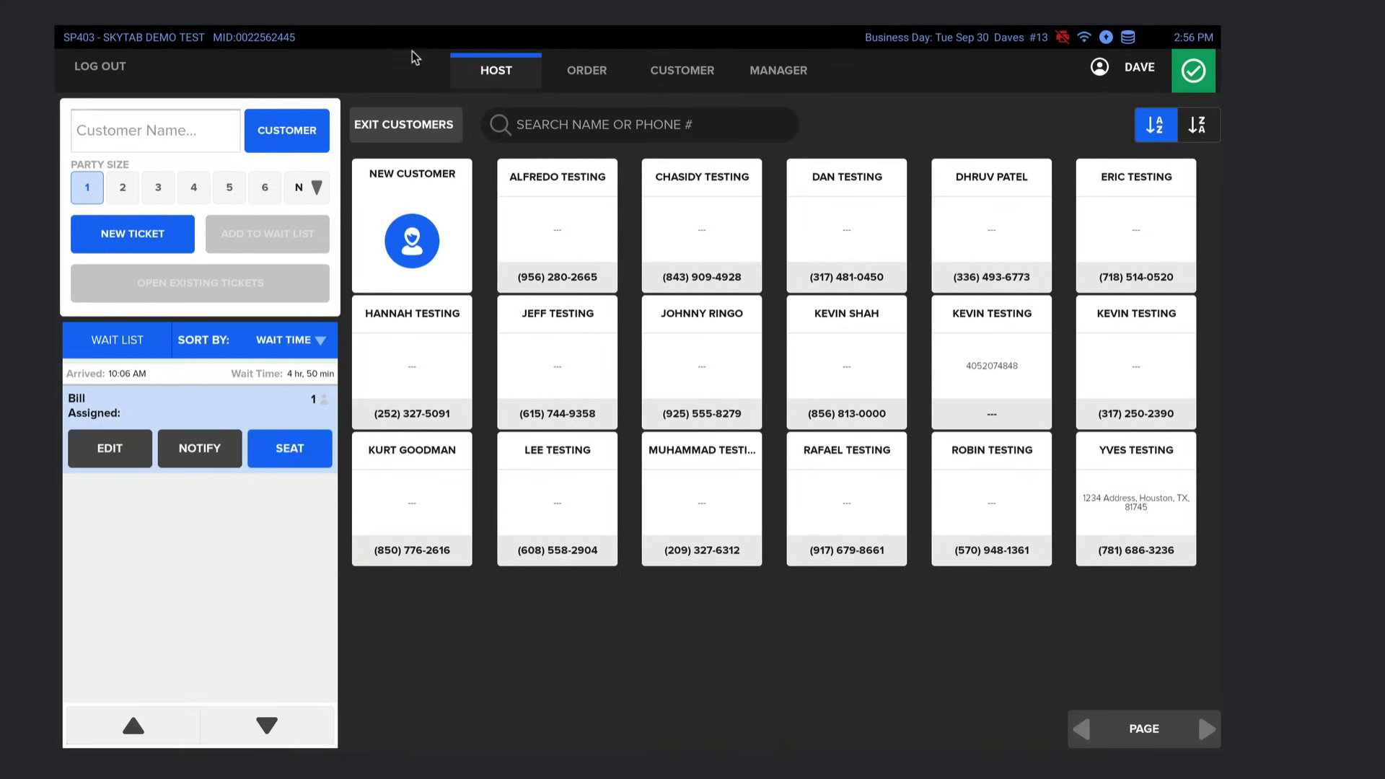
mouse_move(686, 59)
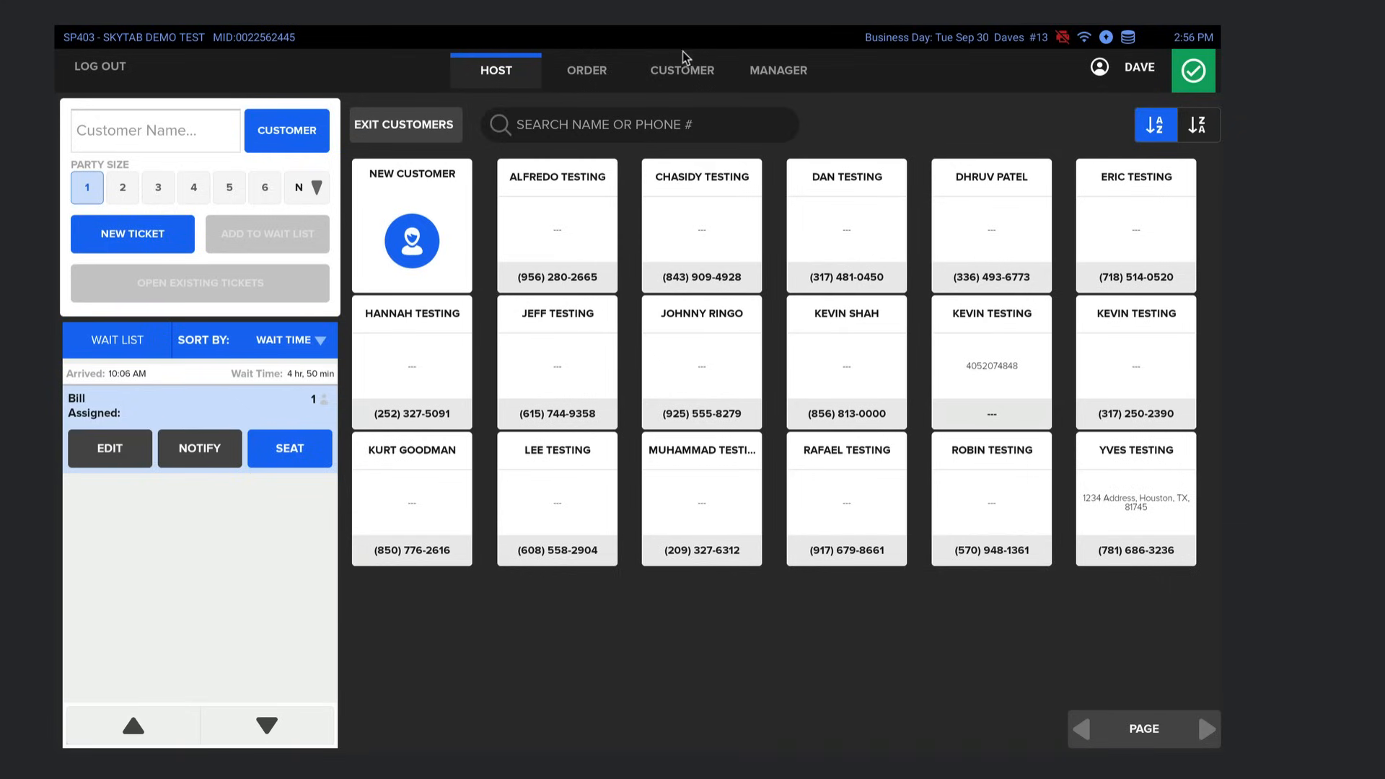
left_click(682, 70)
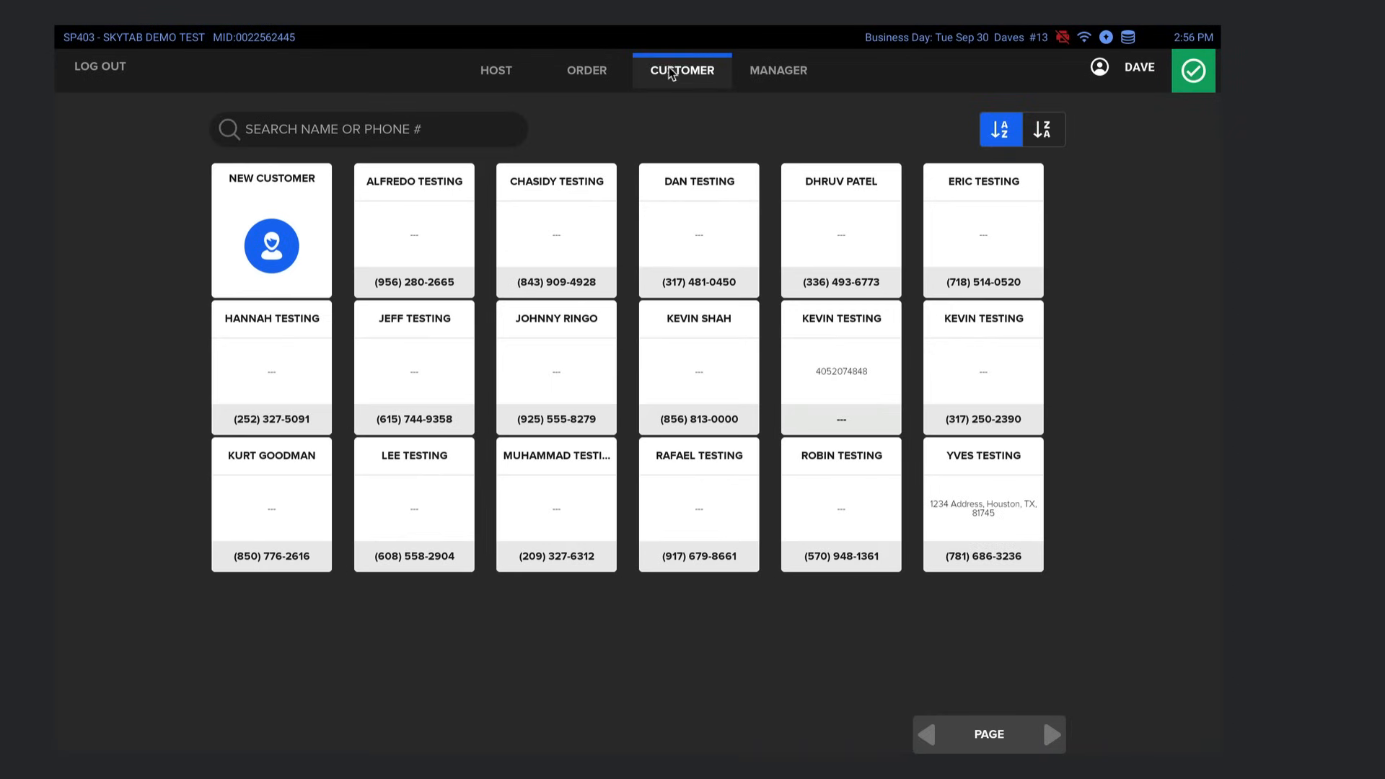
mouse_move(555, 156)
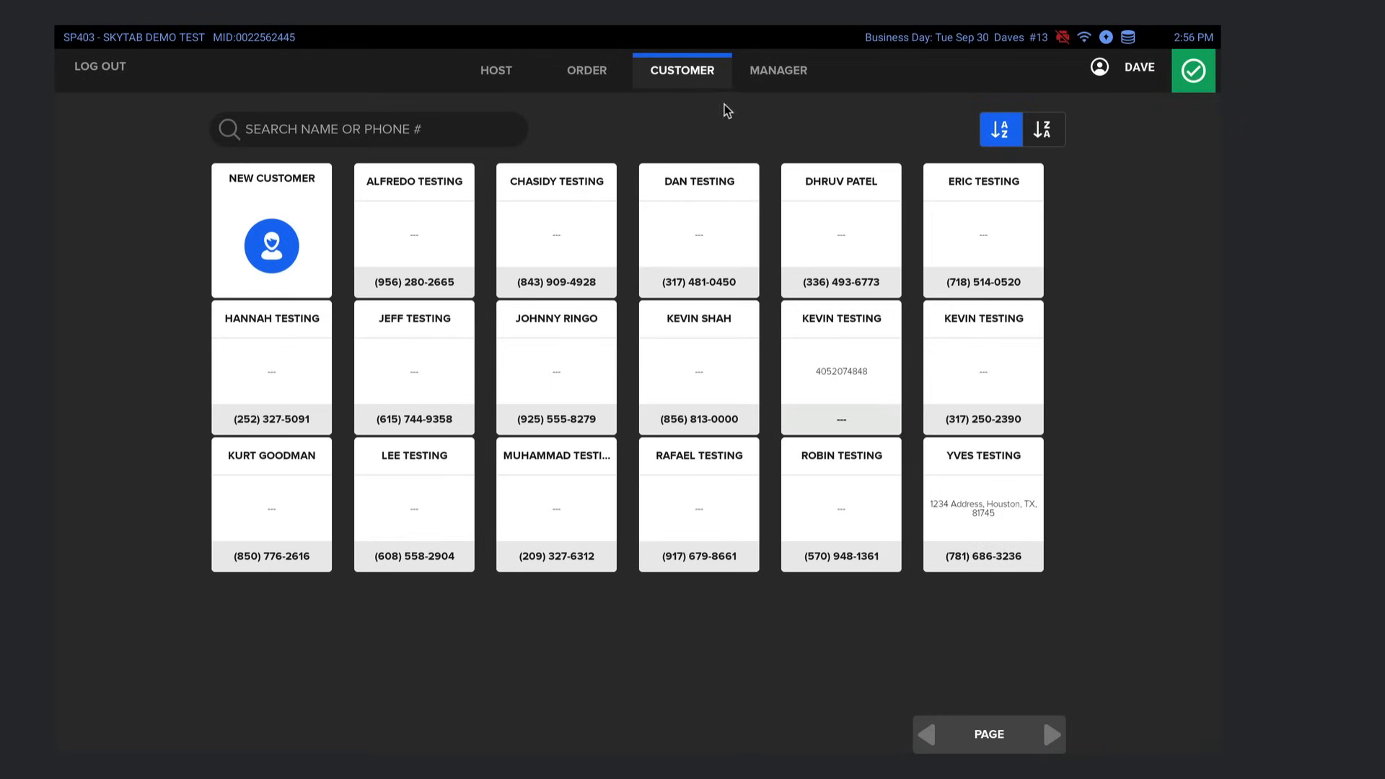
- Browse Manager Settings and Reporting, ending on Dave's shifts in TIMECLOCK
left_click(778, 71)
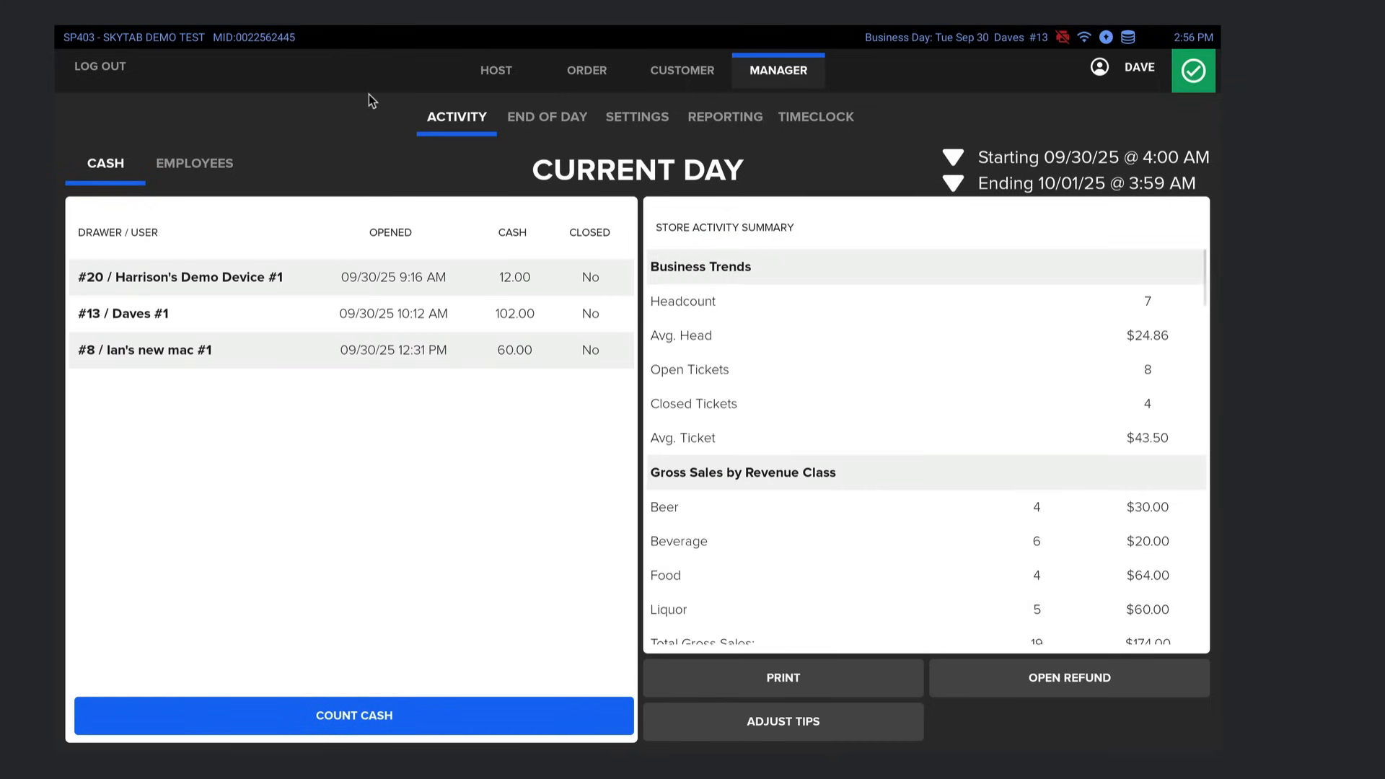
mouse_move(481, 154)
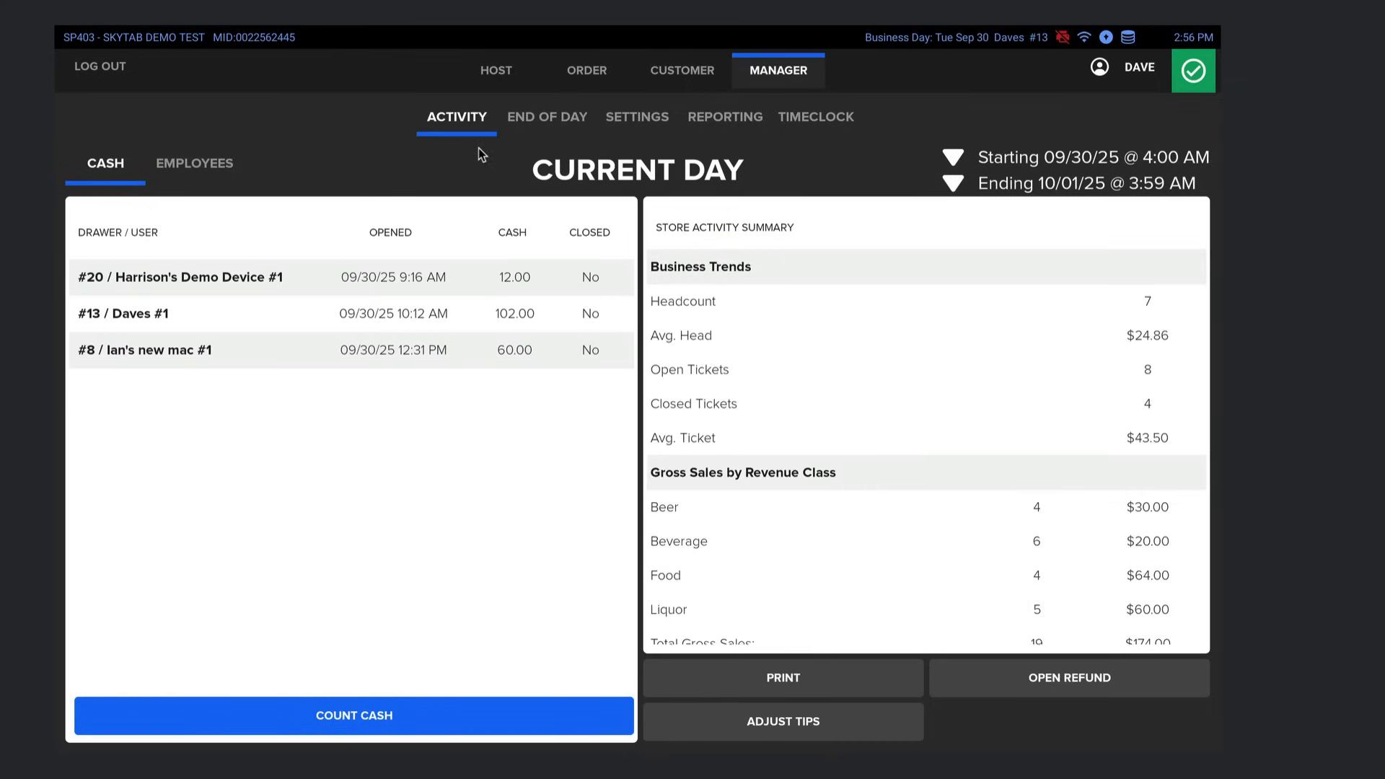
mouse_move(158, 137)
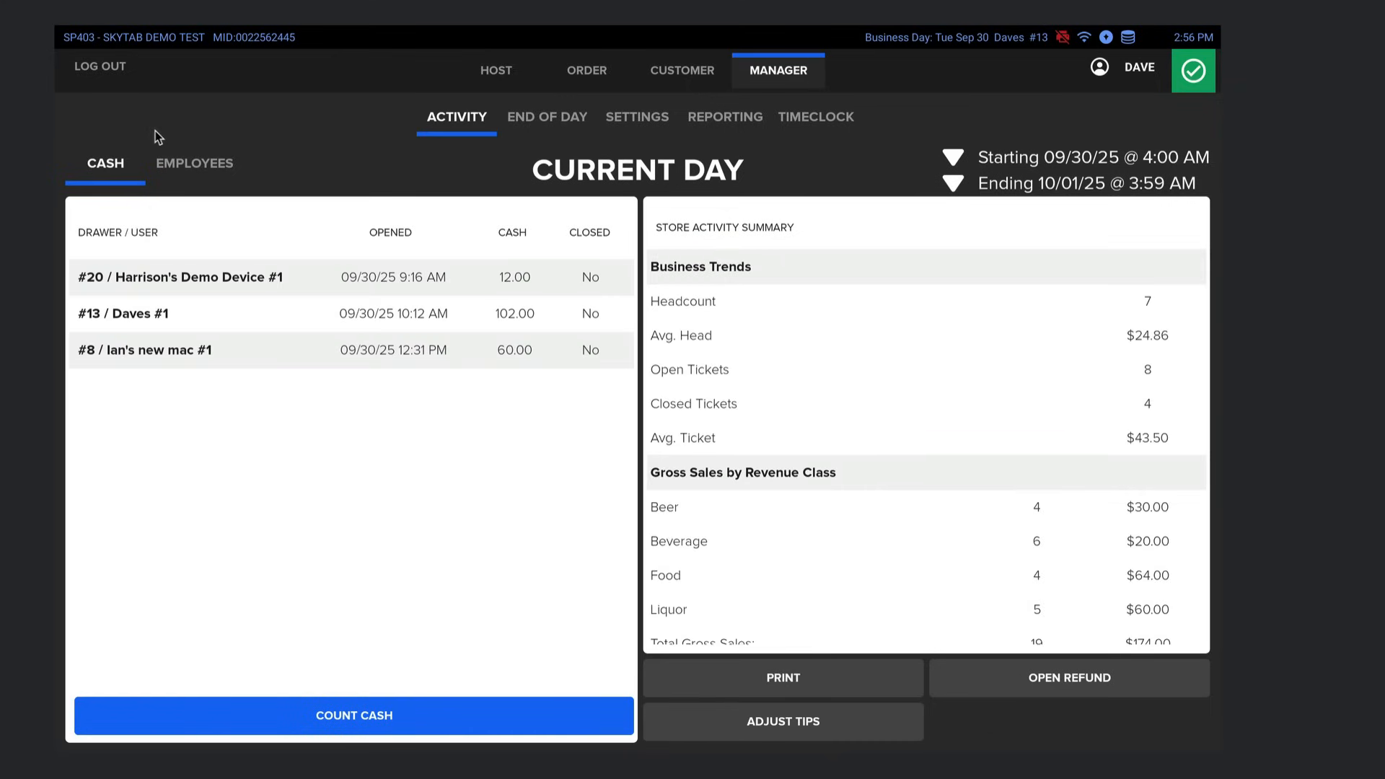
mouse_move(327, 137)
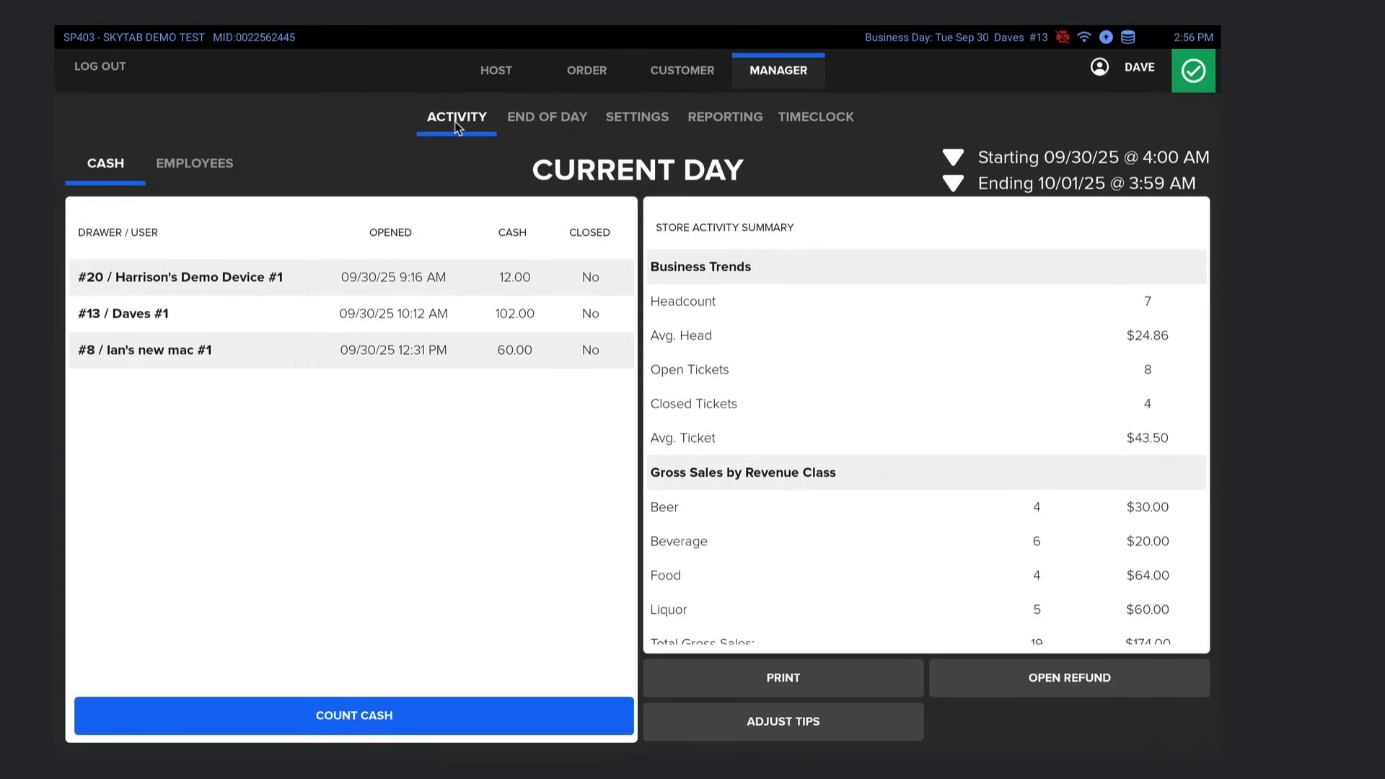
left_click(637, 117)
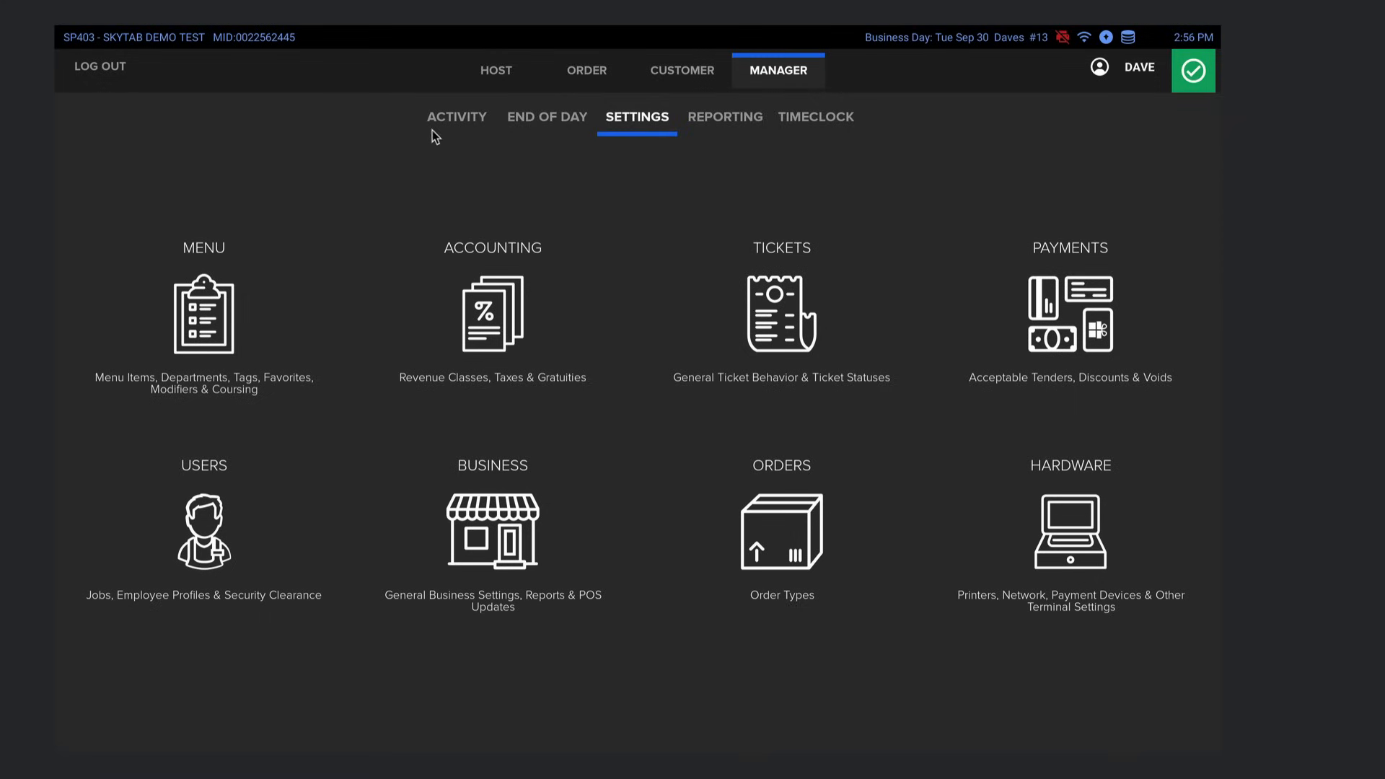
mouse_move(186, 280)
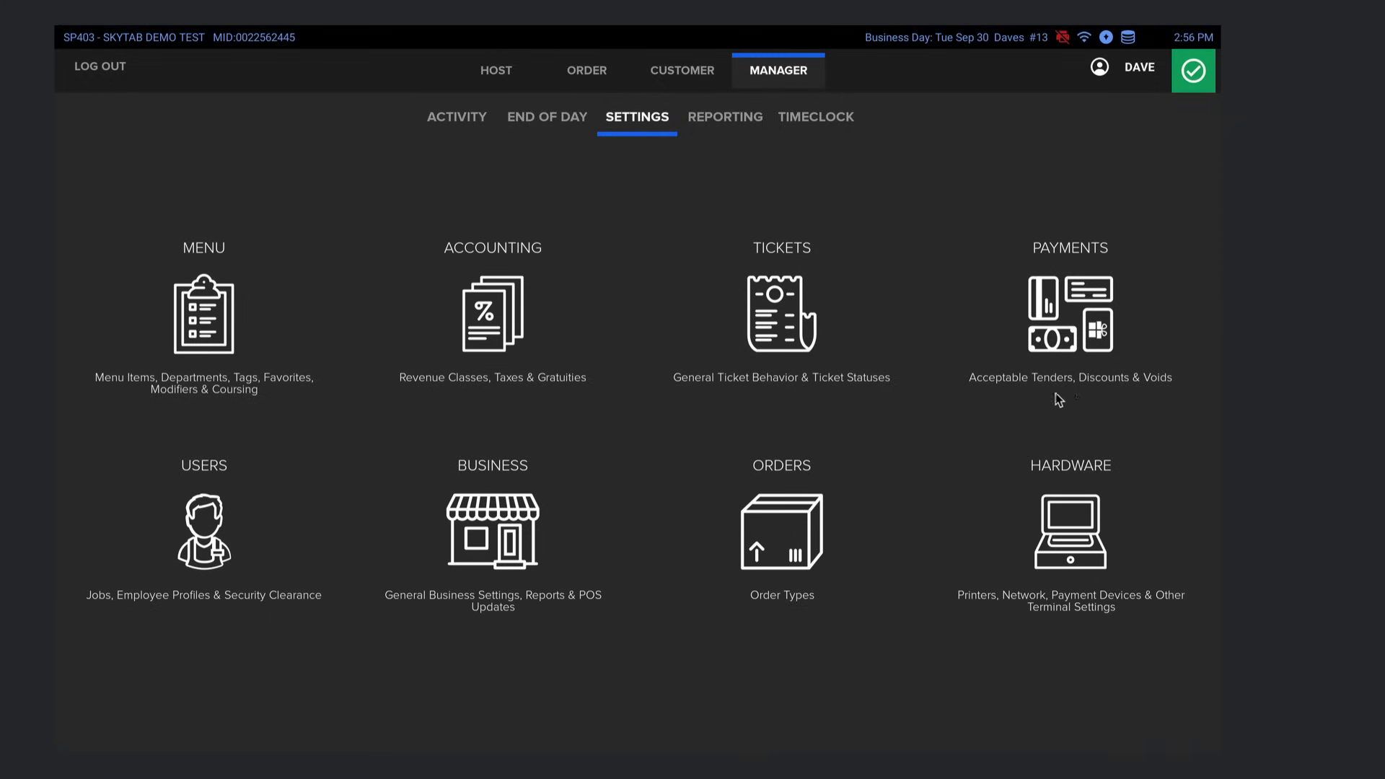
left_click(724, 116)
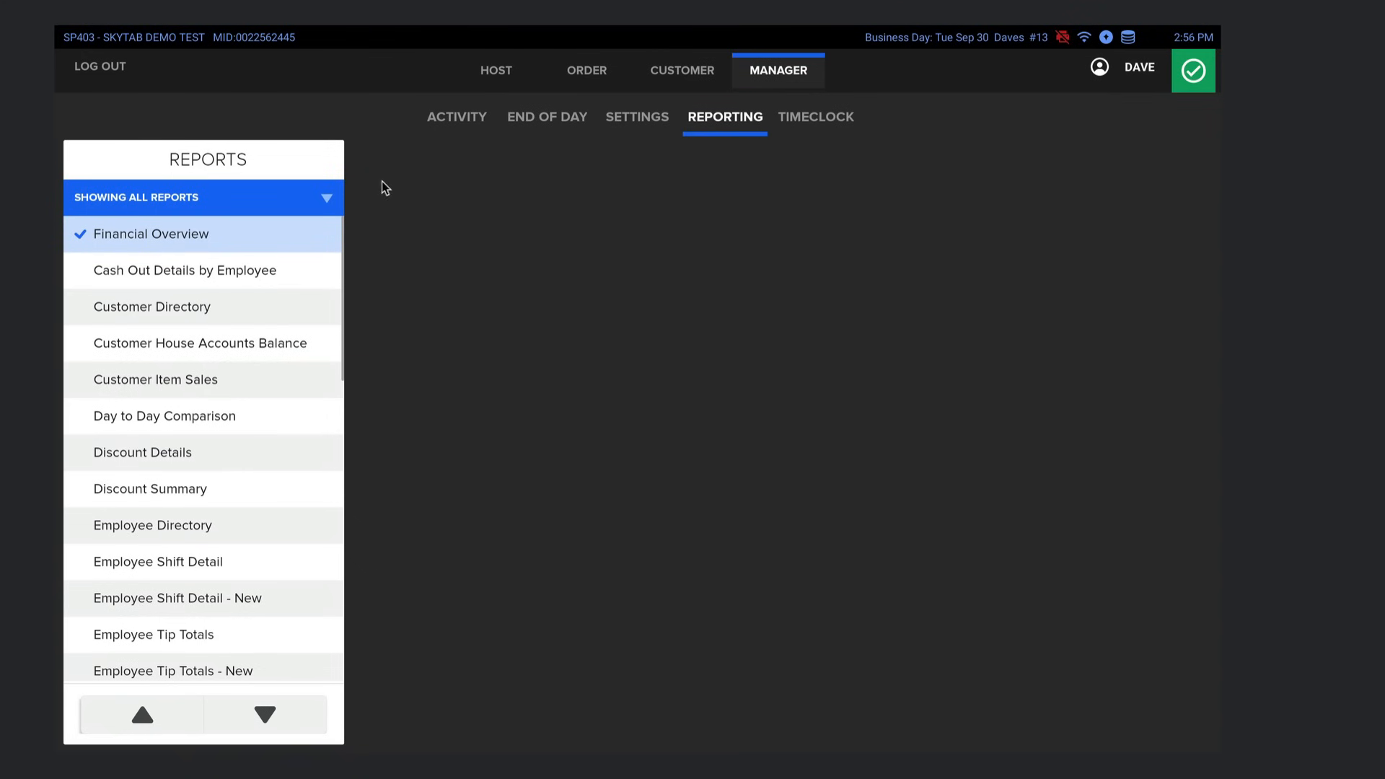
left_click(263, 715)
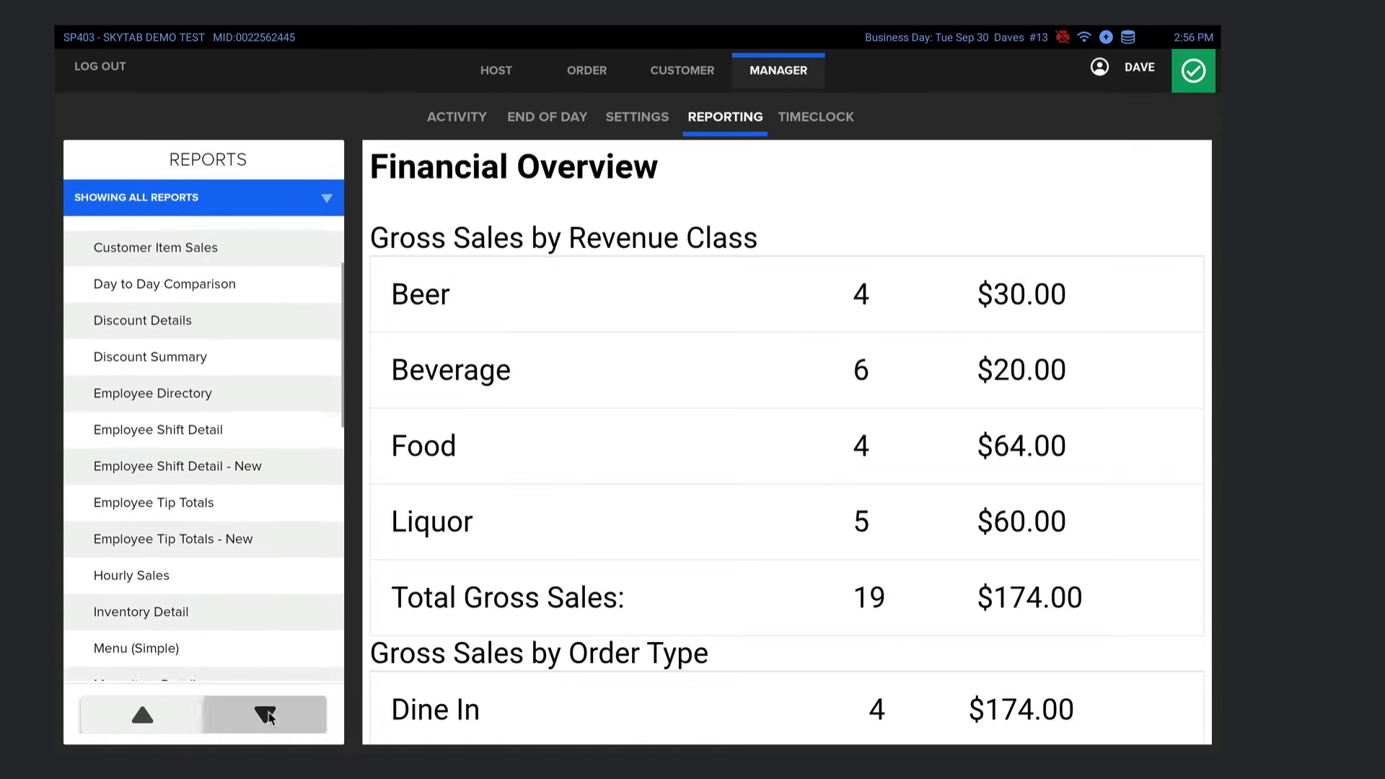
left_click(816, 117)
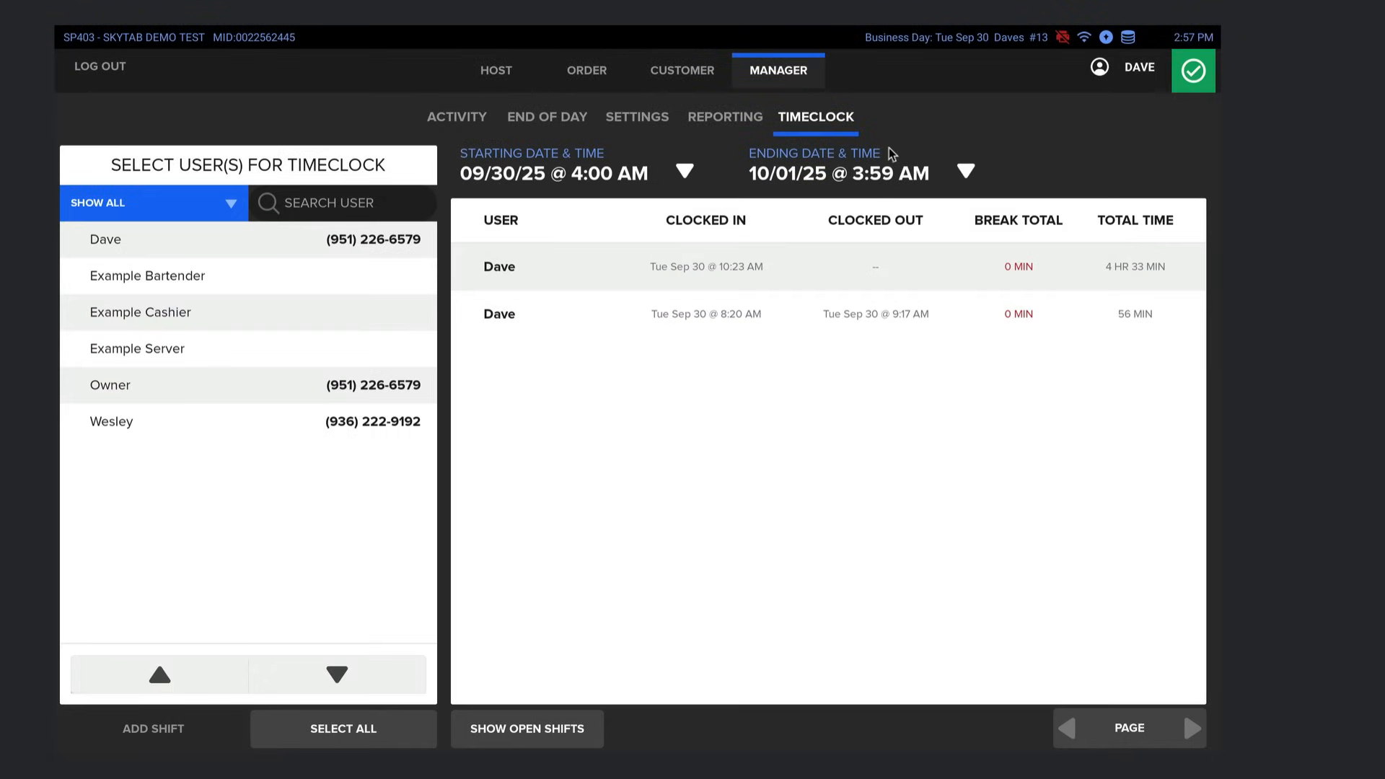
mouse_move(680, 512)
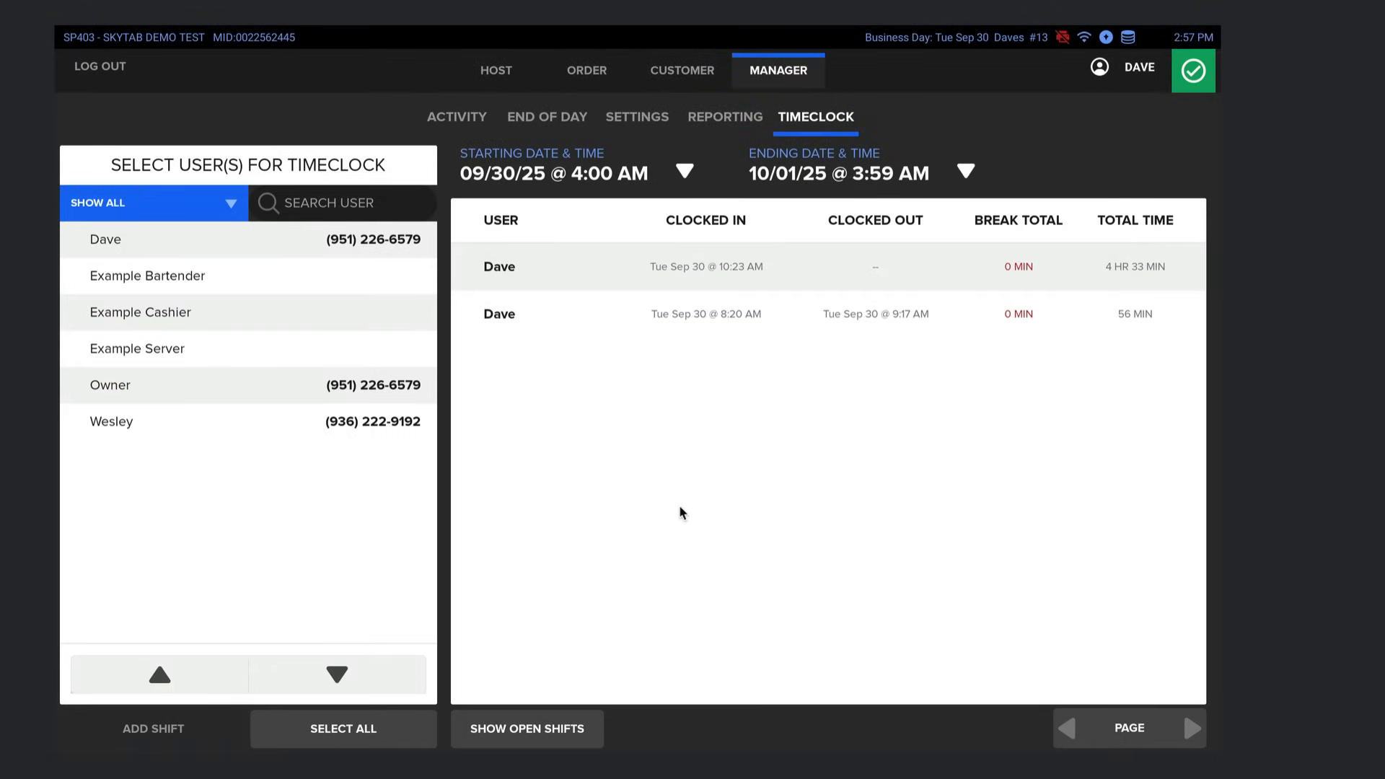
mouse_move(580, 266)
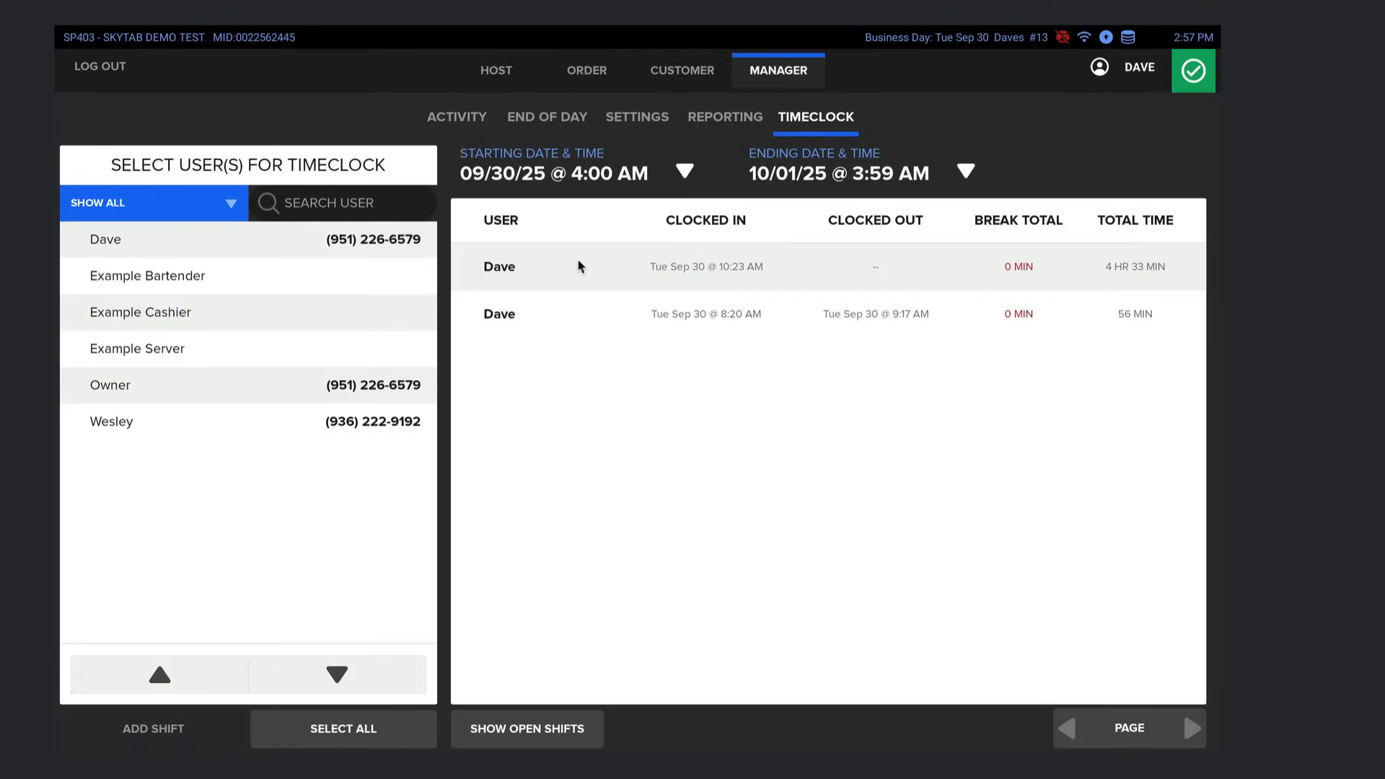
mouse_move(508, 166)
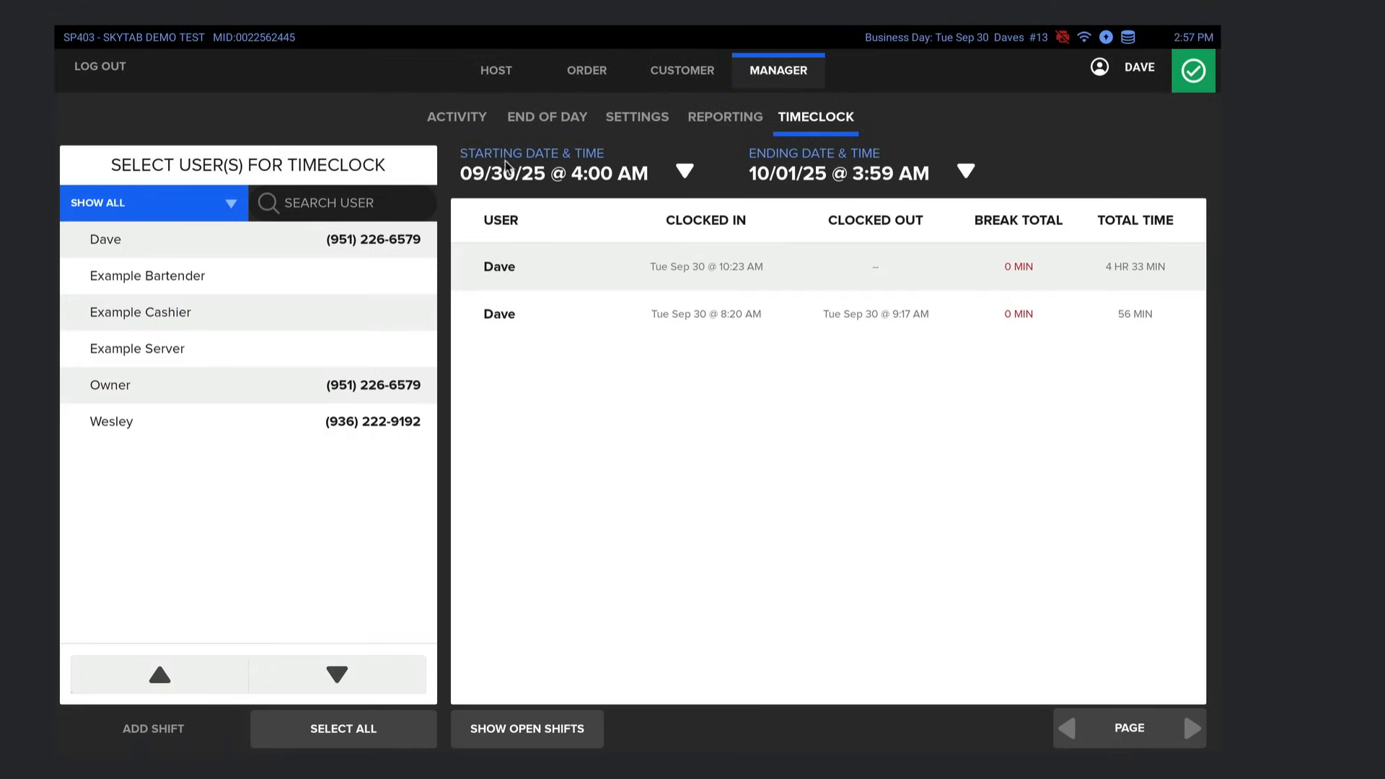
mouse_move(294, 79)
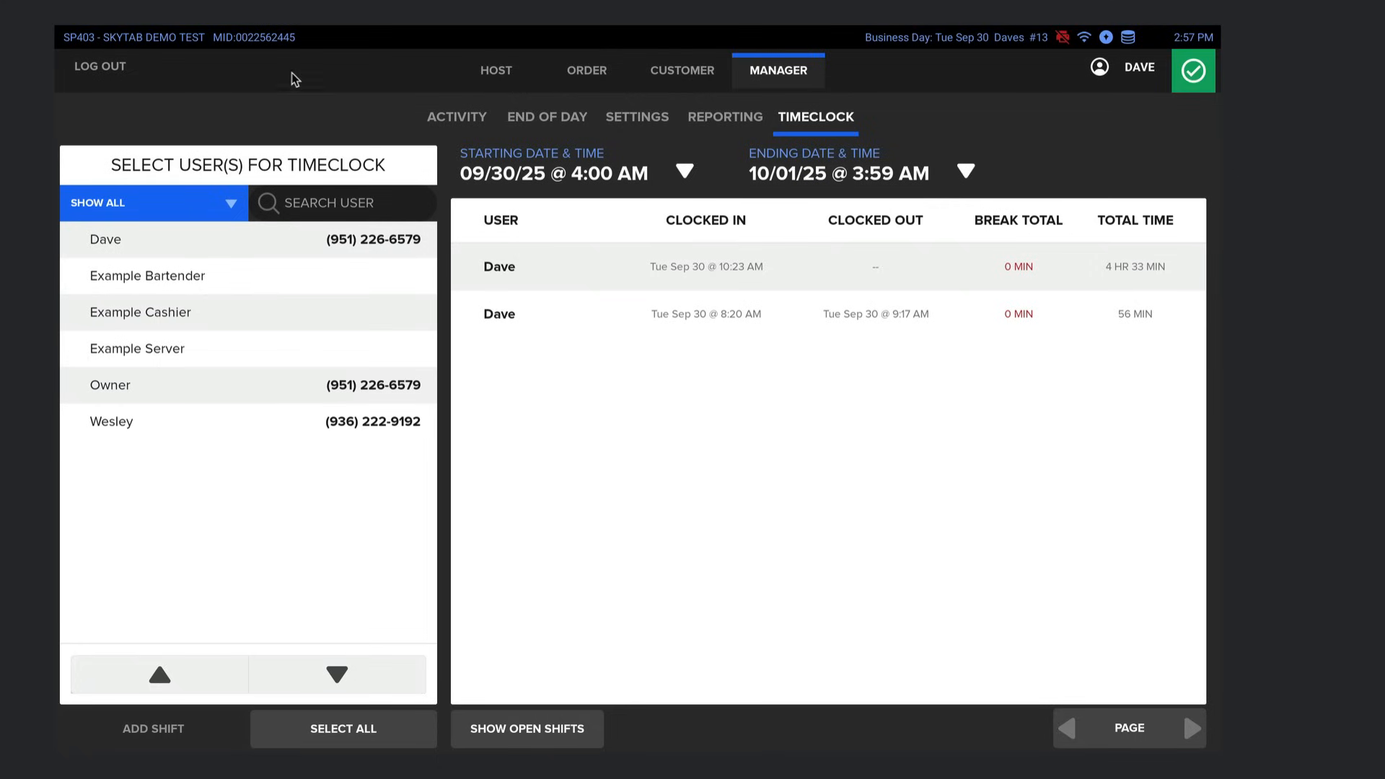
mouse_move(599, 74)
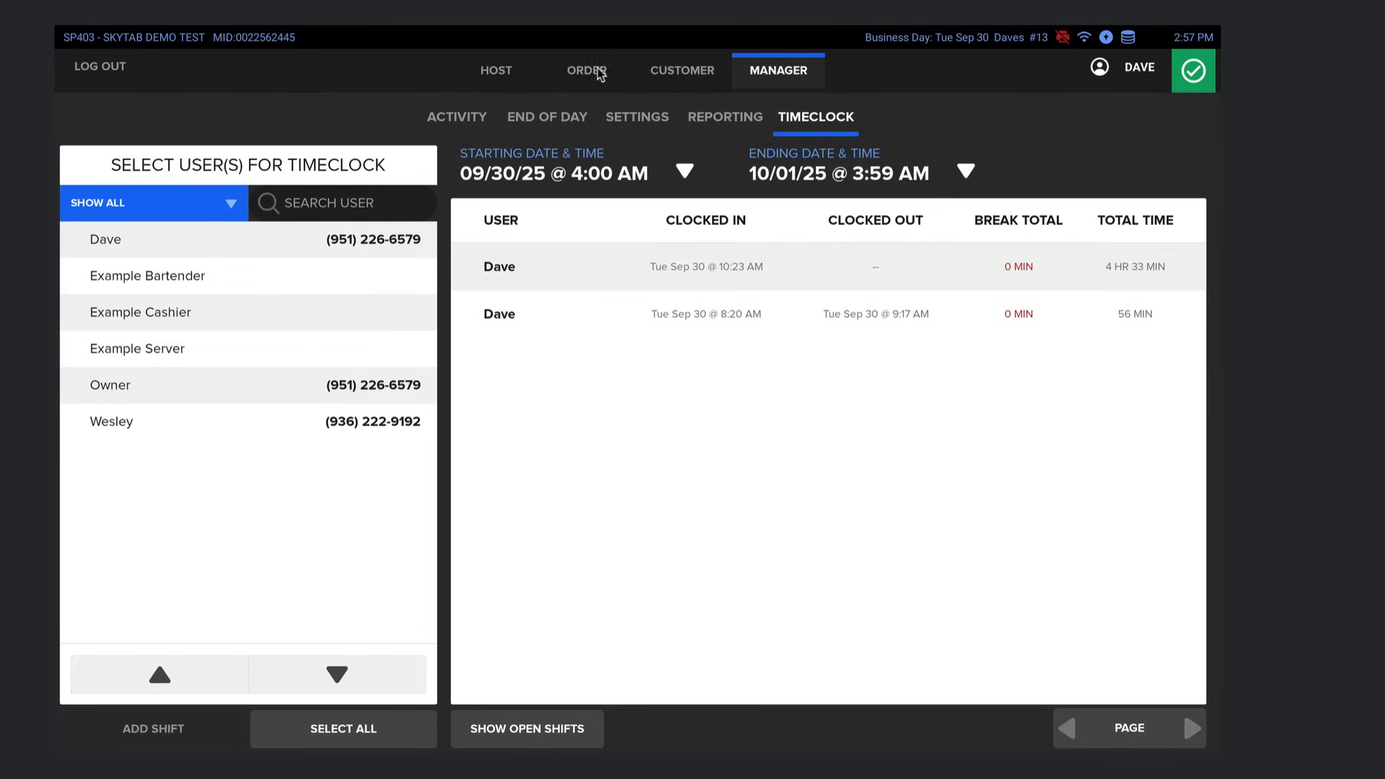
- Return to the ORDER tab listing the five open dine-in tickets
left_click(587, 71)
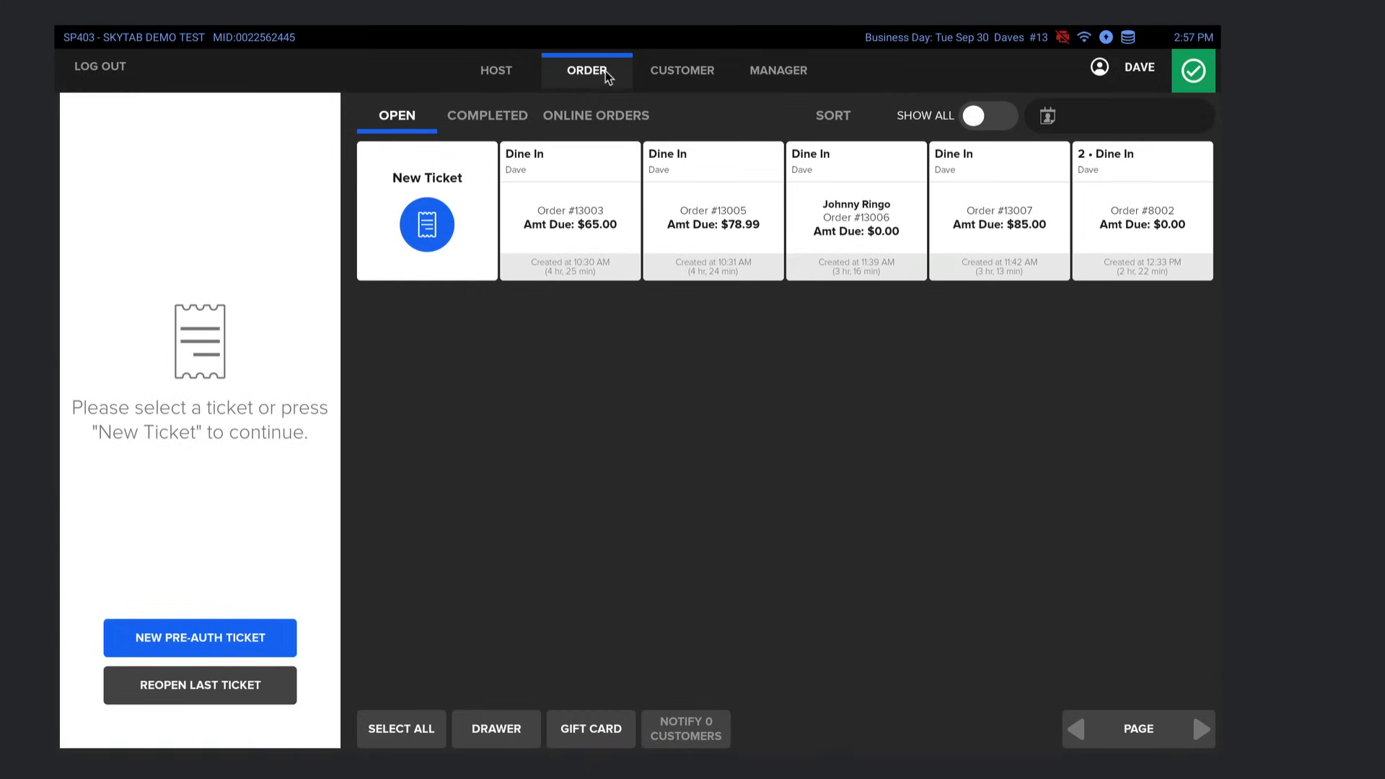
mouse_move(467, 359)
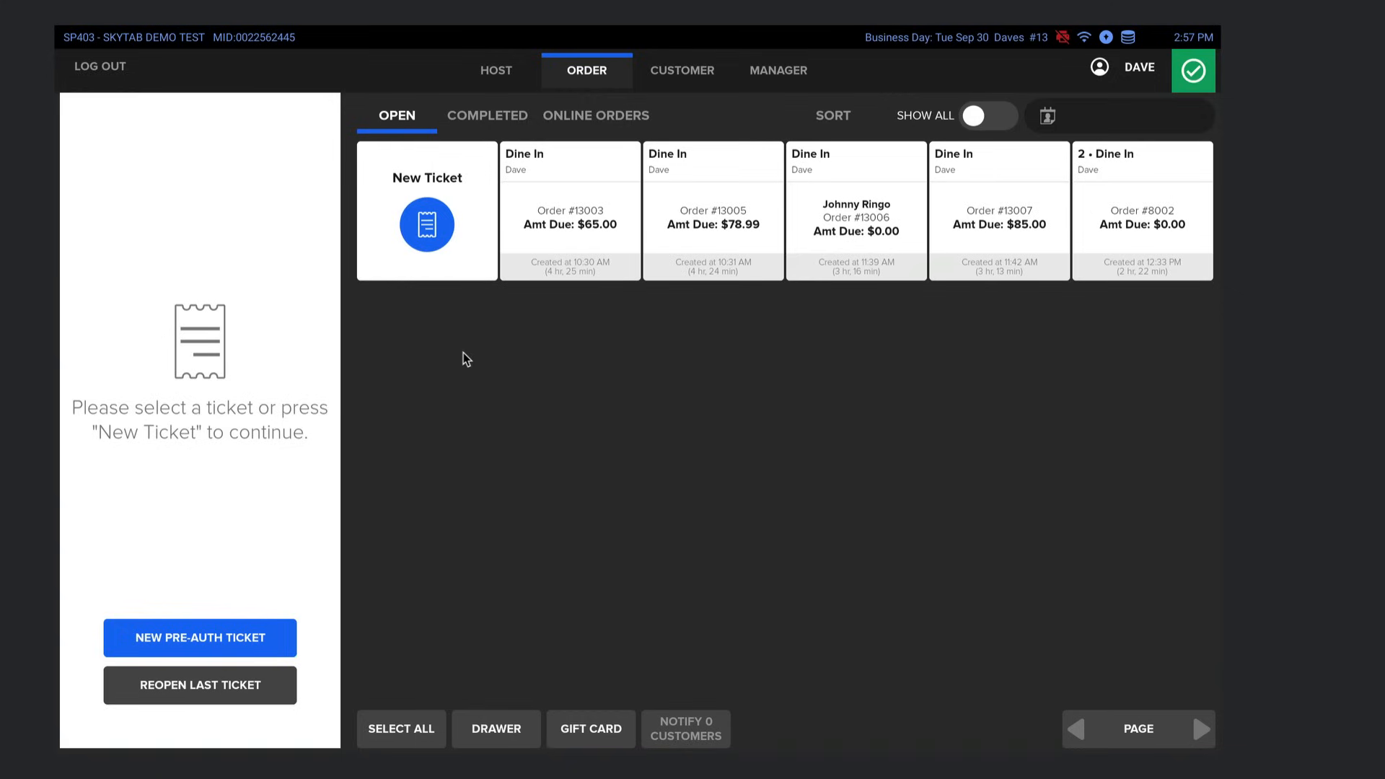
mouse_move(1063, 186)
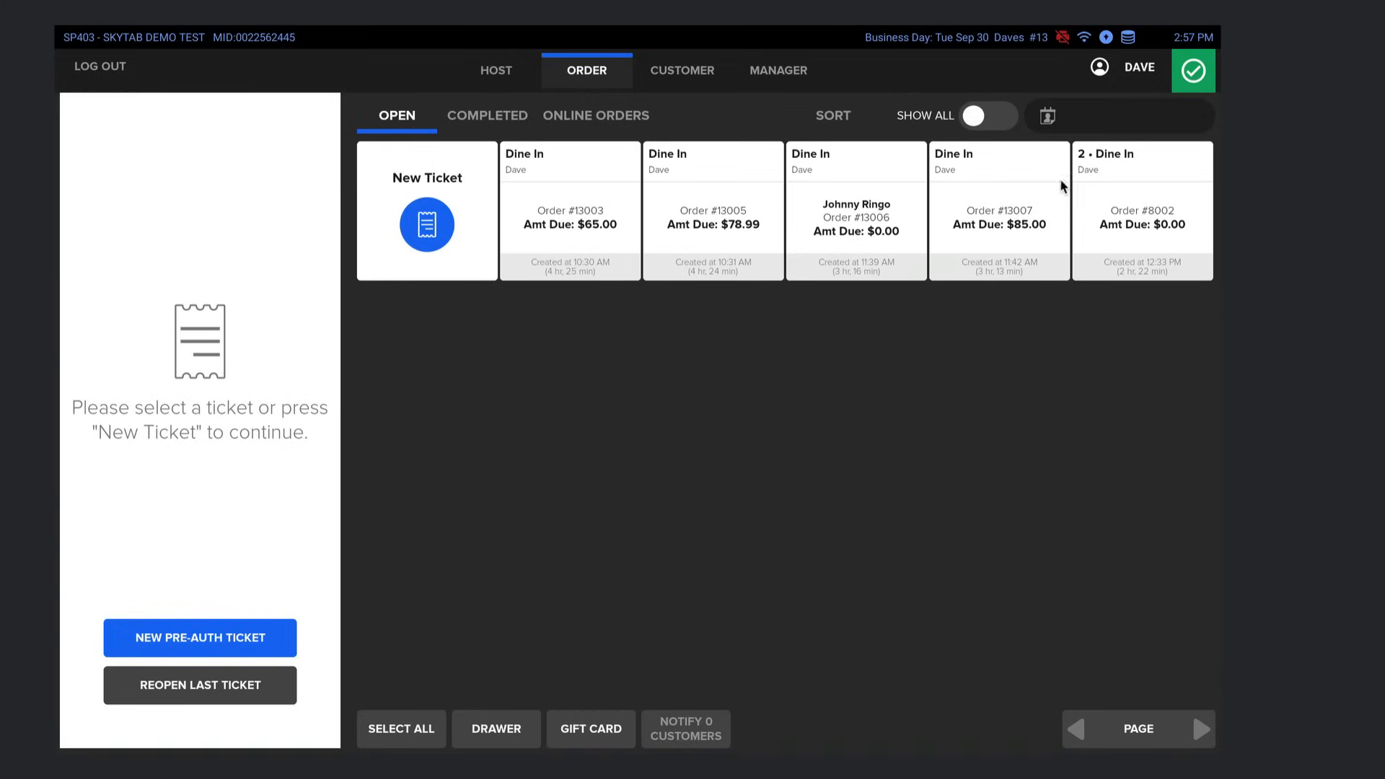
mouse_move(465, 314)
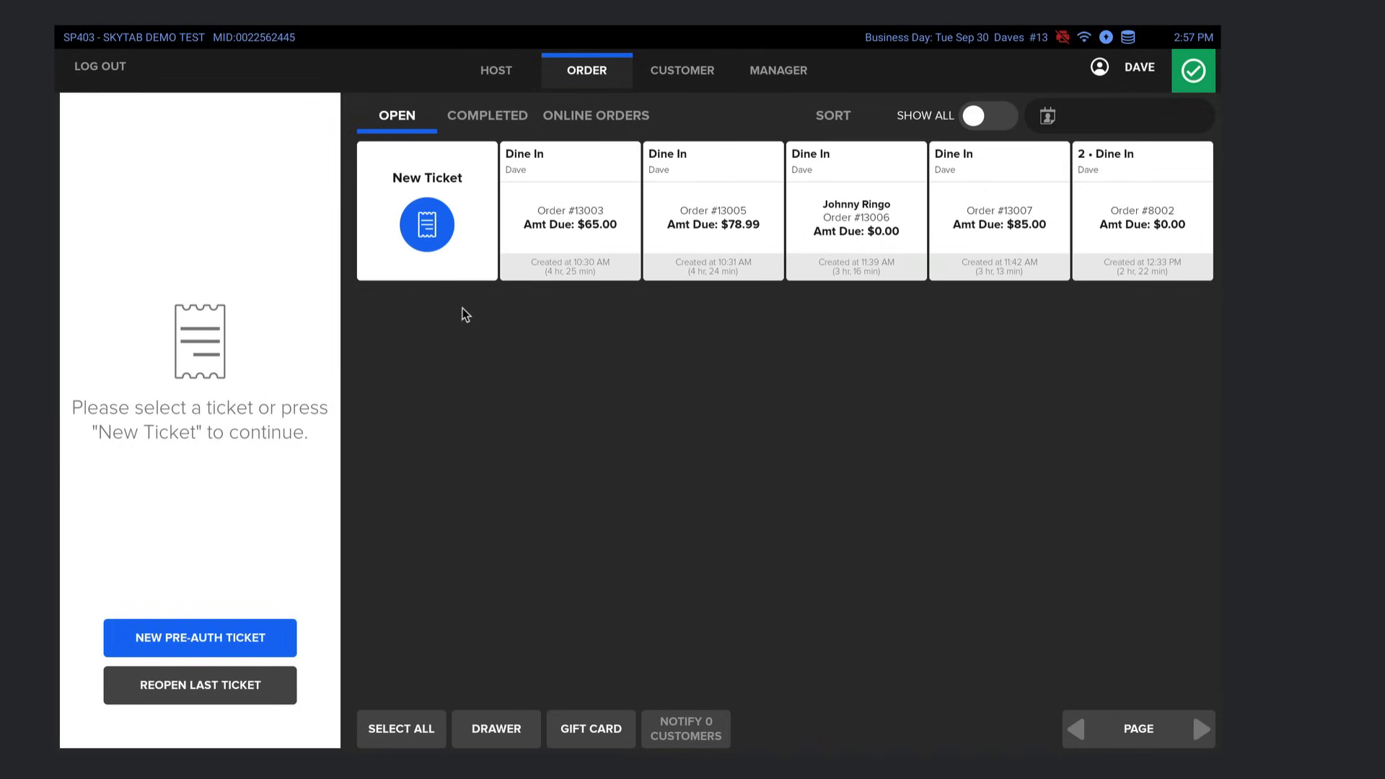
- Start new dine-in ticket #13008 and list its order-type choices
left_click(427, 210)
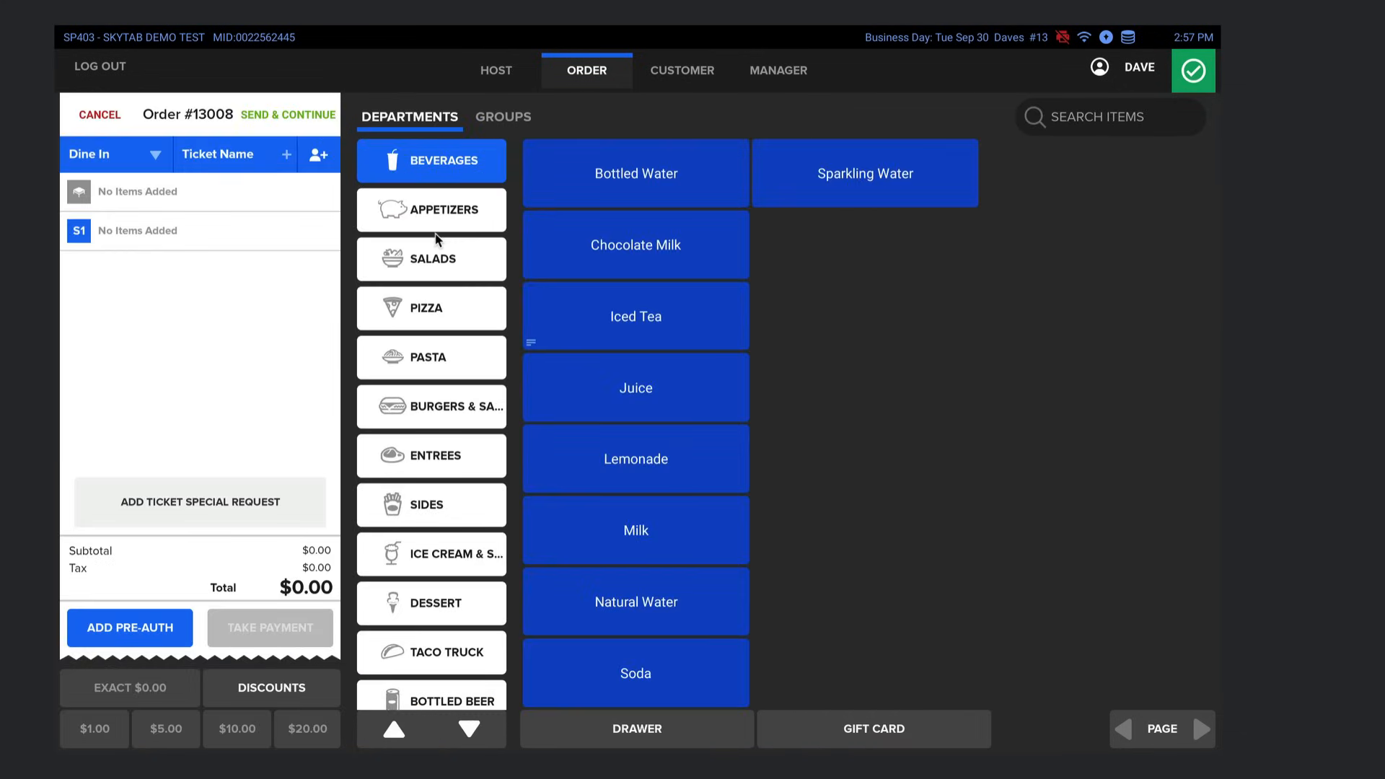
mouse_move(446, 515)
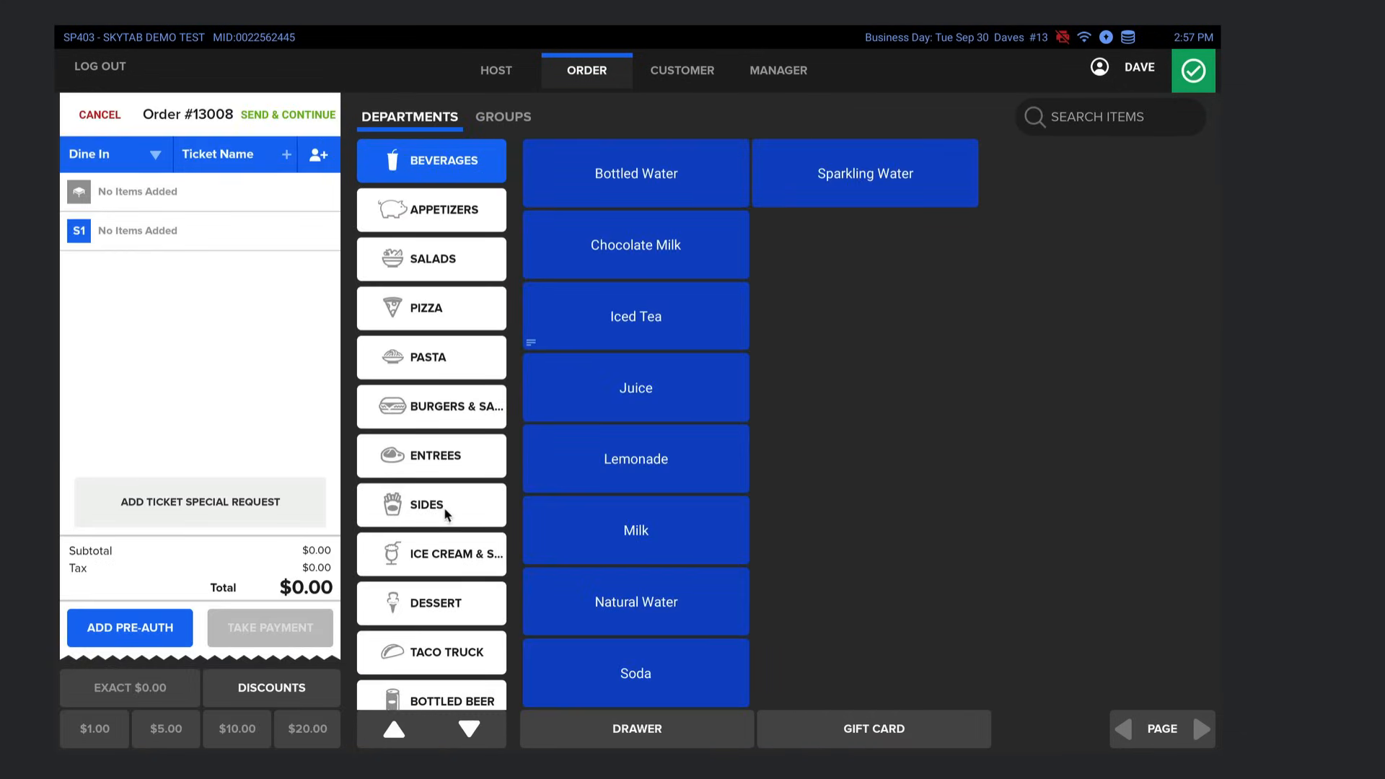
mouse_move(465, 138)
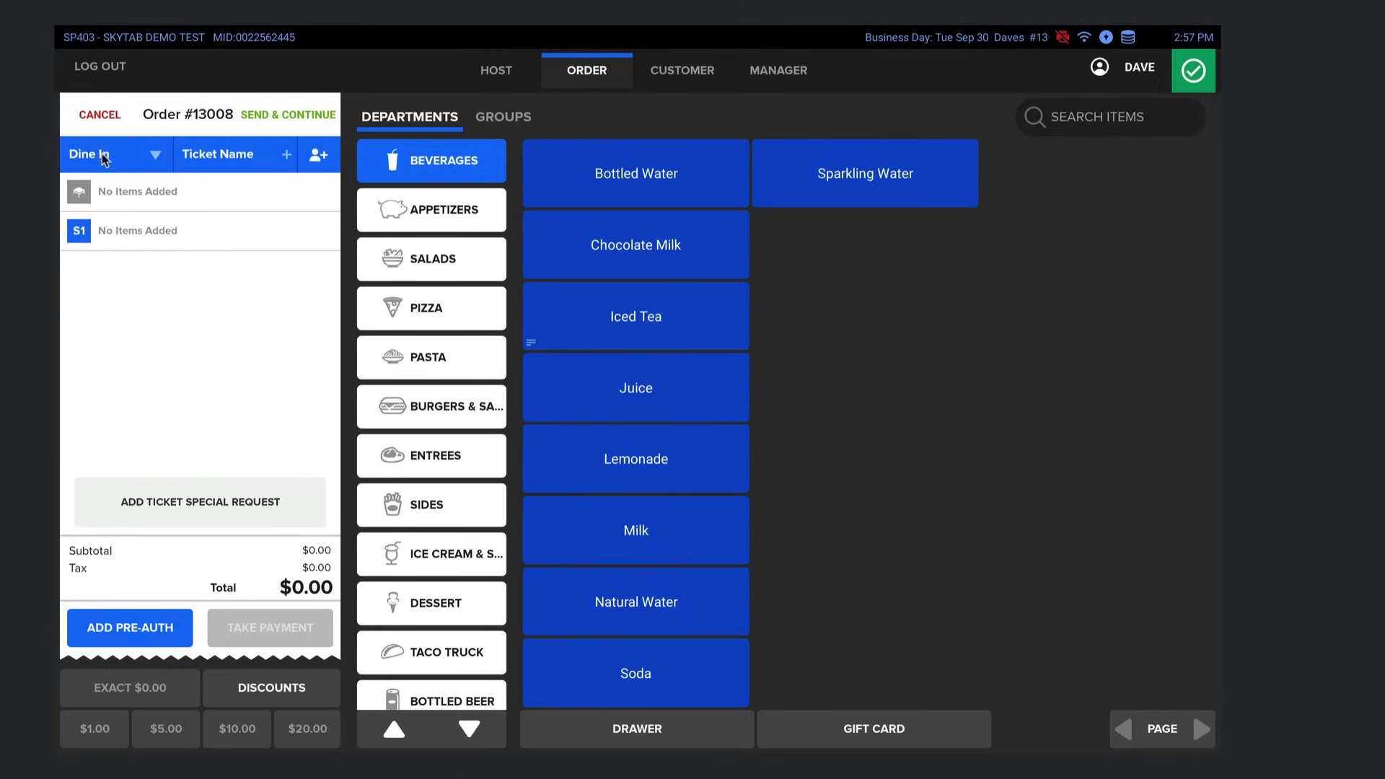
left_click(115, 154)
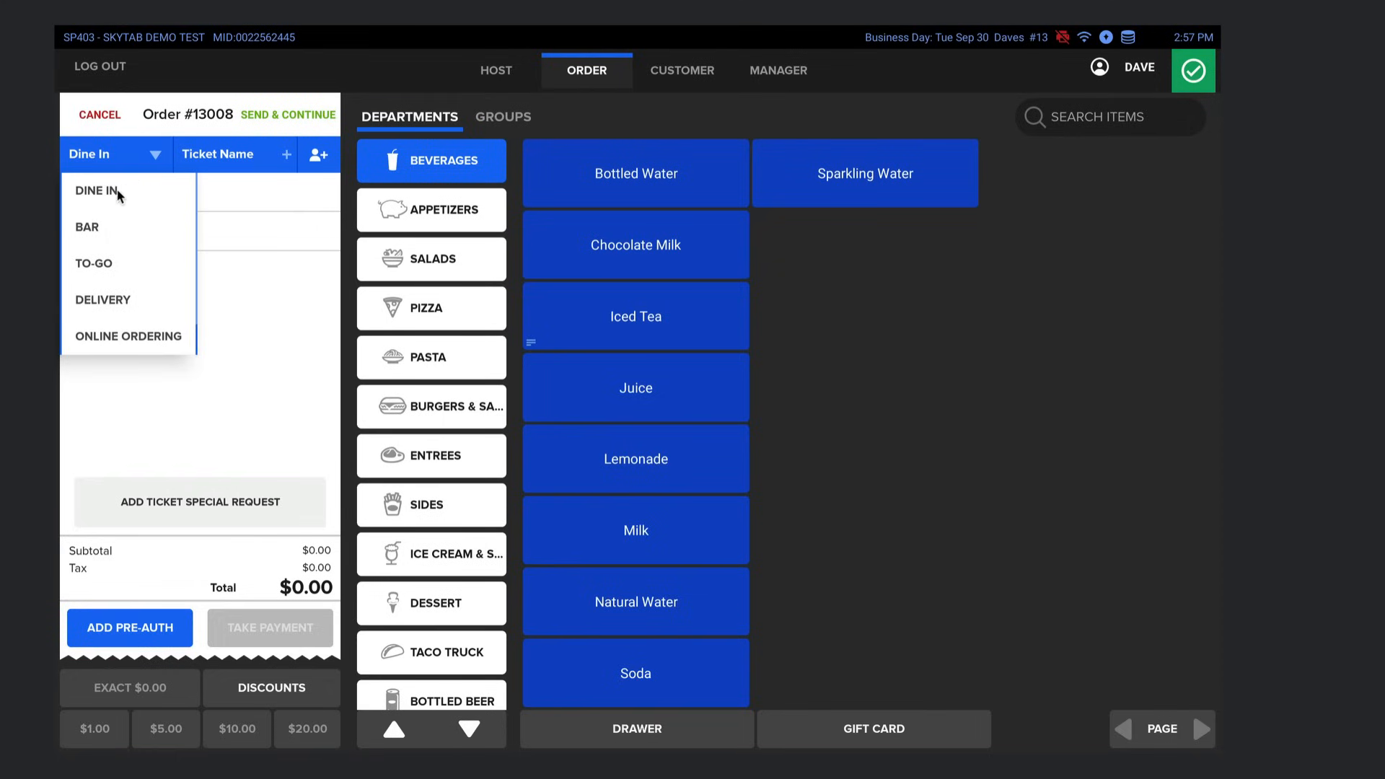
mouse_move(85, 239)
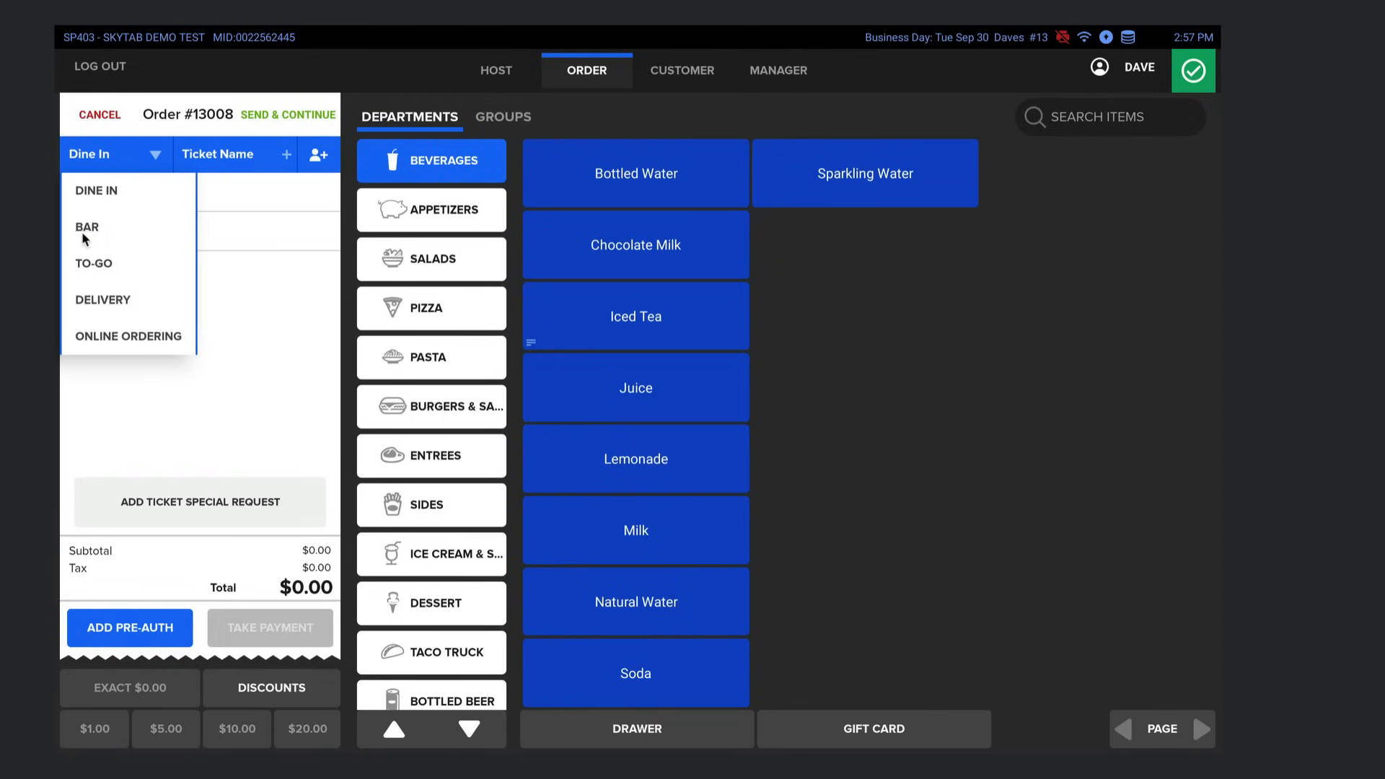
mouse_move(135, 337)
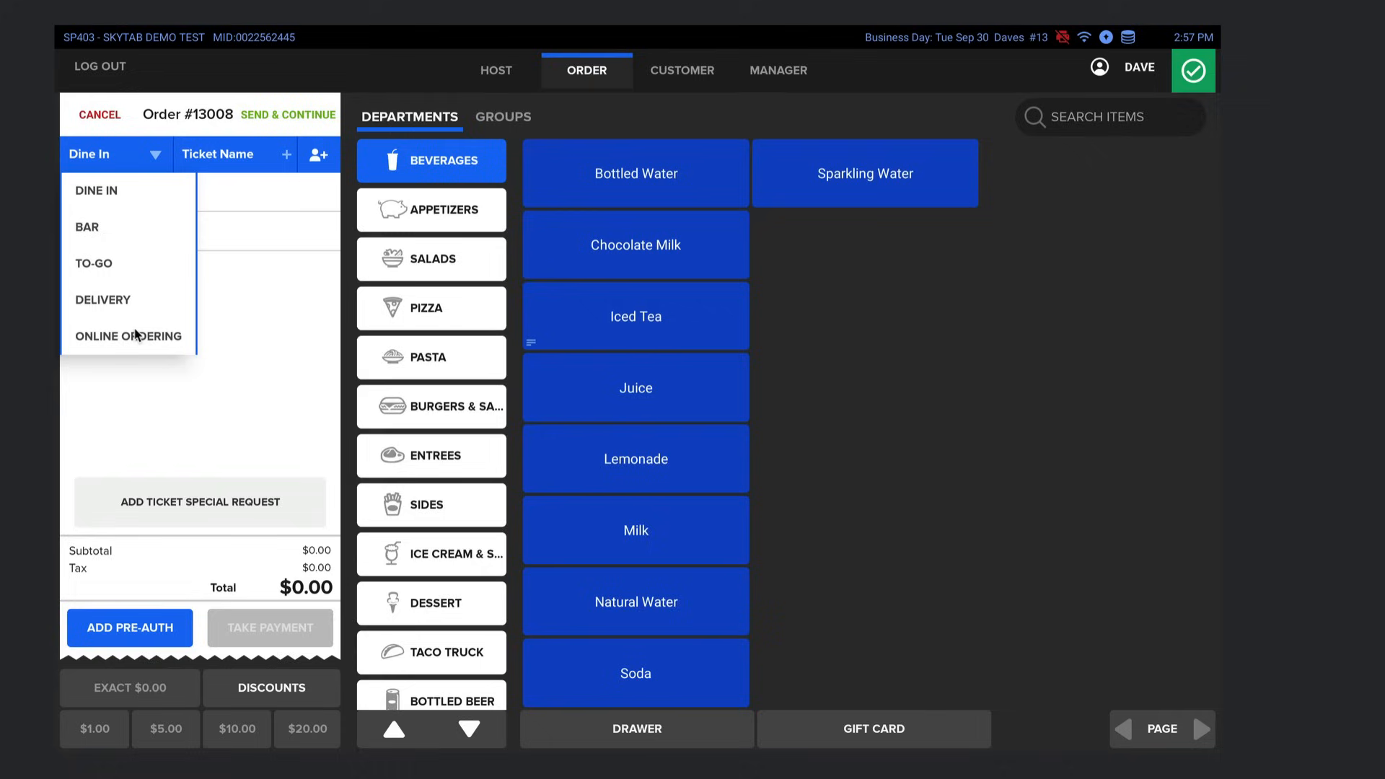
mouse_move(154, 173)
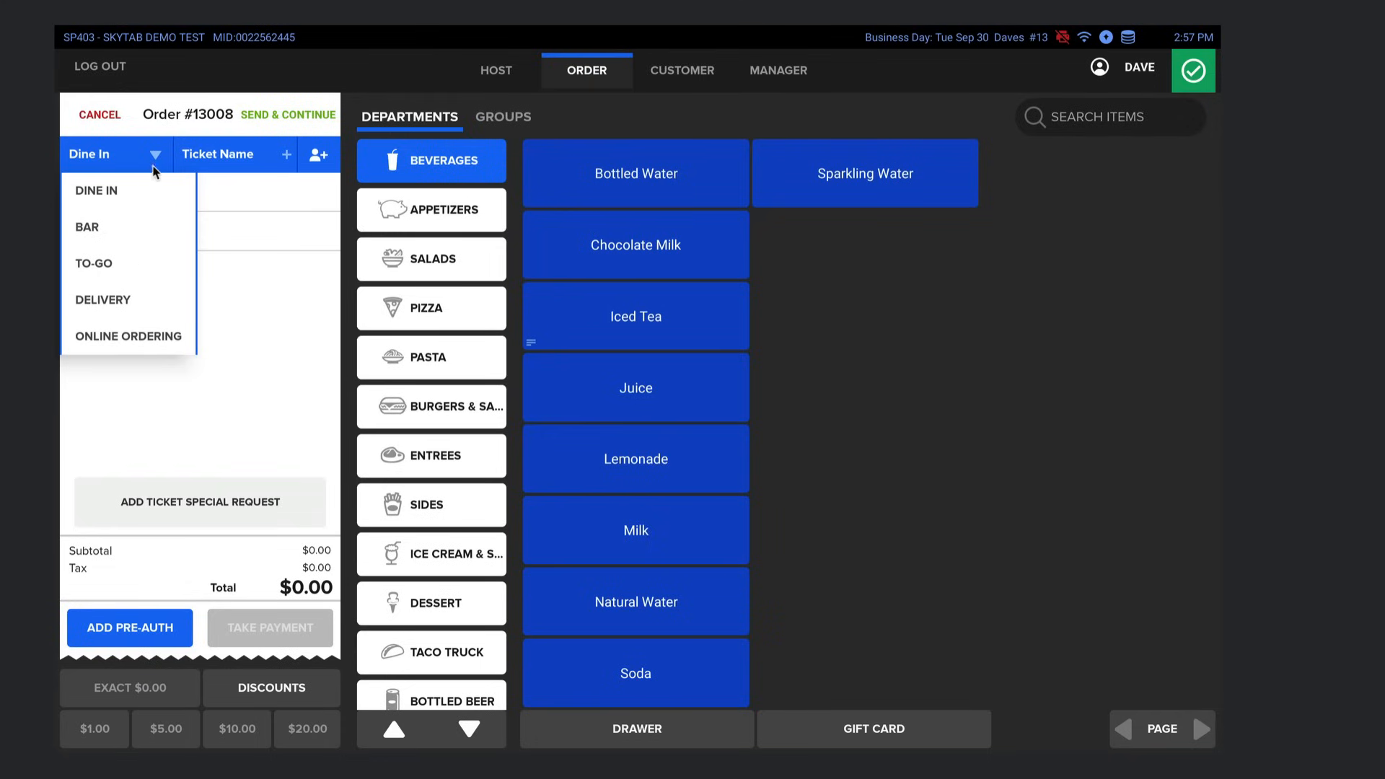
mouse_move(157, 159)
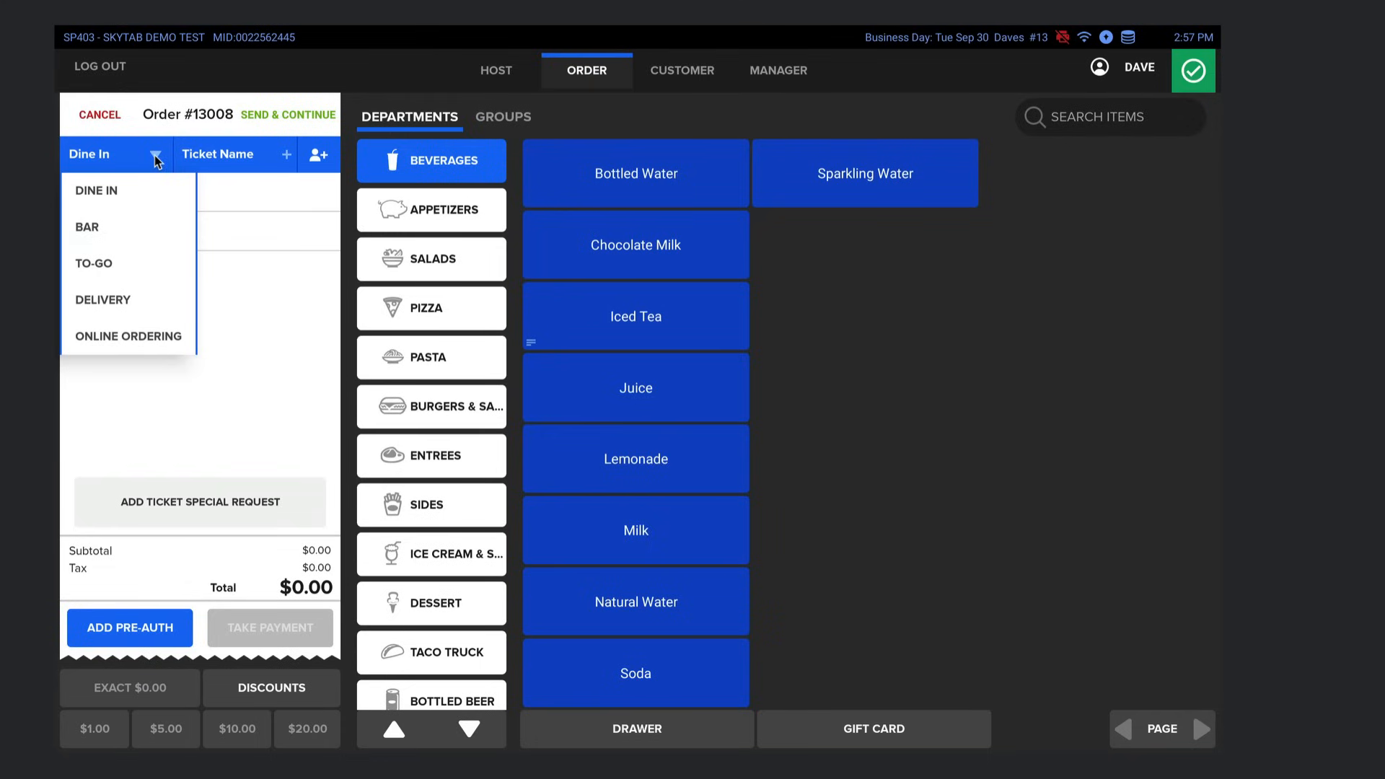
mouse_move(839, 256)
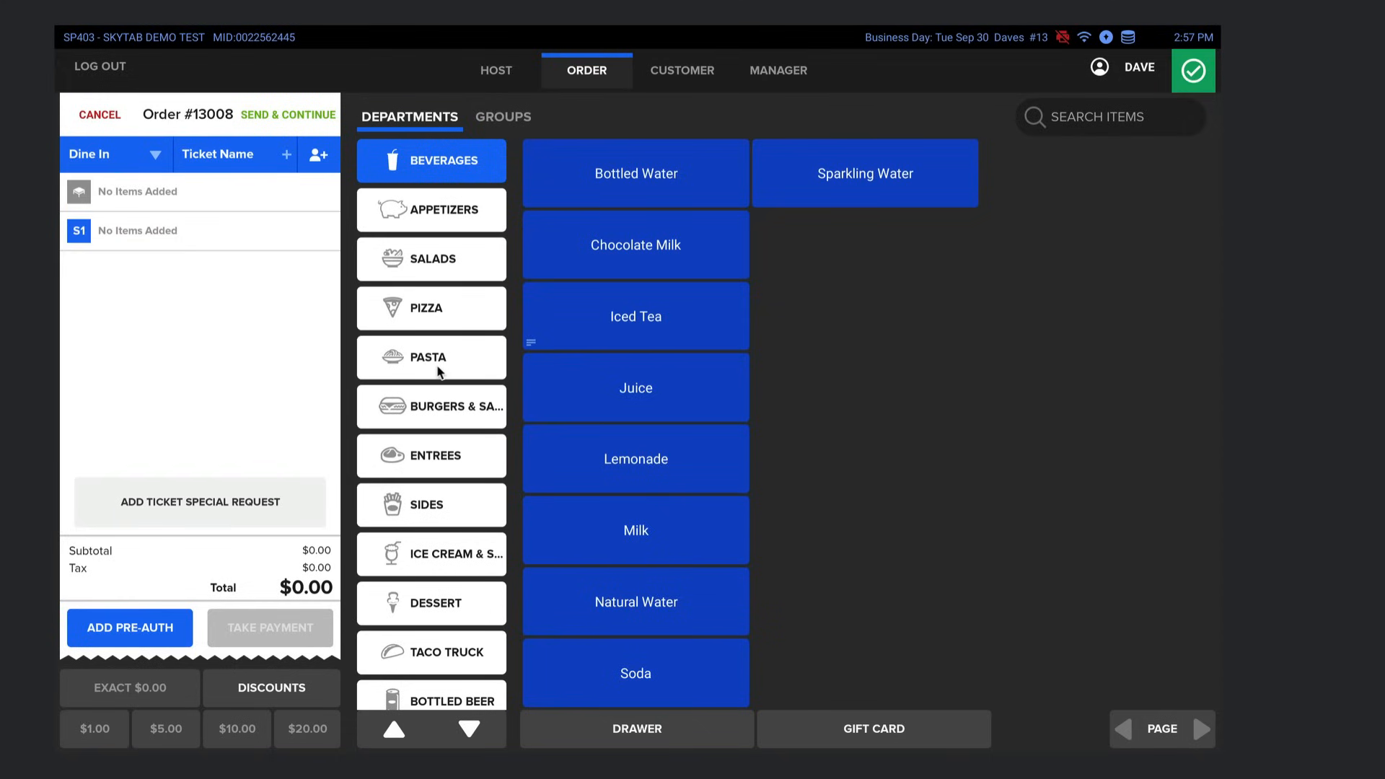
mouse_move(238, 168)
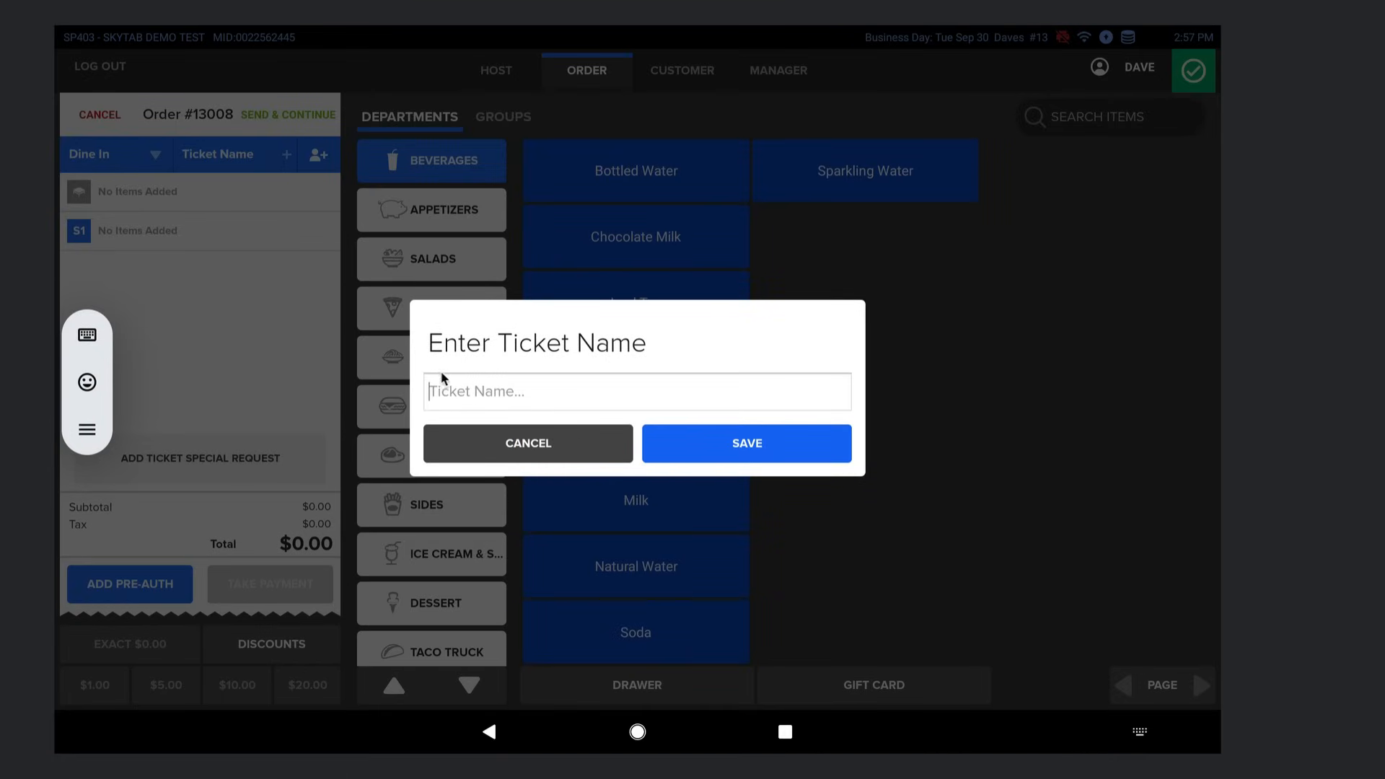
- Show the saved customer directory beside the empty order #13008
left_click(527, 442)
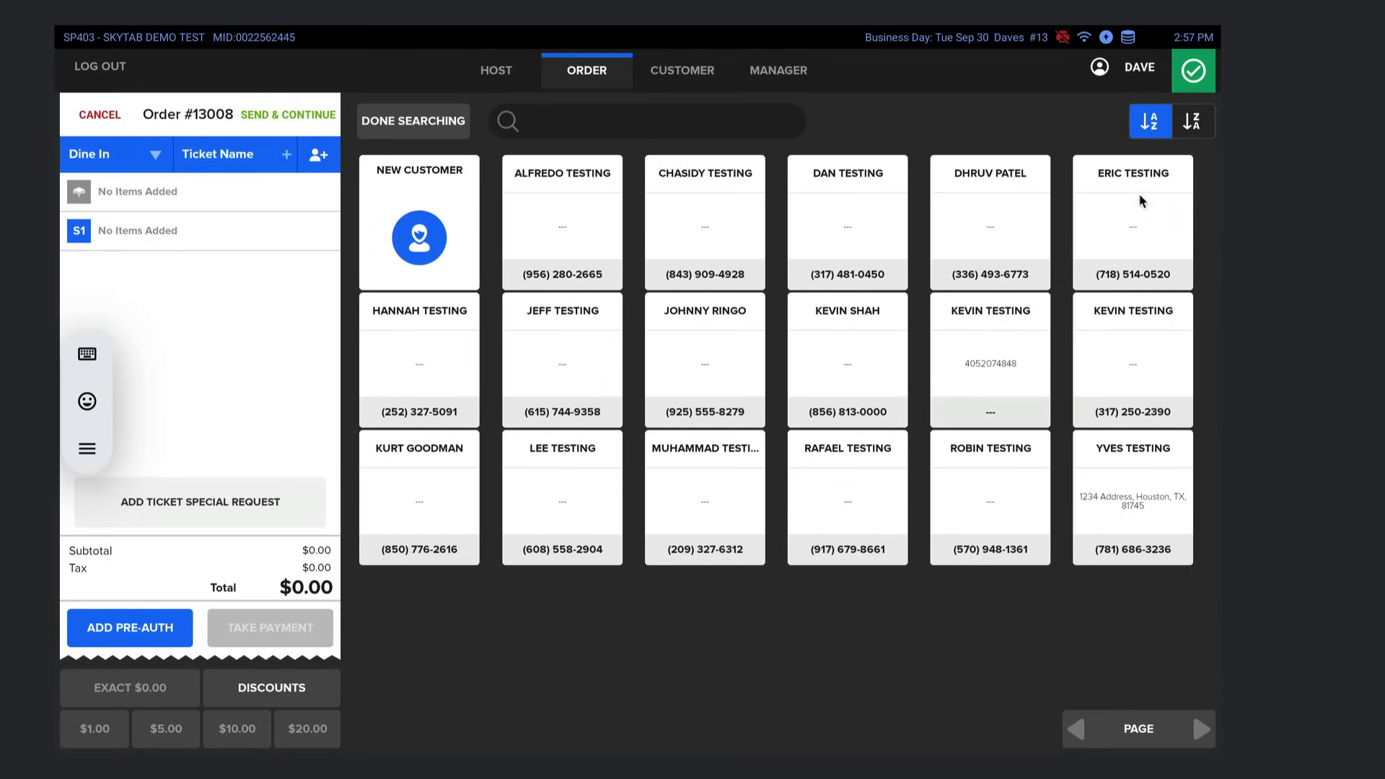
mouse_move(812, 170)
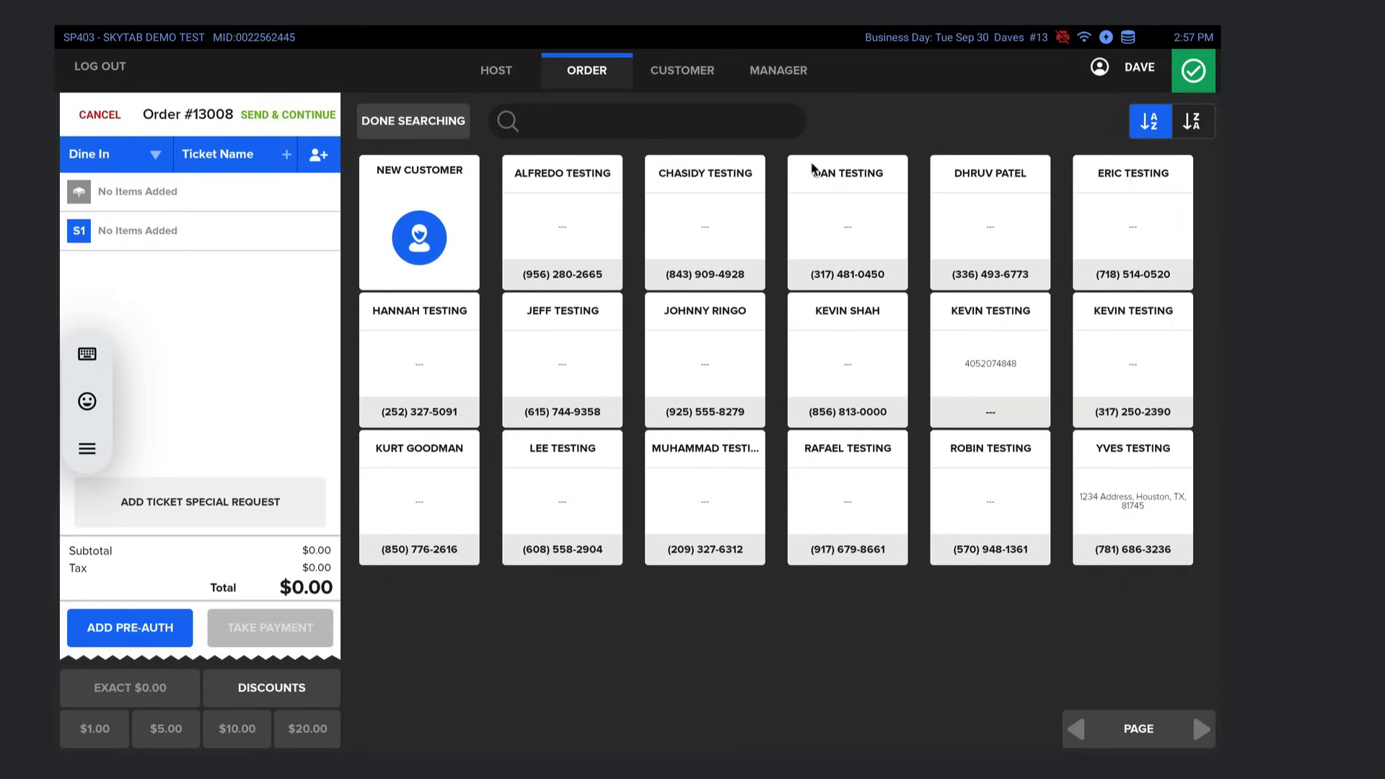
mouse_move(1163, 221)
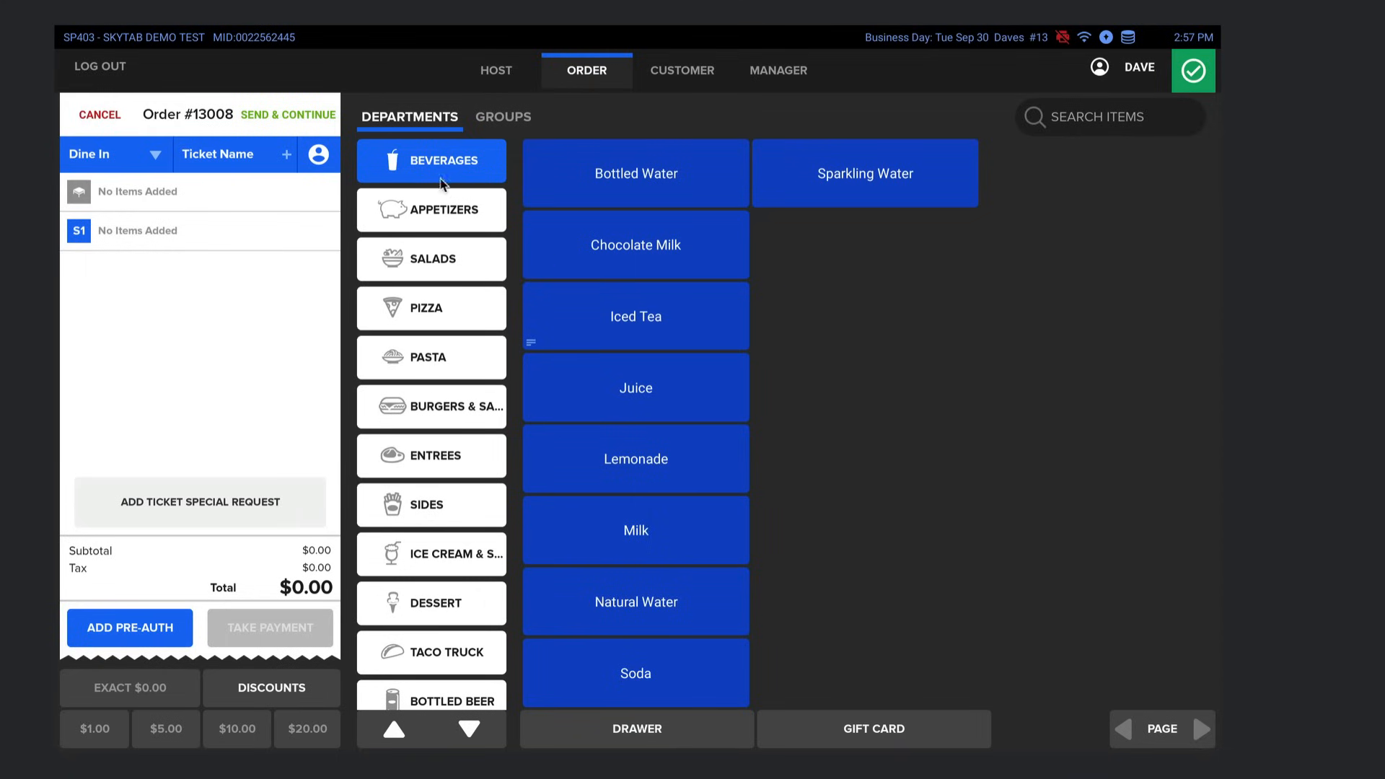
mouse_move(394, 643)
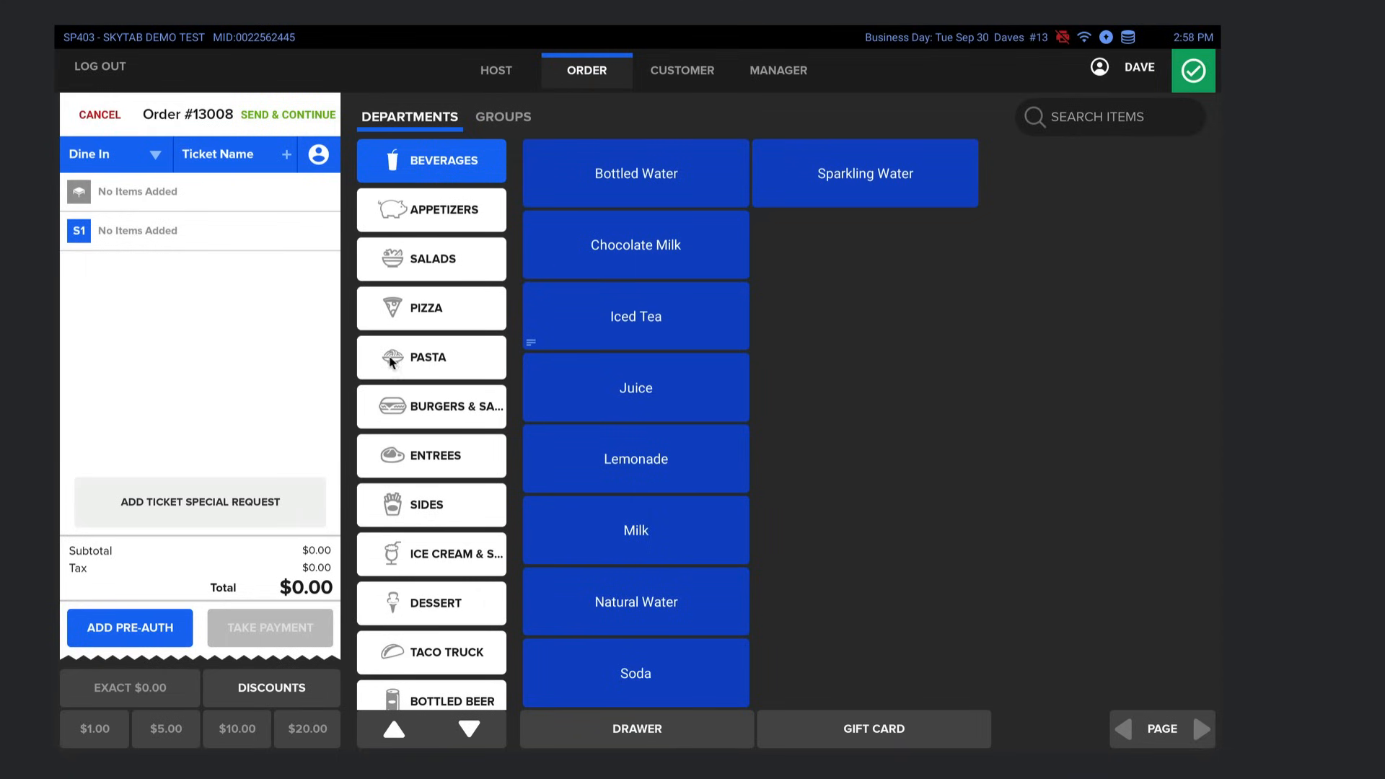
mouse_move(456, 171)
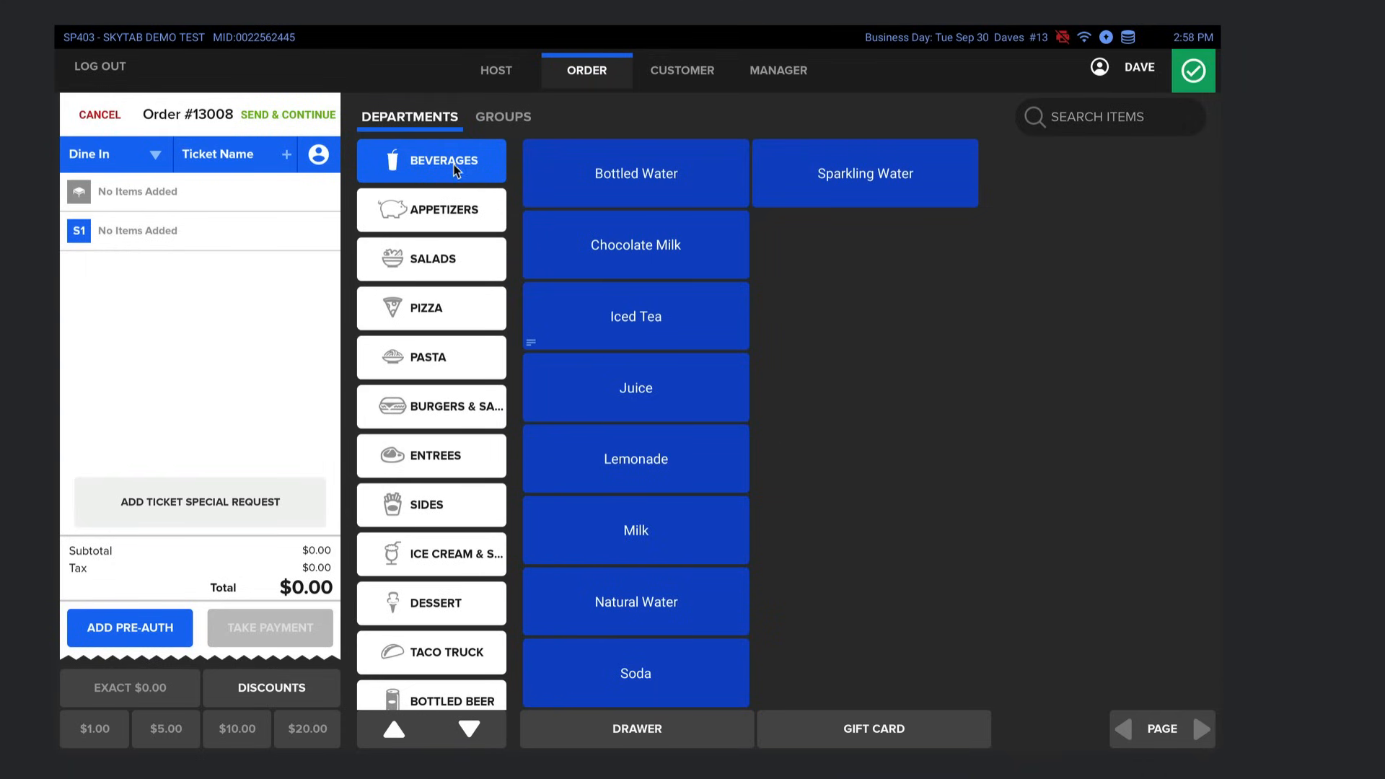
mouse_move(421, 186)
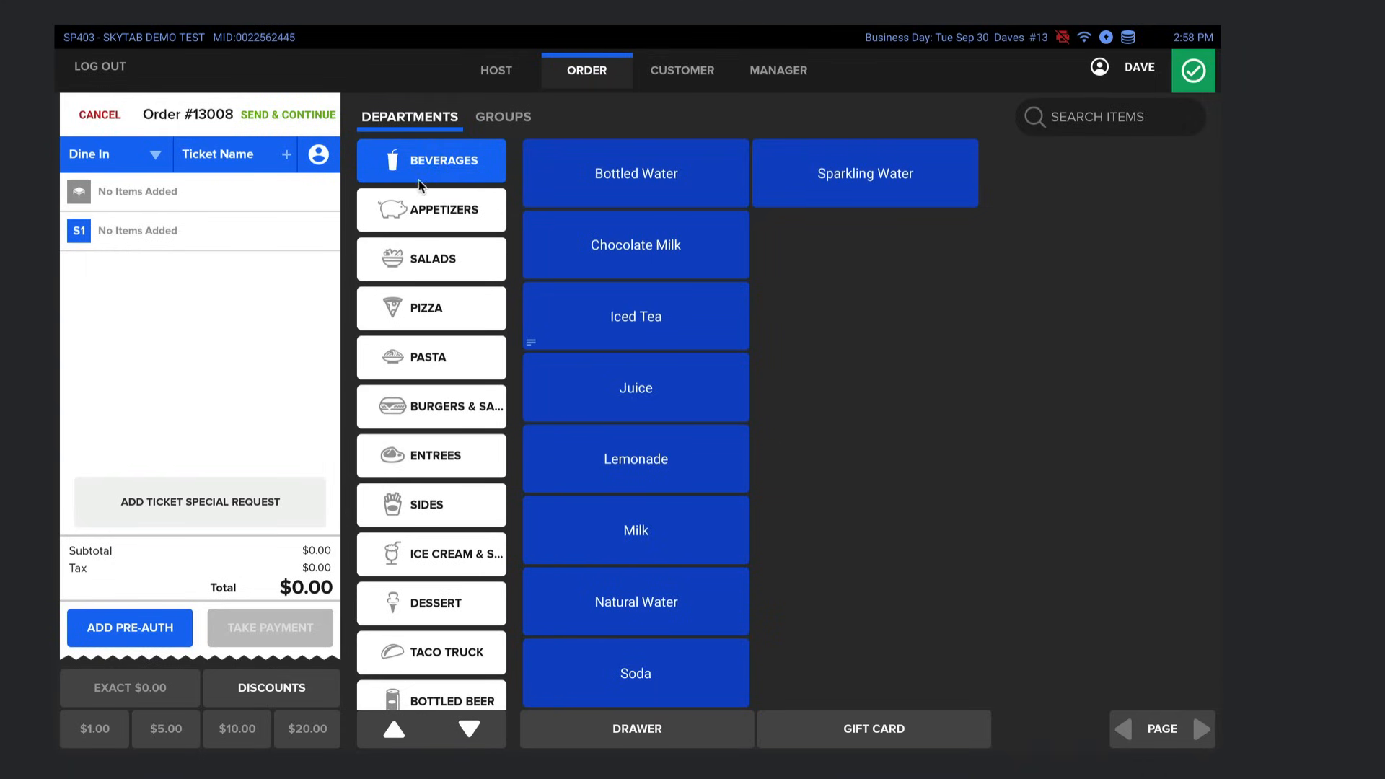
mouse_move(628, 326)
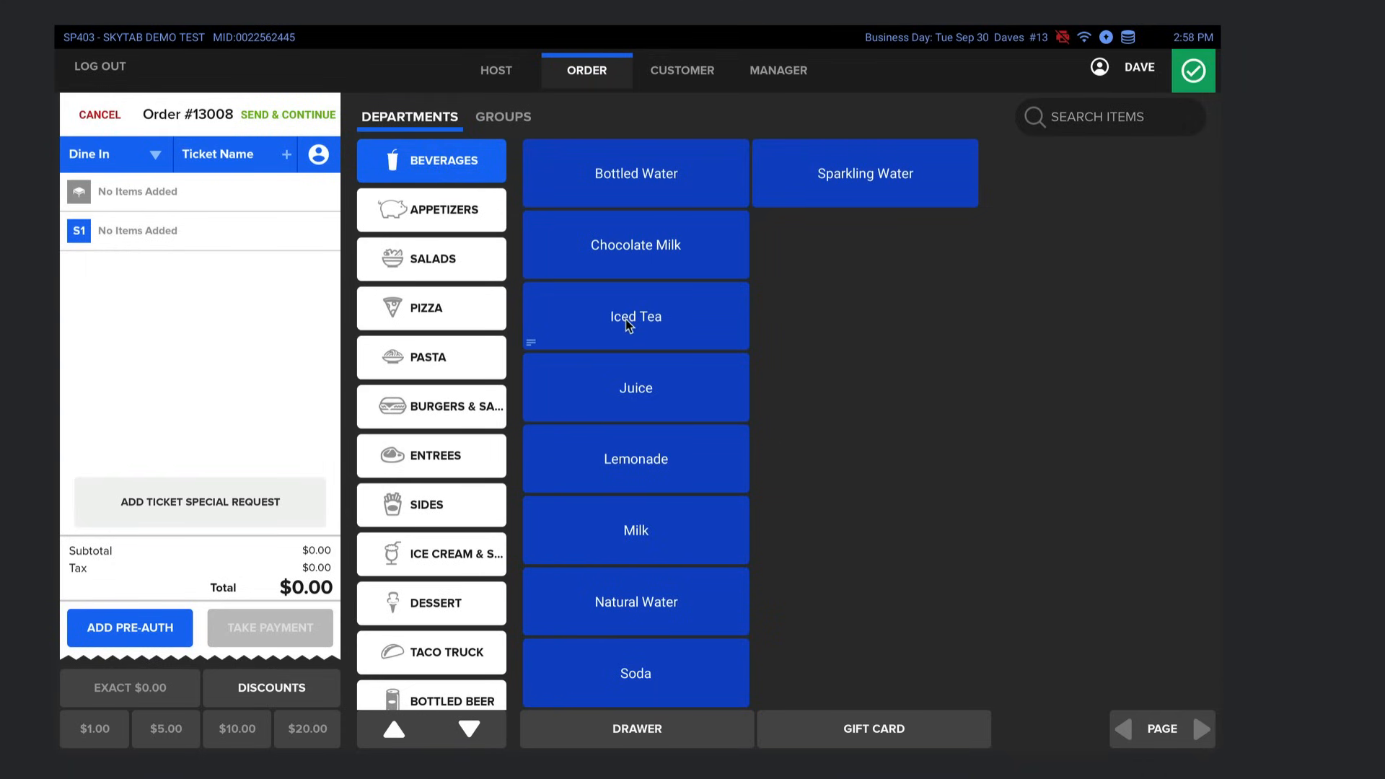
- Add a sweet iced tea to order #13008 and return to the menu
left_click(634, 316)
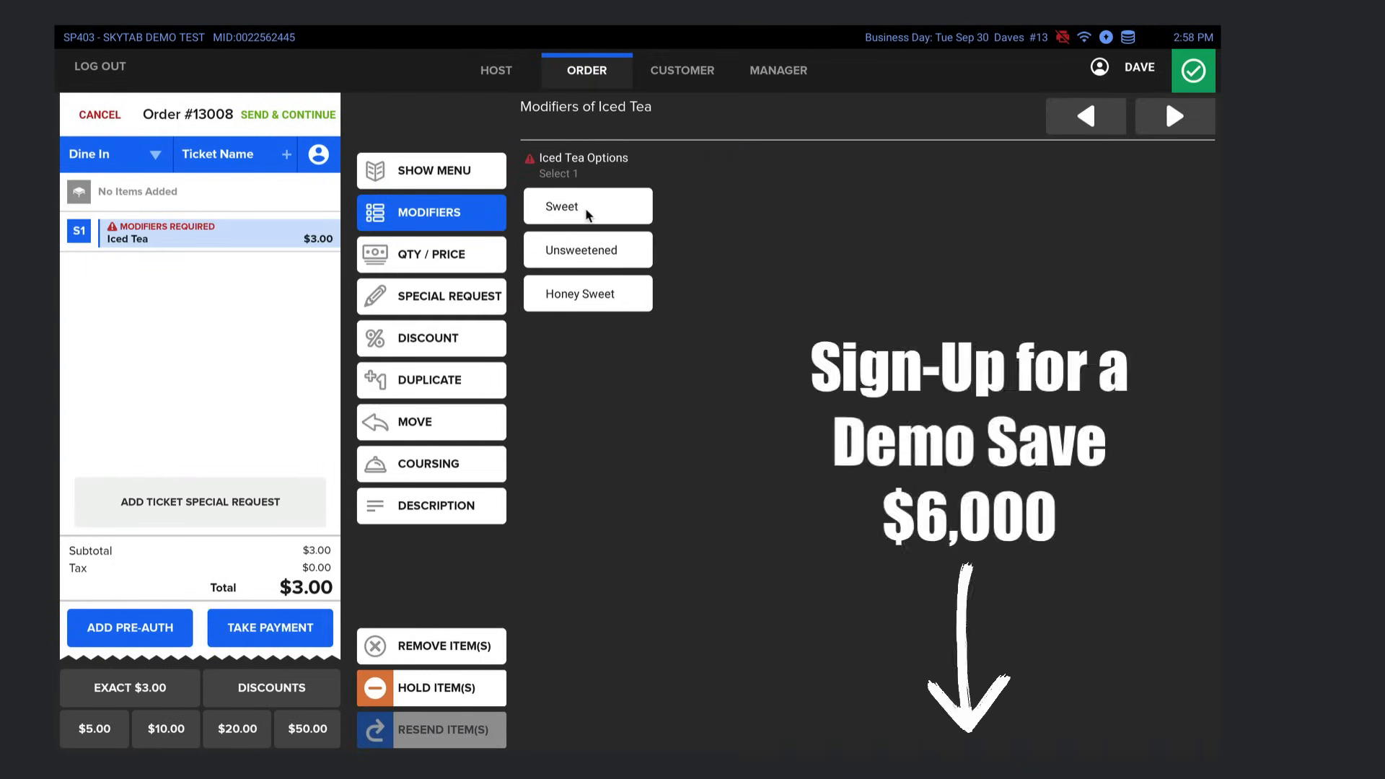
left_click(587, 206)
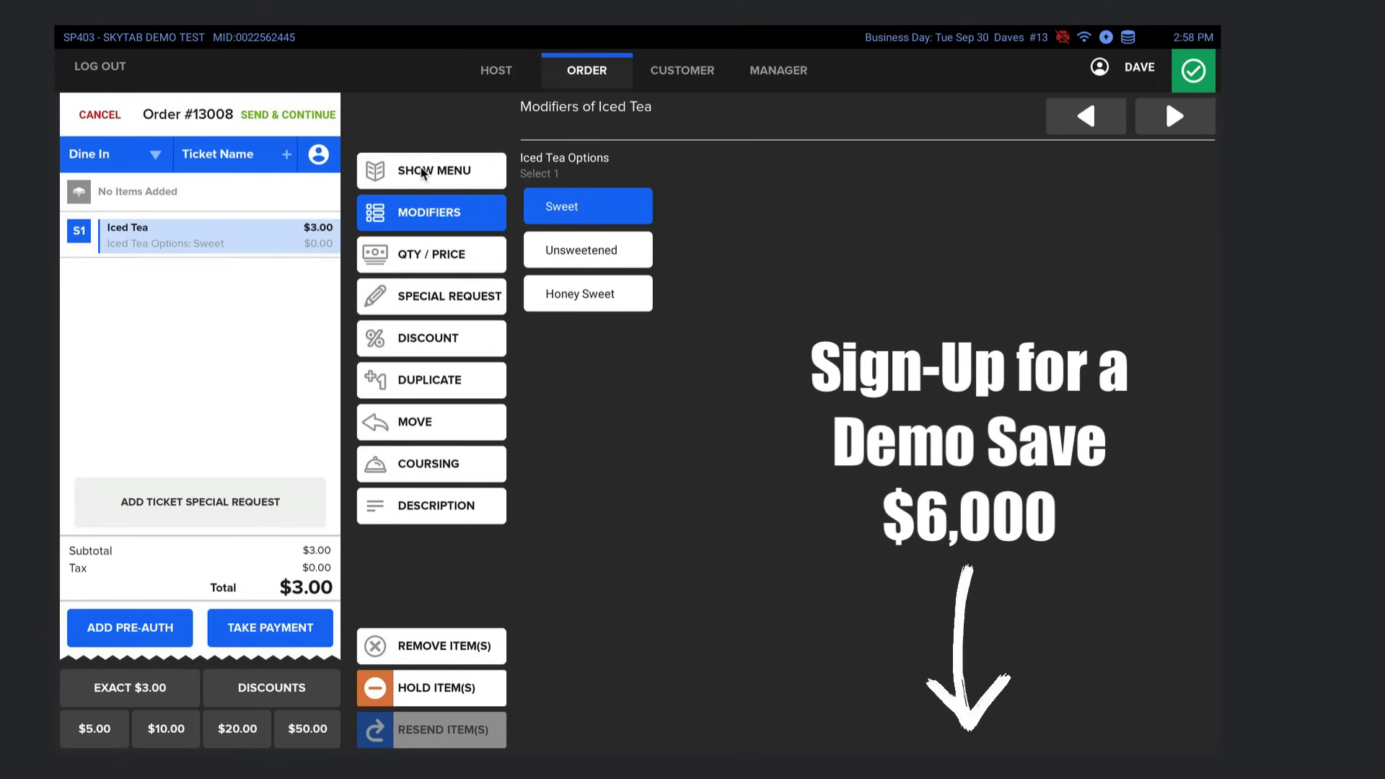
left_click(430, 170)
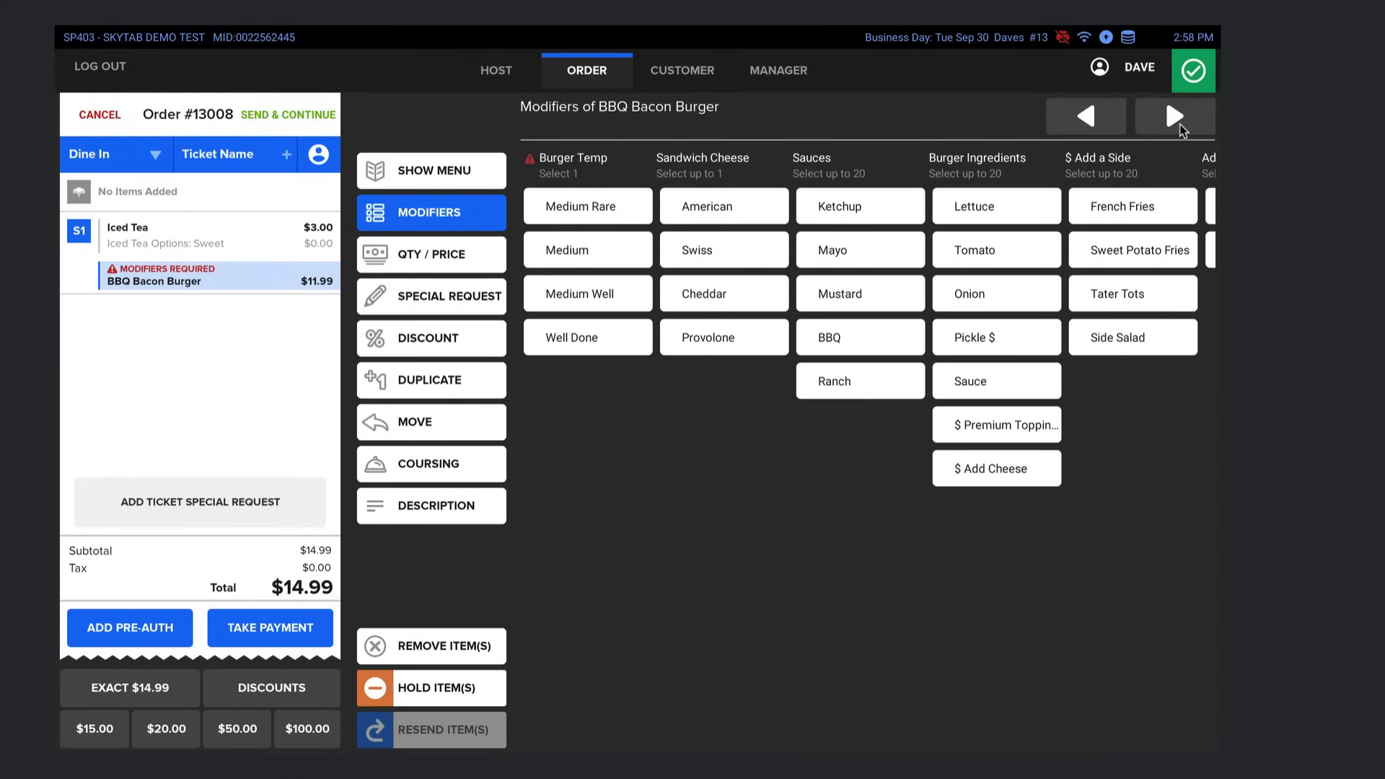
mouse_move(918, 253)
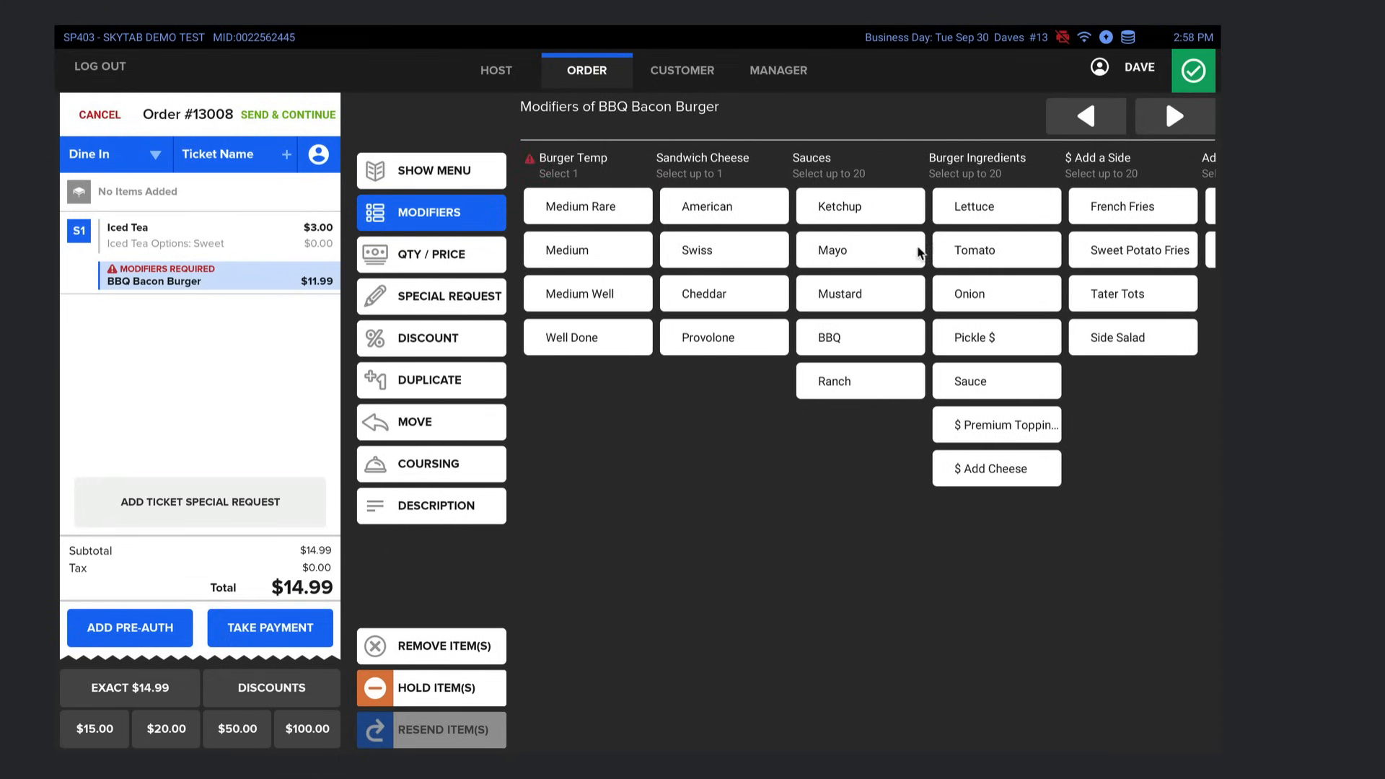
mouse_move(742, 429)
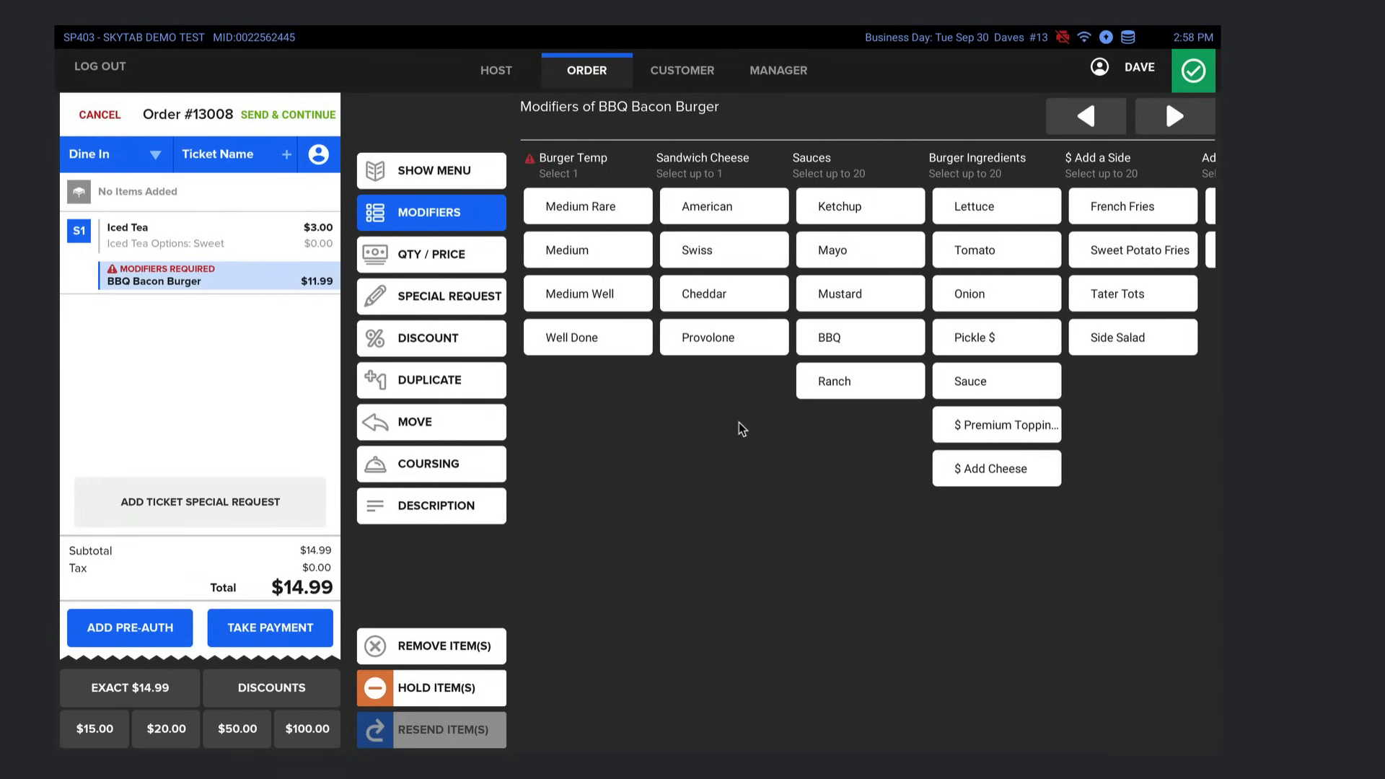
mouse_move(743, 301)
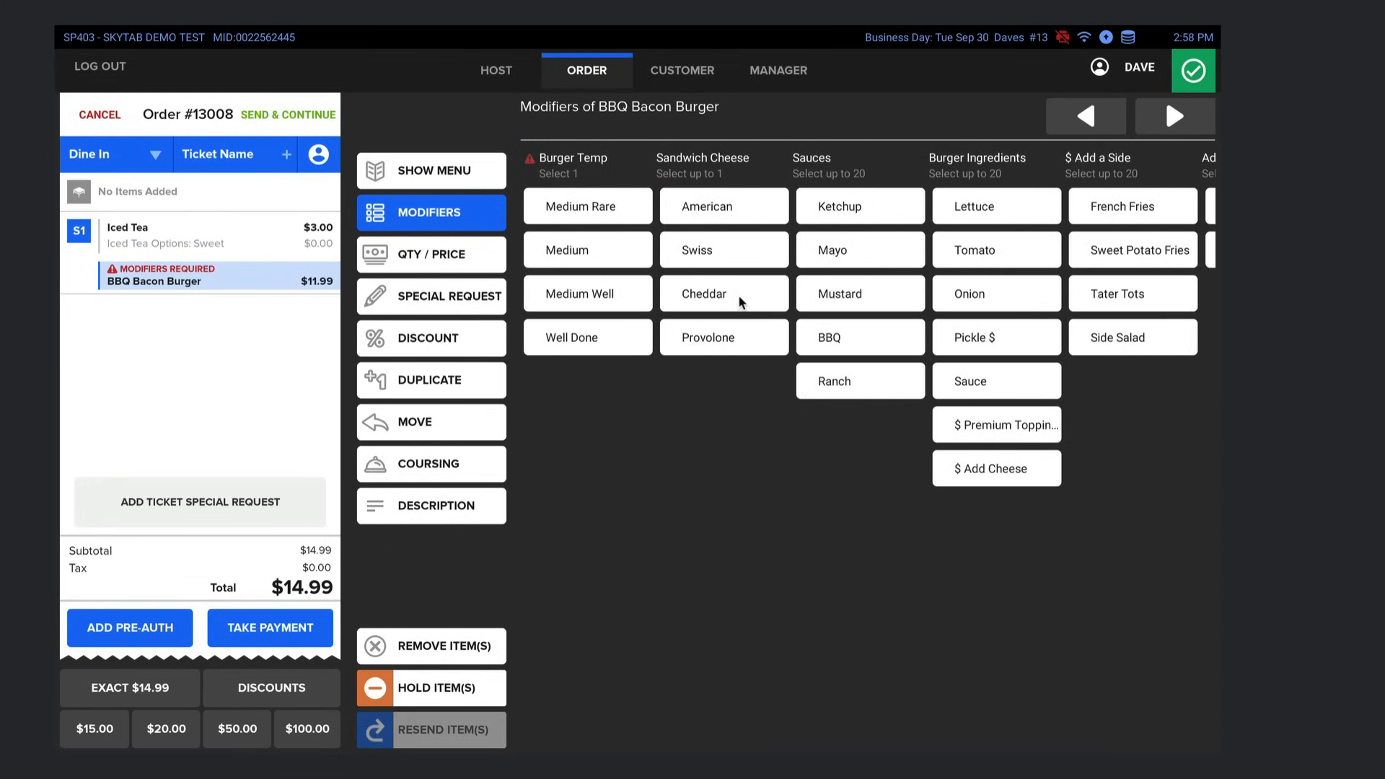
mouse_move(664, 398)
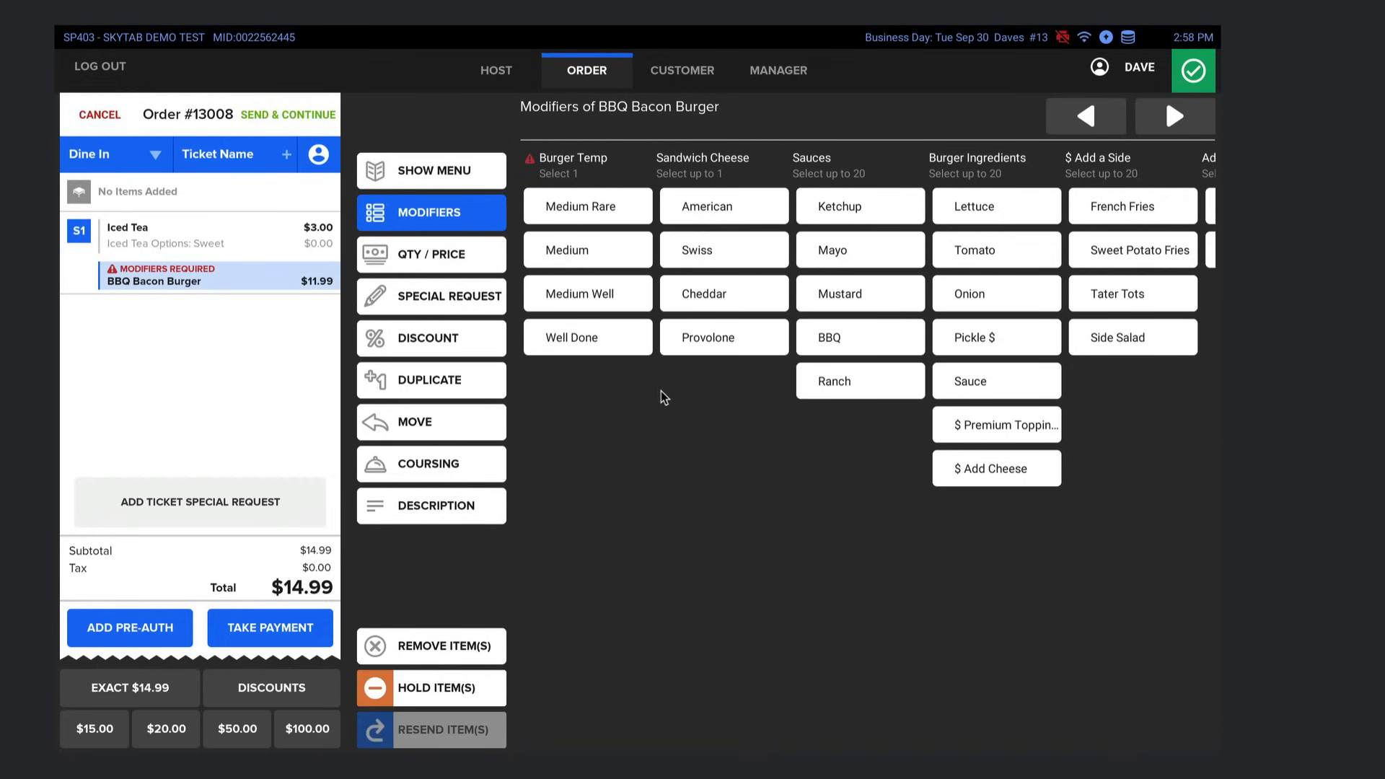
mouse_move(530, 164)
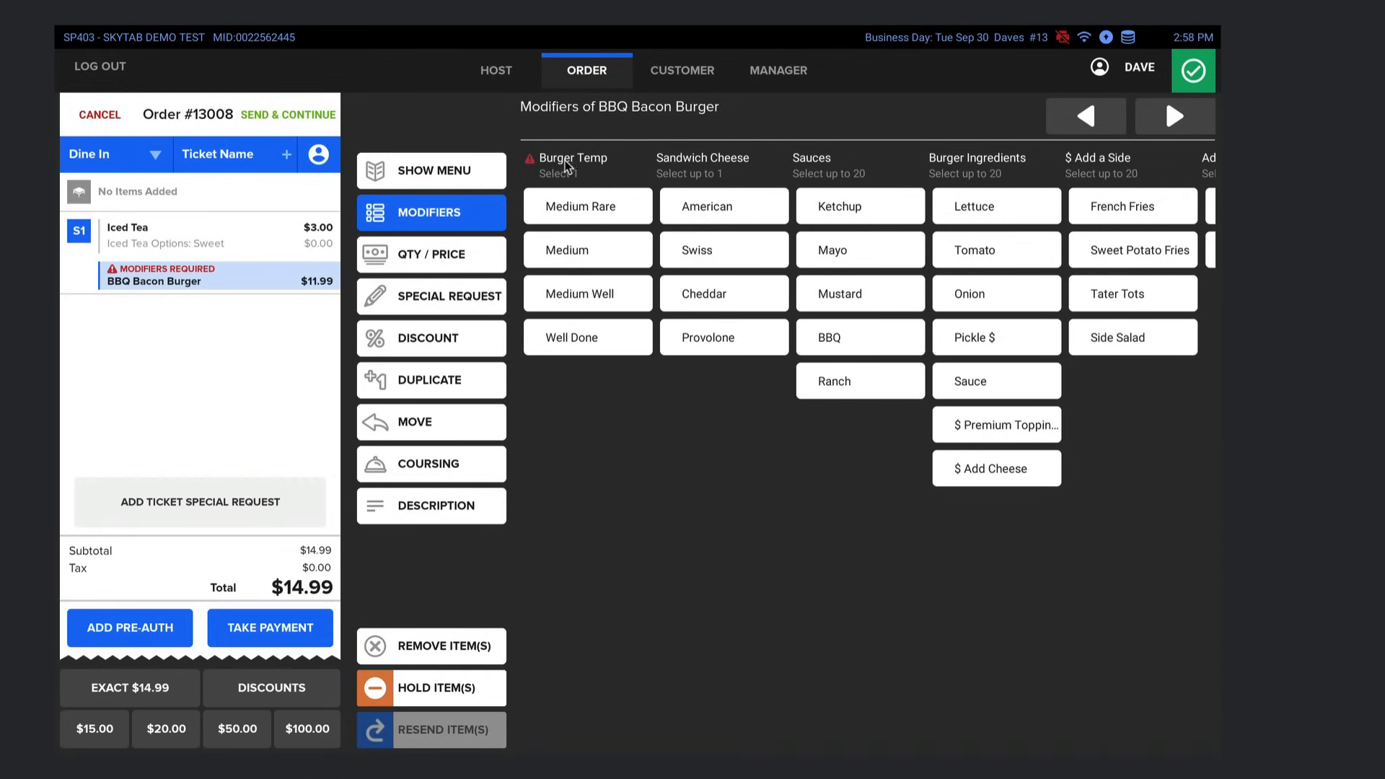
mouse_move(587, 334)
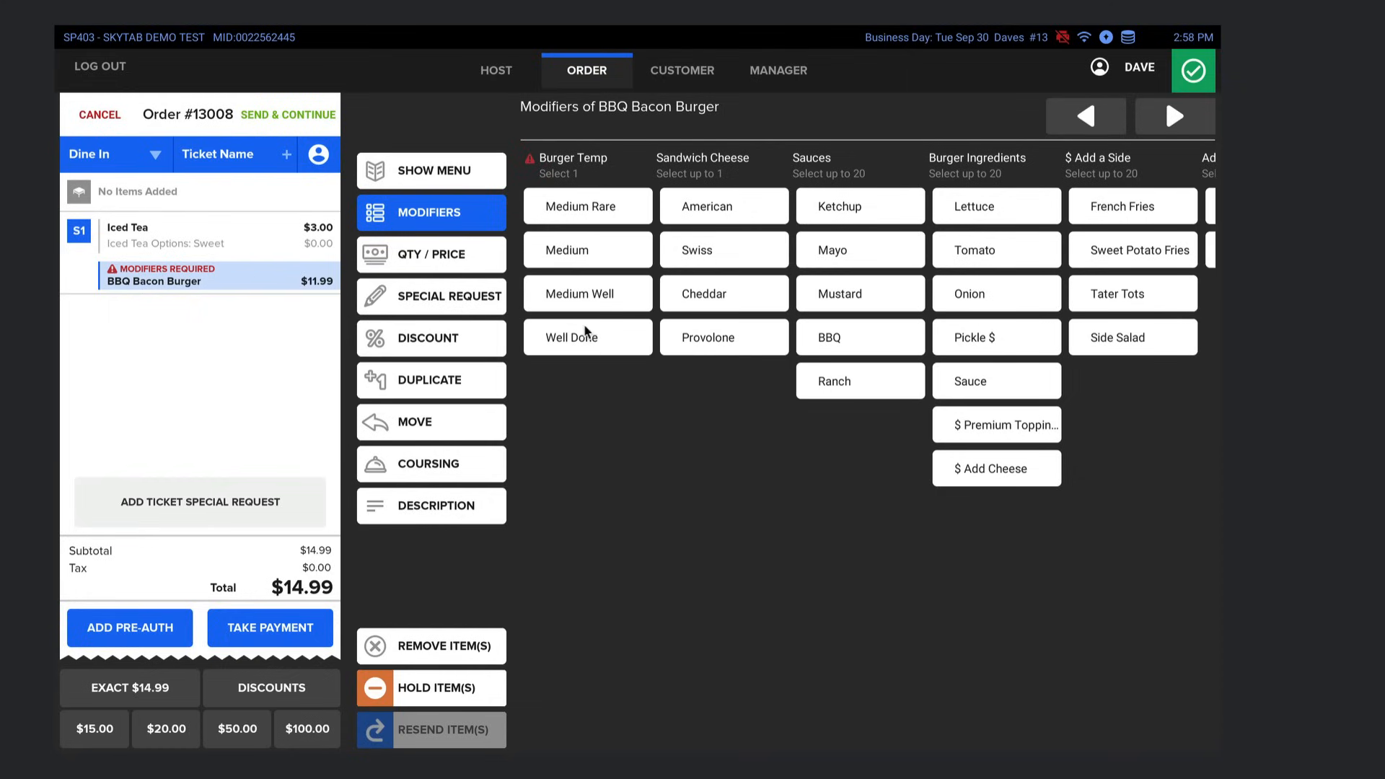
- Make the BBQ Bacon Burger Medium with Swiss, then duplicate it for $26.98
left_click(587, 249)
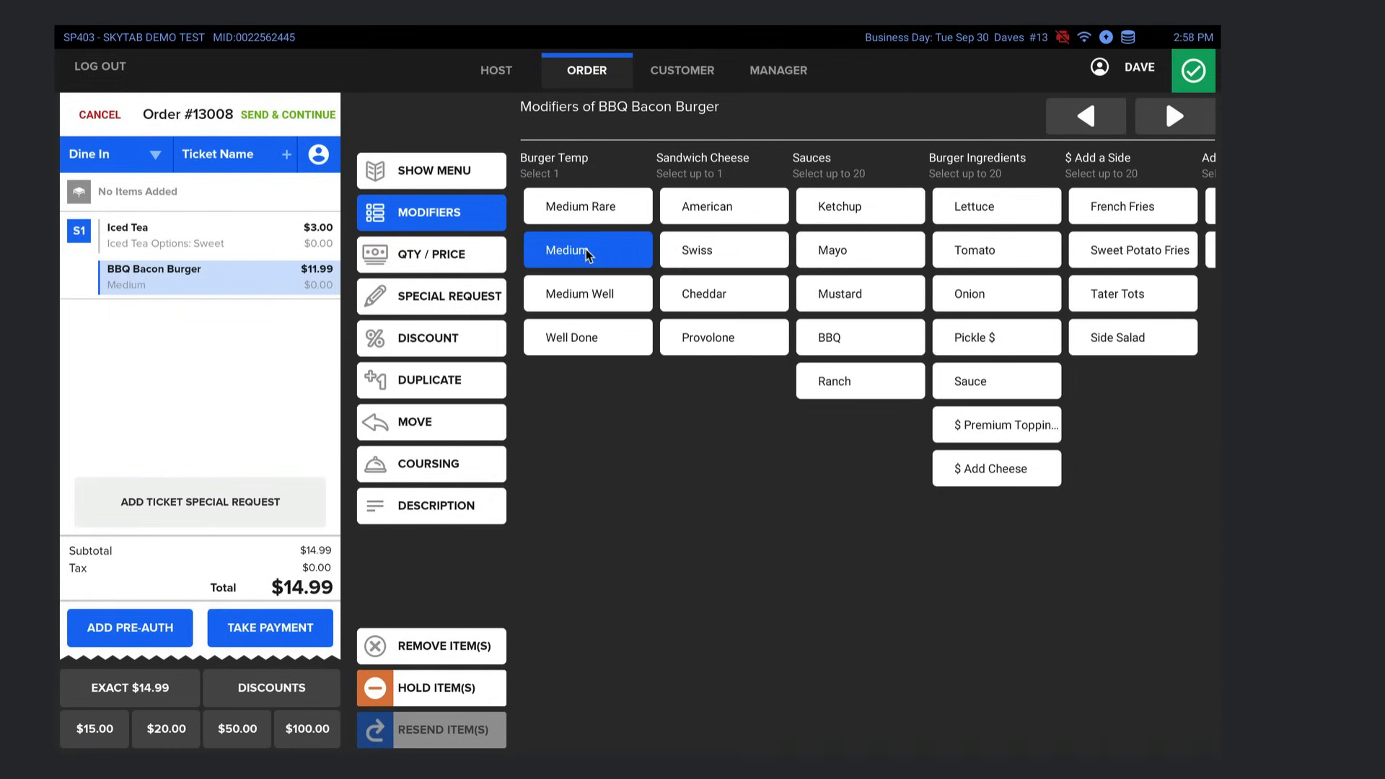
left_click(723, 249)
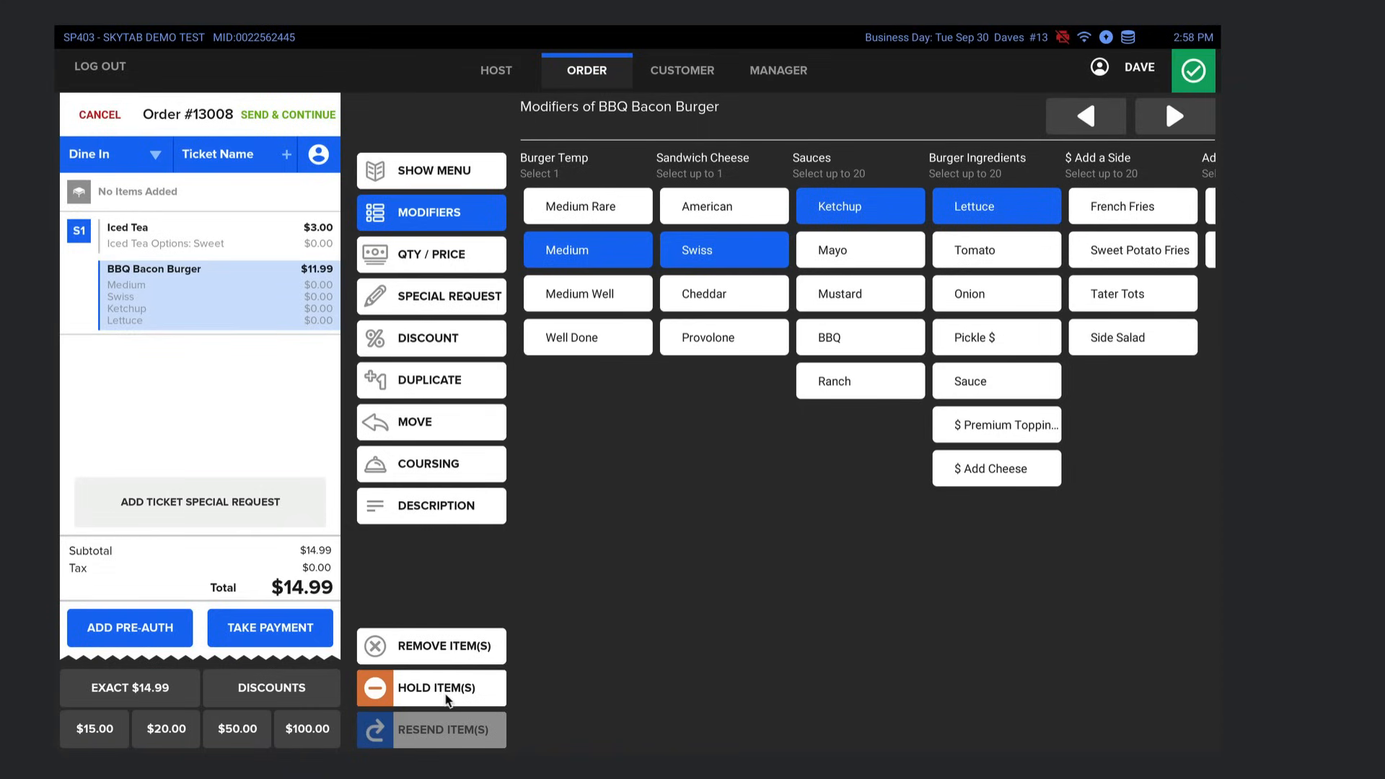
mouse_move(452, 697)
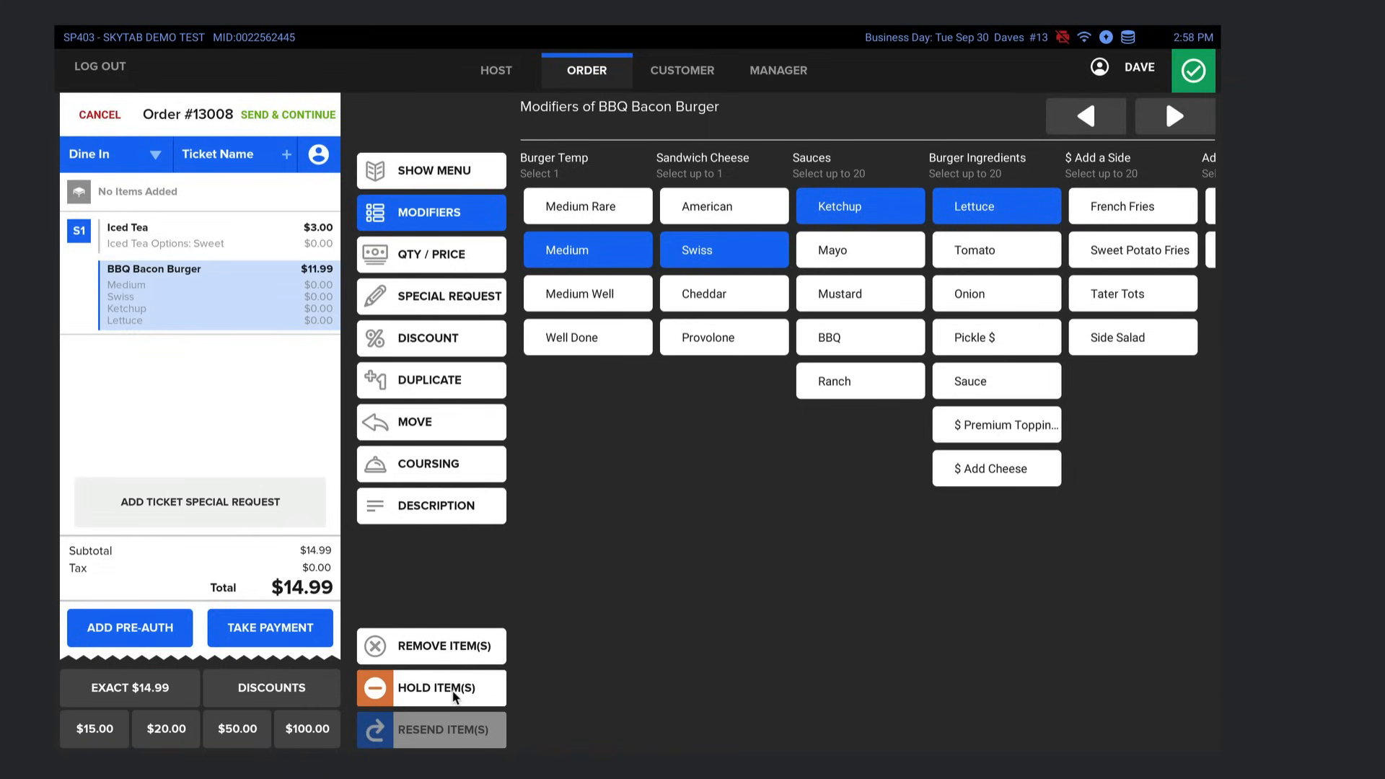
mouse_move(446, 696)
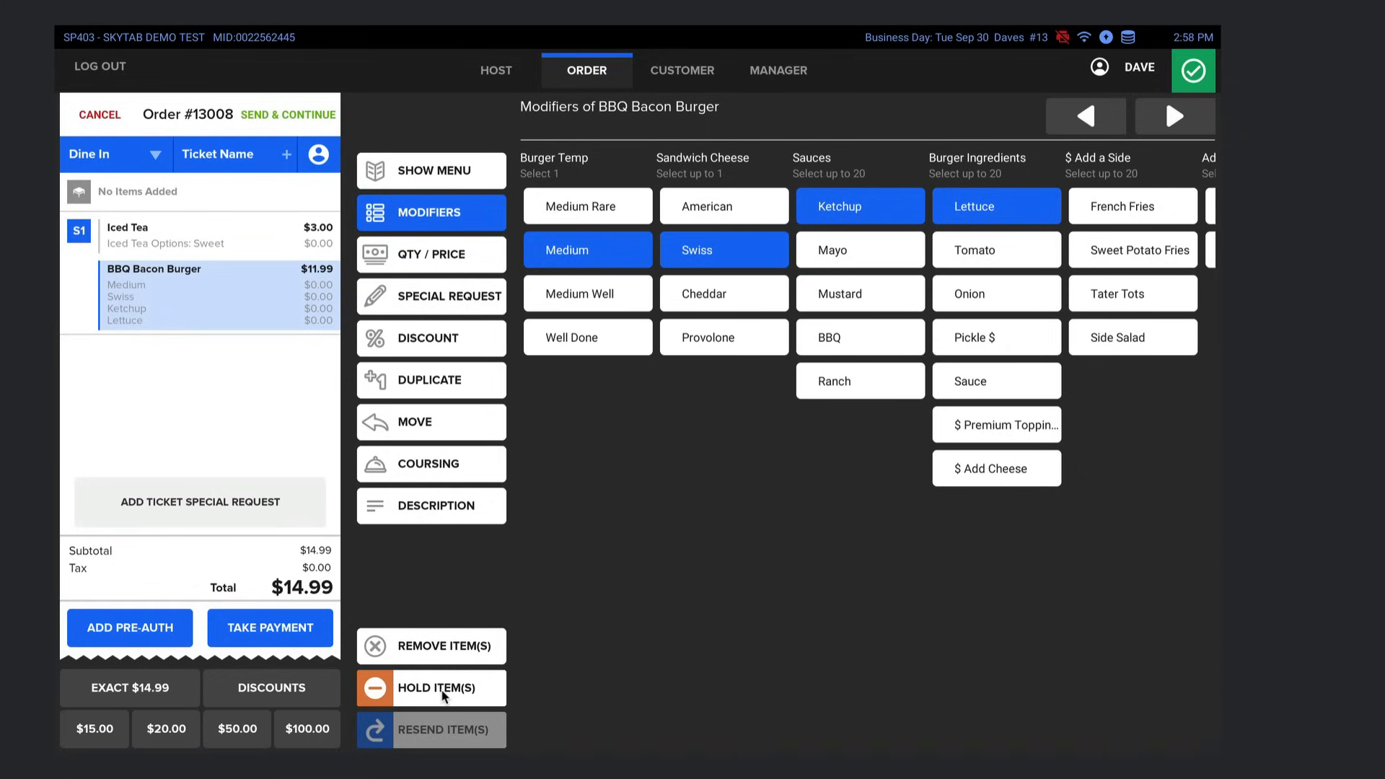
mouse_move(487, 578)
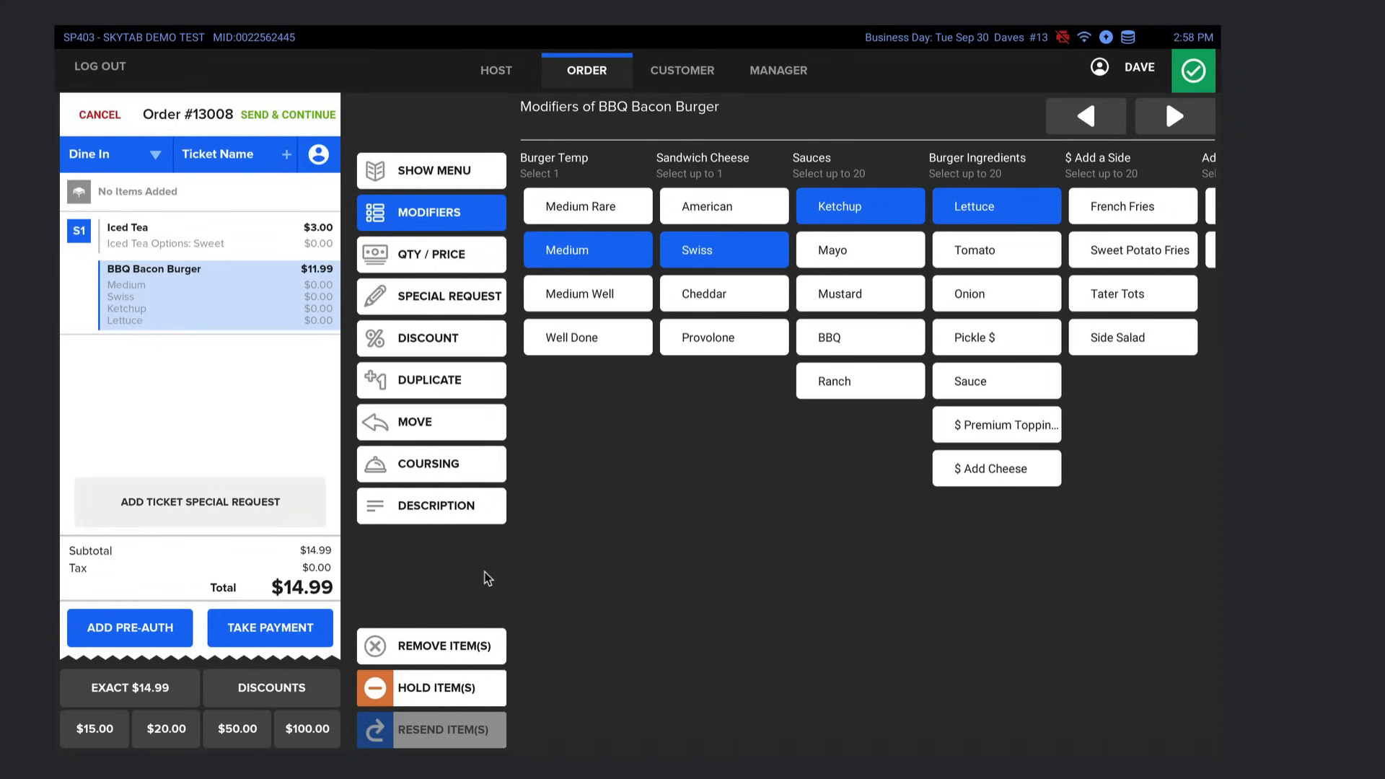
mouse_move(433, 477)
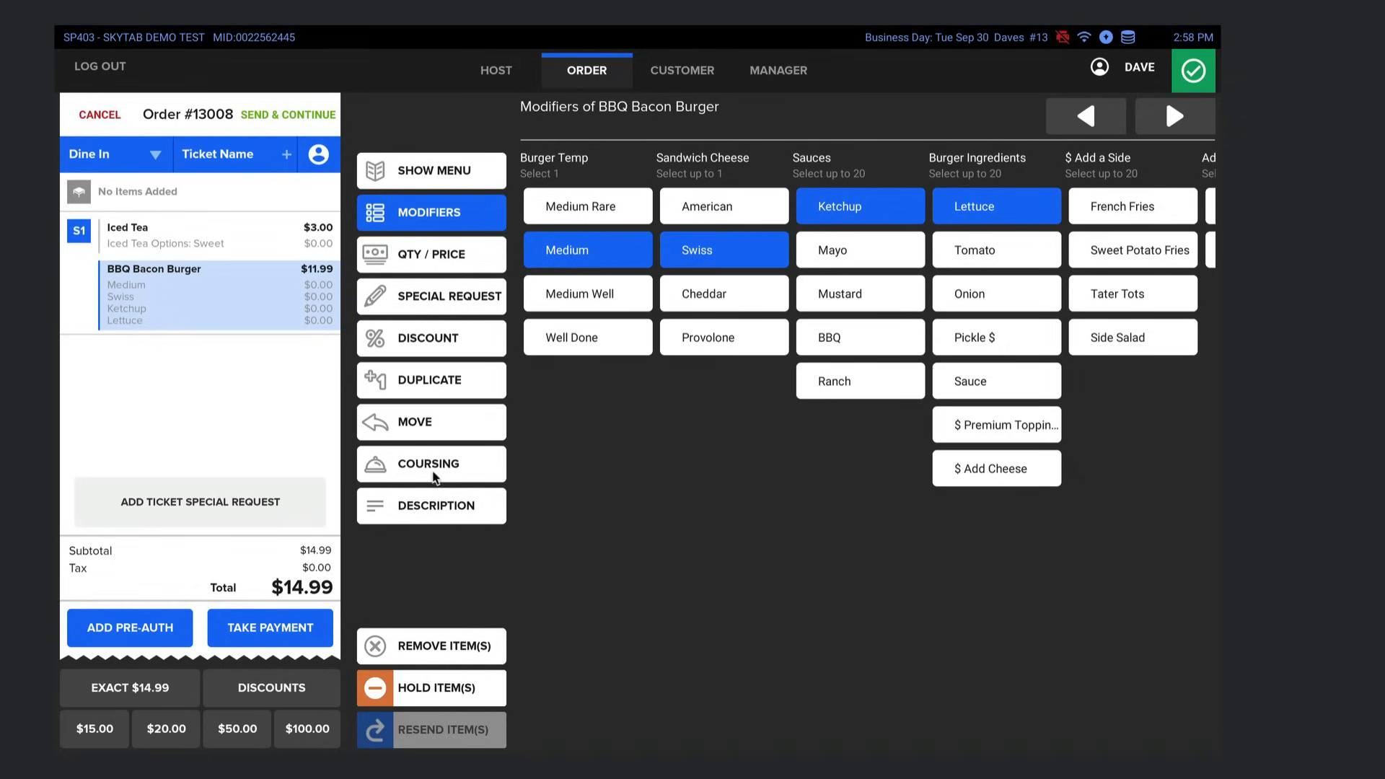
left_click(429, 380)
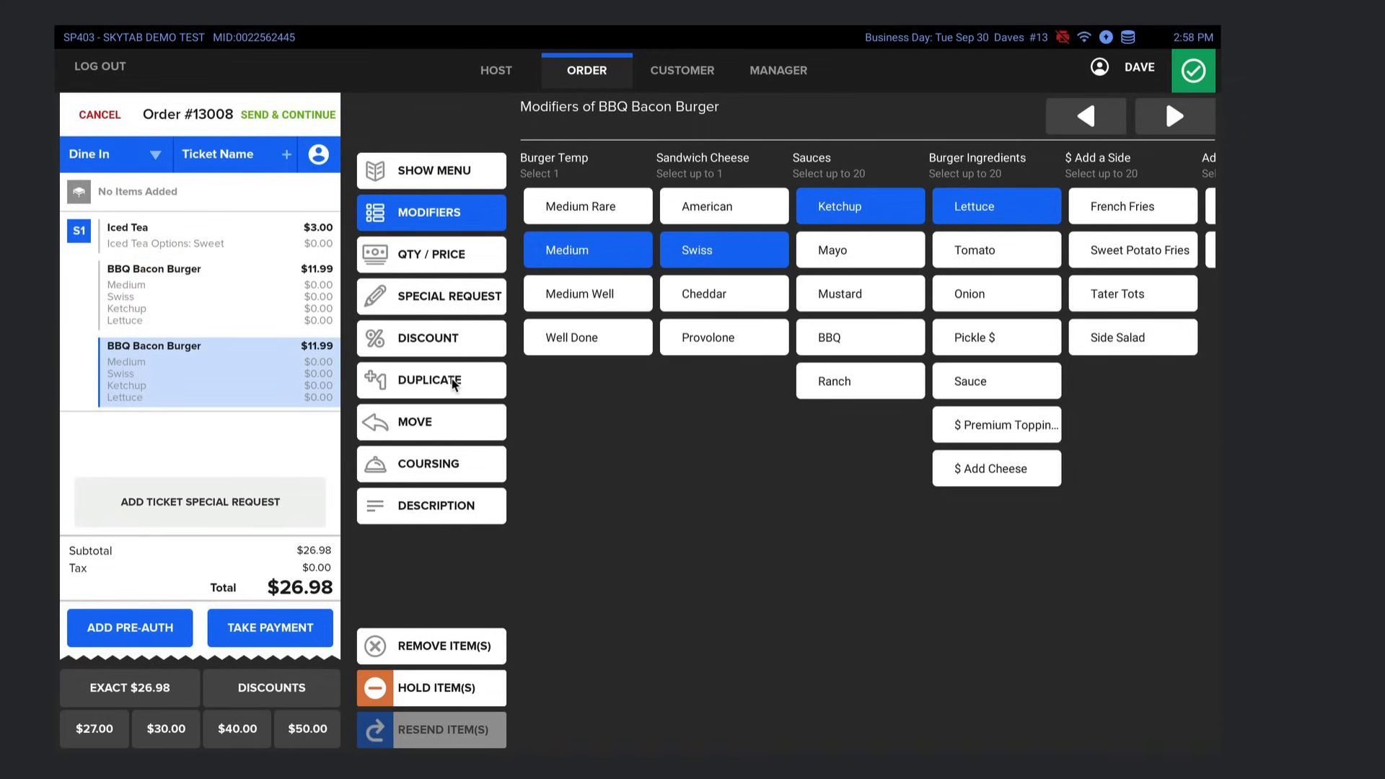
mouse_move(440, 256)
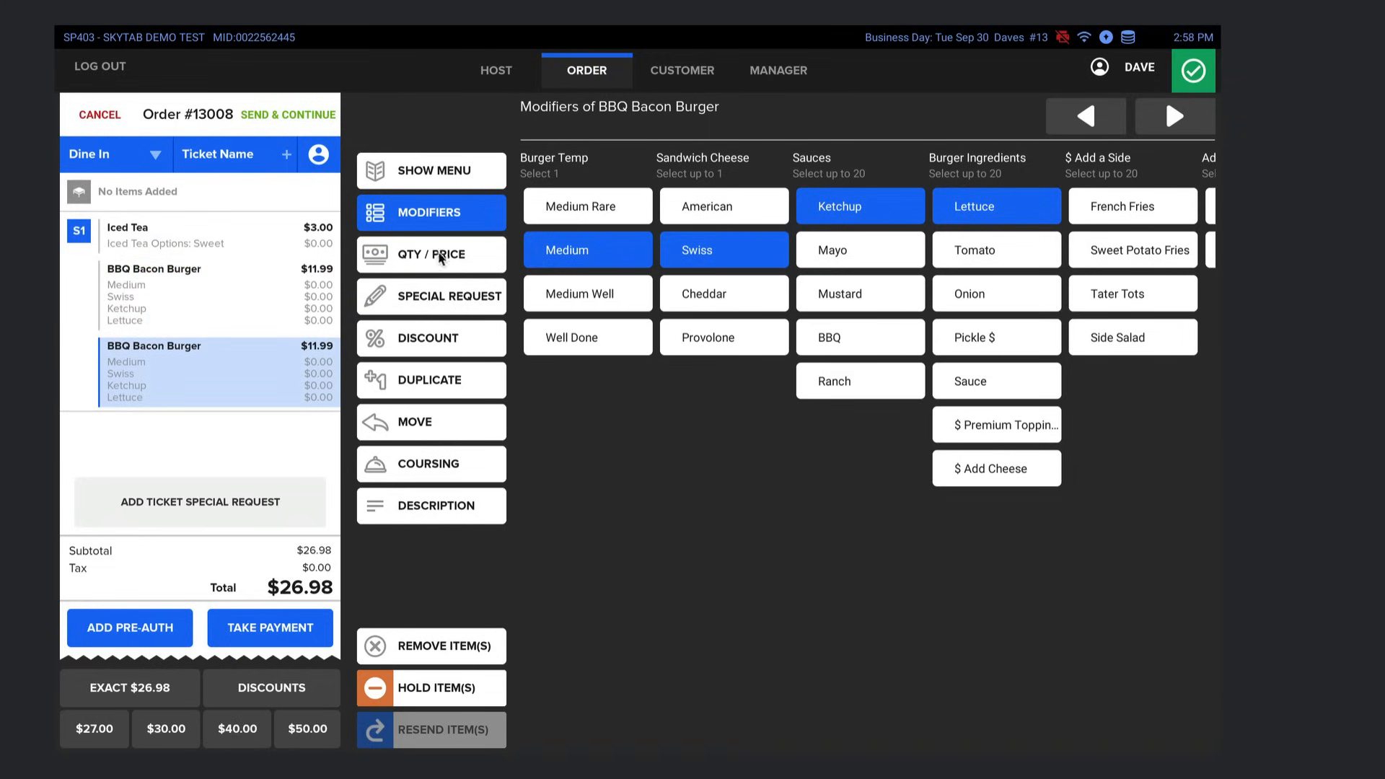
- Attach the special request 'Extra Hot' to the second BBQ Bacon Burger on order #13008
left_click(430, 296)
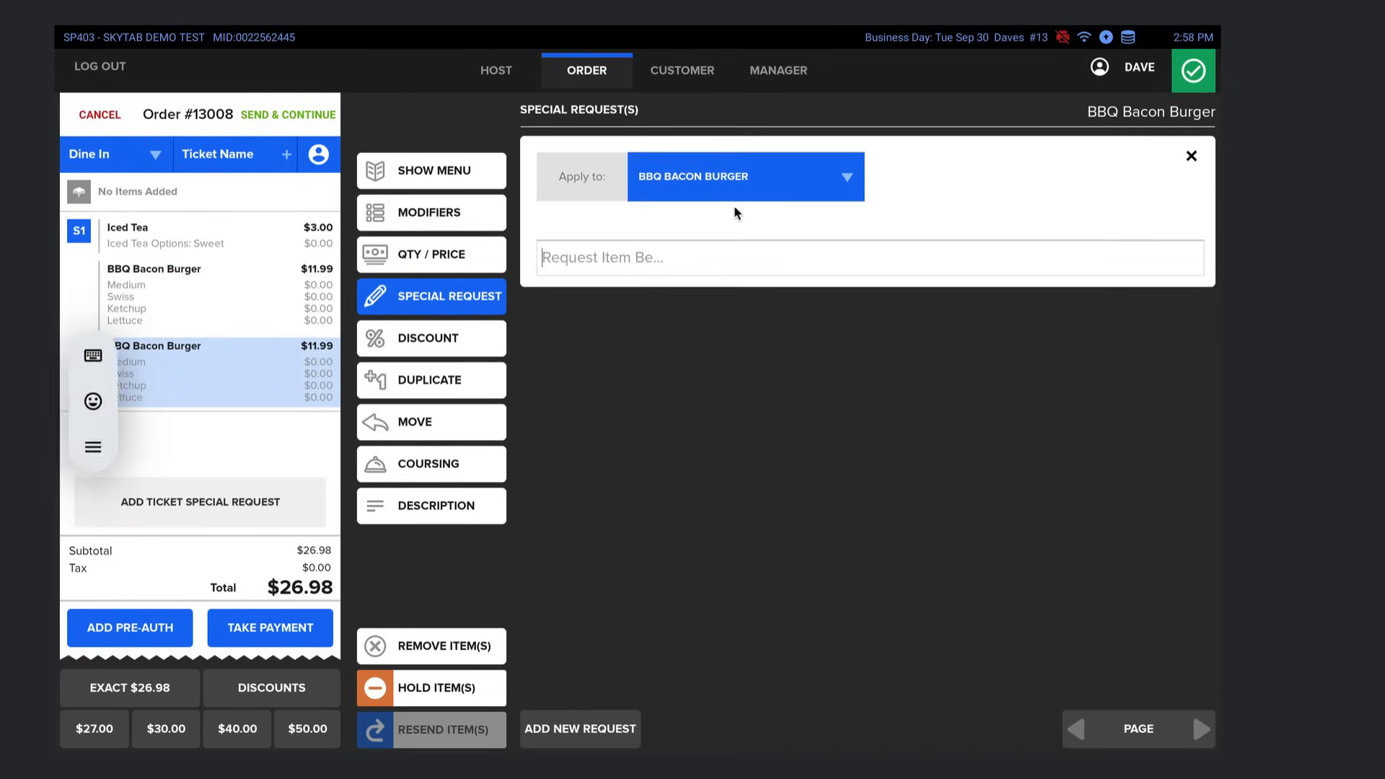
type("Extra Hot")
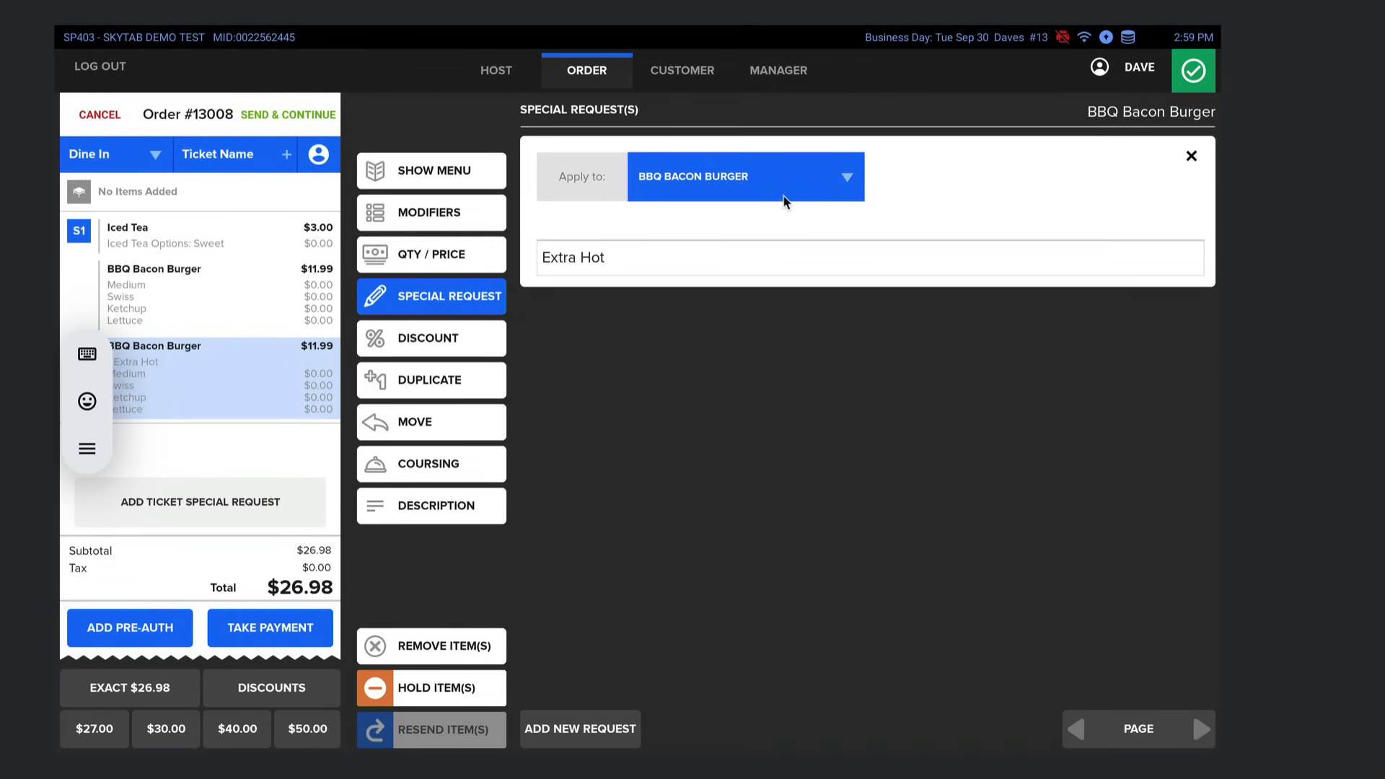
mouse_move(633, 342)
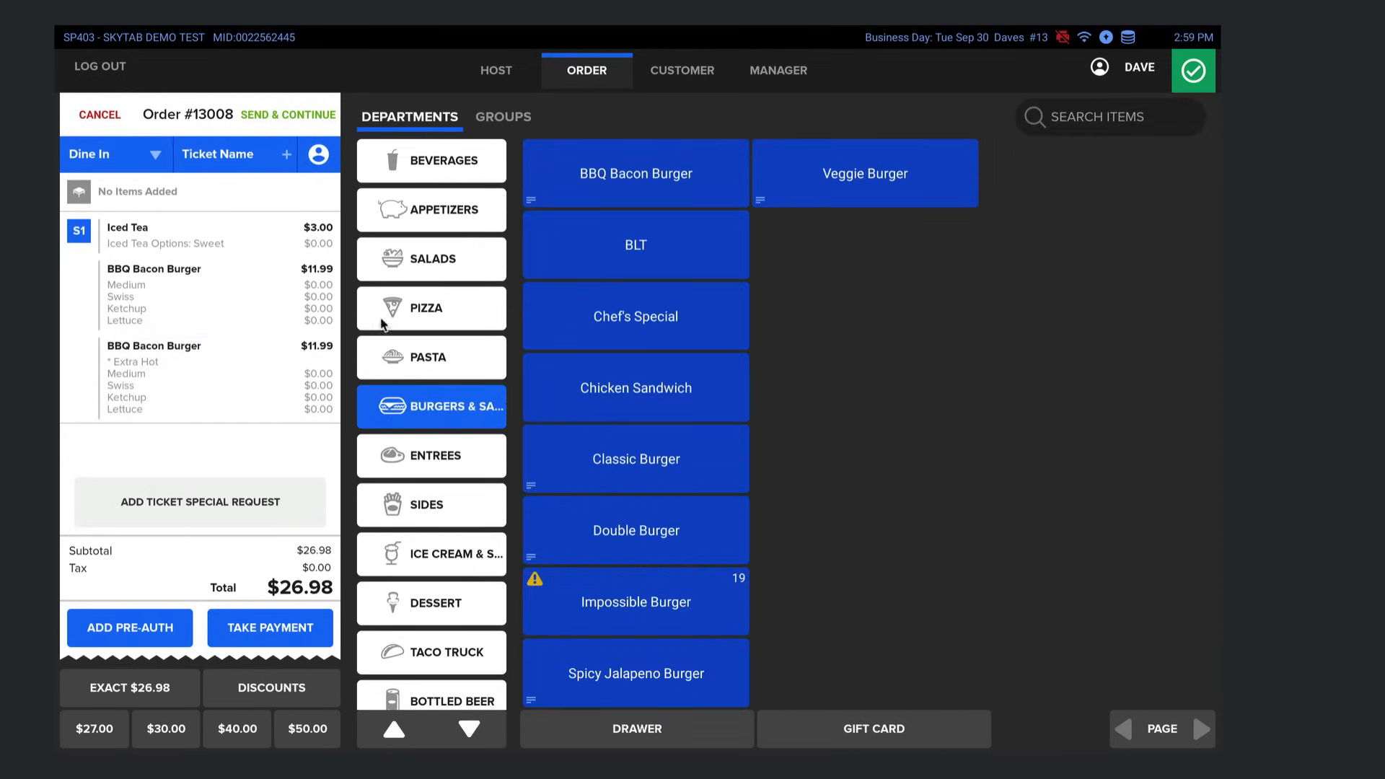
mouse_move(453, 256)
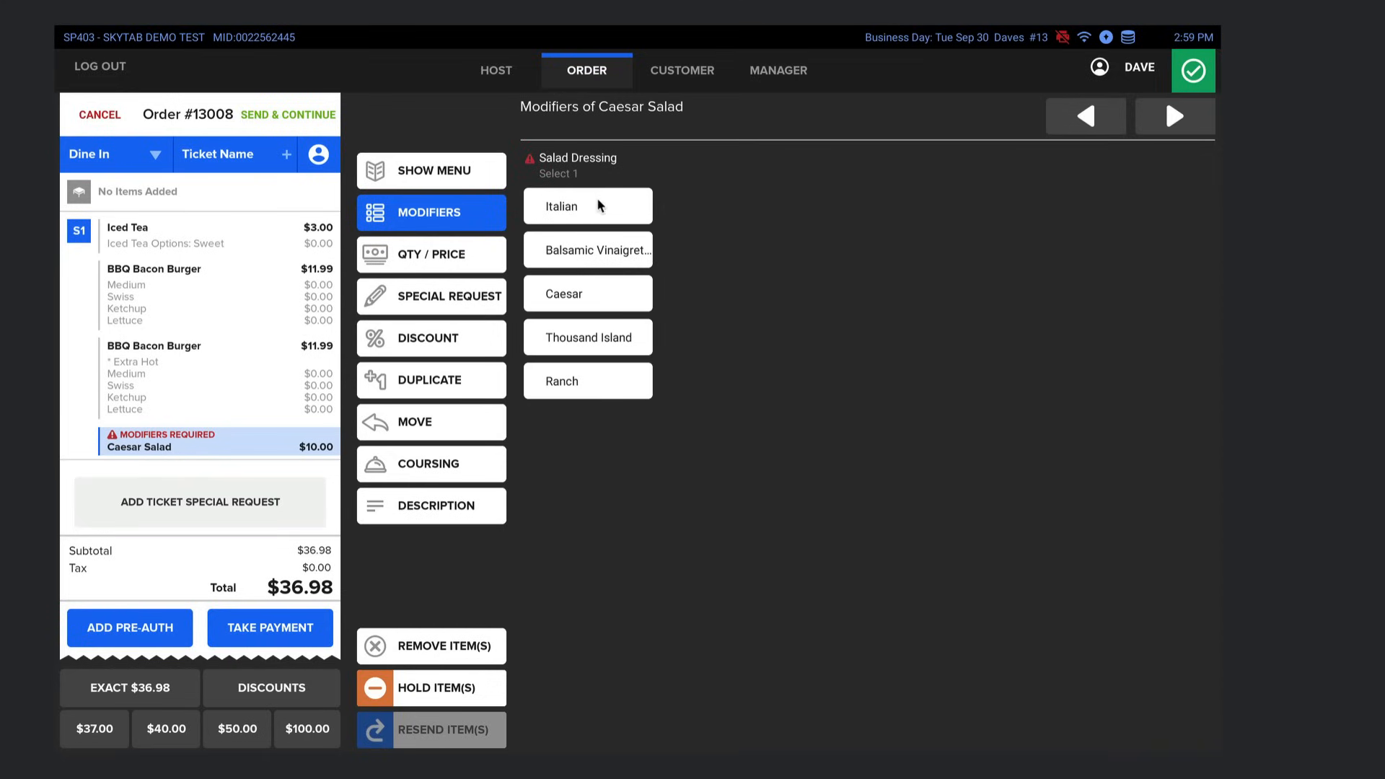
- Choose a dressing for the added Caesar Salad, bringing order #13008 to $36.98
left_click(586, 206)
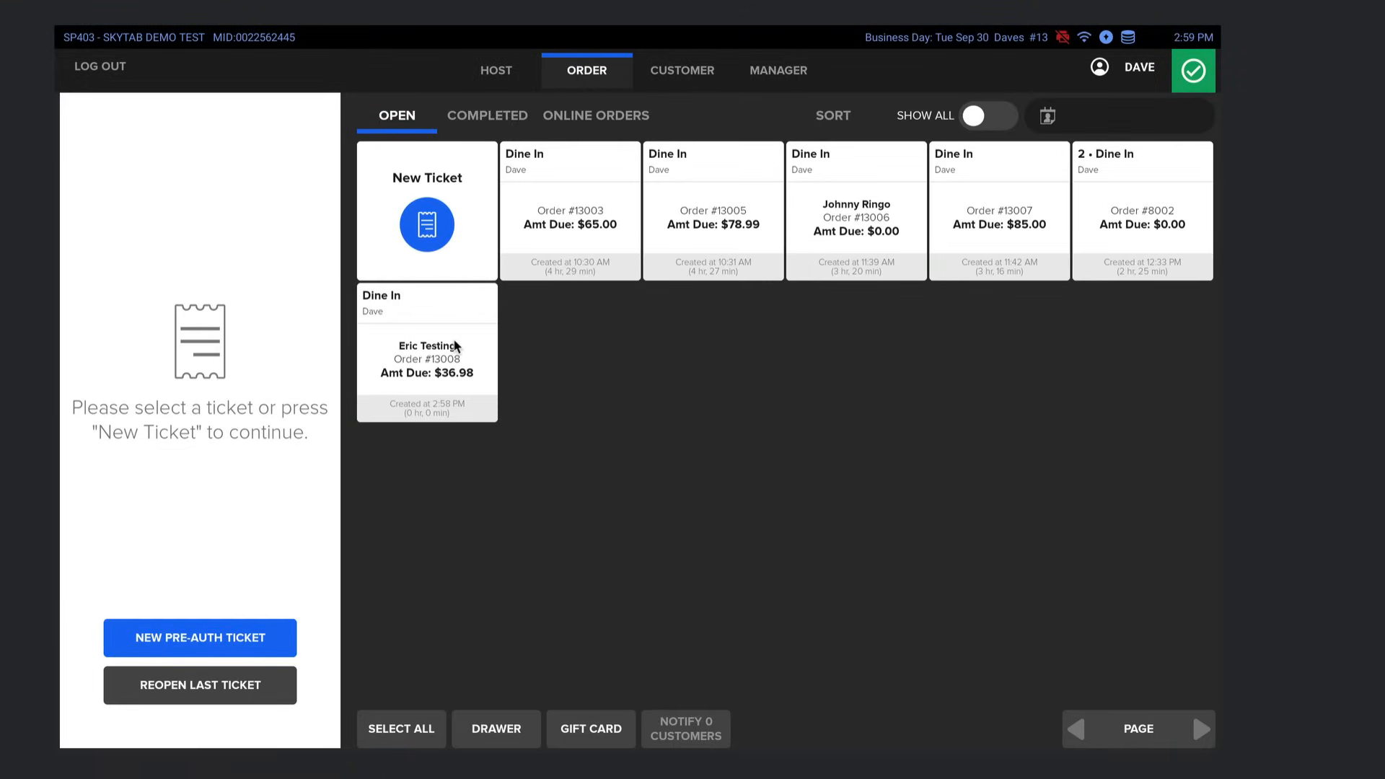
mouse_move(212, 651)
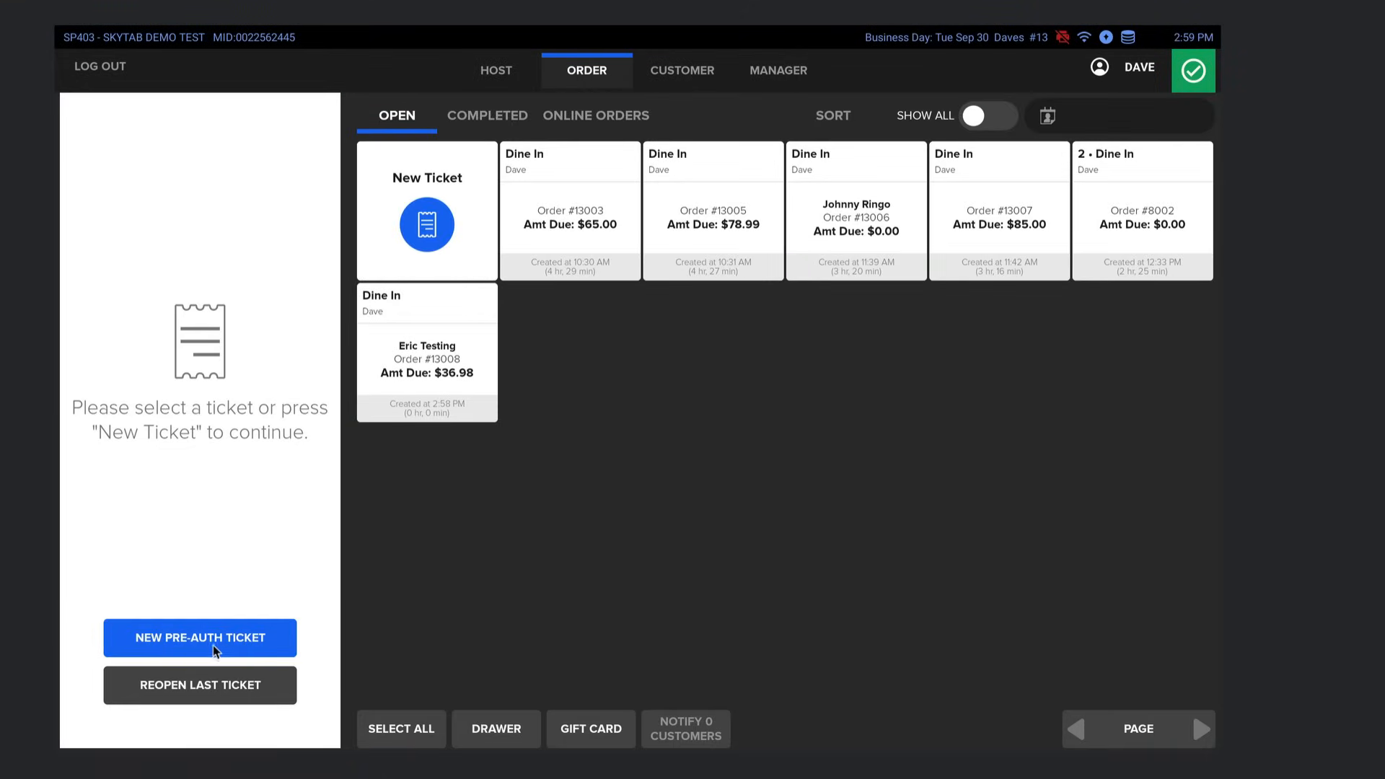
mouse_move(226, 648)
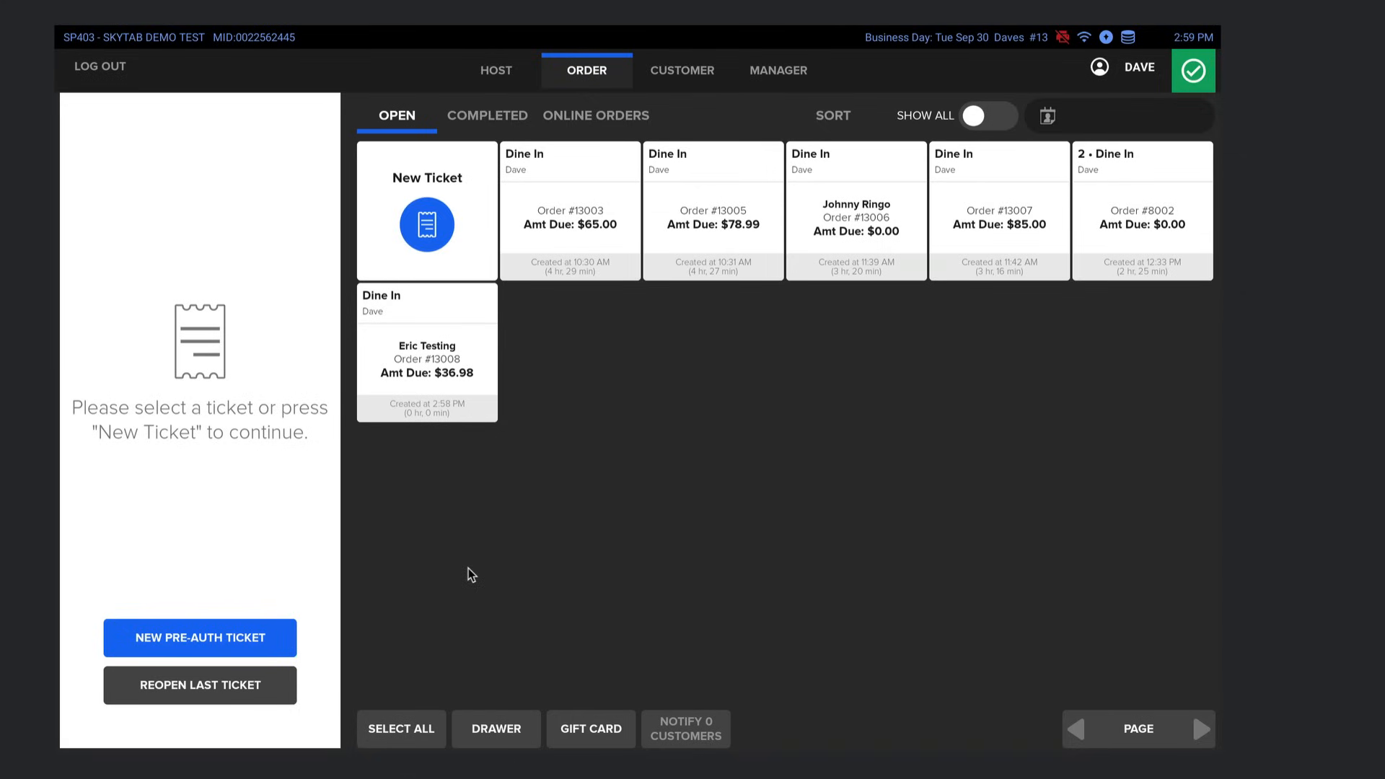
mouse_move(693, 477)
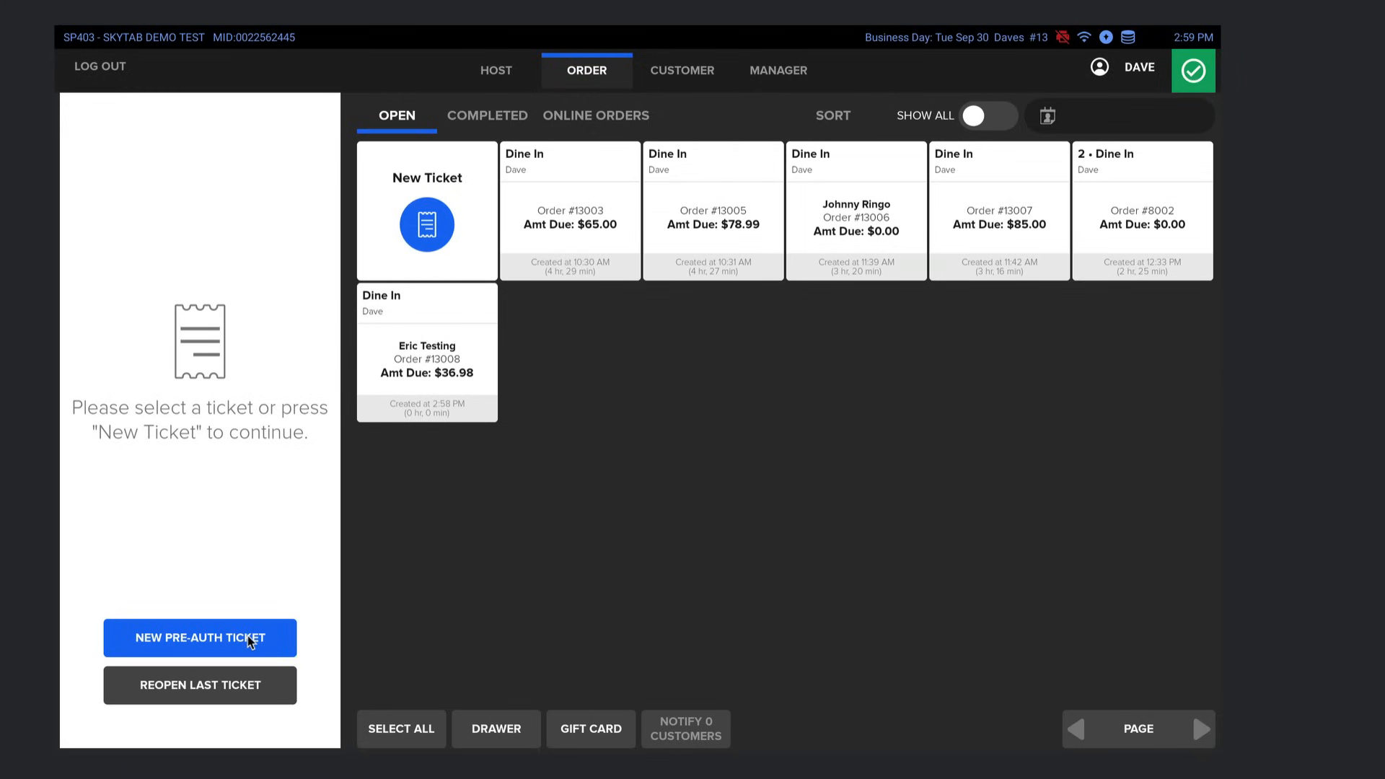
left_click(200, 637)
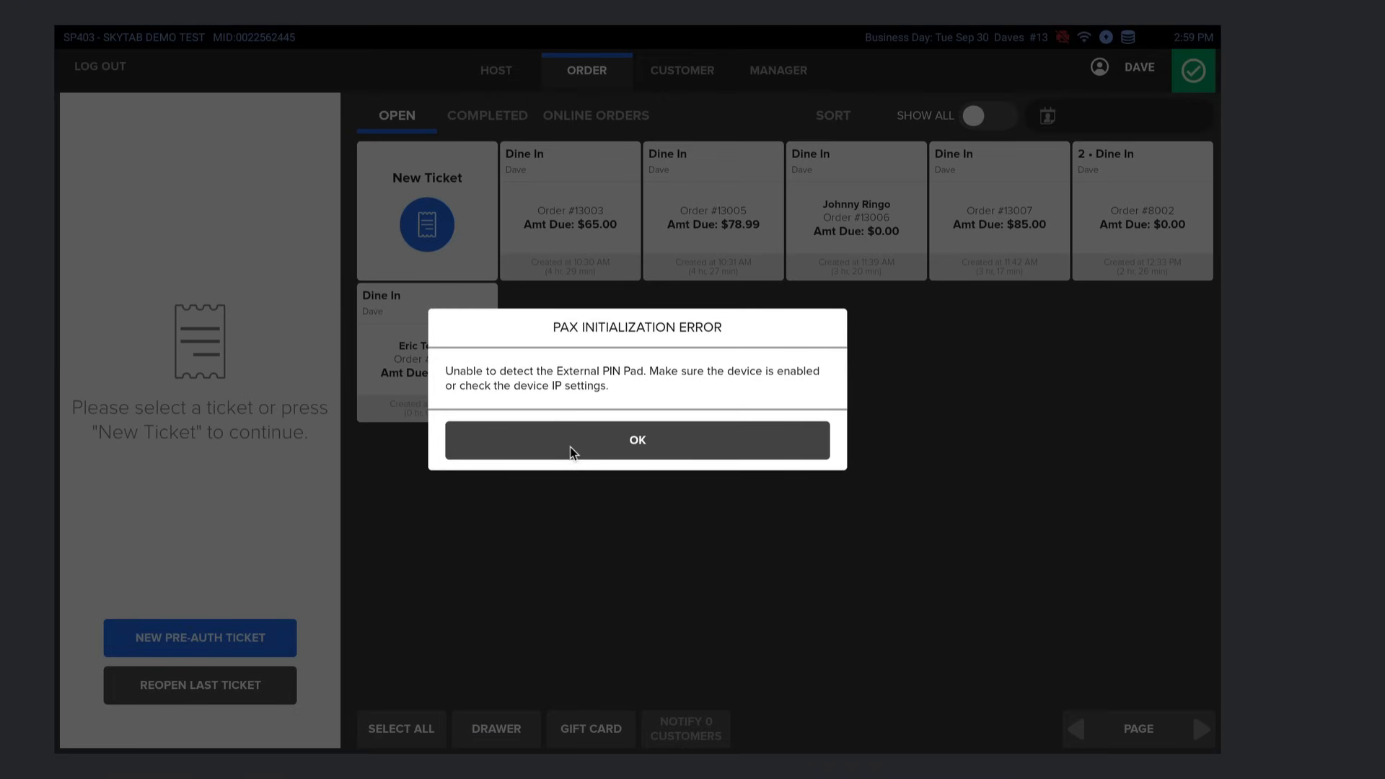
left_click(637, 440)
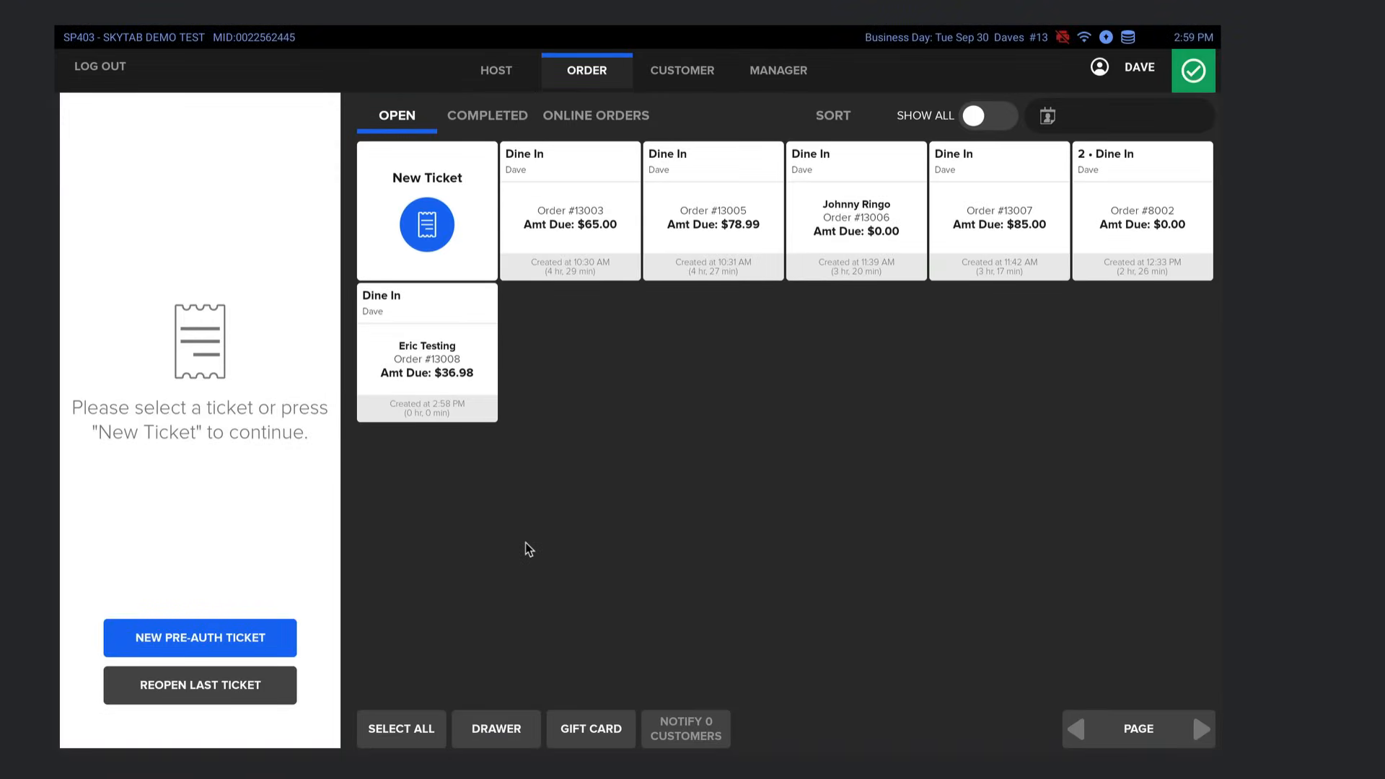
mouse_move(846, 369)
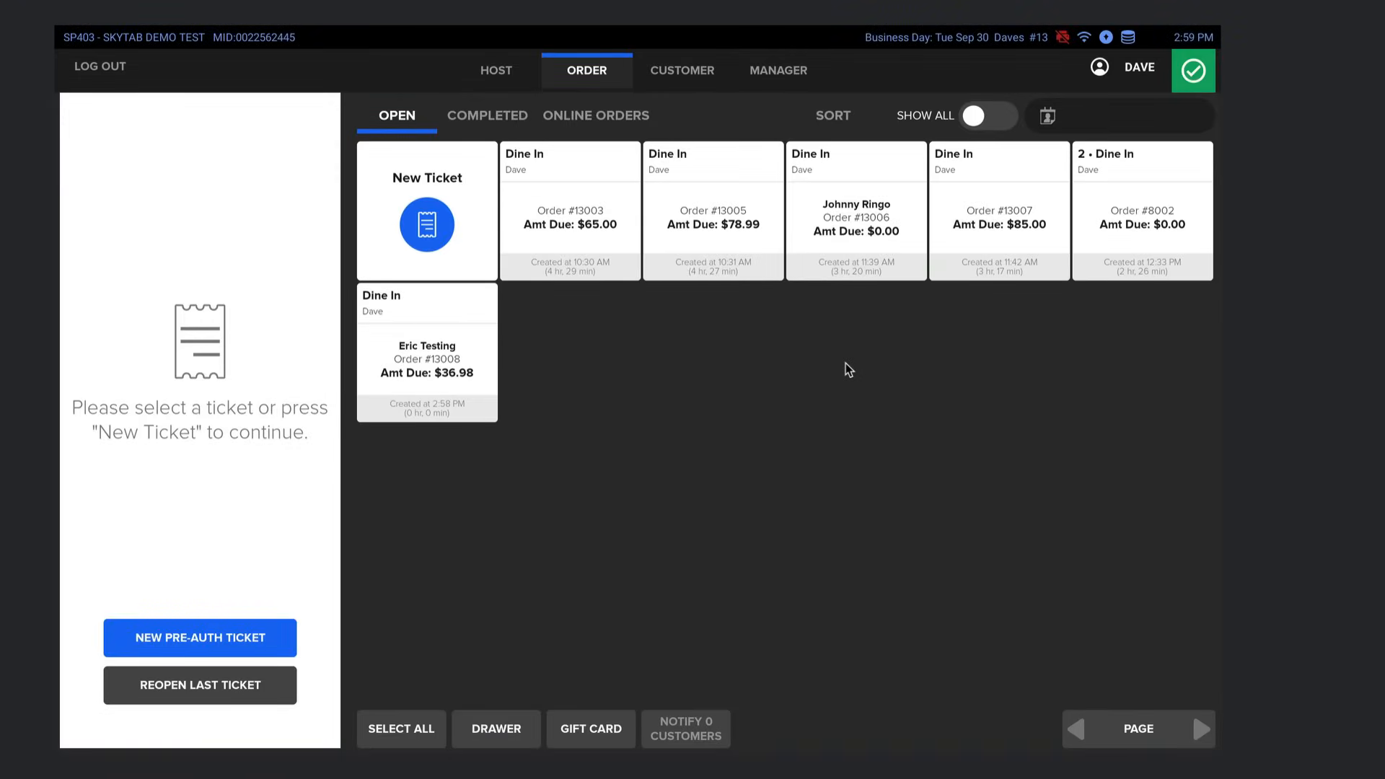
mouse_move(737, 336)
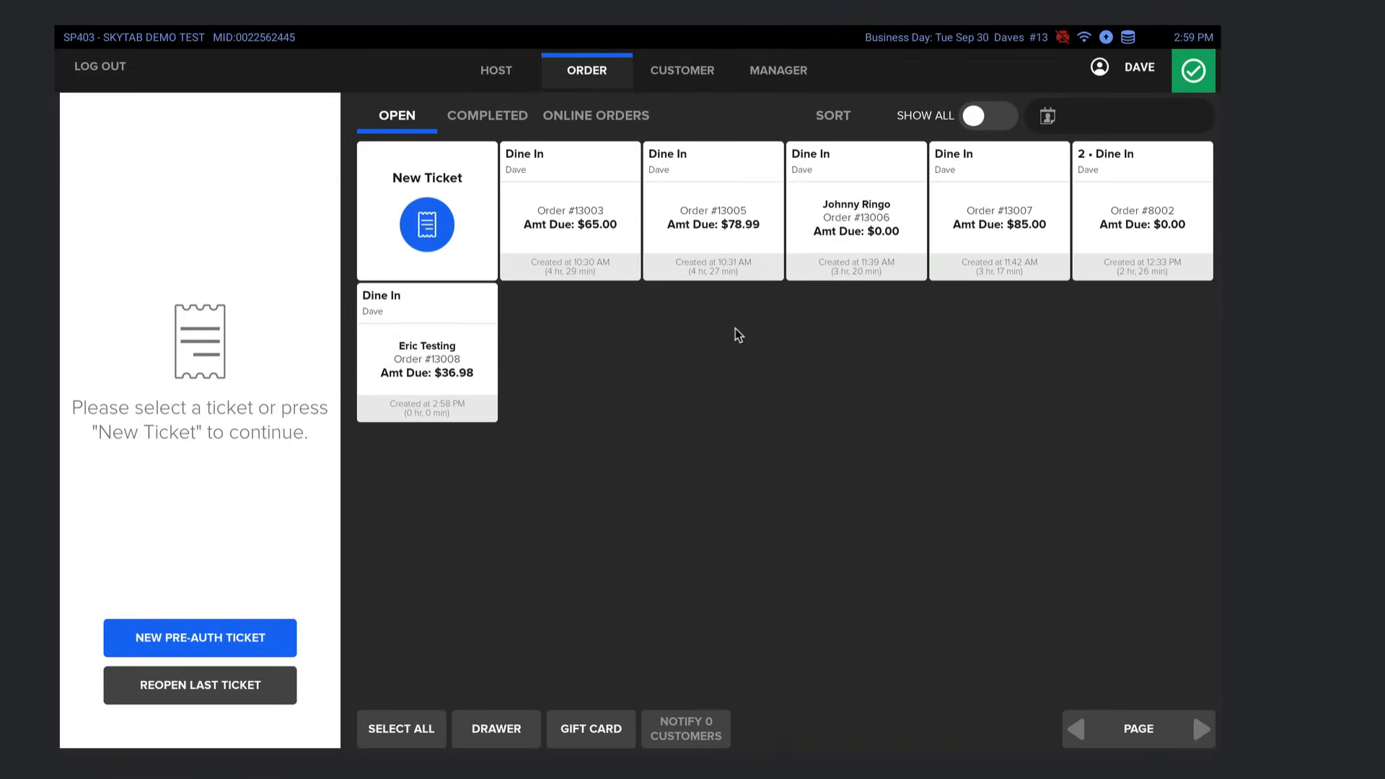
mouse_move(637, 330)
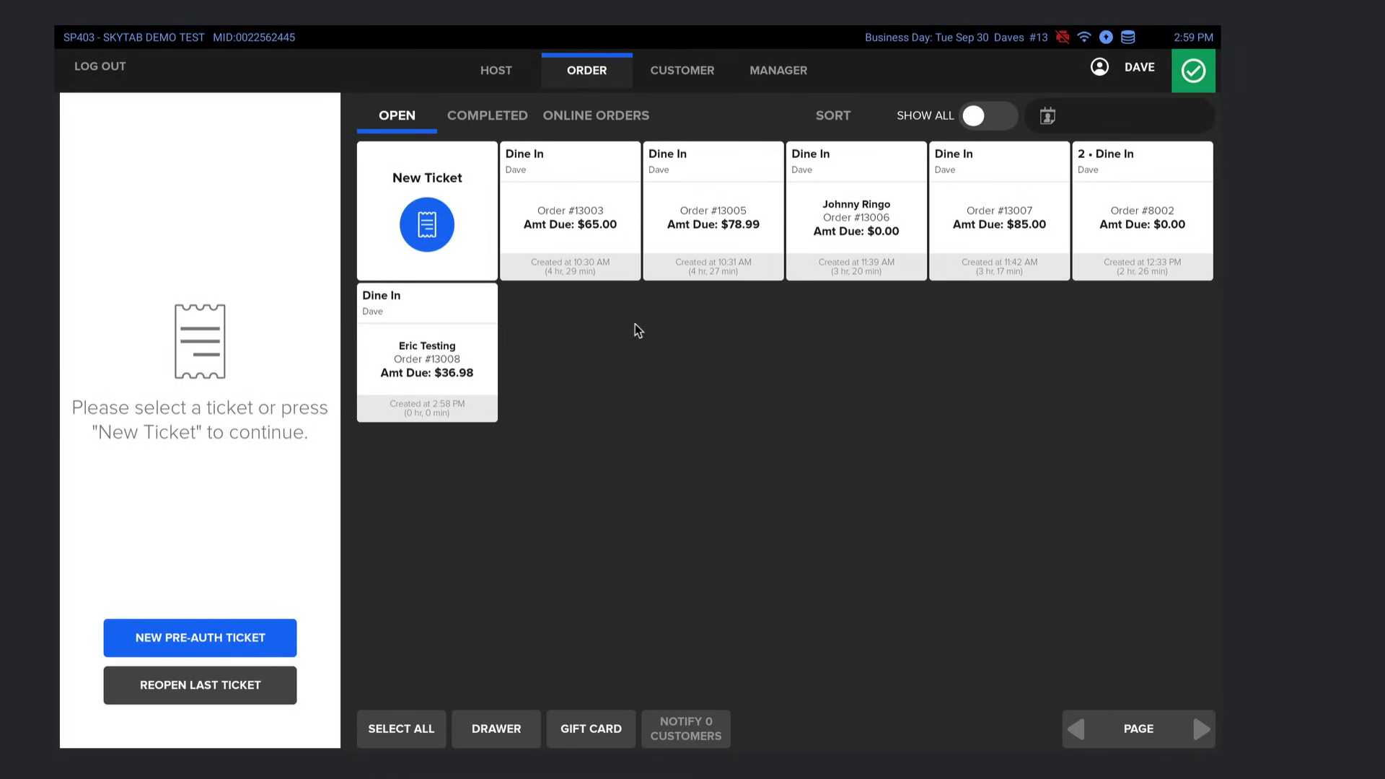
mouse_move(667, 338)
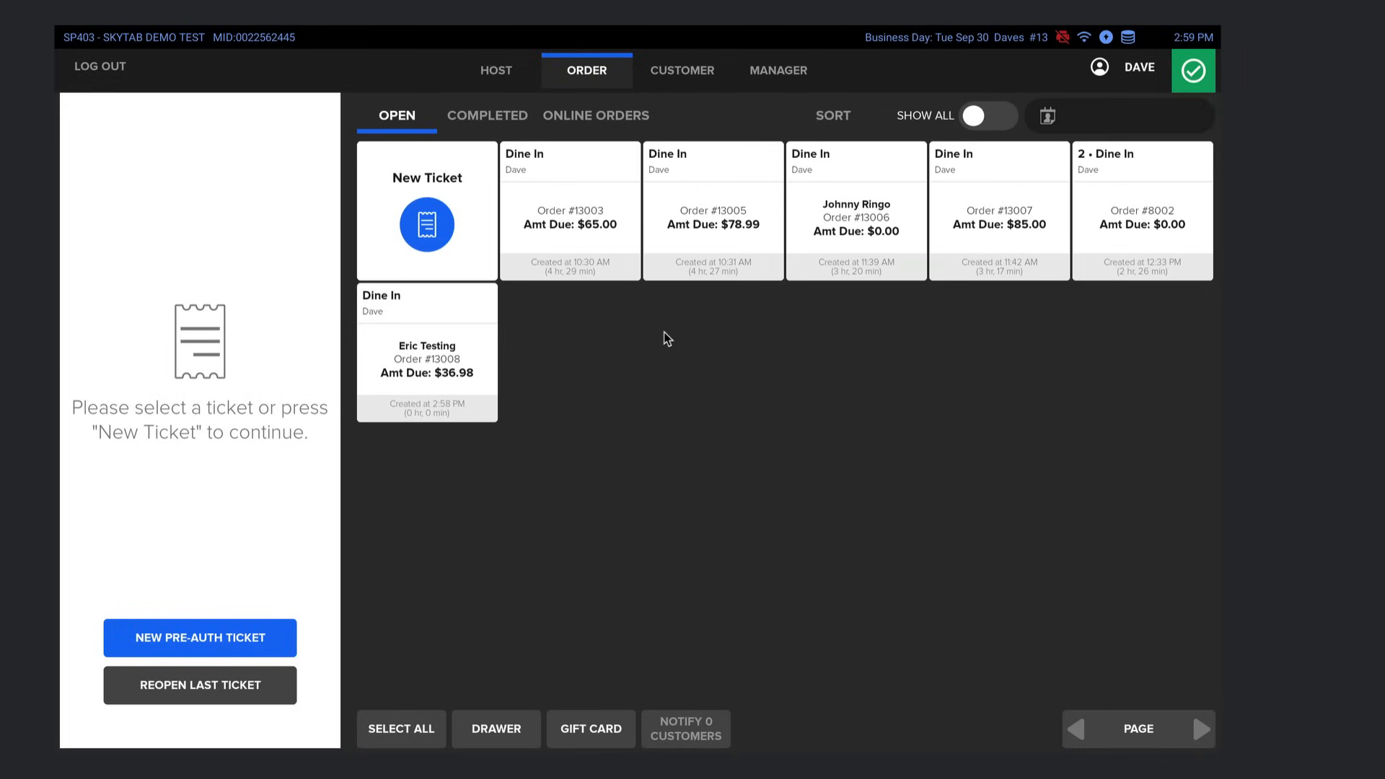
mouse_move(653, 330)
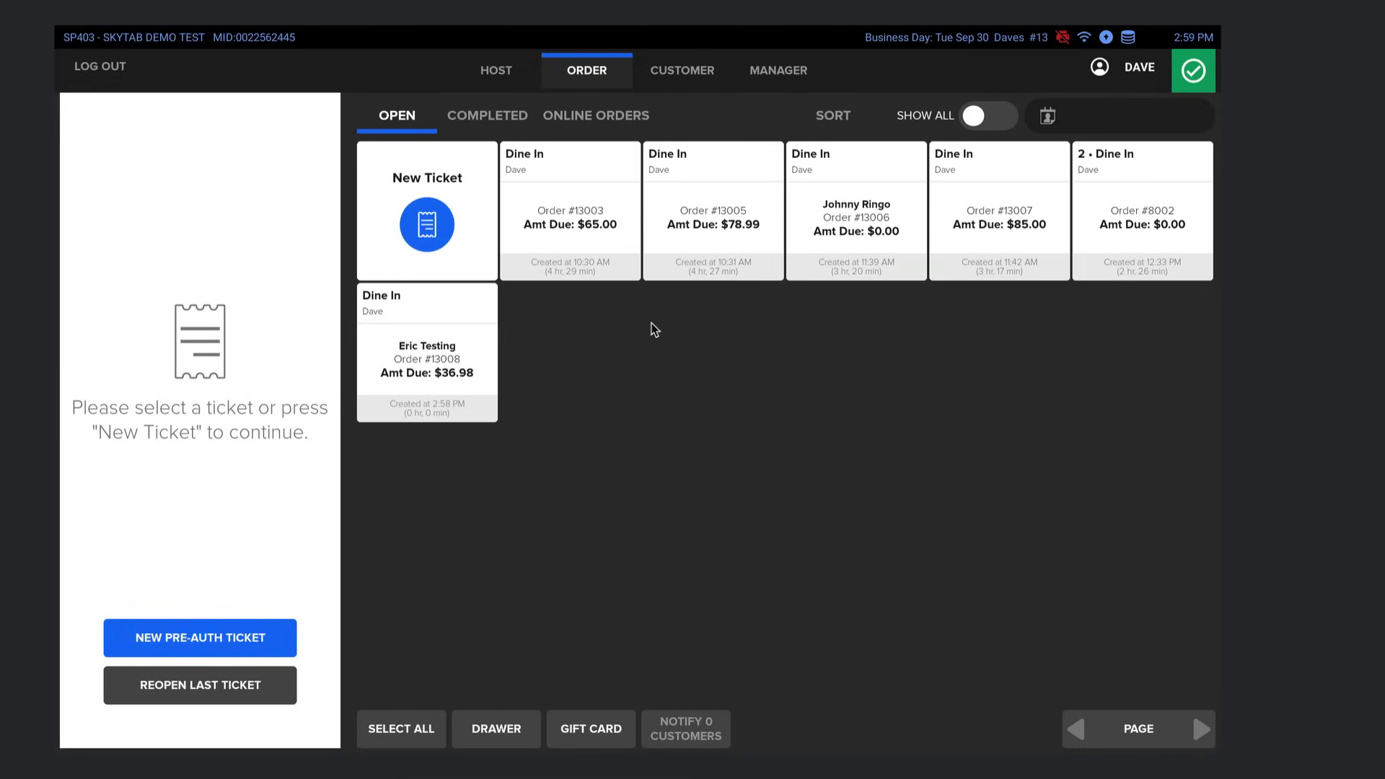
mouse_move(621, 338)
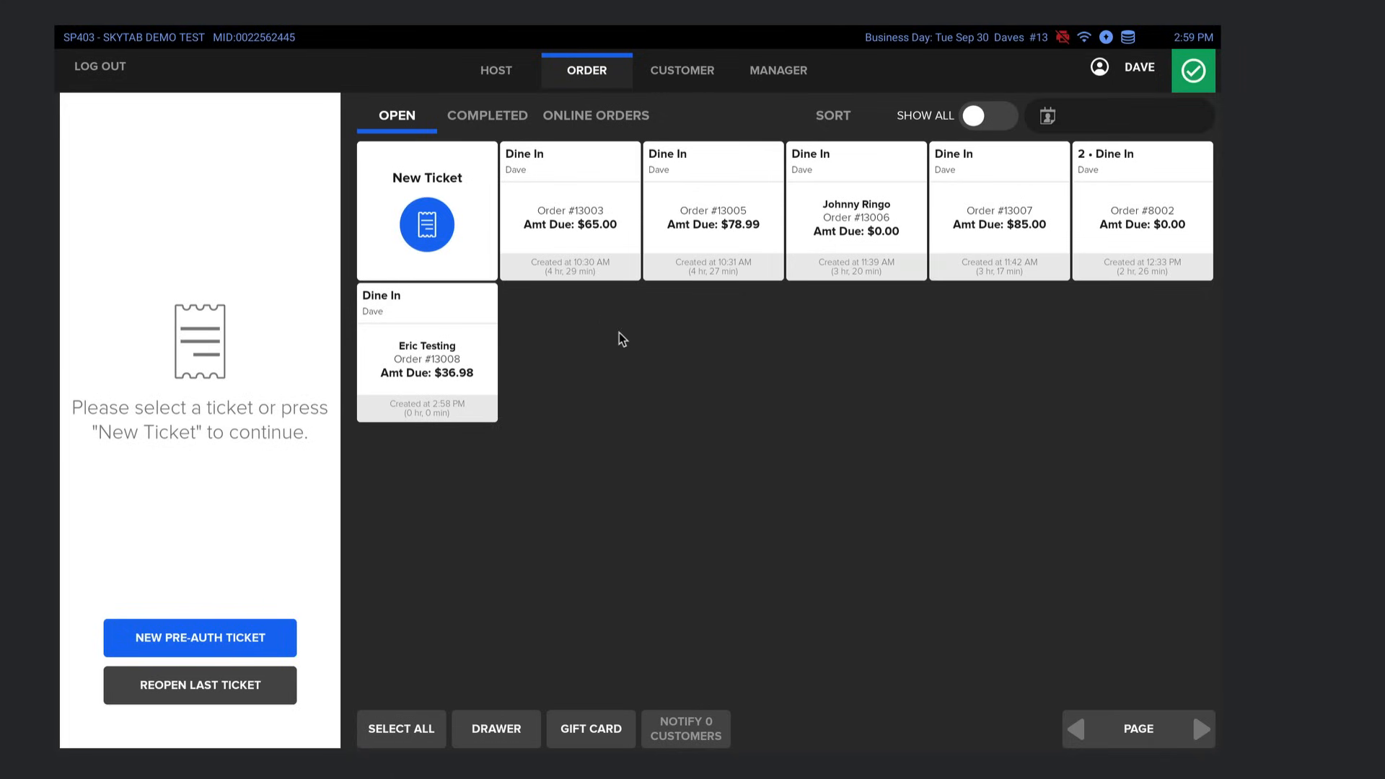
mouse_move(624, 349)
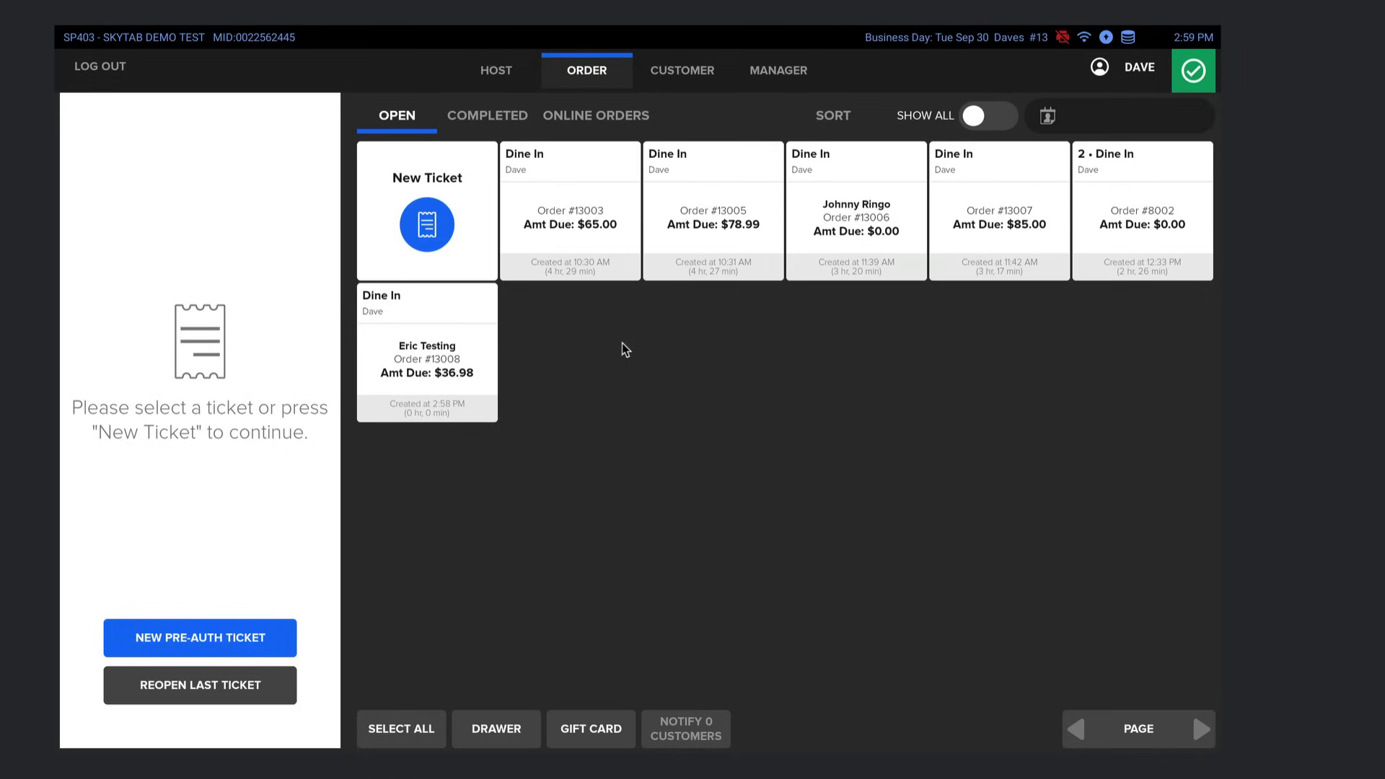
mouse_move(636, 331)
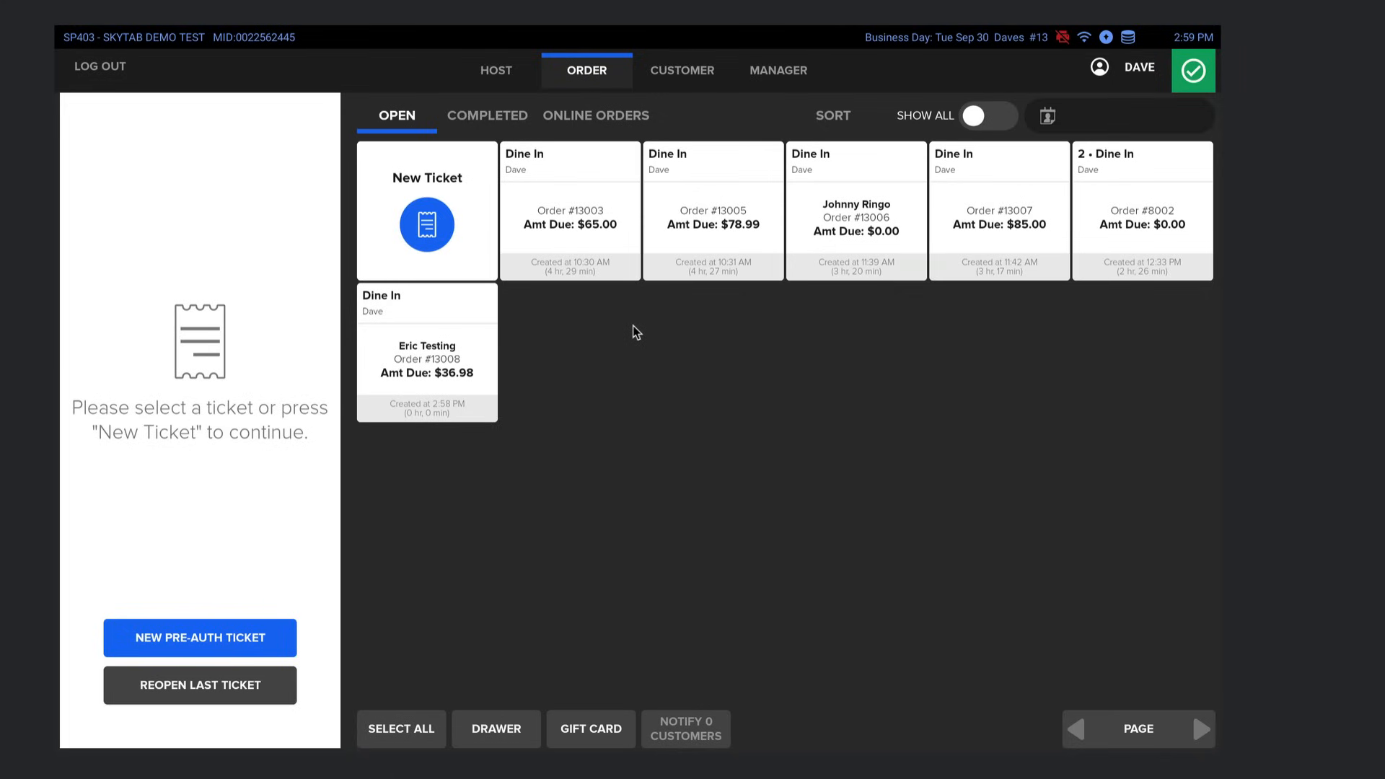
mouse_move(622, 365)
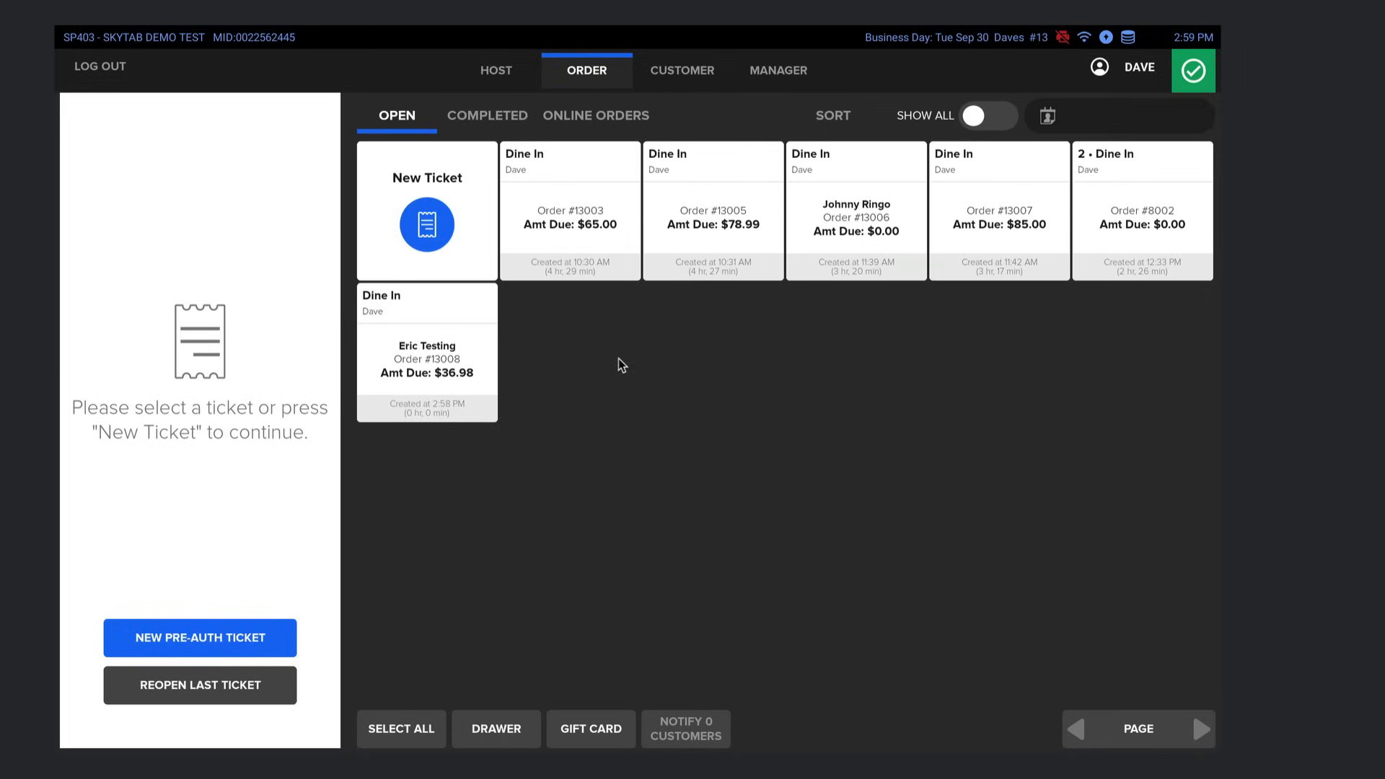
mouse_move(621, 374)
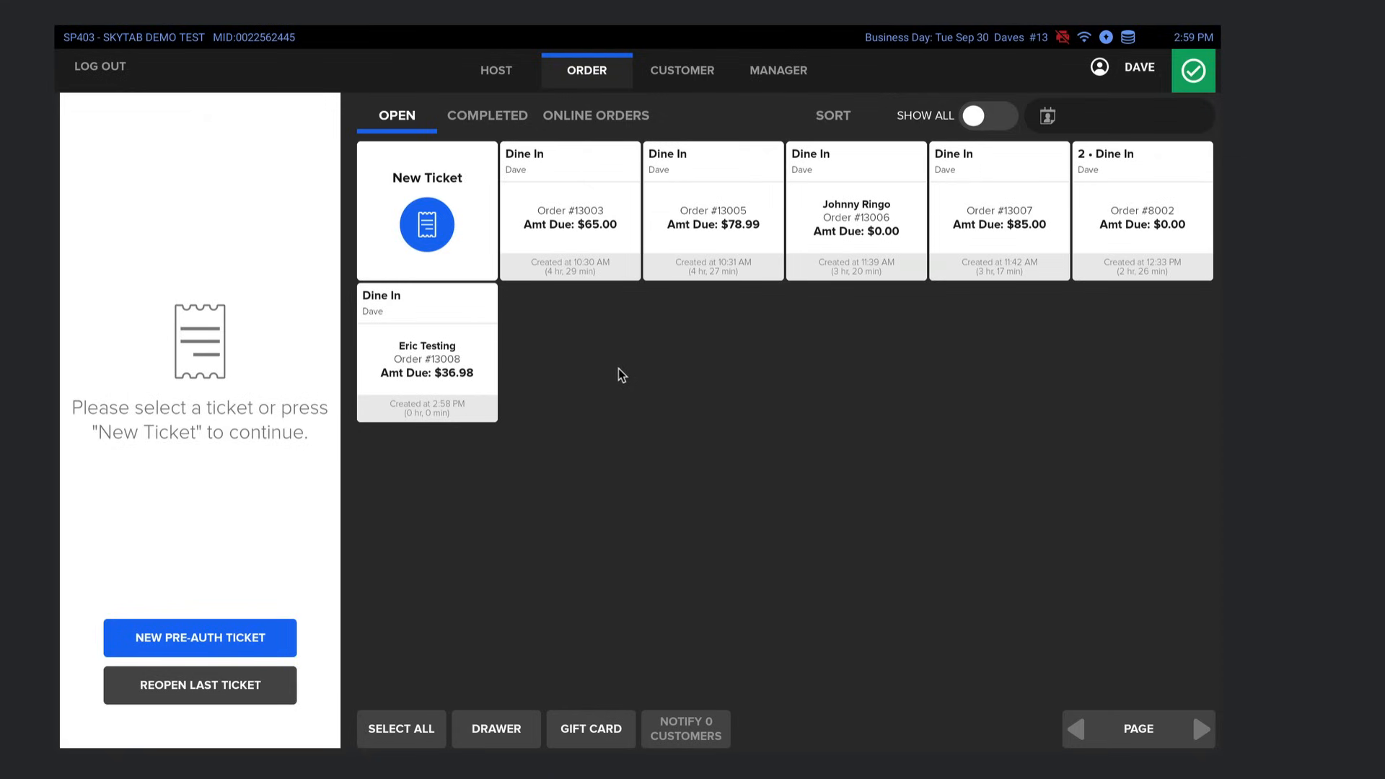
mouse_move(624, 343)
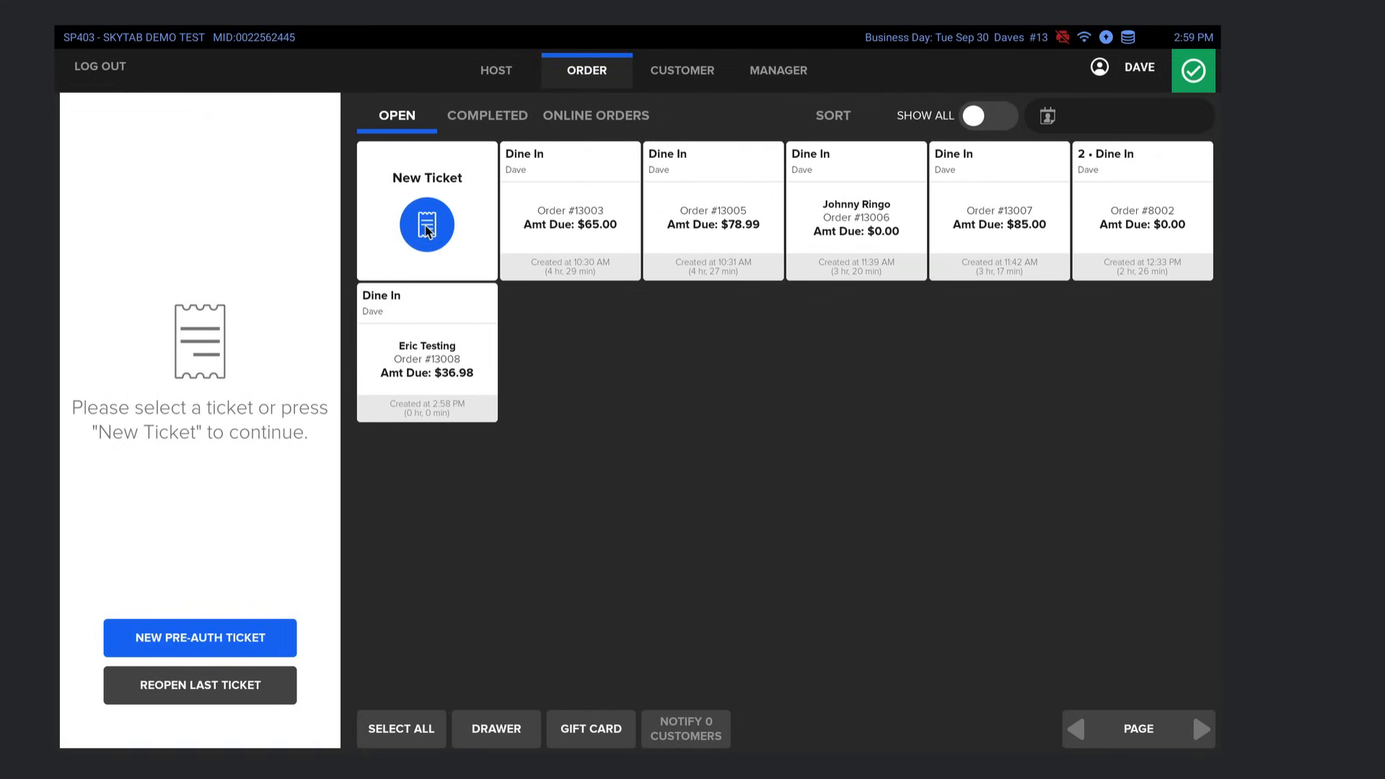
- Open new dine-in ticket #13009 and display the Speed Bar item group
left_click(426, 223)
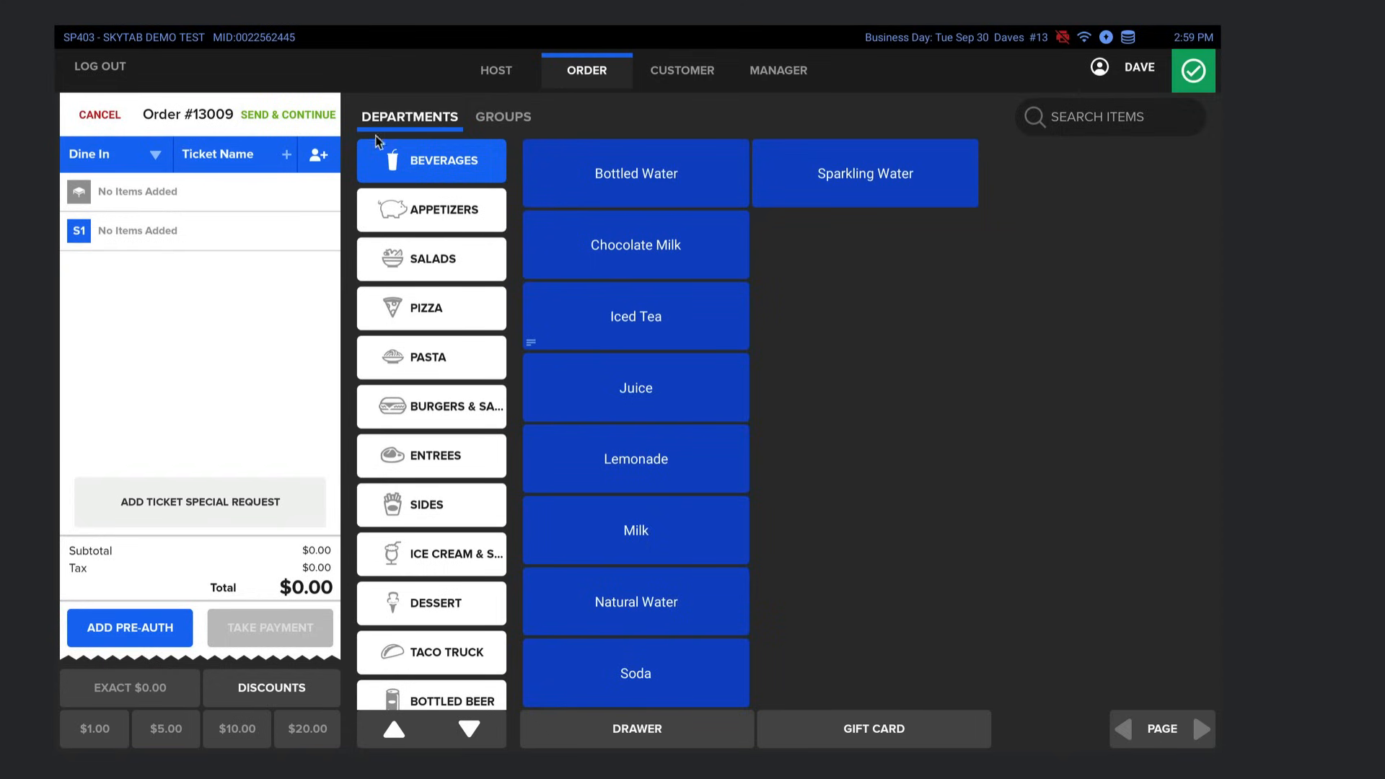
mouse_move(439, 188)
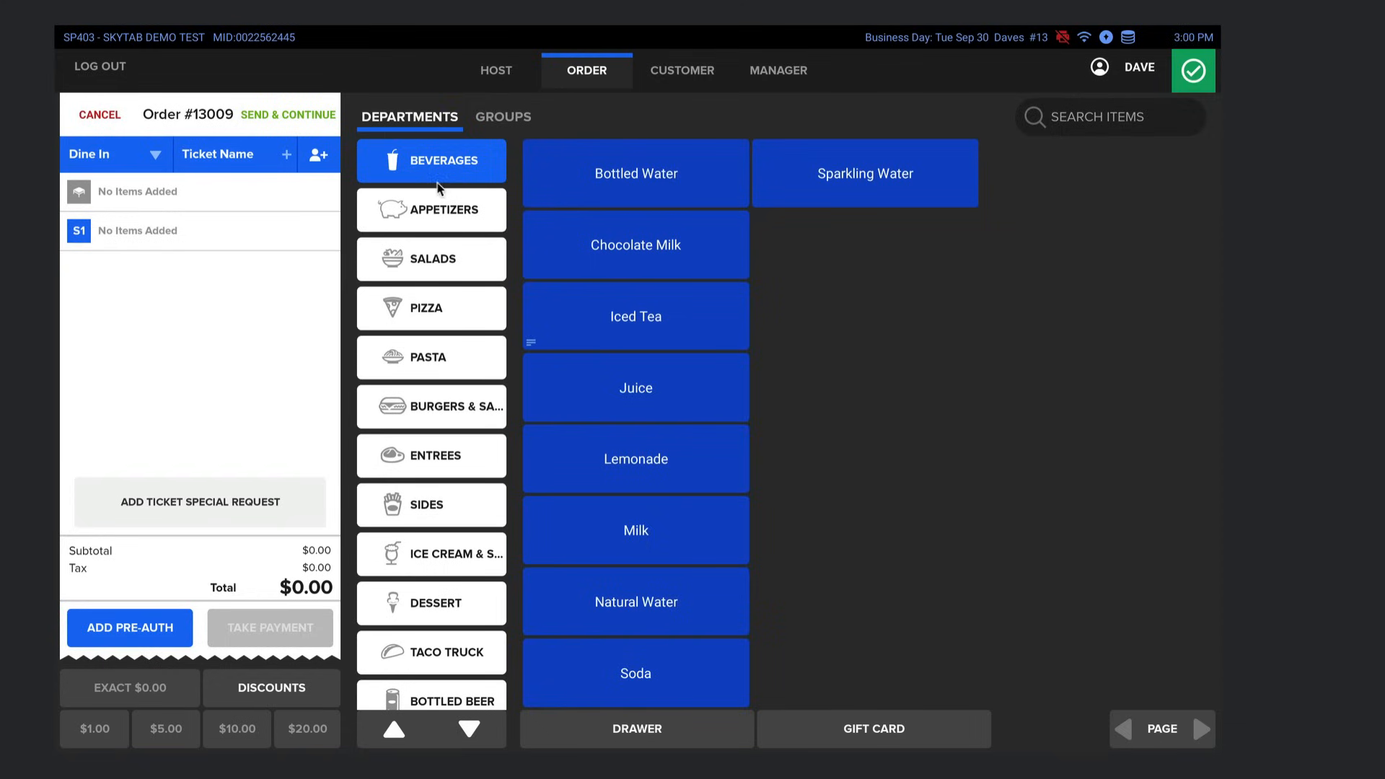
mouse_move(519, 131)
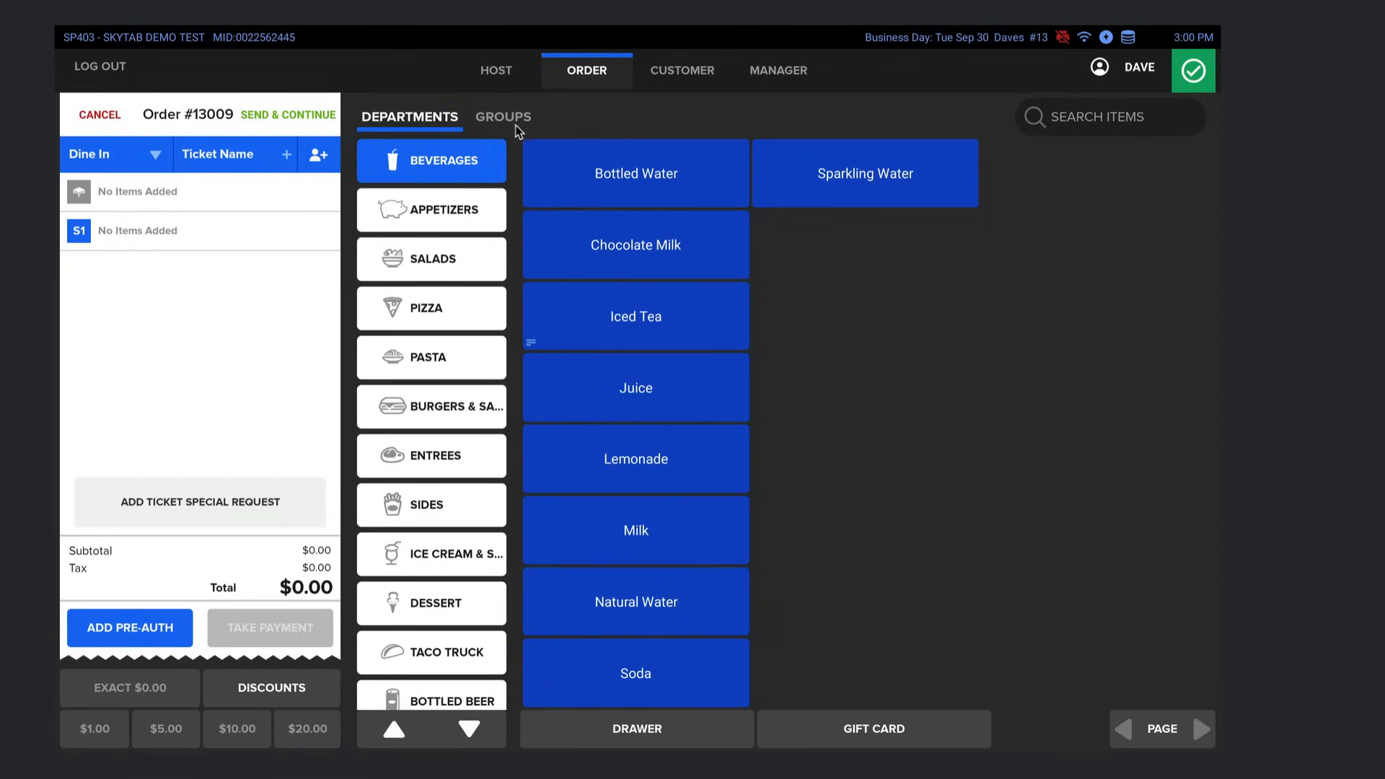
left_click(503, 117)
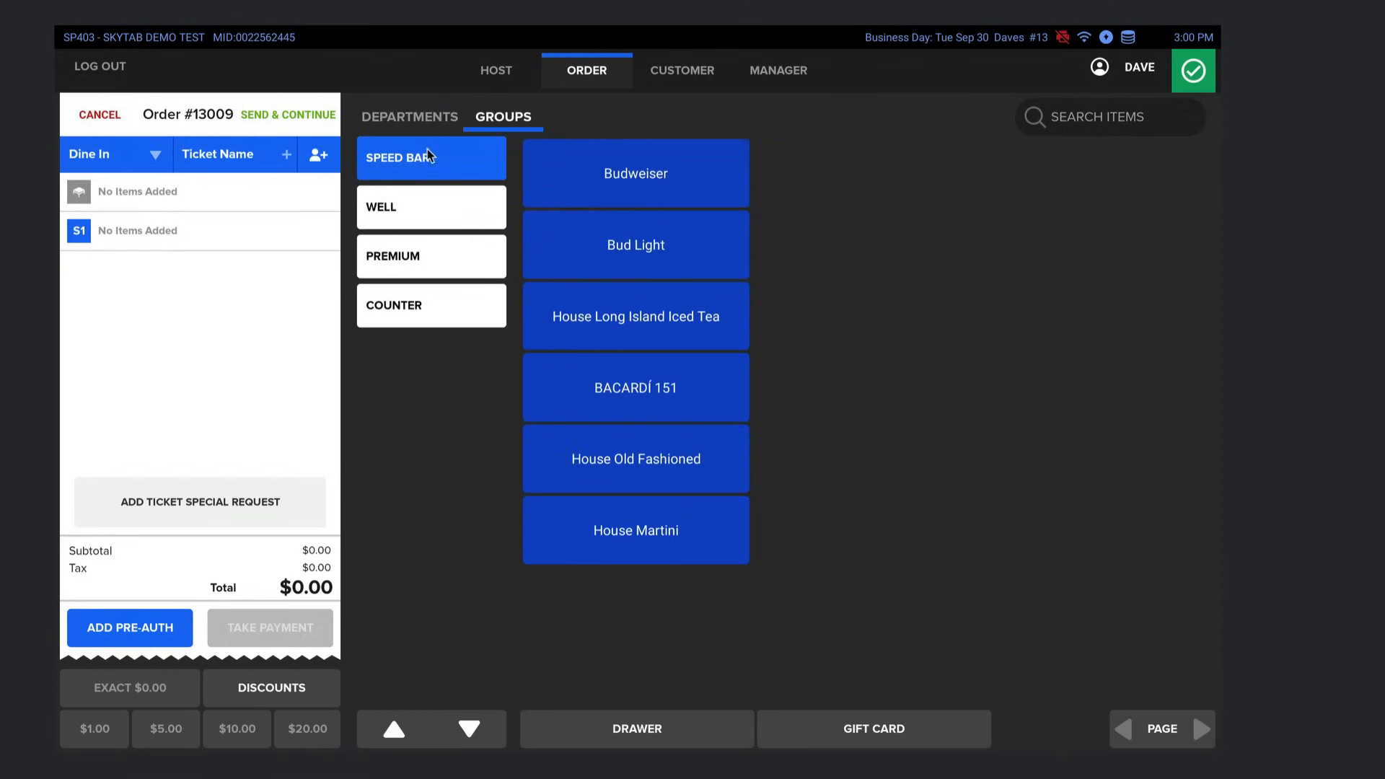
mouse_move(394, 138)
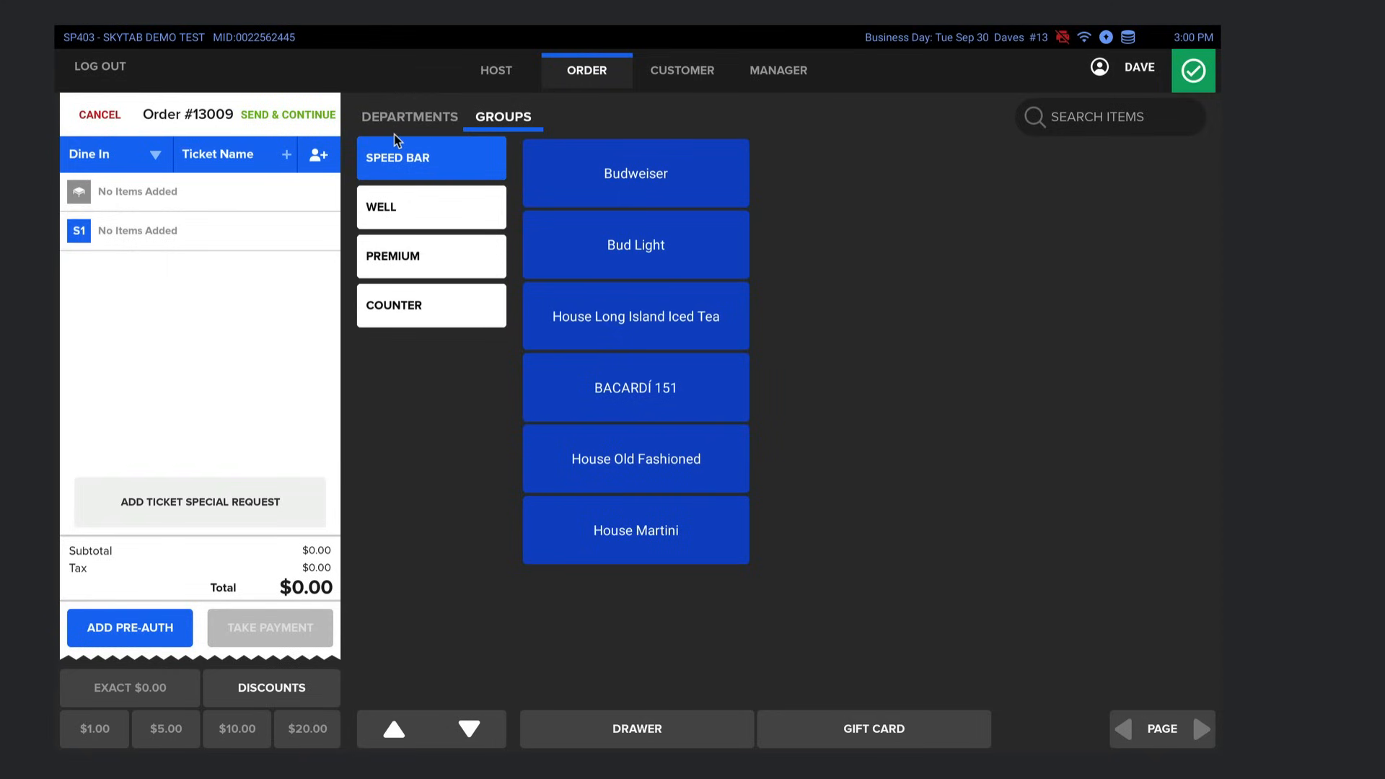
mouse_move(422, 186)
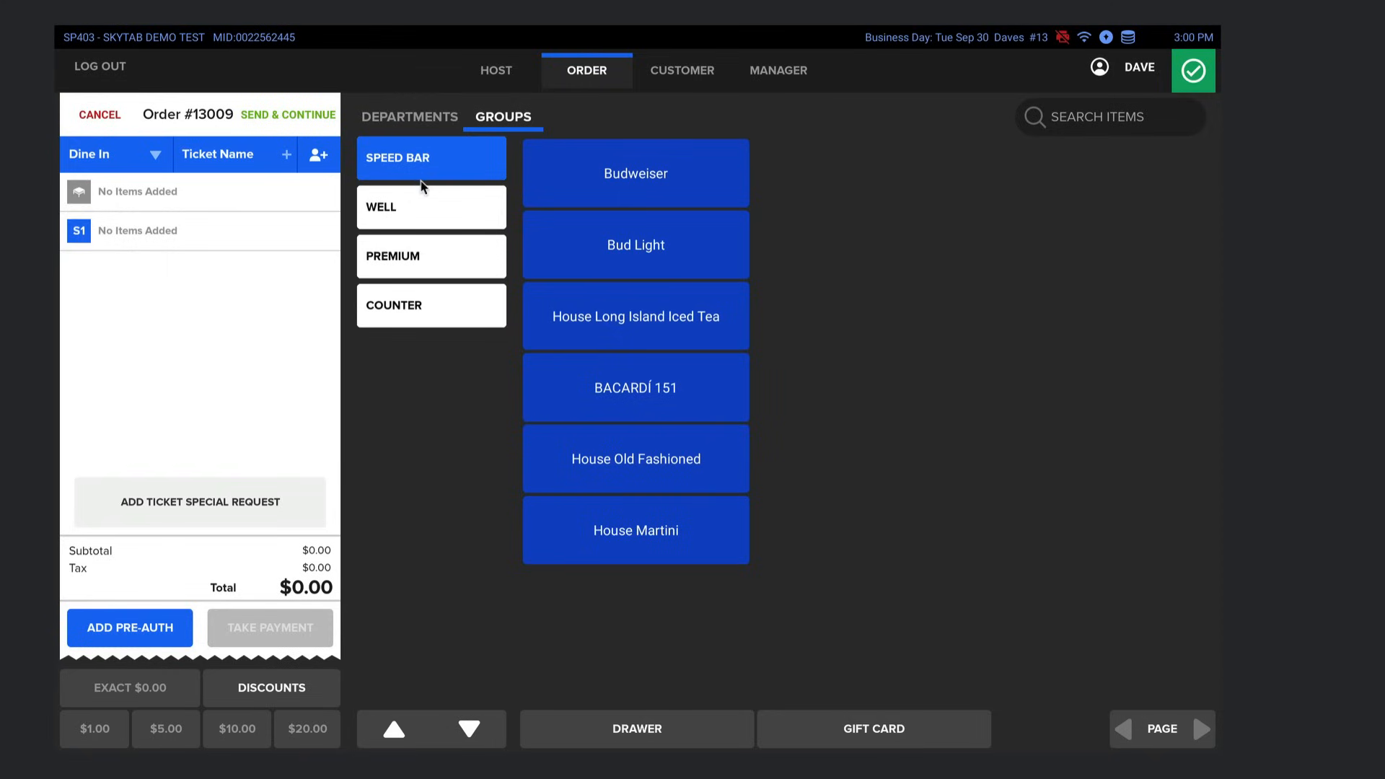
mouse_move(794, 153)
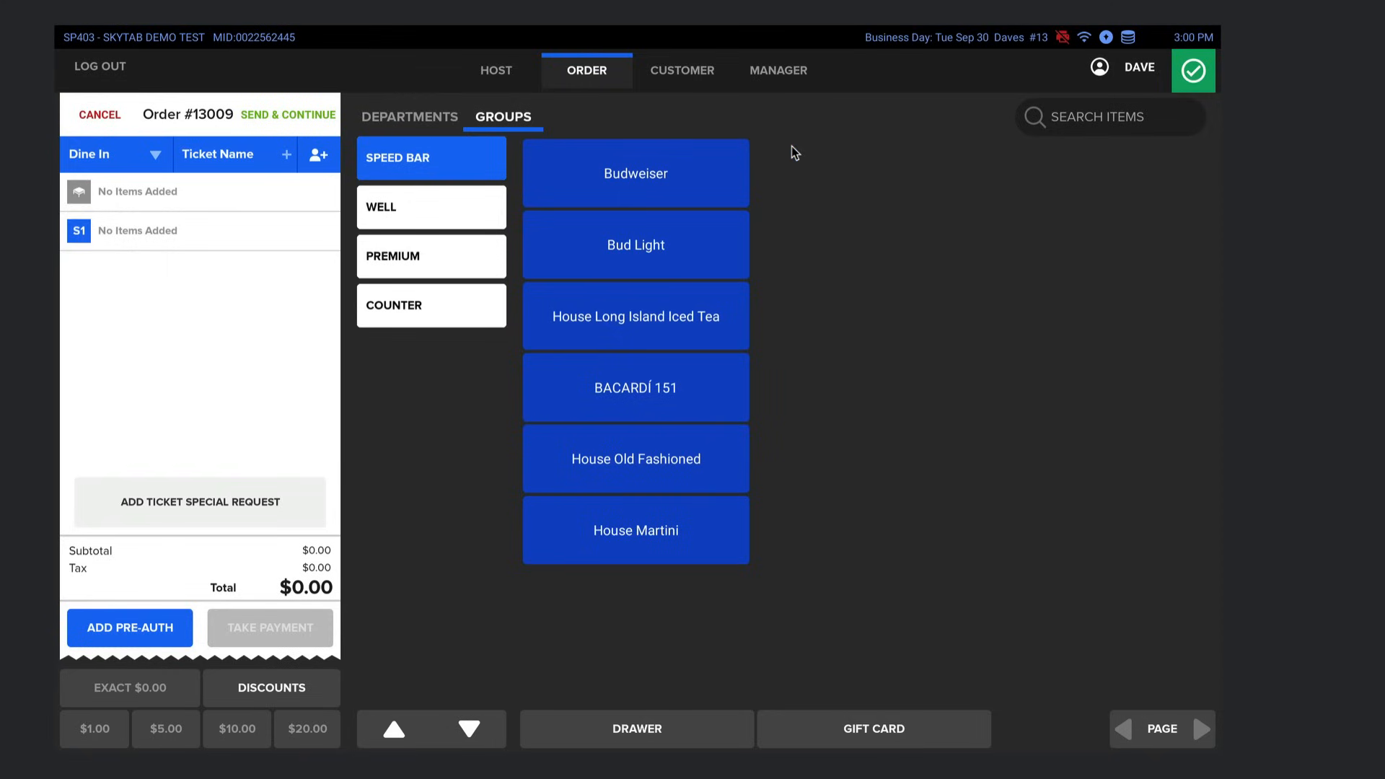
mouse_move(779, 248)
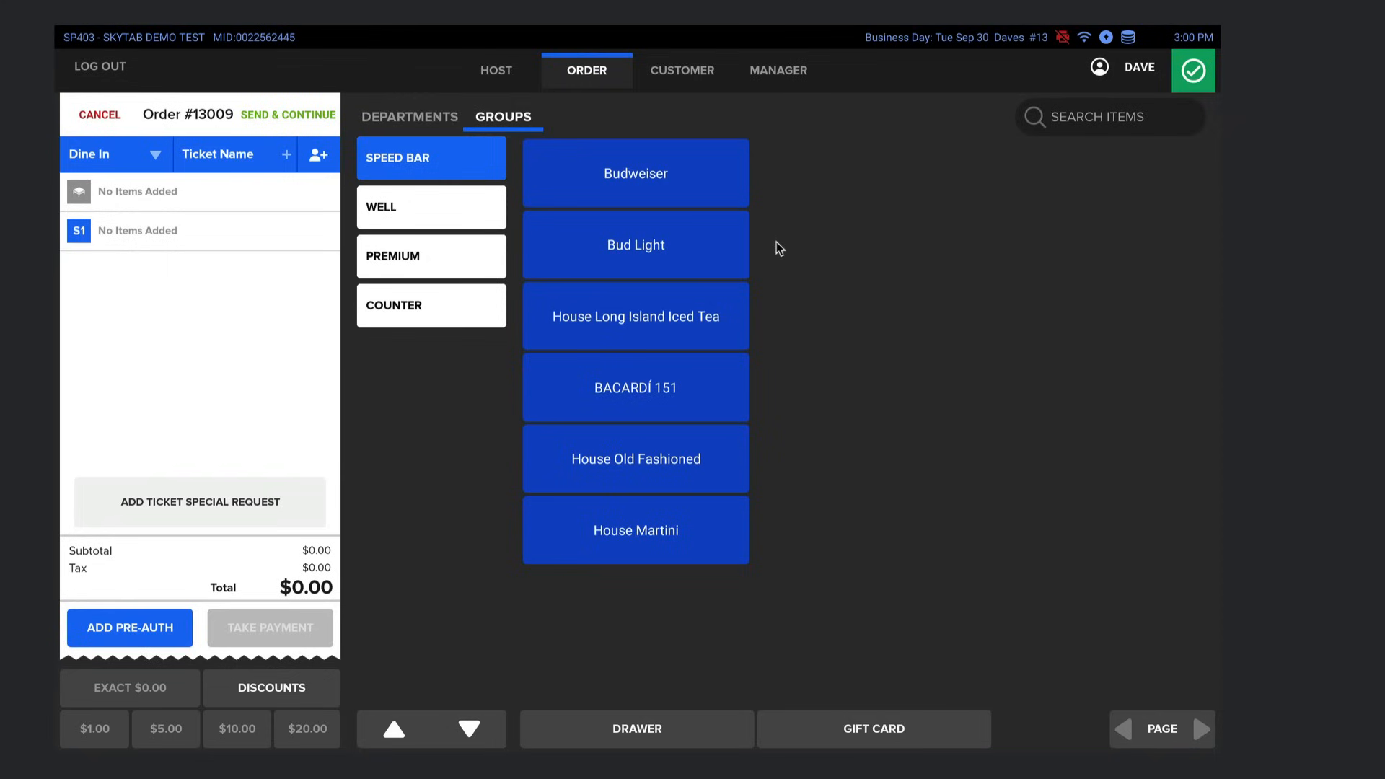
mouse_move(781, 263)
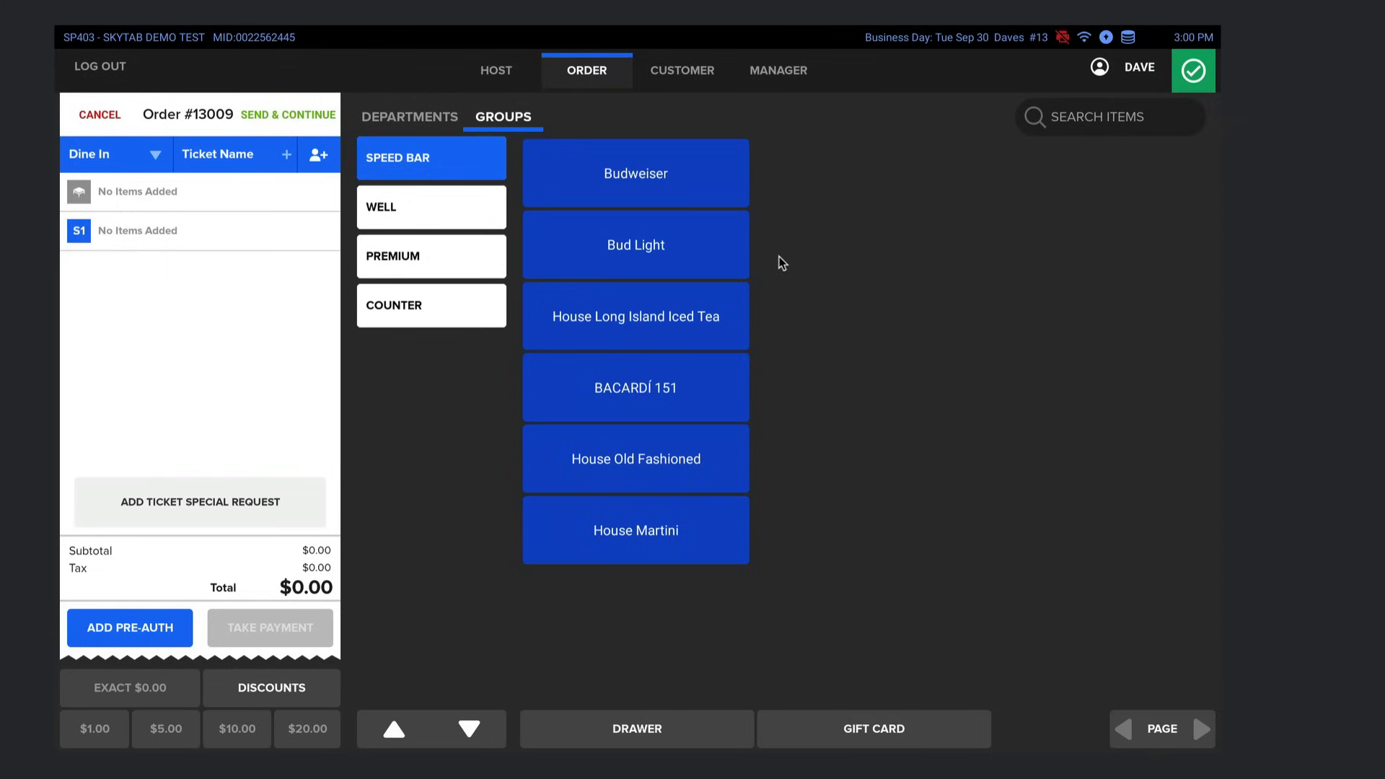
mouse_move(813, 229)
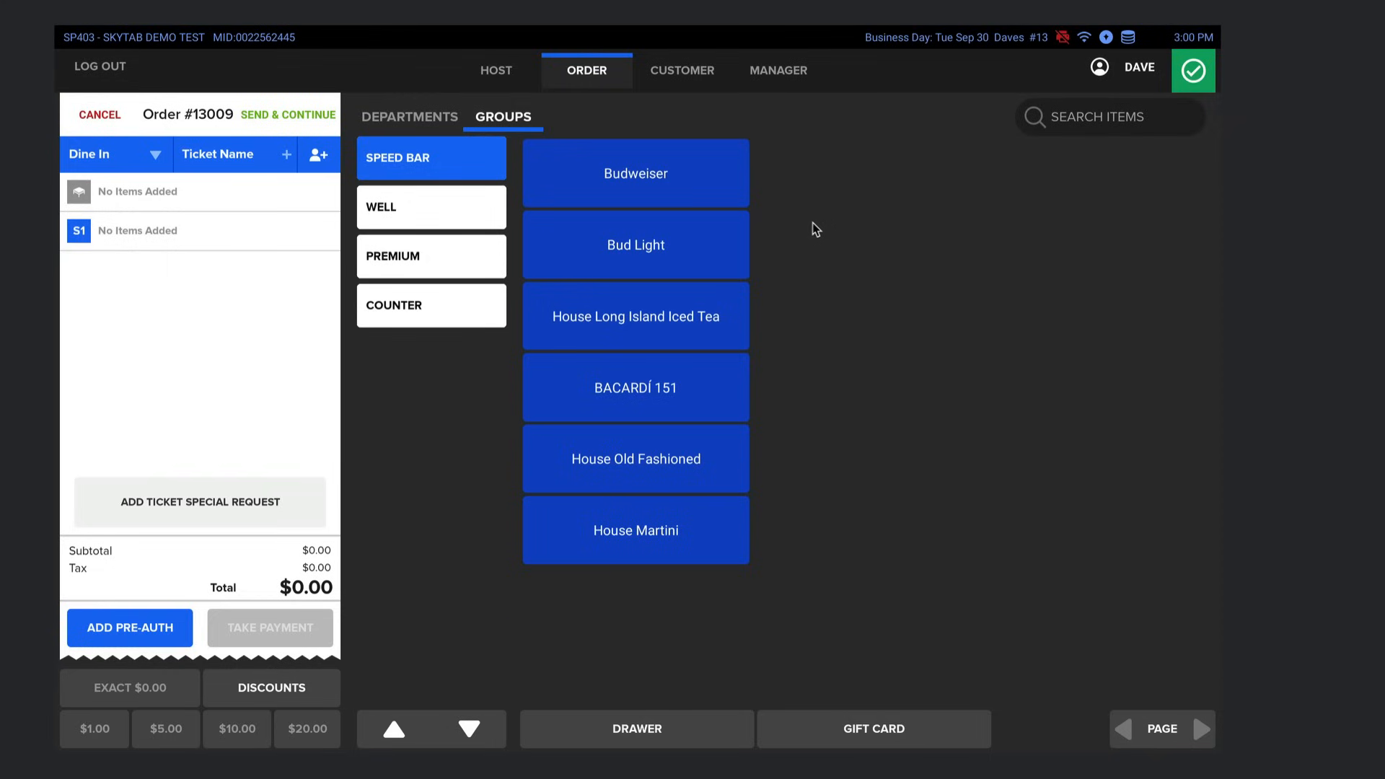
mouse_move(843, 190)
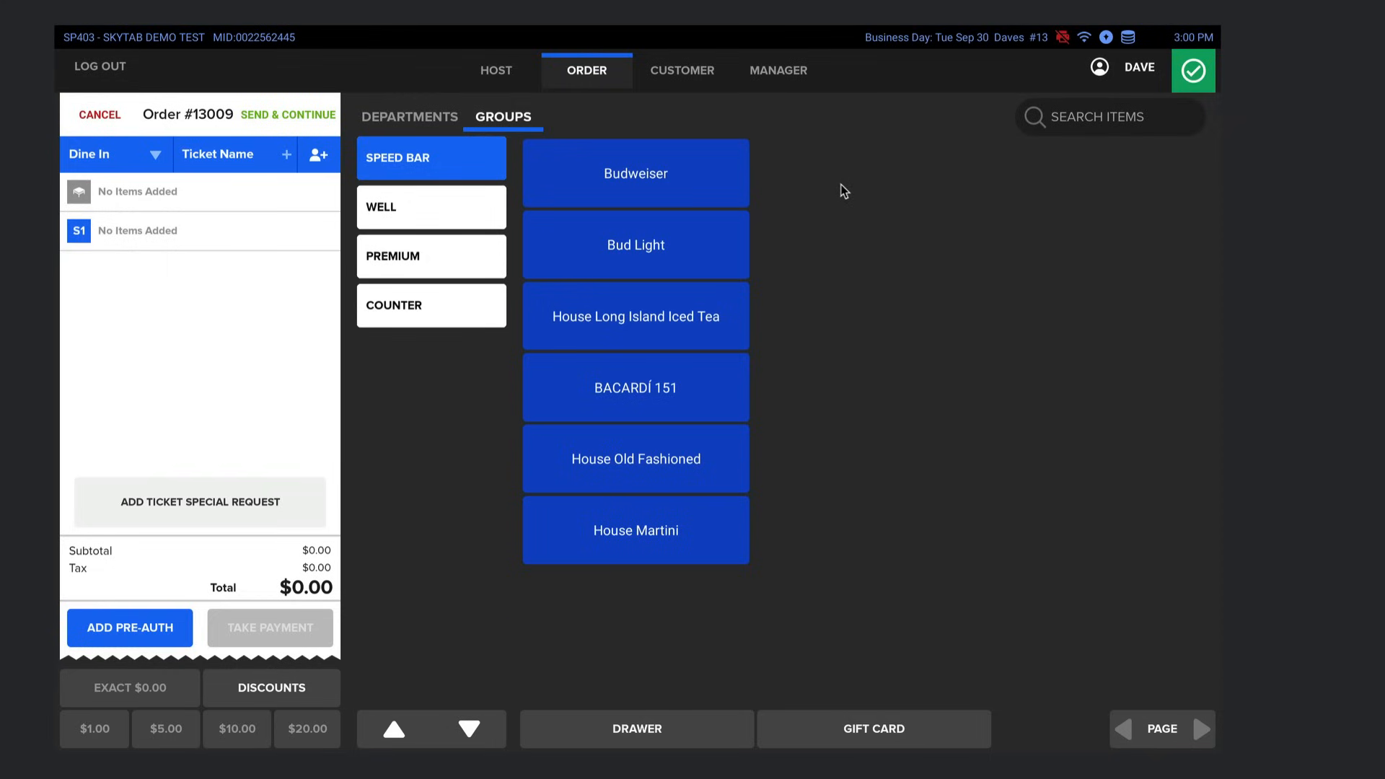
left_click(634, 244)
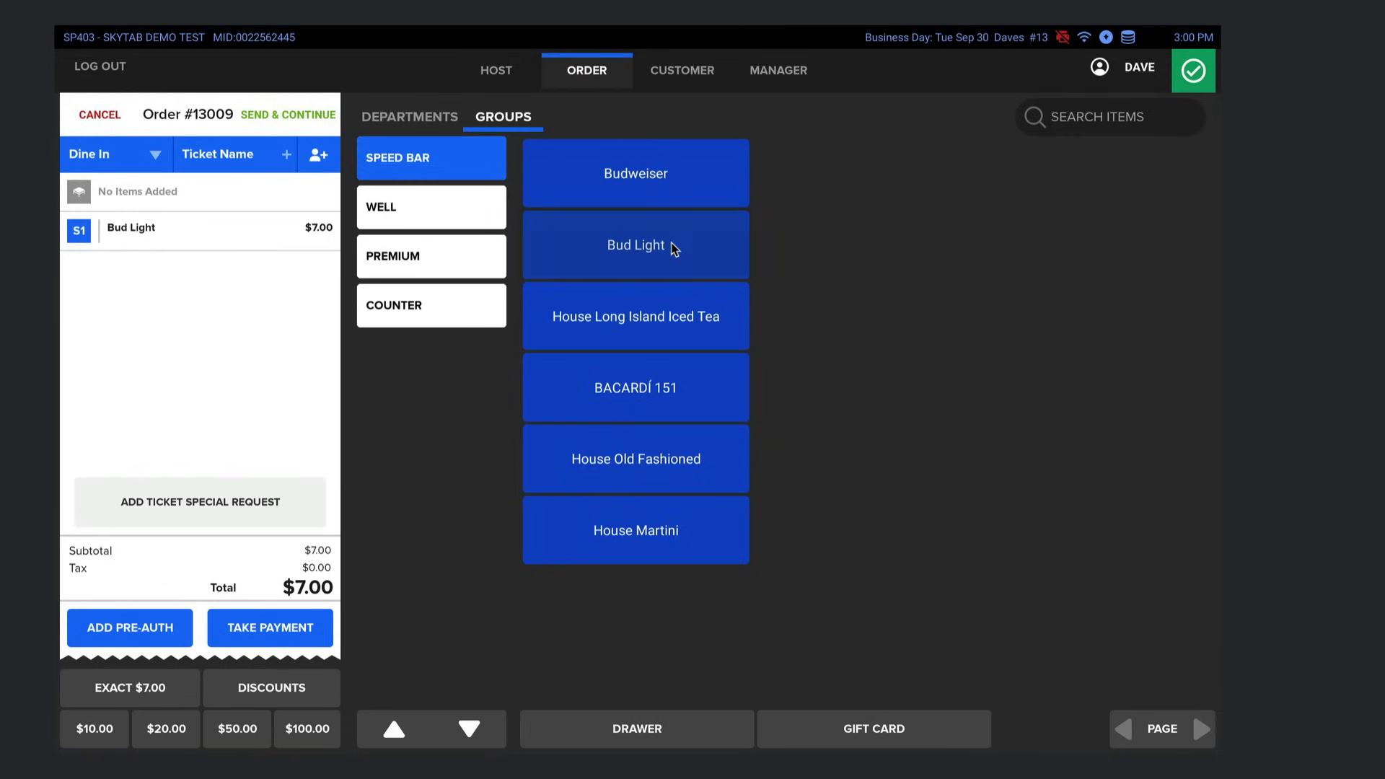
left_click(635, 245)
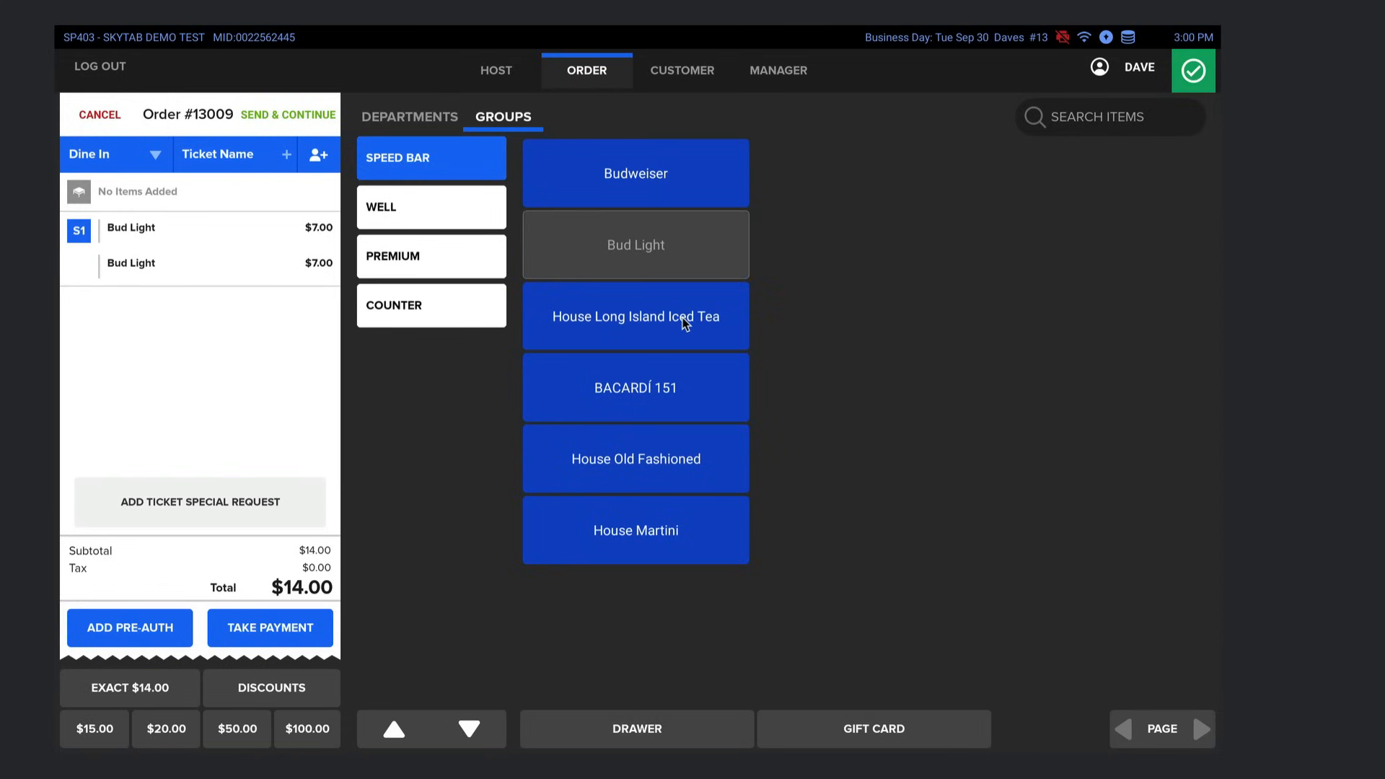
left_click(634, 316)
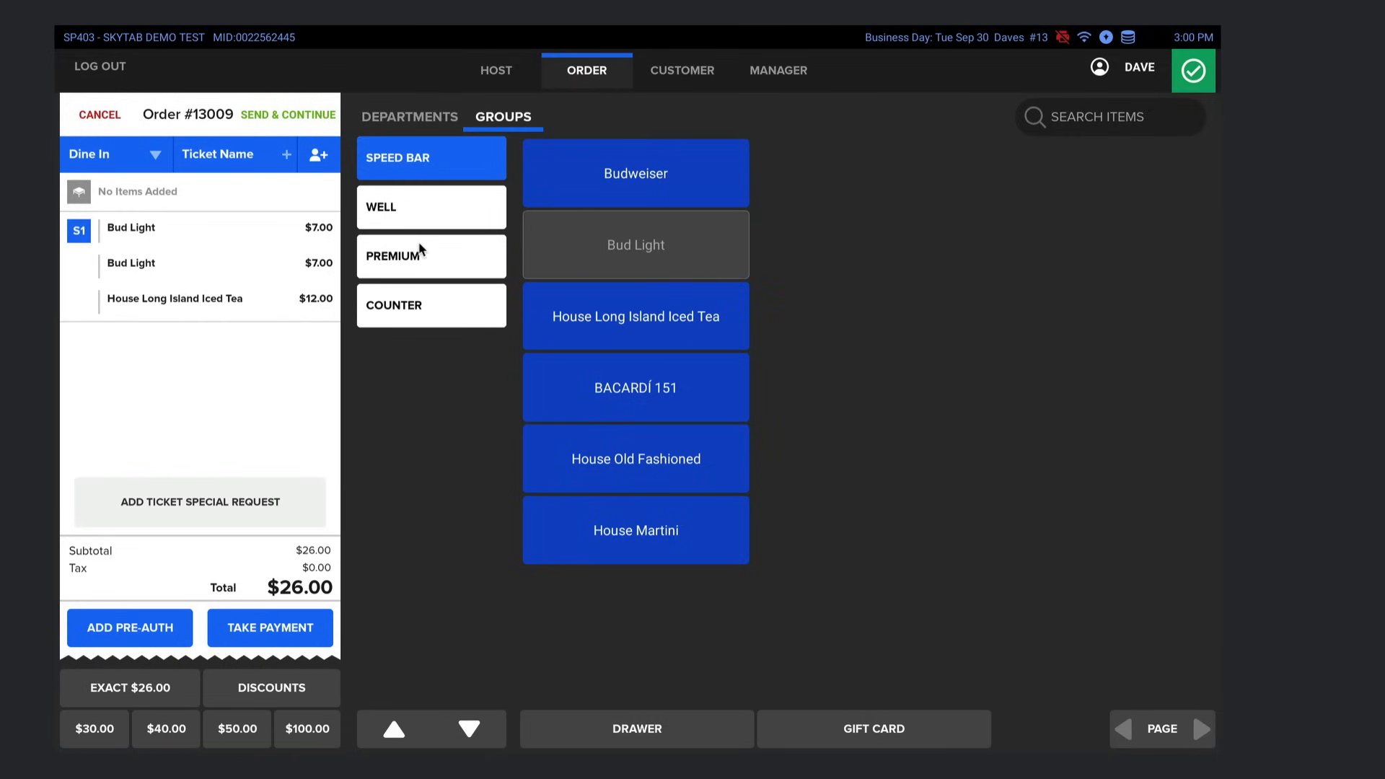
left_click(430, 304)
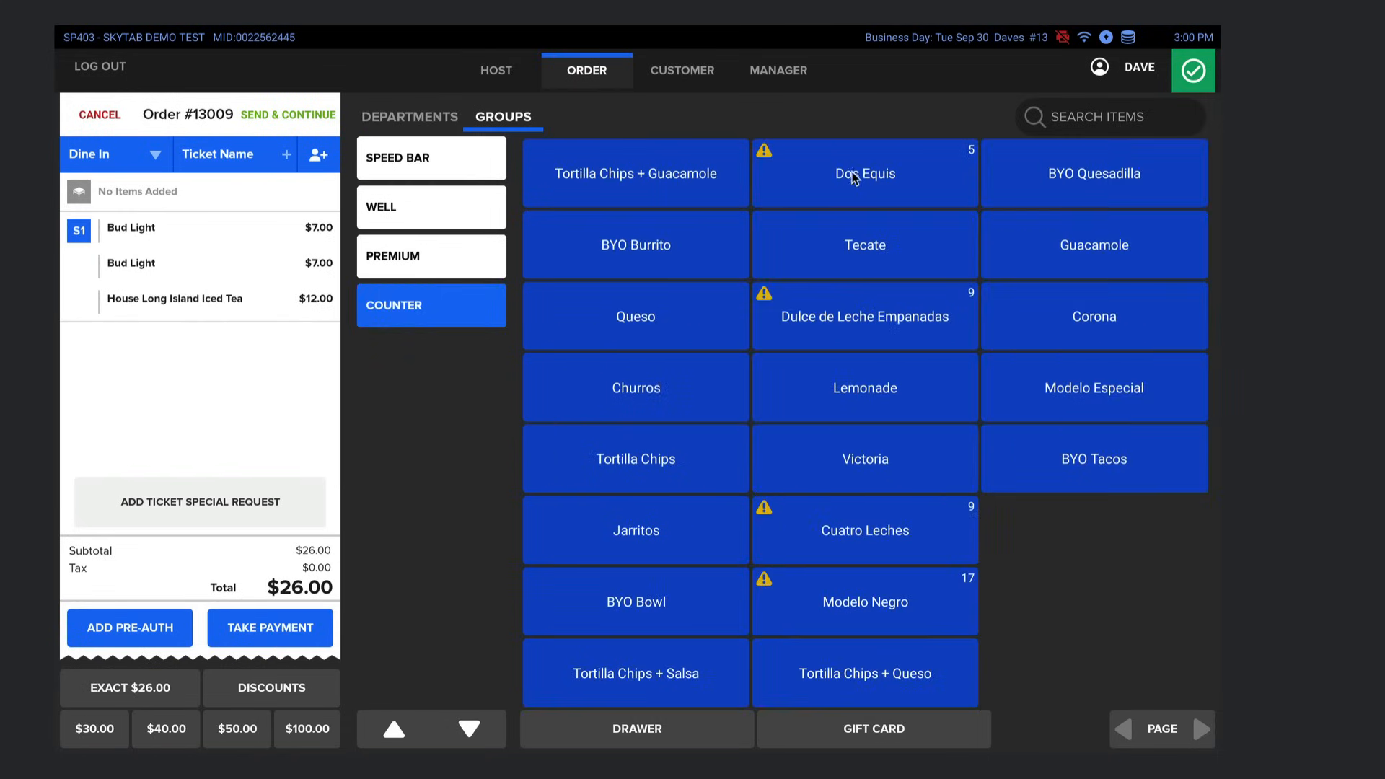
left_click(864, 174)
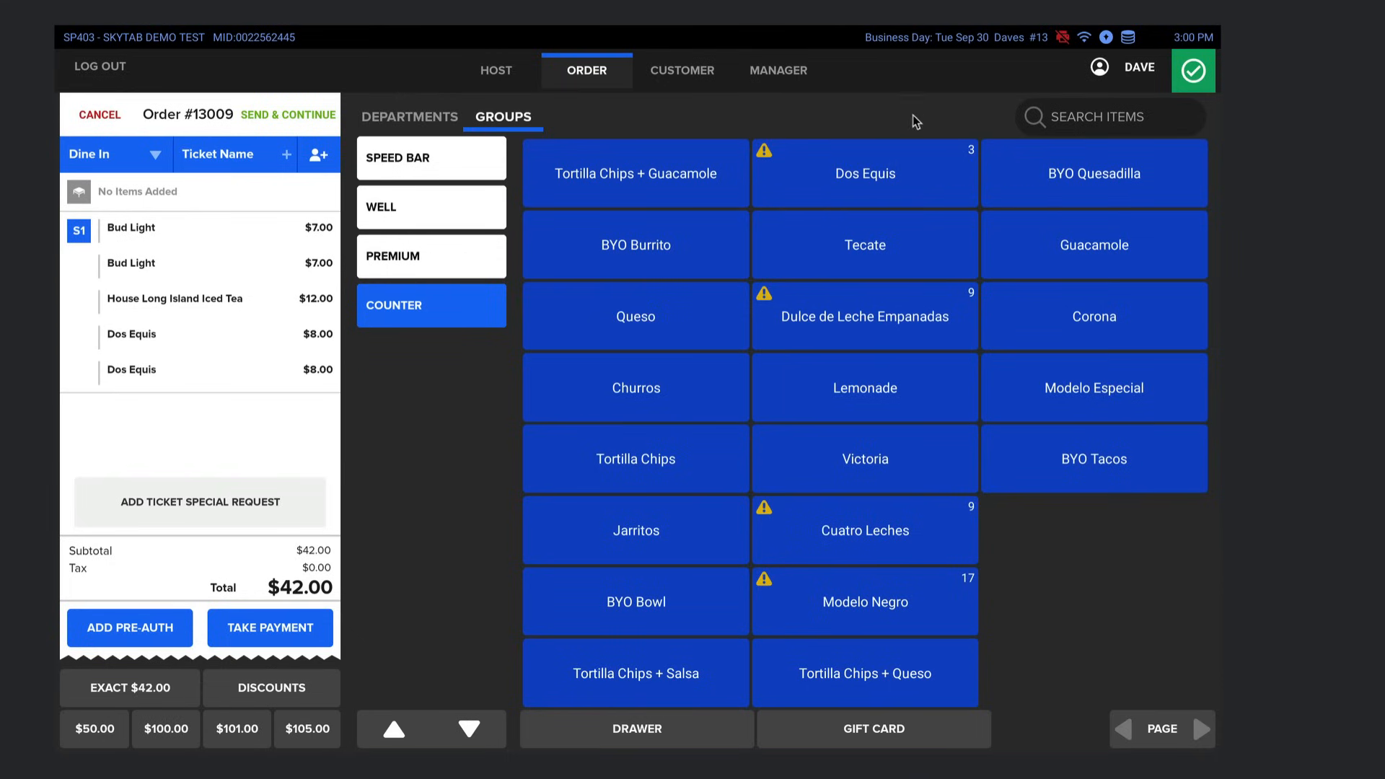
mouse_move(774, 279)
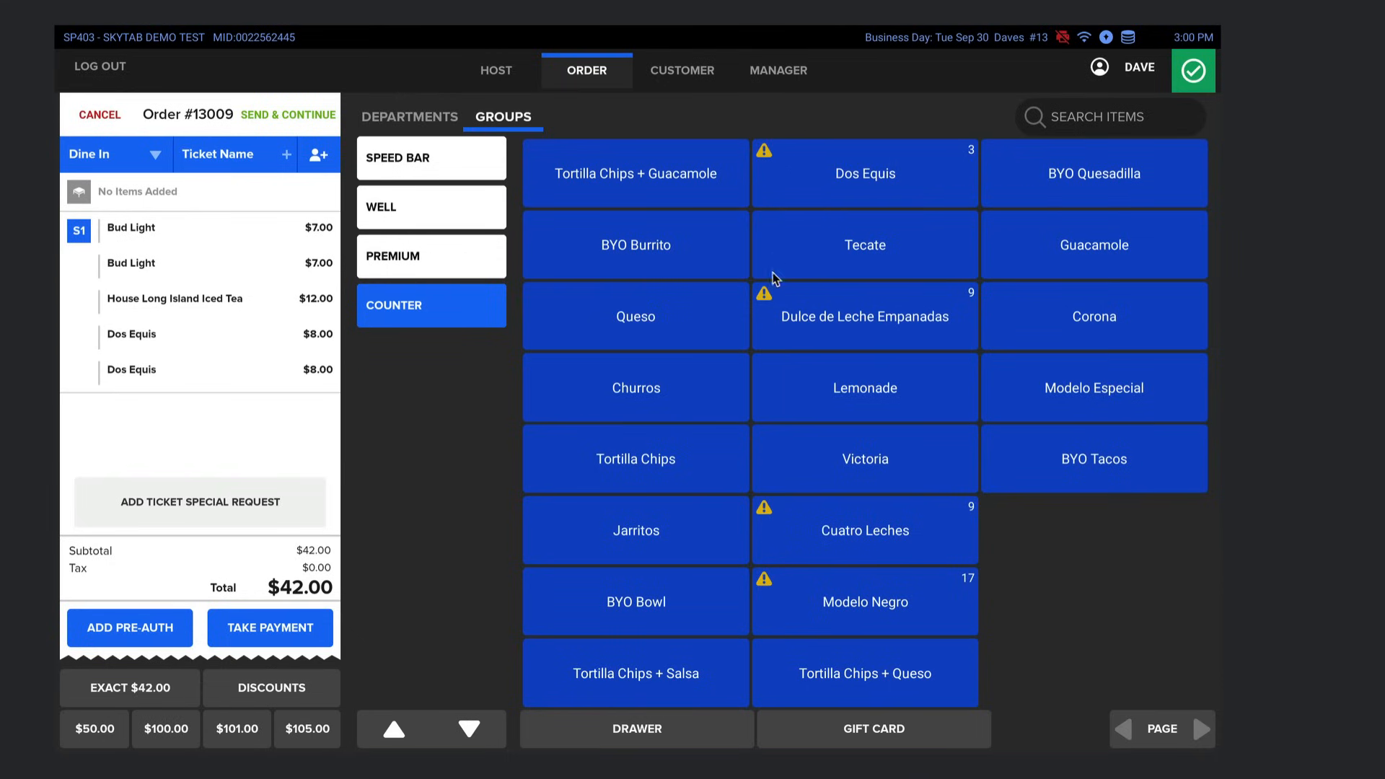
mouse_move(810, 296)
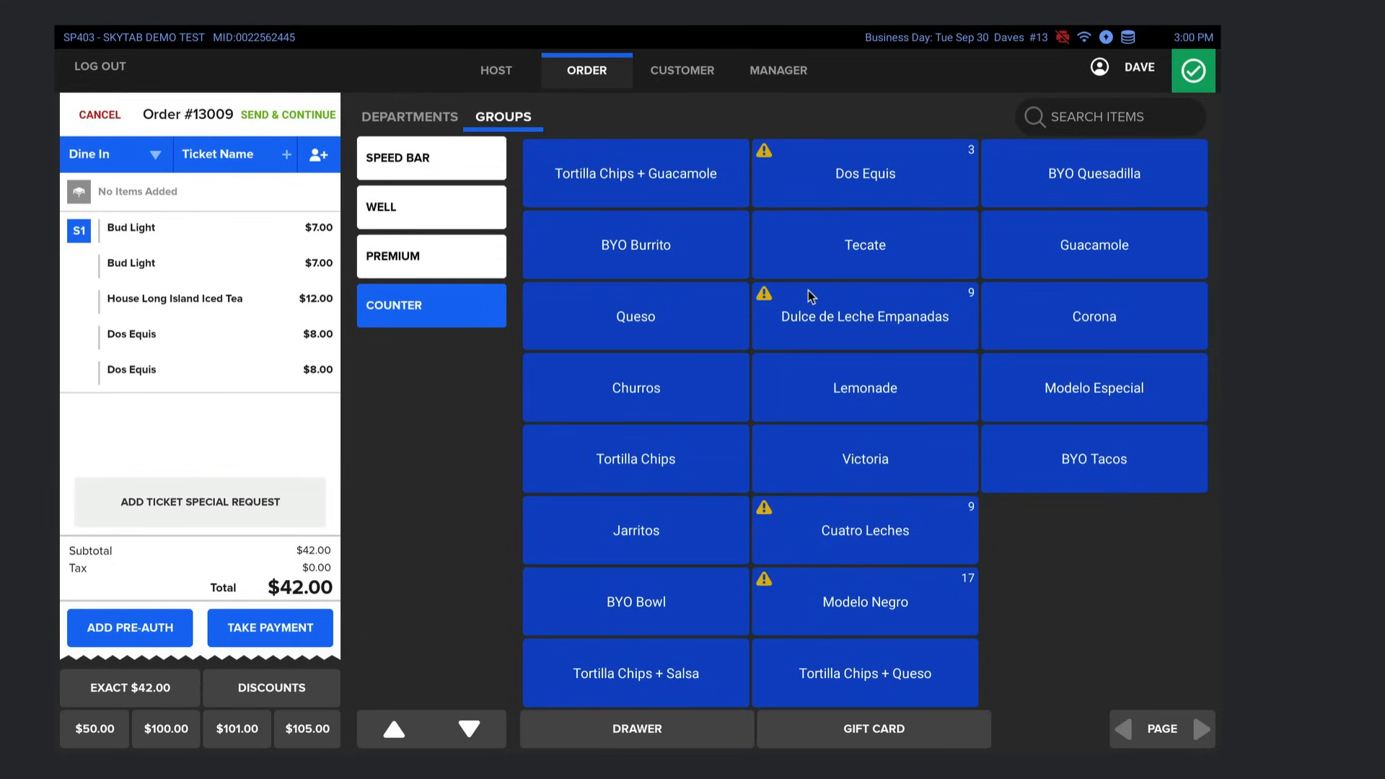
mouse_move(803, 327)
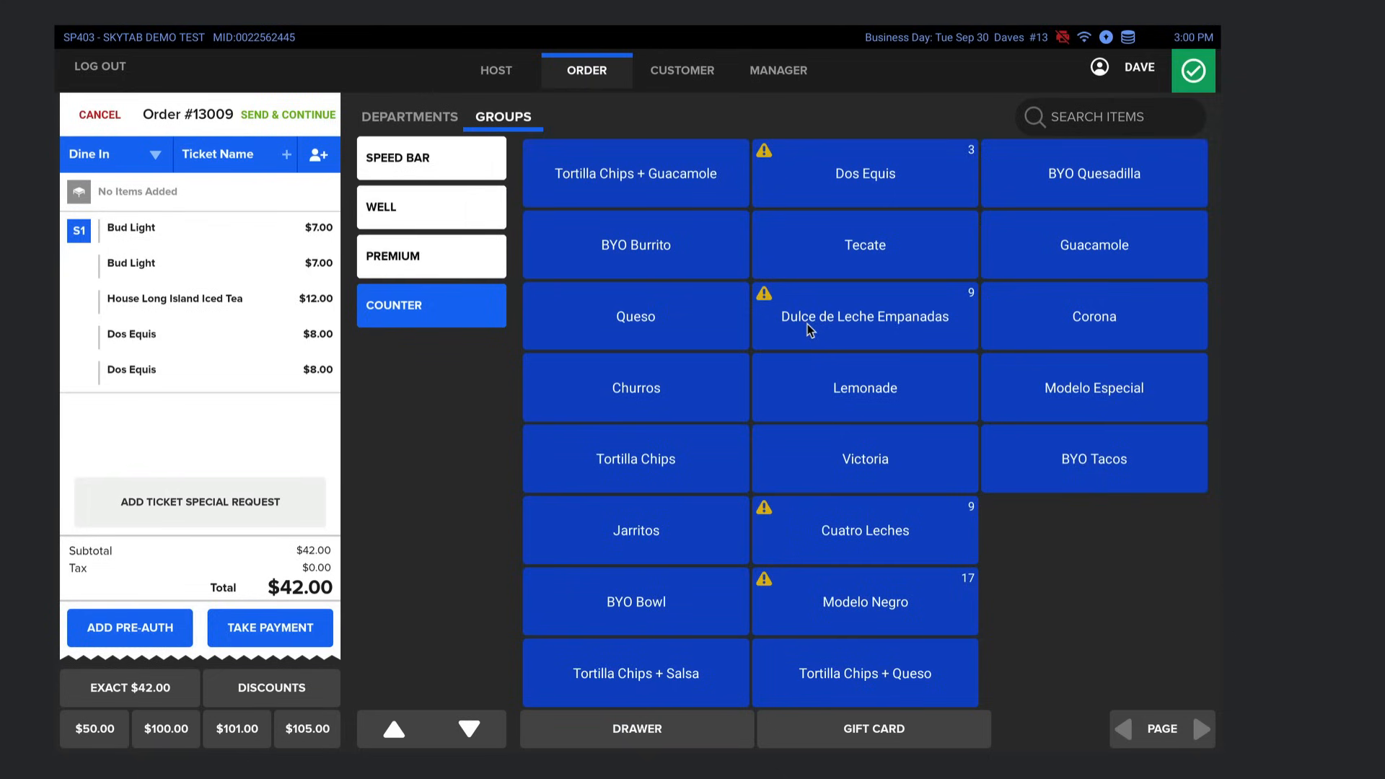
mouse_move(403, 441)
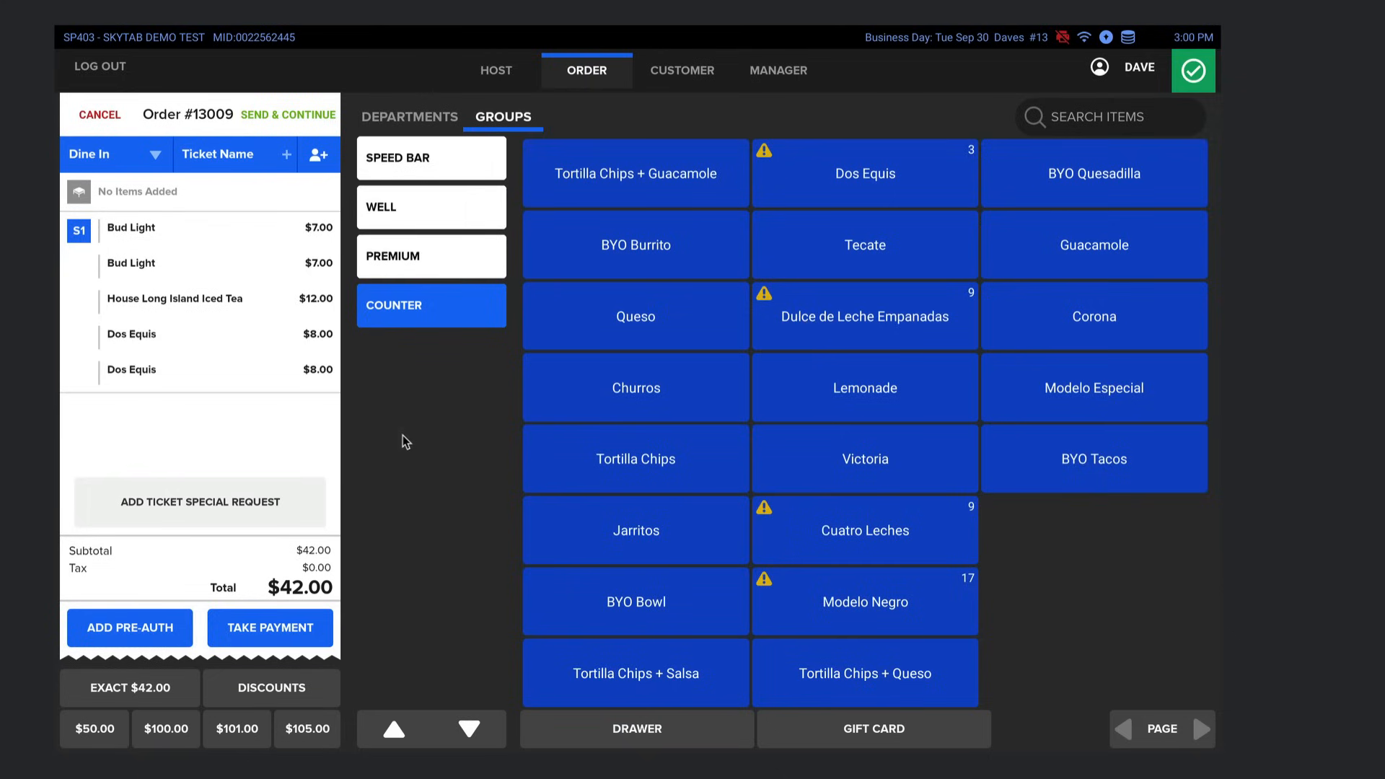
mouse_move(445, 487)
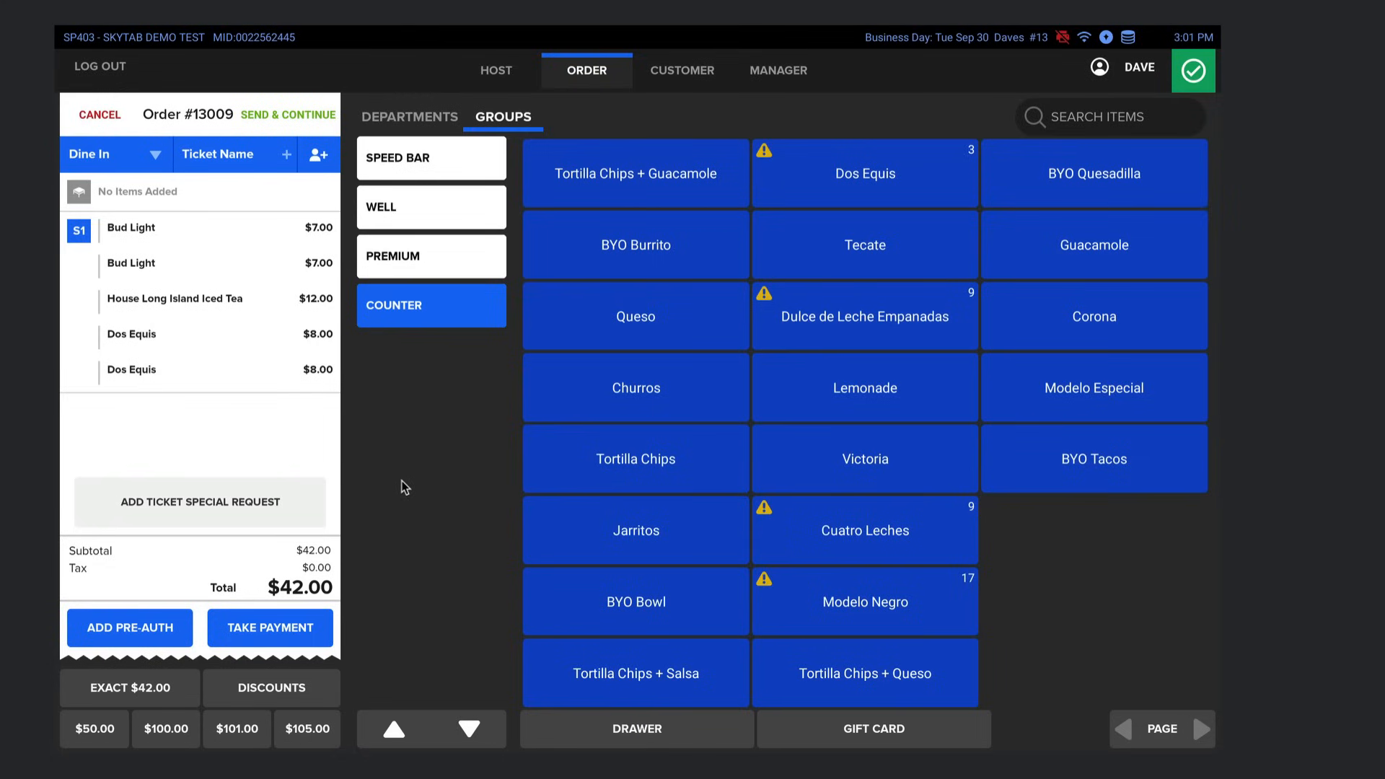
mouse_move(369, 599)
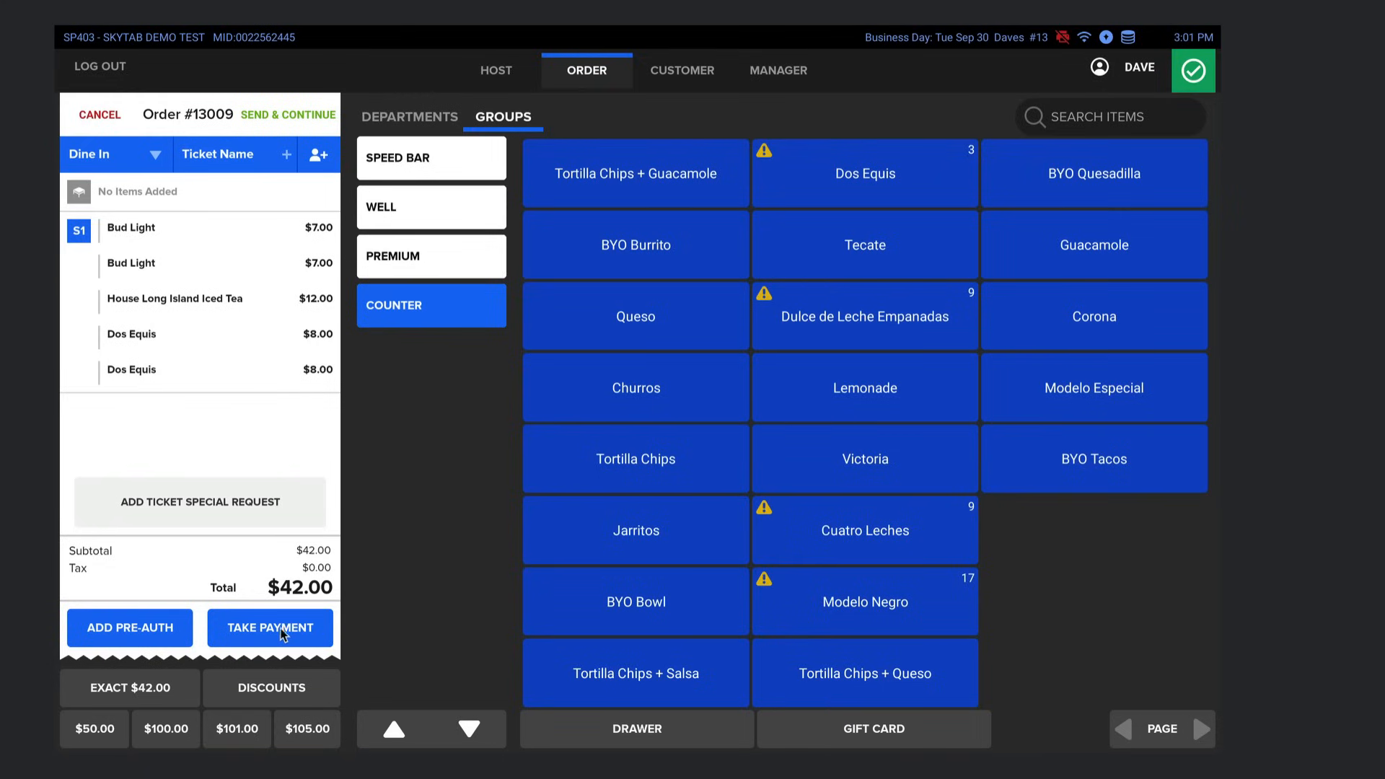
mouse_move(284, 635)
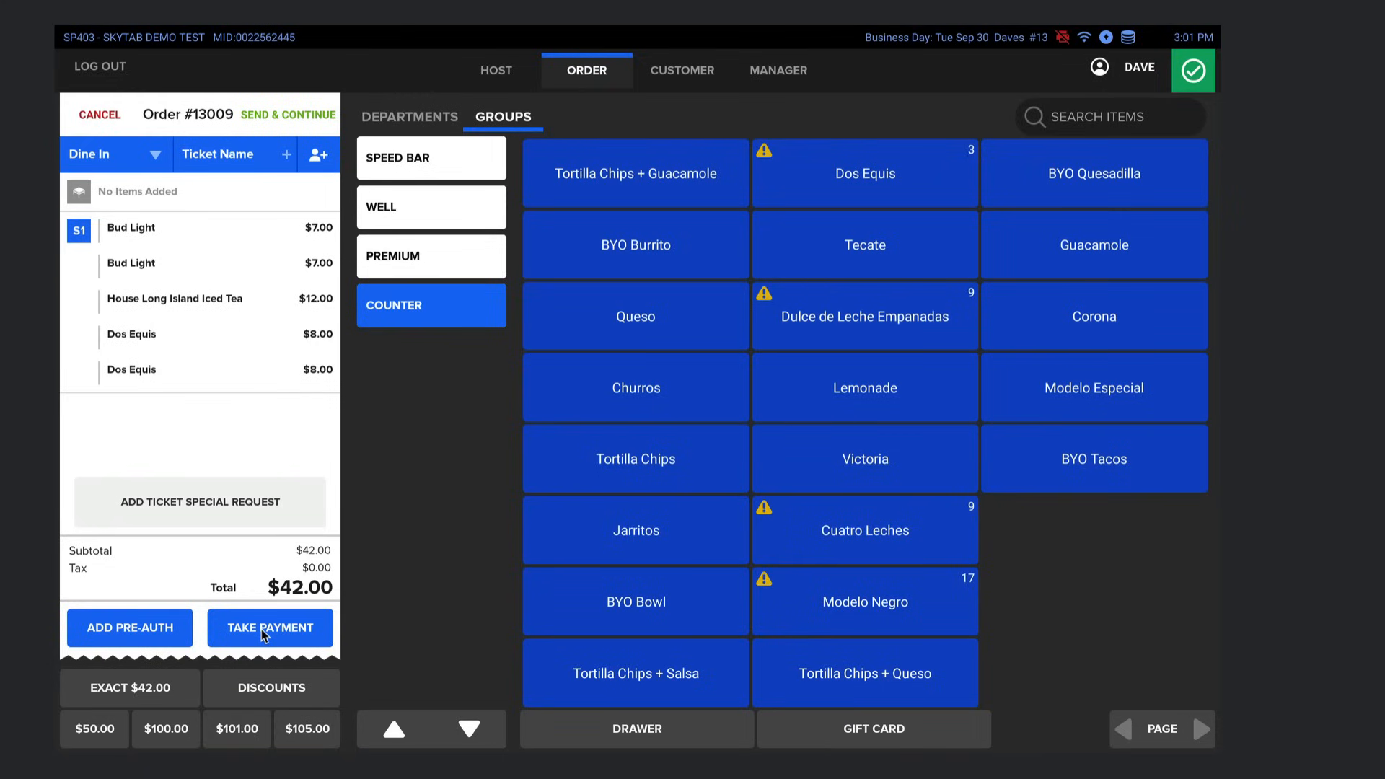
- Bring up payment for order #13009, showing $42.00 cash and $43.68 non-cash price
left_click(271, 627)
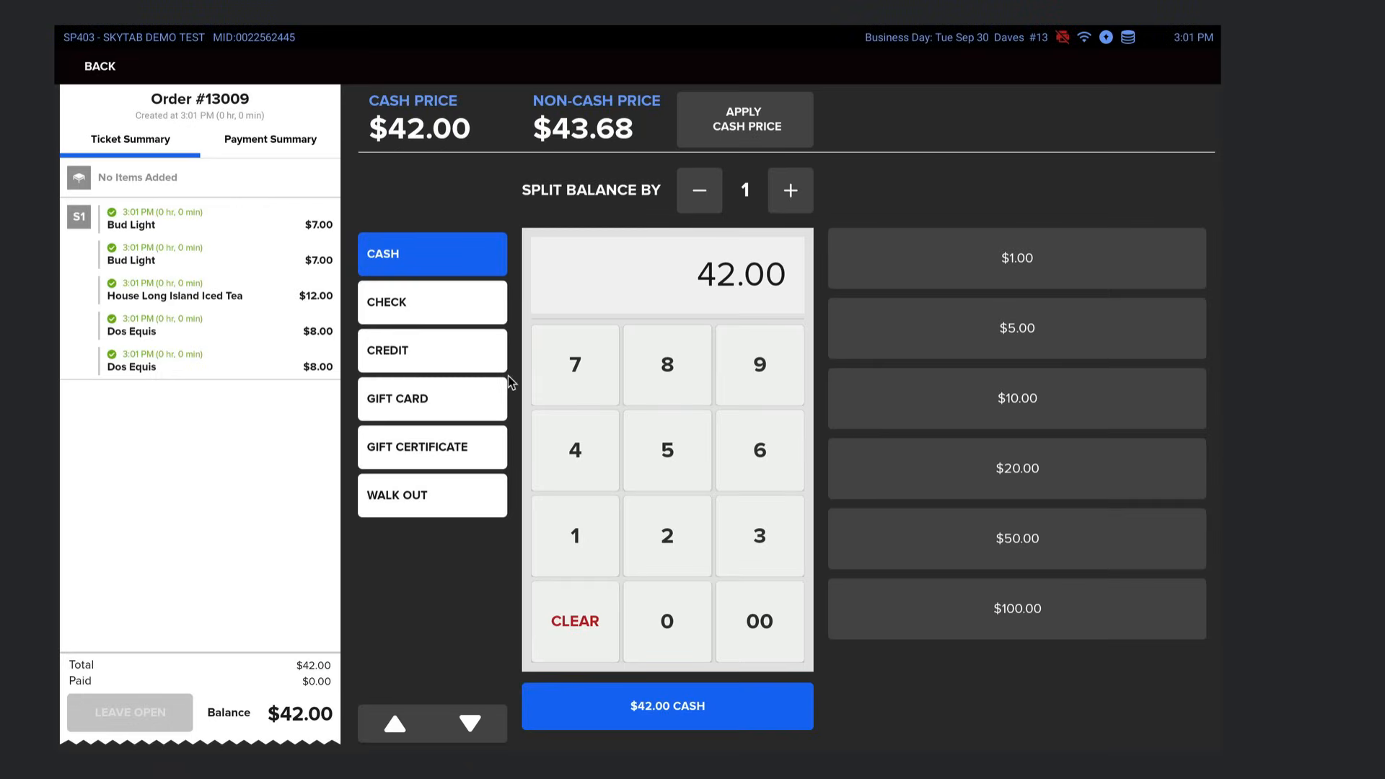
mouse_move(446, 182)
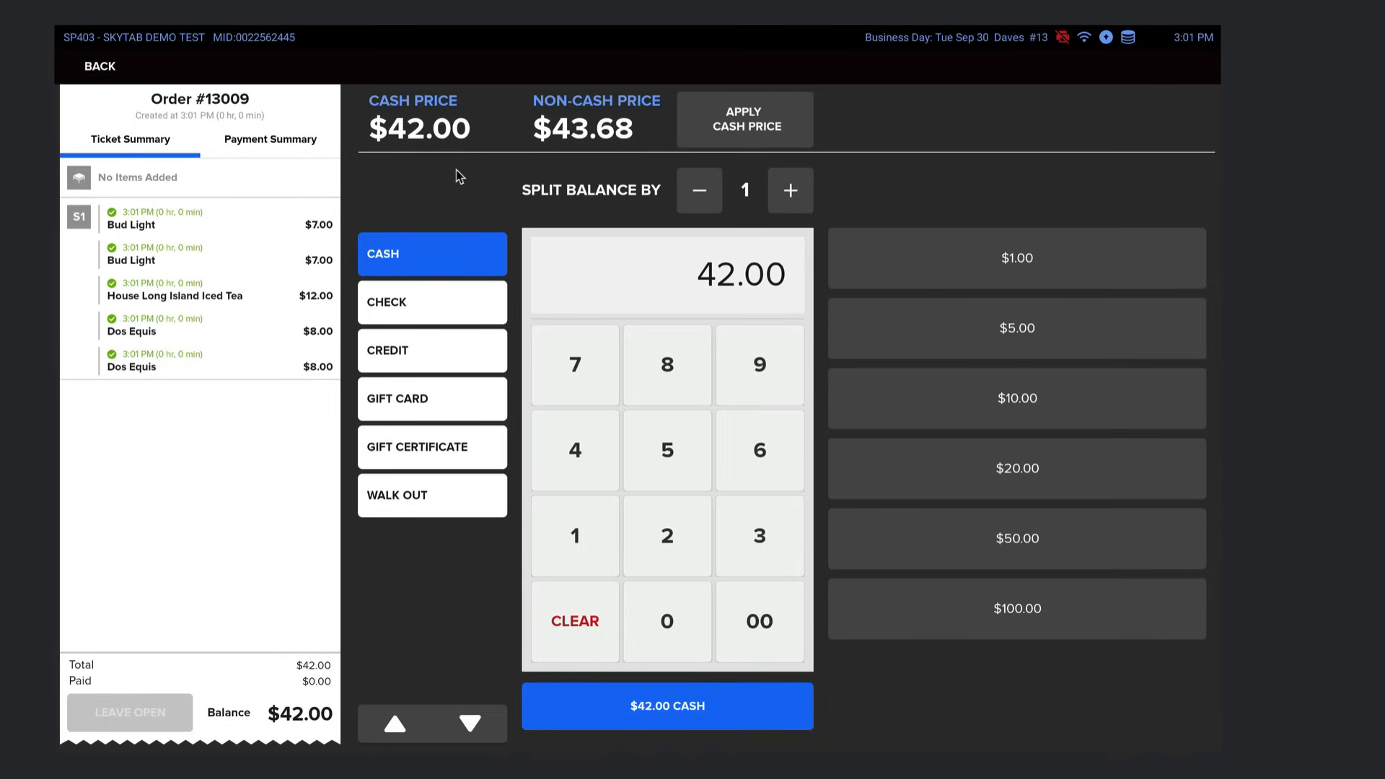
mouse_move(484, 146)
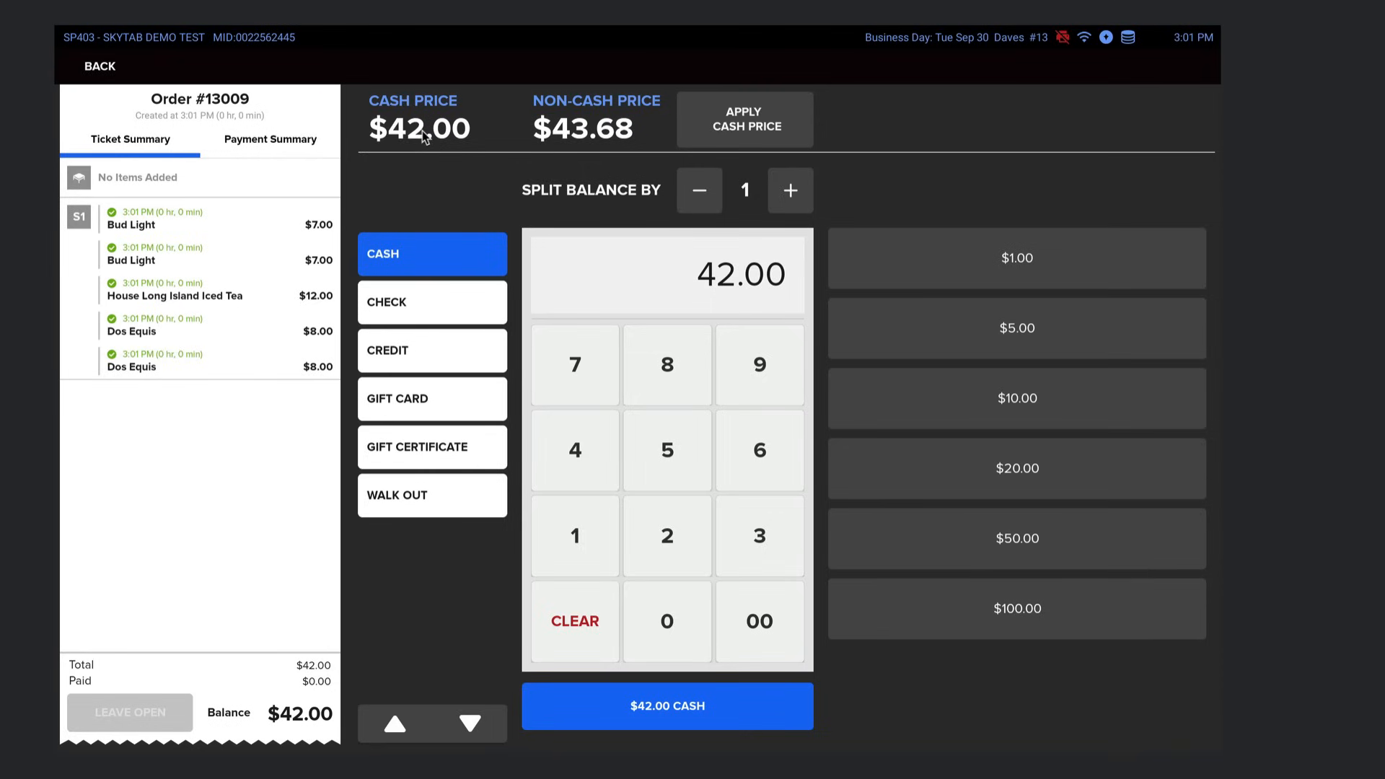
mouse_move(448, 245)
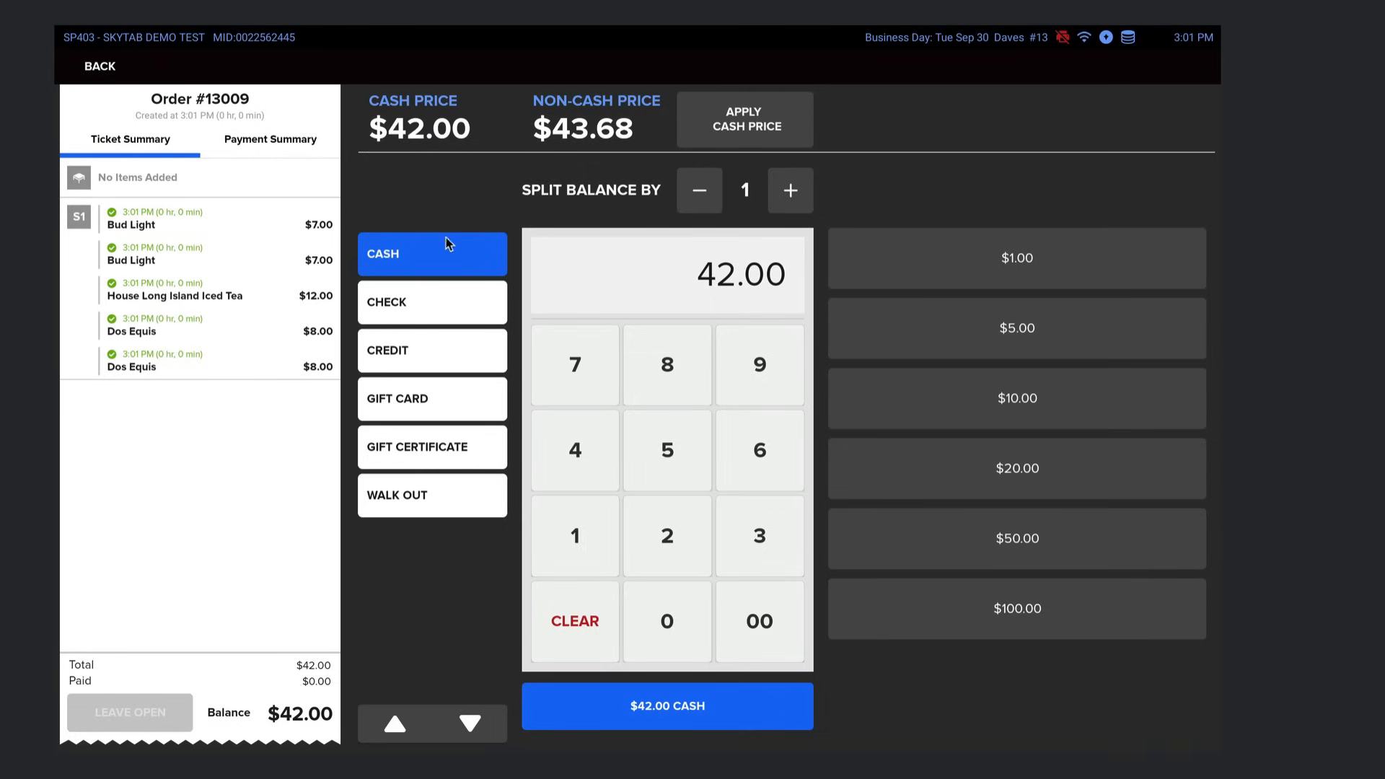
mouse_move(583, 139)
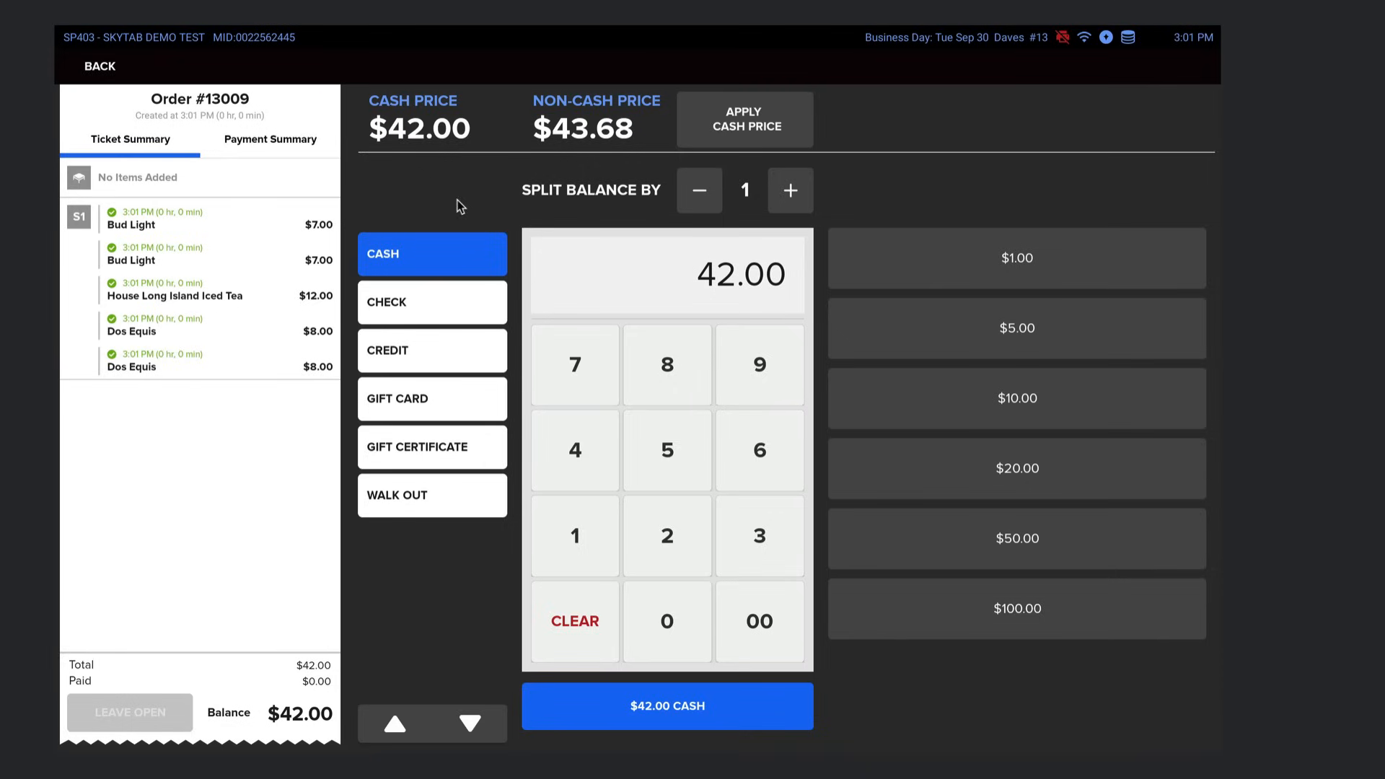
mouse_move(467, 199)
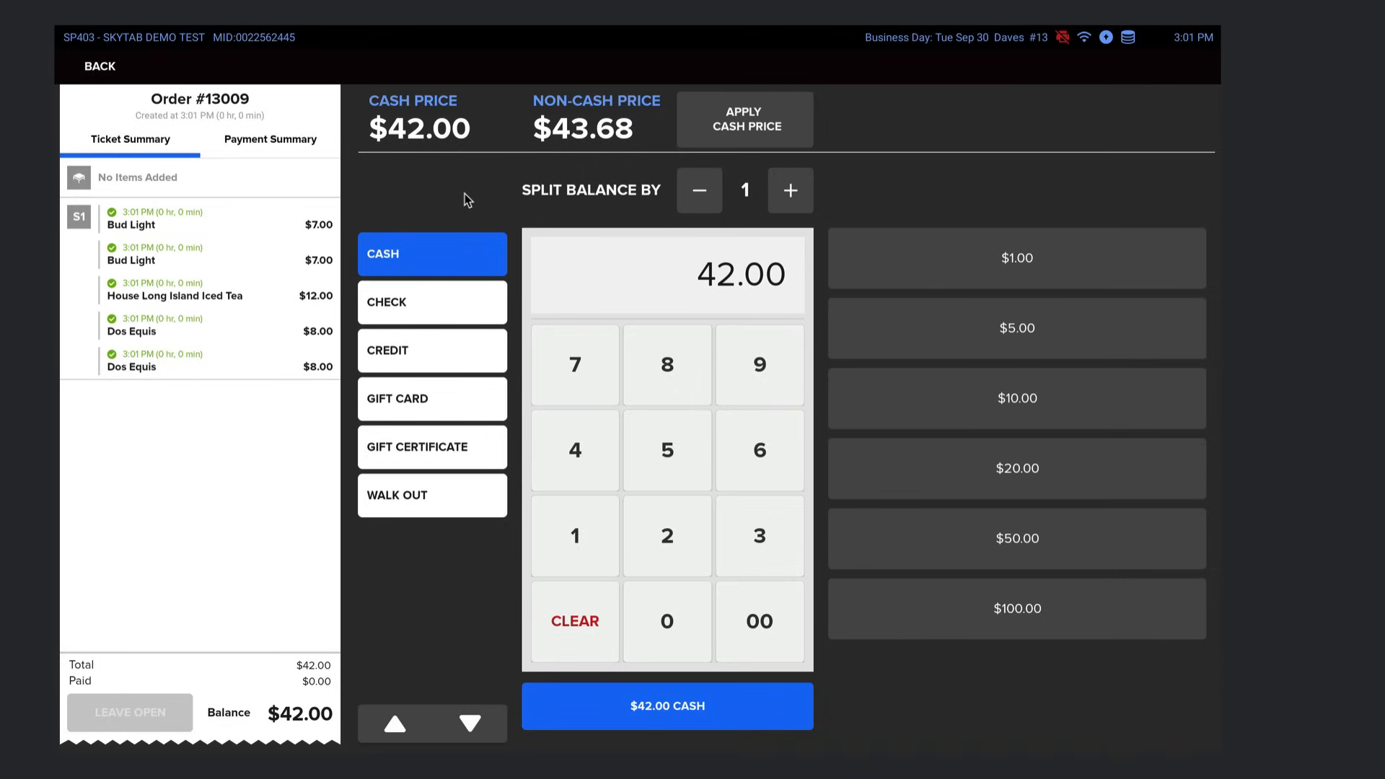
mouse_move(432, 193)
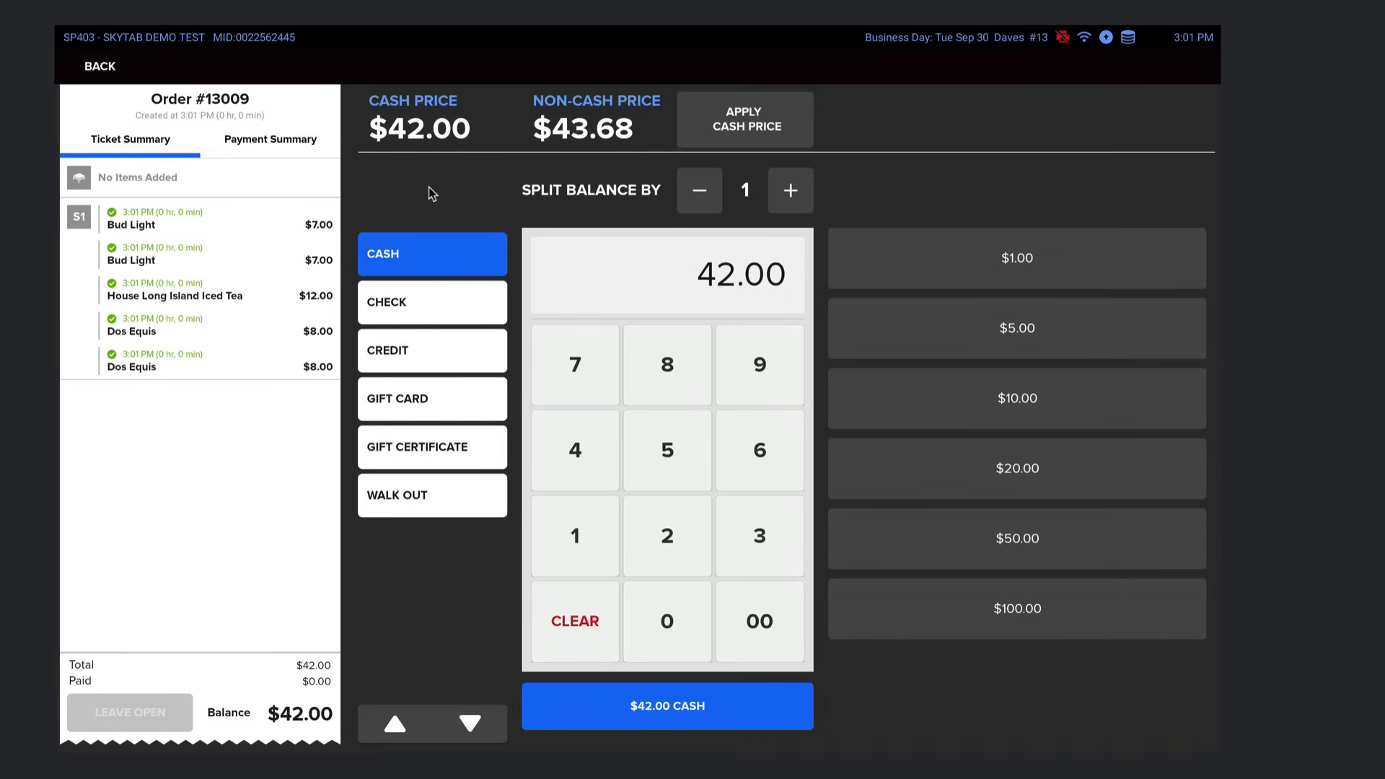
mouse_move(459, 188)
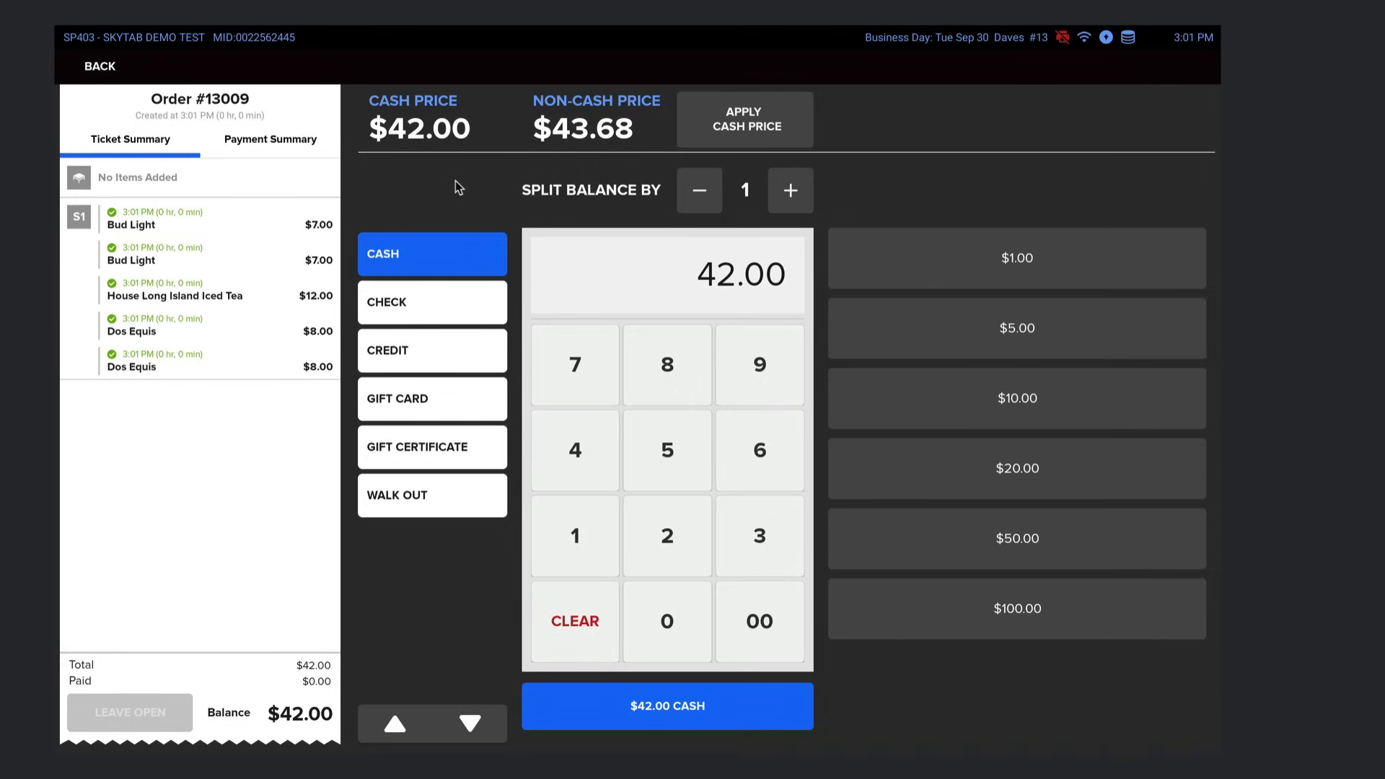
mouse_move(462, 182)
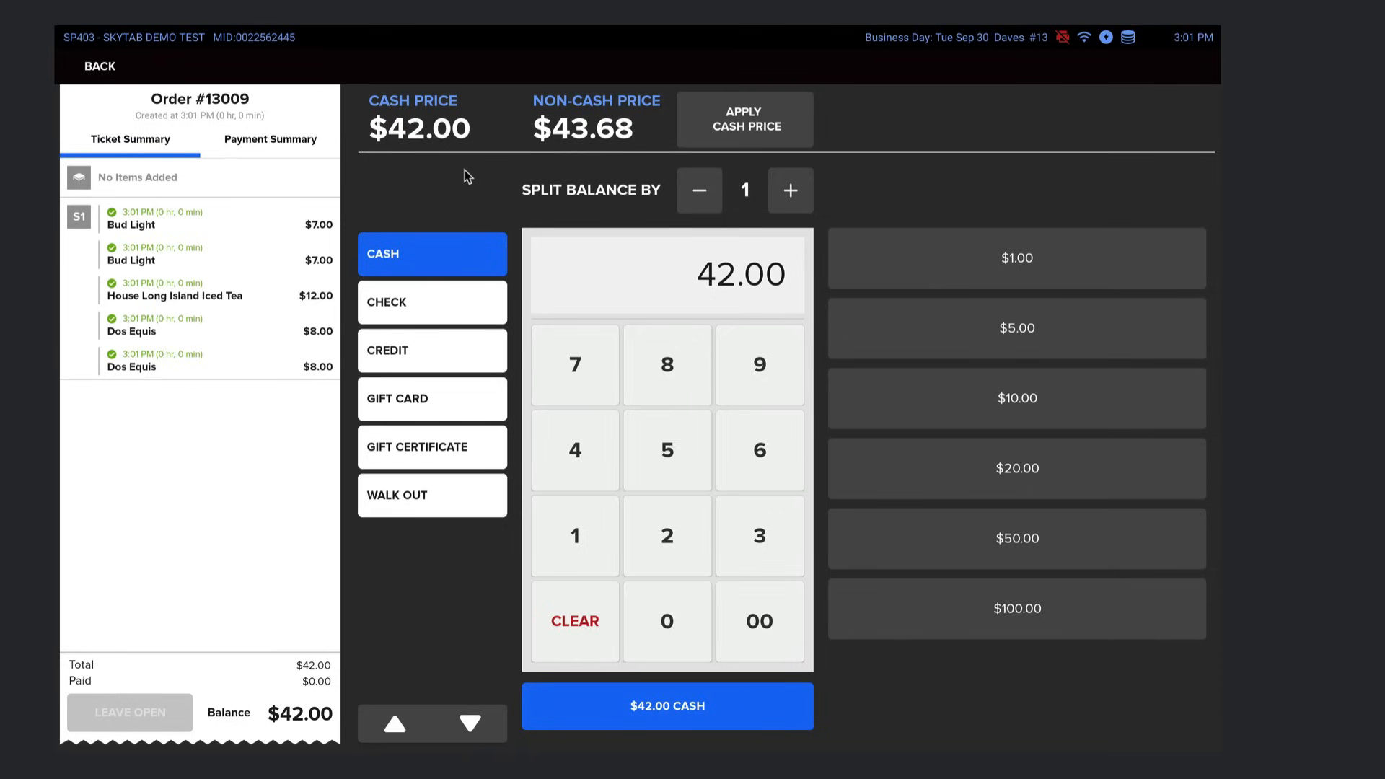
- Preview two- to four-way splits, reset to one payment, and pay $42.00 in cash
left_click(787, 190)
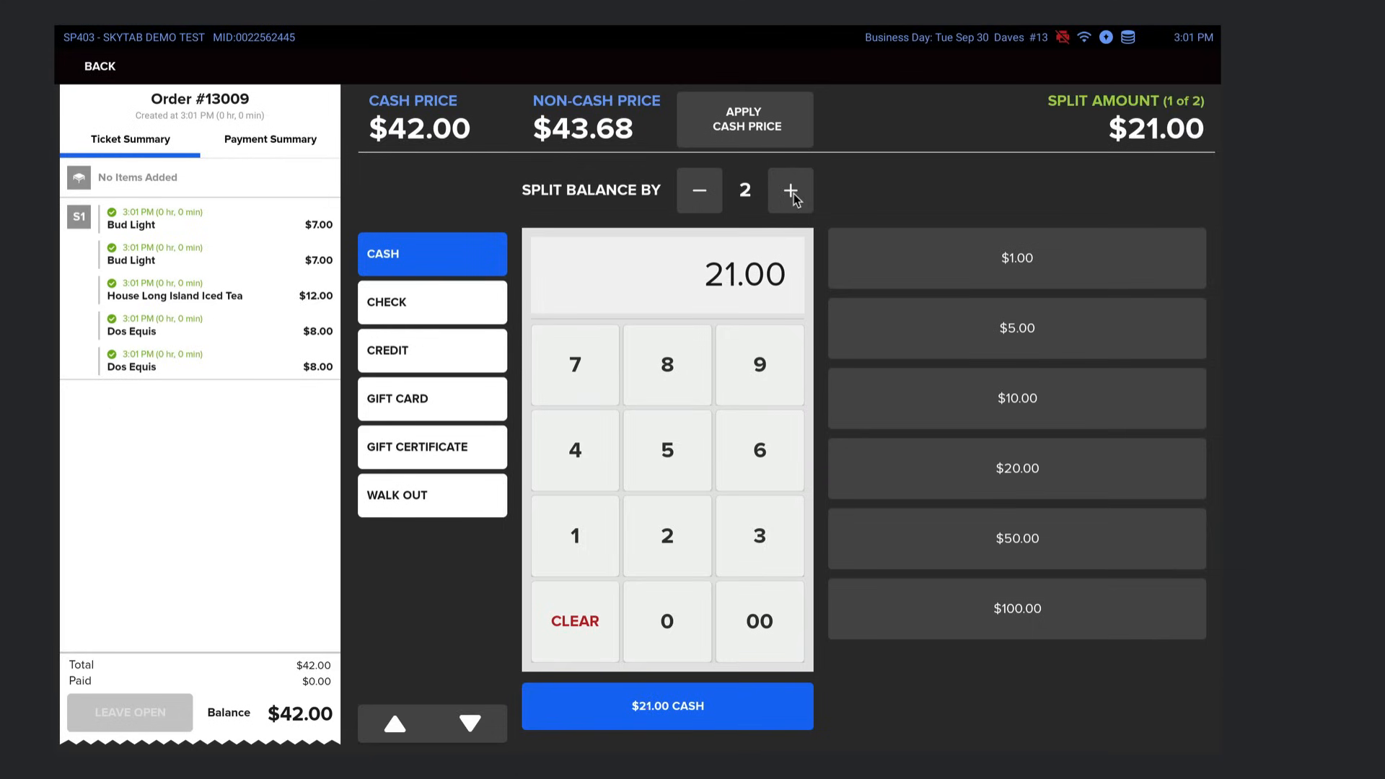
left_click(789, 190)
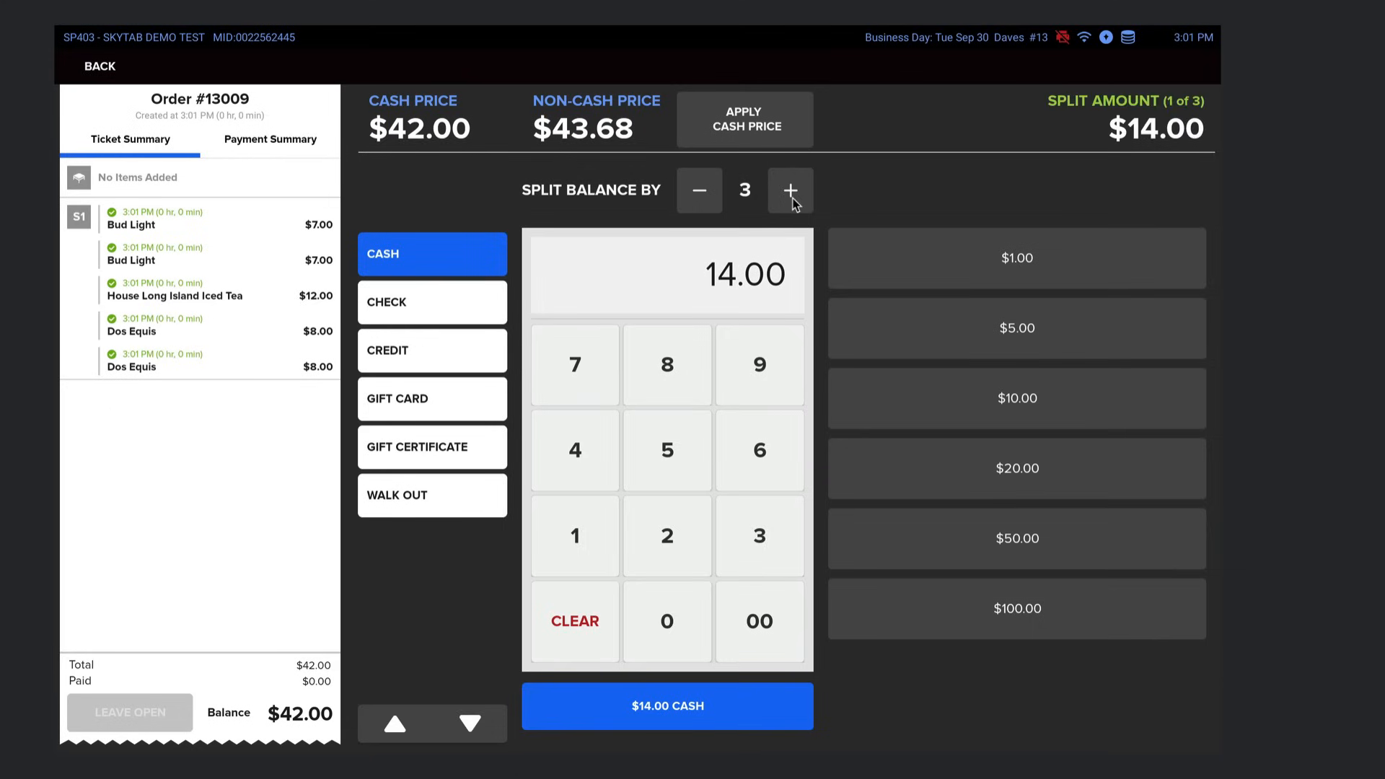
left_click(788, 190)
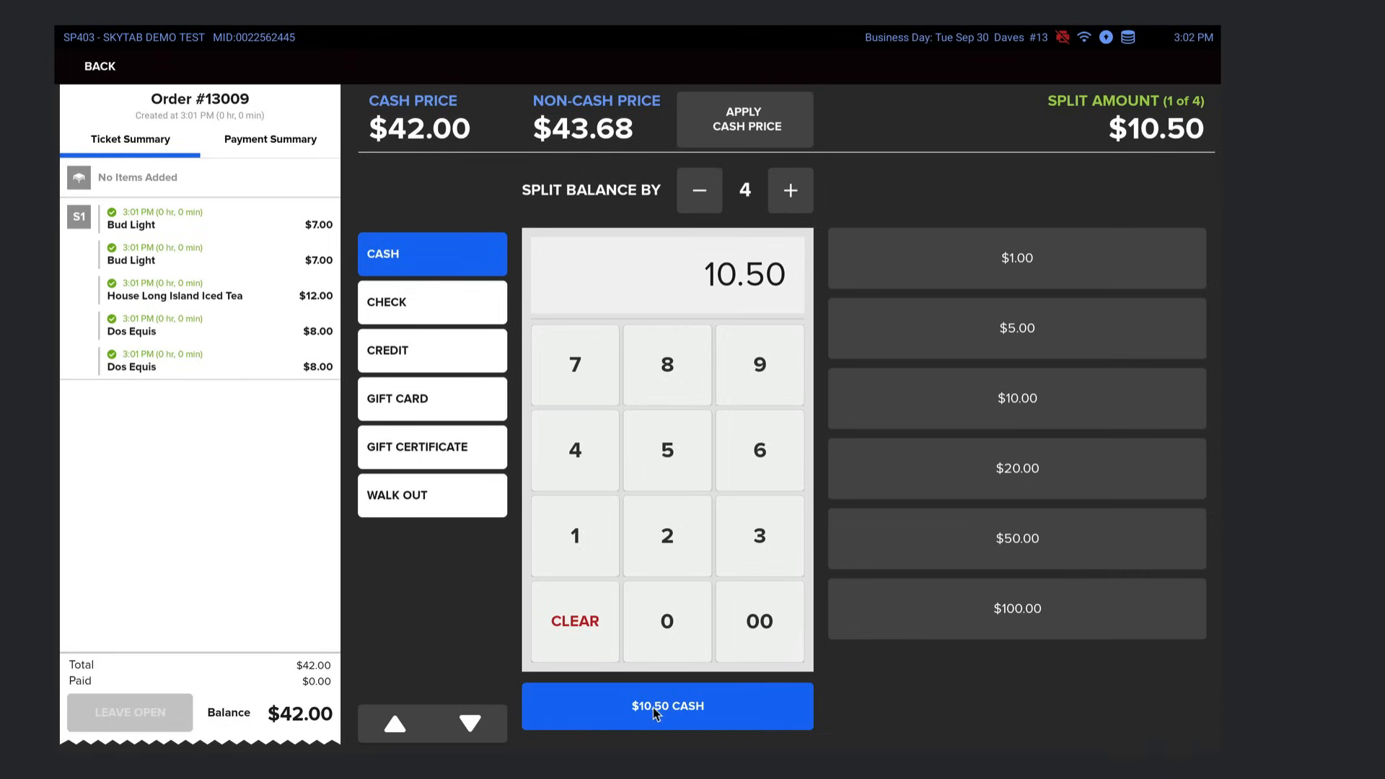
left_click(699, 190)
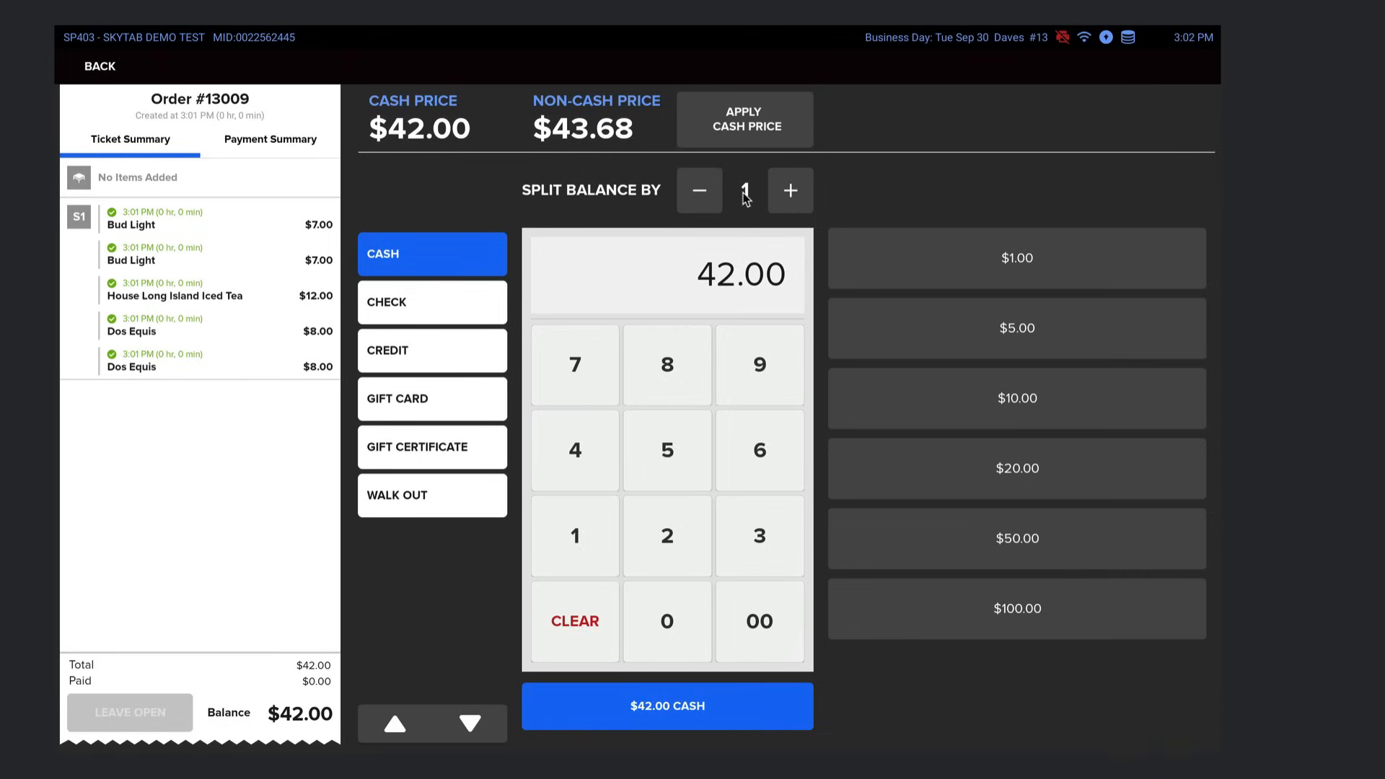
left_click(666, 705)
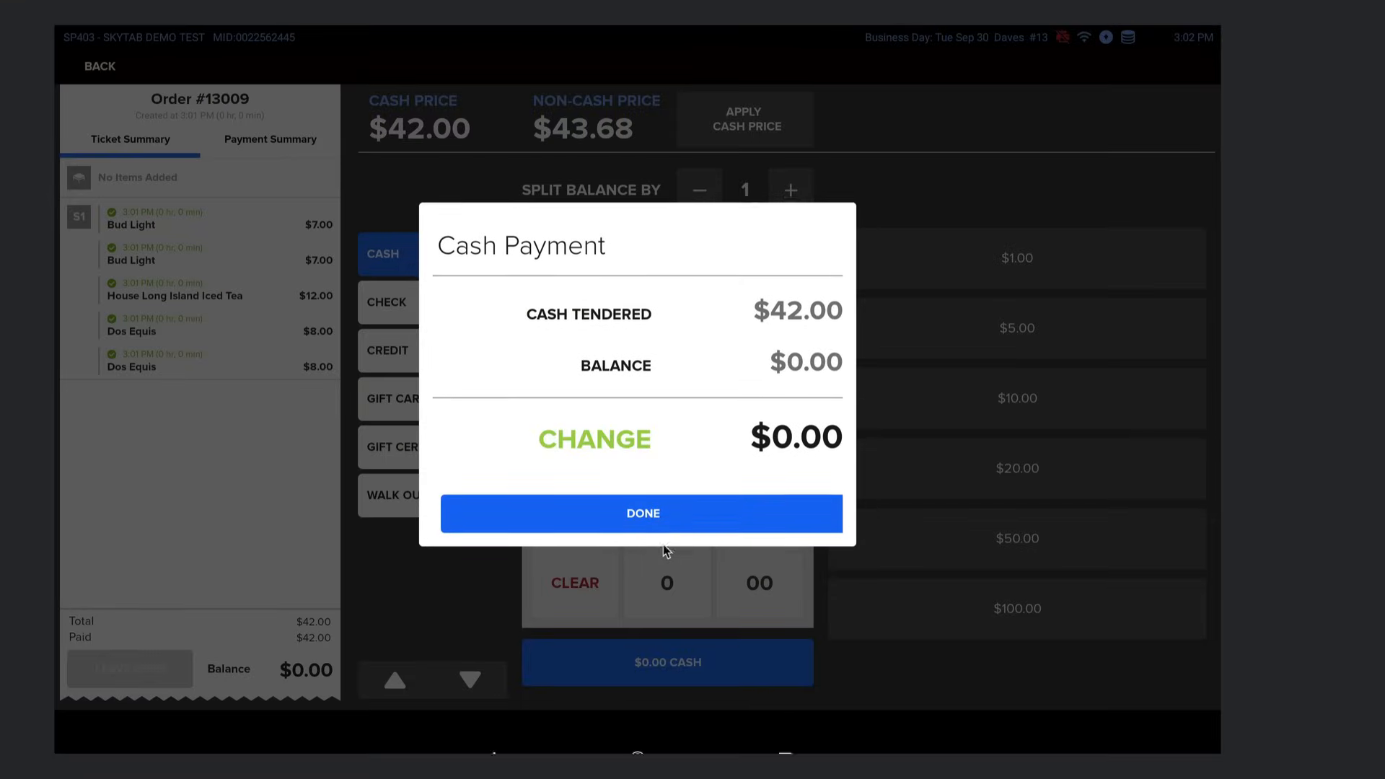
left_click(642, 512)
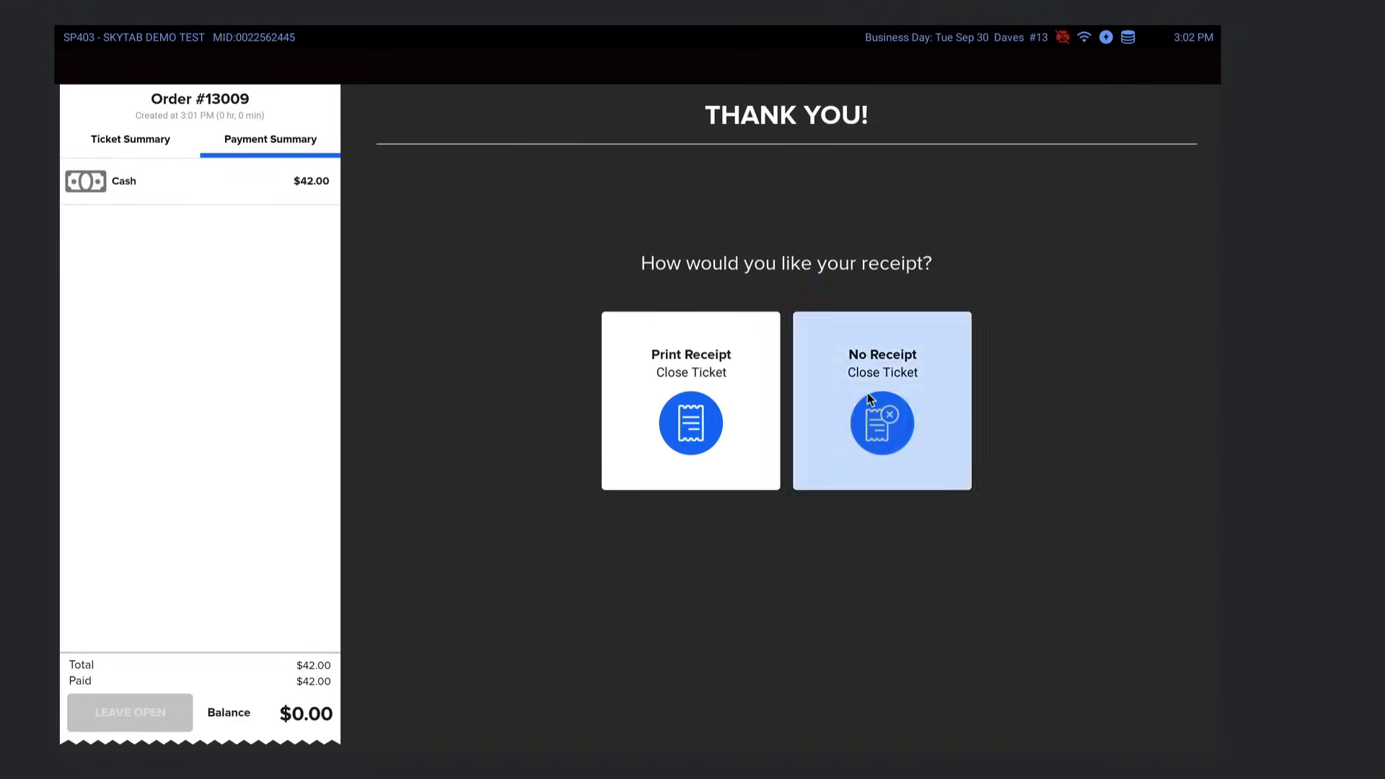
- Close ticket #13009 with no receipt, returning to the open tickets list
left_click(881, 399)
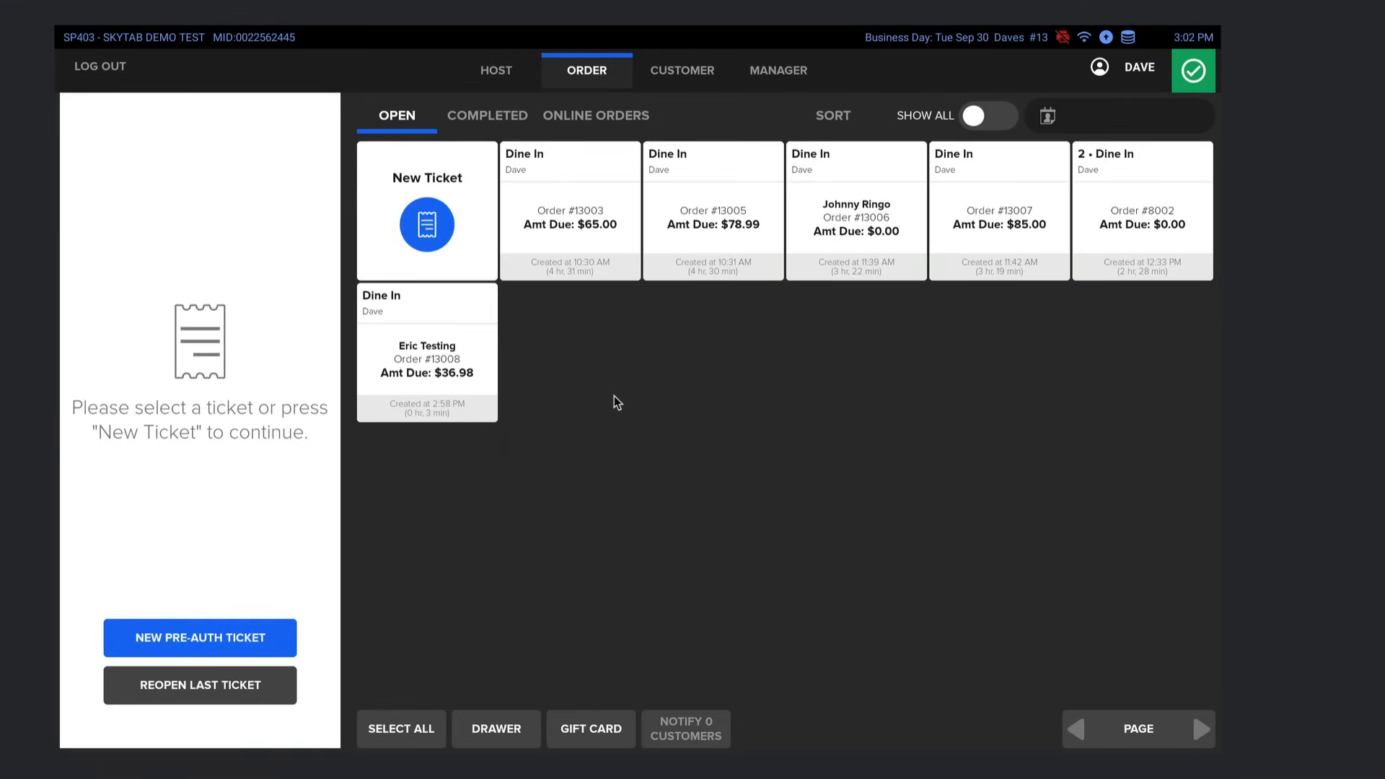
mouse_move(627, 334)
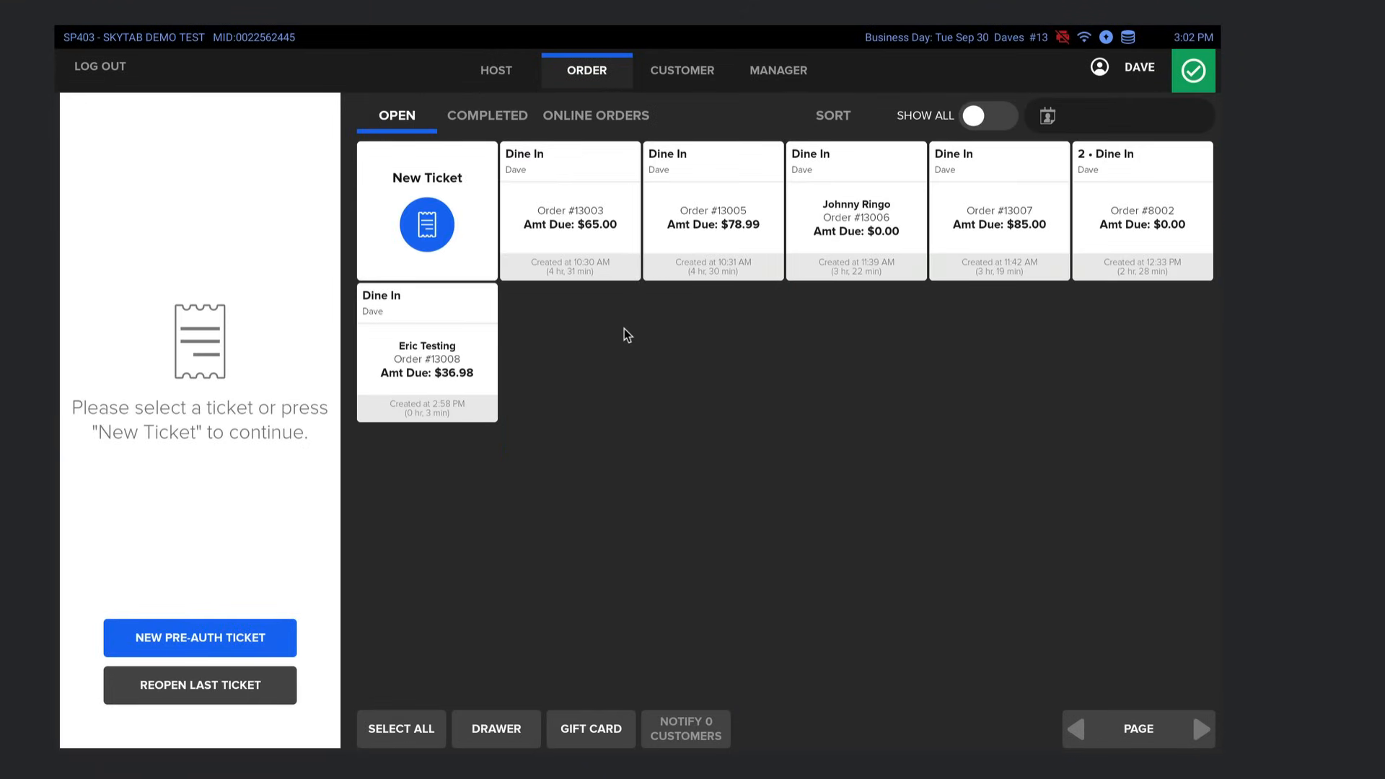
mouse_move(591, 318)
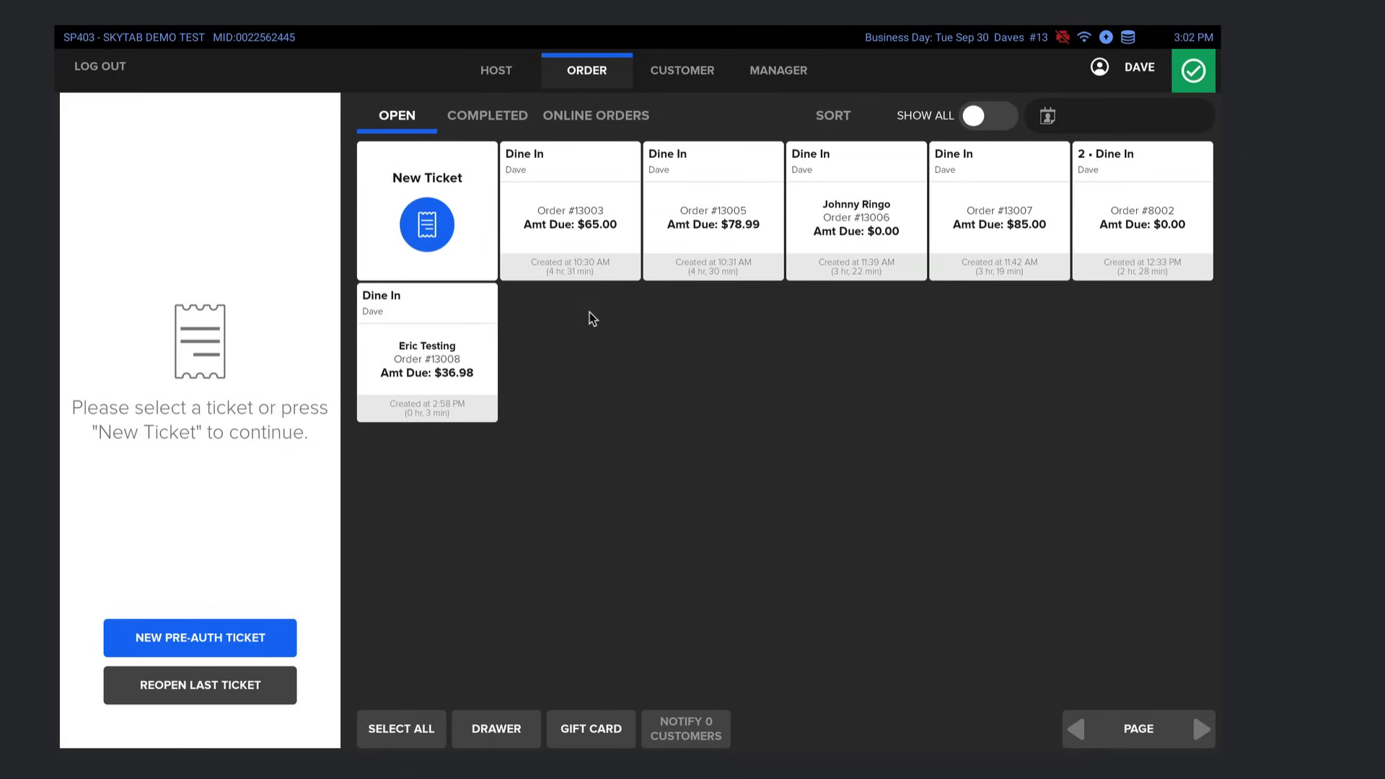
mouse_move(705, 85)
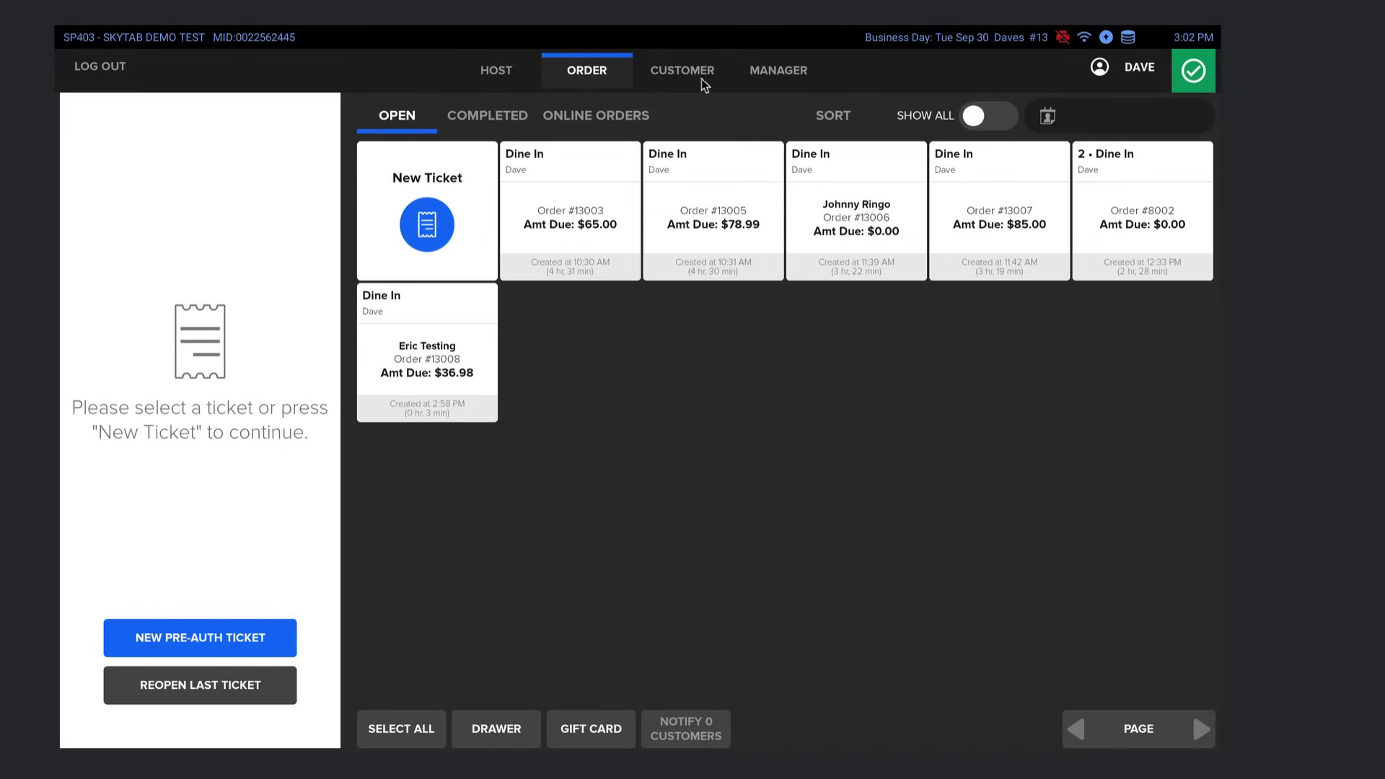
- Show the customer directory listing Alfredo Testing, Yves Testing and their phone numbers
left_click(681, 70)
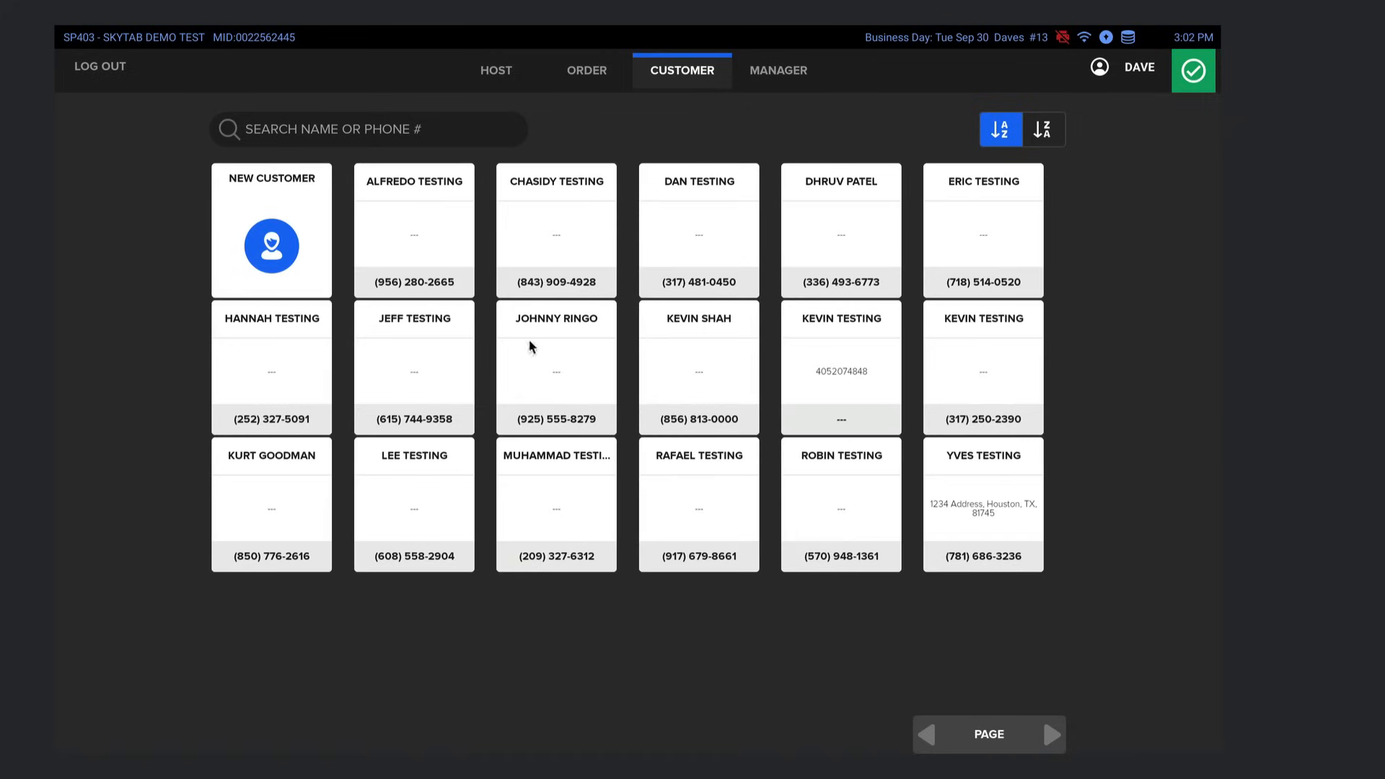
mouse_move(1067, 421)
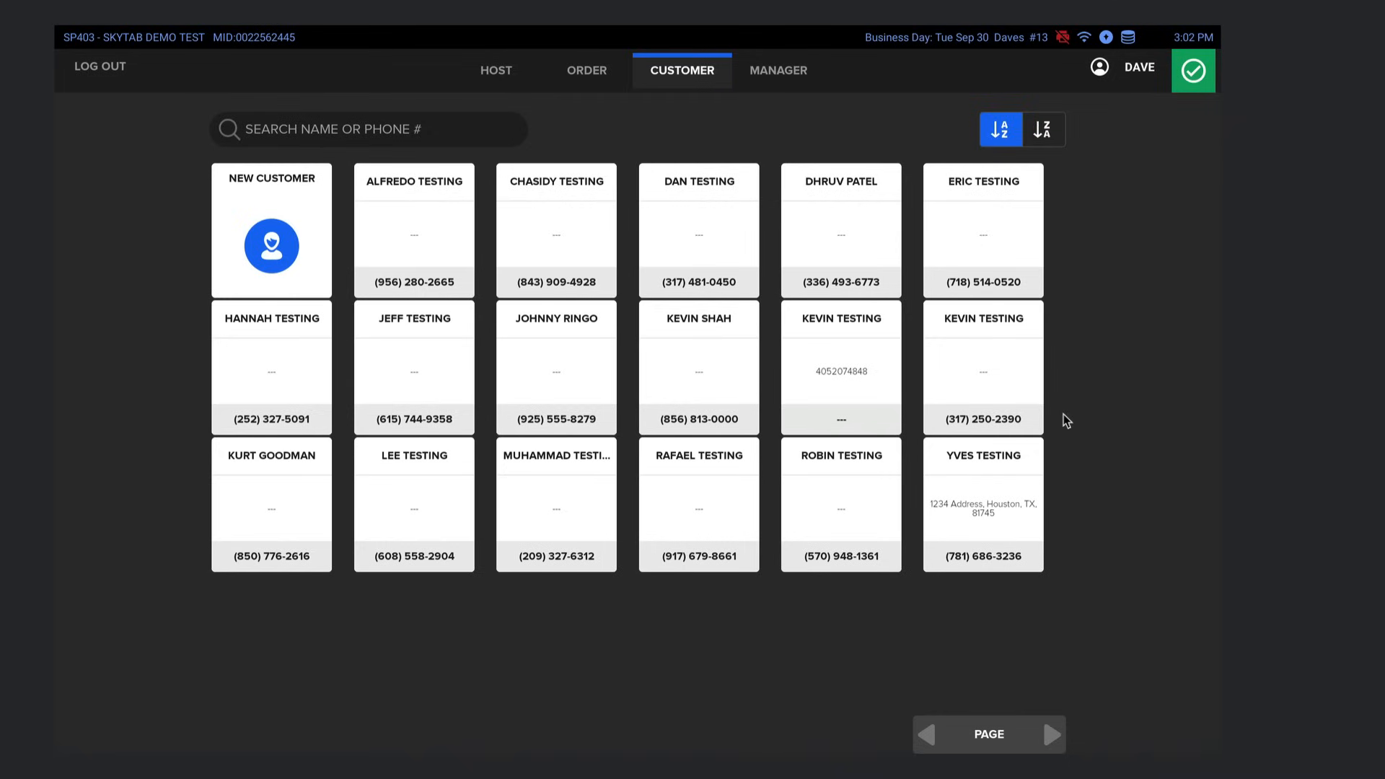
mouse_move(1082, 365)
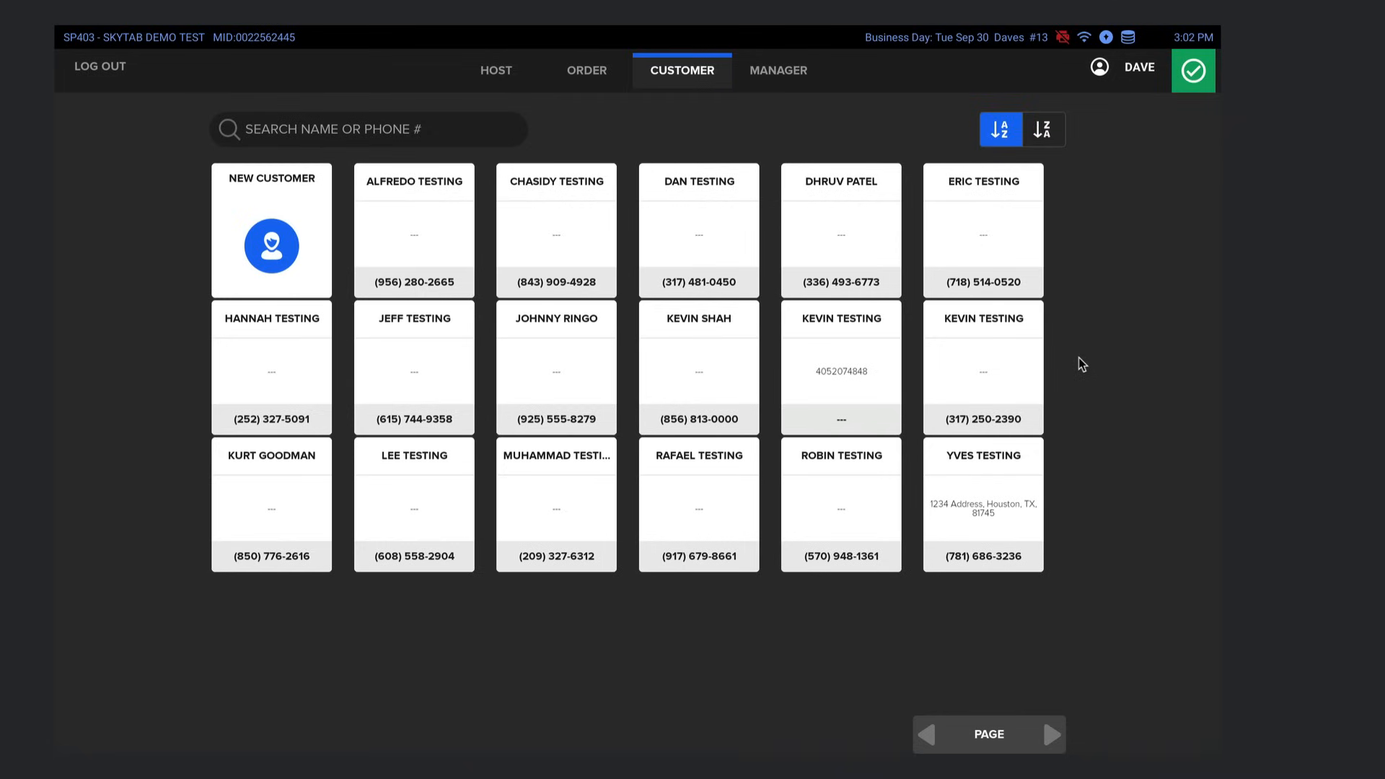
mouse_move(70, 393)
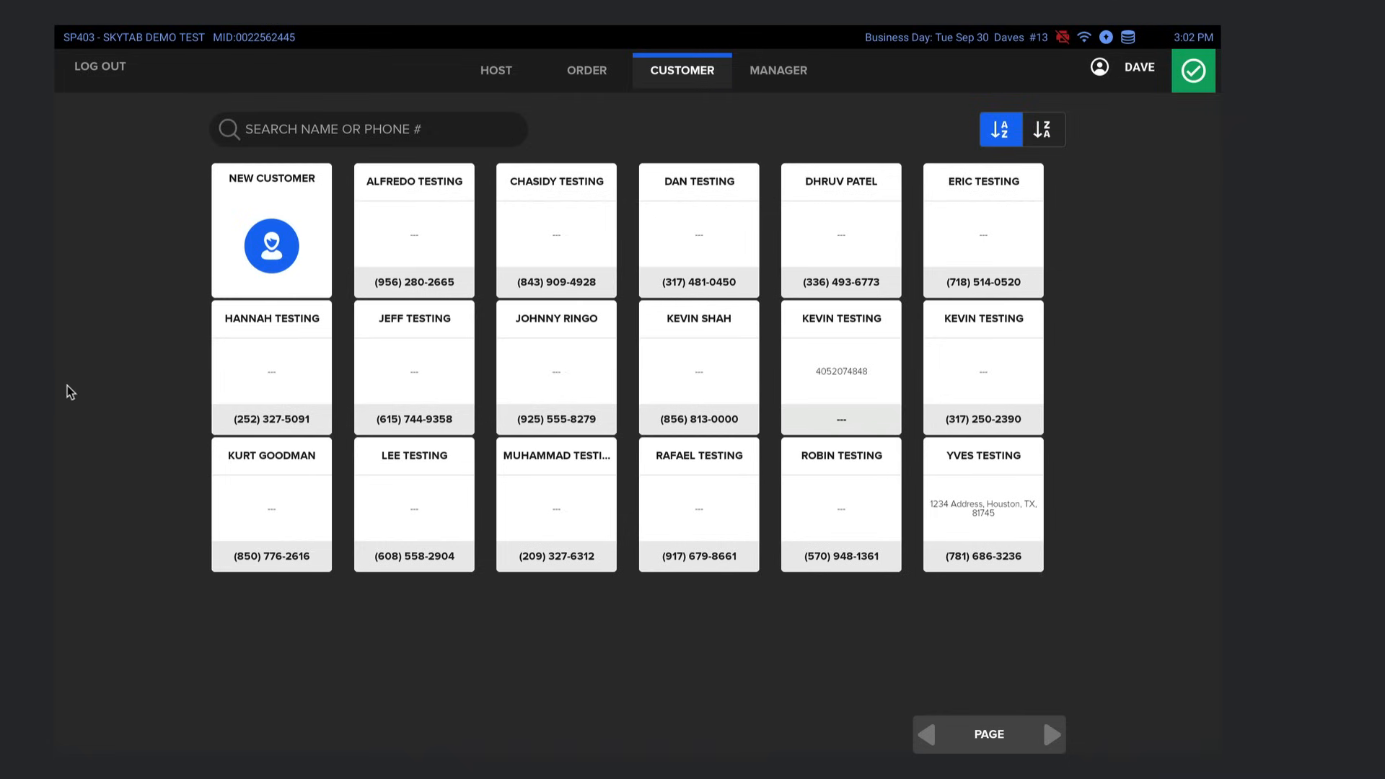
mouse_move(1163, 286)
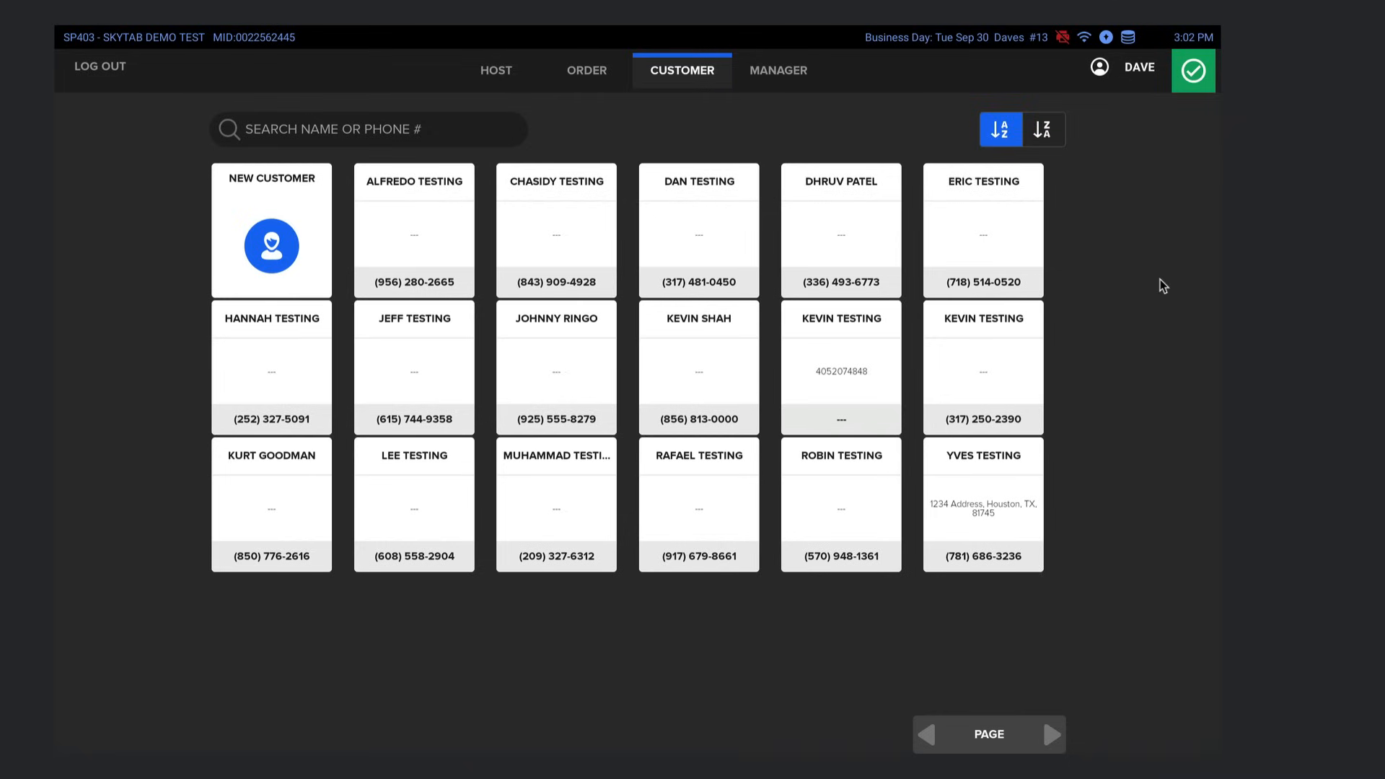
mouse_move(707, 104)
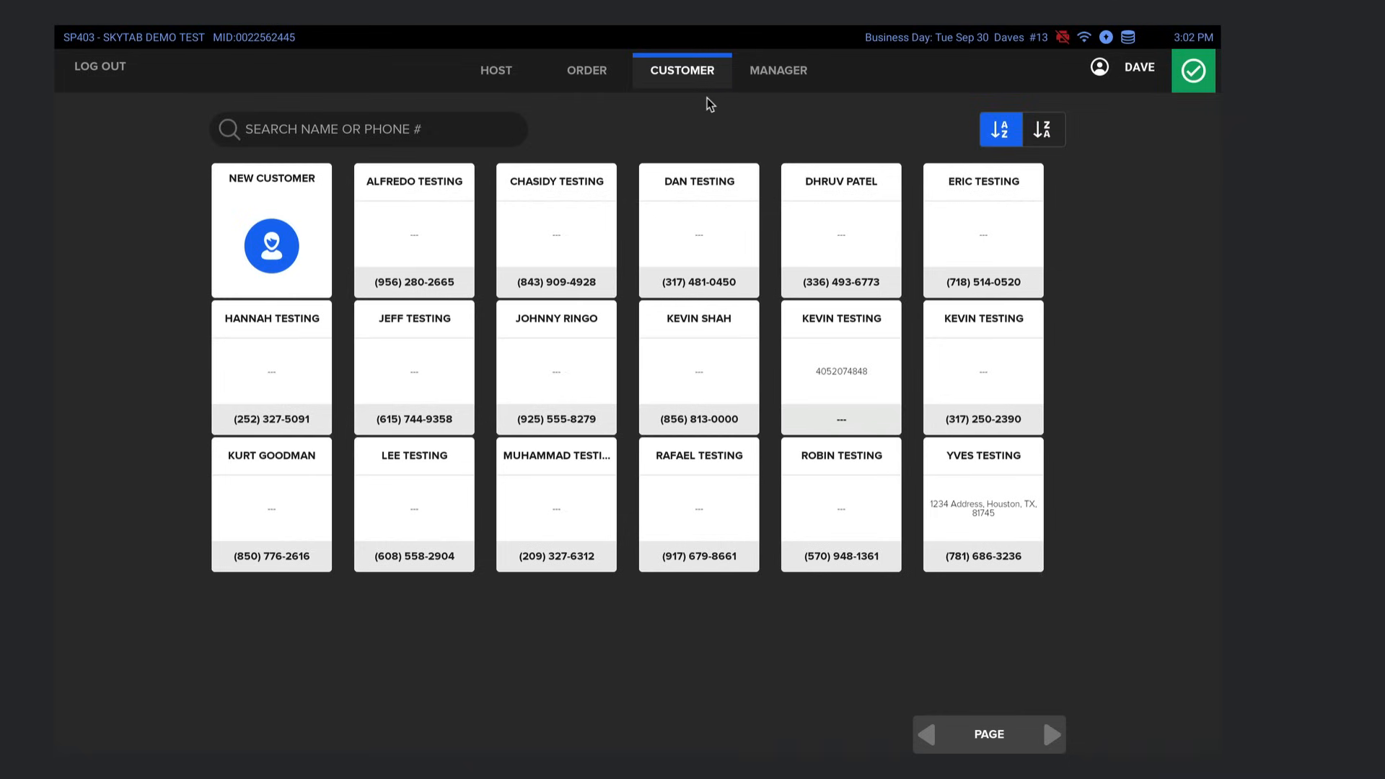
- Open a blank Add New Customer form and cancel it without saving
left_click(271, 245)
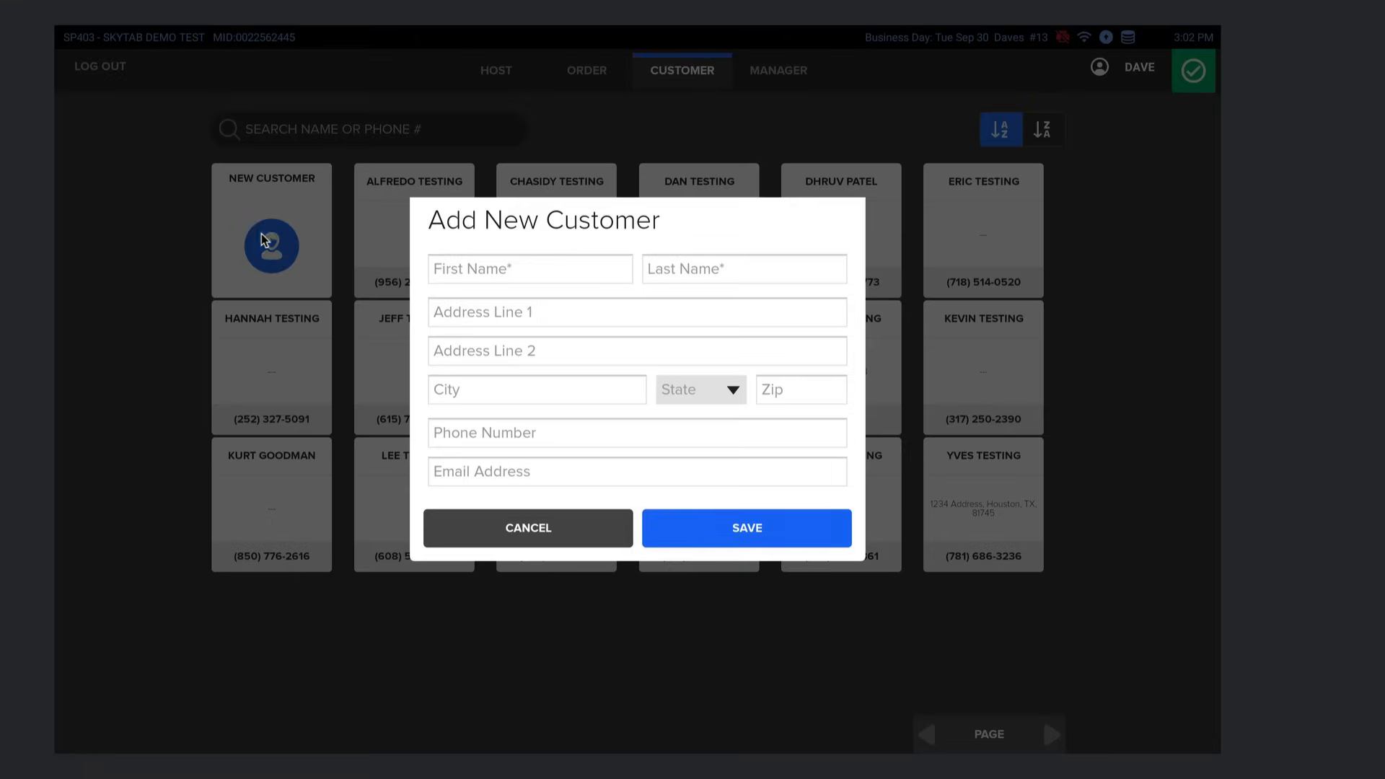
mouse_move(547, 522)
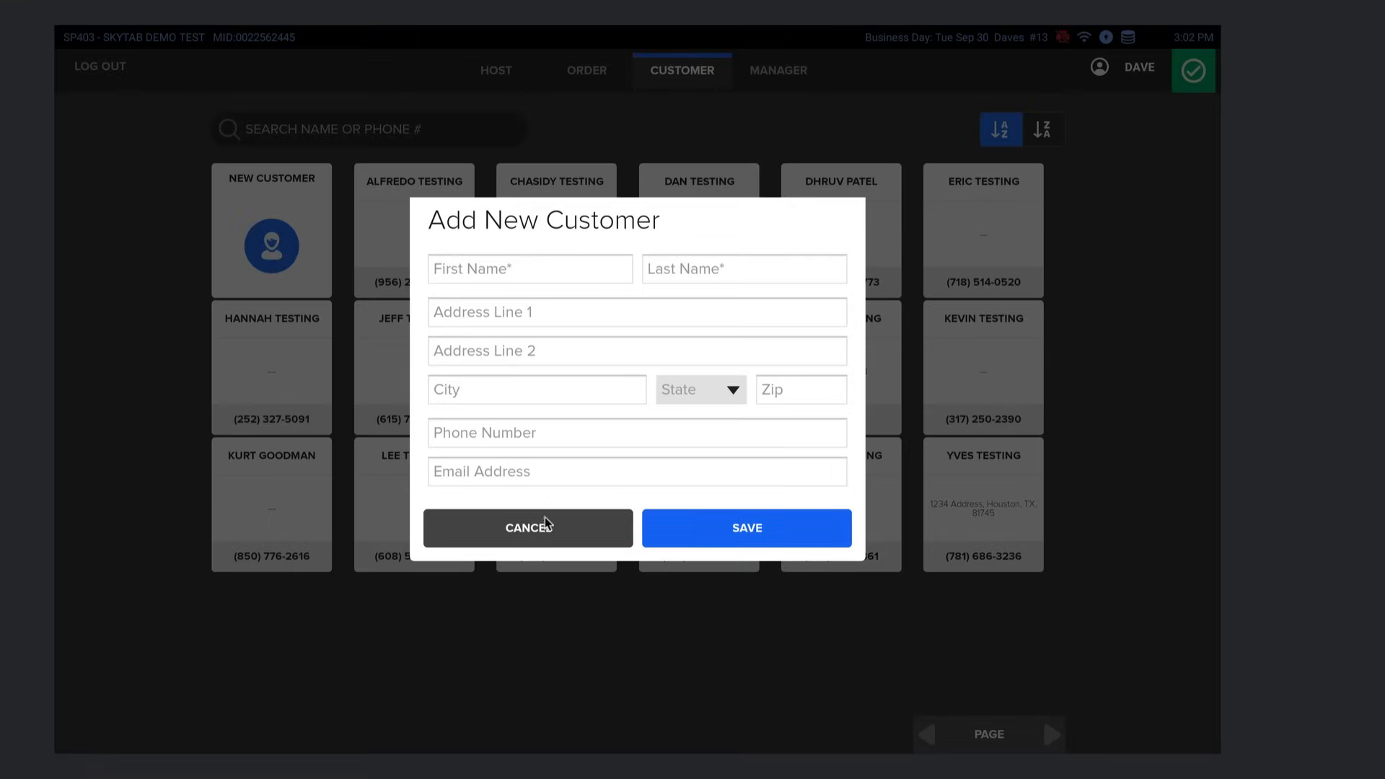
mouse_move(571, 543)
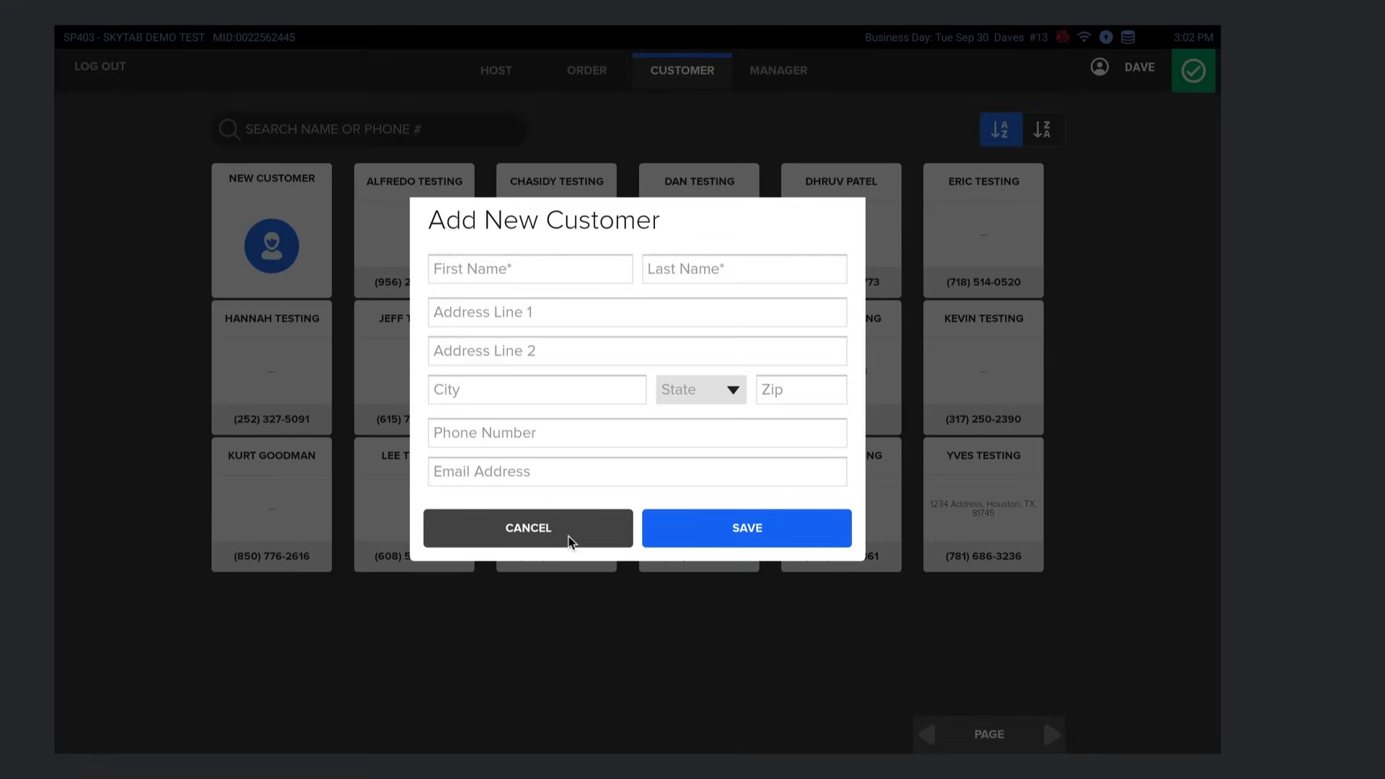
mouse_move(554, 523)
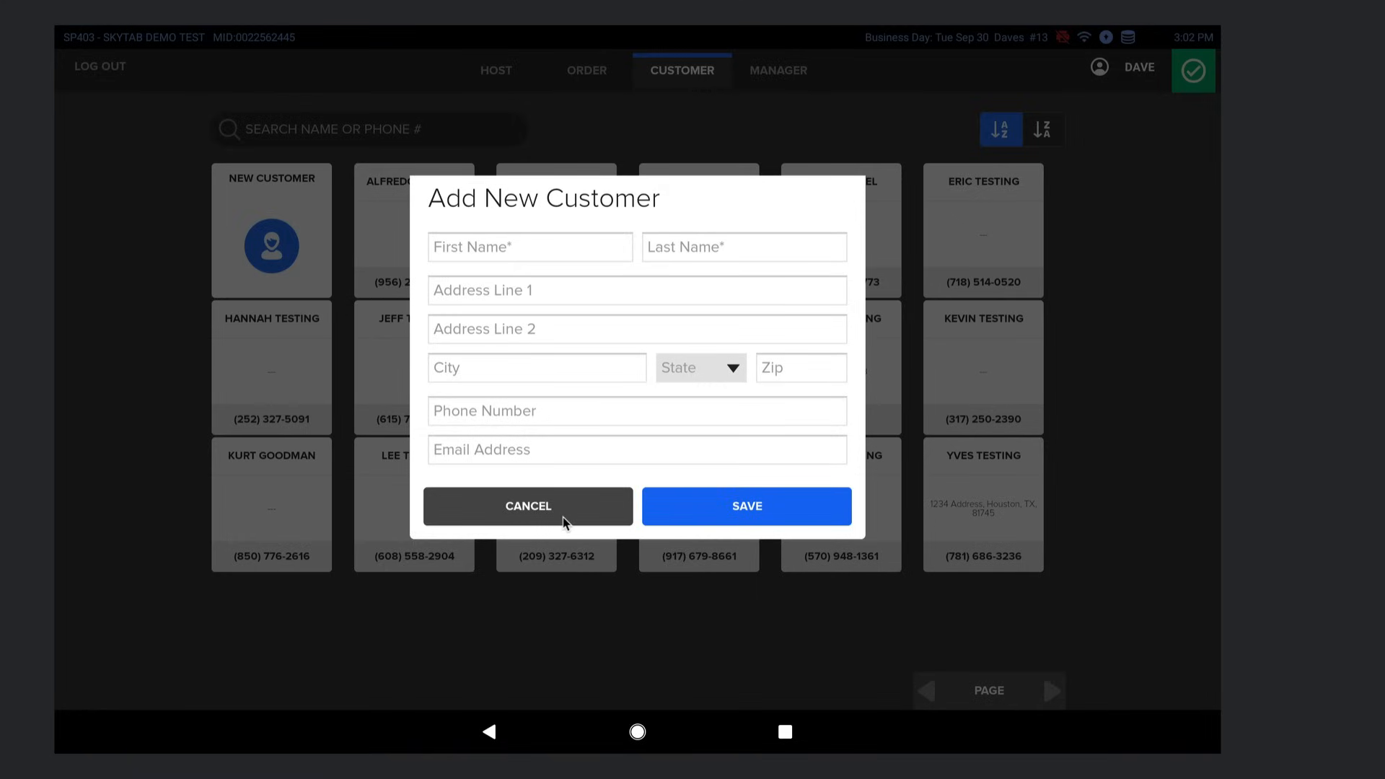
left_click(528, 505)
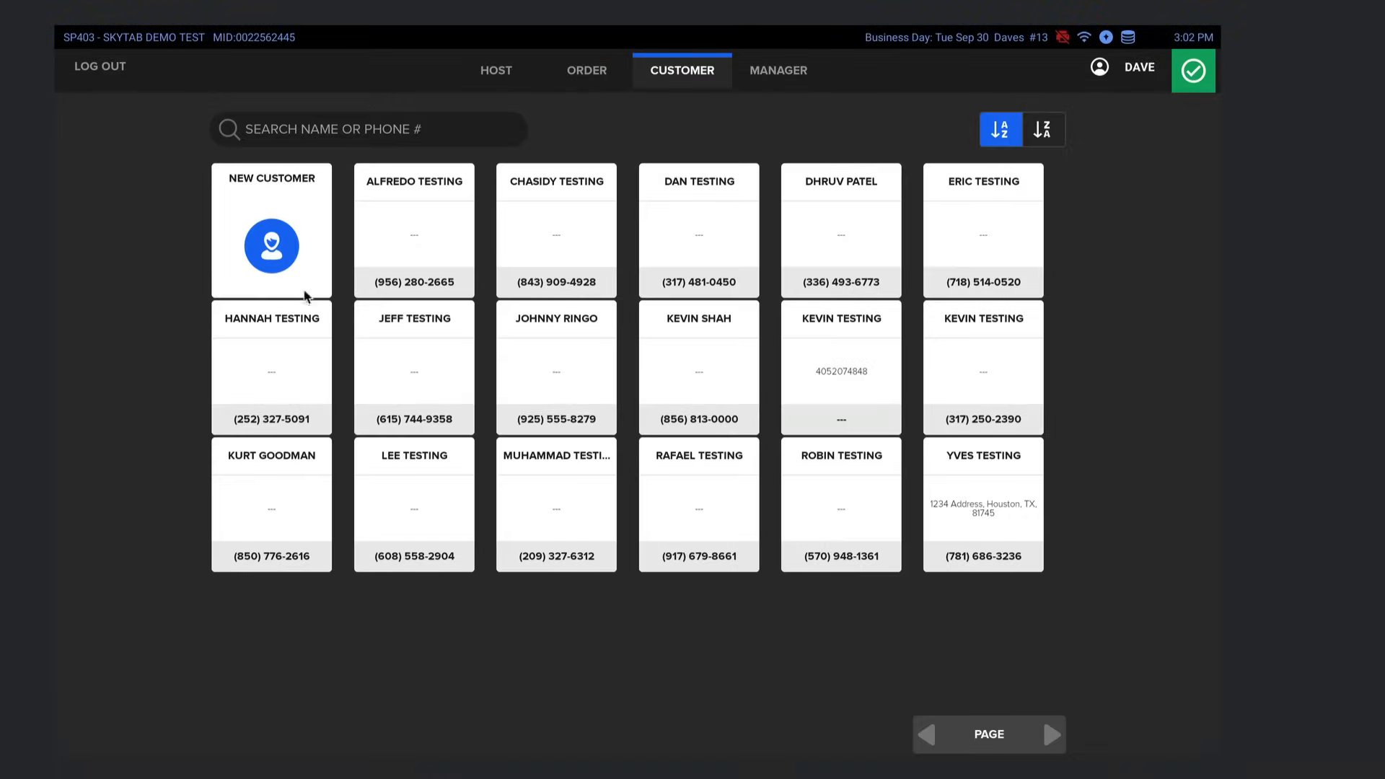
left_click(367, 129)
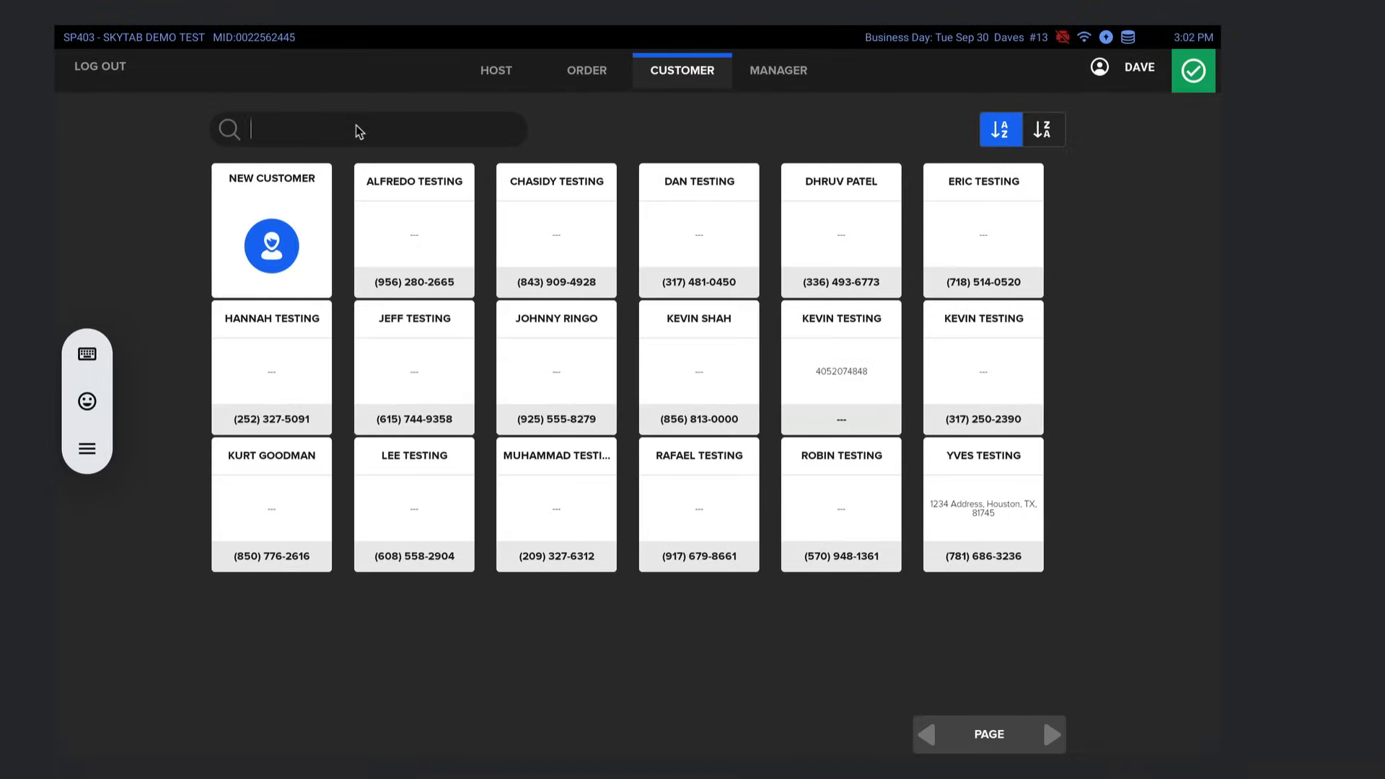
type("john")
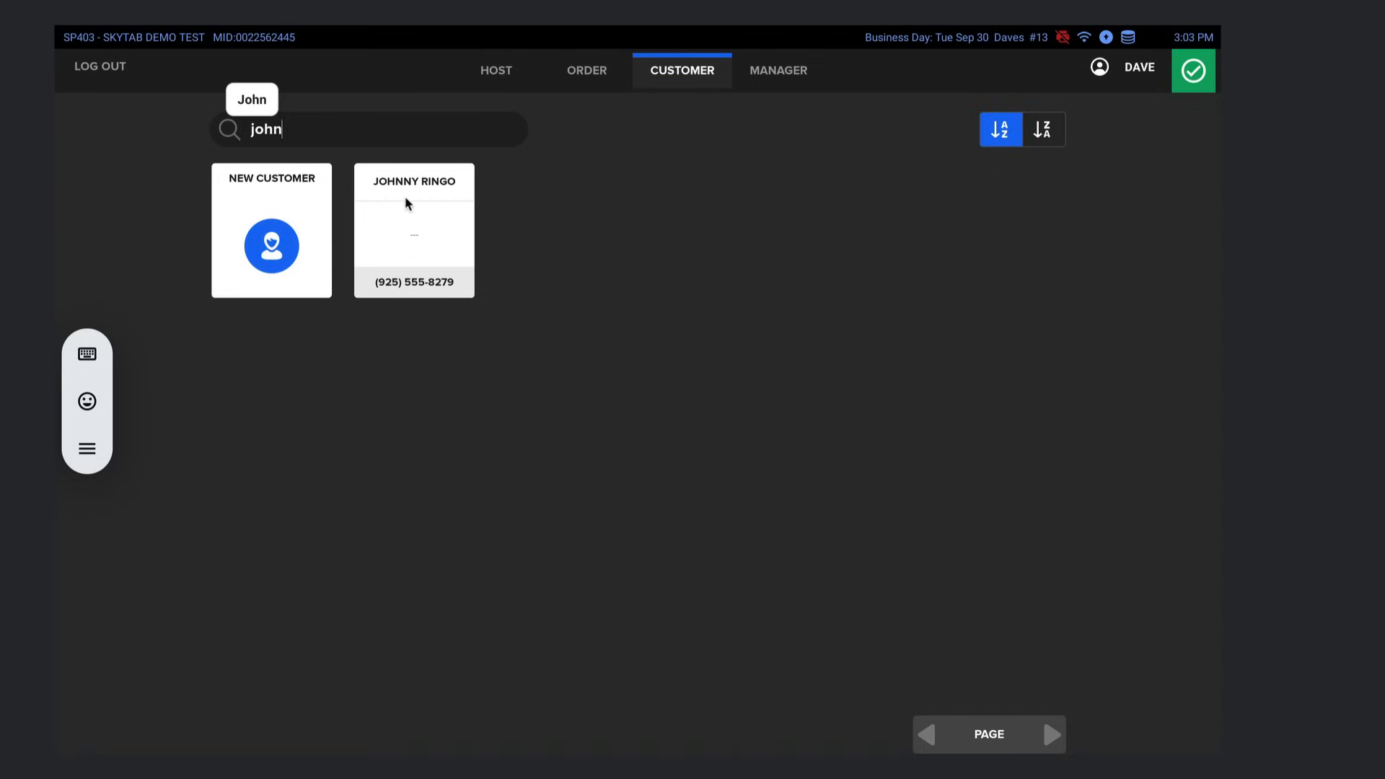
left_click(413, 229)
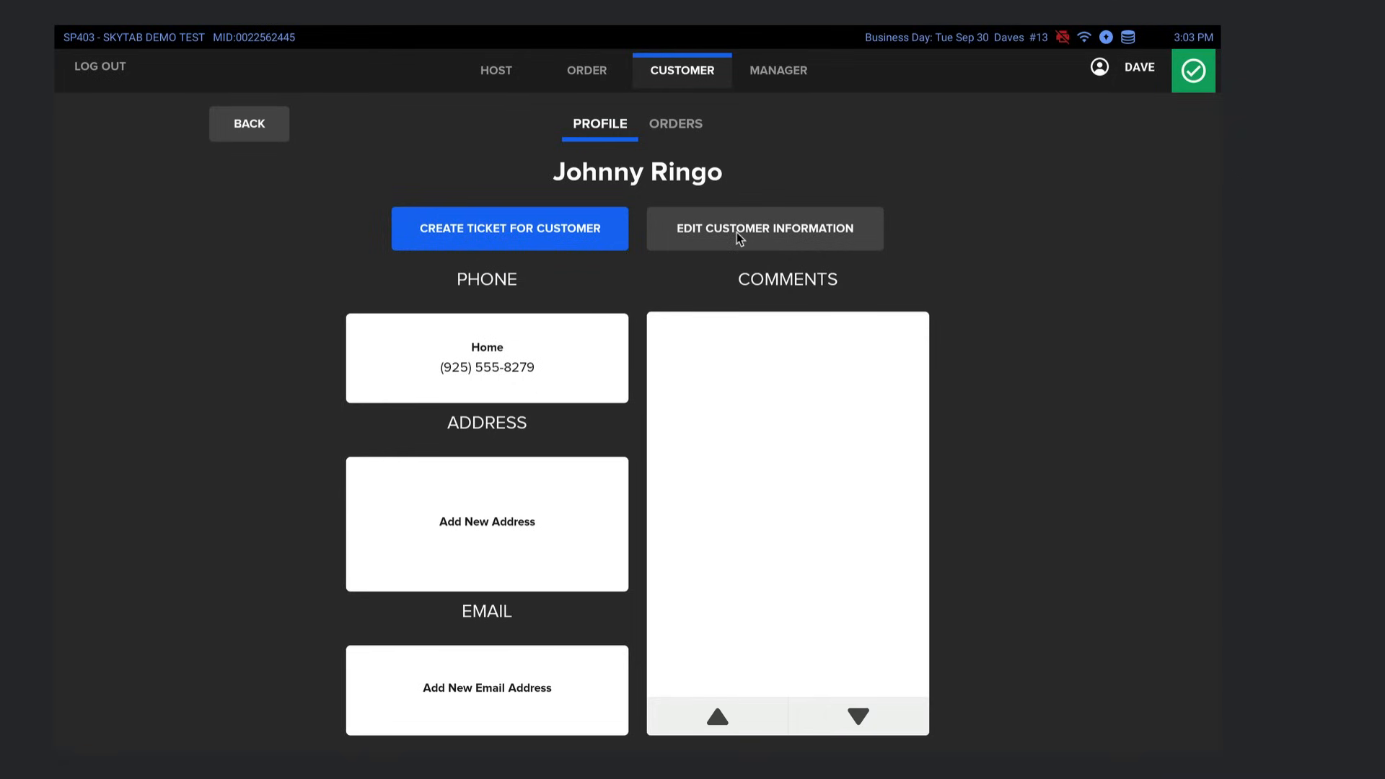
- Save the comment 'loves gin martinis' to Johnny Ringo's customer information
left_click(763, 228)
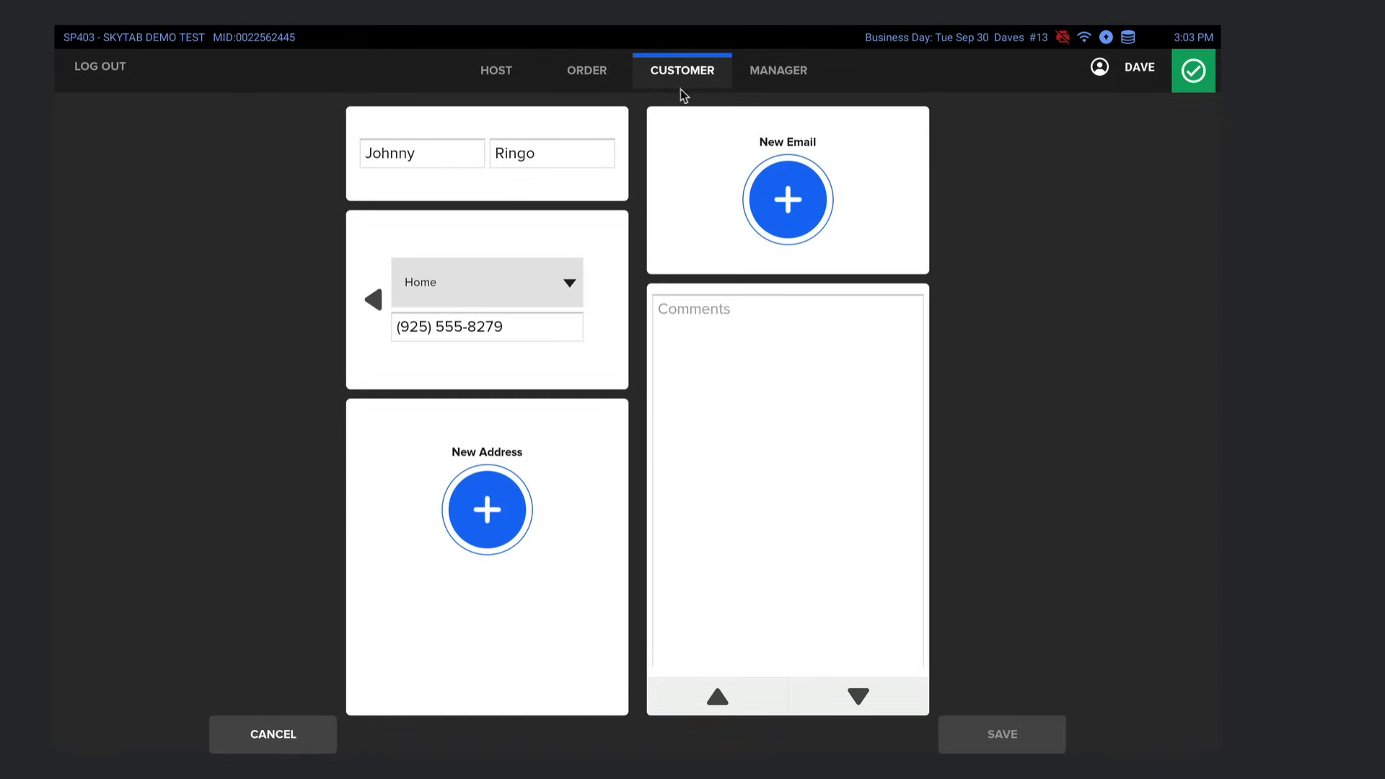
mouse_move(507, 182)
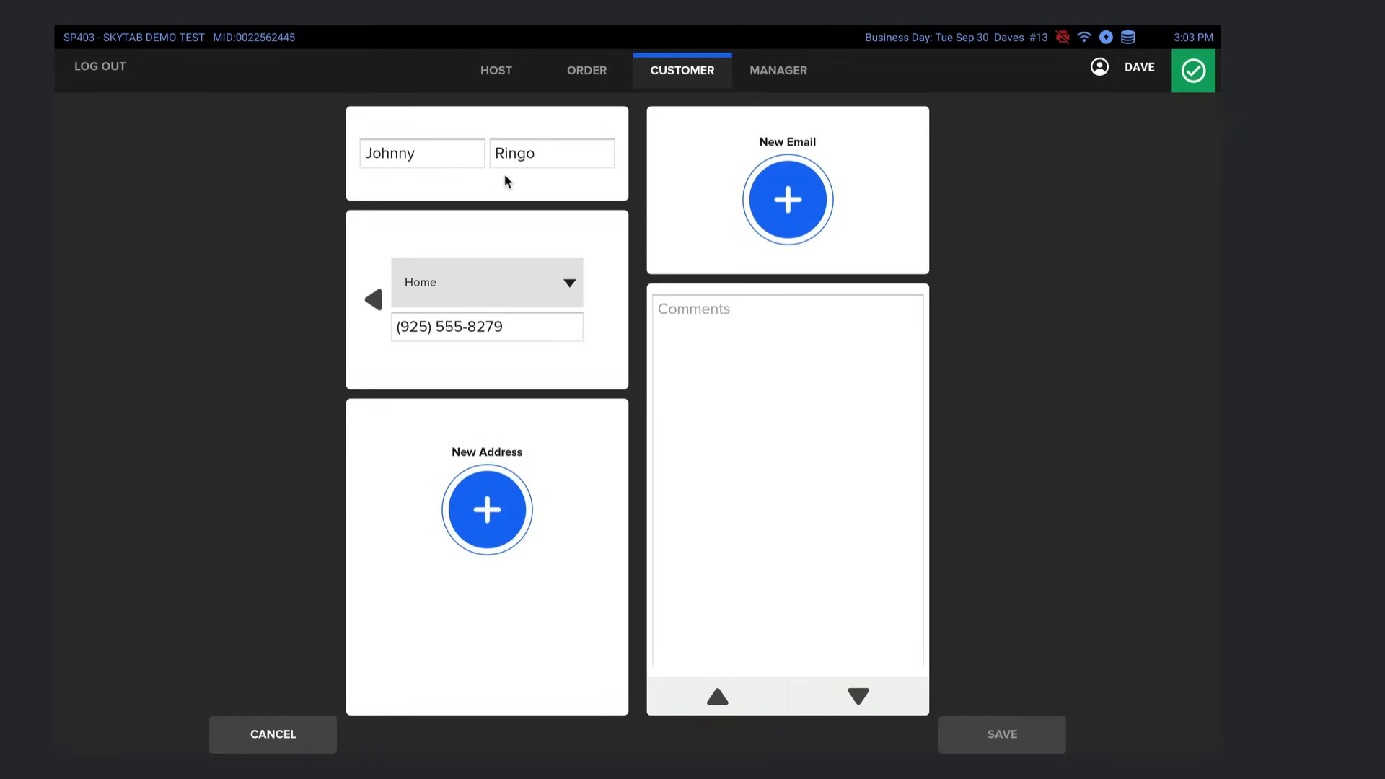
mouse_move(344, 168)
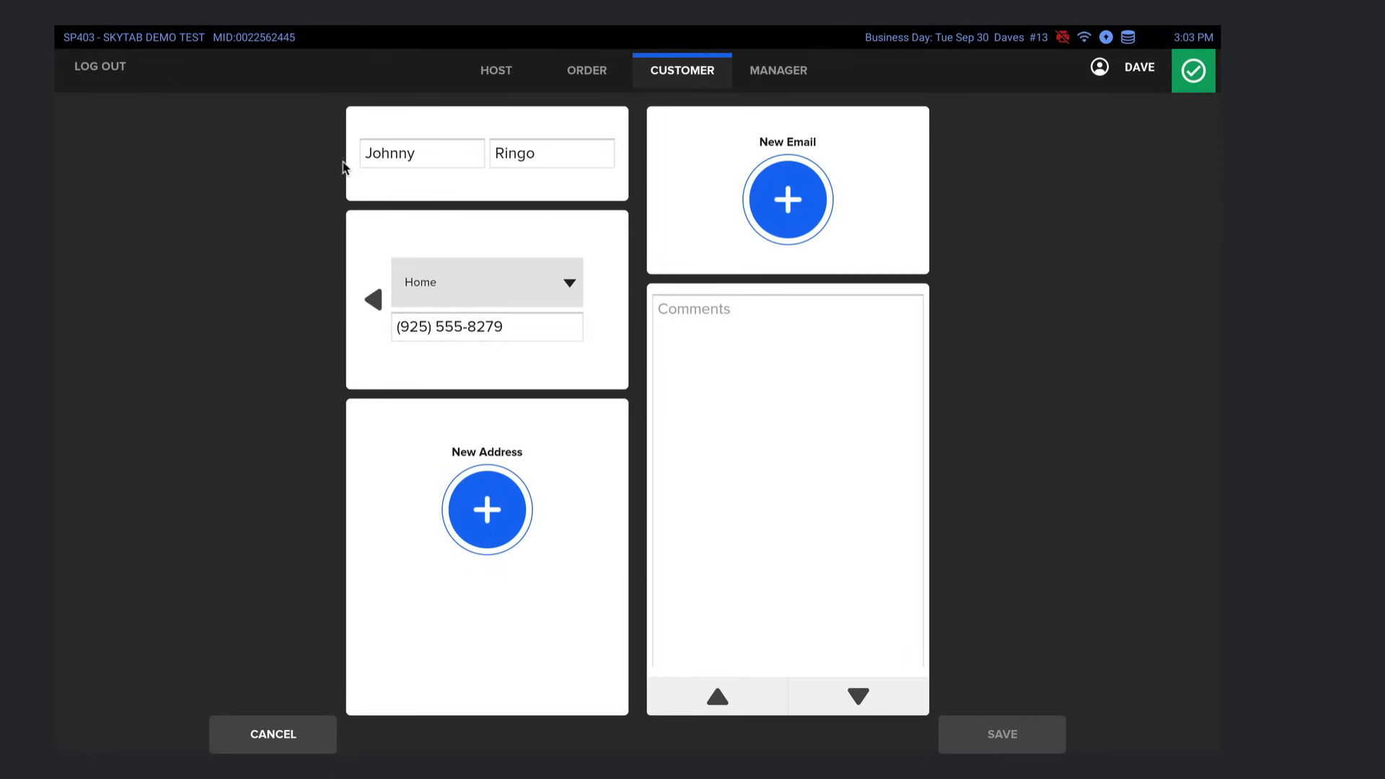
mouse_move(738, 325)
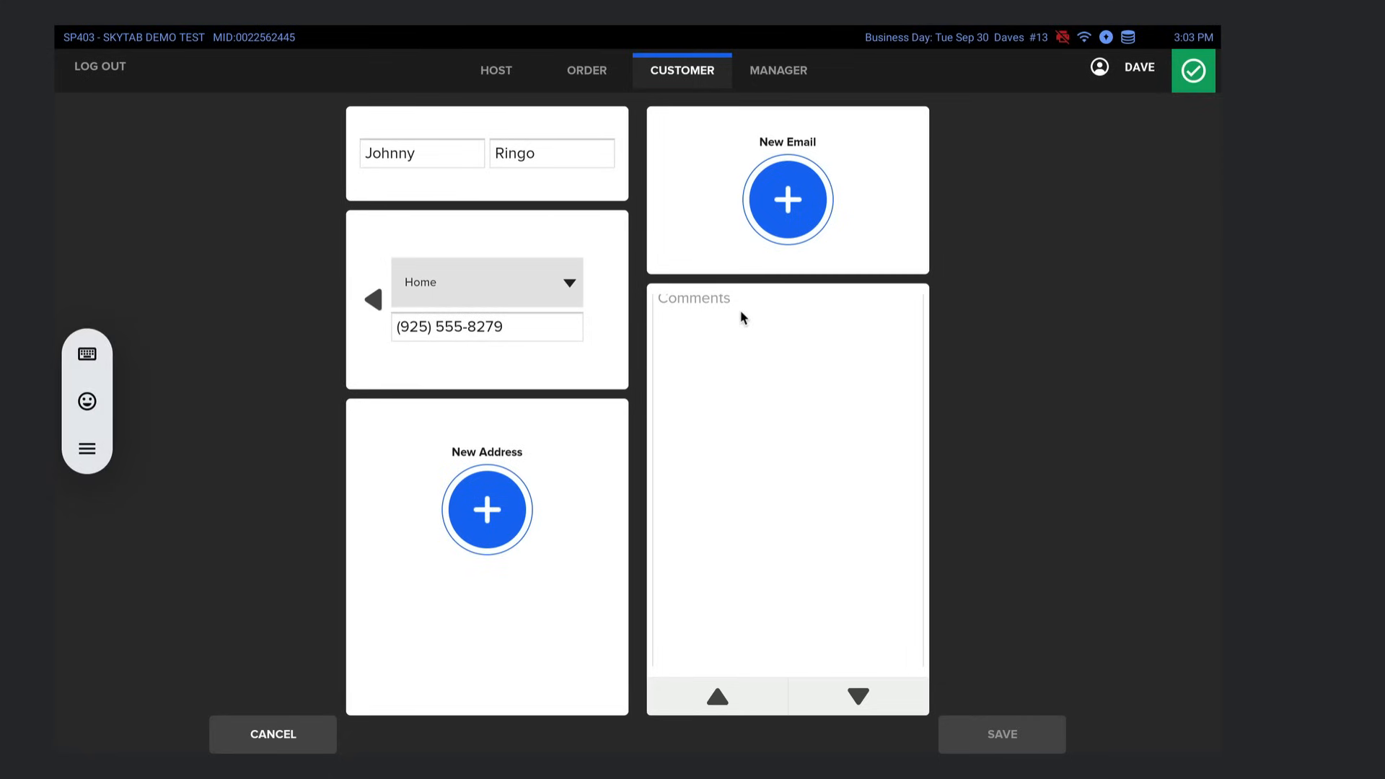
type("loves gr")
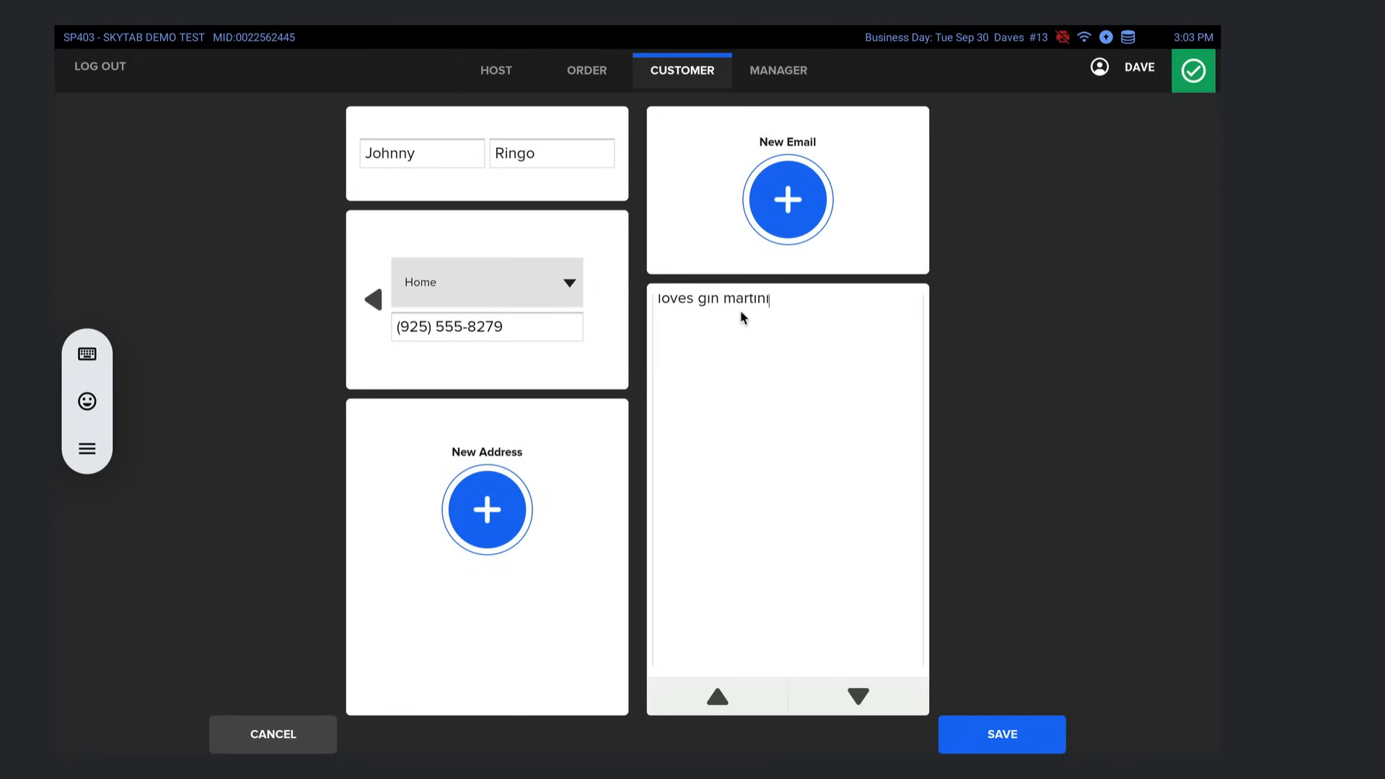
type("s")
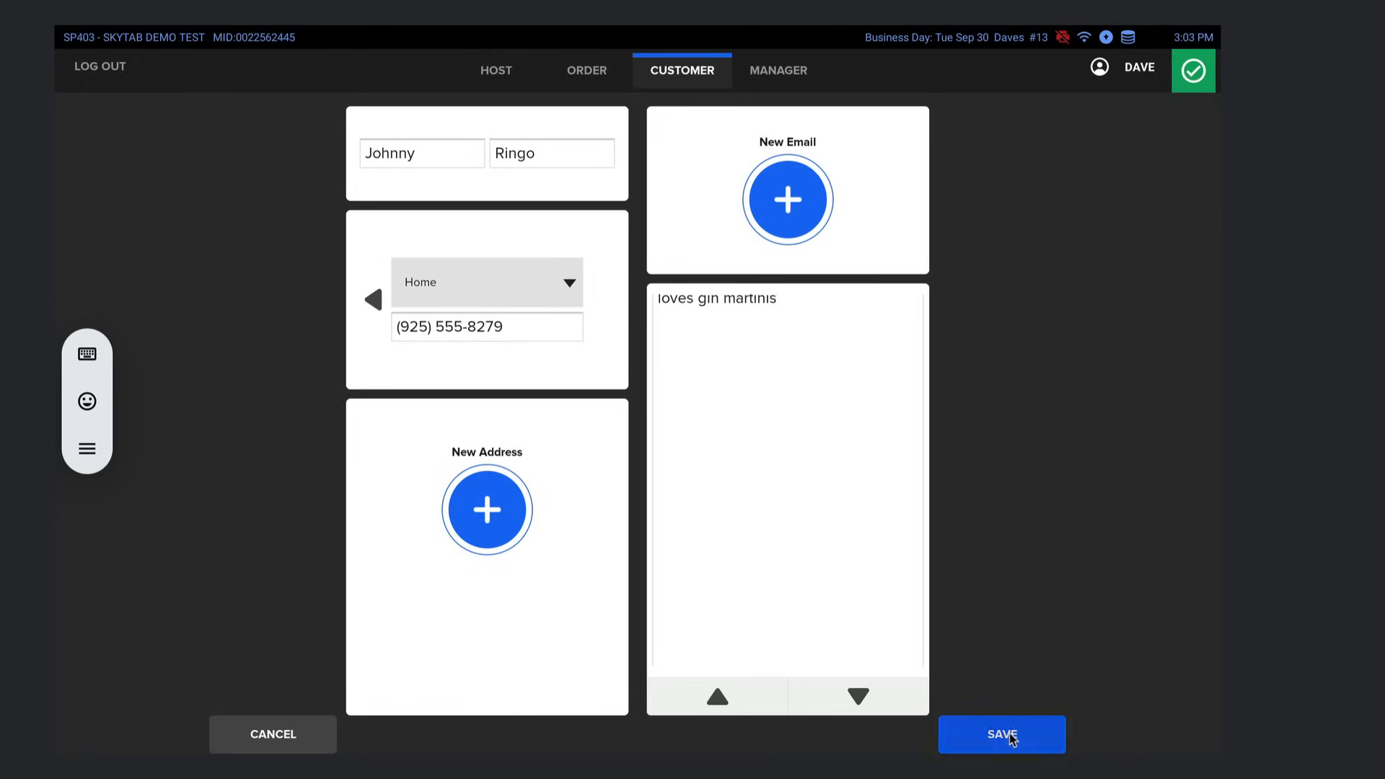
left_click(1000, 734)
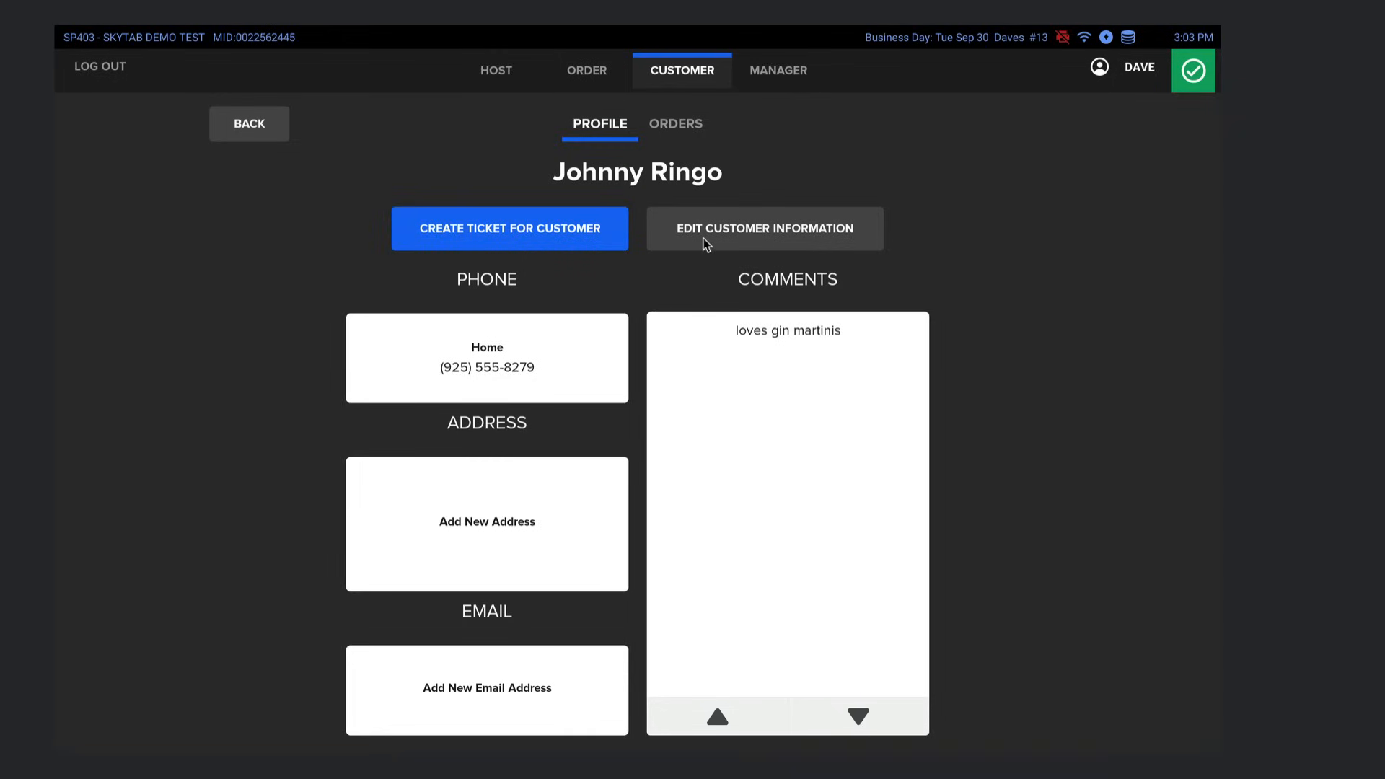
mouse_move(723, 237)
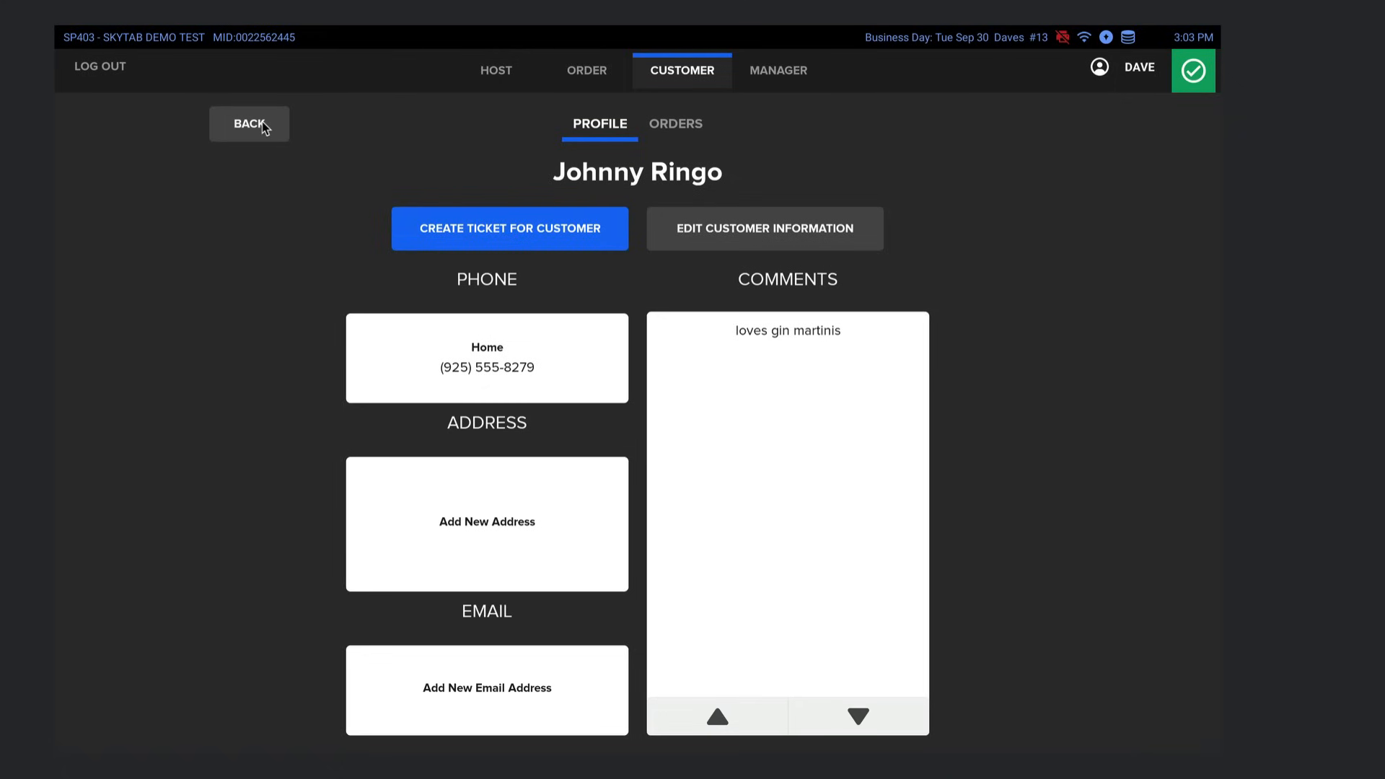
- Leave the profile and schedule a pickup order for 9:30 PM today
left_click(249, 124)
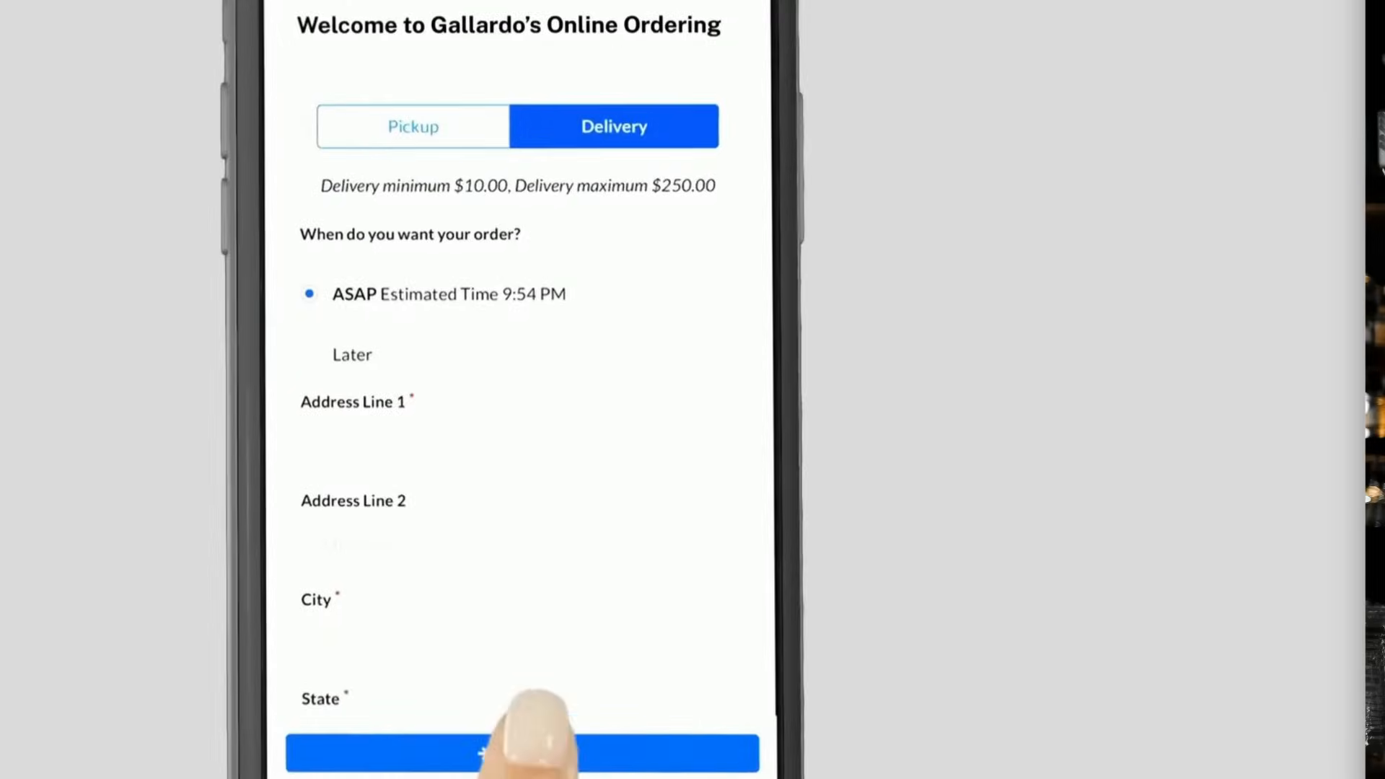
left_click(412, 126)
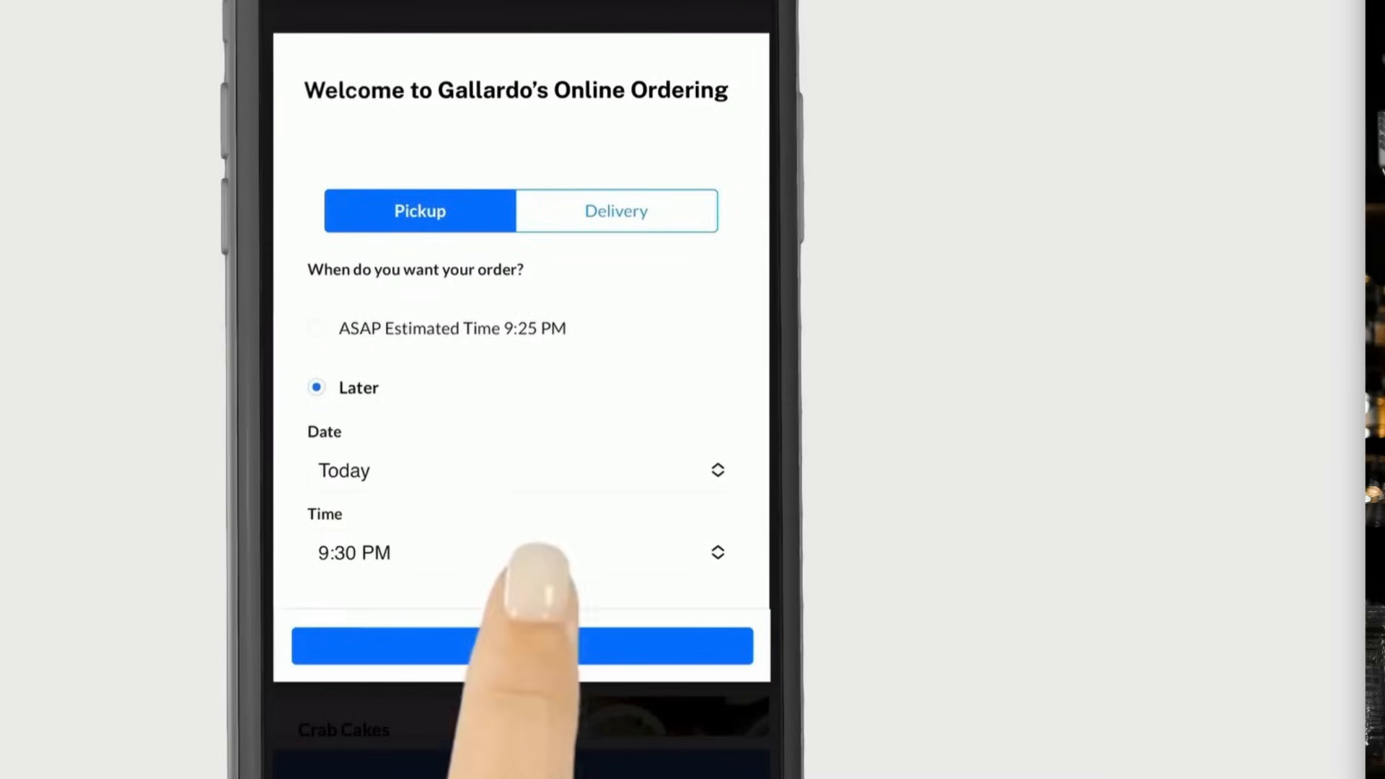
left_click(520, 645)
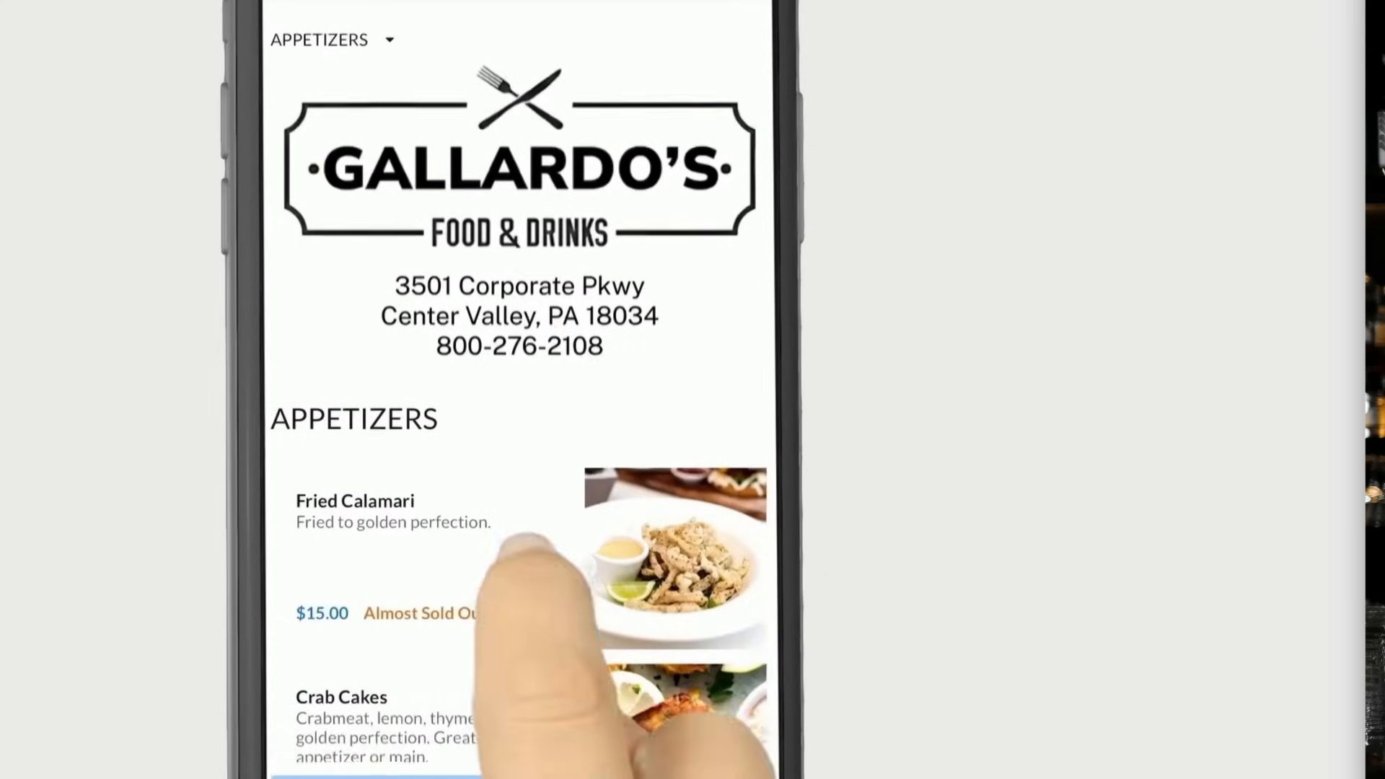
- Add the medium Classic Burger with Swiss under Sandwich Cheese to the order
scroll("down", 3)
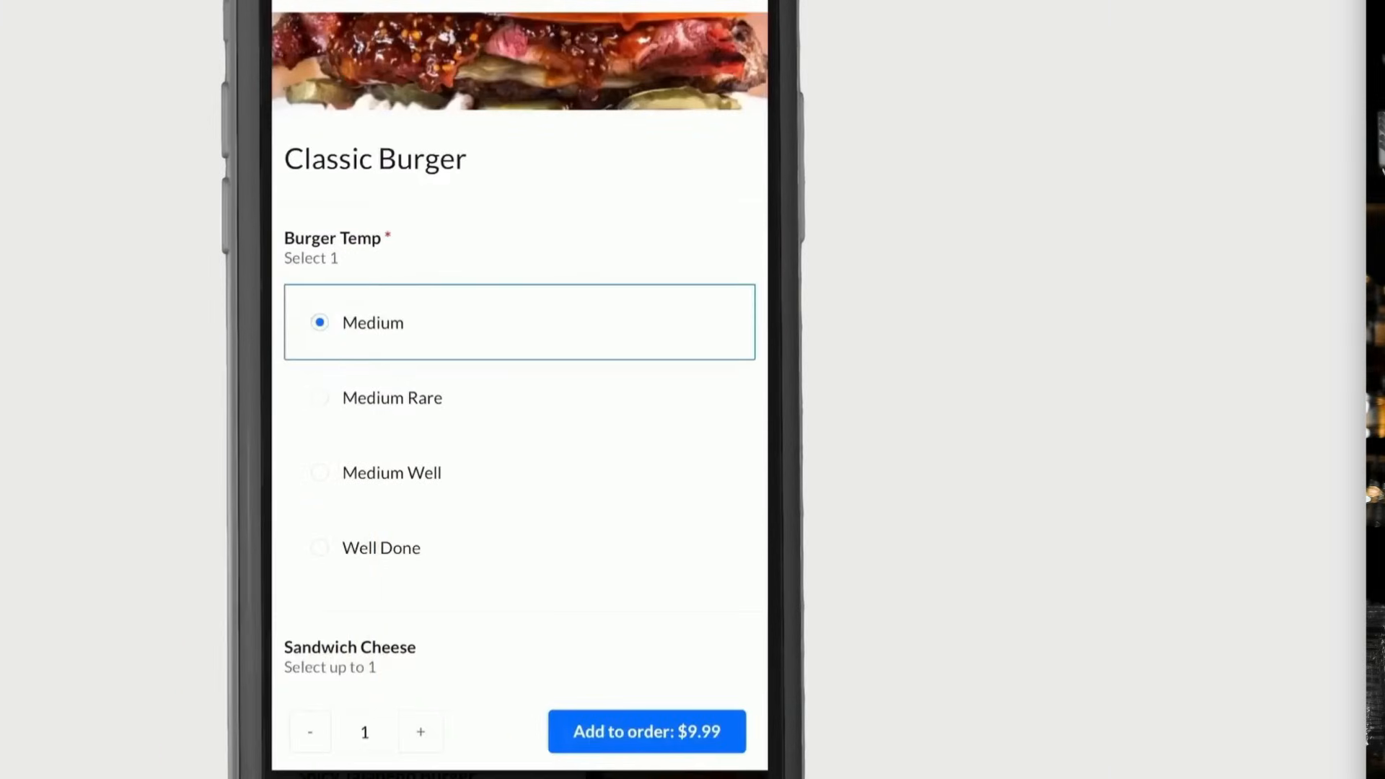
scroll("down", 3)
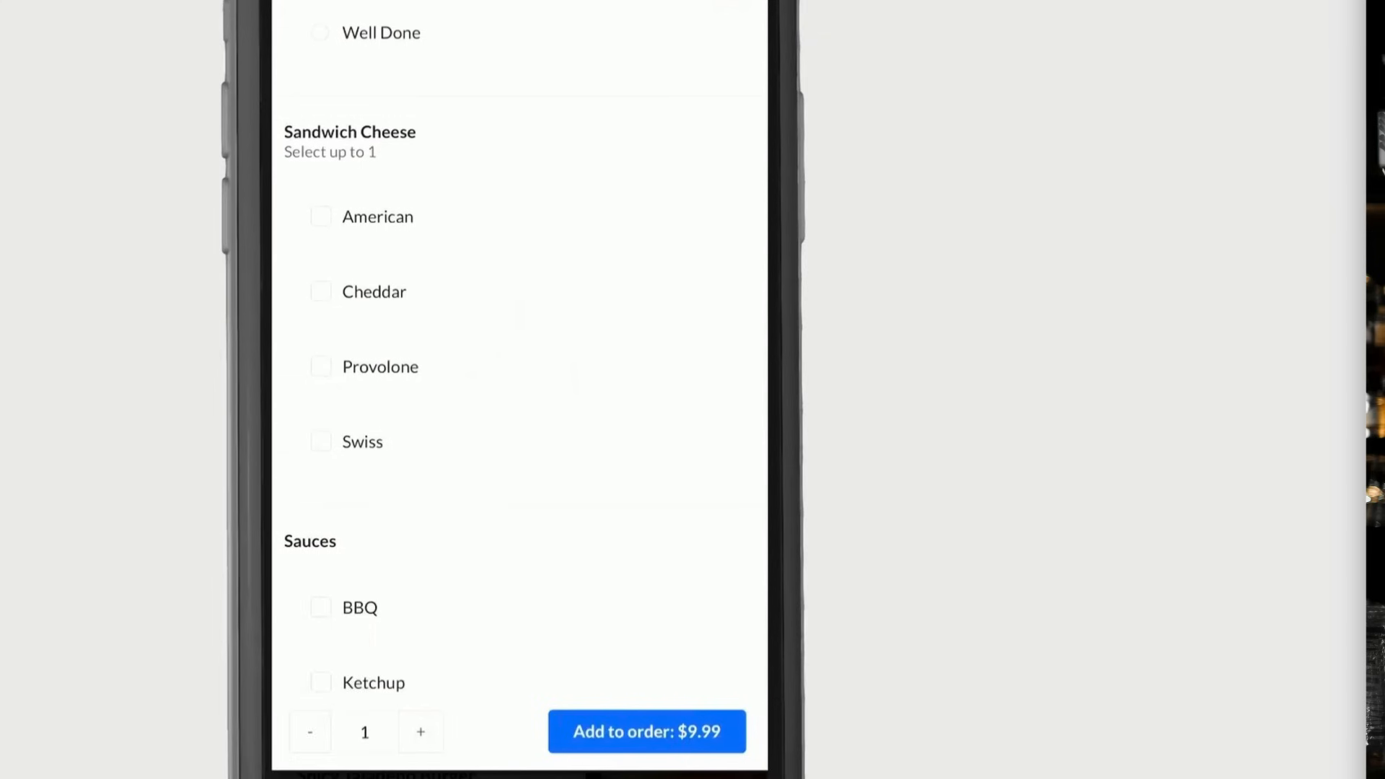
left_click(320, 442)
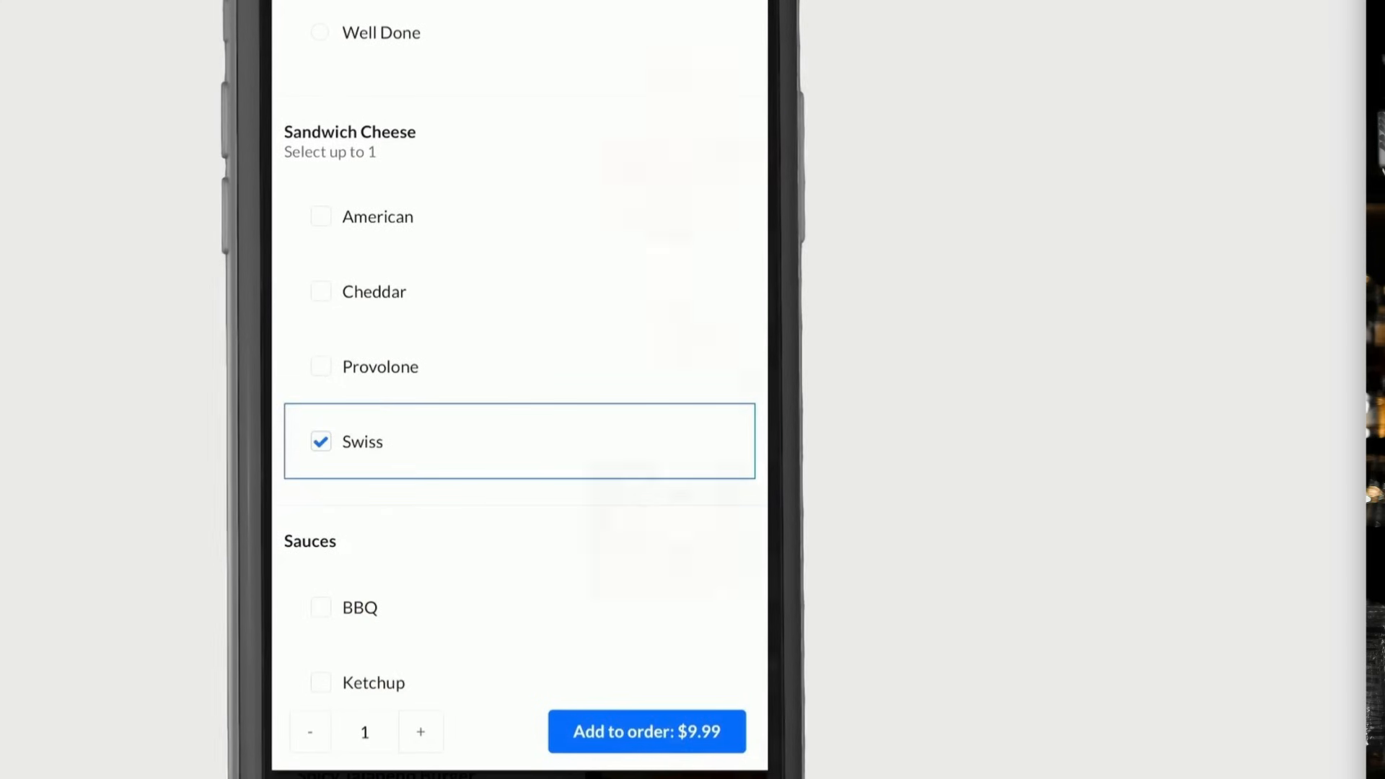
left_click(646, 731)
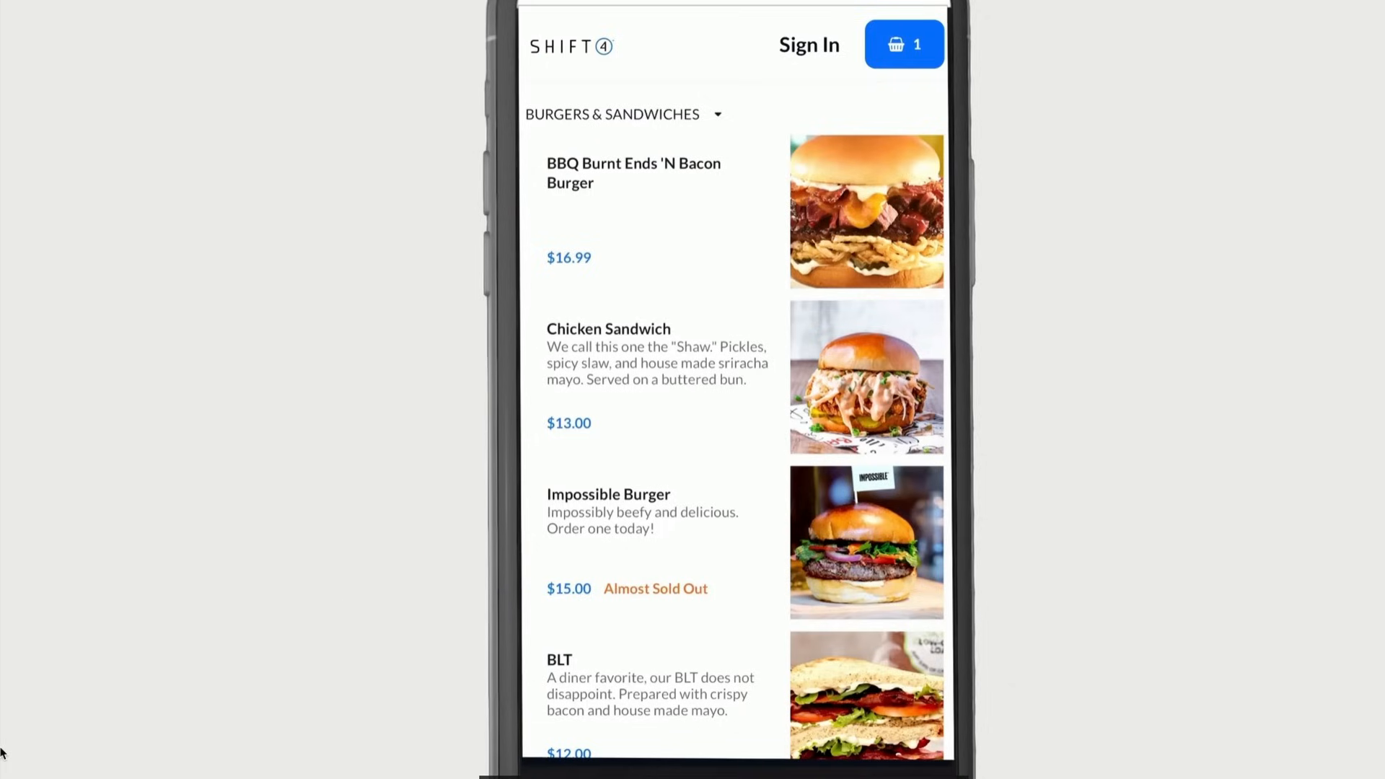
- Create a customer account for Audrey at checkout and send order #000029
left_click(808, 44)
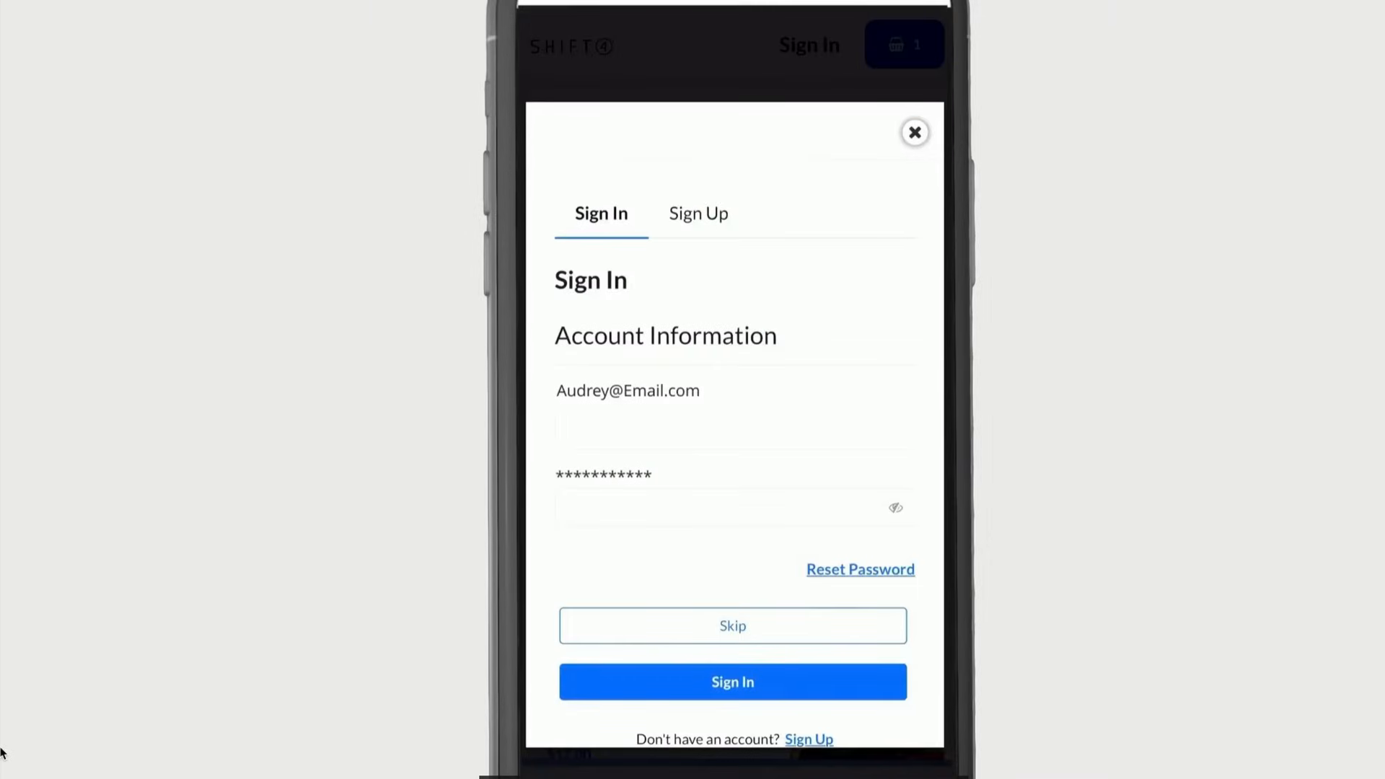
left_click(697, 213)
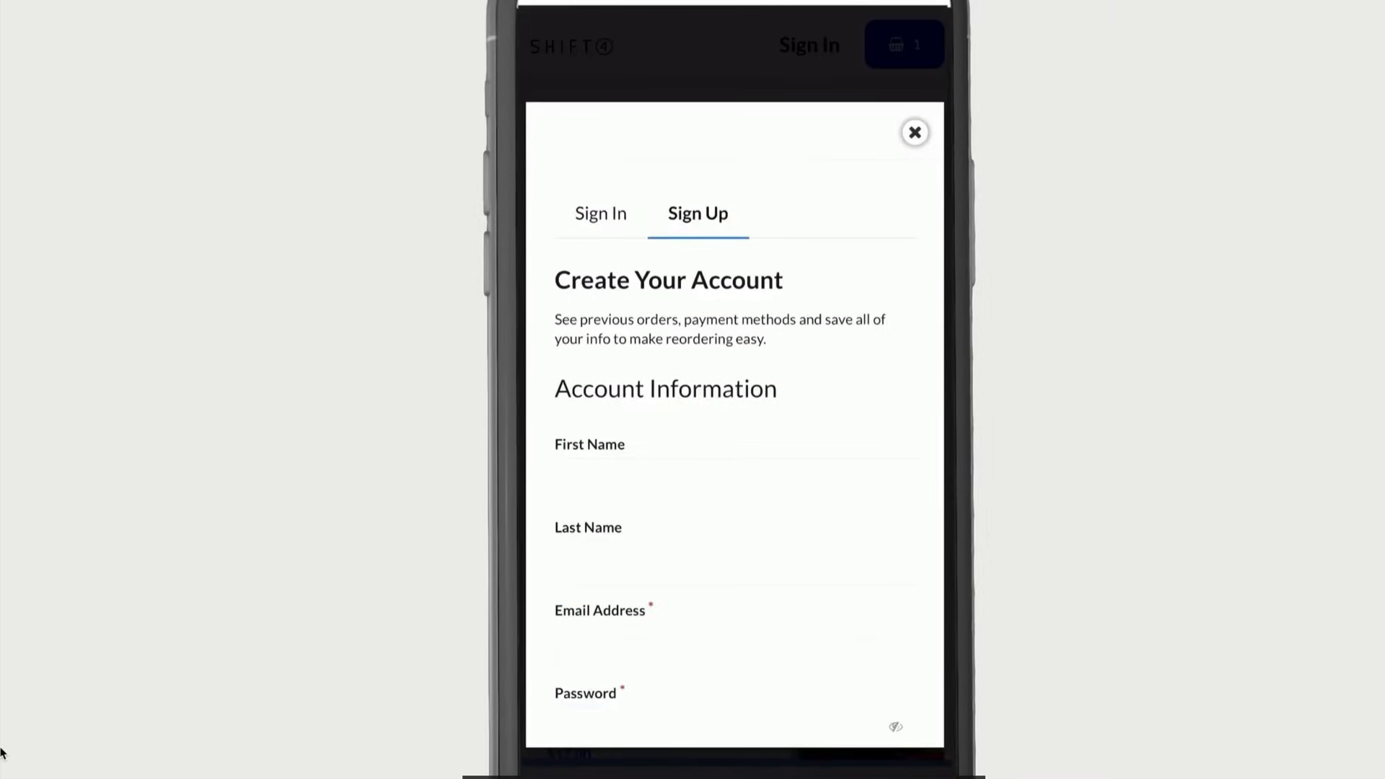
scroll("down", 3)
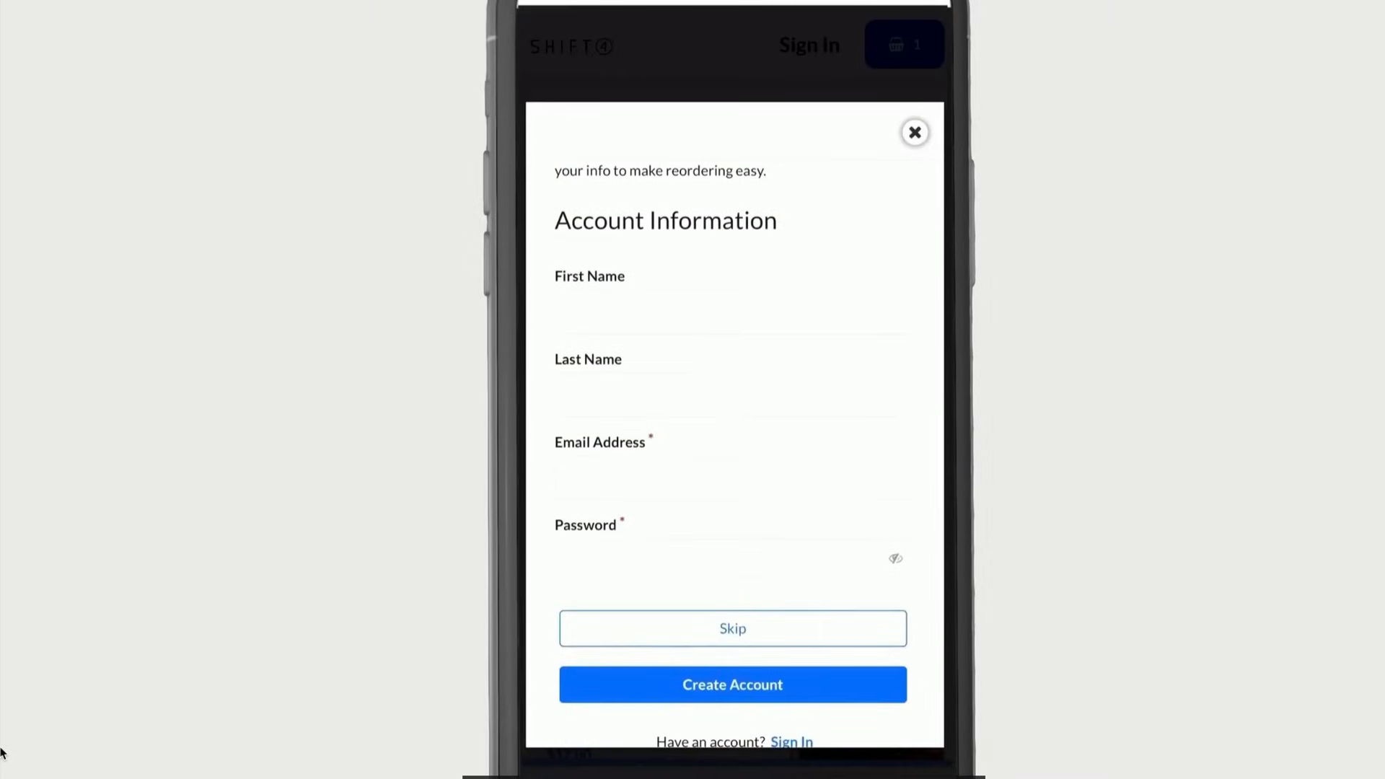
type("Audrey")
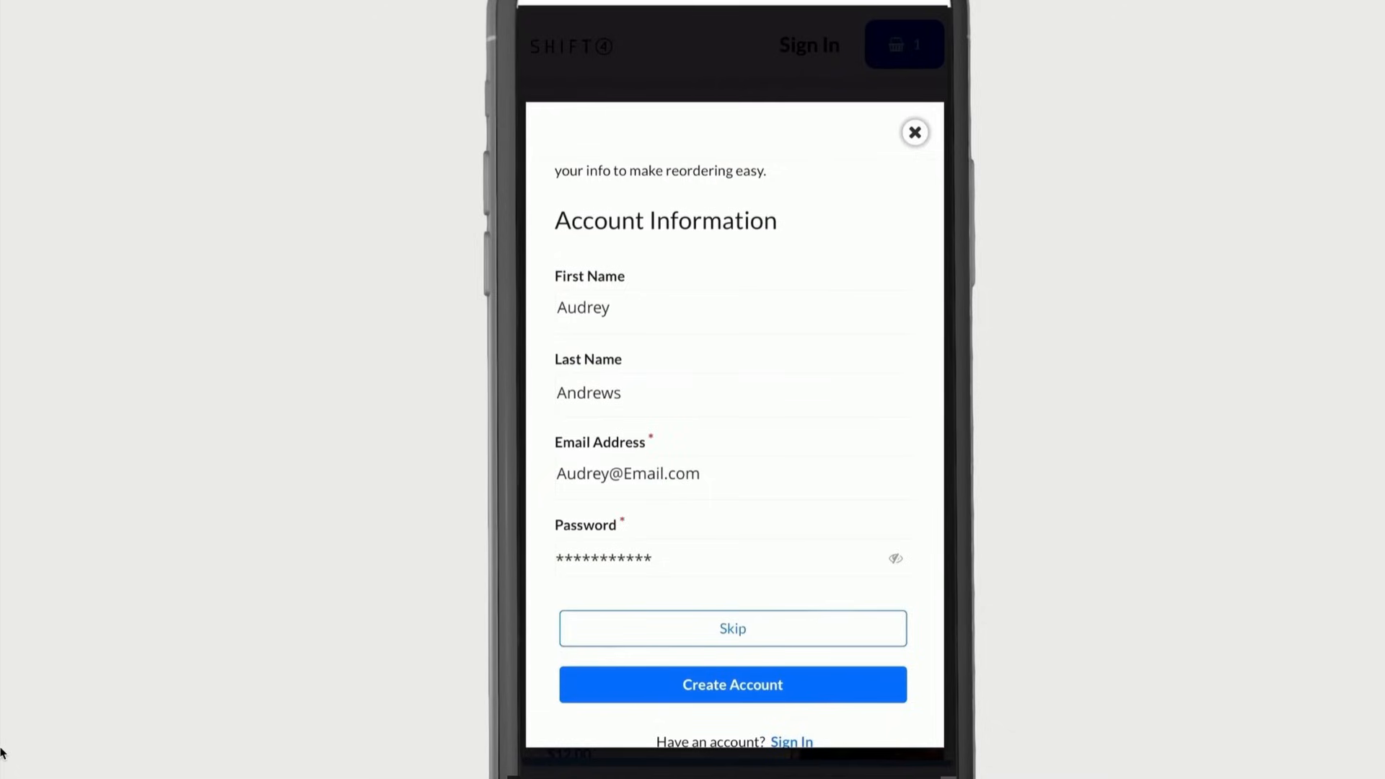
left_click(731, 684)
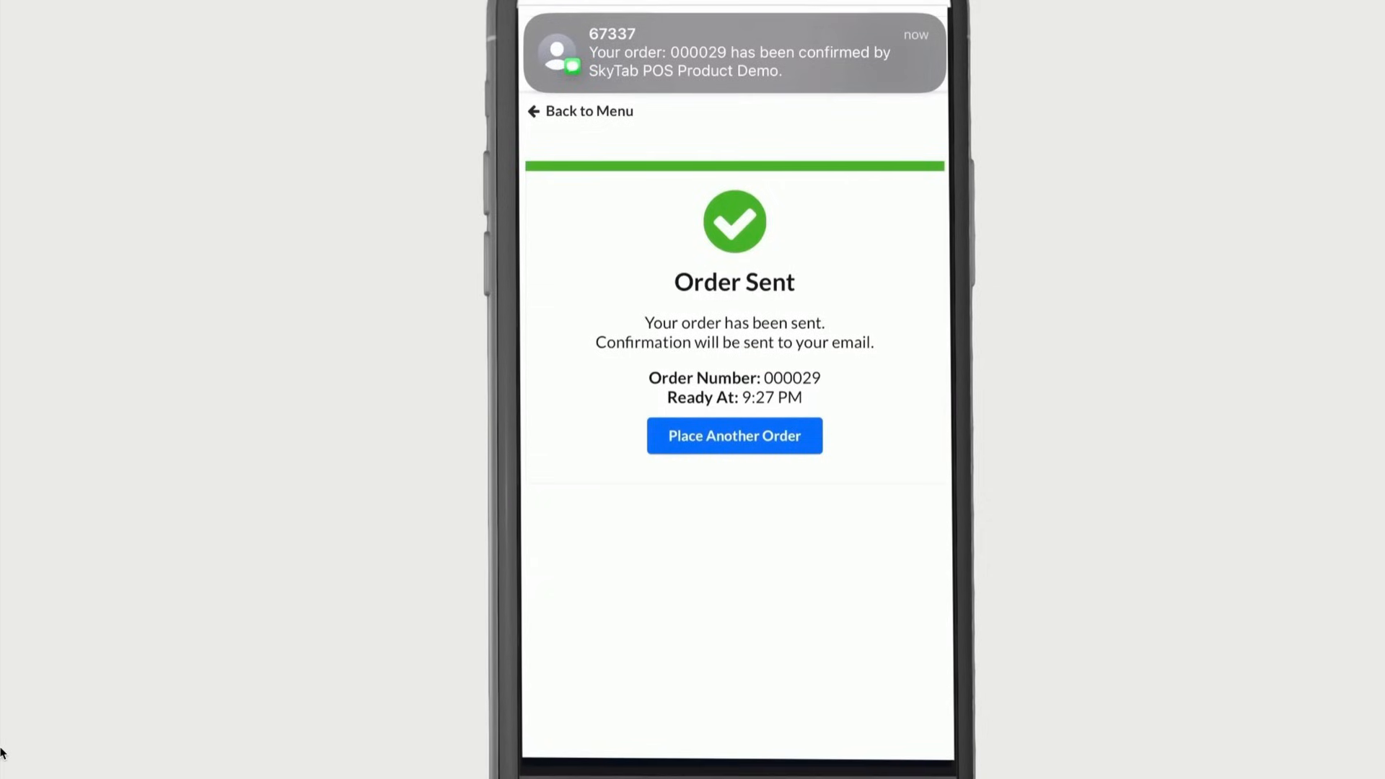
left_click(734, 436)
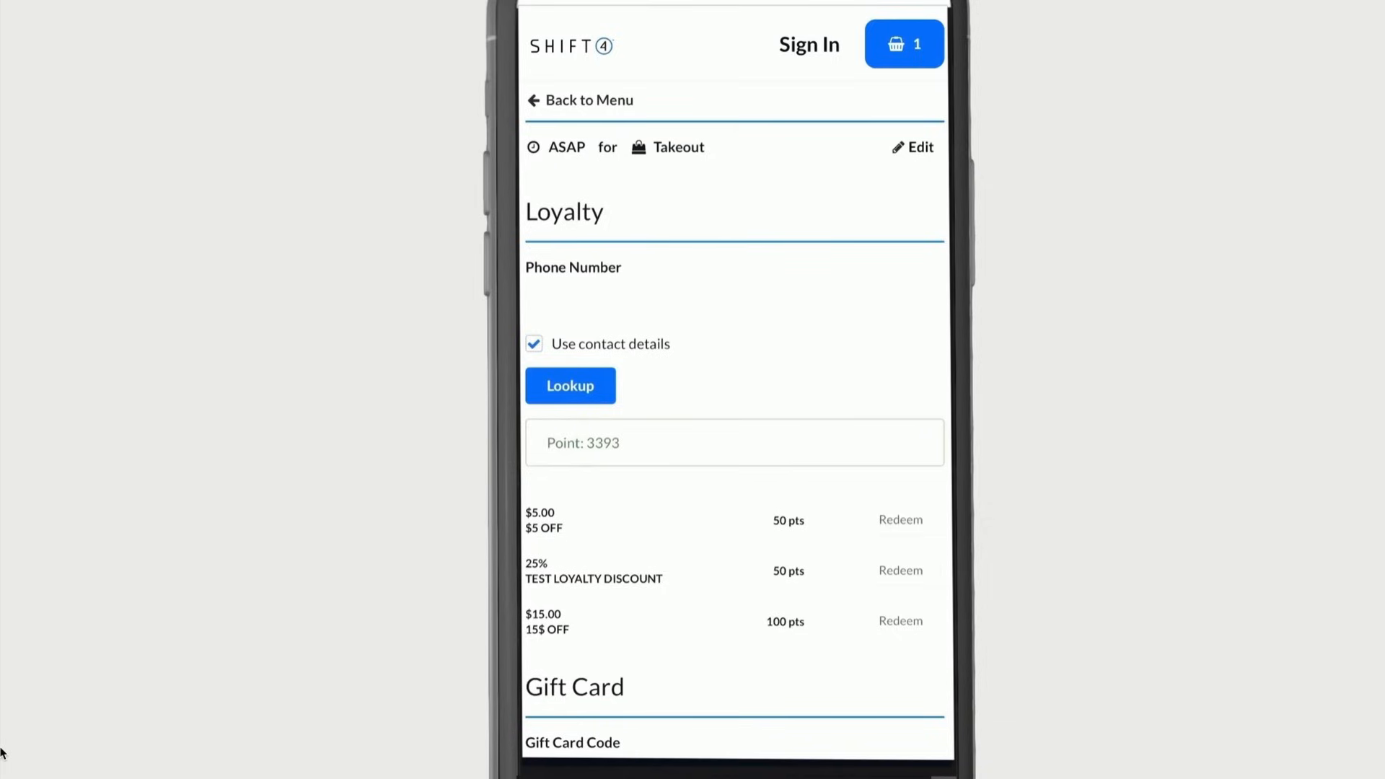
scroll("down", 3)
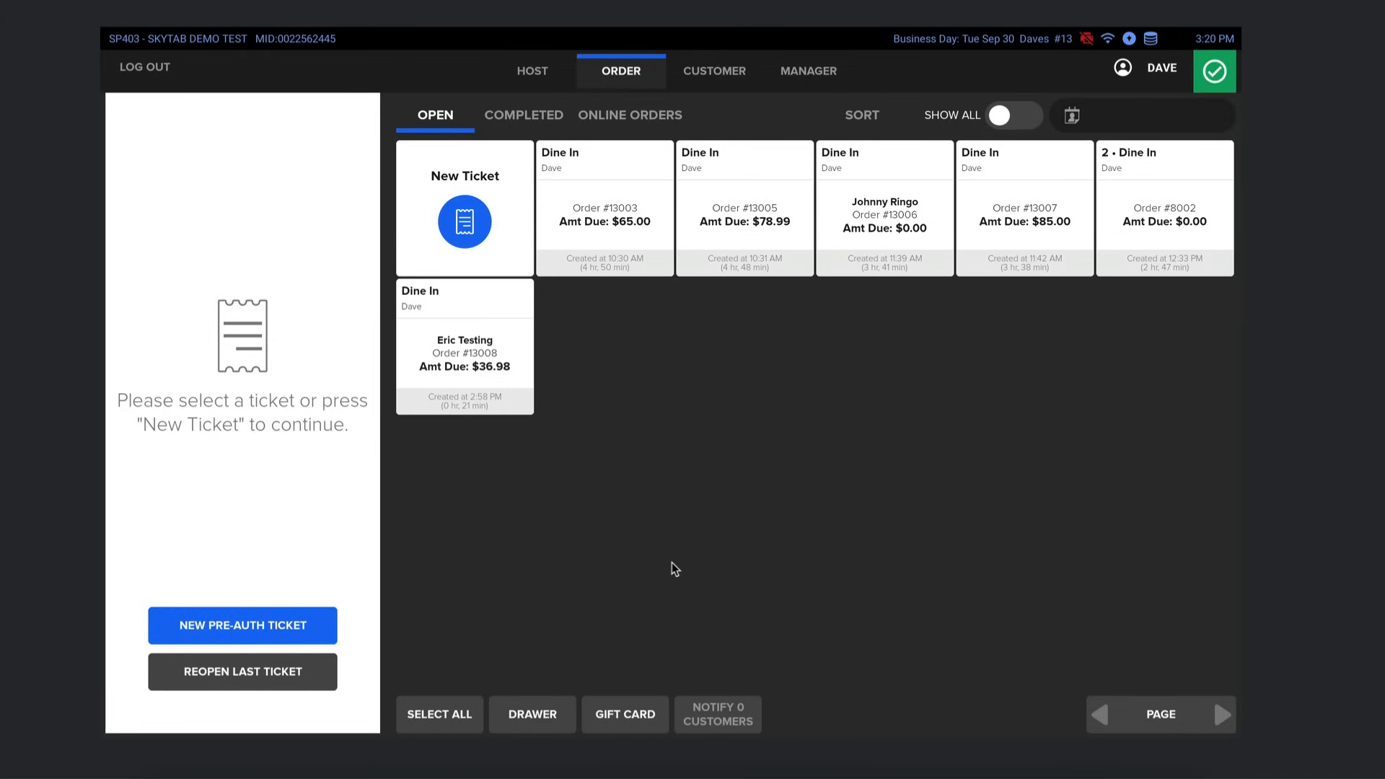
mouse_move(39, 479)
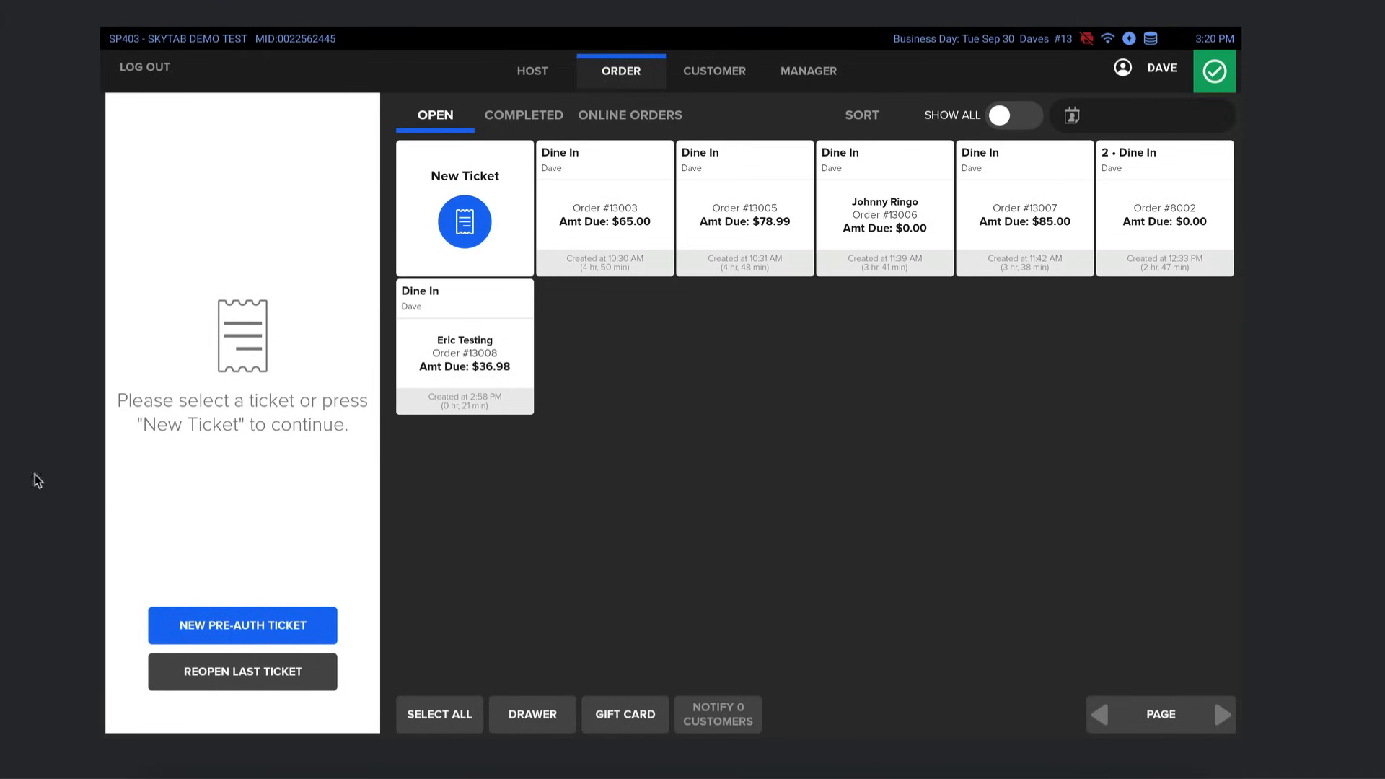
mouse_move(4, 463)
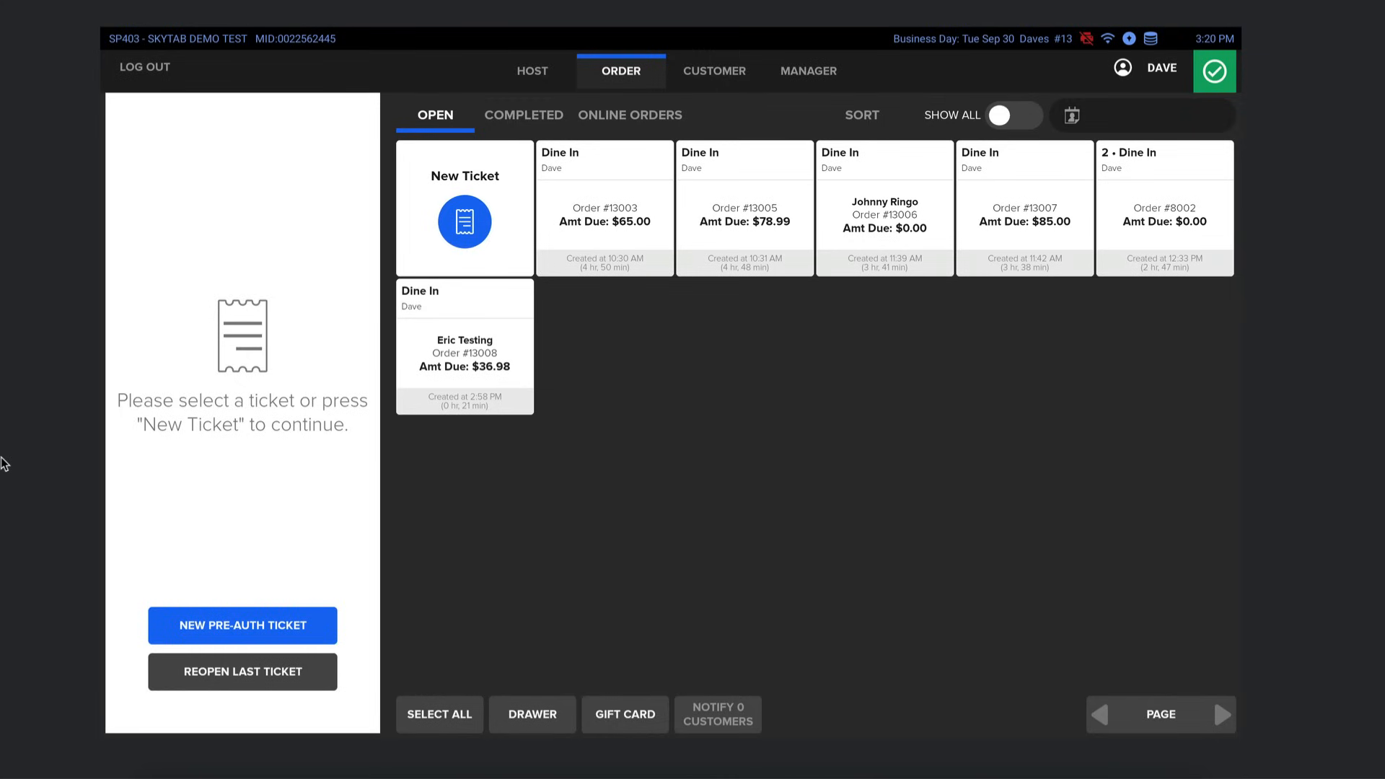
mouse_move(711, 477)
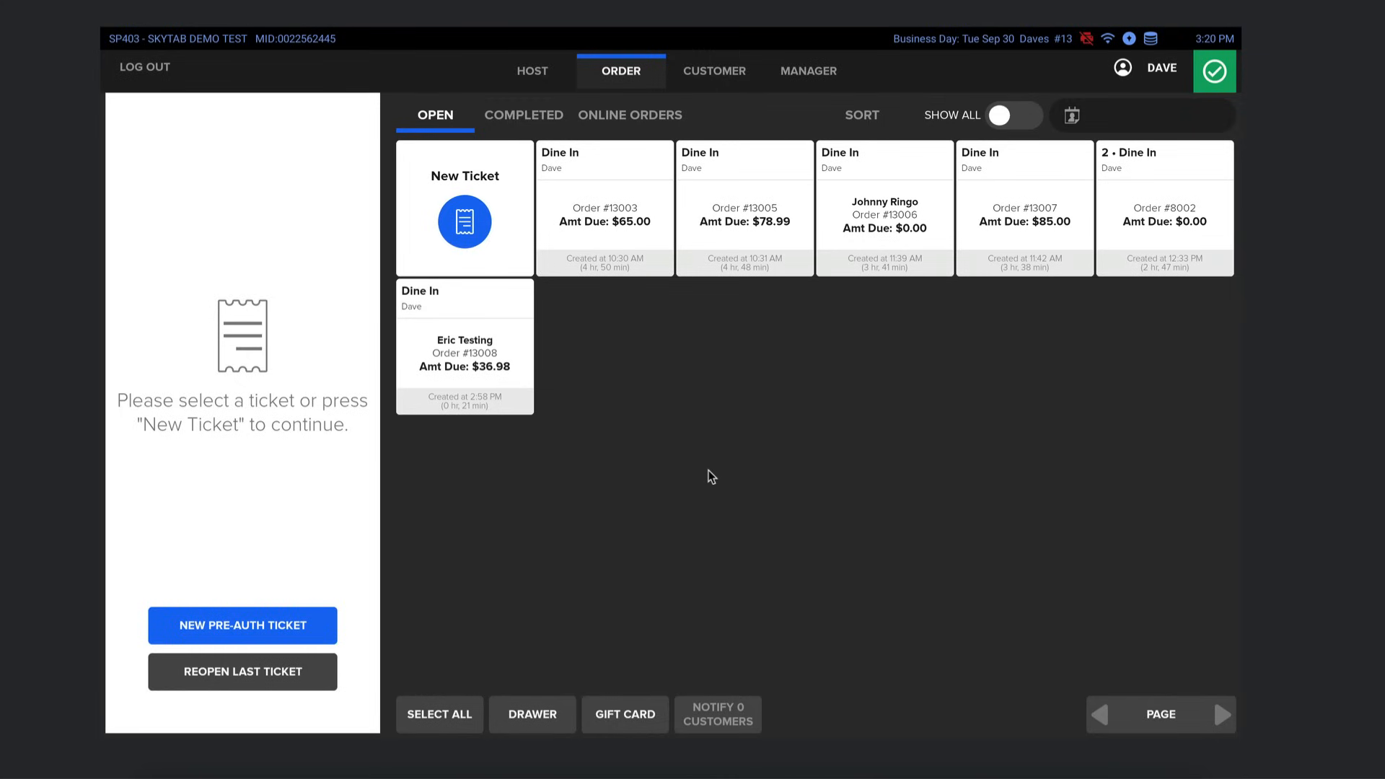
mouse_move(681, 365)
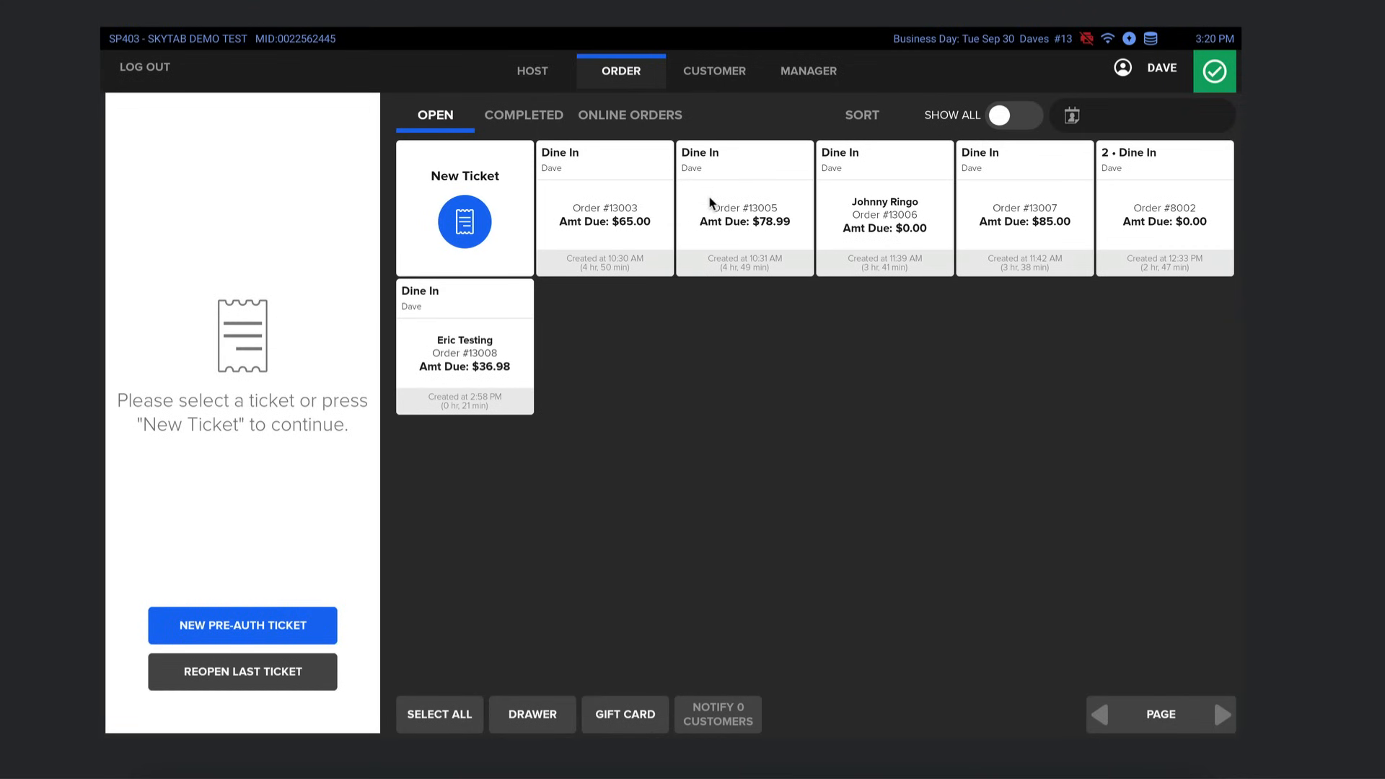
- Give order #13005's Filet Mignon a 50% open discount for Employee Error
left_click(742, 221)
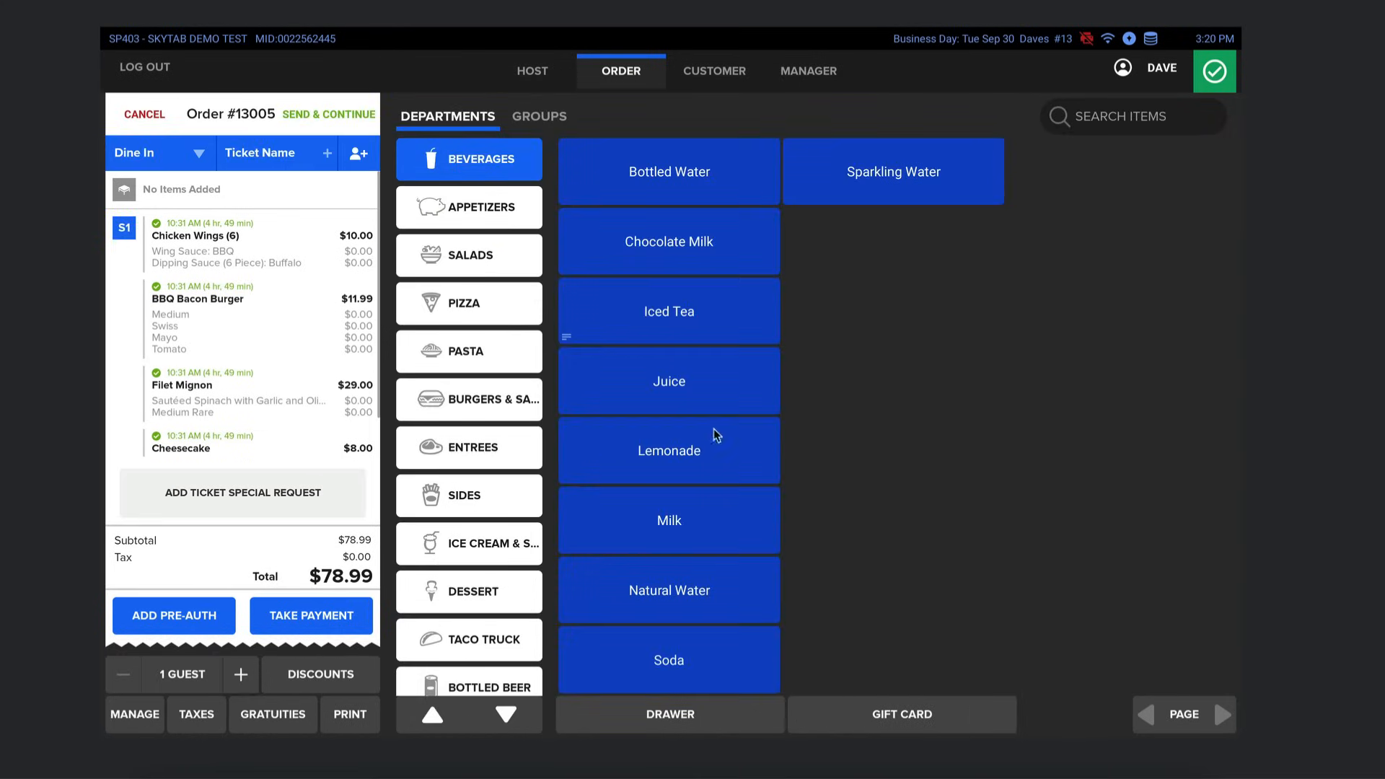
mouse_move(507, 317)
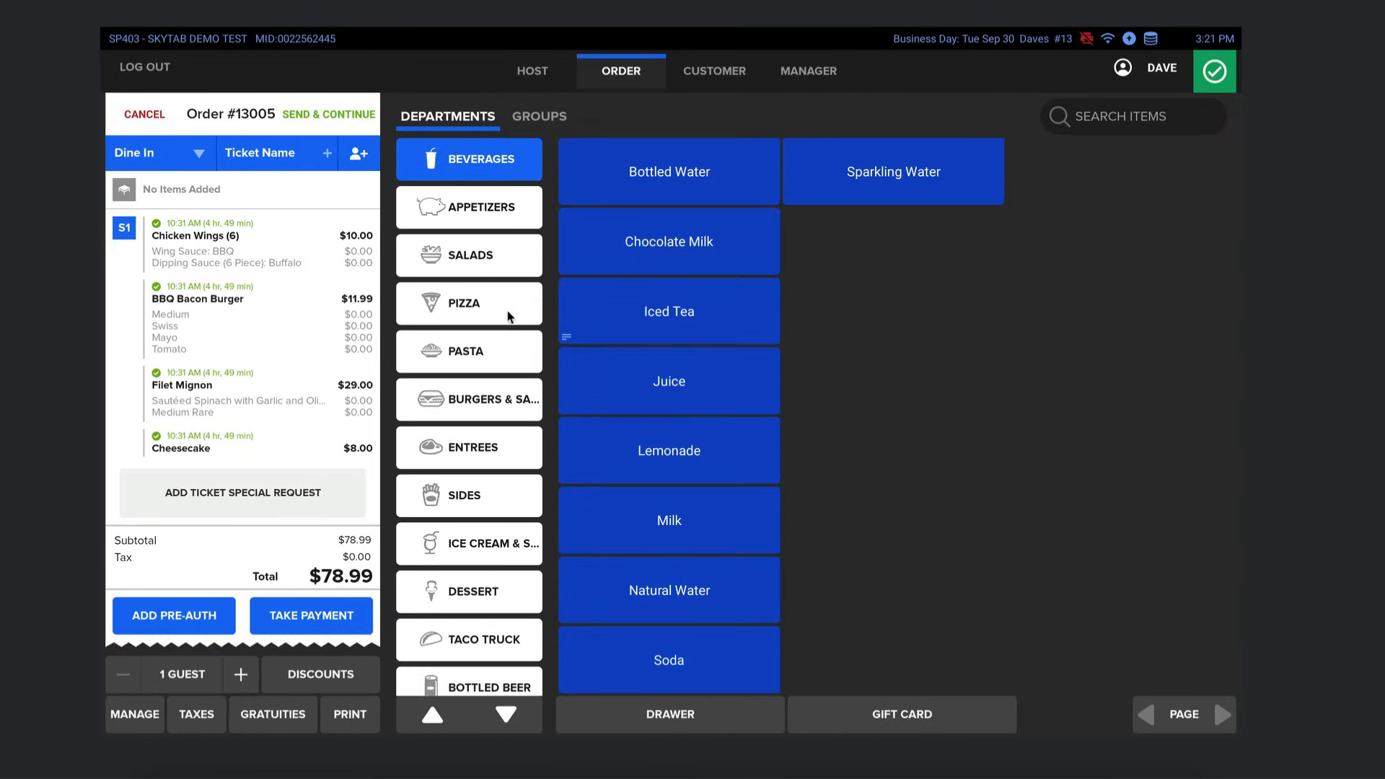
mouse_move(203, 391)
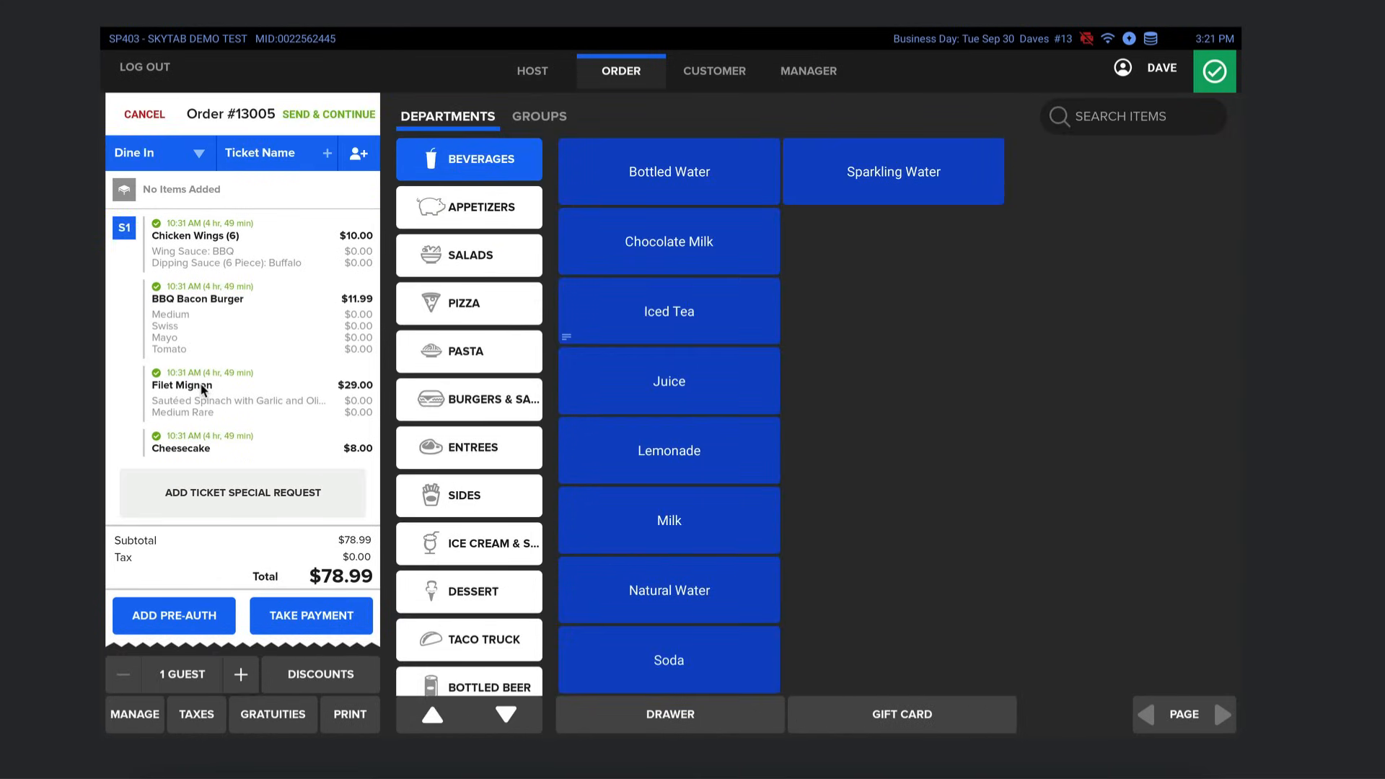
left_click(220, 393)
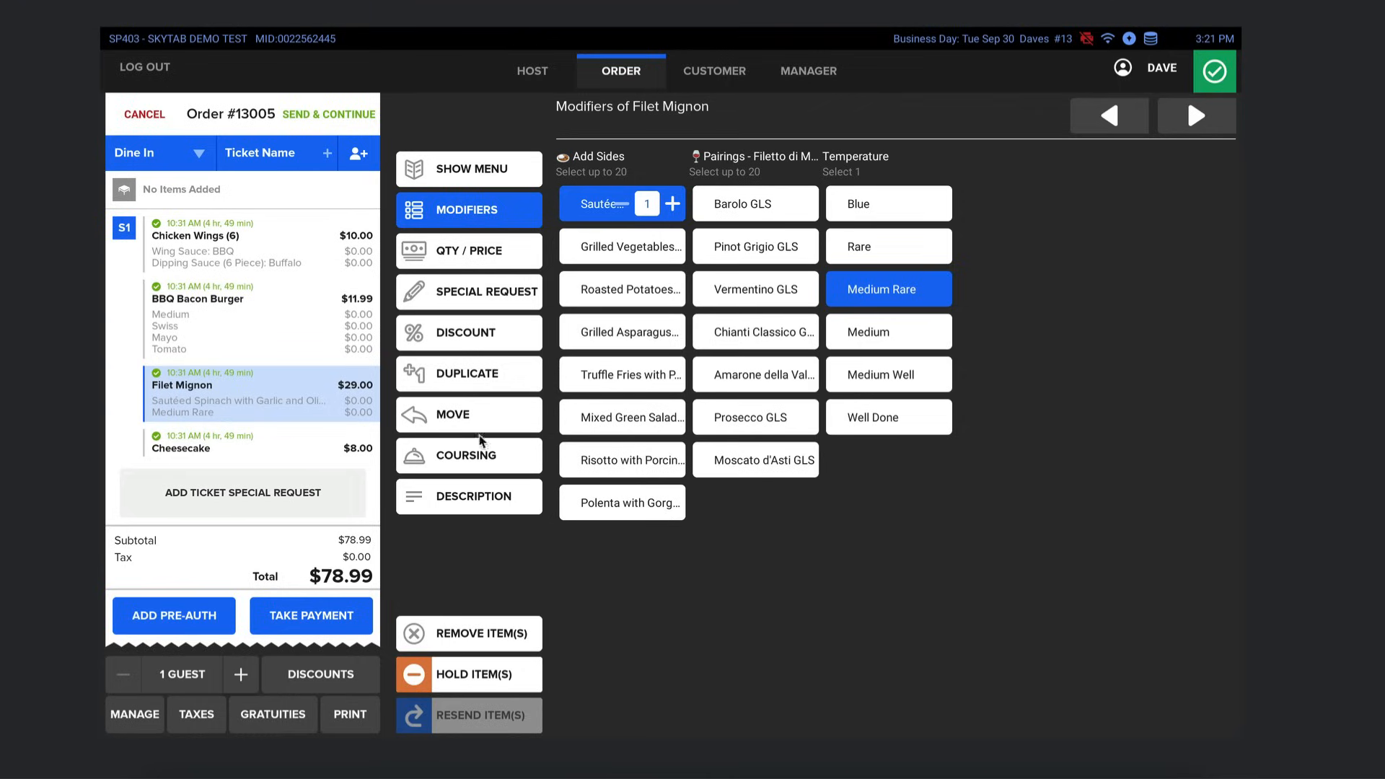
left_click(468, 333)
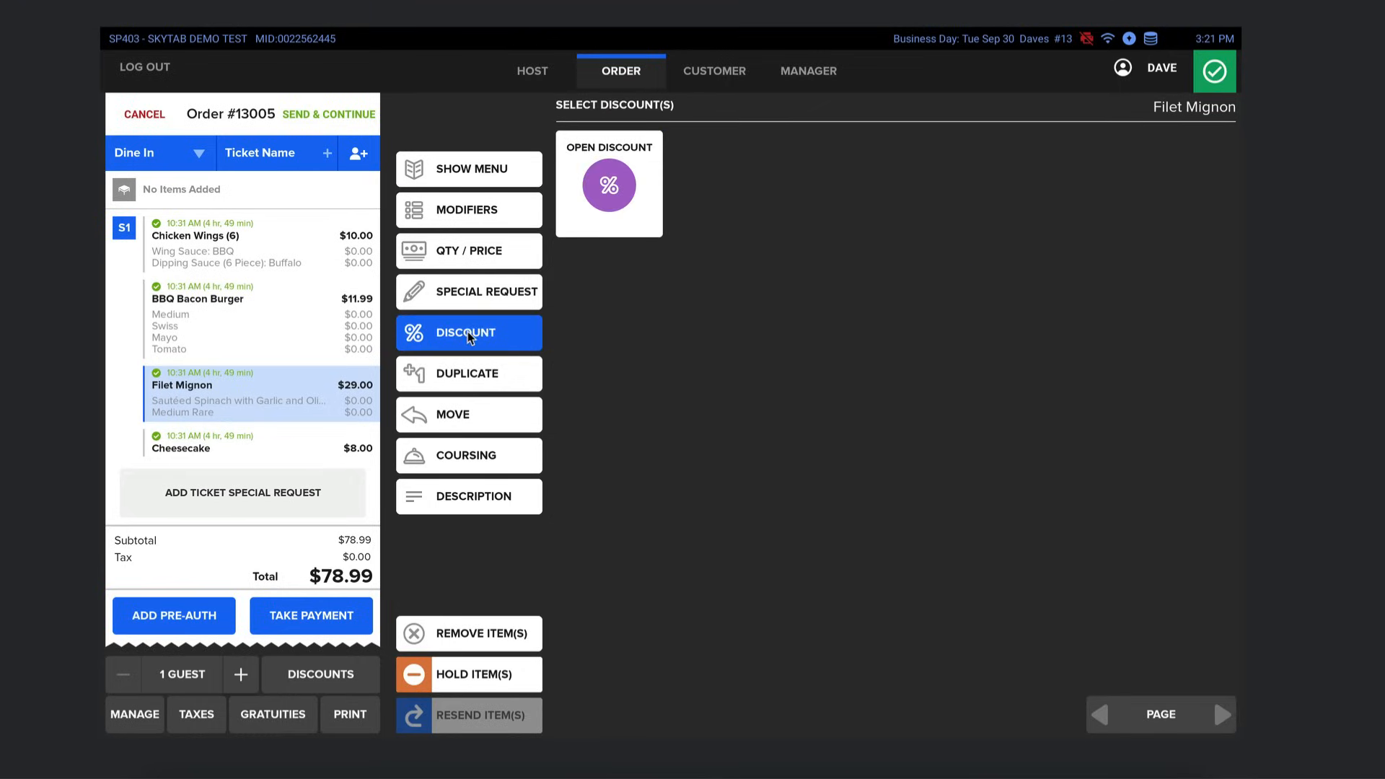
mouse_move(601, 203)
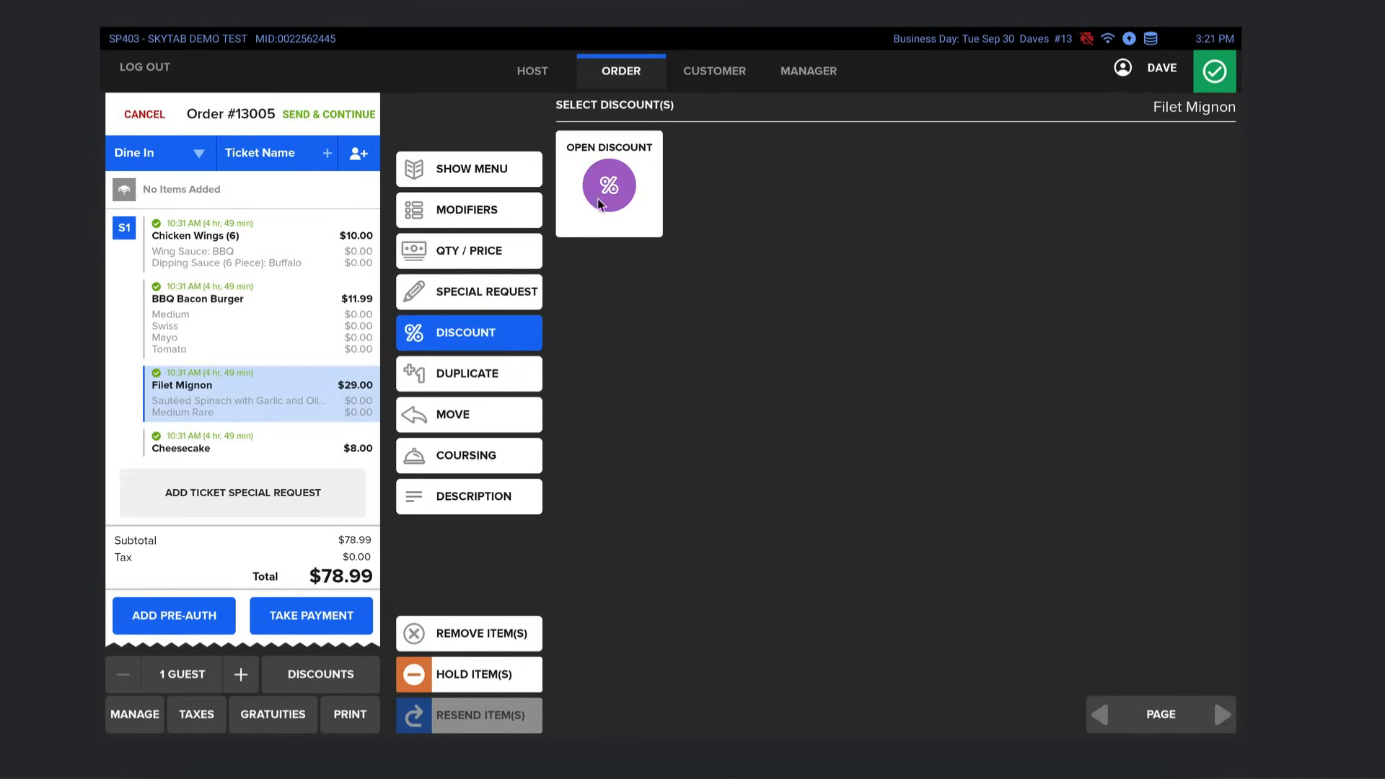
left_click(608, 184)
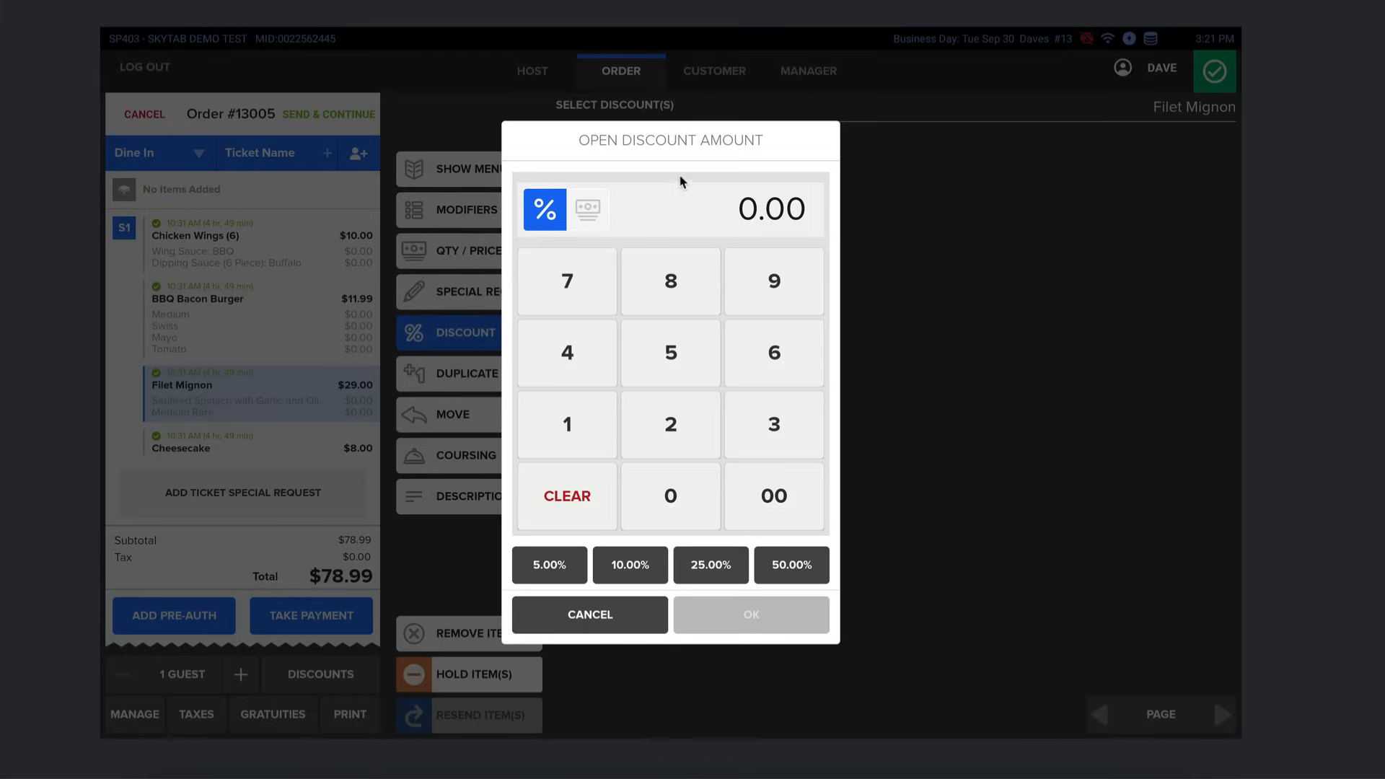
mouse_move(755, 189)
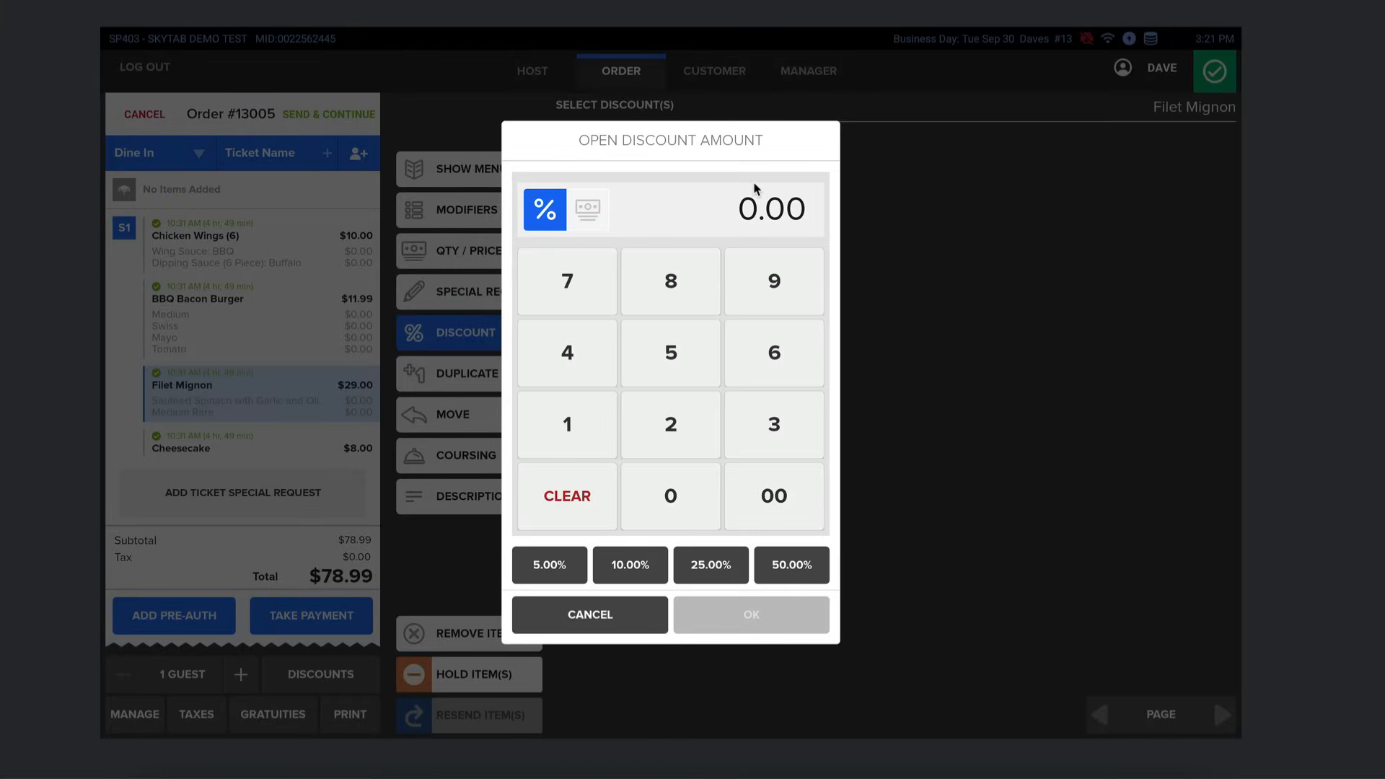
mouse_move(697, 170)
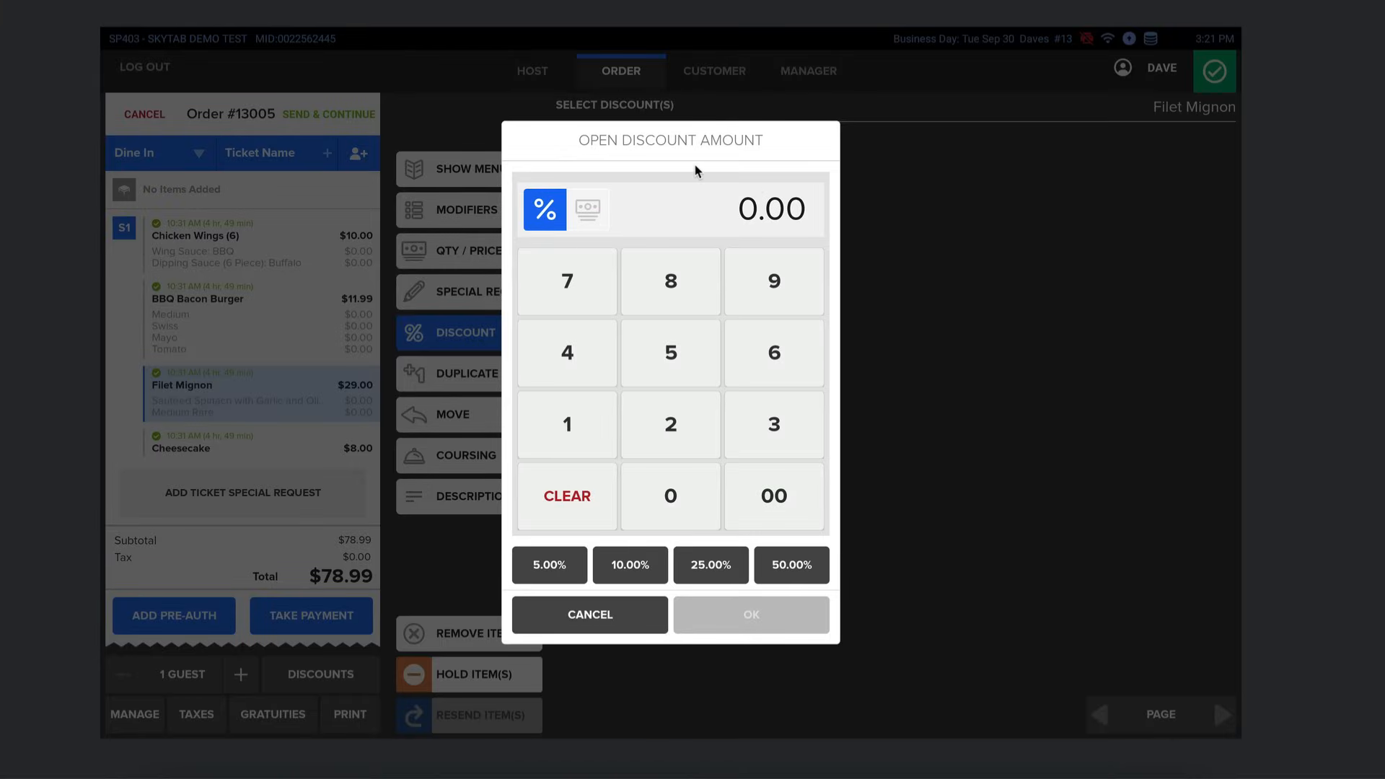
mouse_move(746, 196)
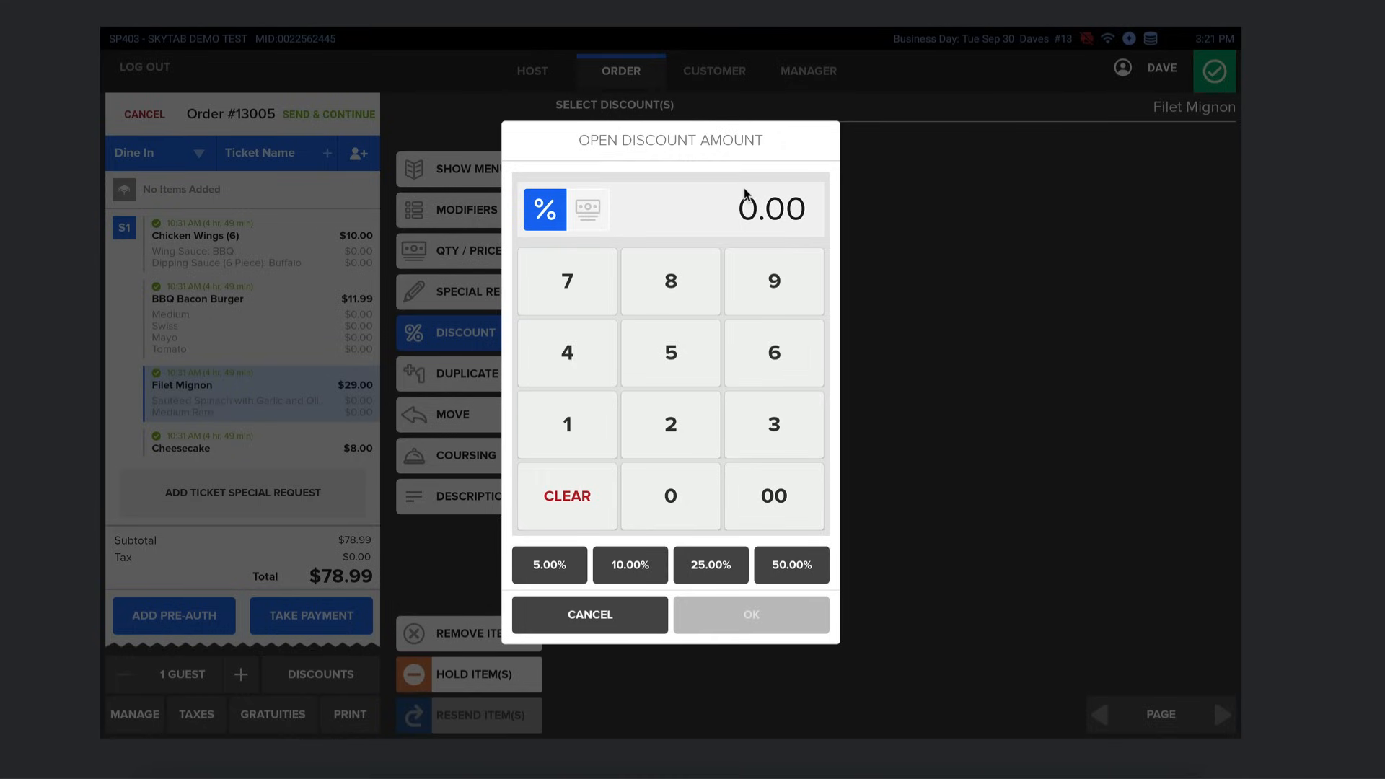
mouse_move(787, 572)
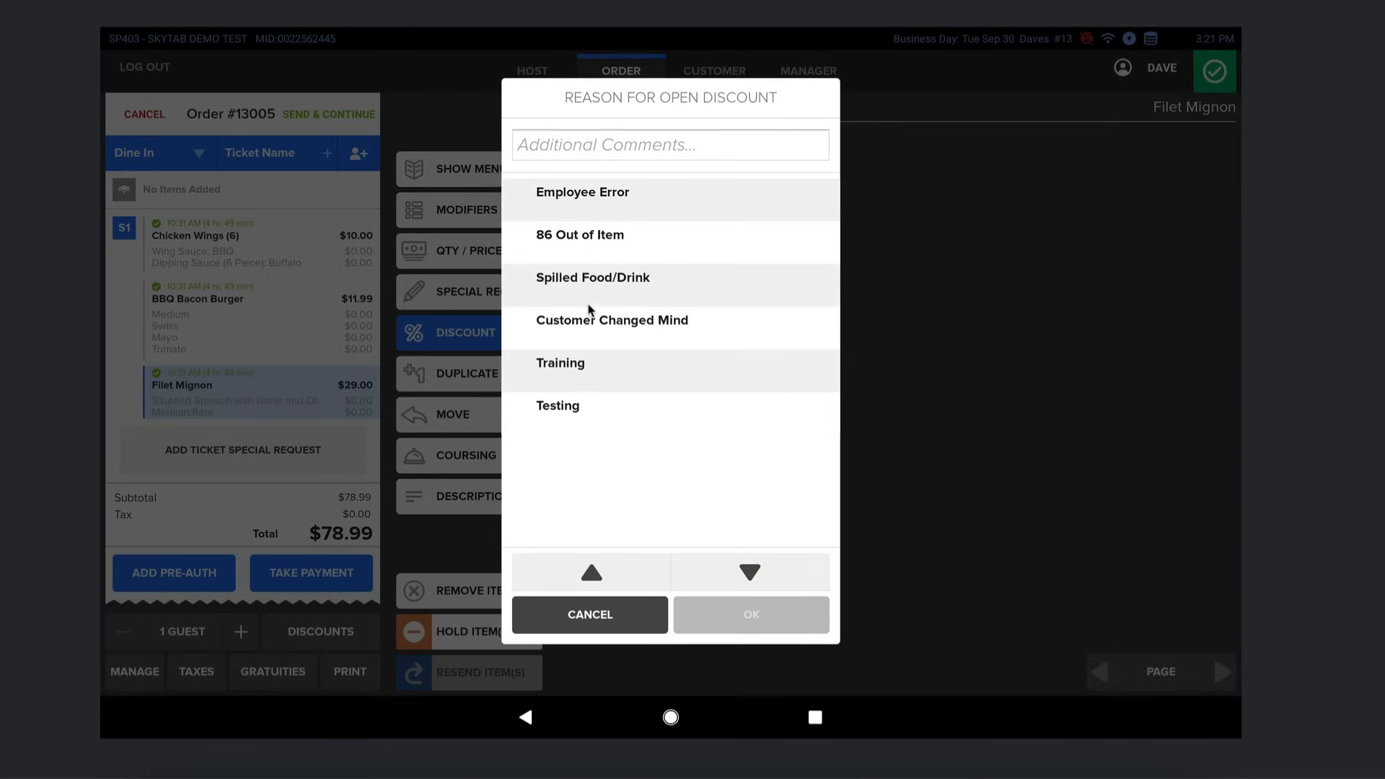
left_click(582, 192)
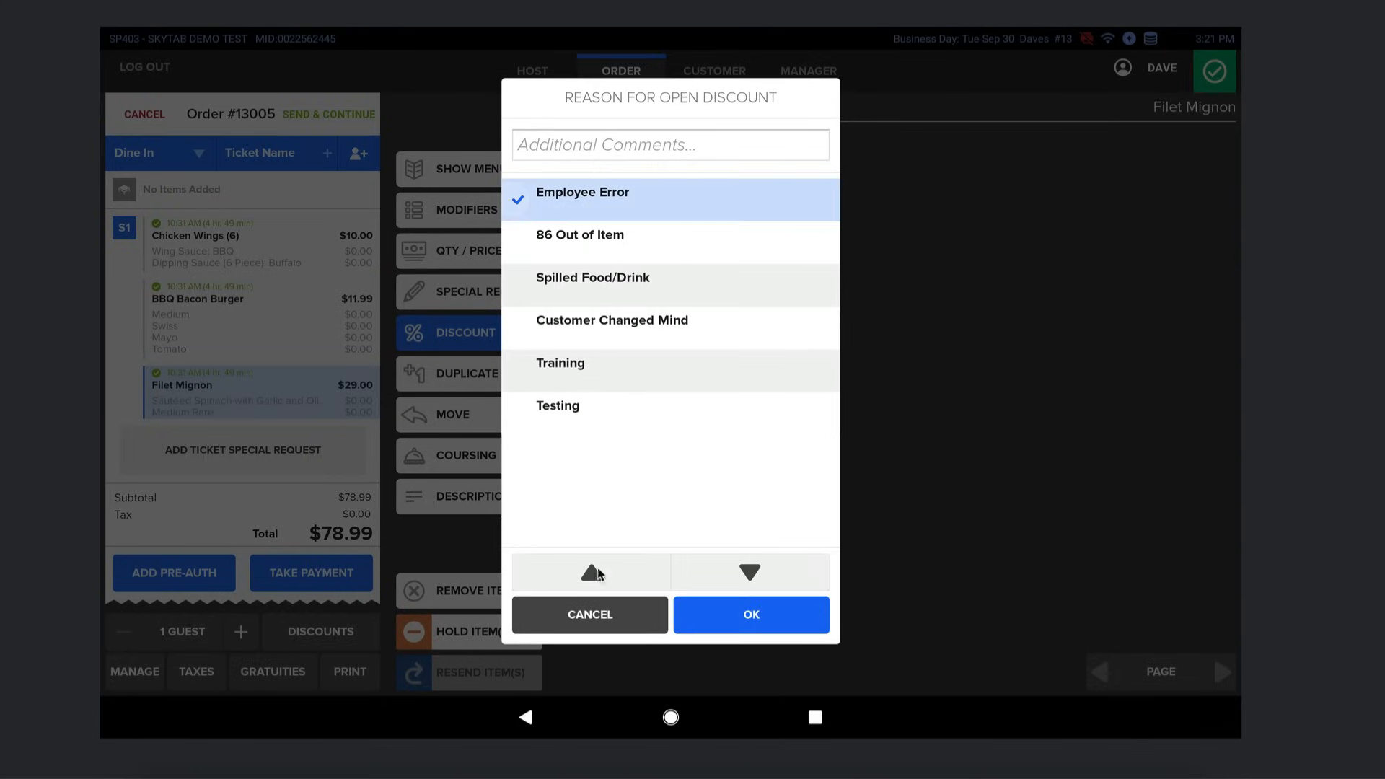
left_click(750, 615)
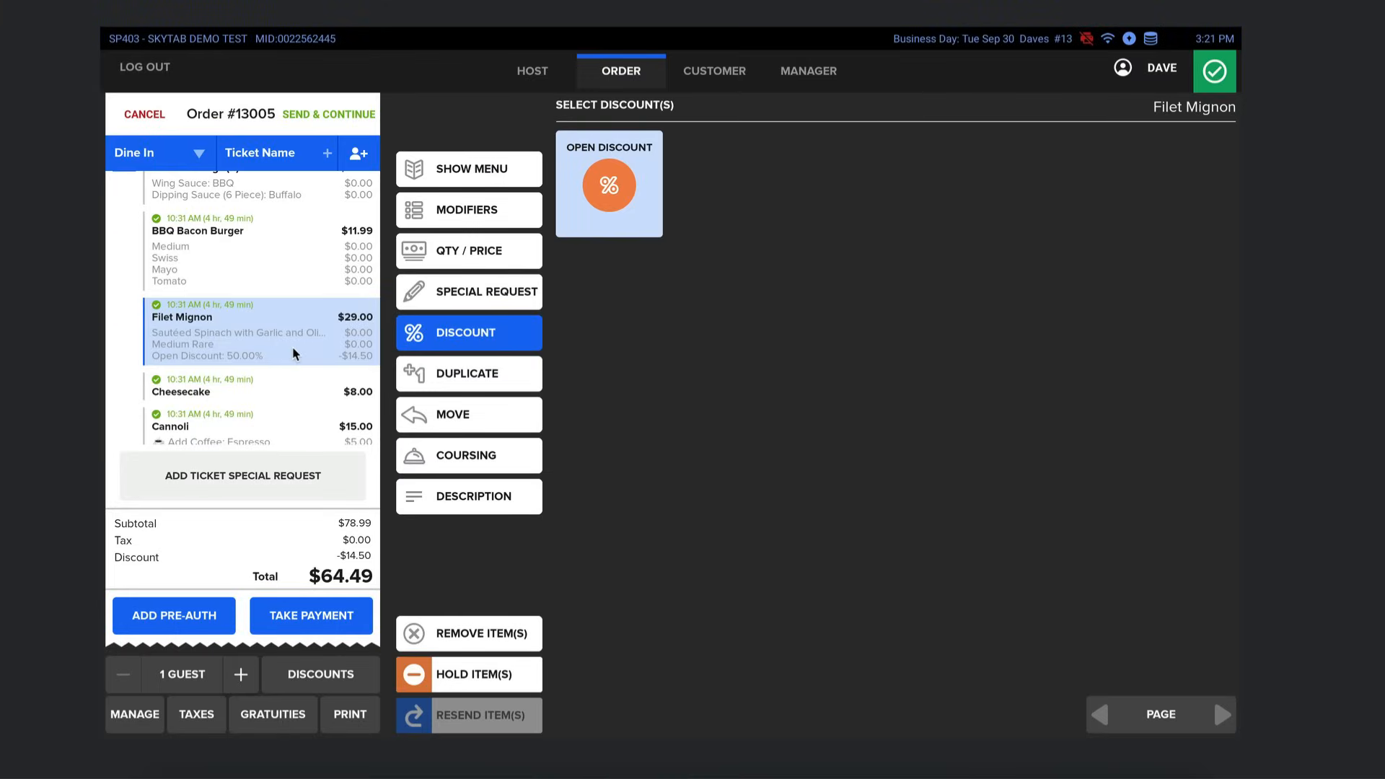
- Pay order #13005's full $64.49 in cash and close the ticket
left_click(310, 615)
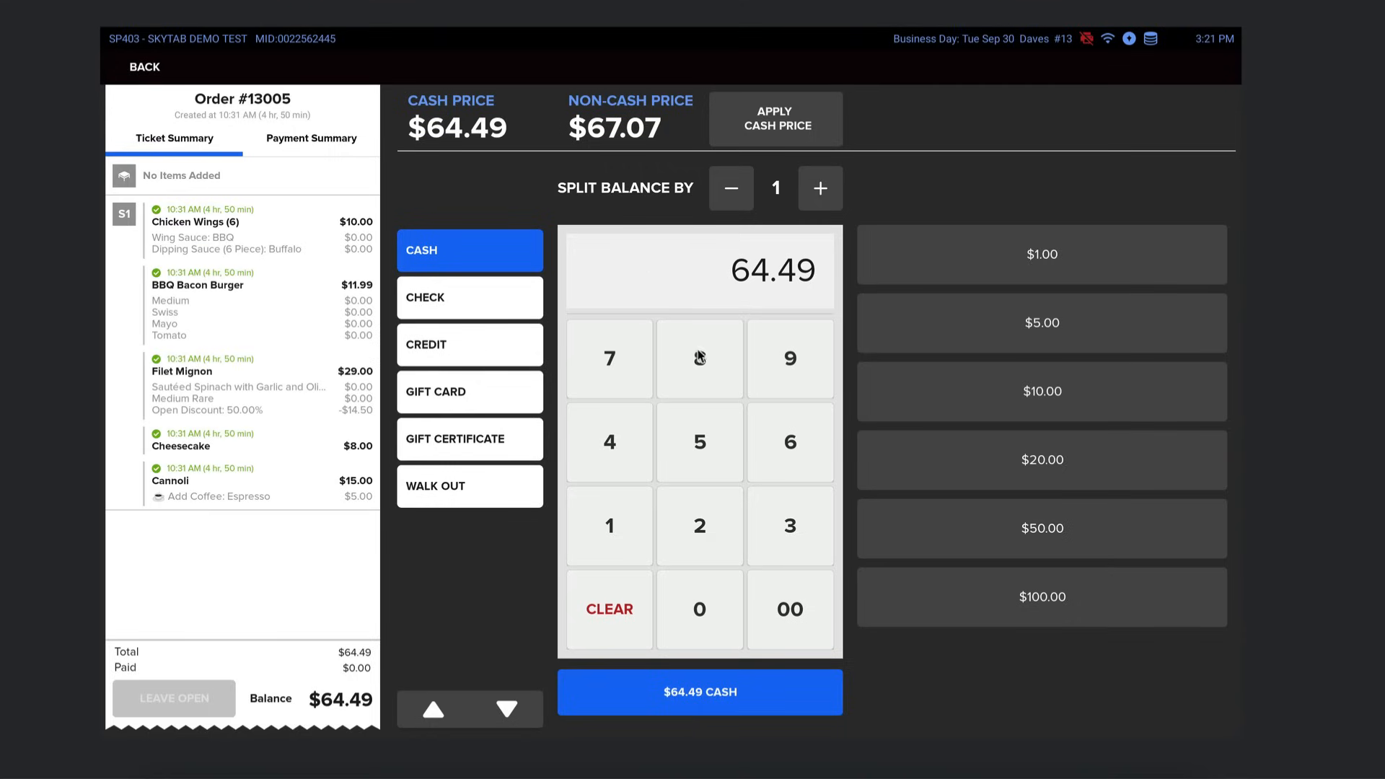
mouse_move(775, 662)
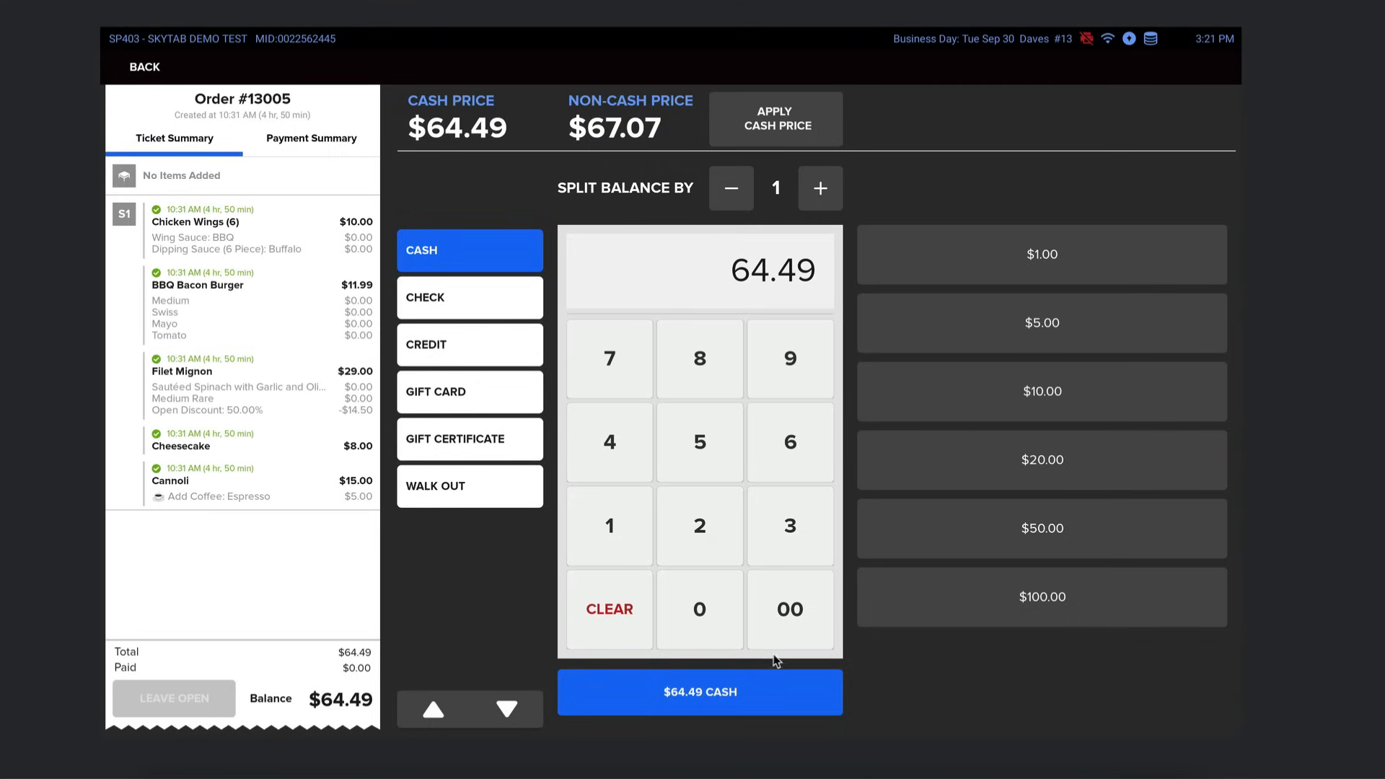
left_click(698, 691)
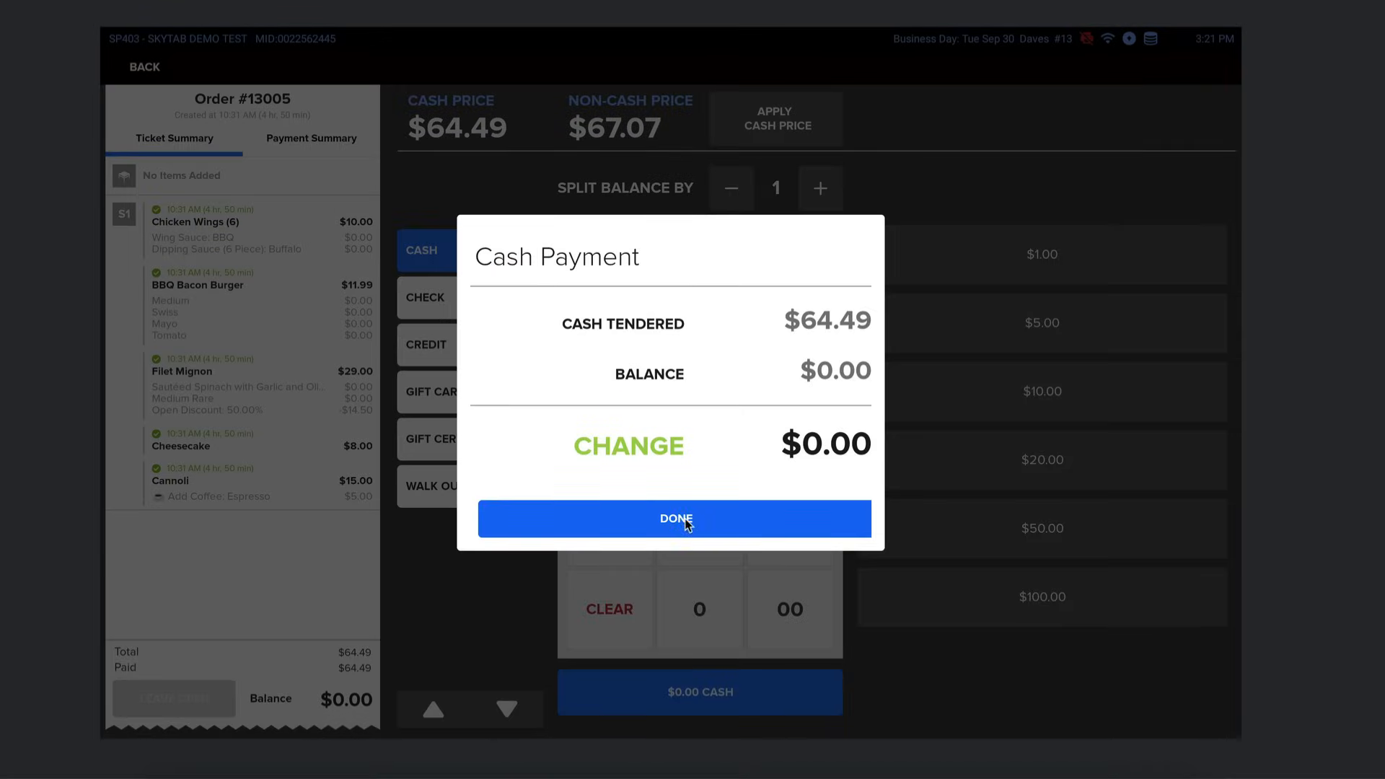
left_click(674, 518)
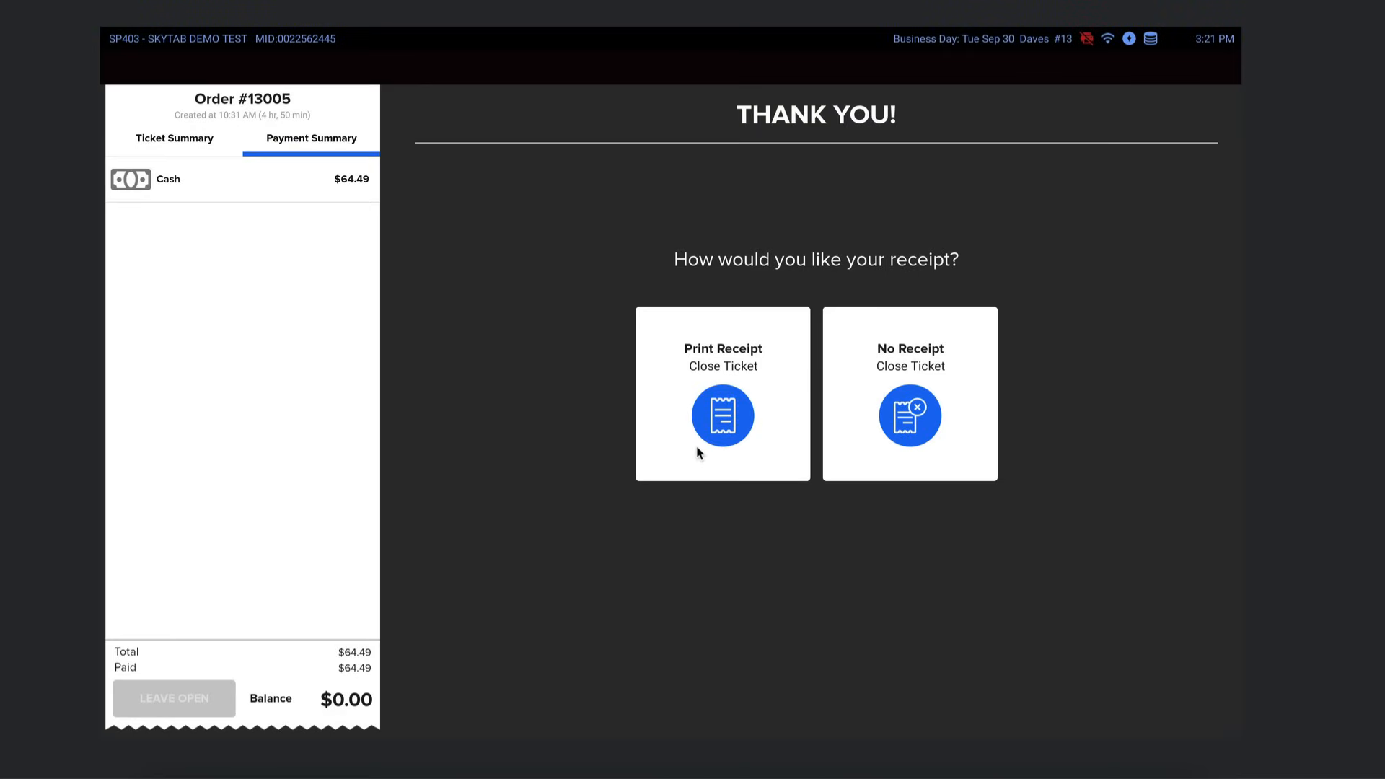
left_click(909, 393)
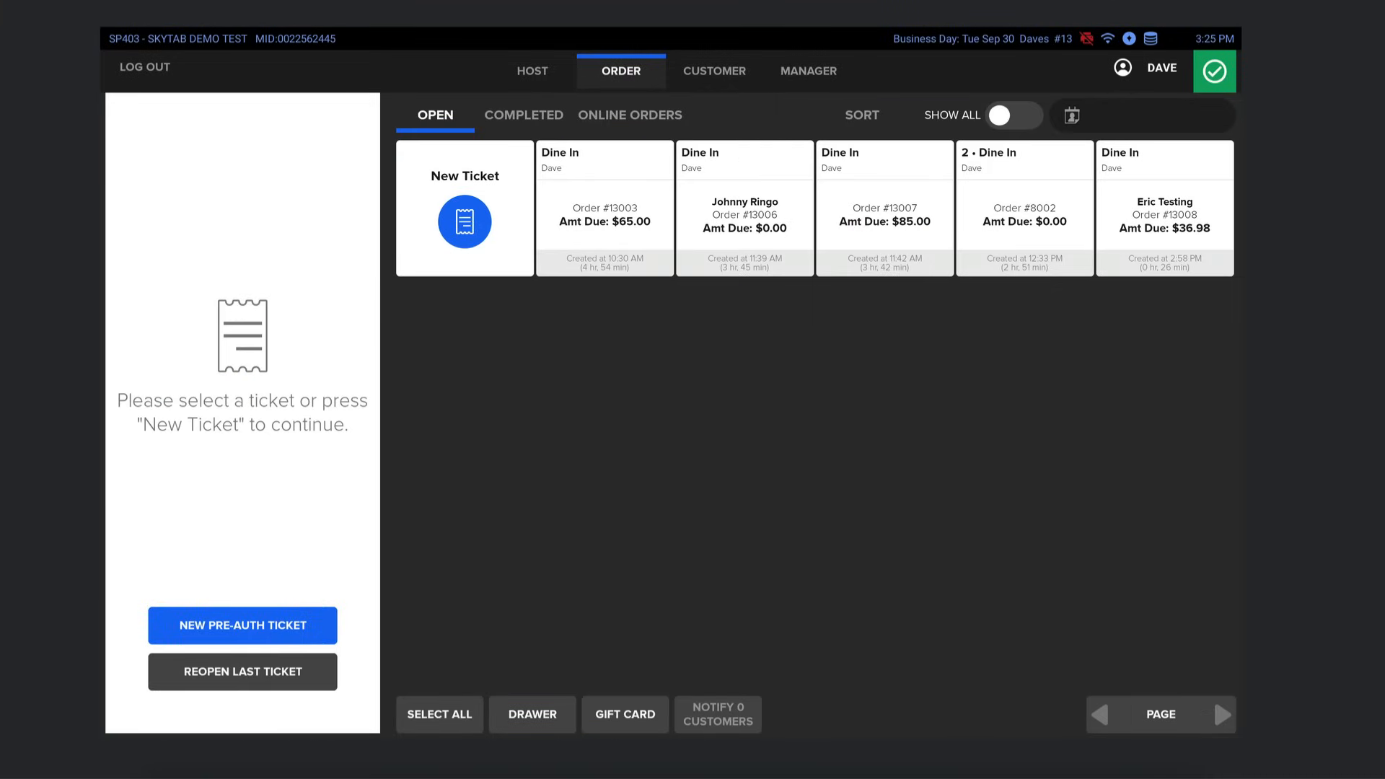
mouse_move(112, 141)
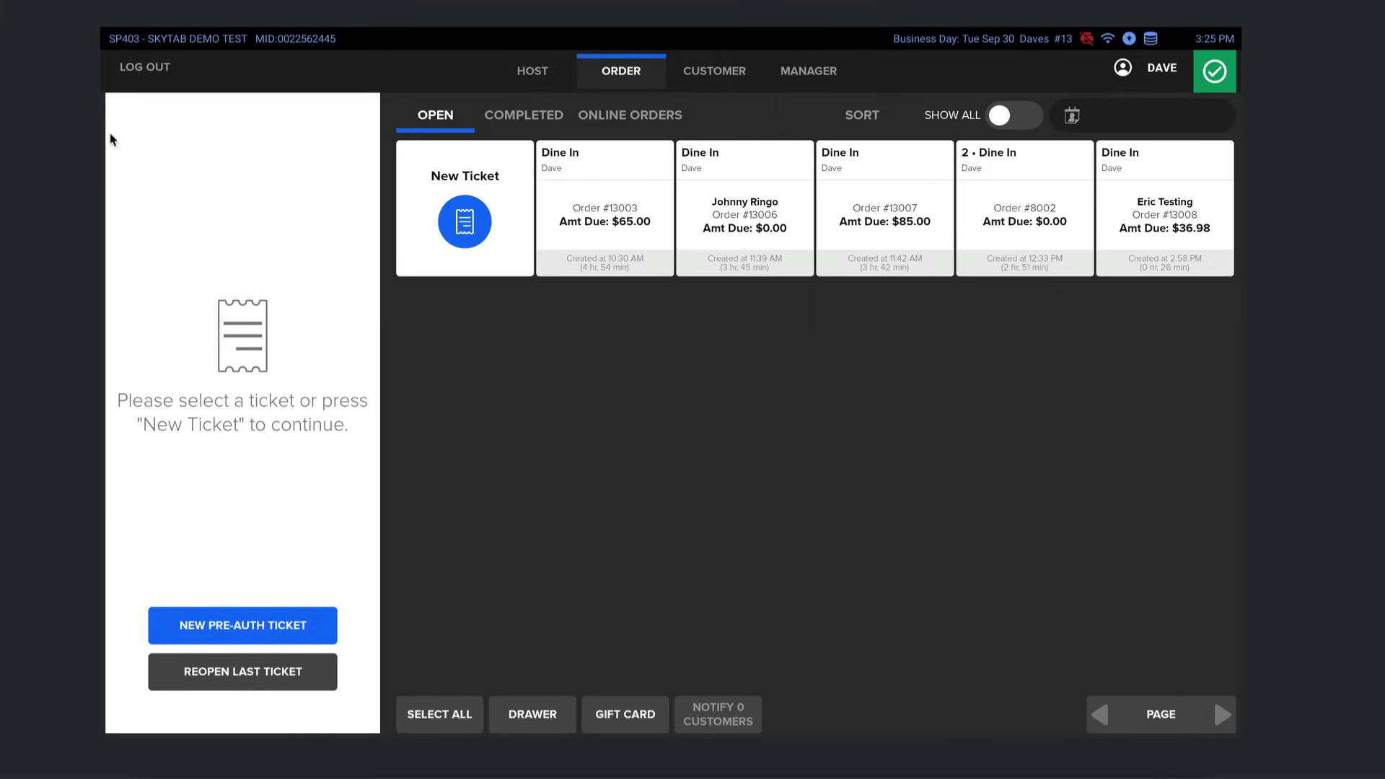
mouse_move(1042, 286)
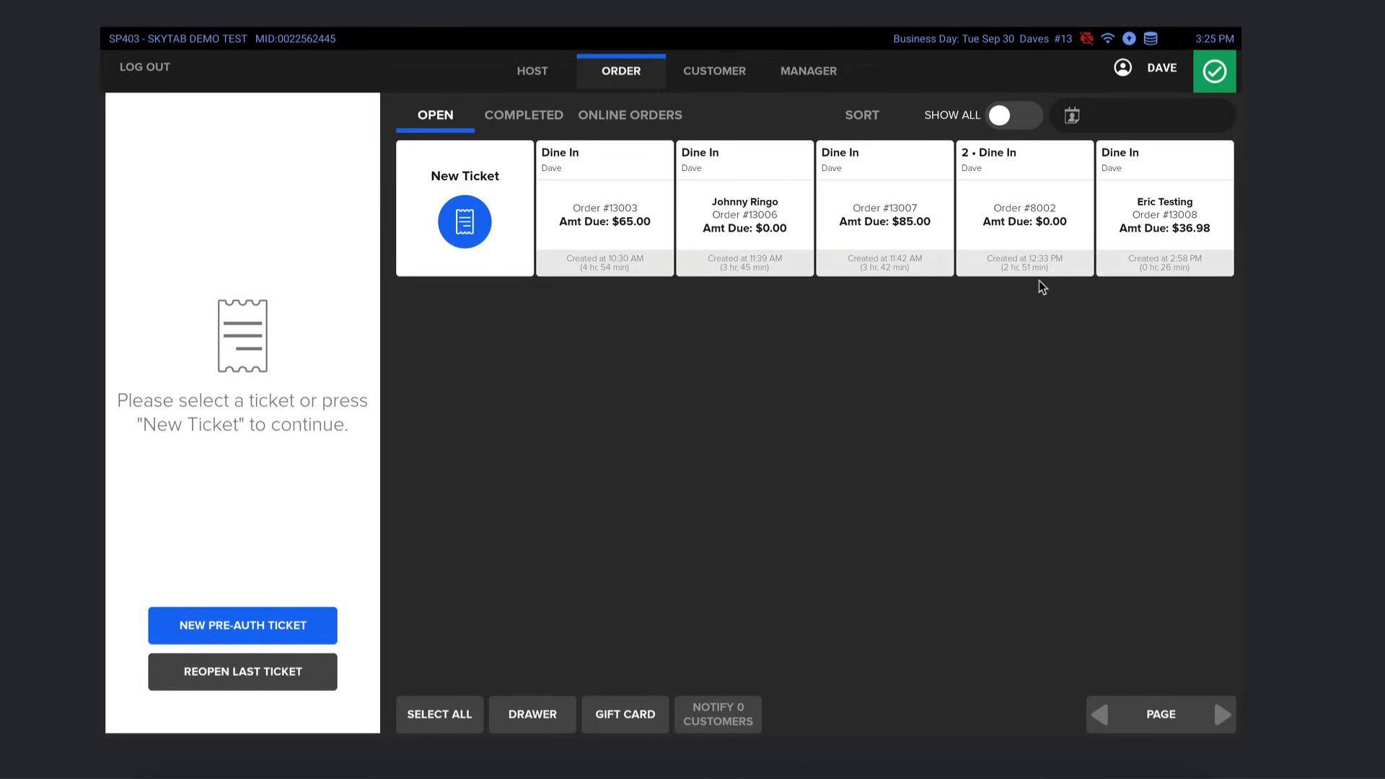
- Open completed order #13004 to view its $79.00 cash payment and items
left_click(523, 115)
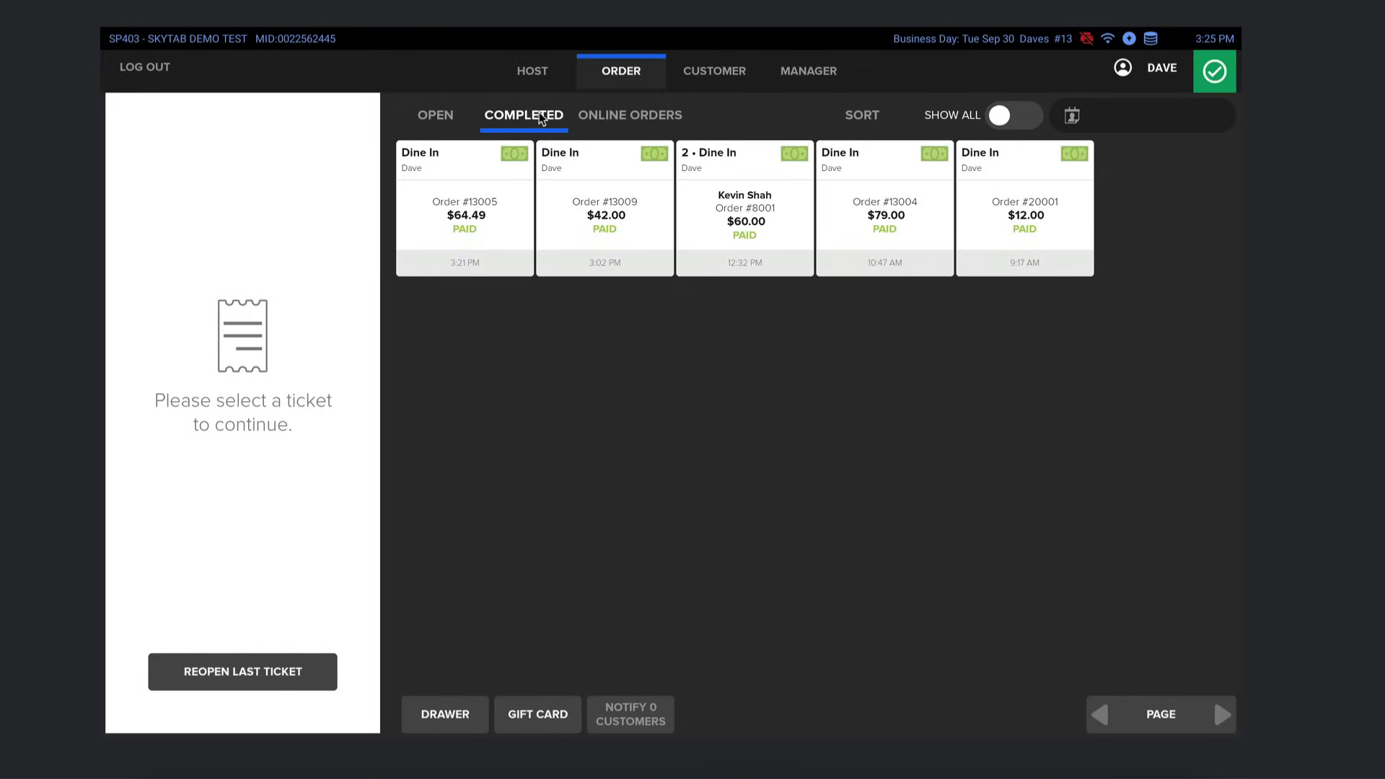
mouse_move(865, 286)
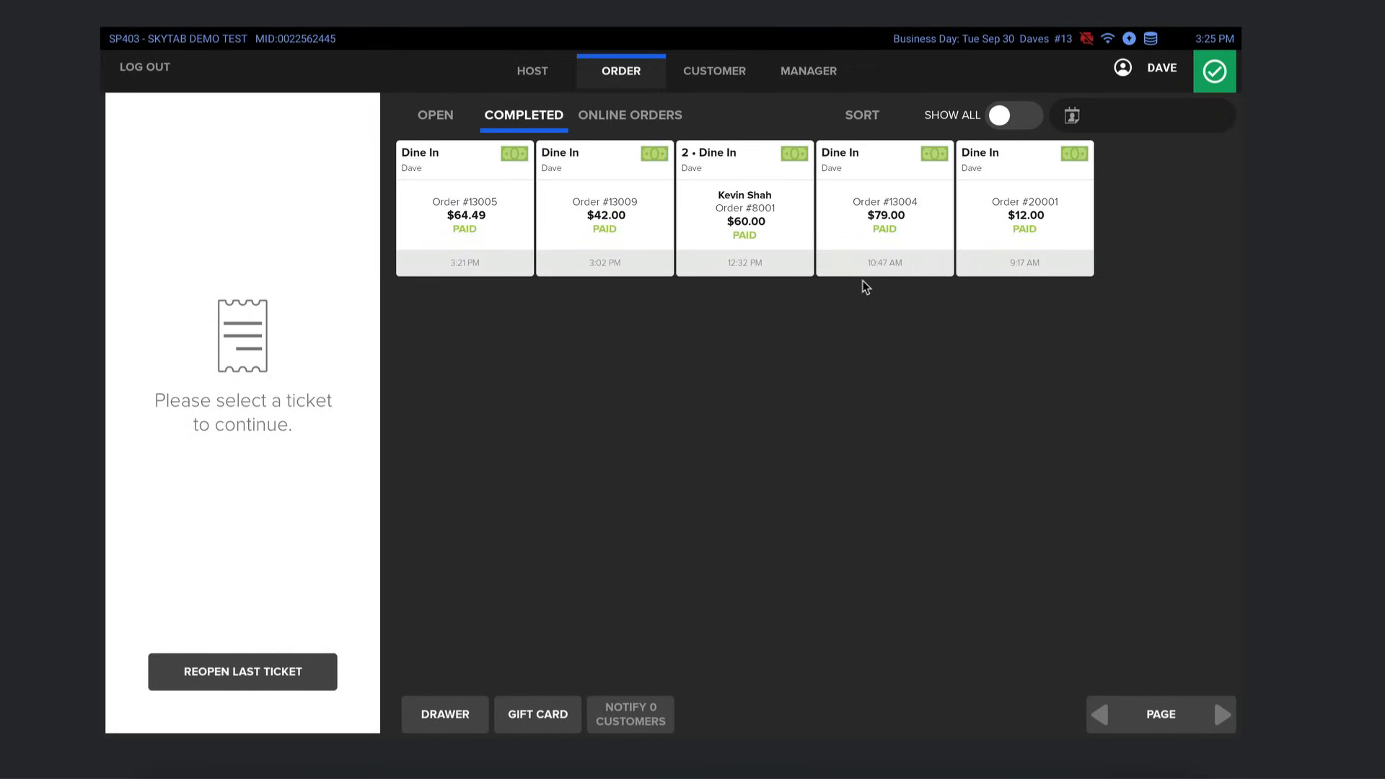
mouse_move(584, 360)
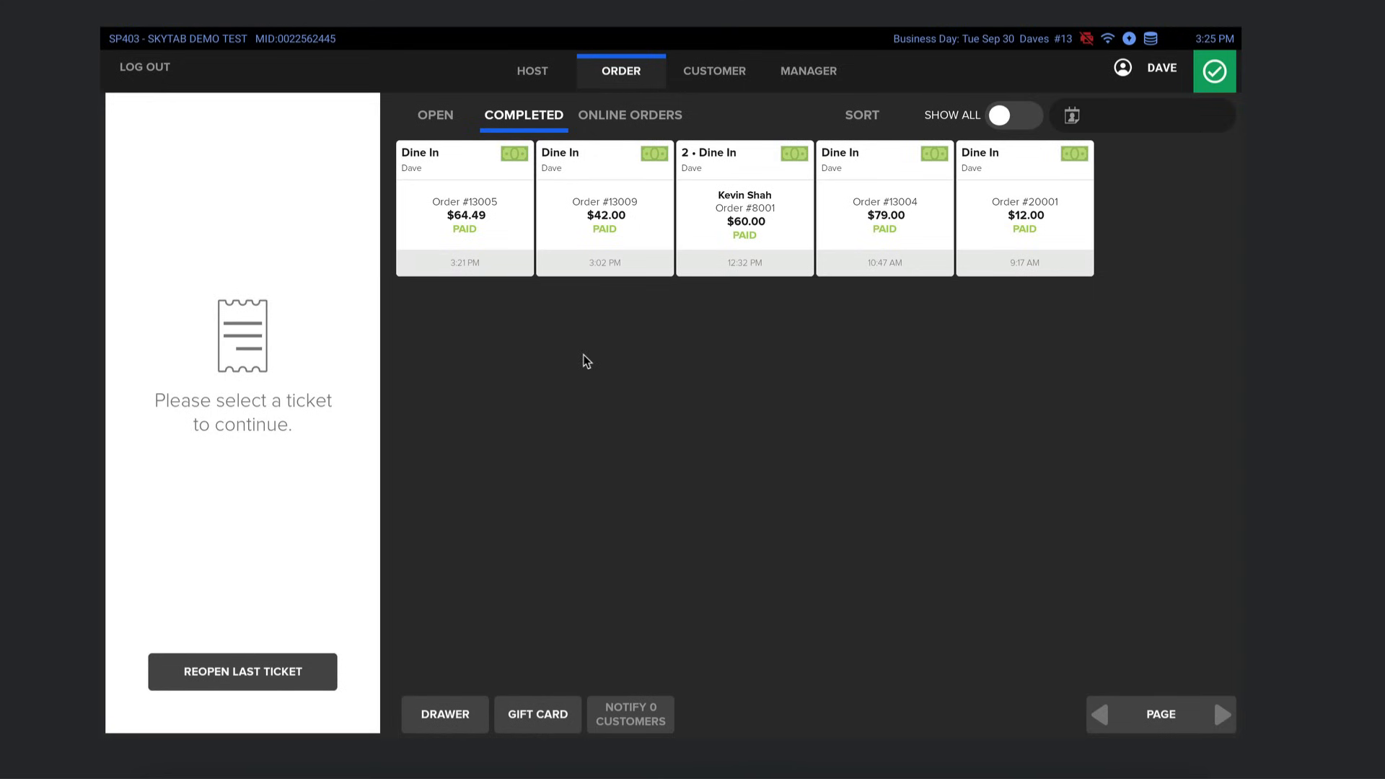
mouse_move(793, 326)
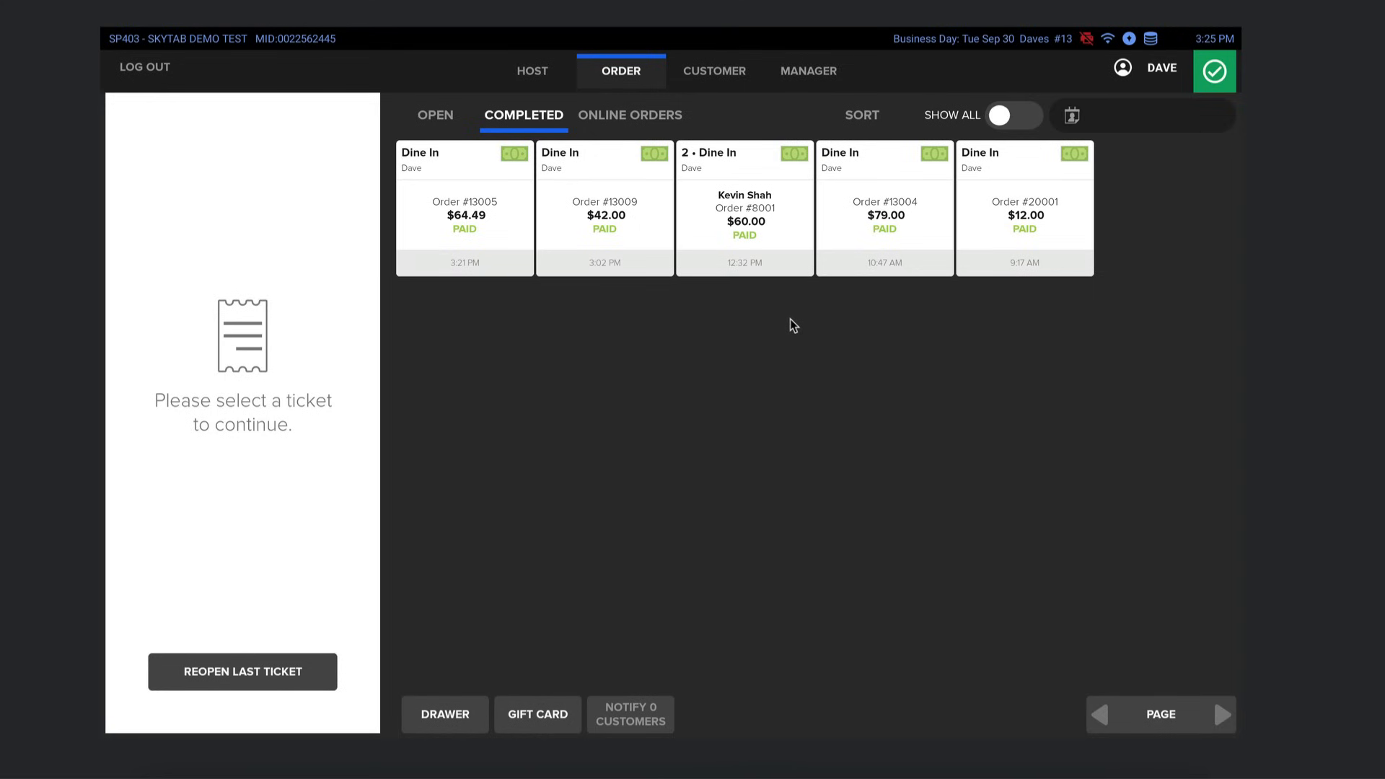
mouse_move(554, 298)
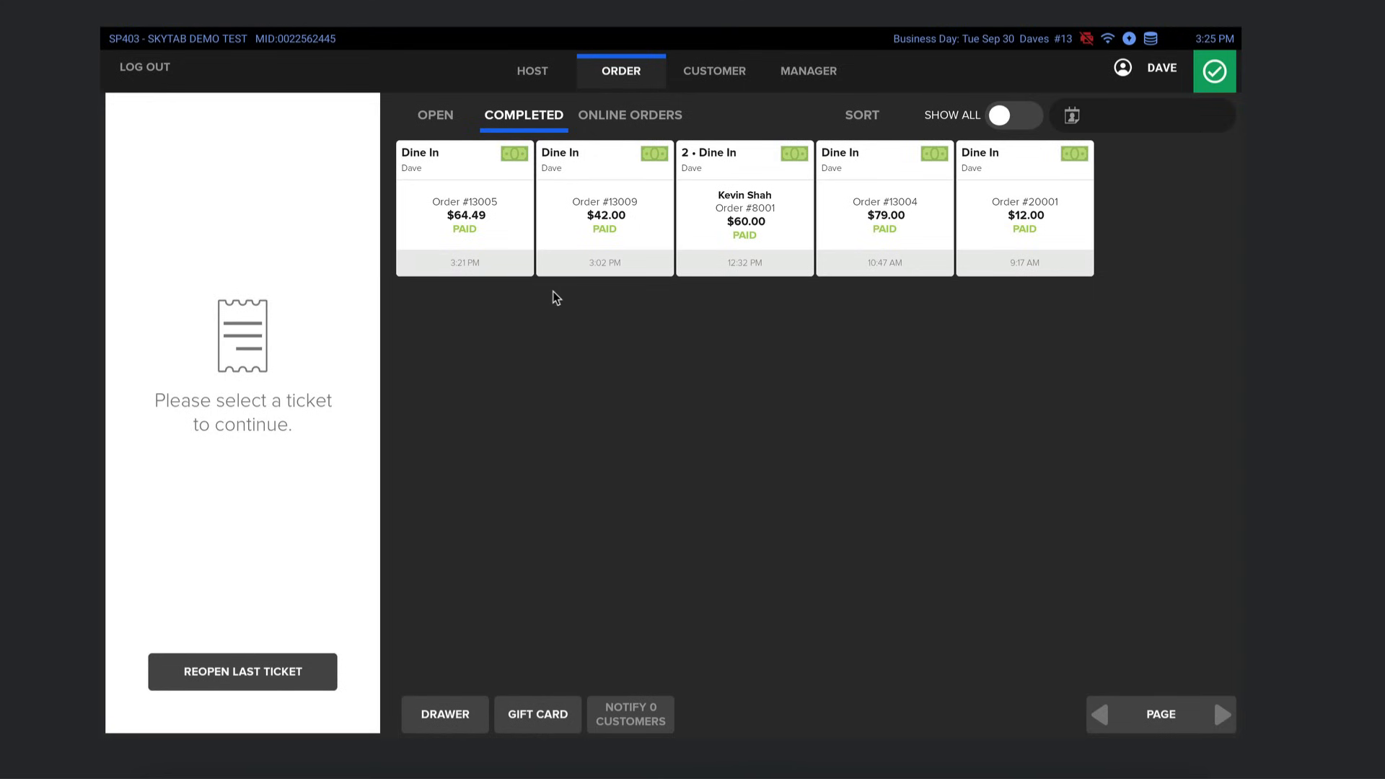
left_click(882, 208)
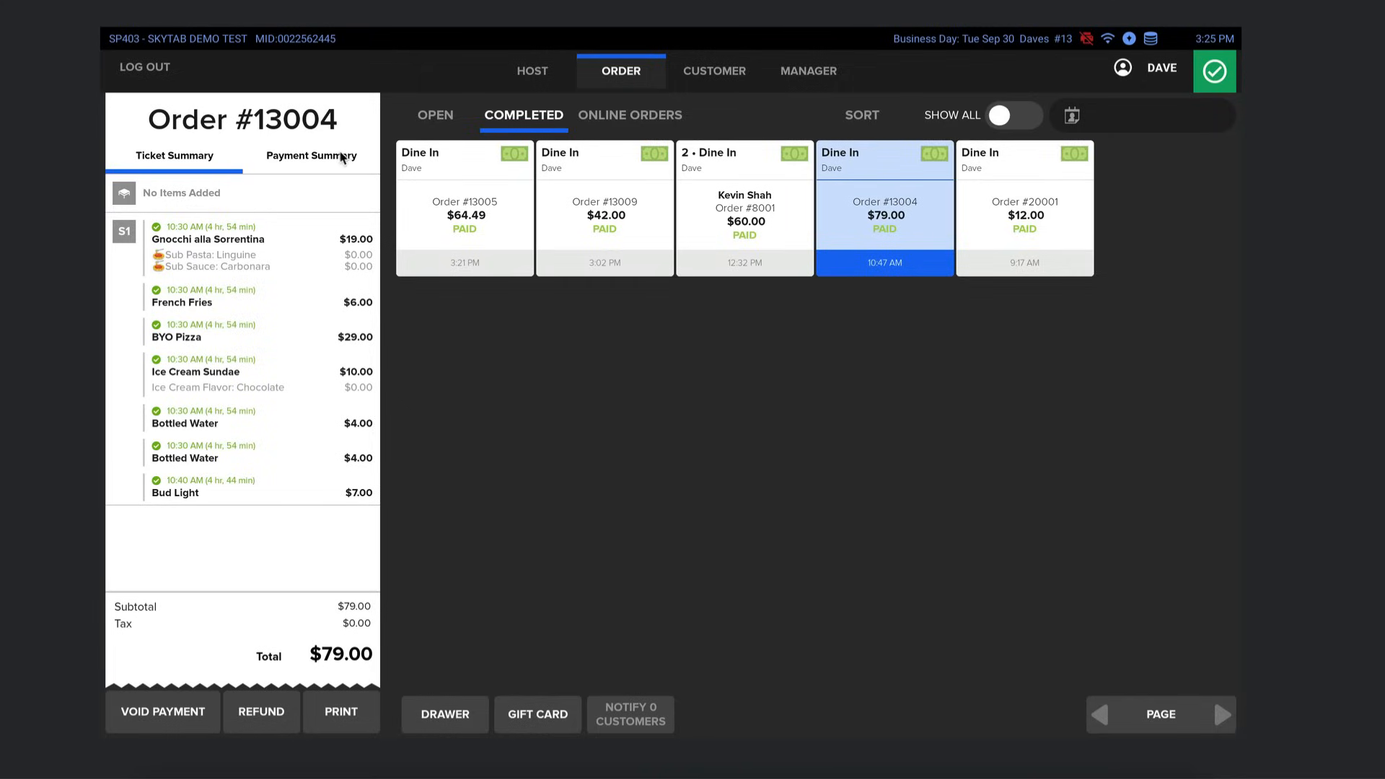
left_click(310, 156)
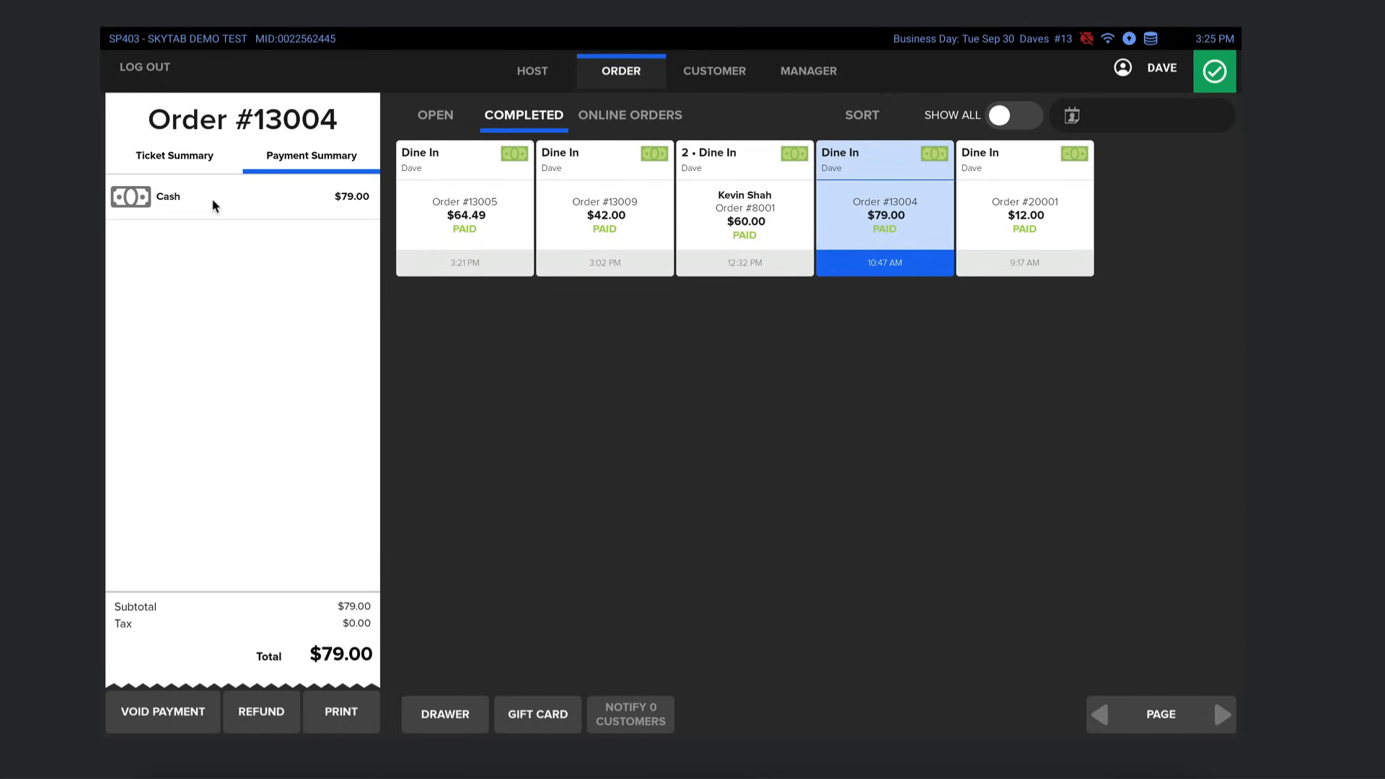
mouse_move(192, 167)
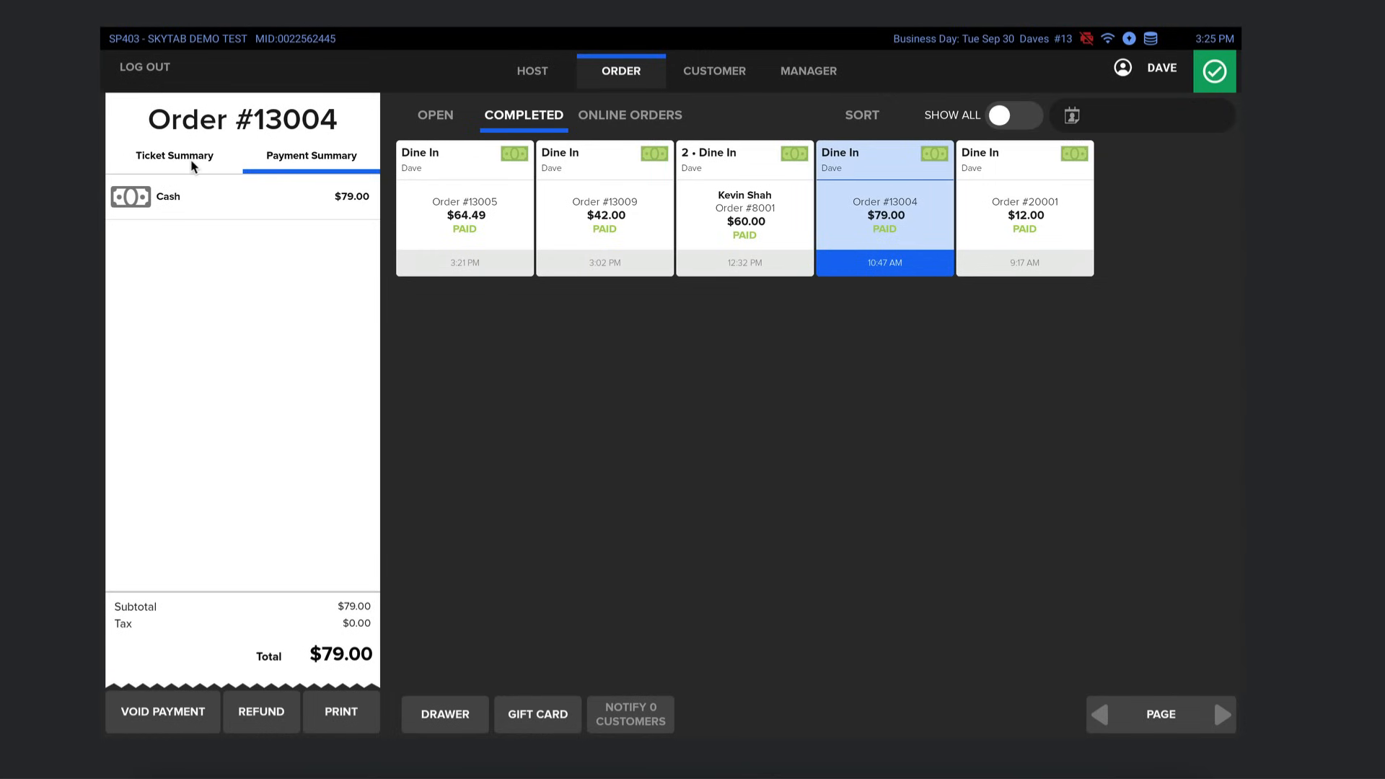
left_click(174, 156)
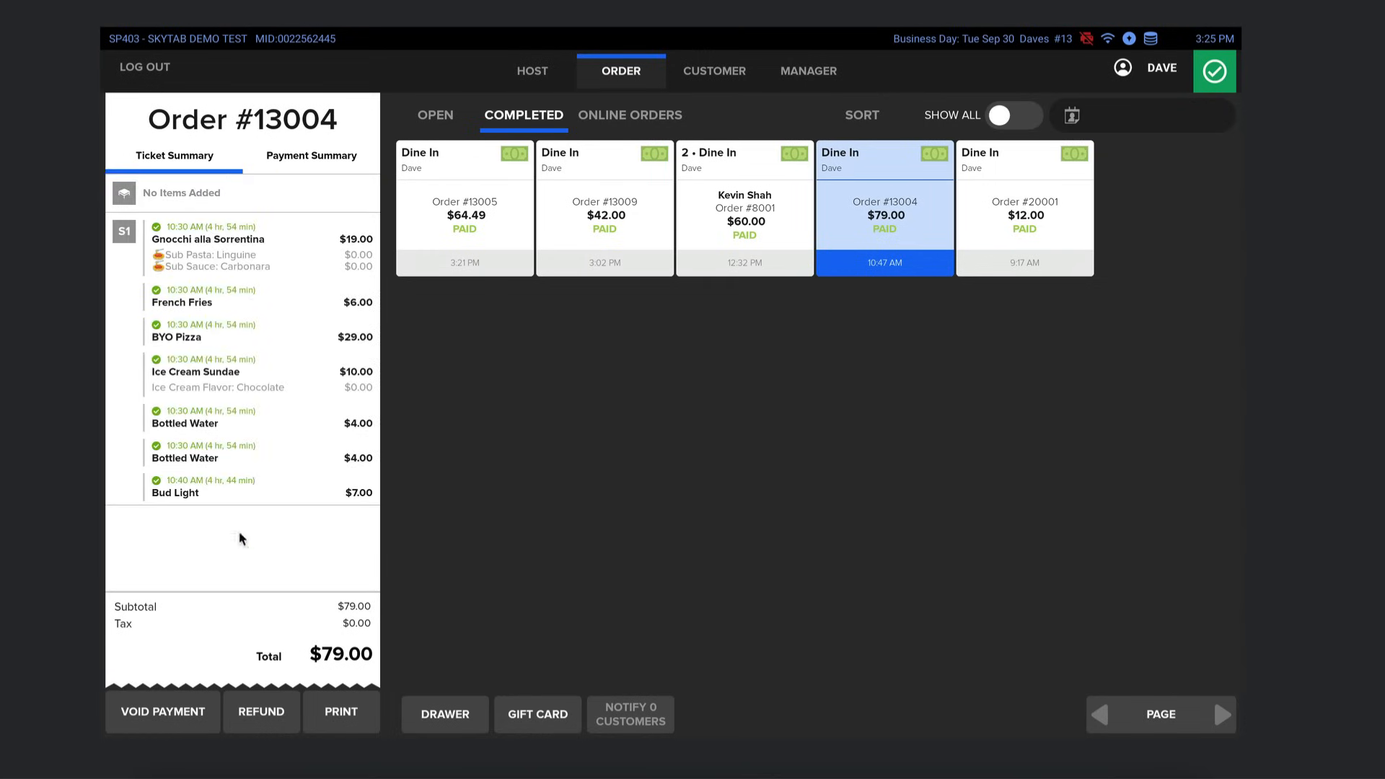
mouse_move(275, 720)
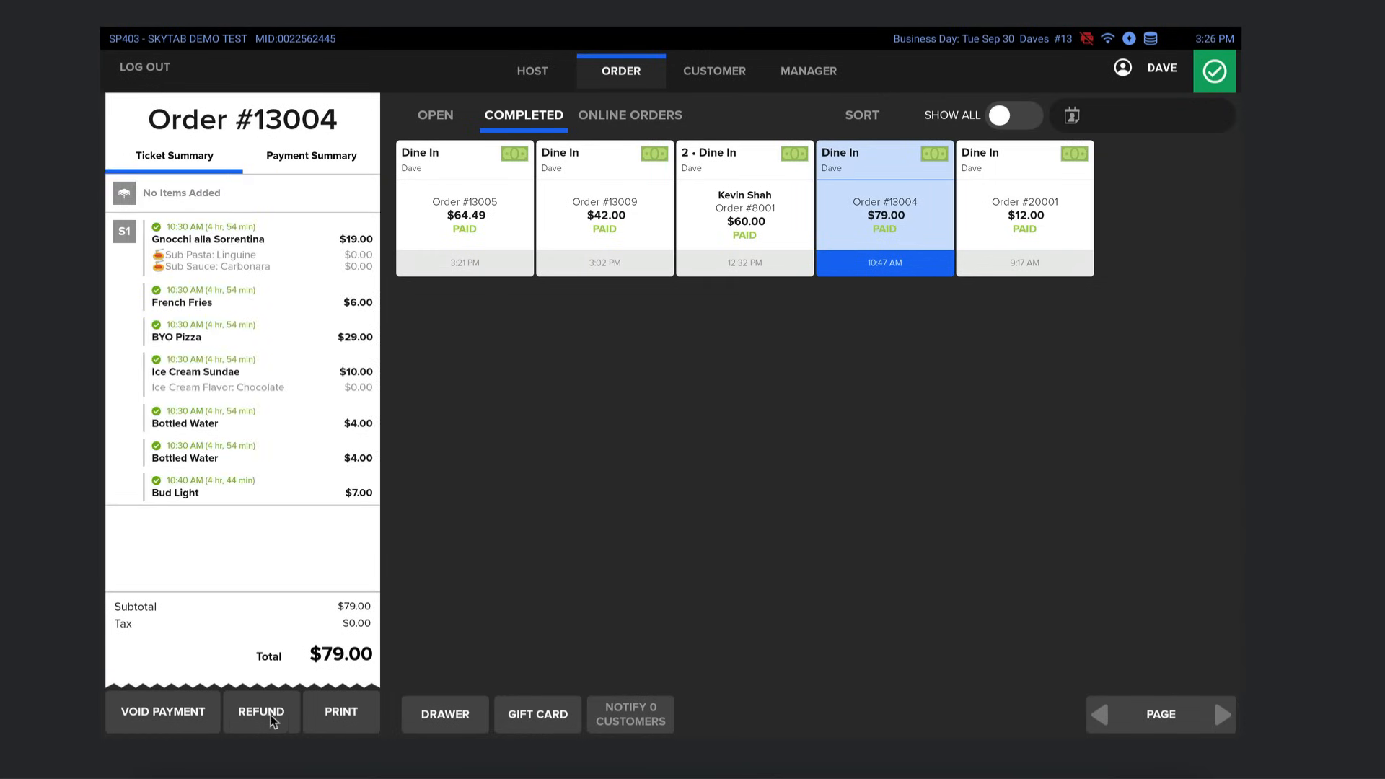
- Refund order #13004's $79.00 in cash, citing spilled food or drink
left_click(260, 711)
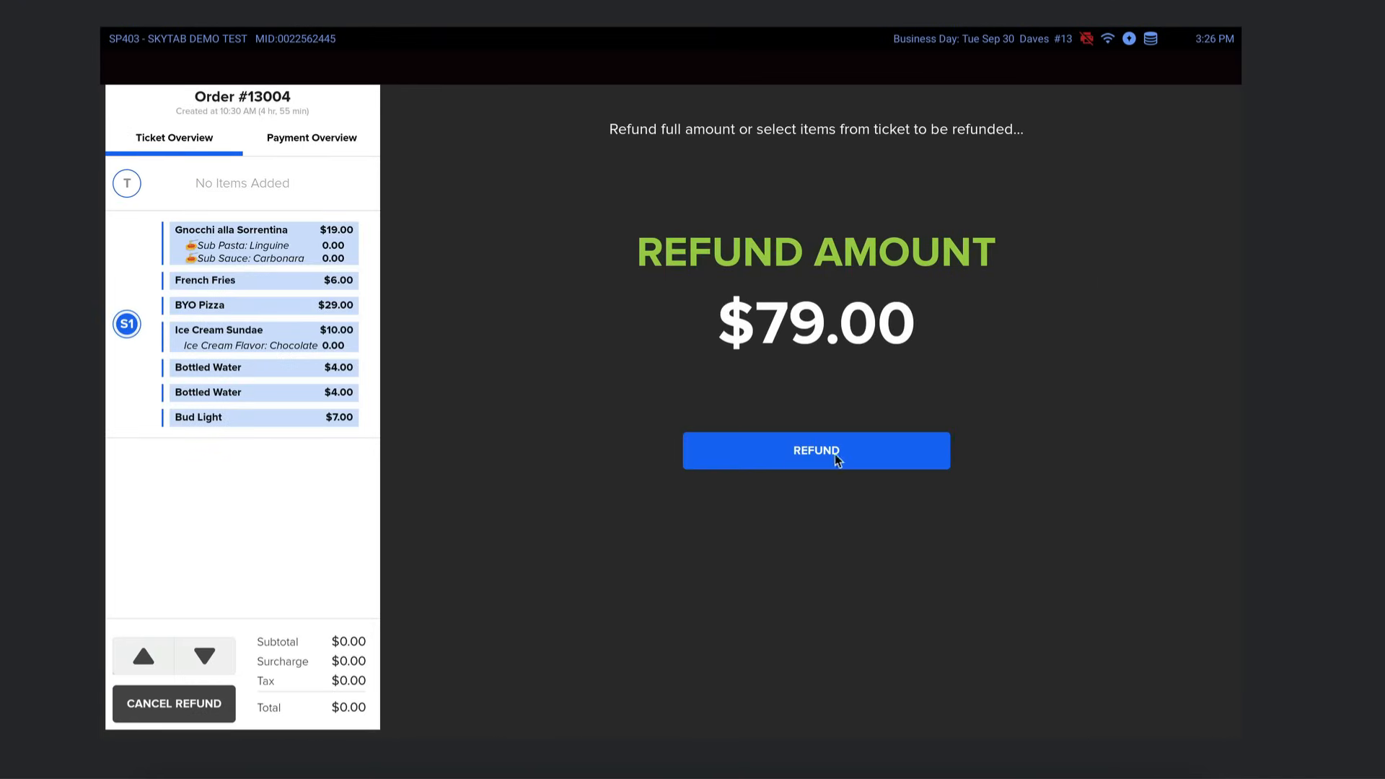
left_click(814, 450)
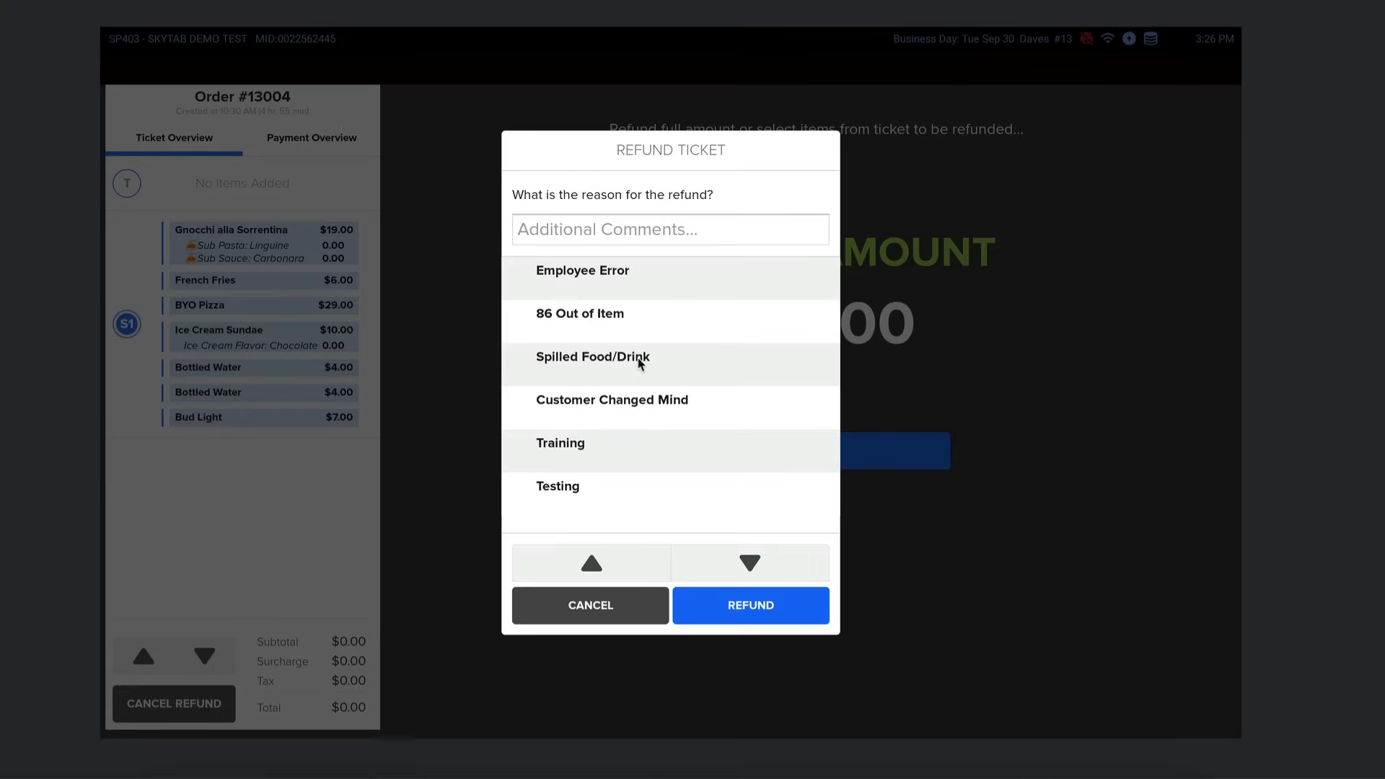
left_click(750, 606)
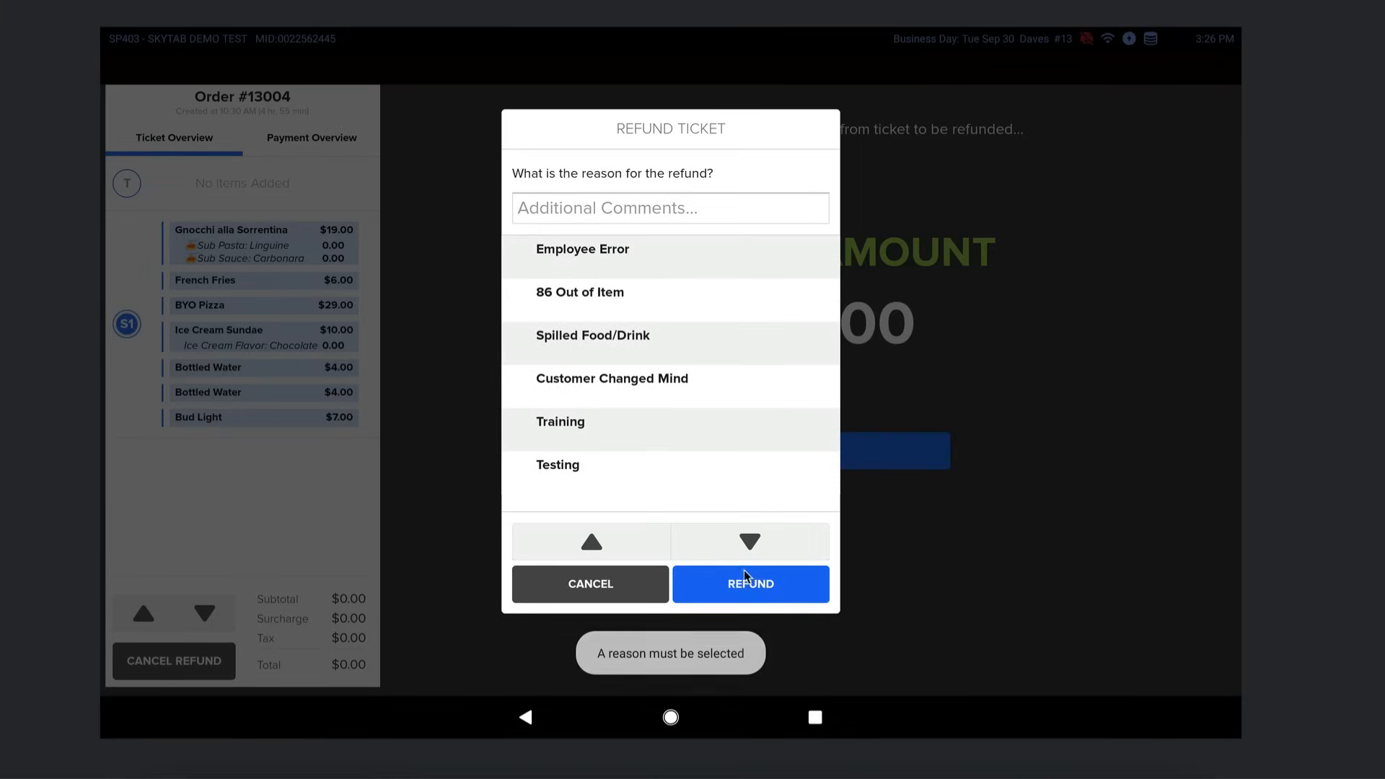
left_click(748, 584)
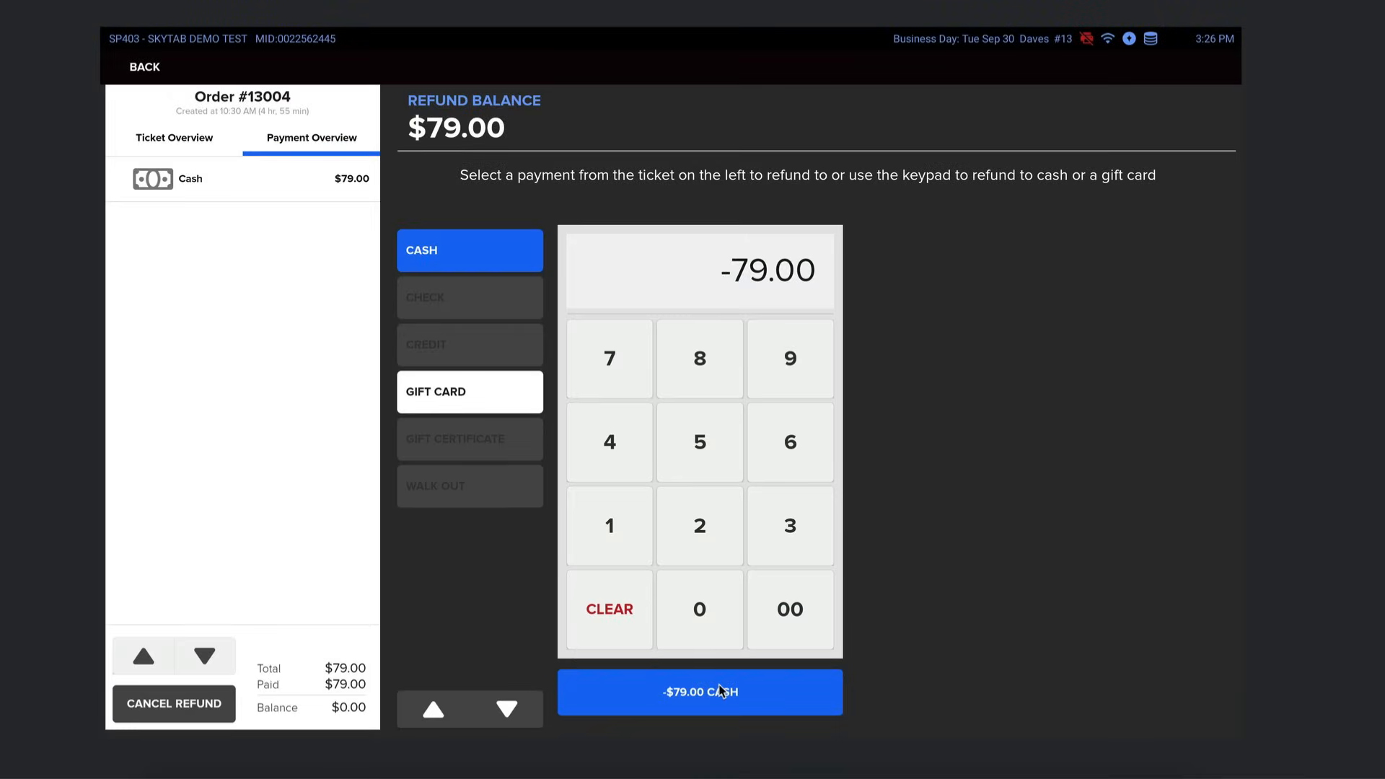
left_click(698, 692)
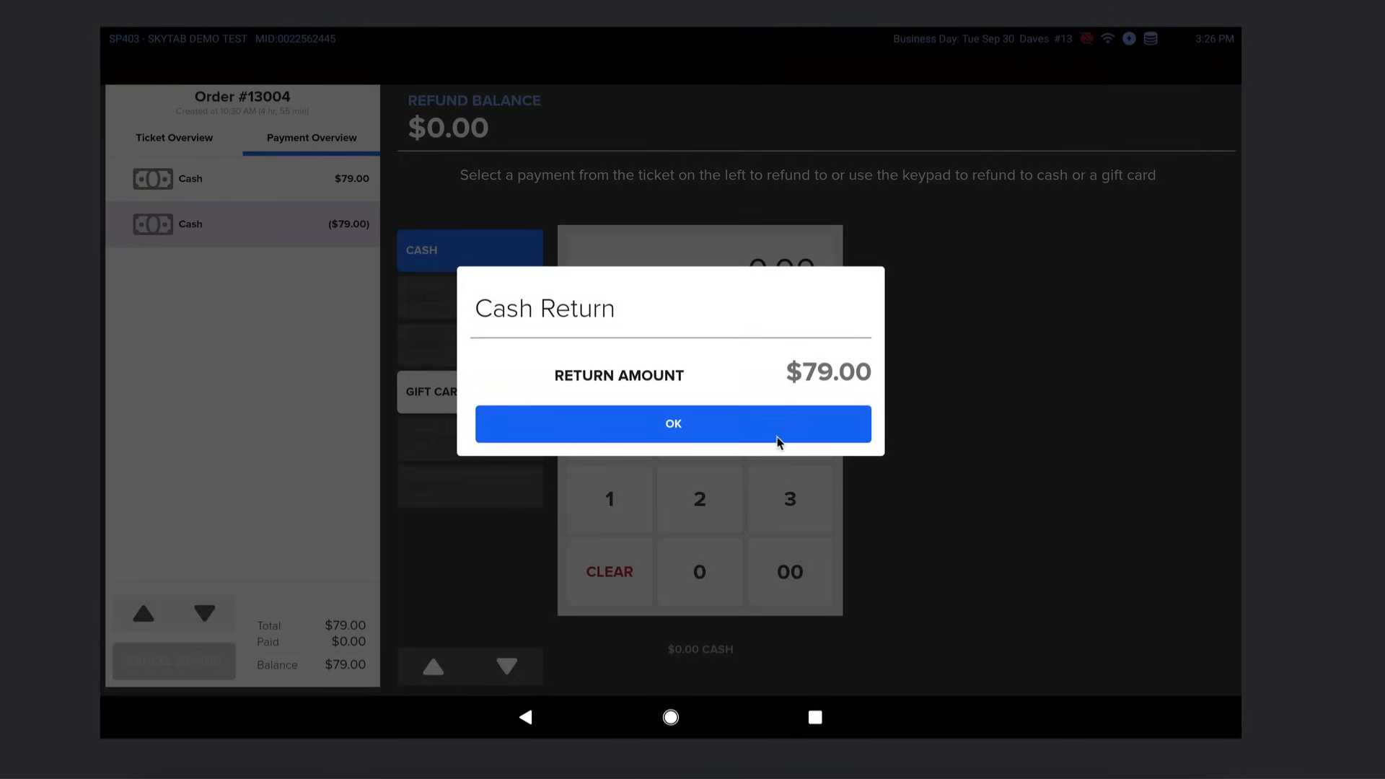
left_click(673, 423)
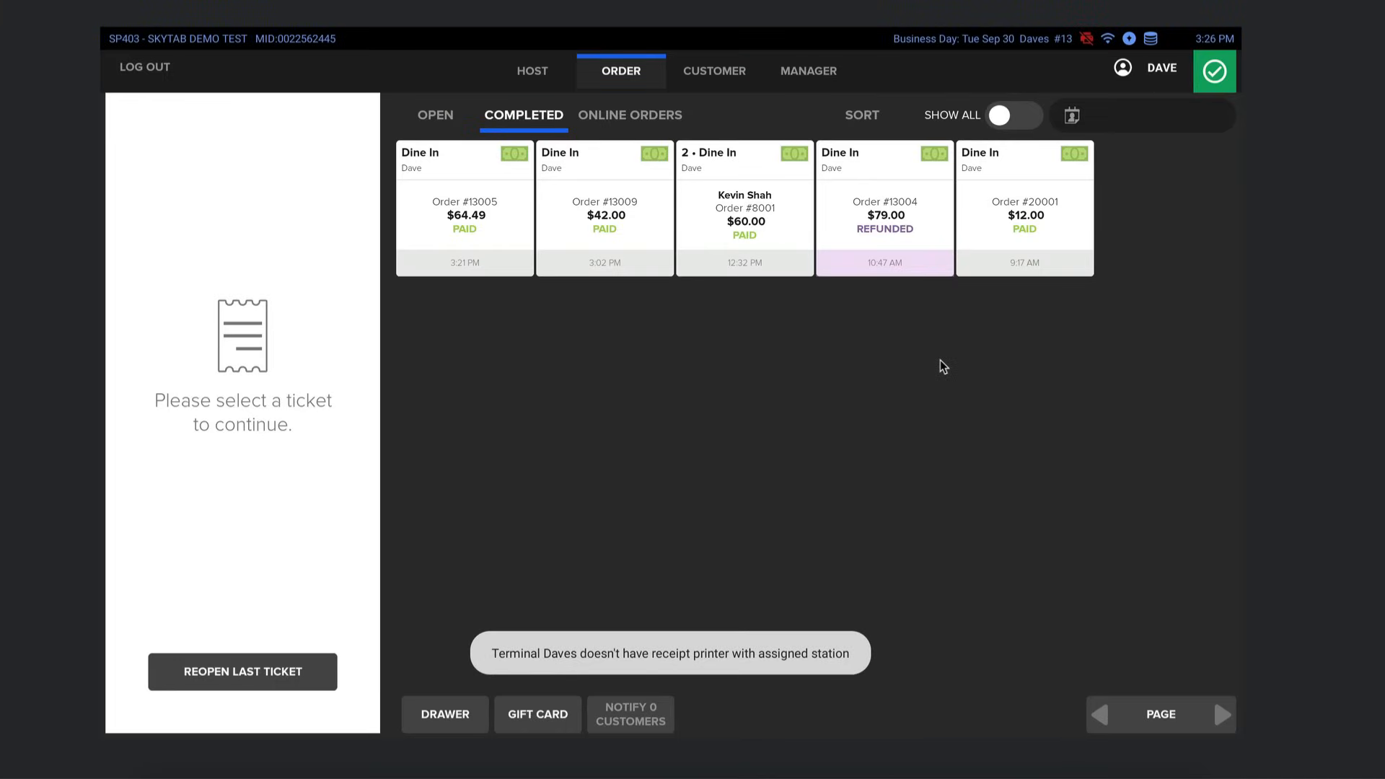
mouse_move(744, 390)
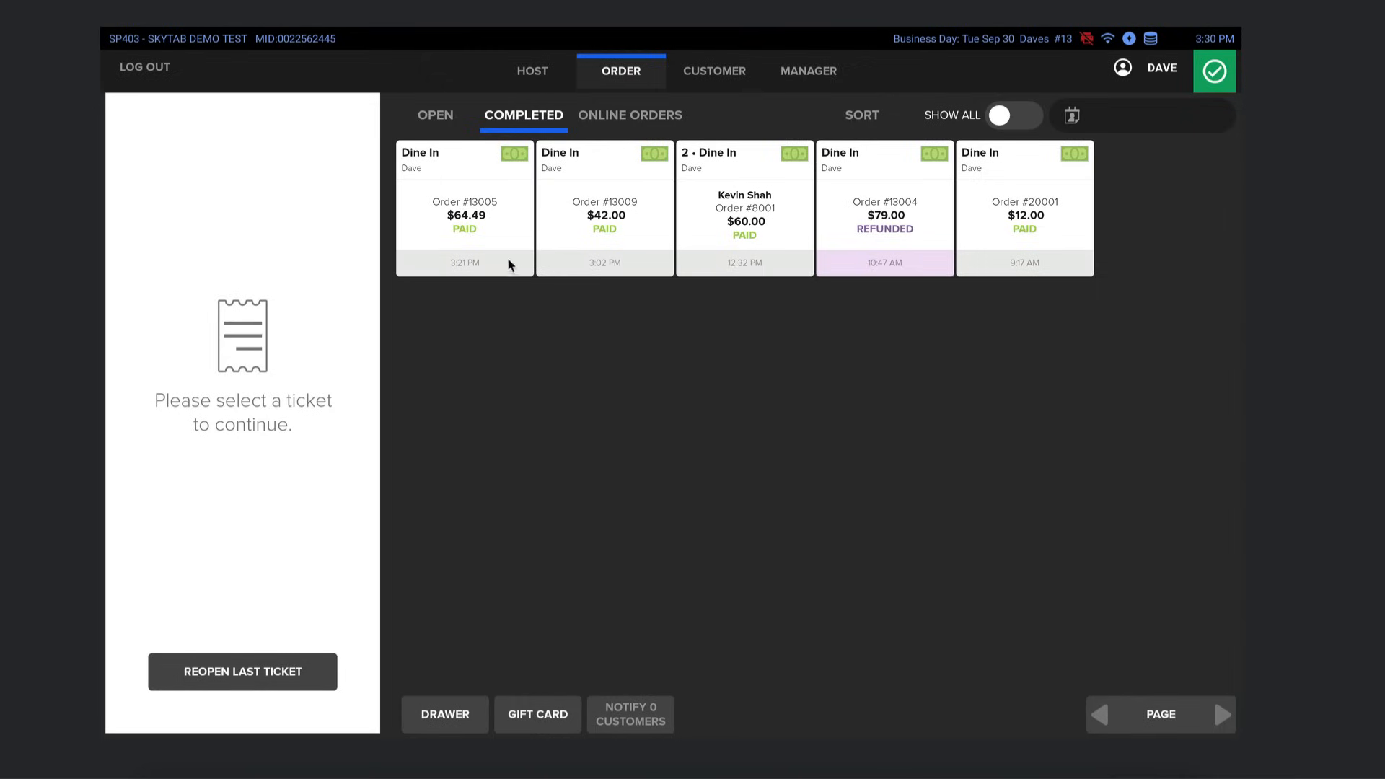
mouse_move(527, 74)
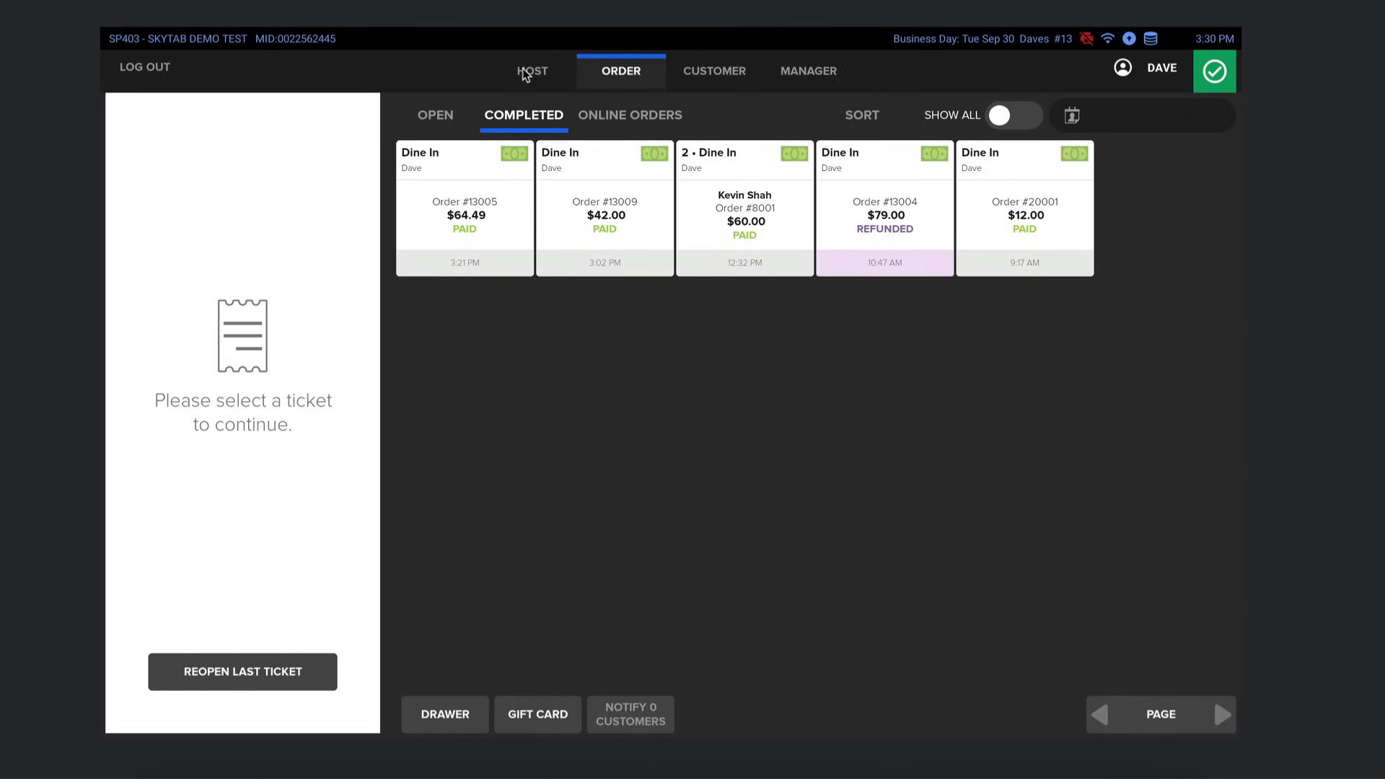
- Switch to the HOST patio view and open Bill's wait-list entry
left_click(532, 71)
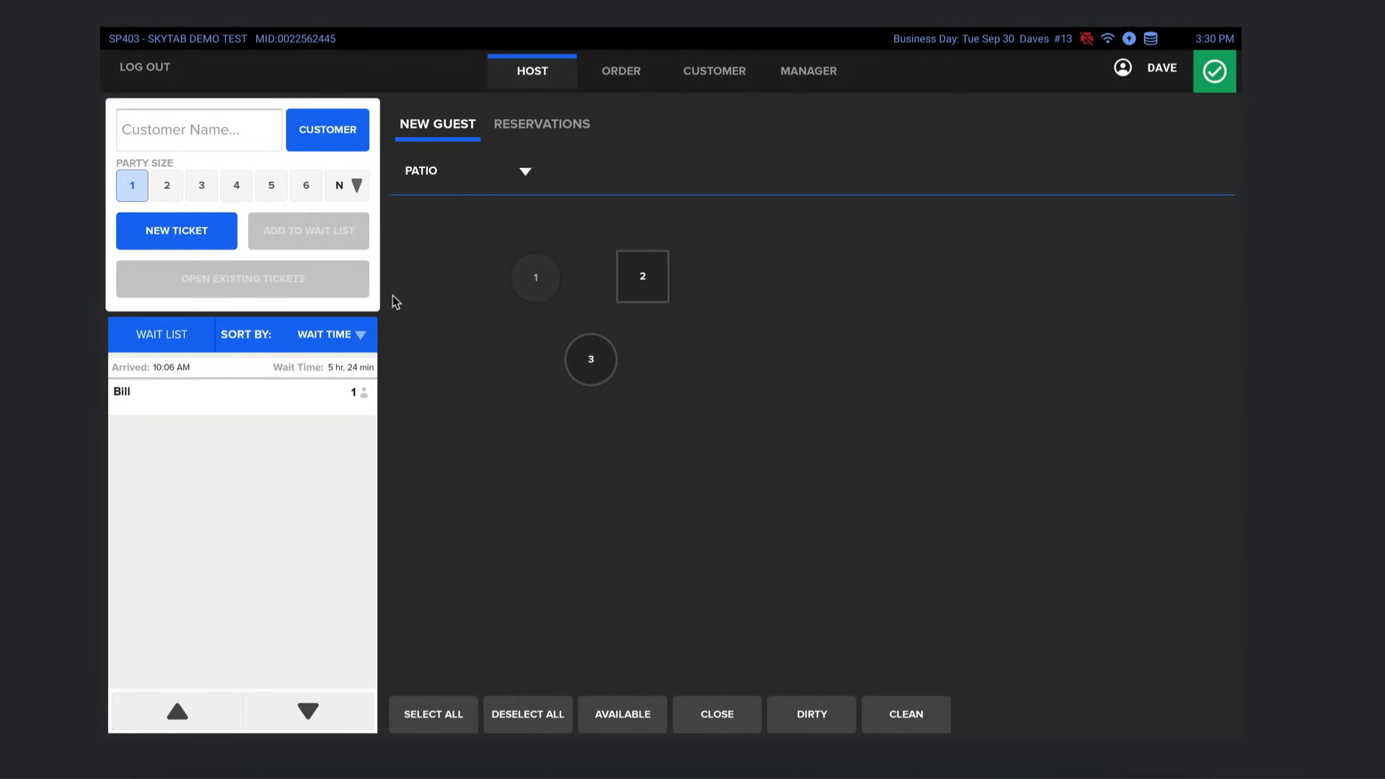
mouse_move(135, 399)
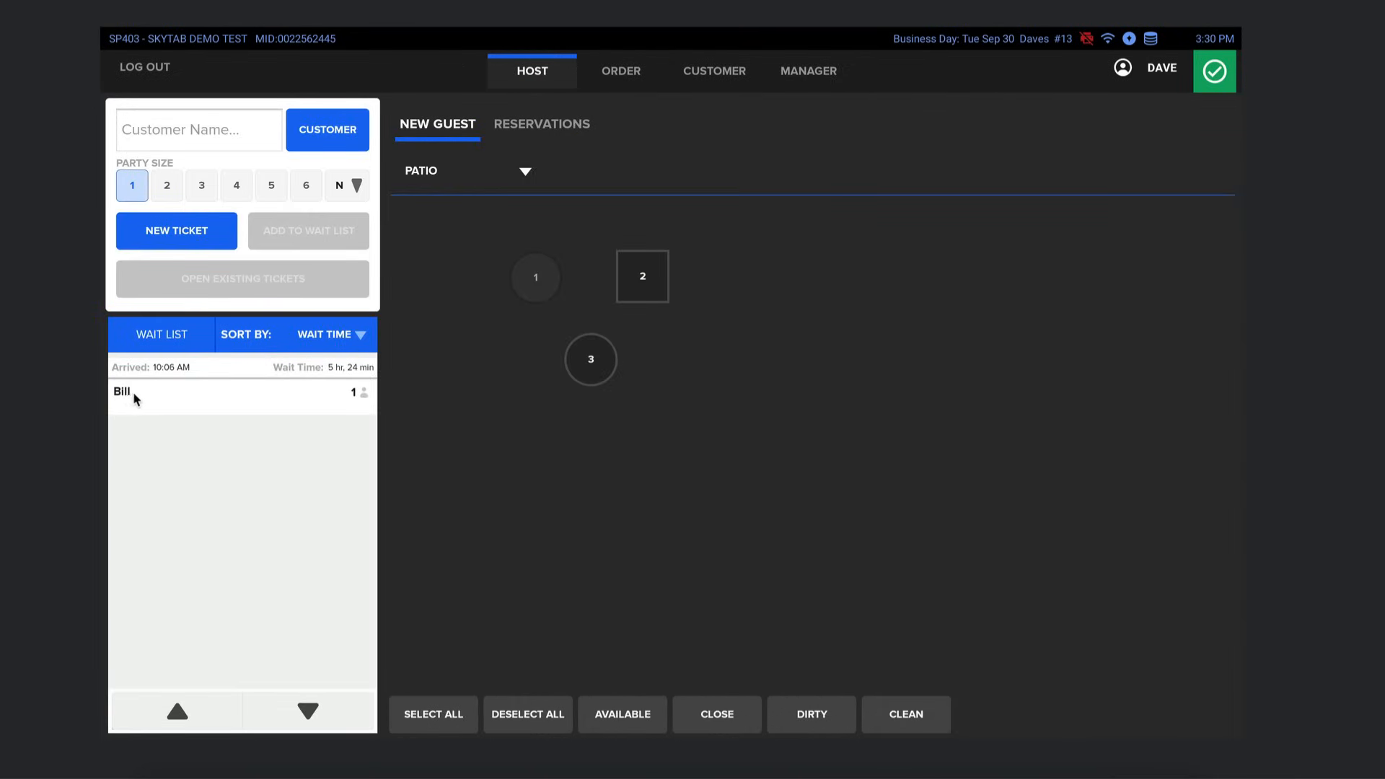
left_click(124, 391)
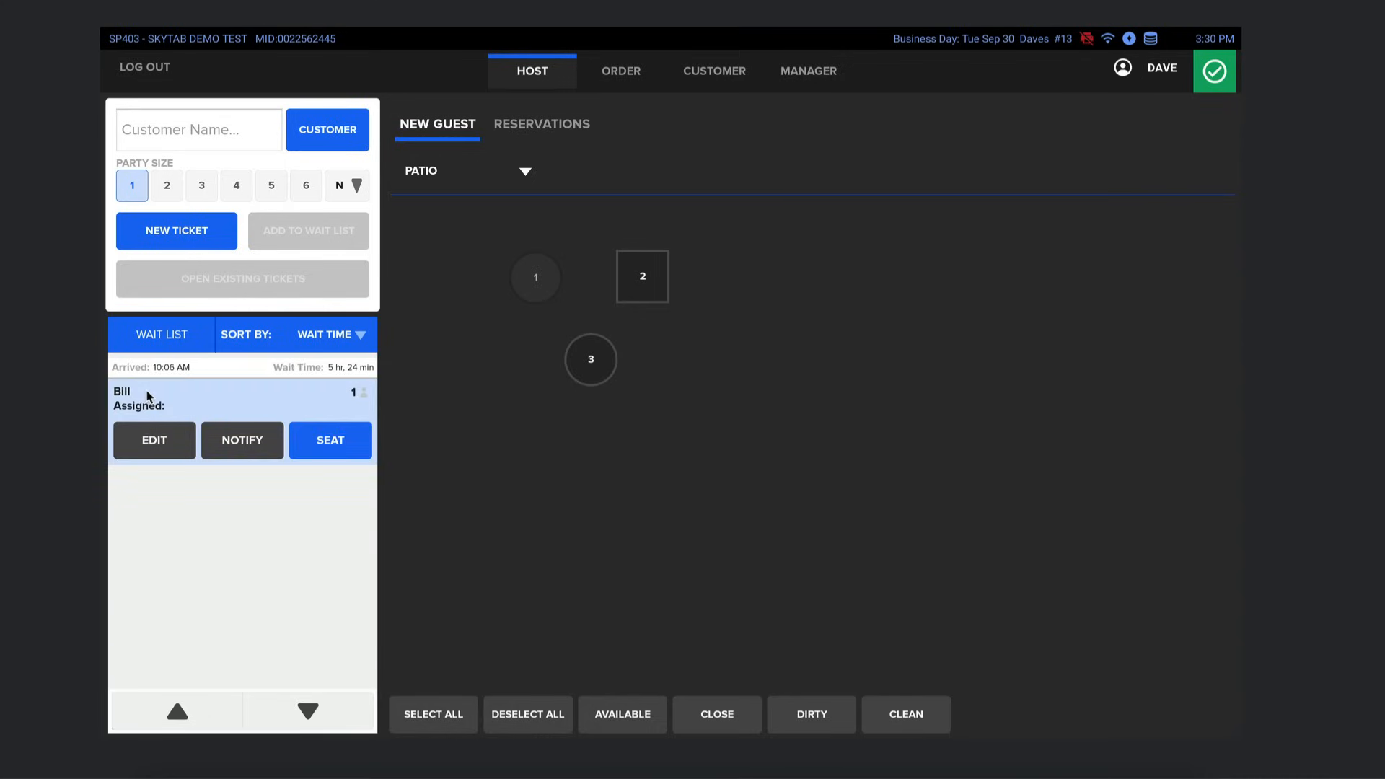
mouse_move(352, 338)
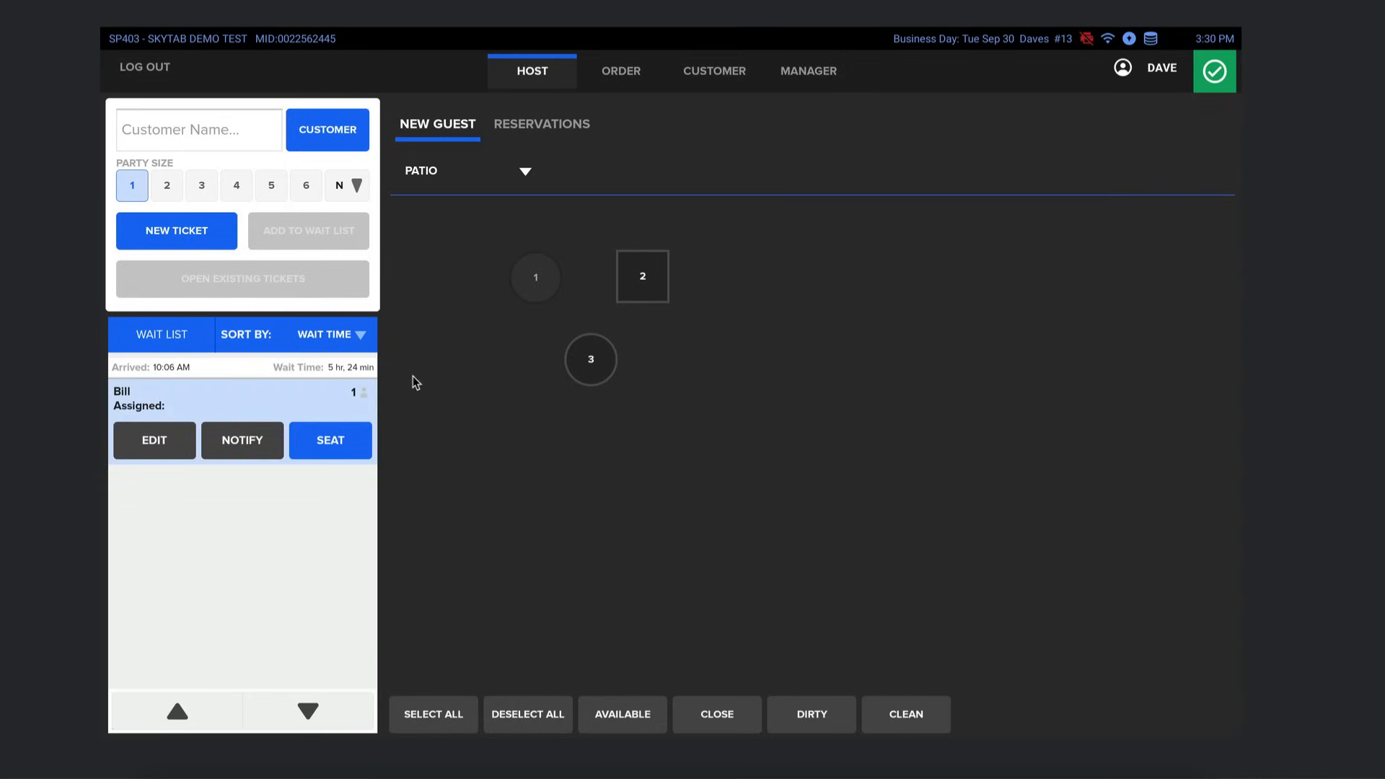
mouse_move(450, 444)
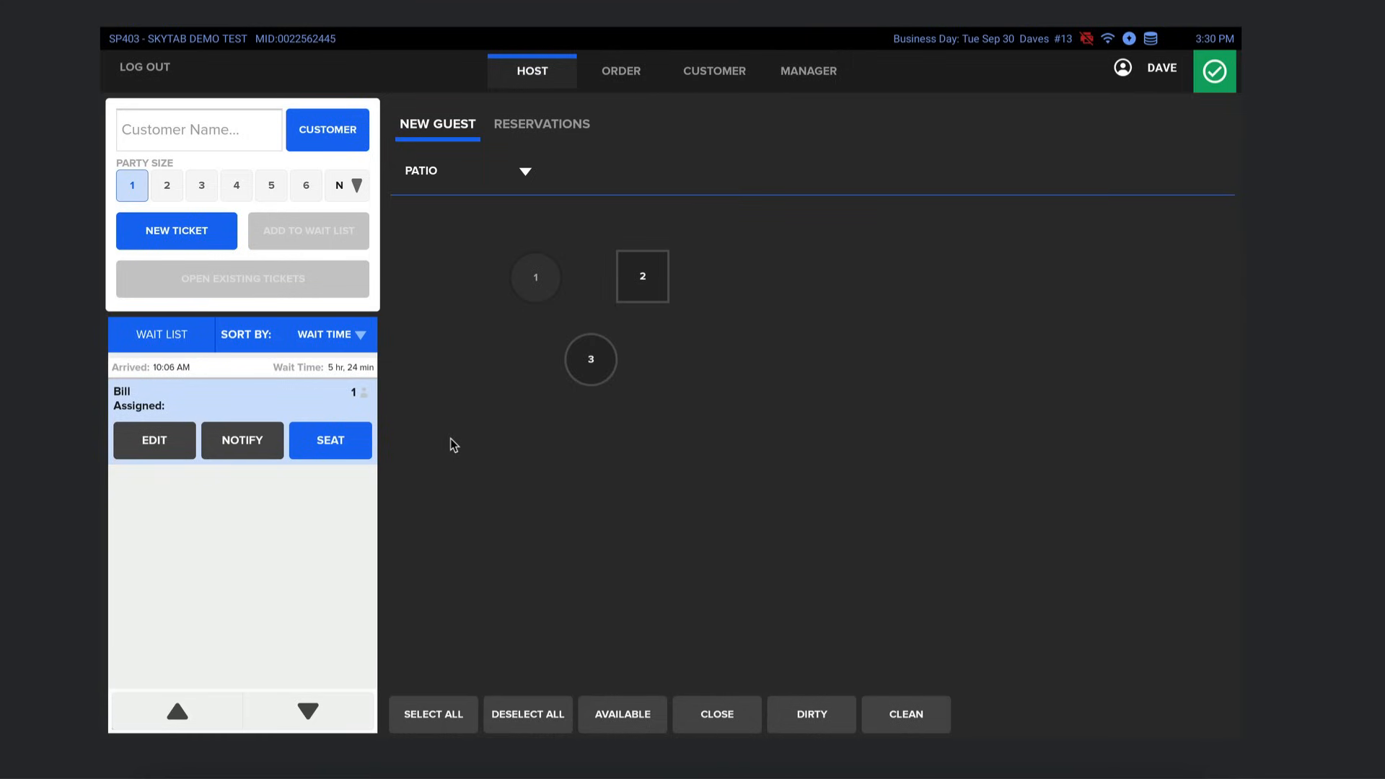
mouse_move(483, 354)
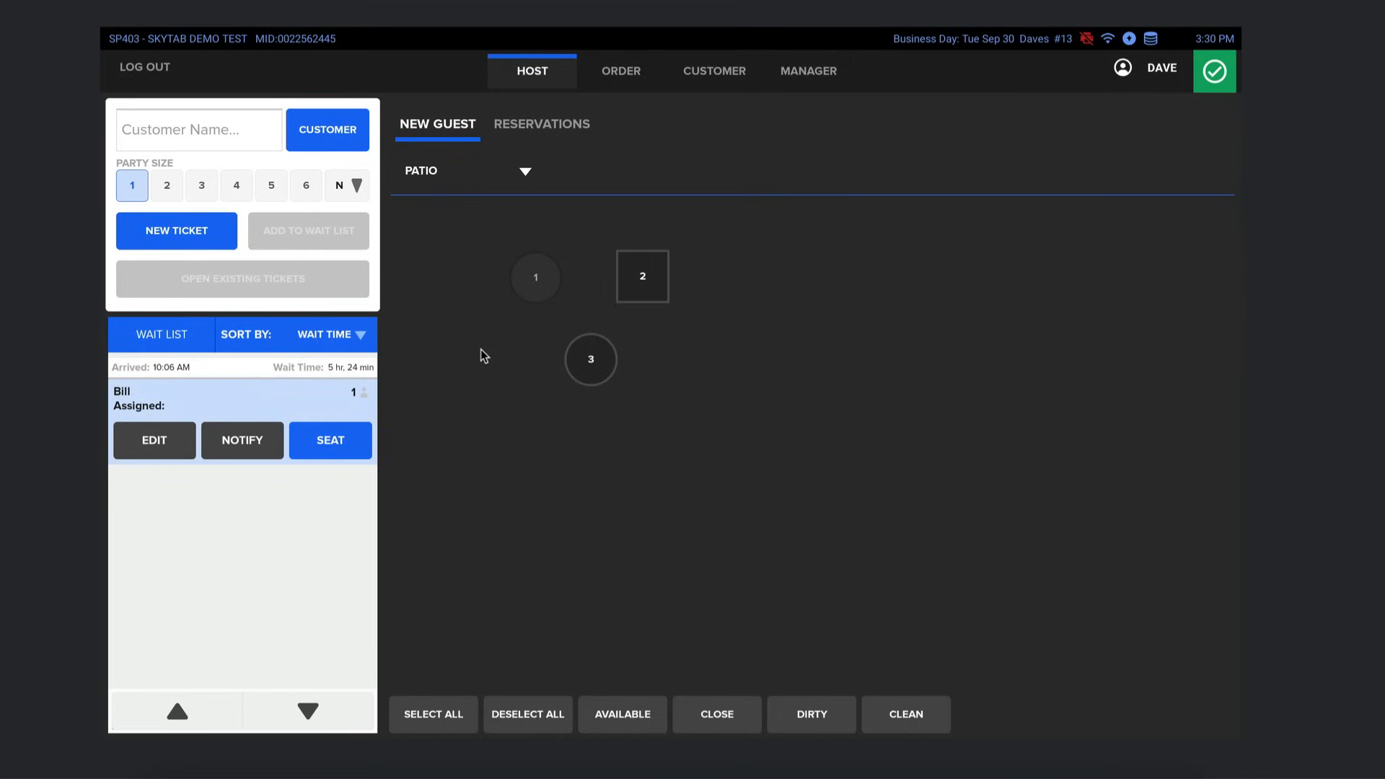
mouse_move(493, 248)
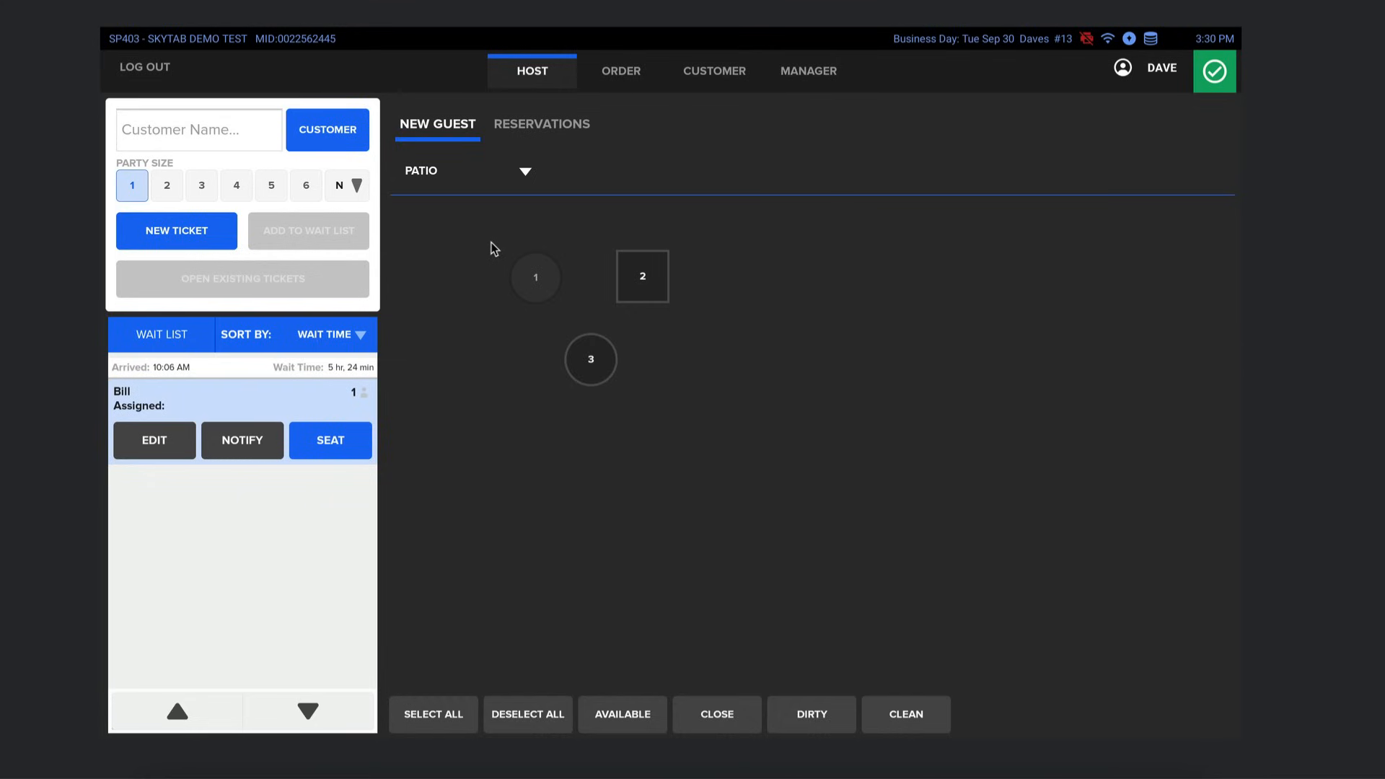
mouse_move(471, 248)
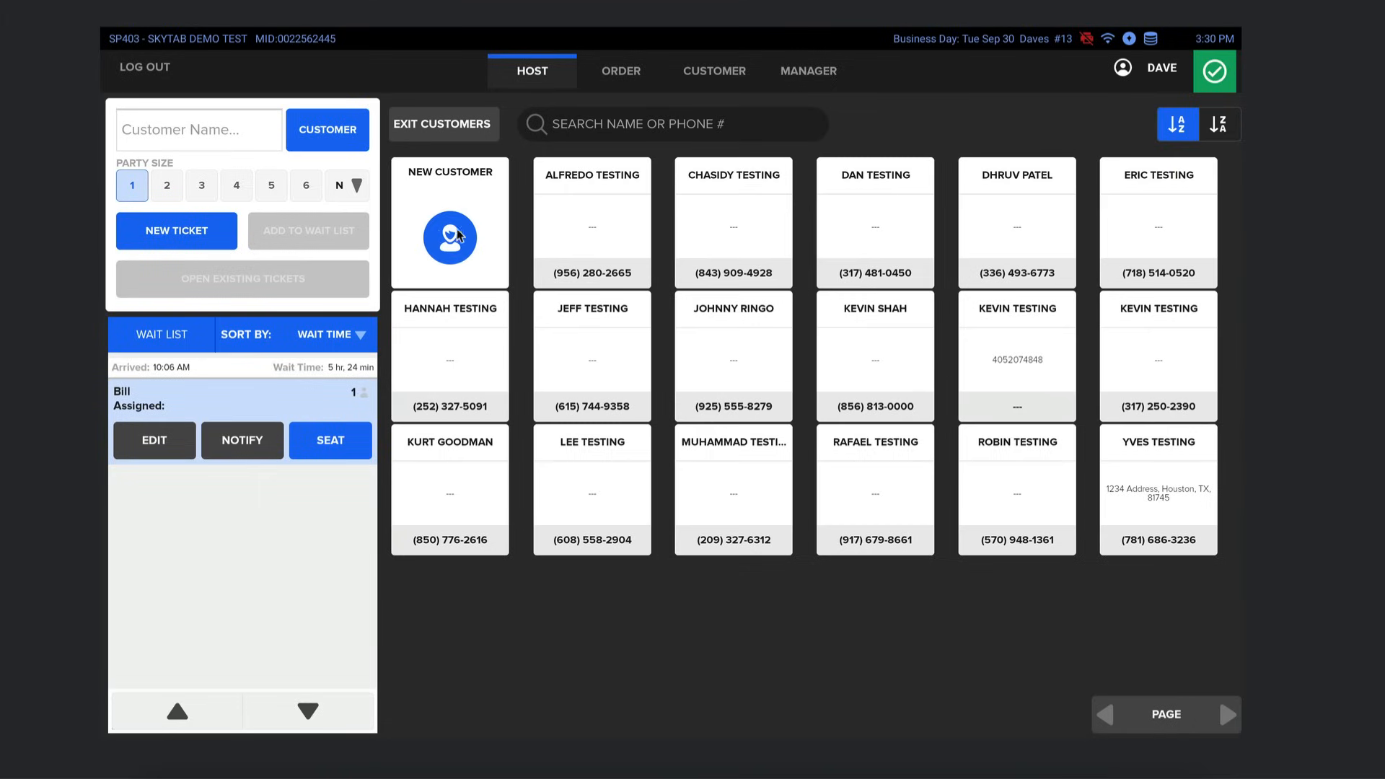
mouse_move(688, 137)
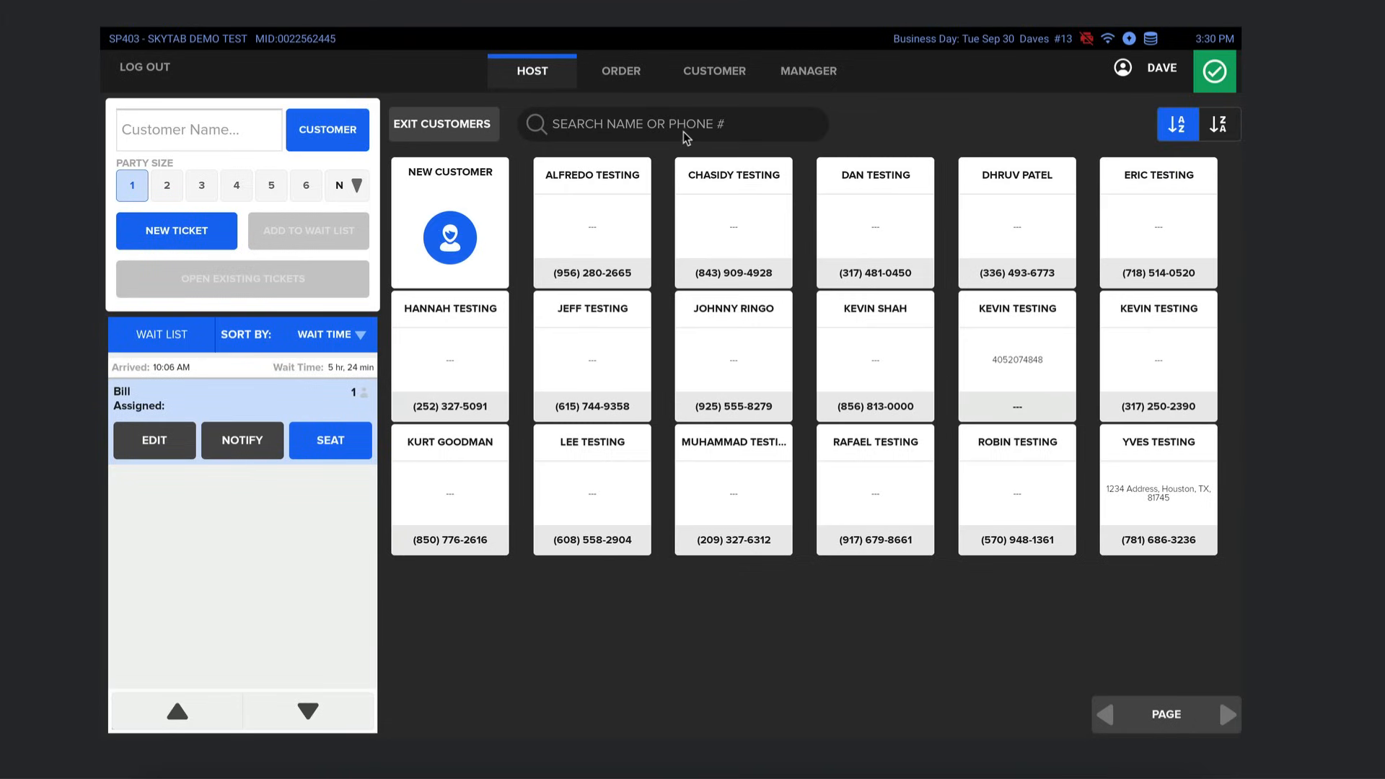
- Wait-list Johnny Ringo's party of four with SMS notification and open his entry
left_click(732, 355)
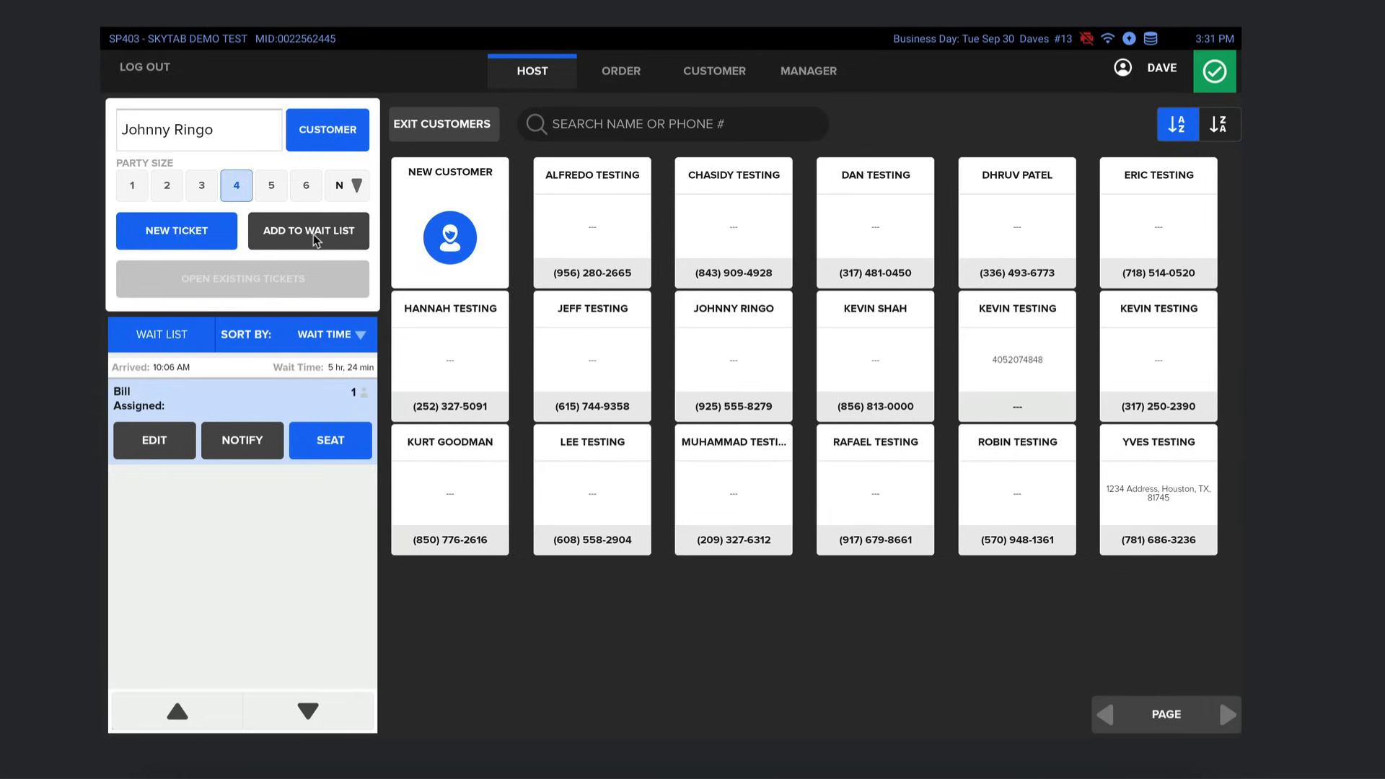
left_click(308, 231)
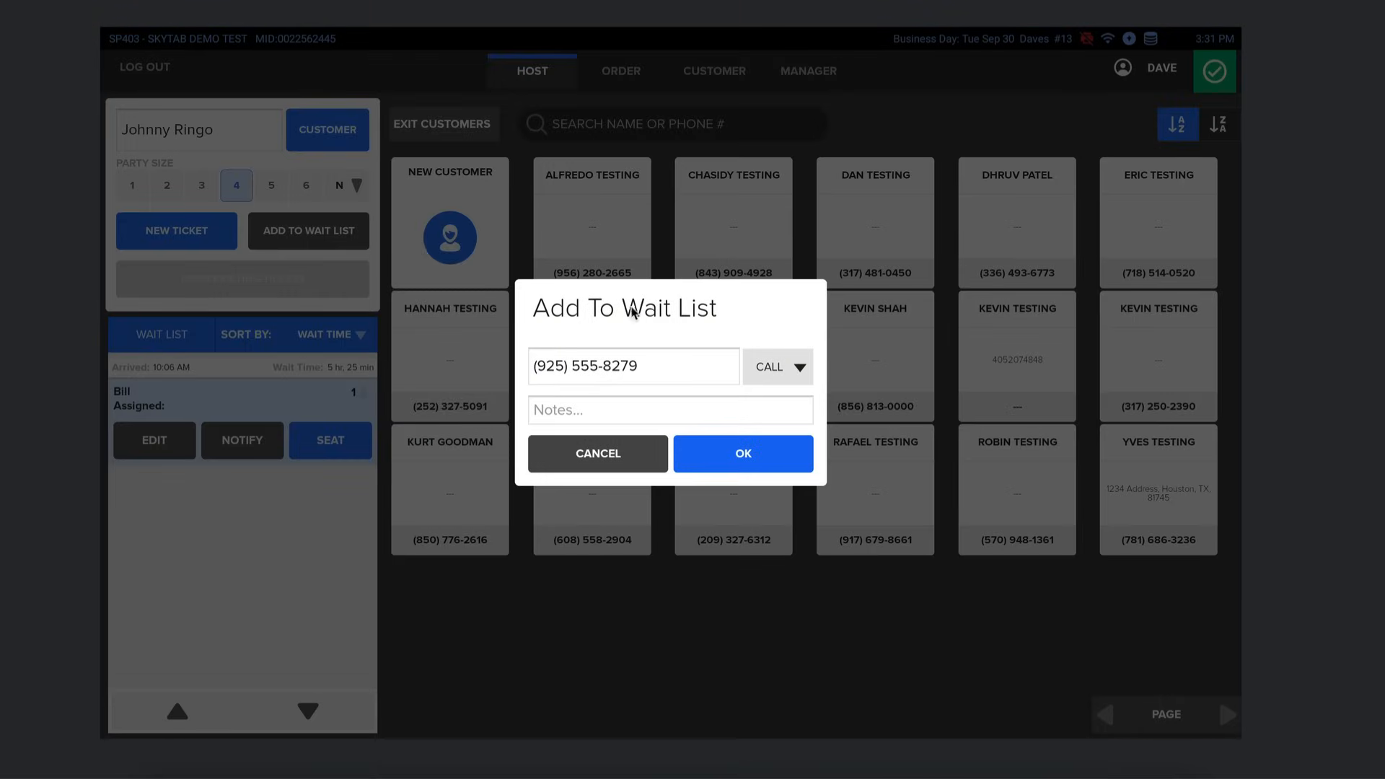
mouse_move(713, 380)
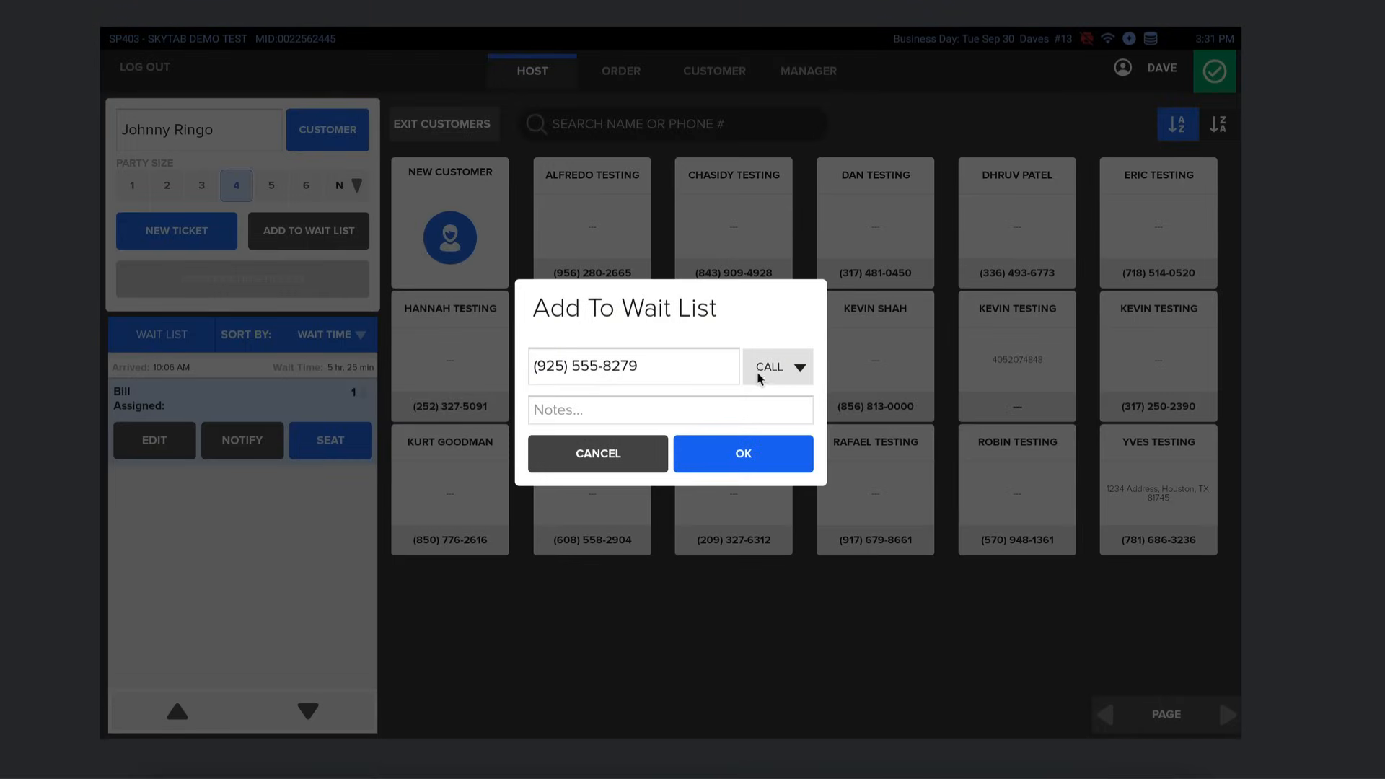
left_click(778, 366)
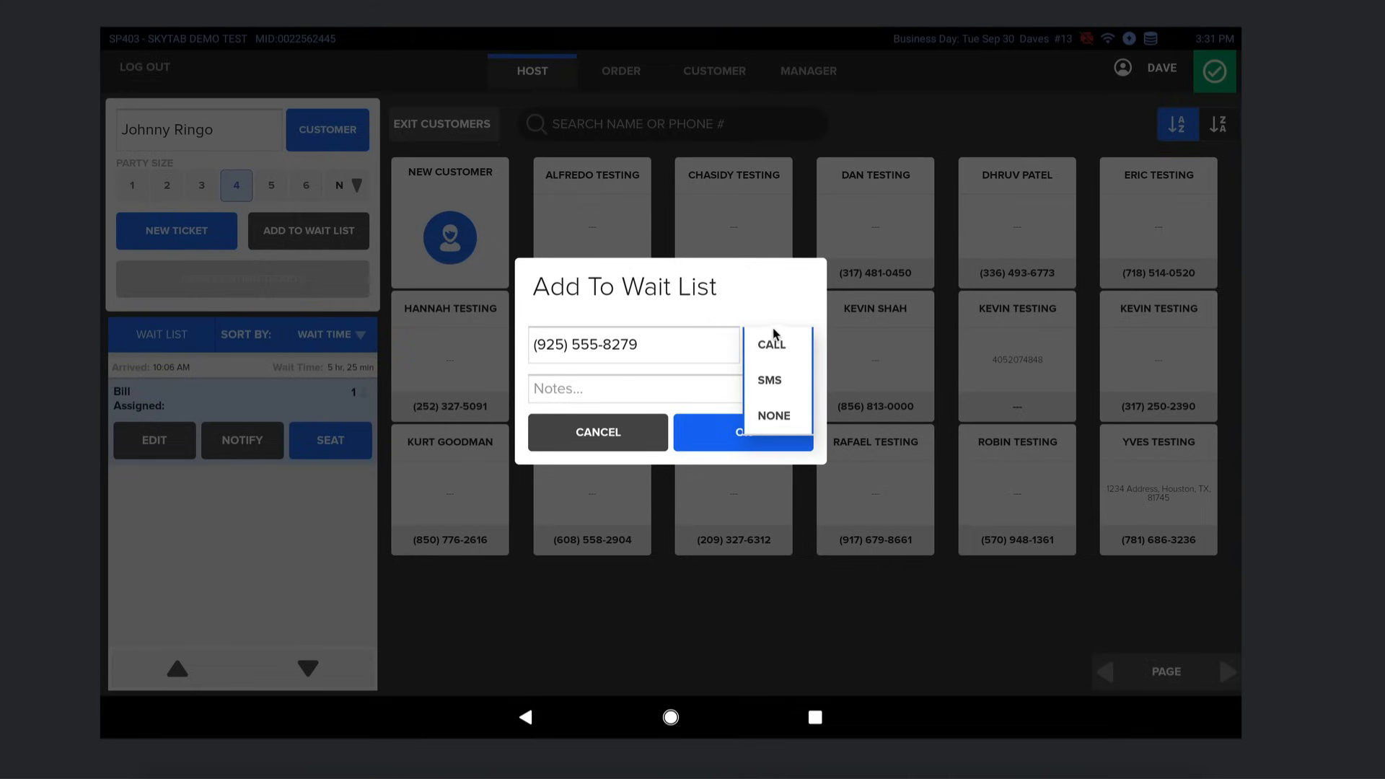
mouse_move(776, 386)
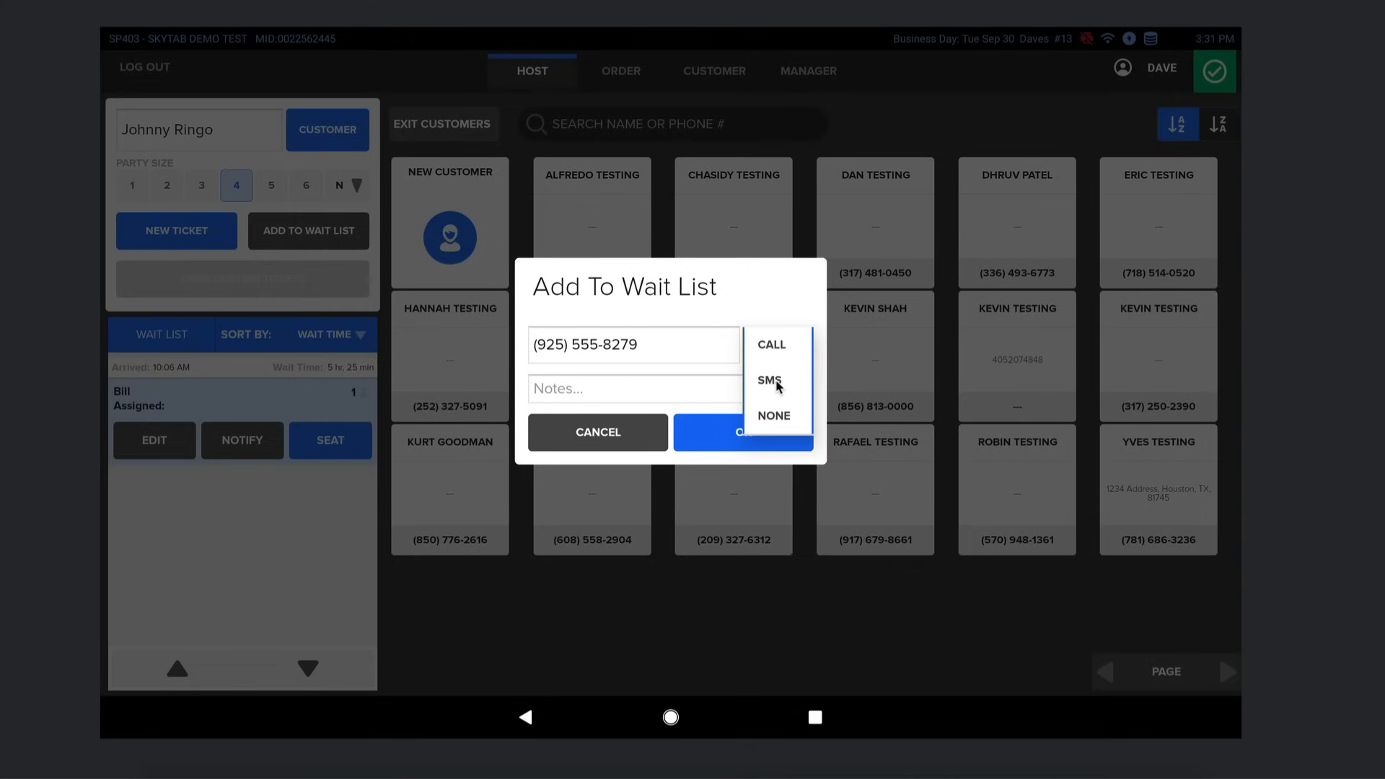
left_click(767, 380)
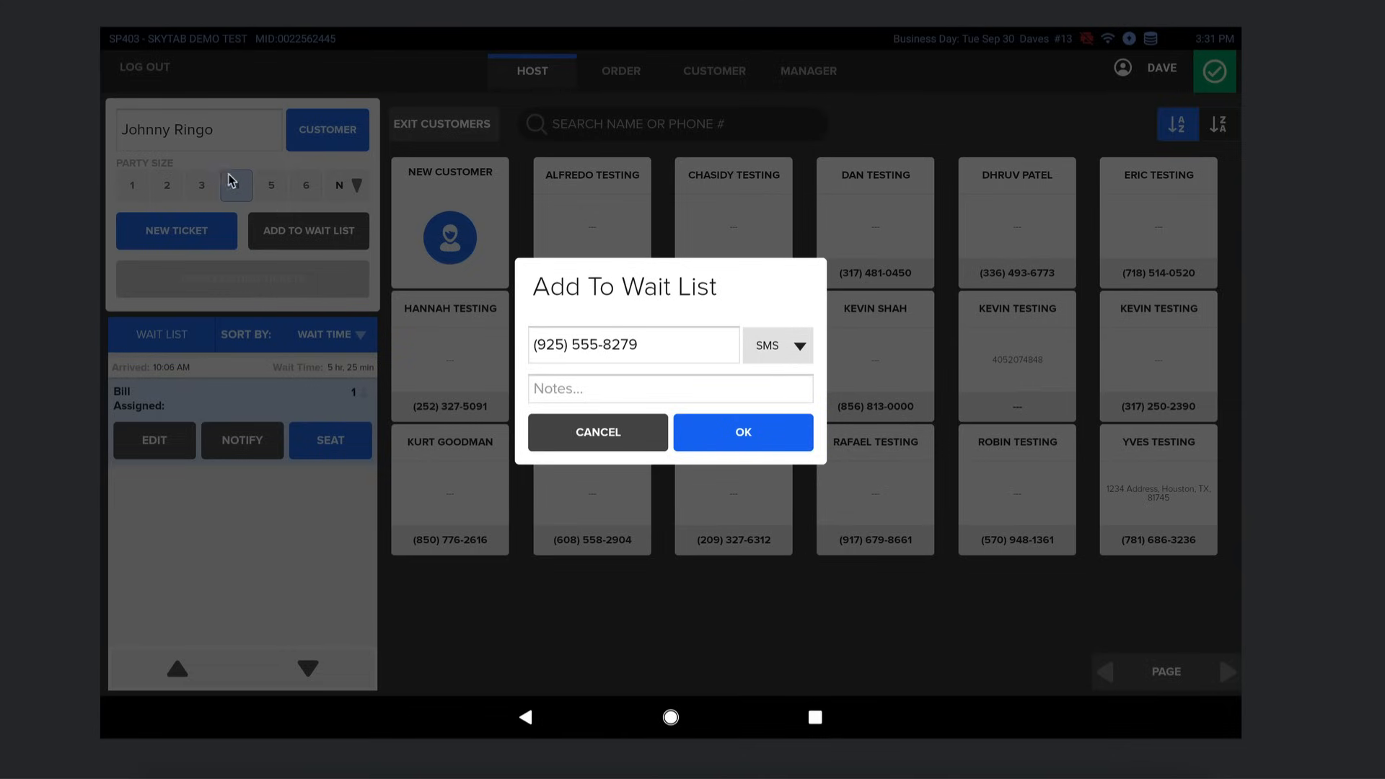
left_click(236, 186)
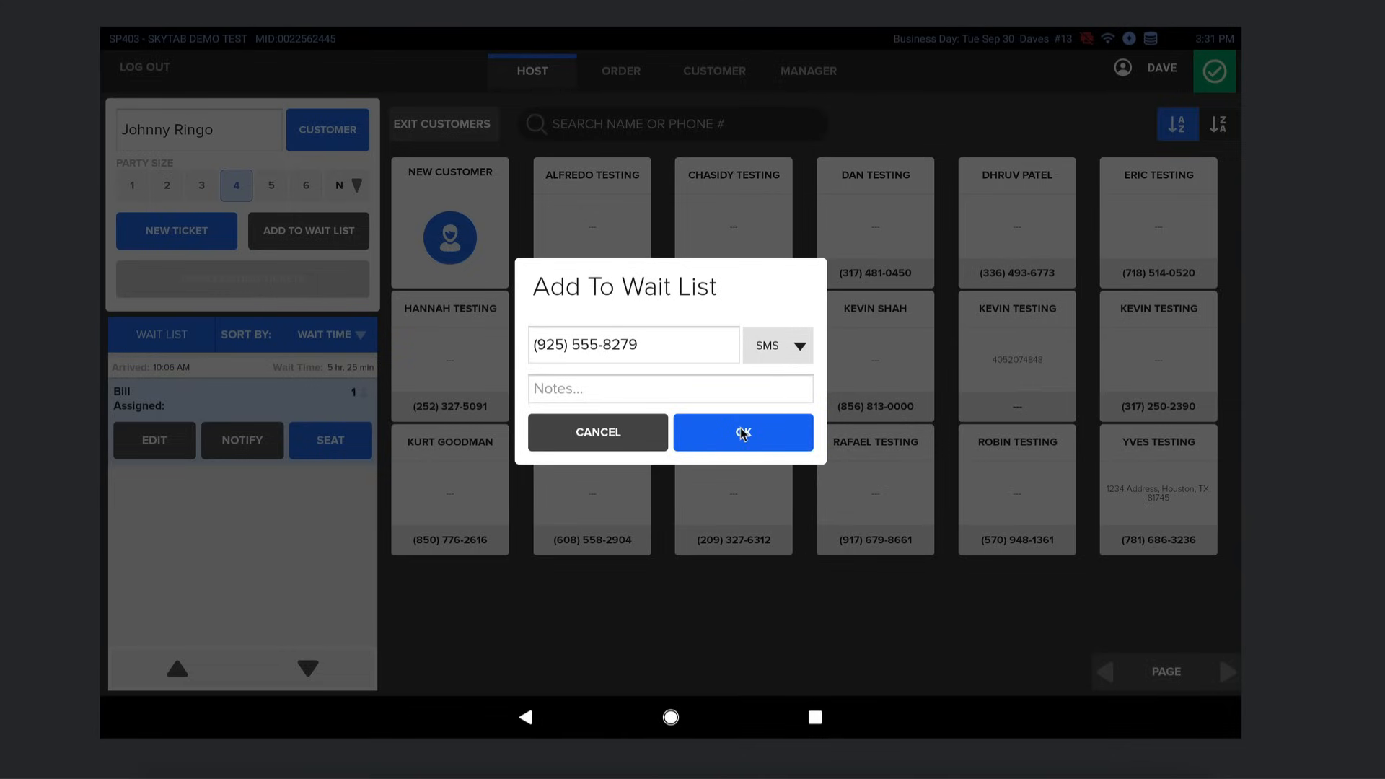
left_click(742, 433)
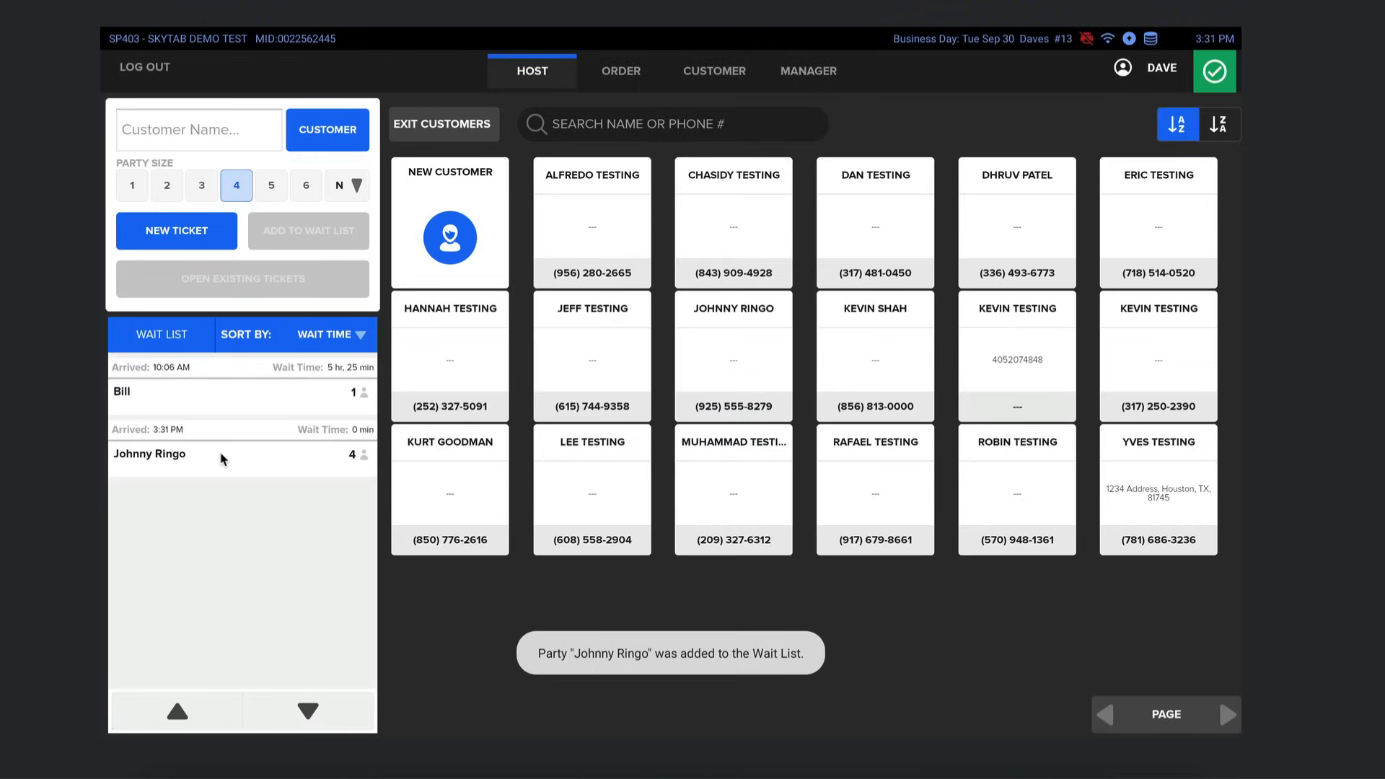
left_click(177, 453)
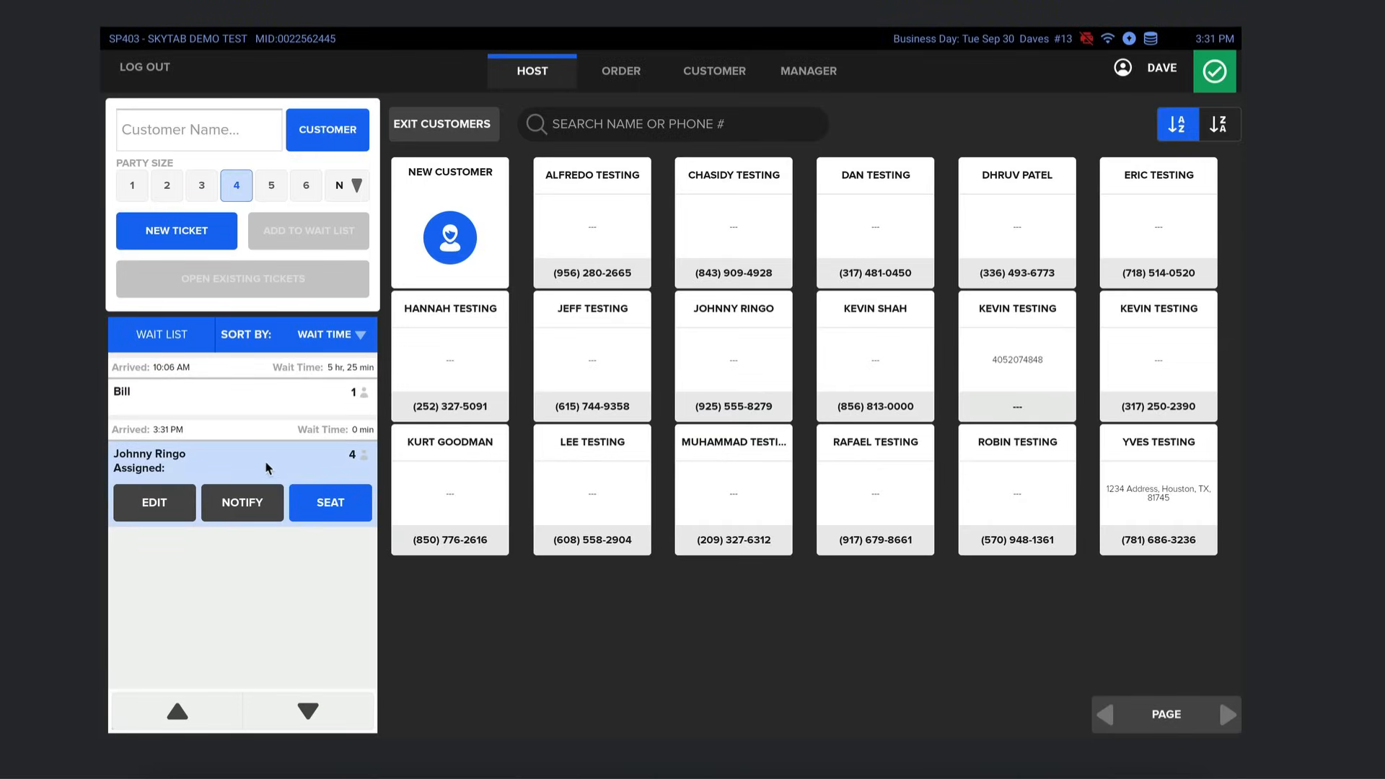
mouse_move(329, 503)
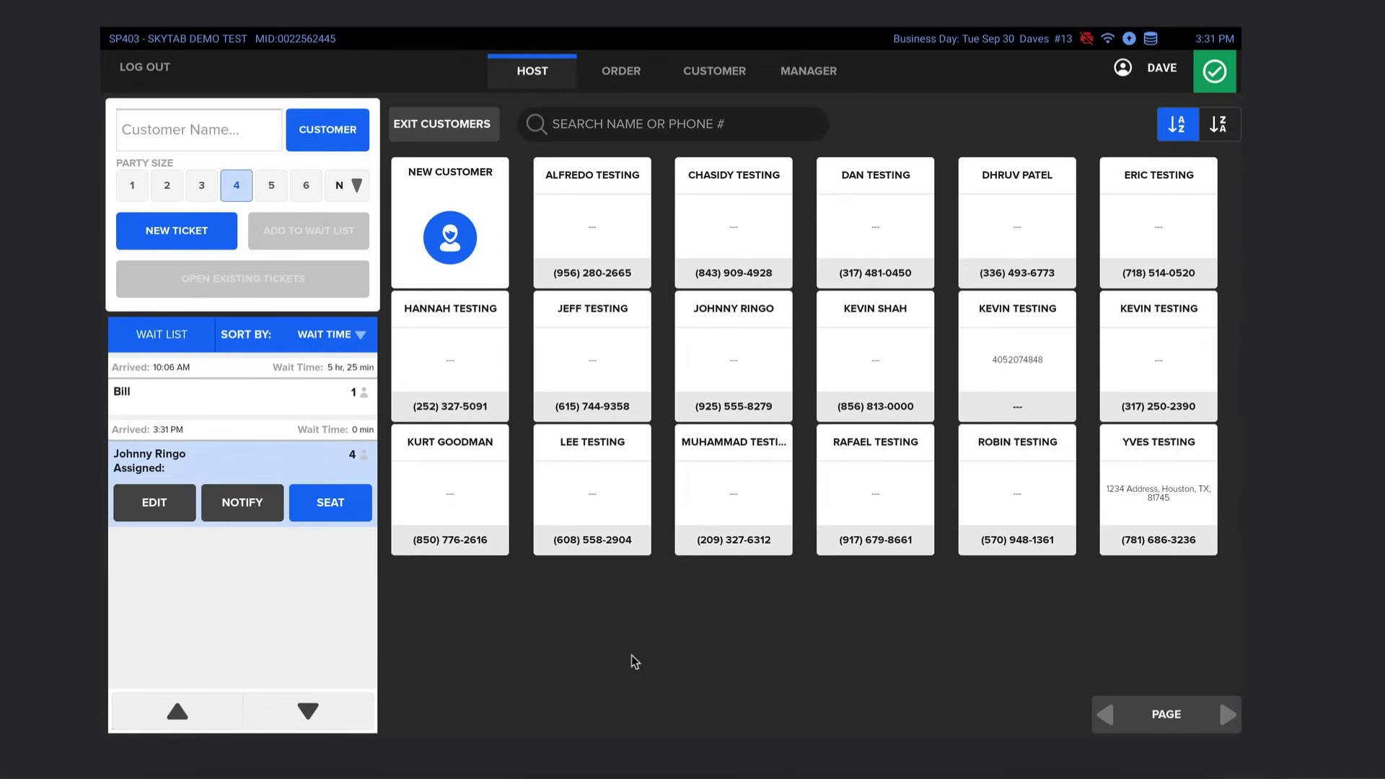
mouse_move(519, 637)
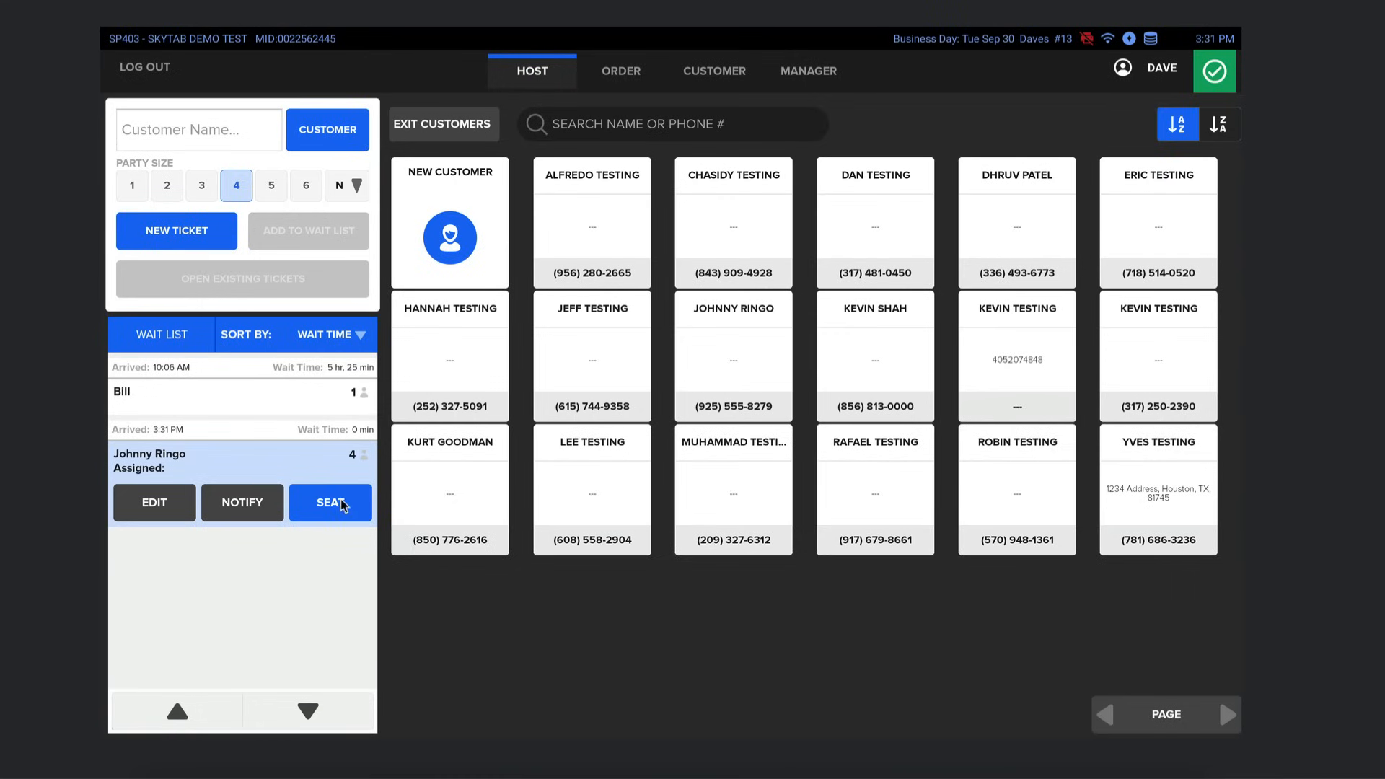
- Seat Johnny Ringo's party as a new ticket, leaving only Bill waiting
left_click(330, 502)
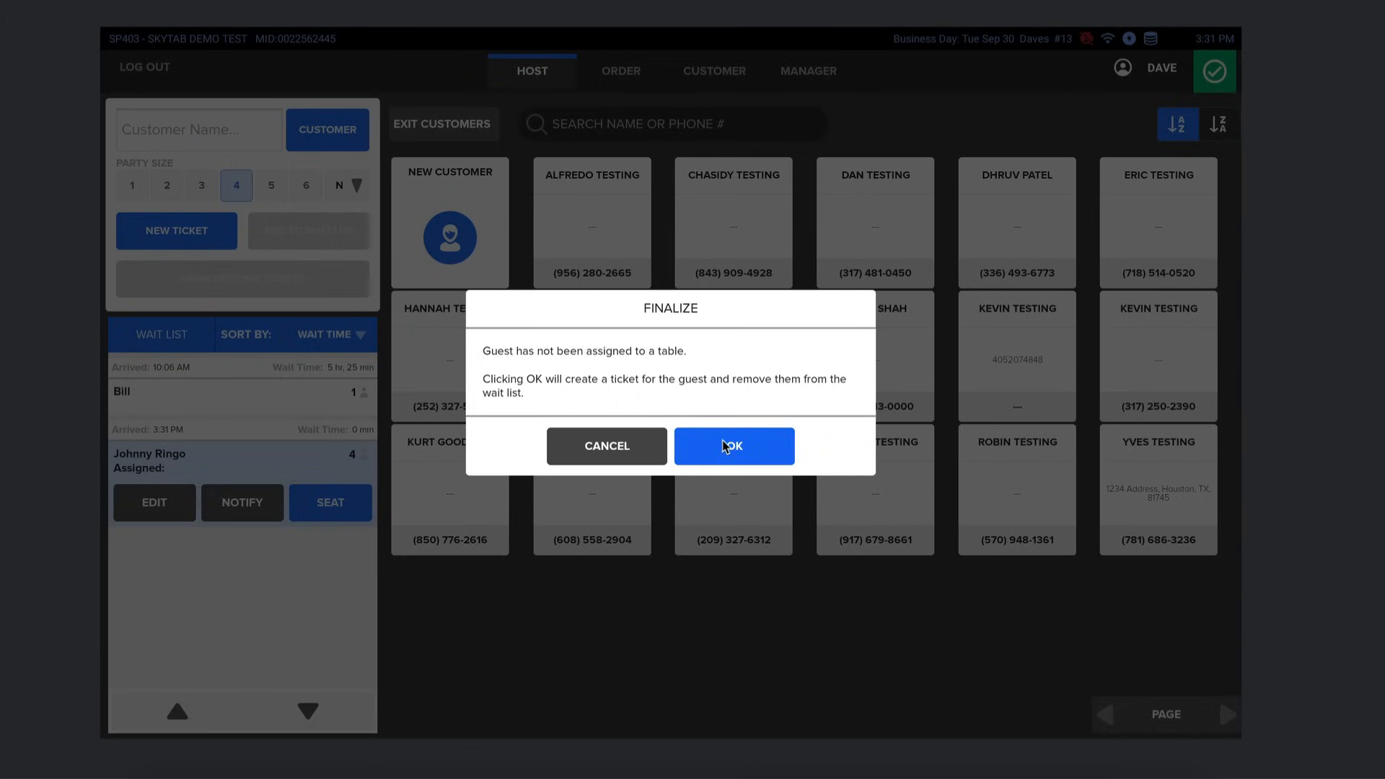
left_click(733, 446)
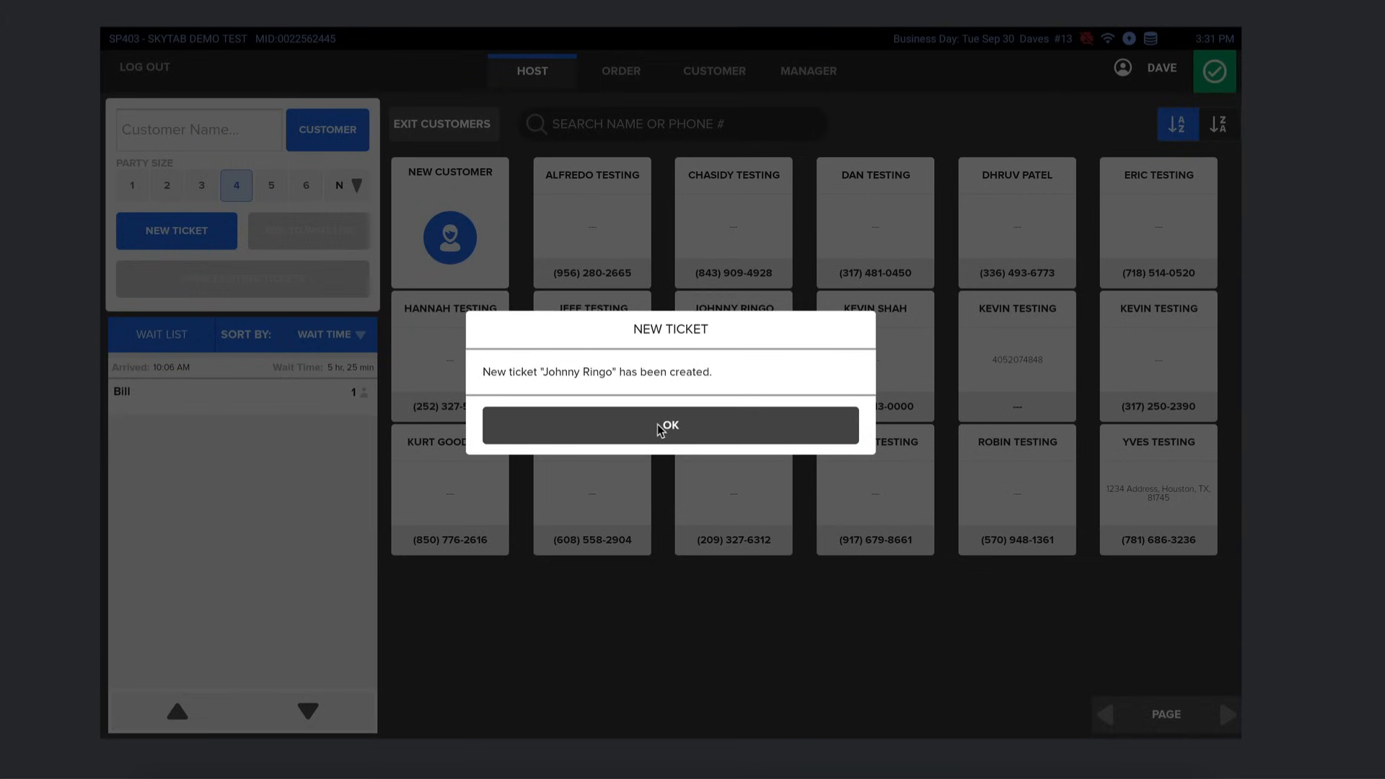
left_click(668, 425)
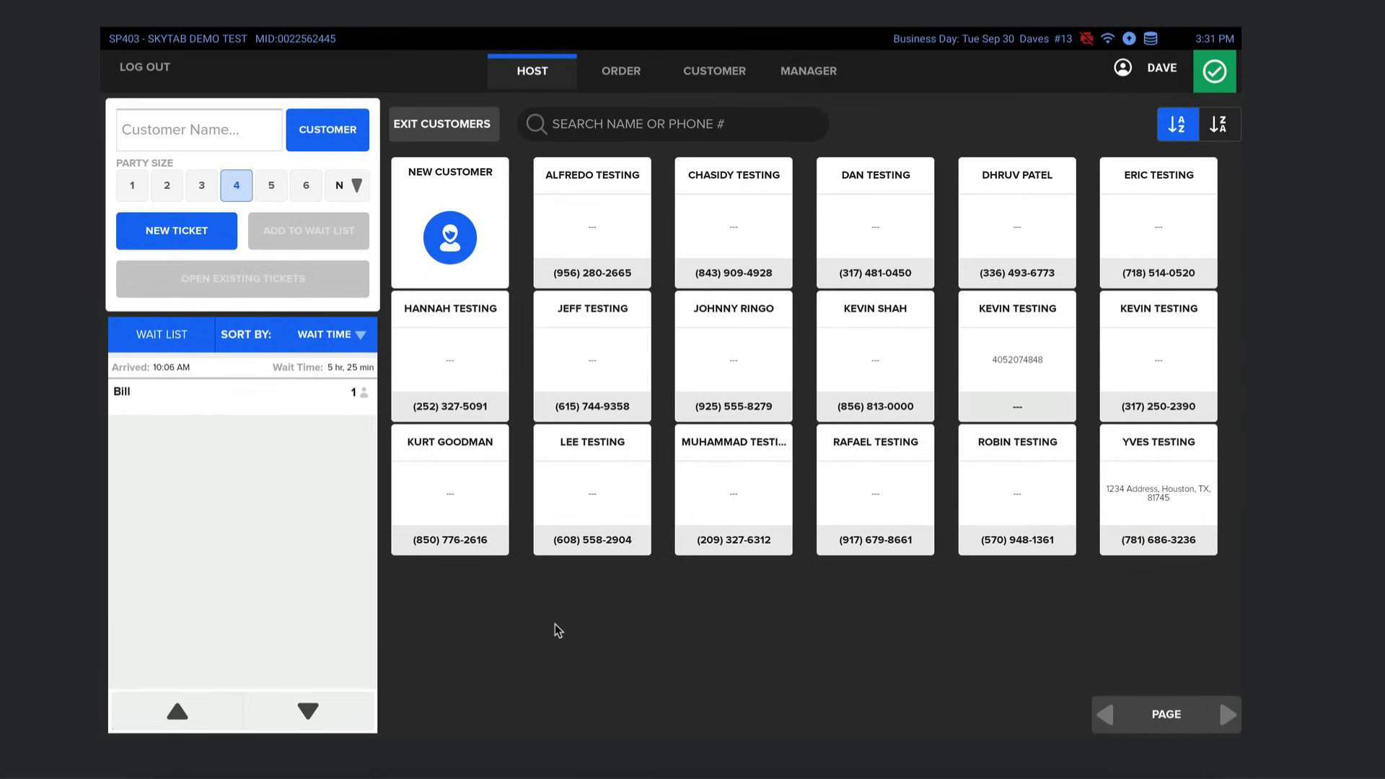
mouse_move(484, 593)
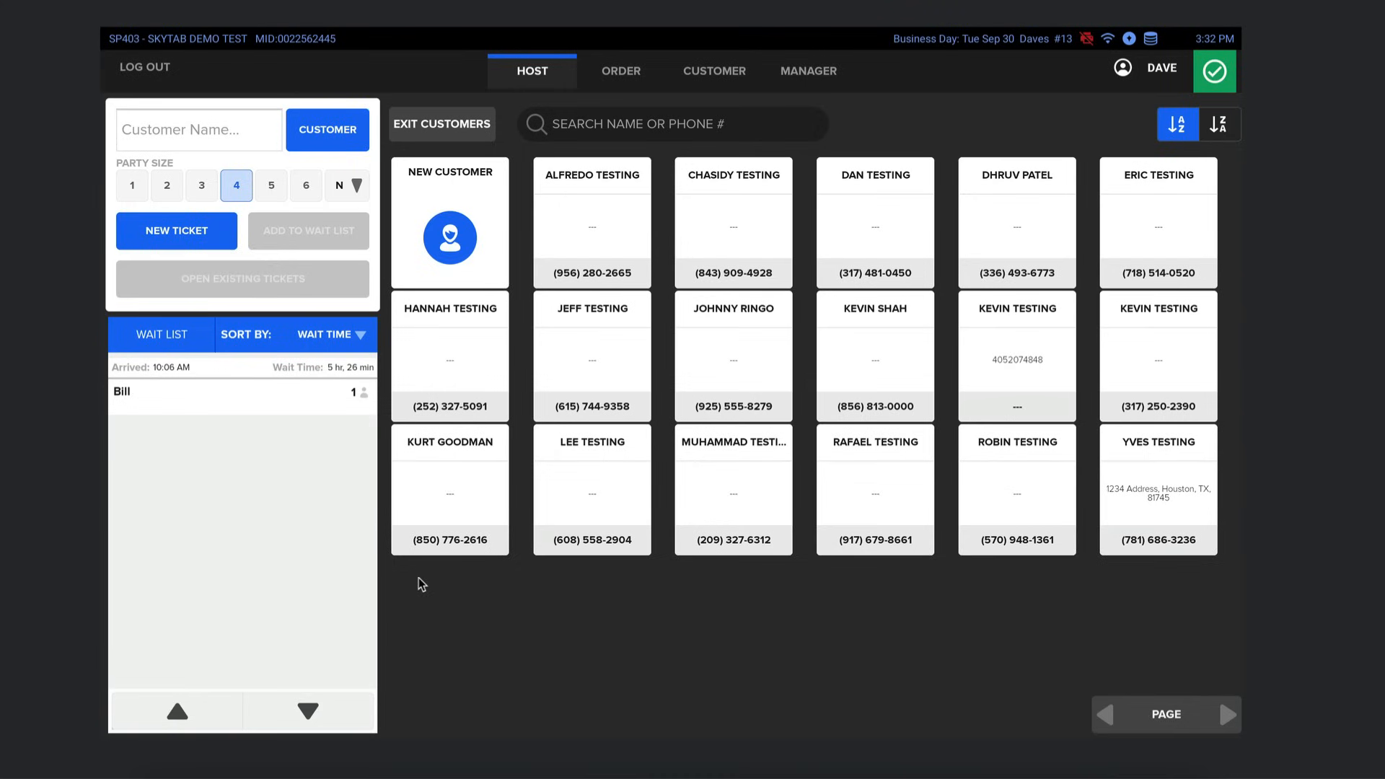
mouse_move(436, 424)
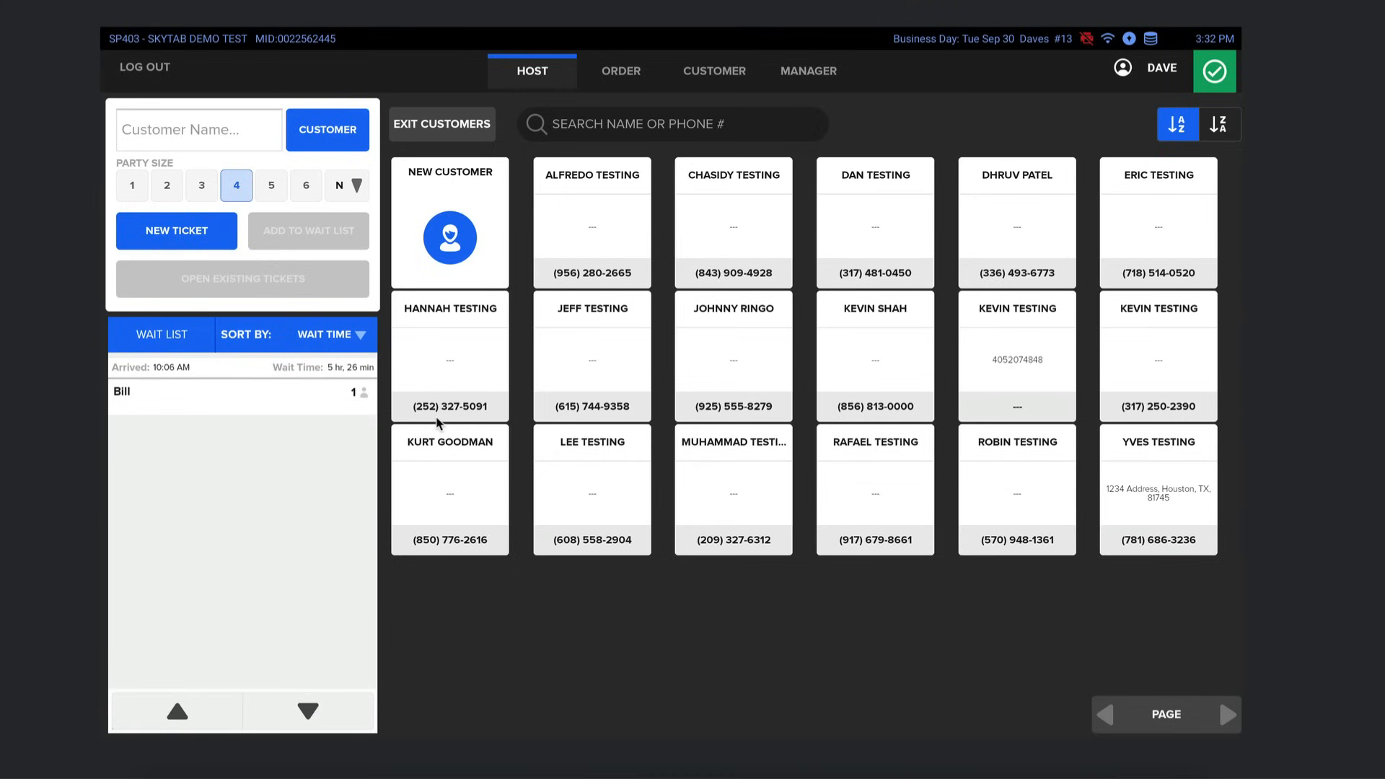
mouse_move(585, 90)
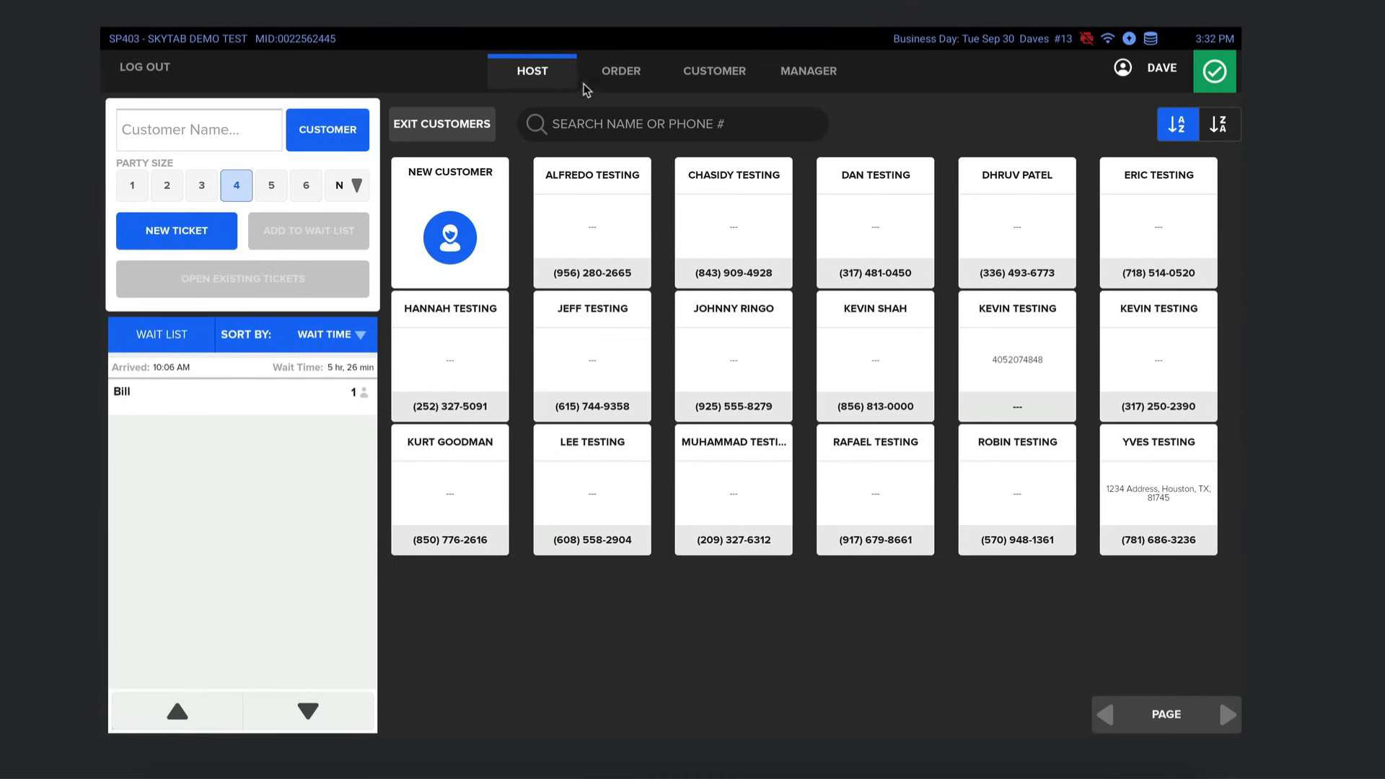
left_click(132, 186)
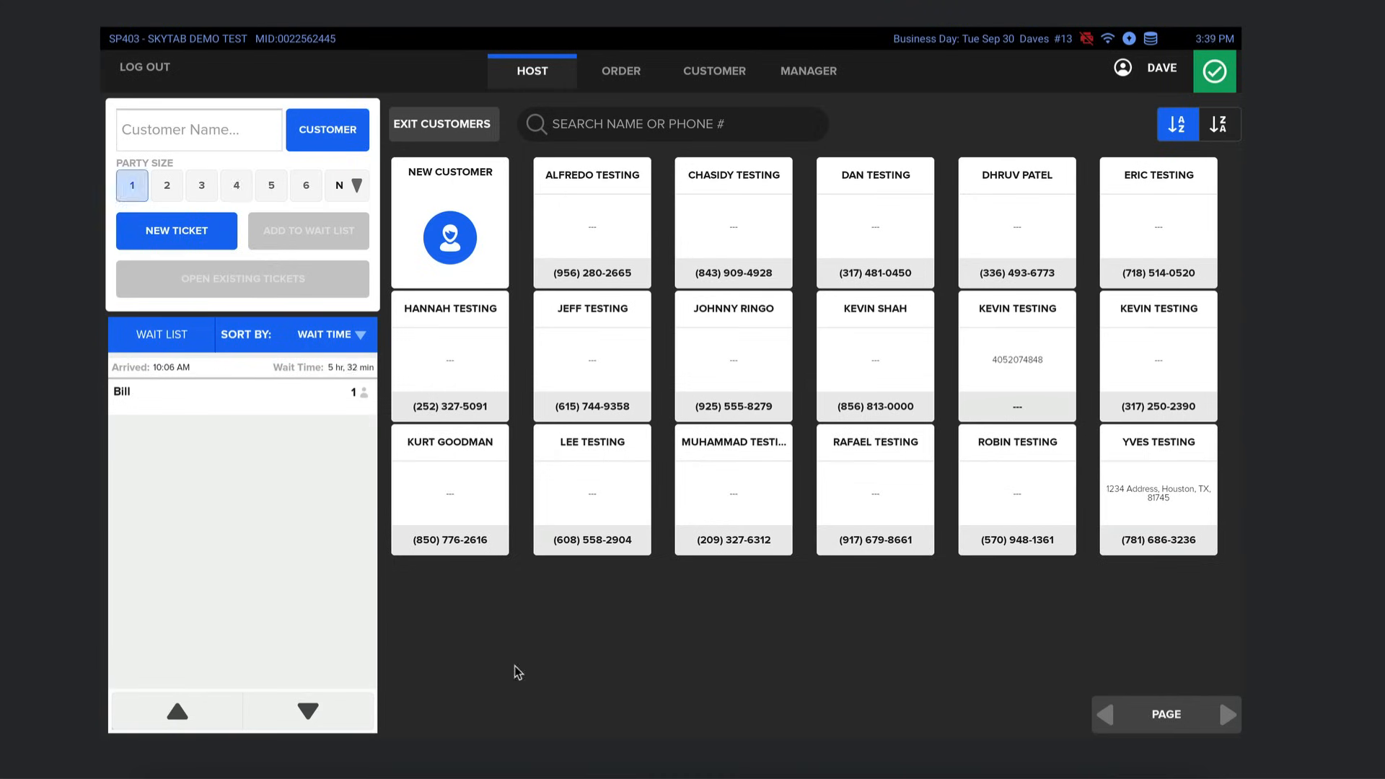
mouse_move(774, 95)
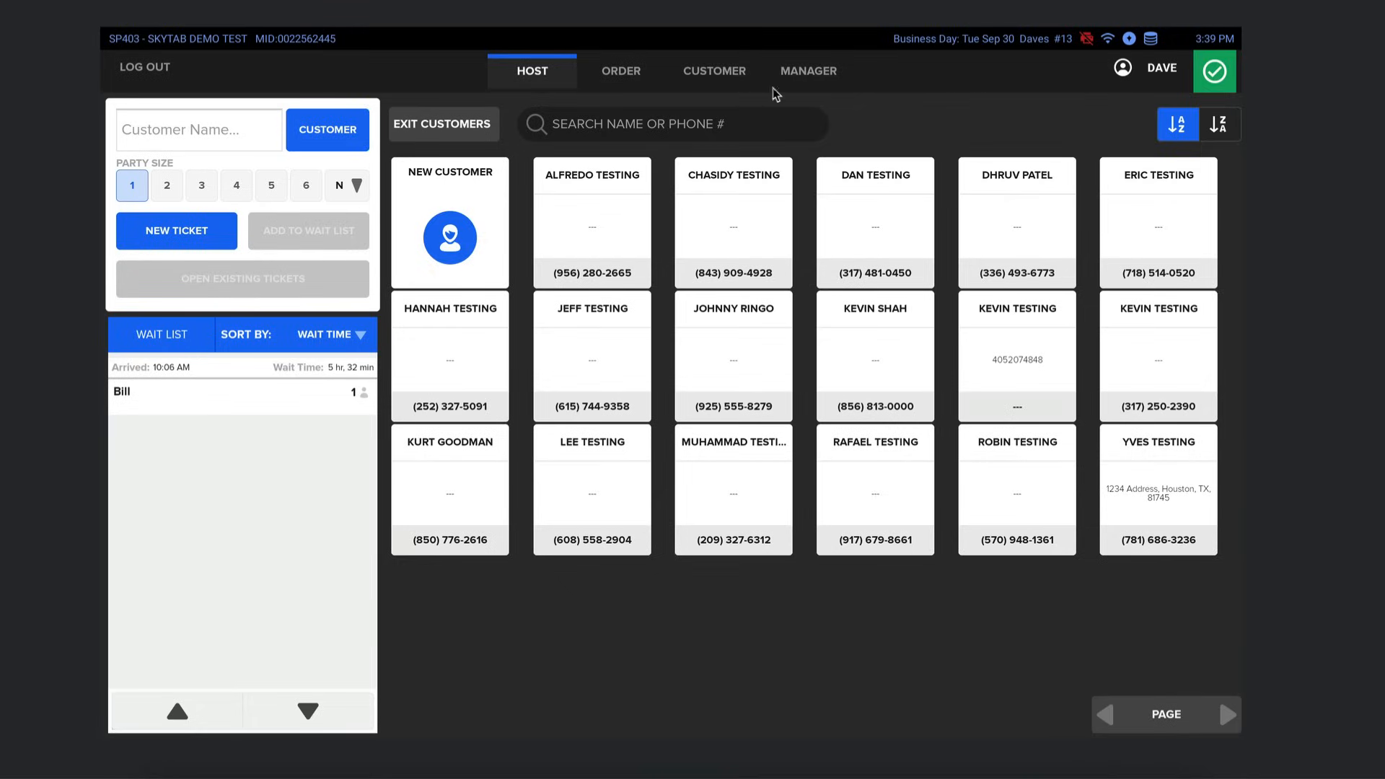
mouse_move(426, 131)
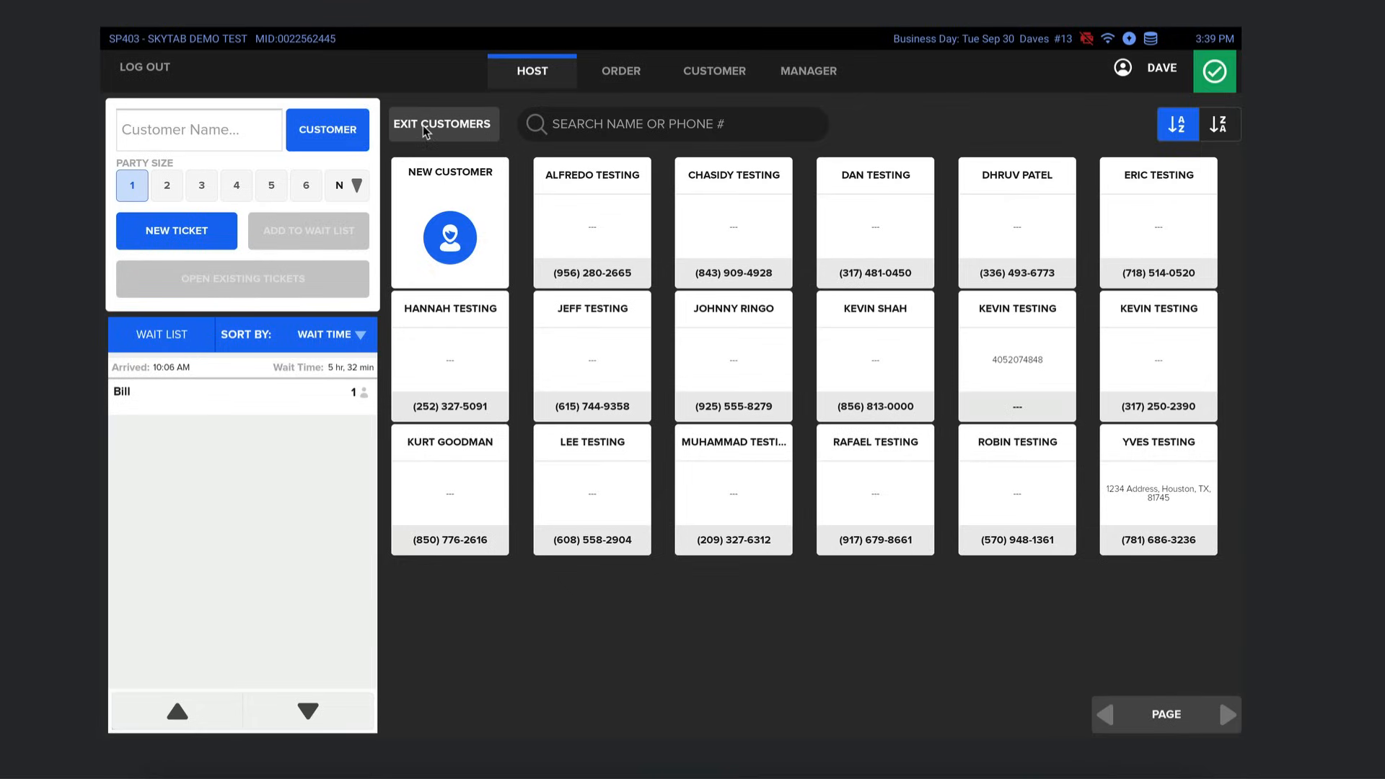
- Leave the customer directory and switch to the reservations view with Doc Holiday's 6:00 PM booking
left_click(442, 123)
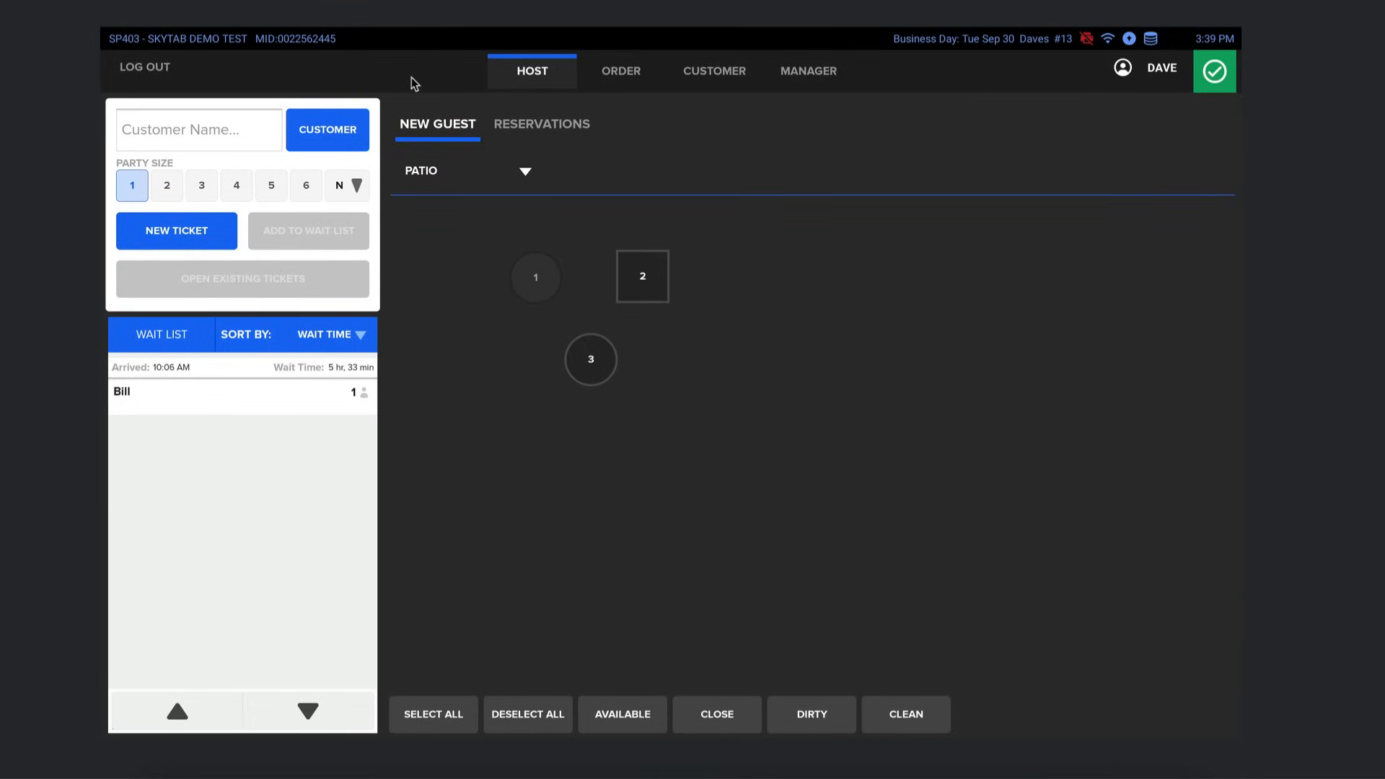
left_click(542, 123)
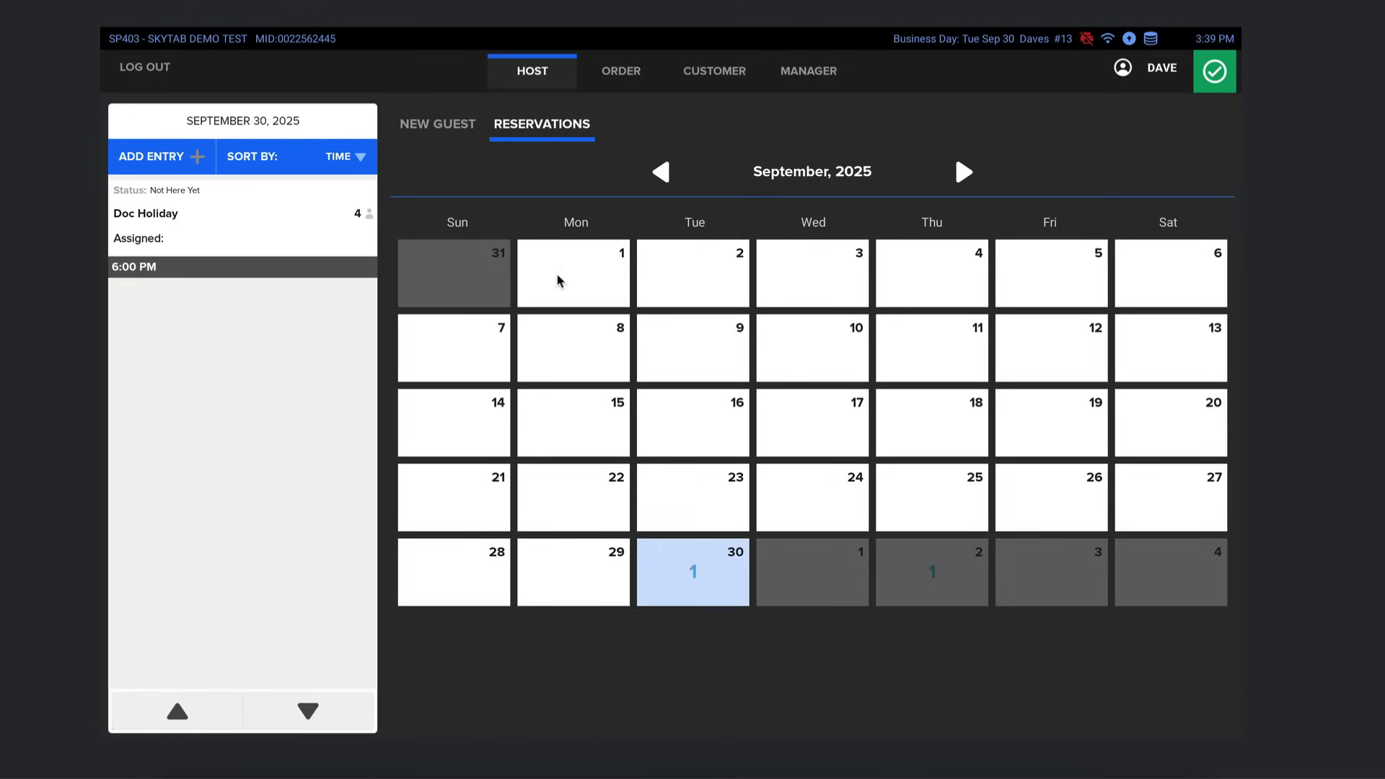
mouse_move(275, 235)
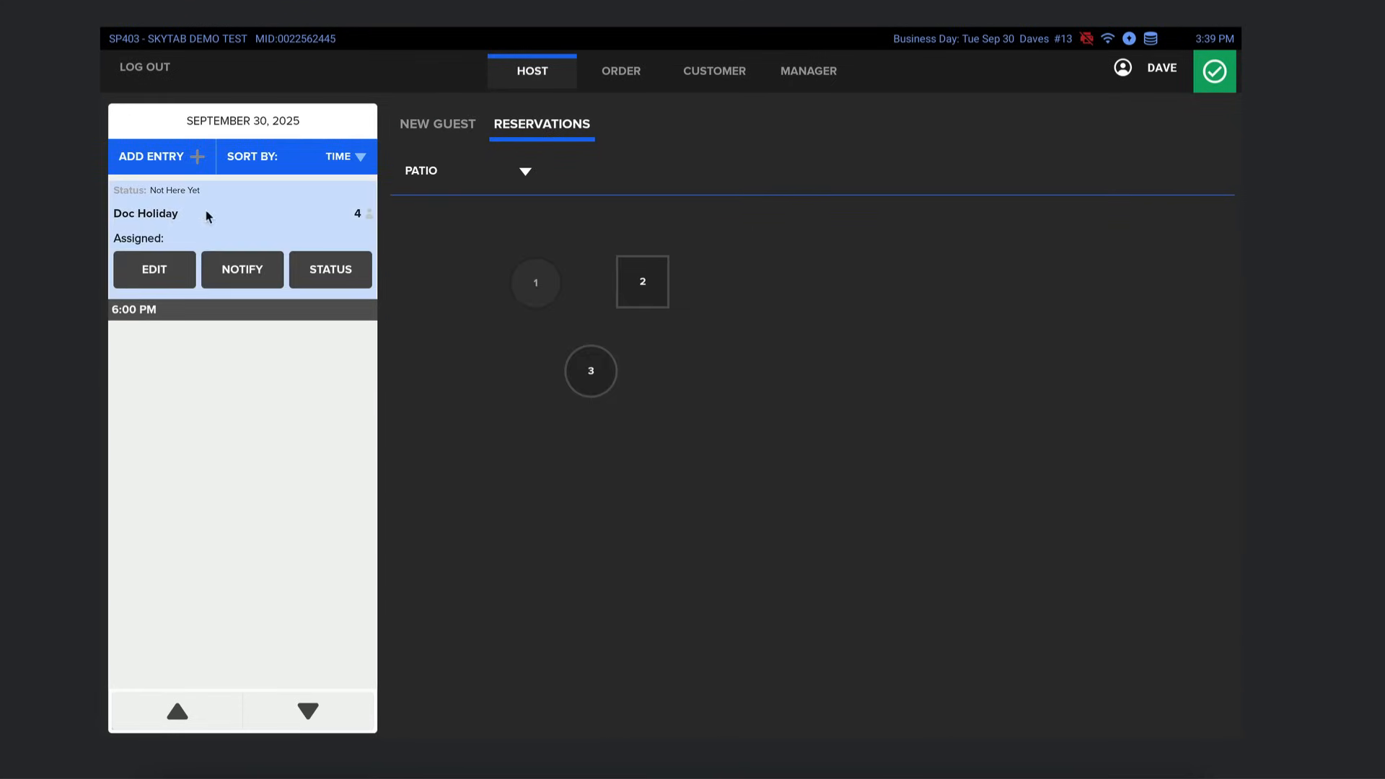
mouse_move(343, 213)
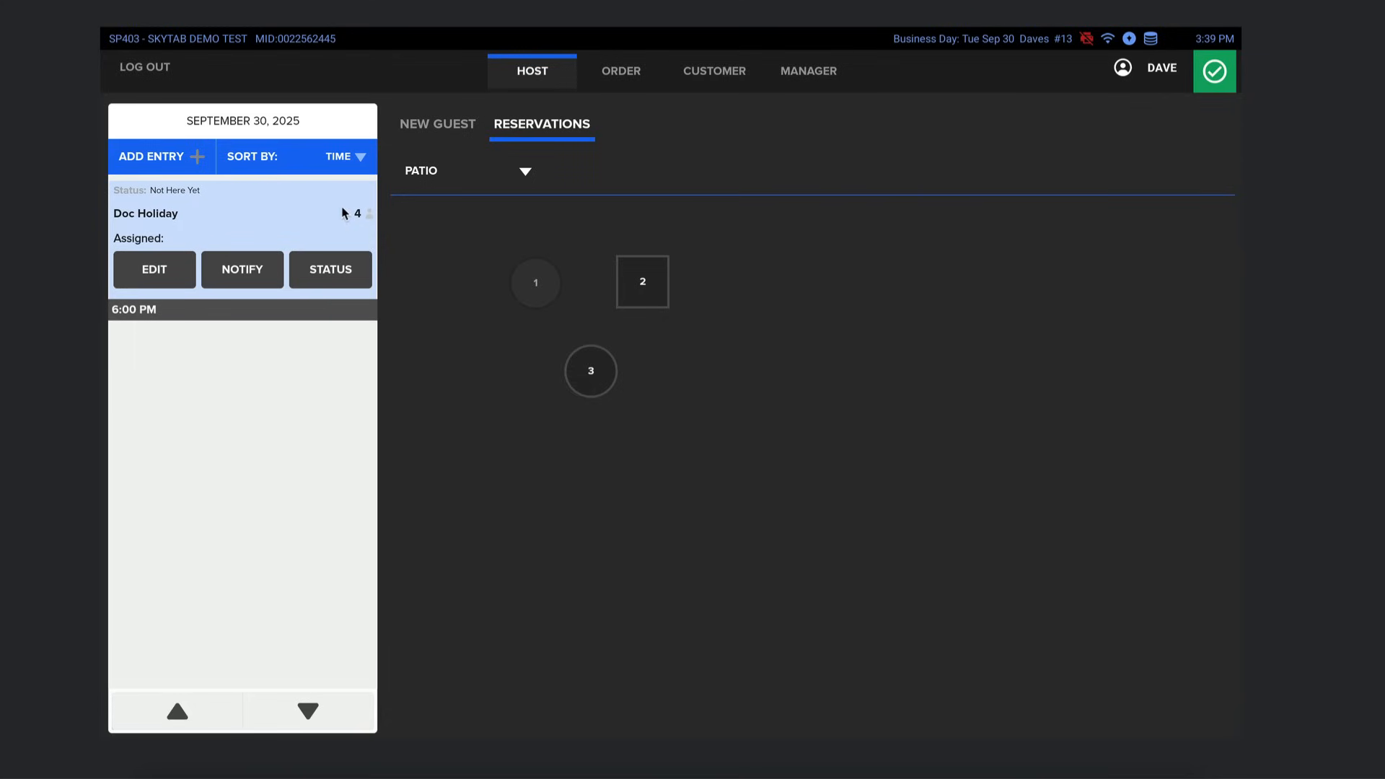
mouse_move(249, 383)
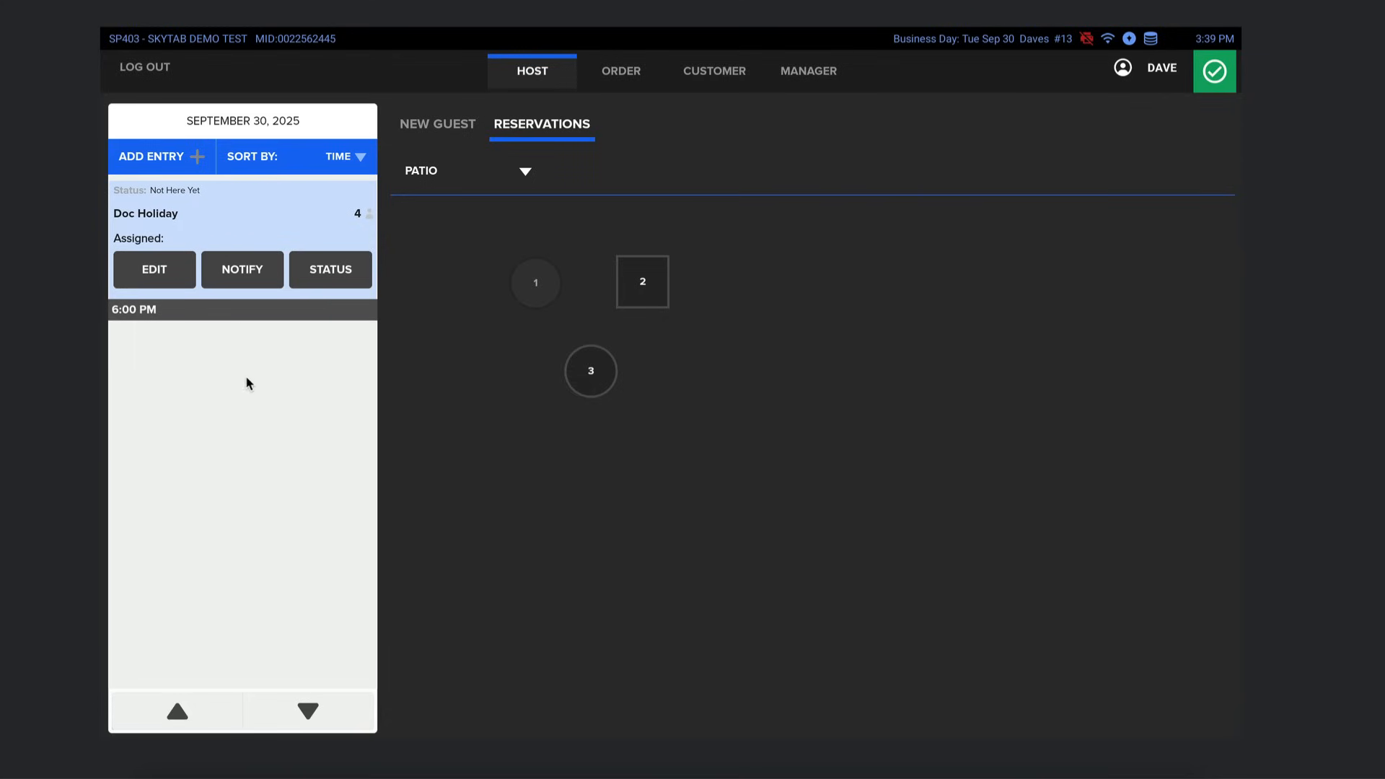
mouse_move(404, 220)
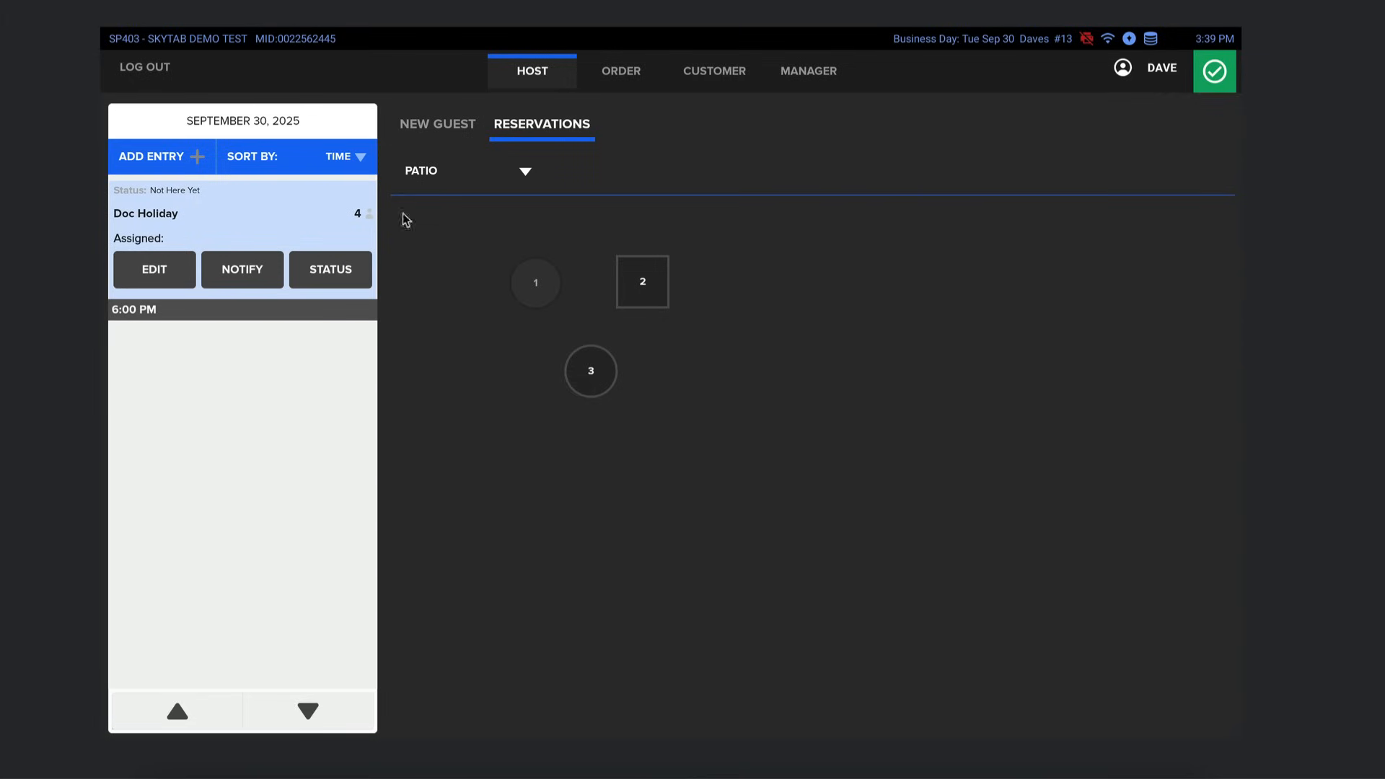
mouse_move(456, 175)
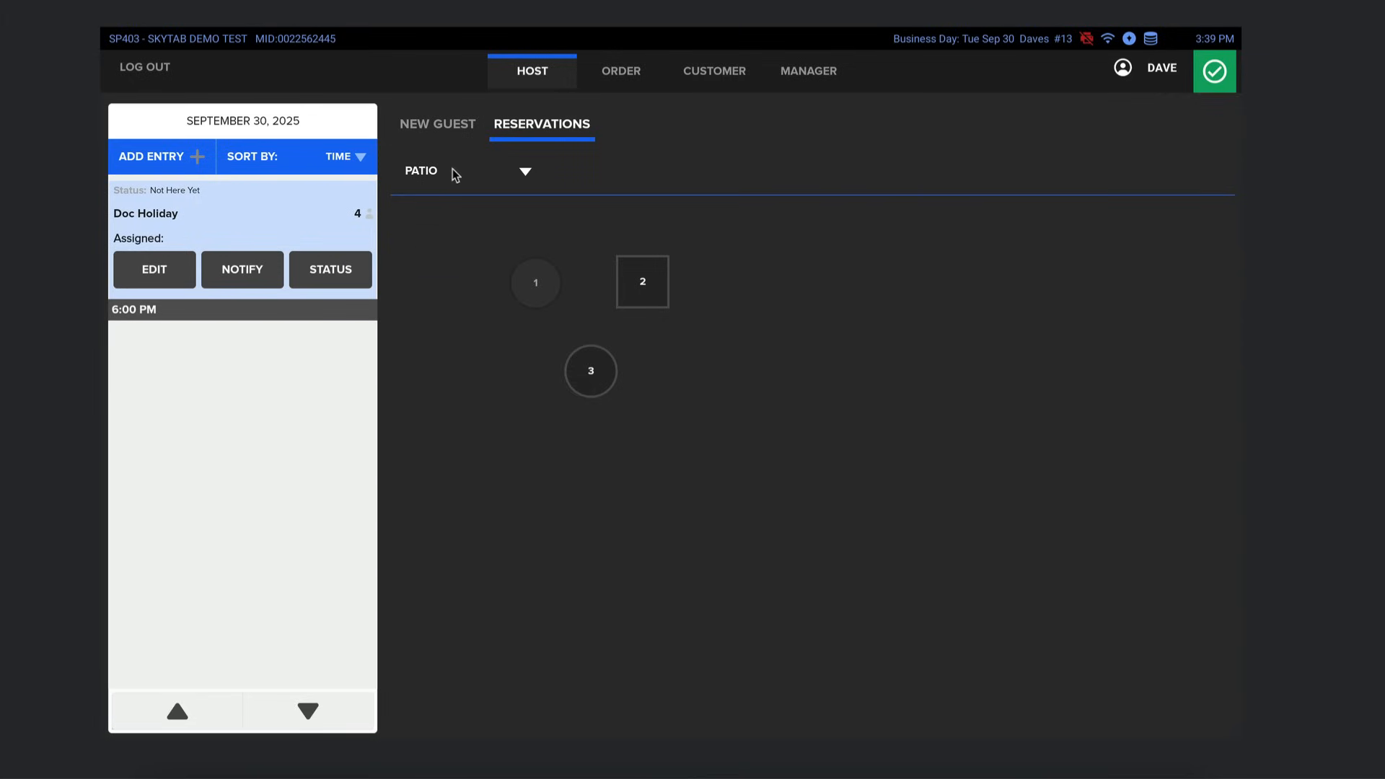
mouse_move(292, 262)
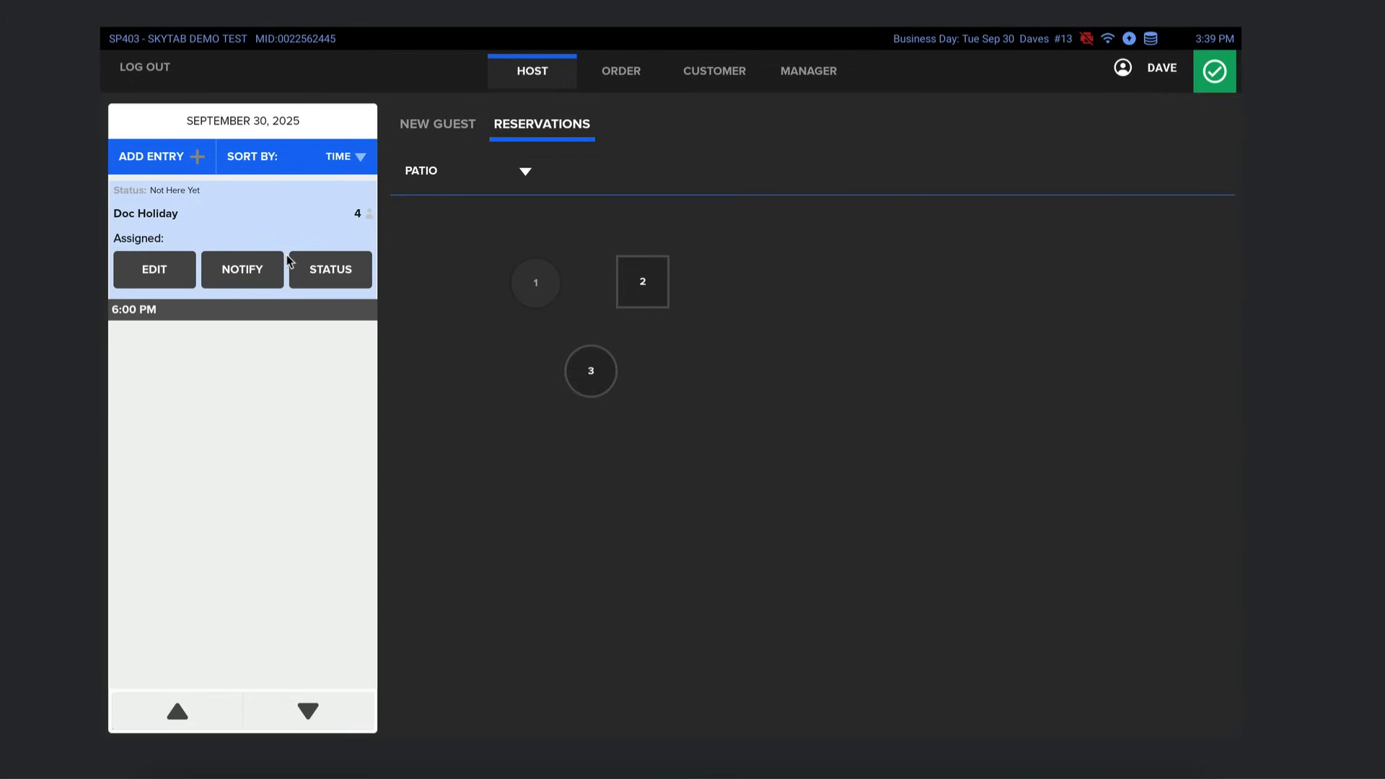
- Start a new reservation for a party of 4 and select customer Johnny Ringo
left_click(161, 157)
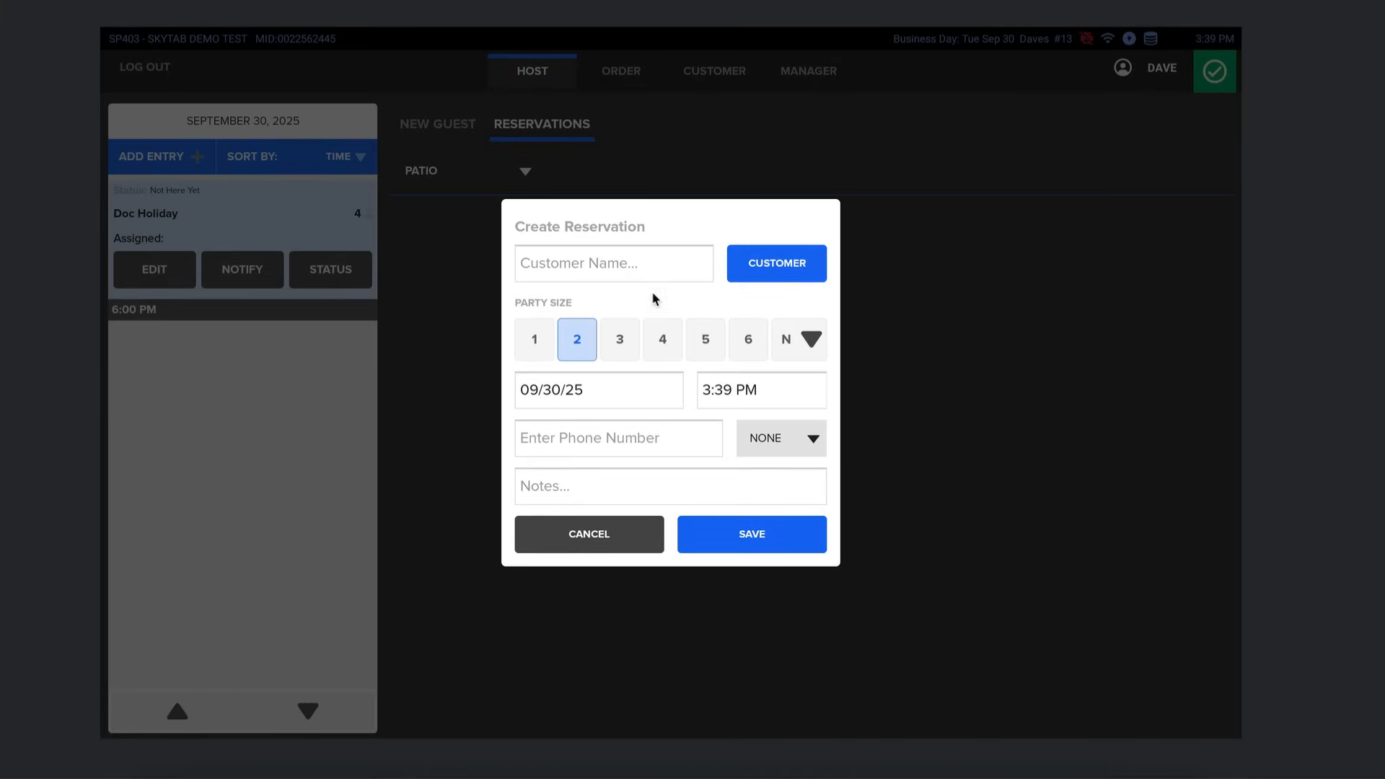
mouse_move(671, 346)
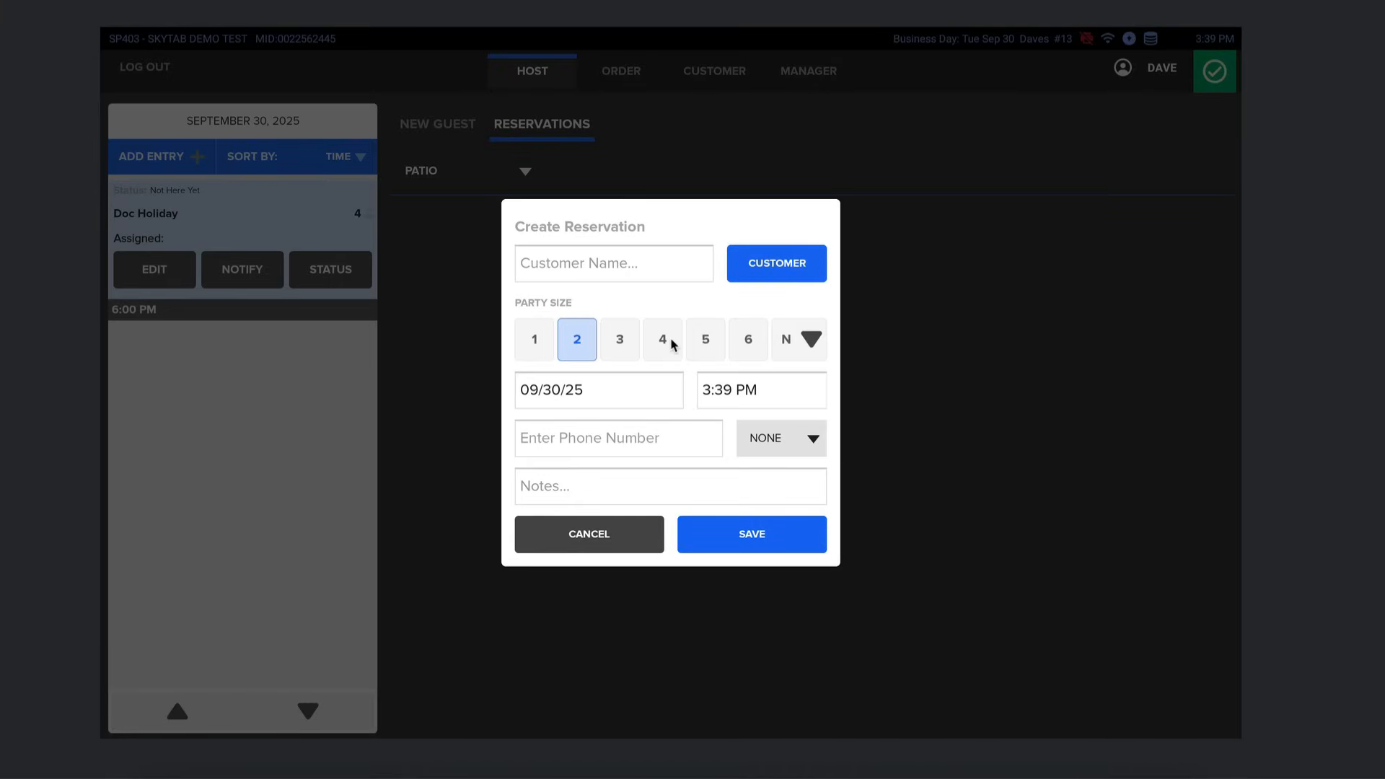
left_click(662, 339)
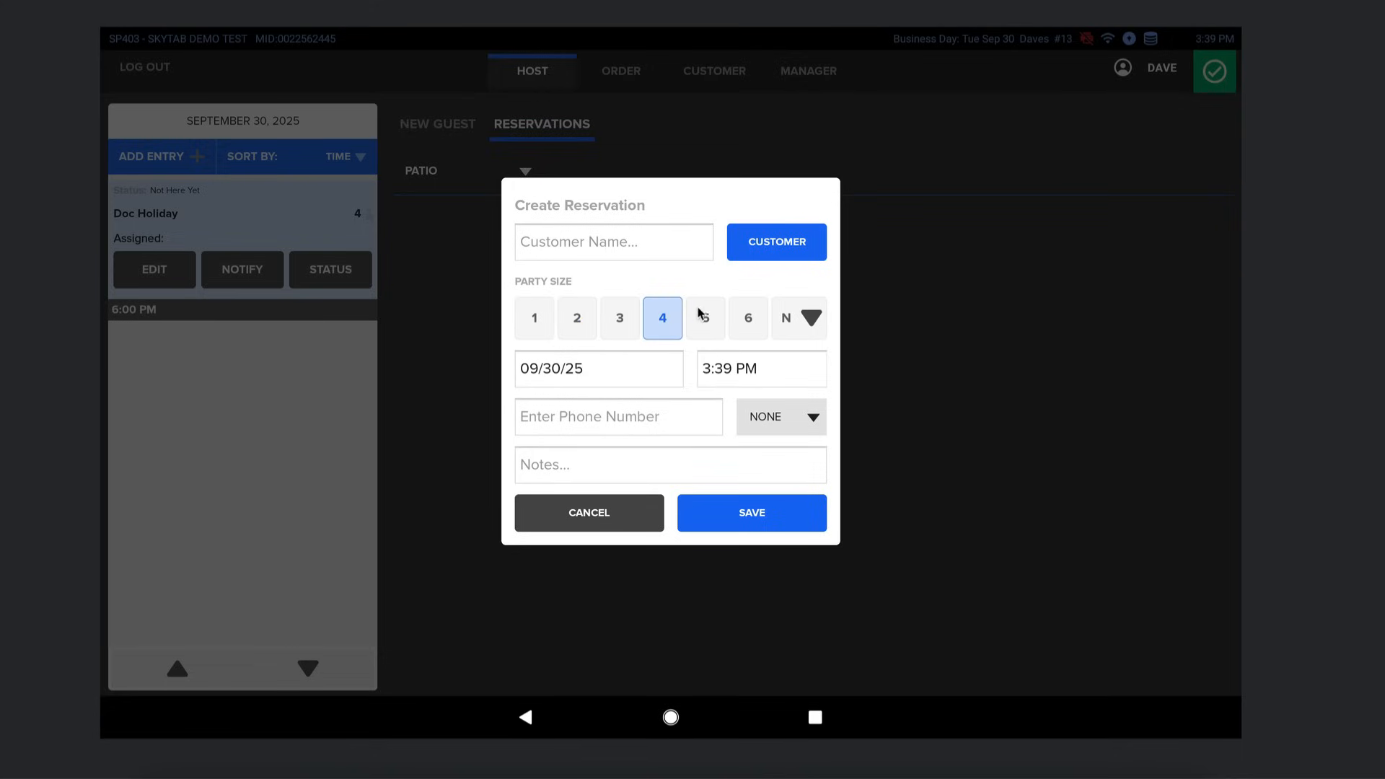
mouse_move(772, 251)
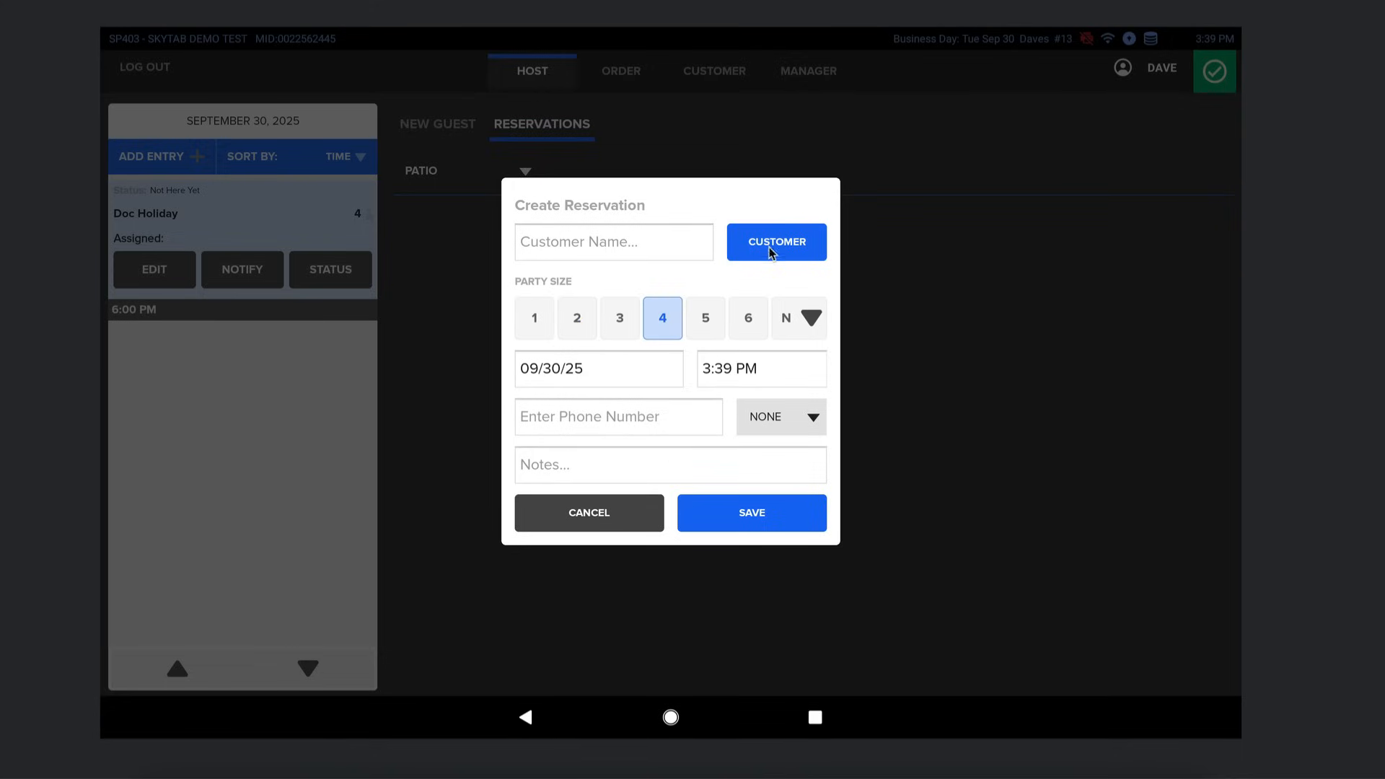
left_click(775, 241)
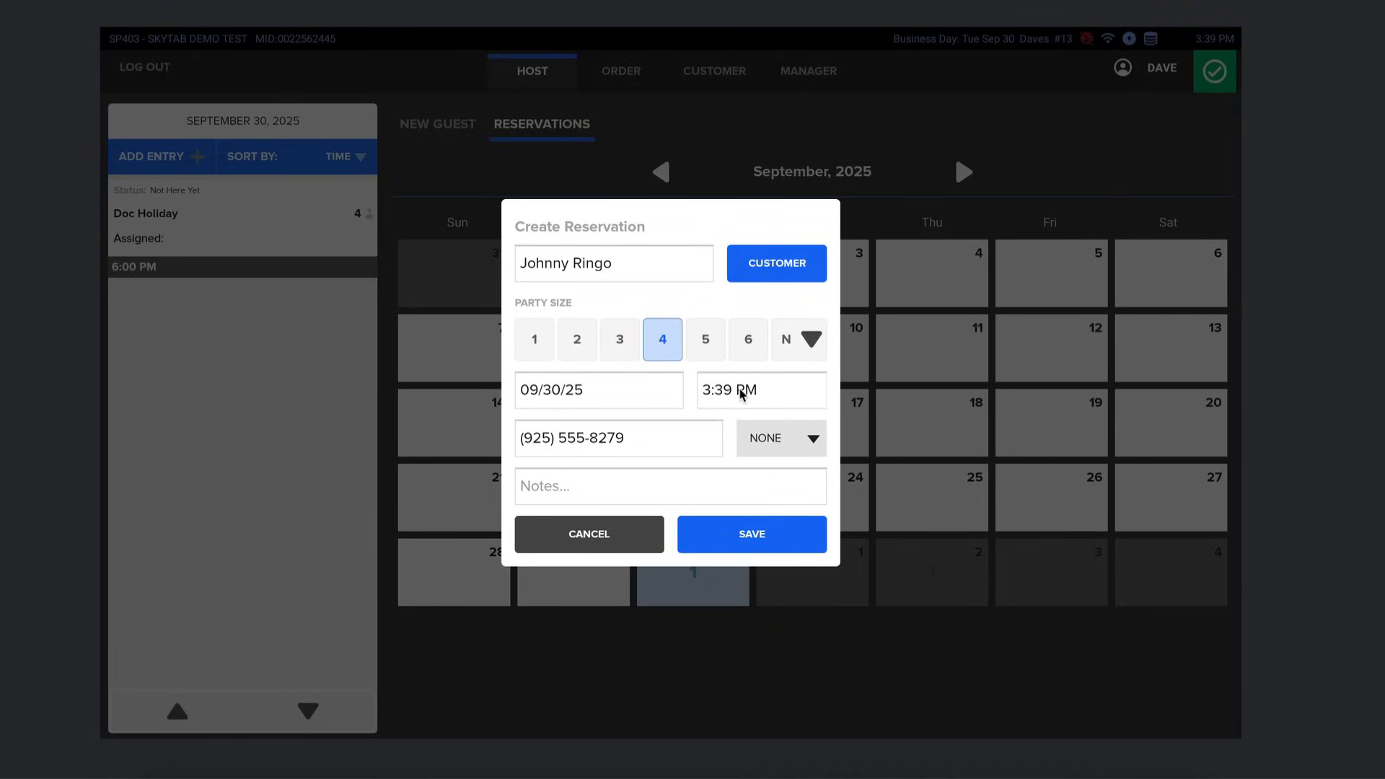
- Set the reservation date to 09/01/25 at 5:40 PM and save it
left_click(598, 389)
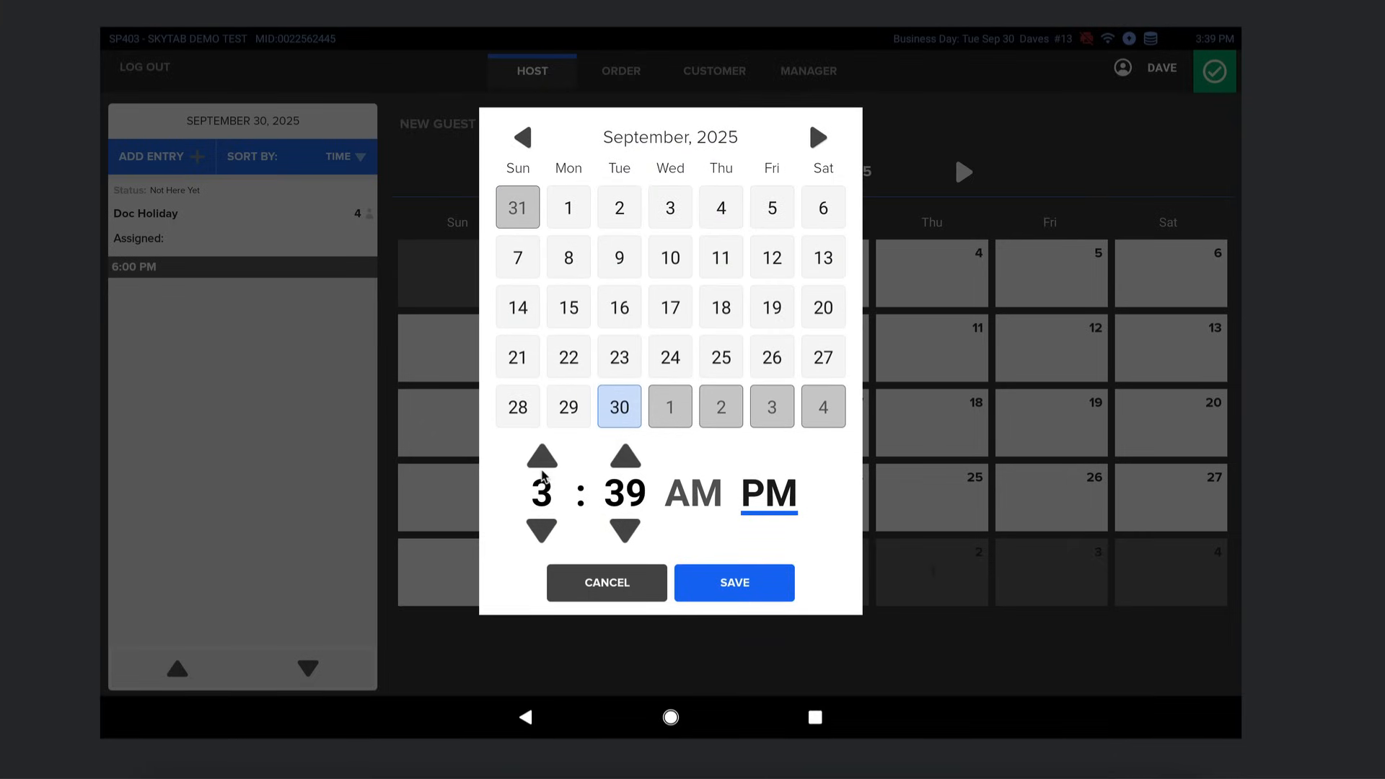
left_click(626, 456)
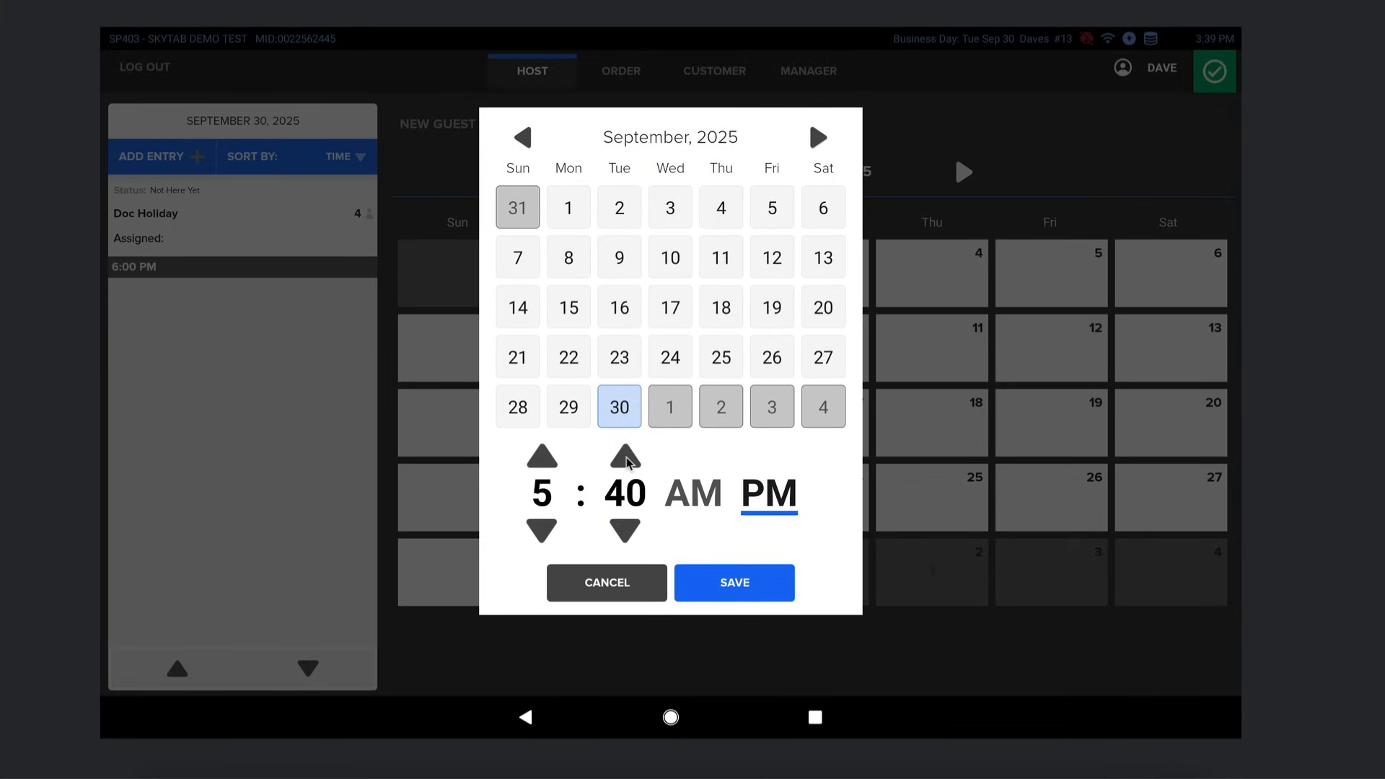
mouse_move(566, 219)
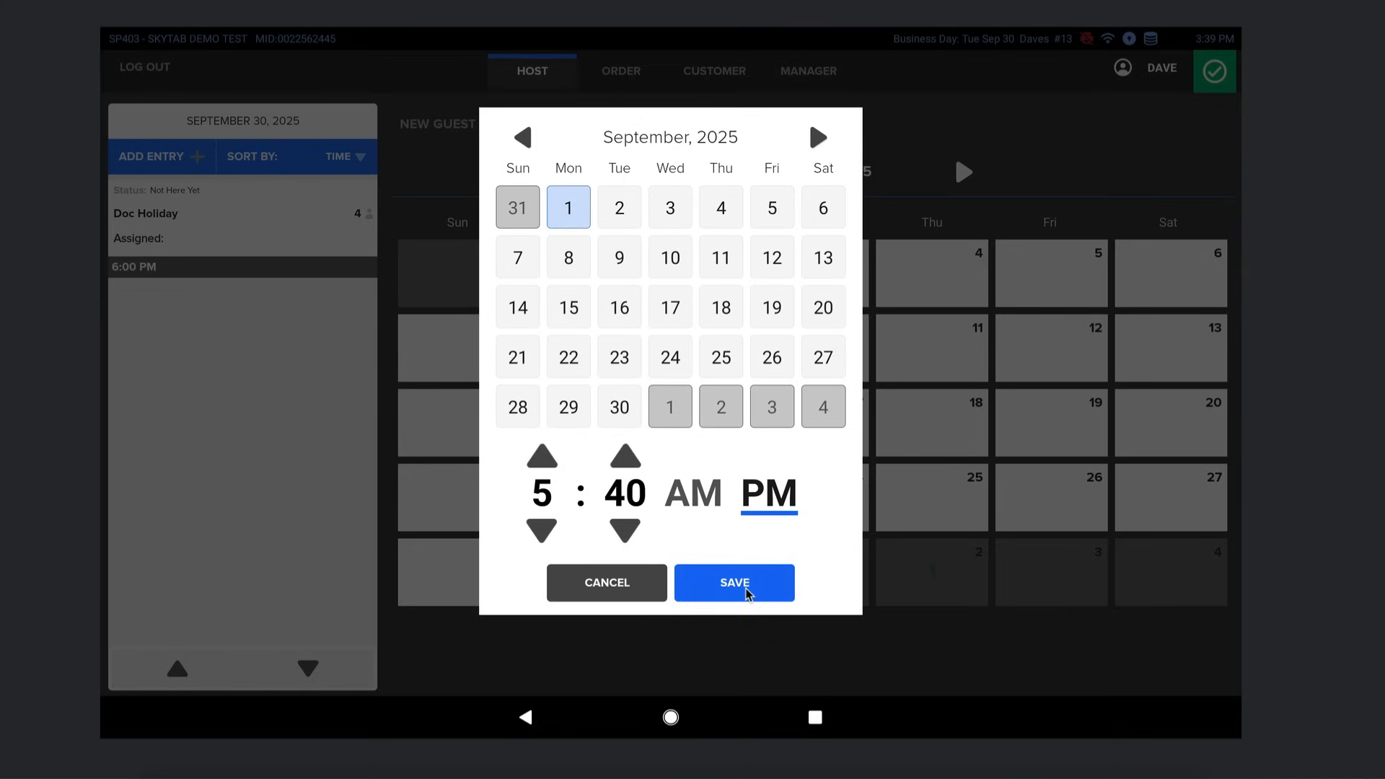
left_click(732, 582)
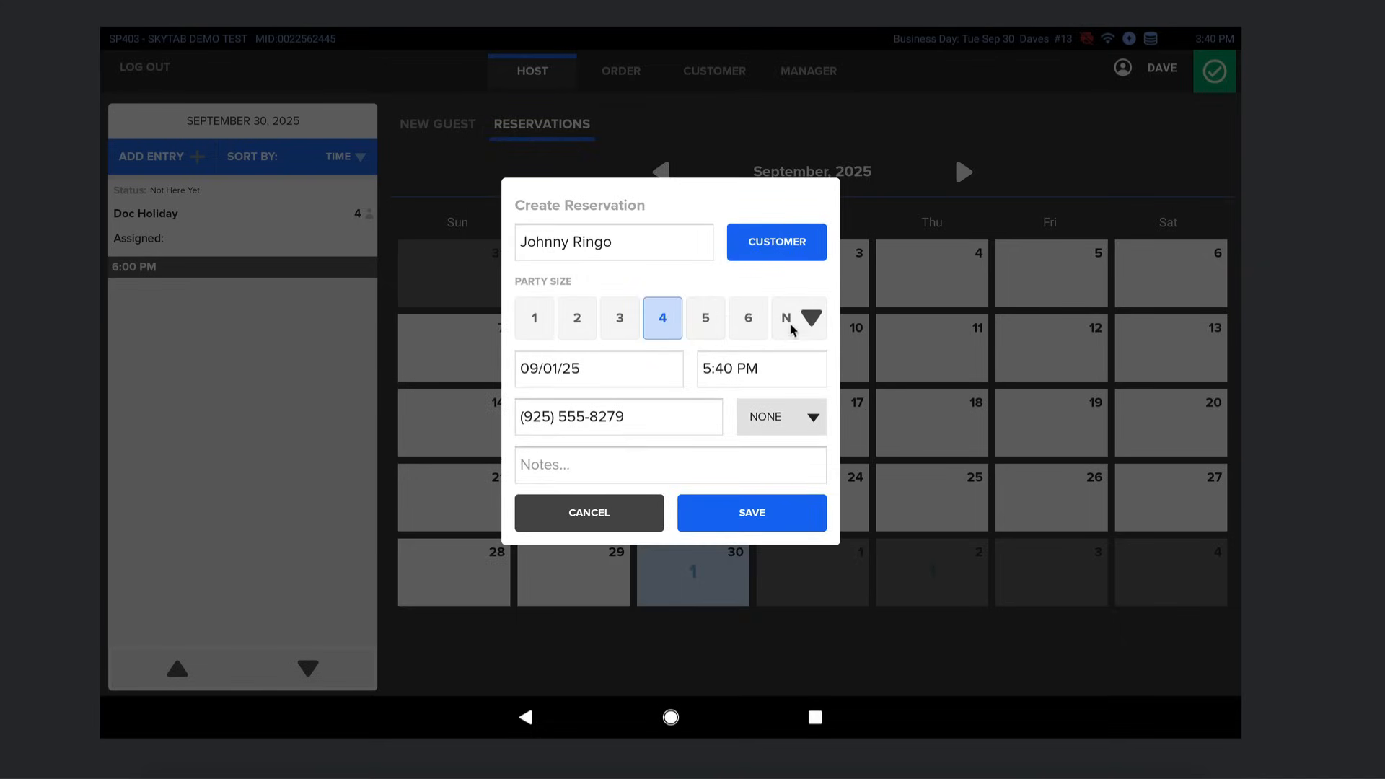
left_click(750, 512)
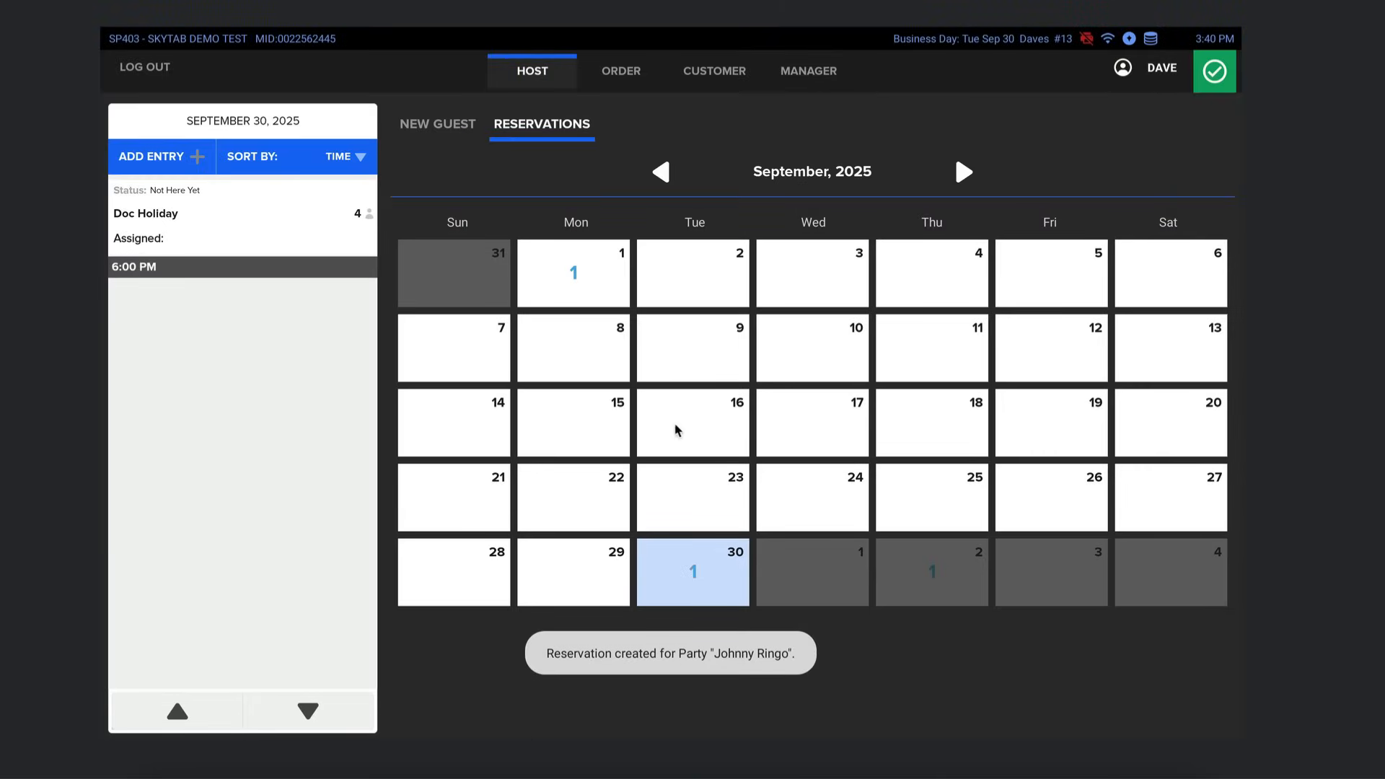
mouse_move(442, 554)
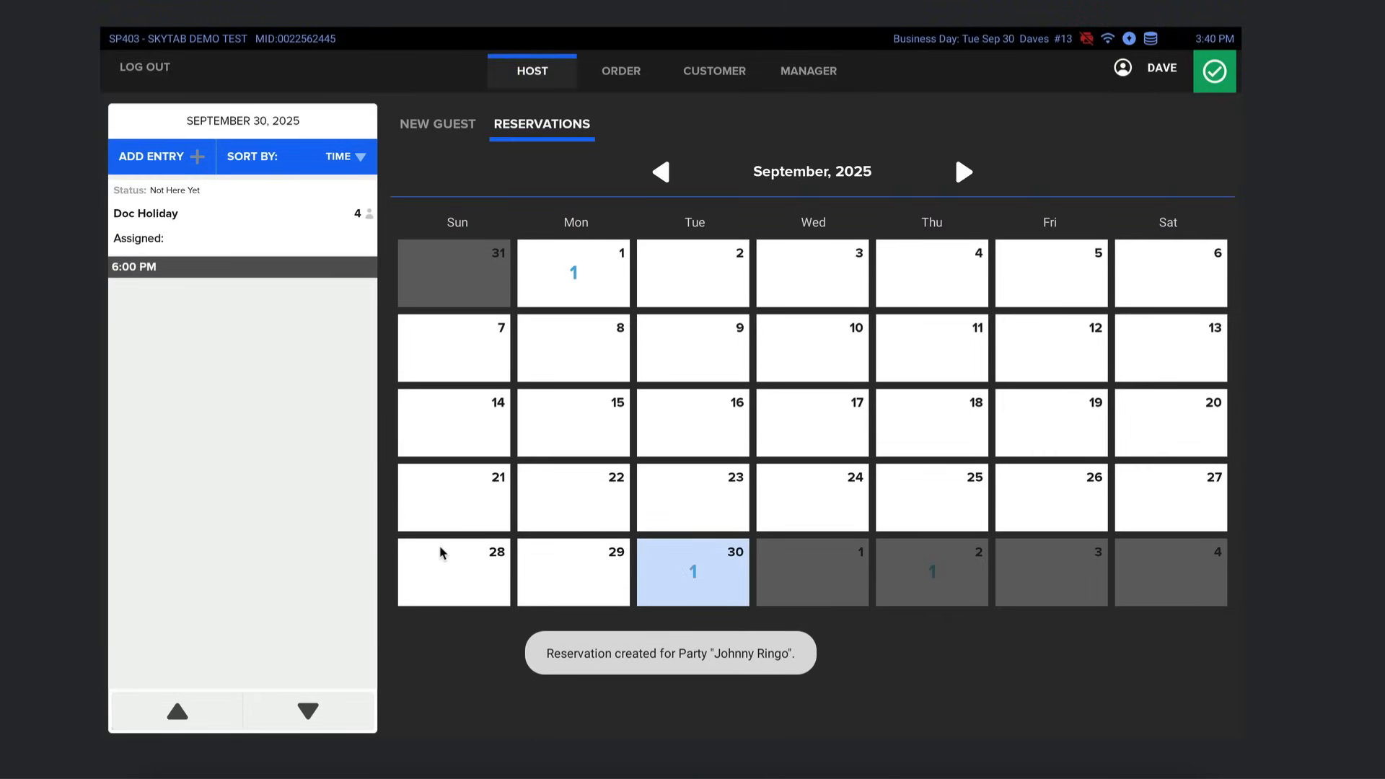